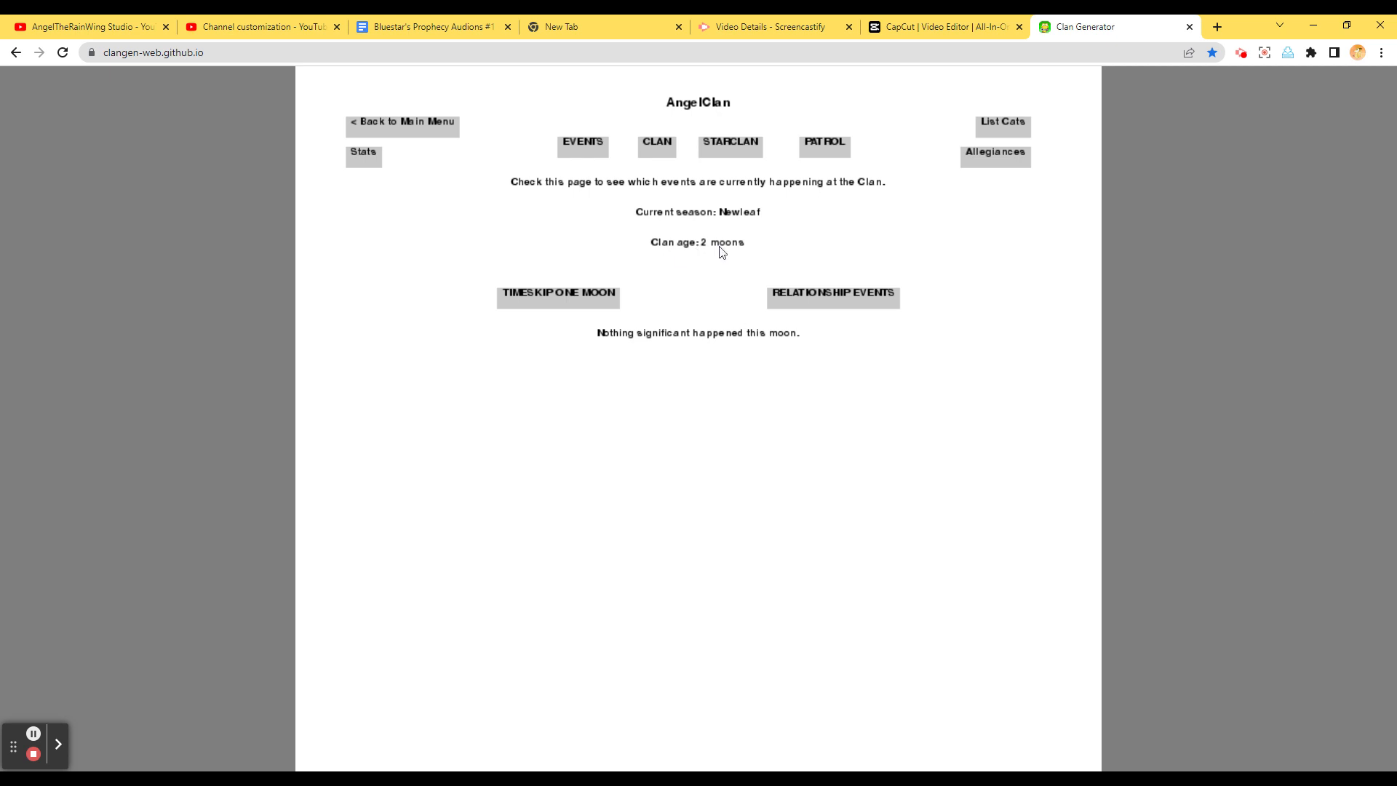
mouse_move(1004, 266)
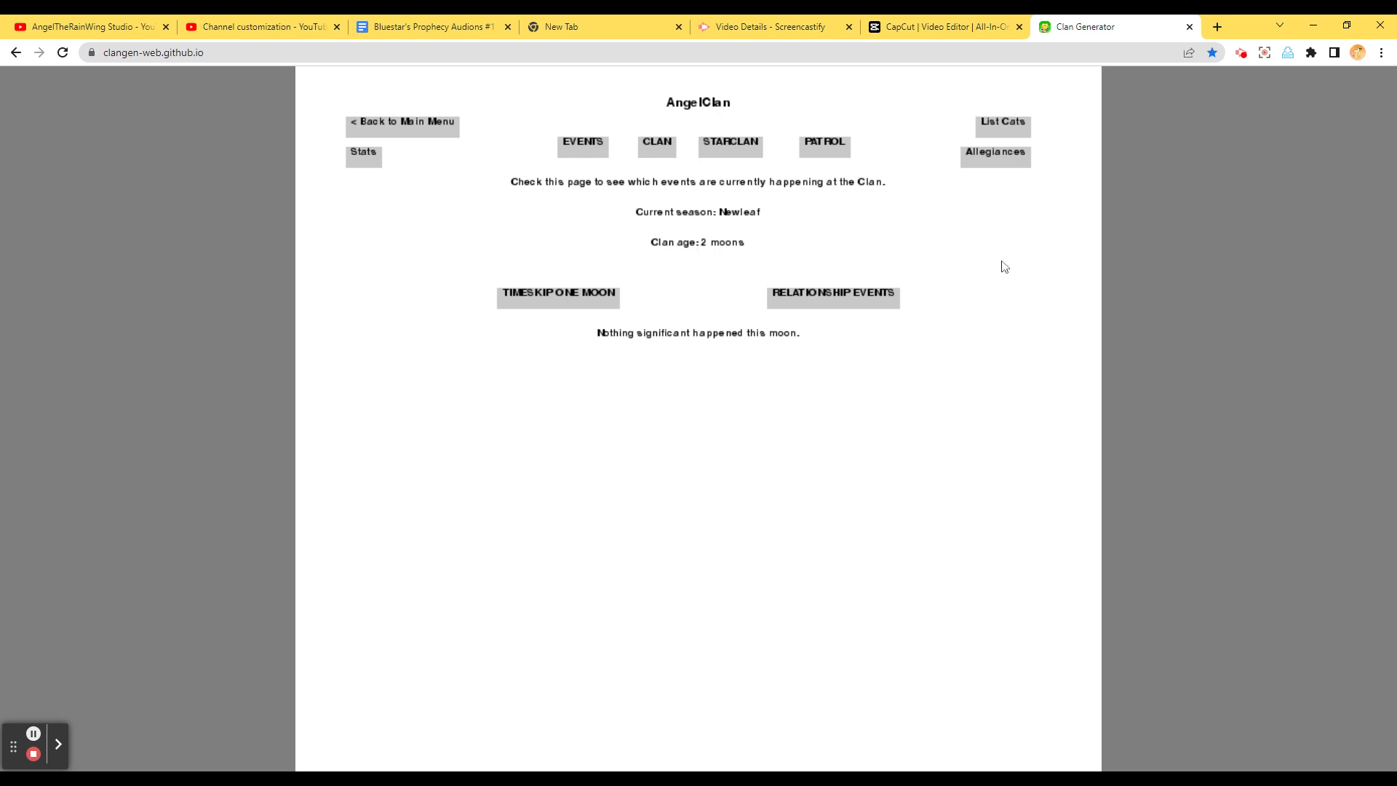
mouse_move(689, 106)
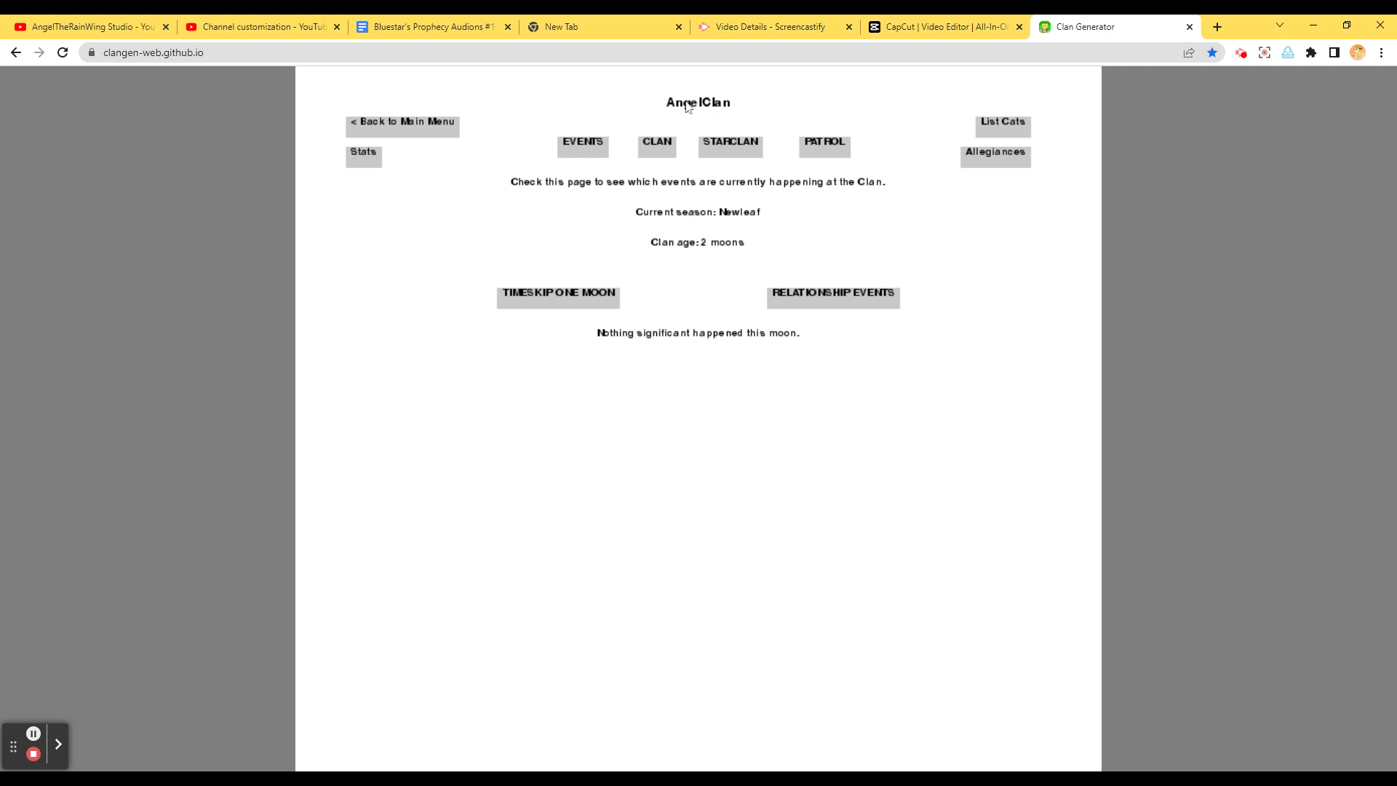
mouse_move(1118, 207)
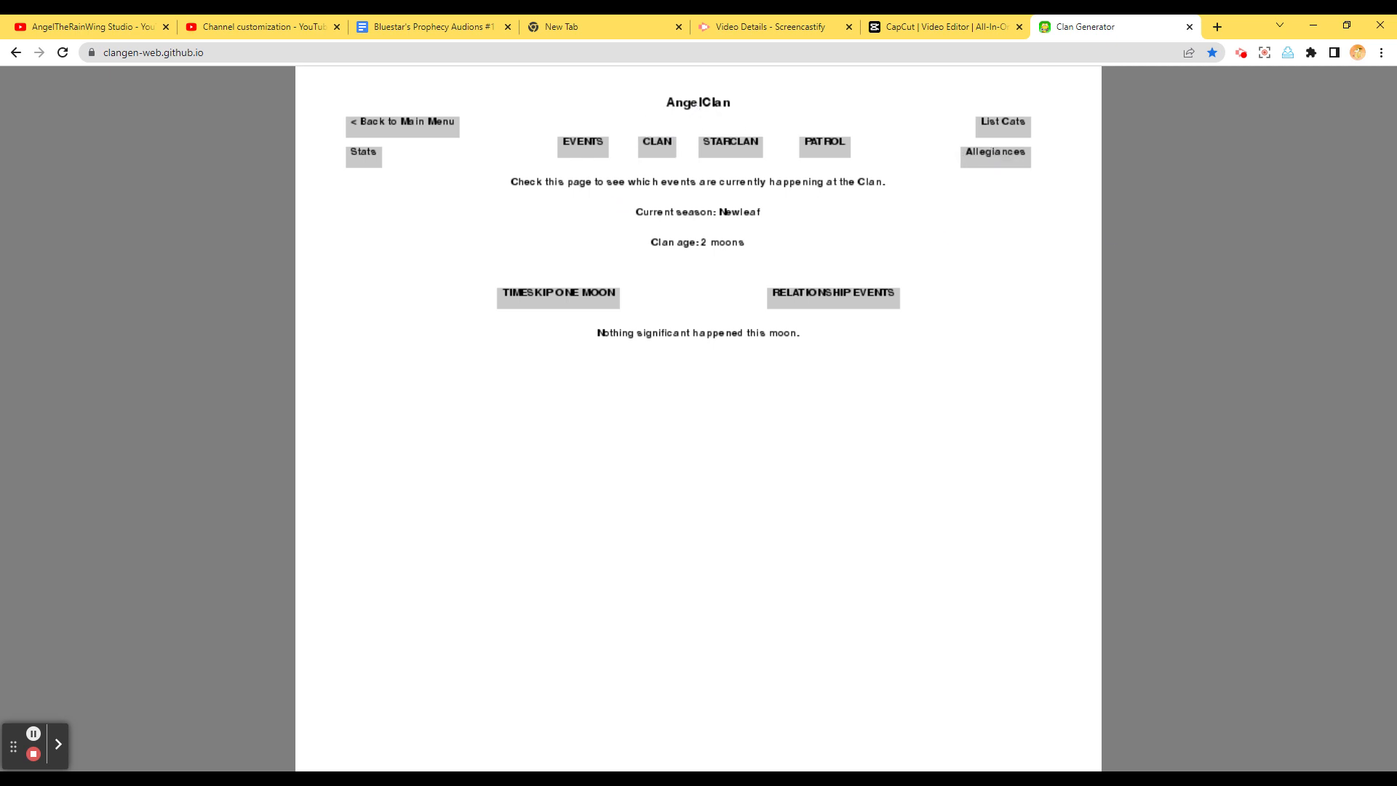
mouse_move(944, 234)
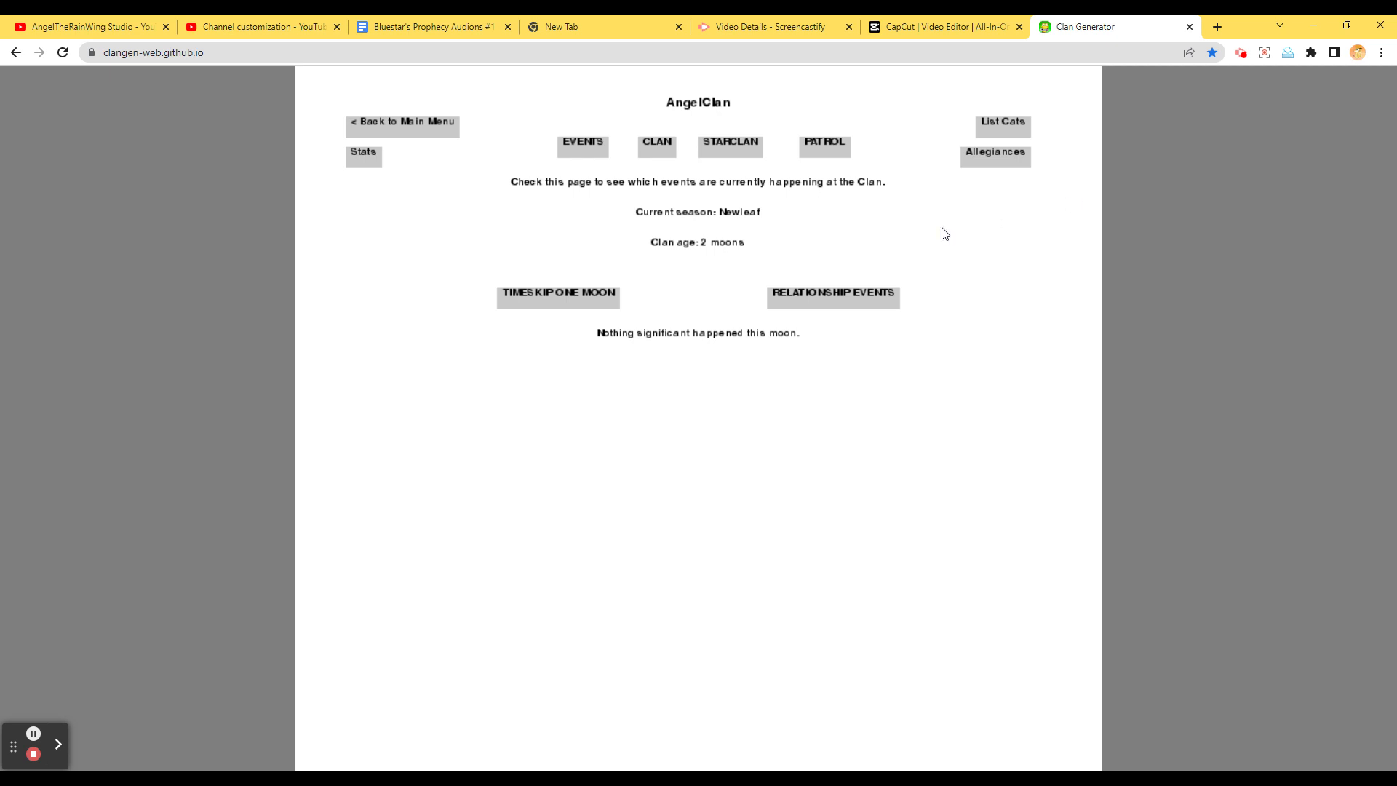
mouse_move(866, 180)
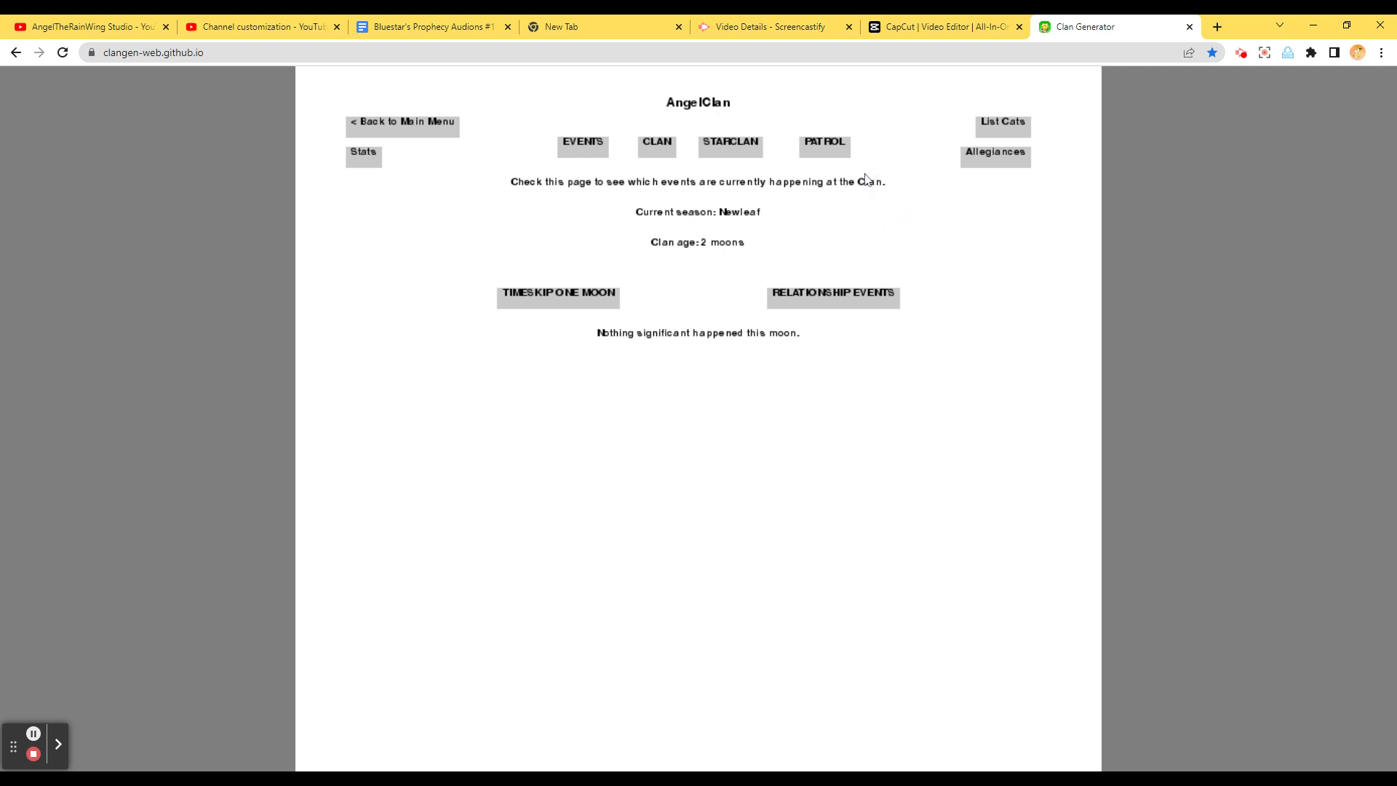
mouse_move(934, 273)
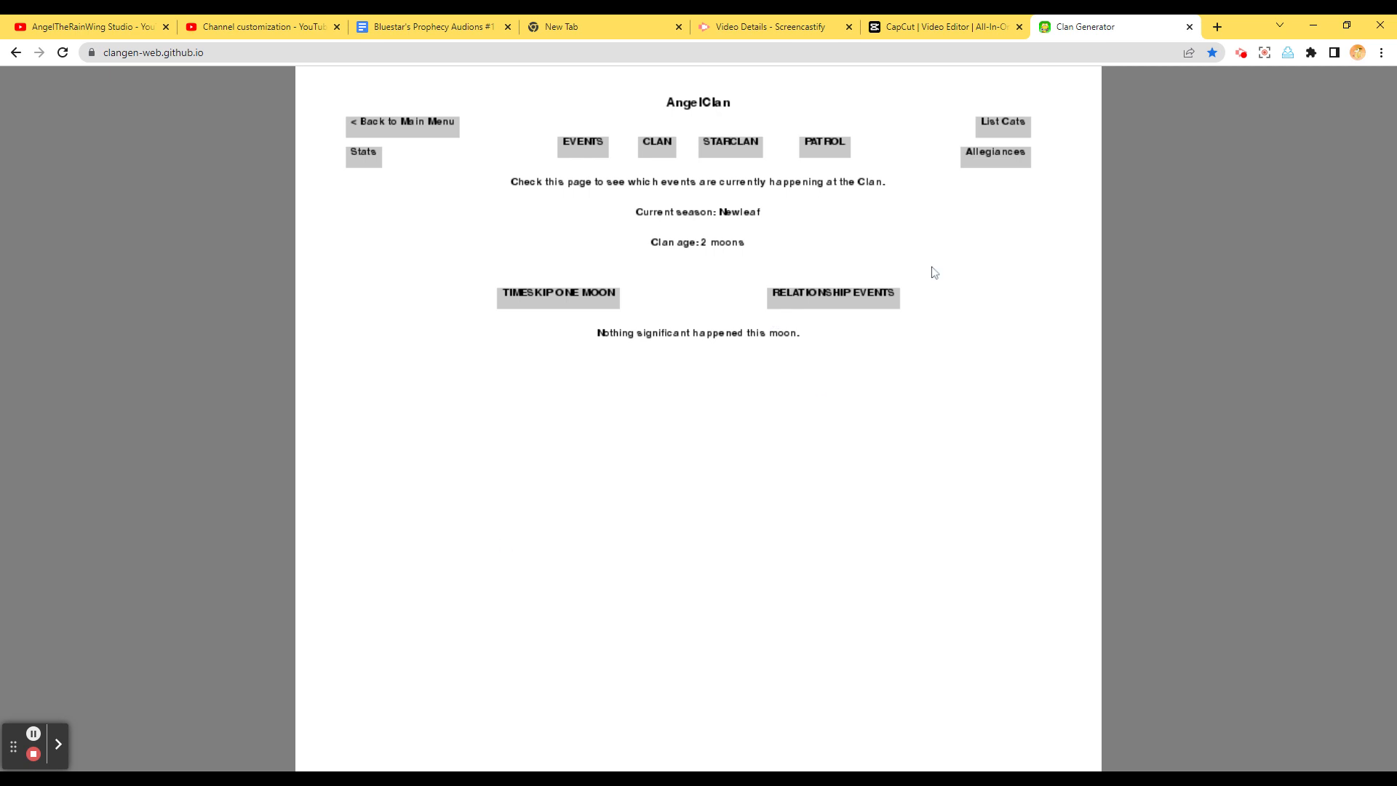
View the StarClan list, return to AngelClan's camp and save the clan
click(729, 145)
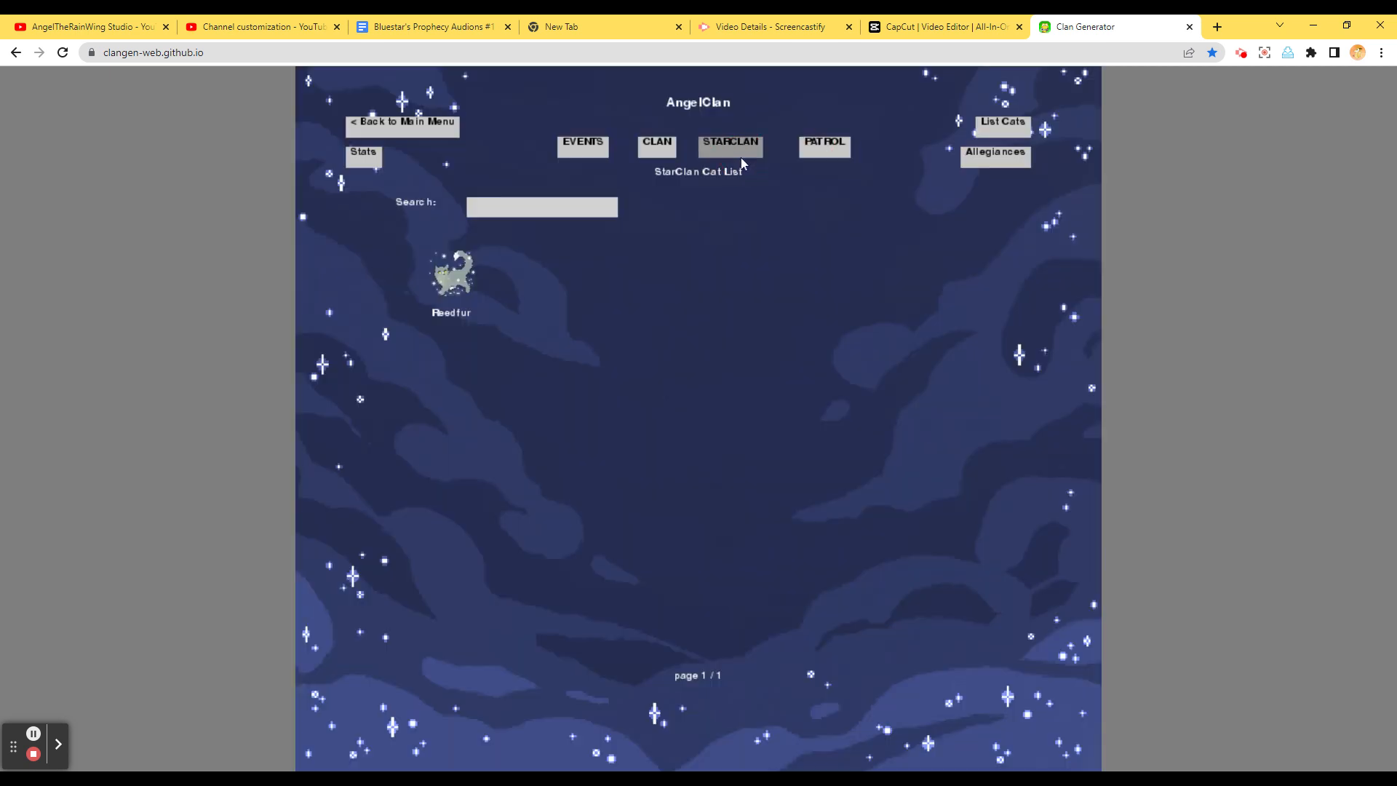
click(657, 143)
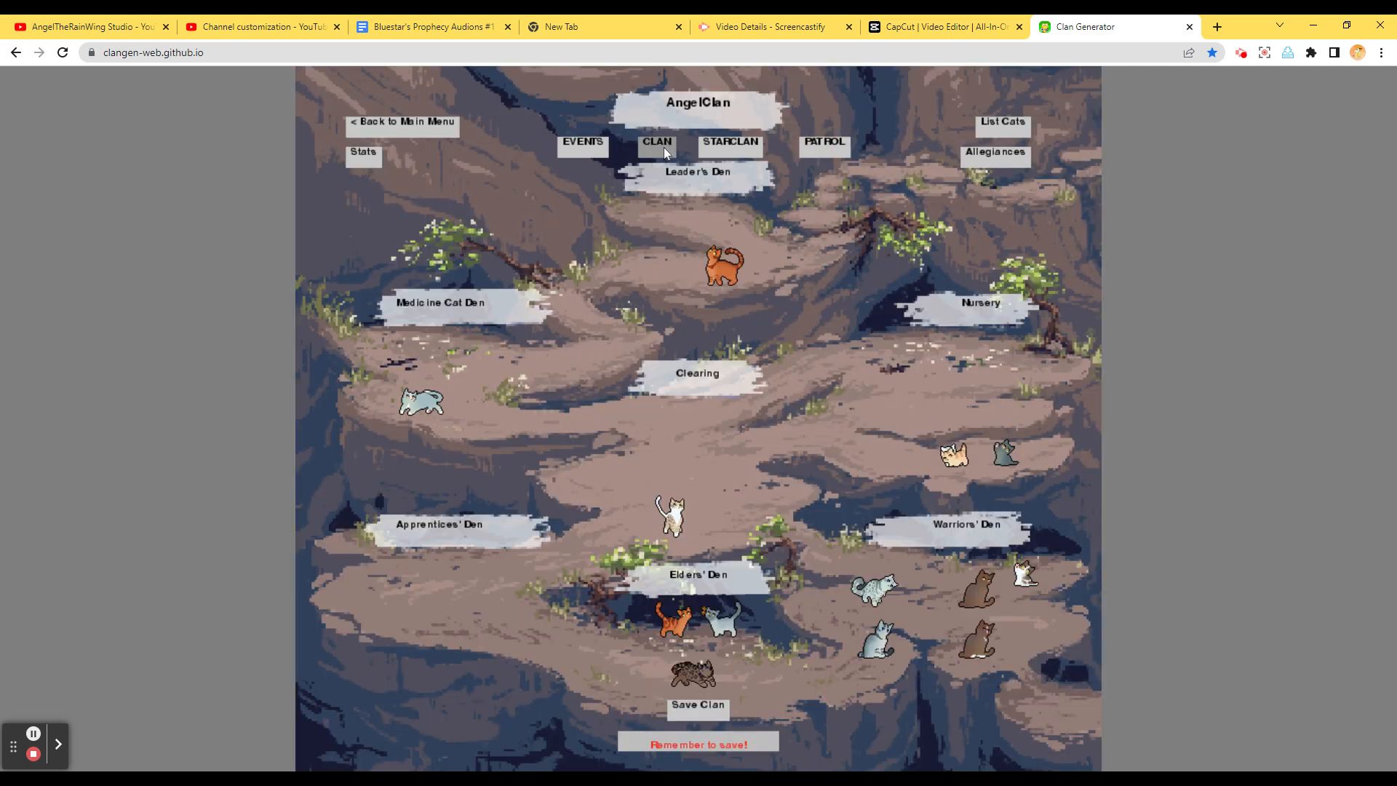
mouse_move(710, 278)
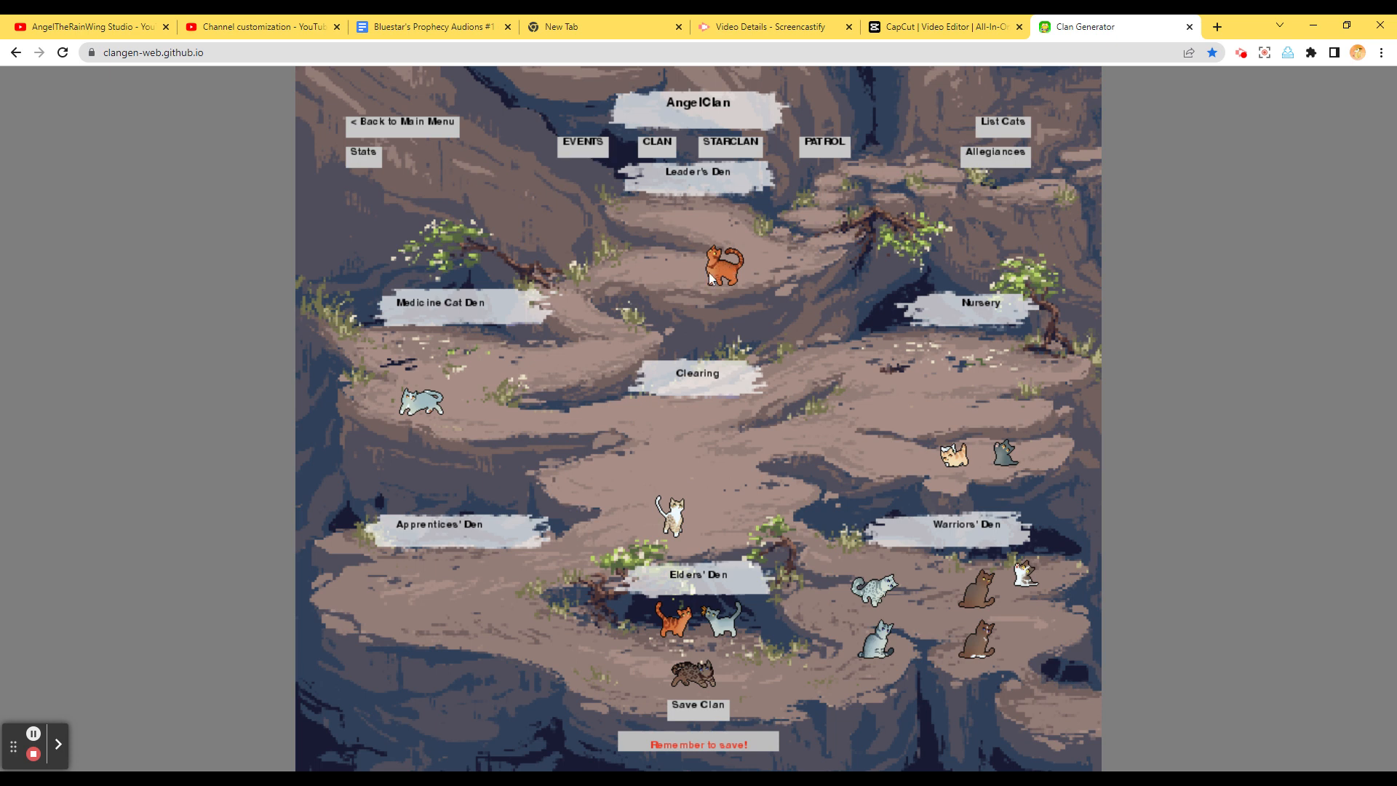
click(698, 706)
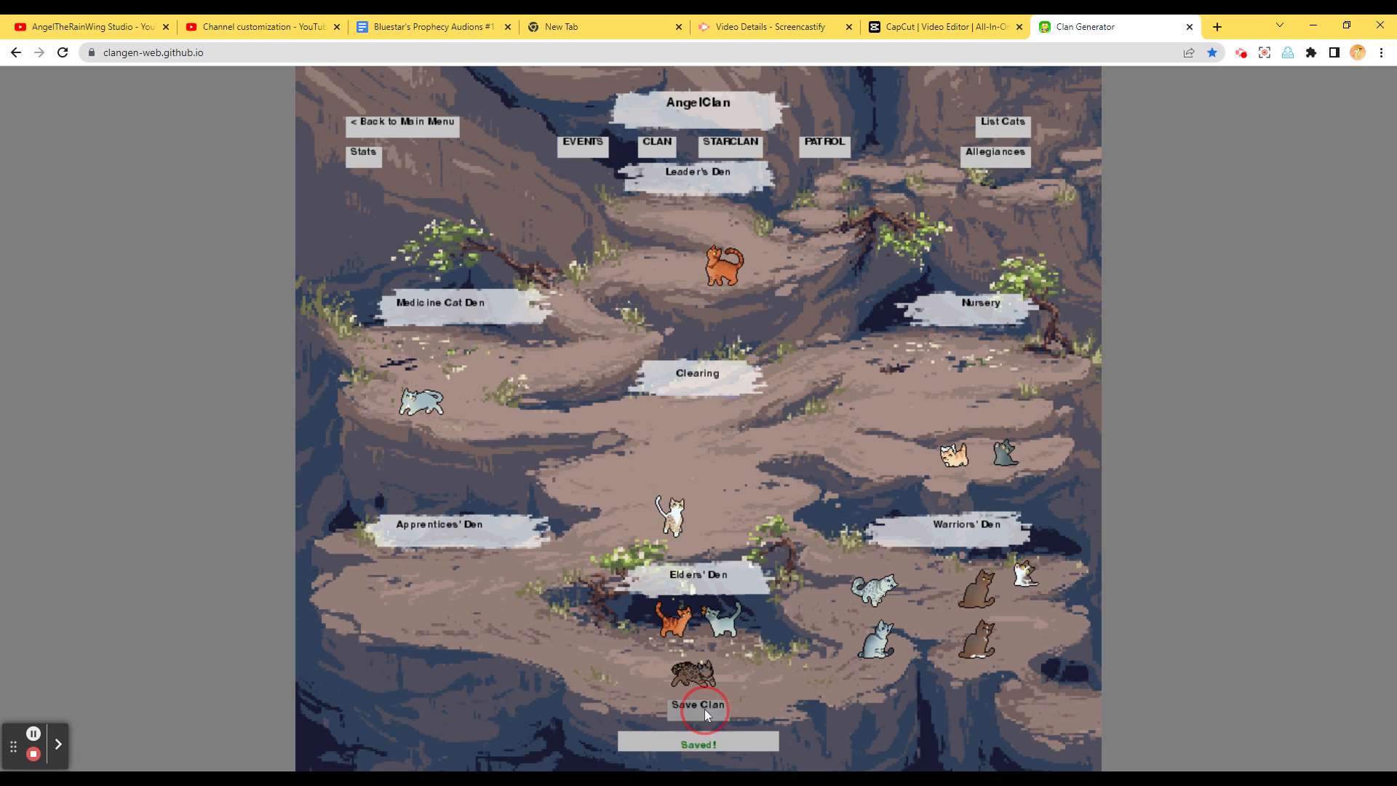
mouse_move(789, 429)
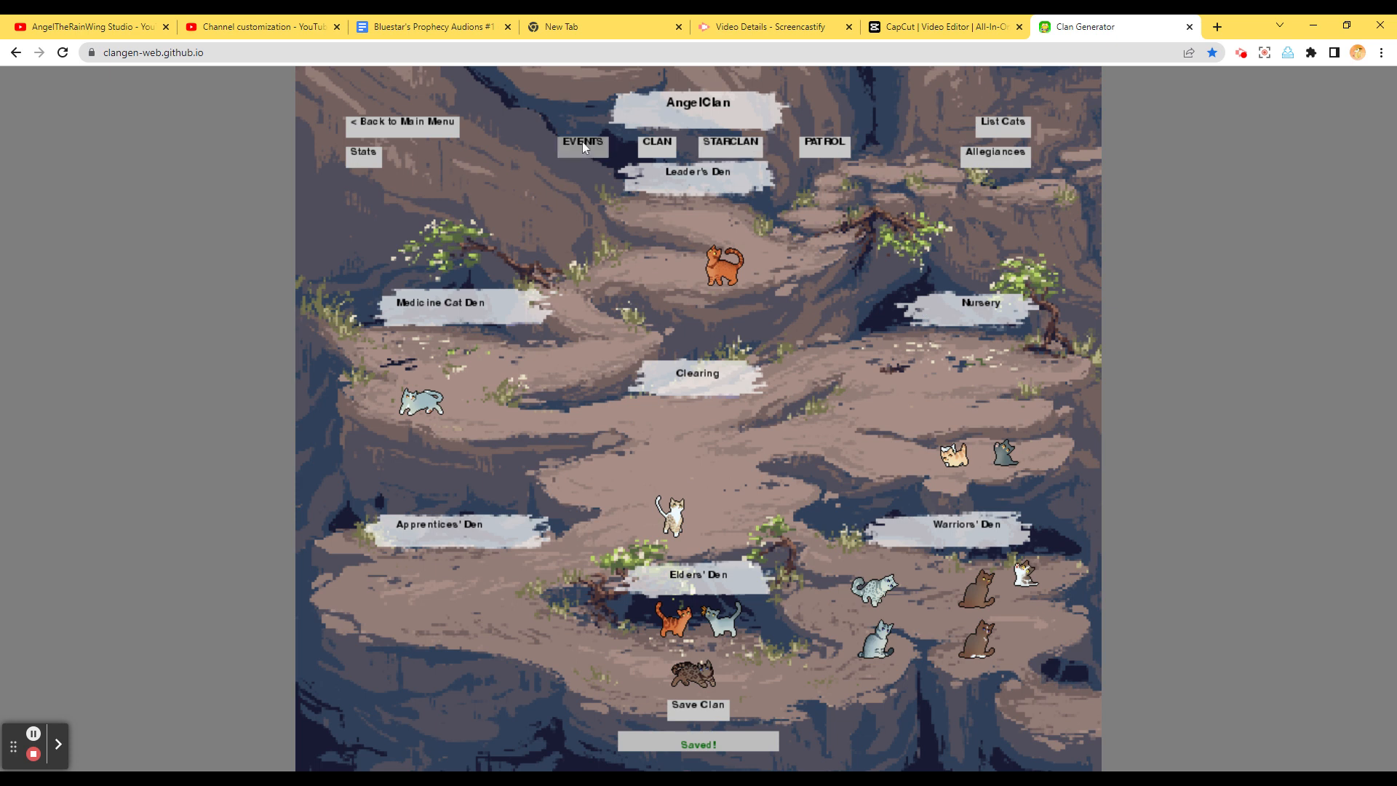
Timeskip AngelClan one moon to 3 moons in Greenleaf, making Birchdust a warrior and Bumblepaw an apprentice
click(583, 143)
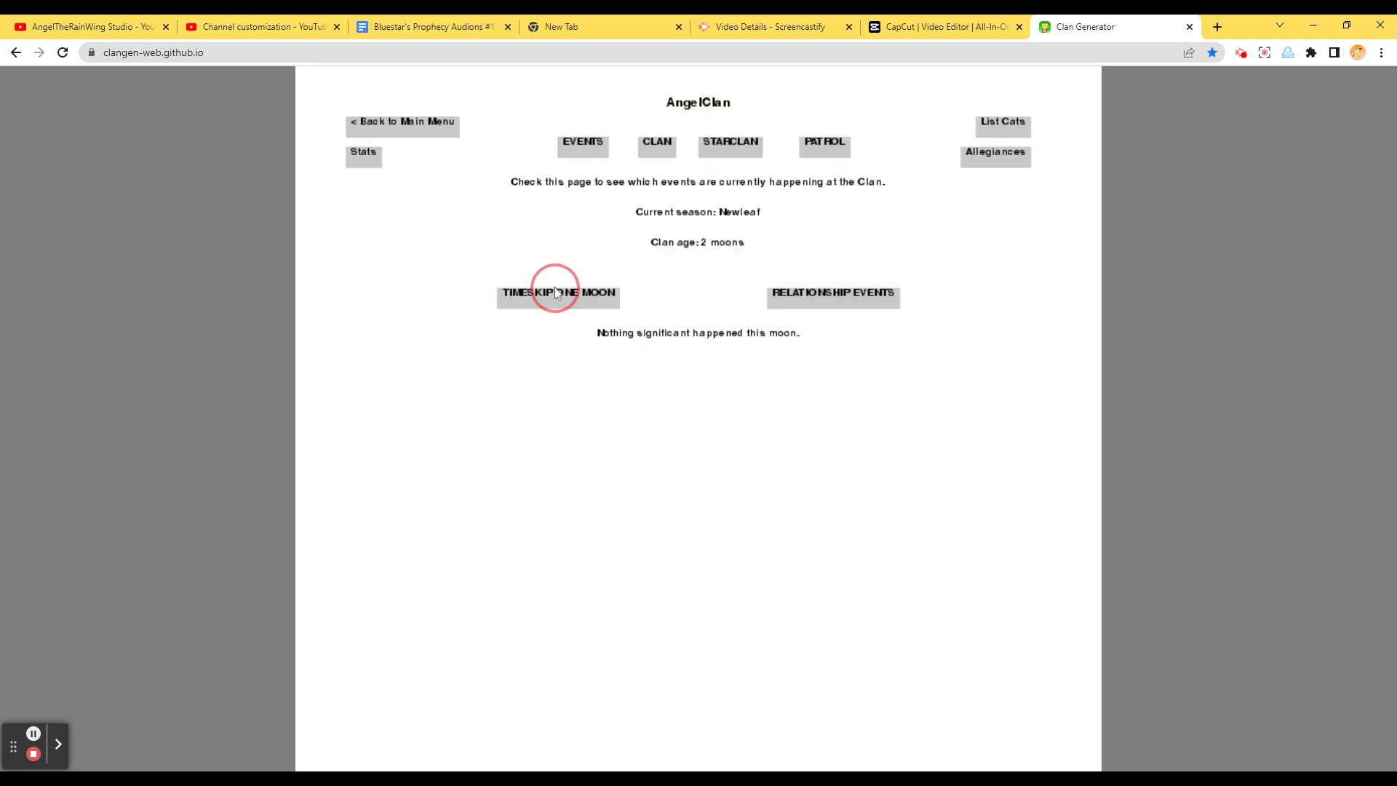
click(557, 292)
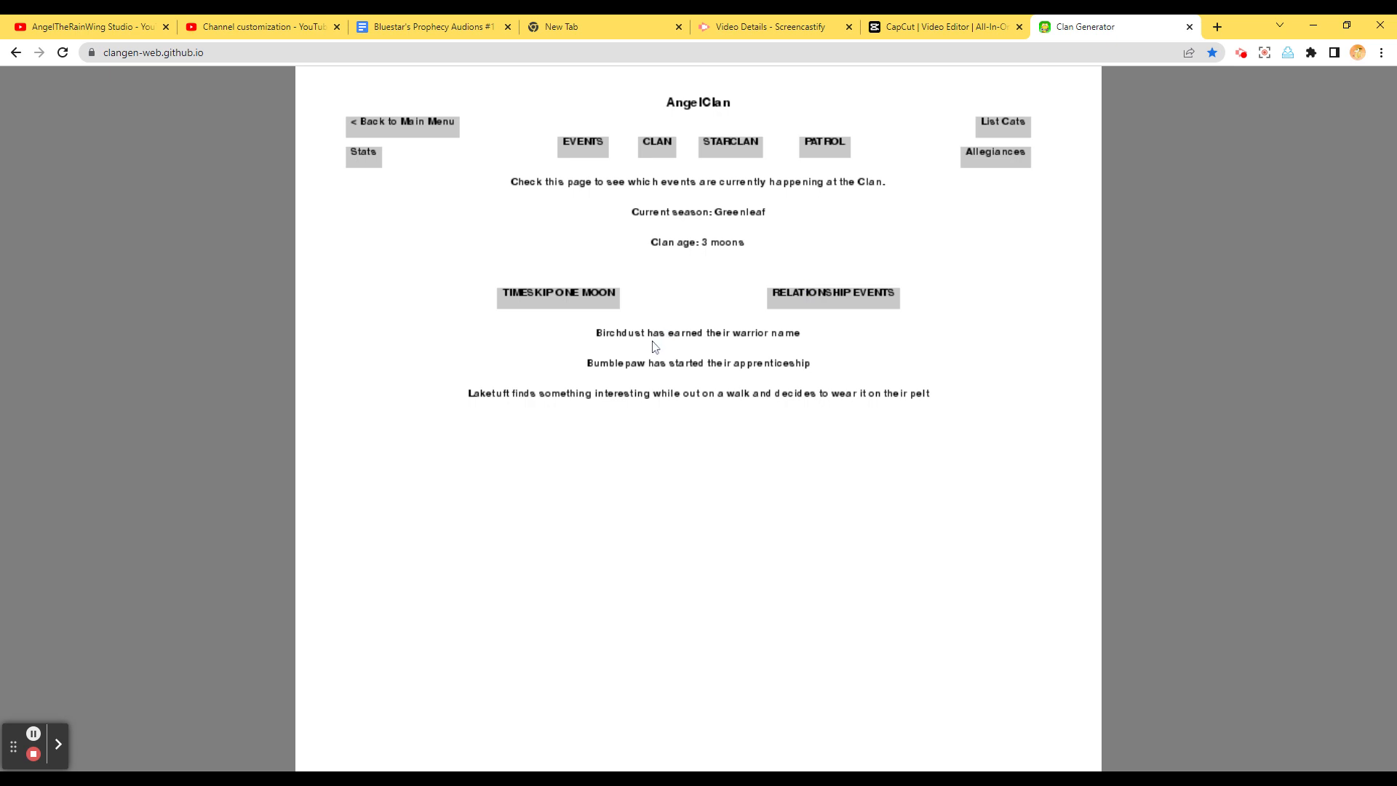
mouse_move(1238, 354)
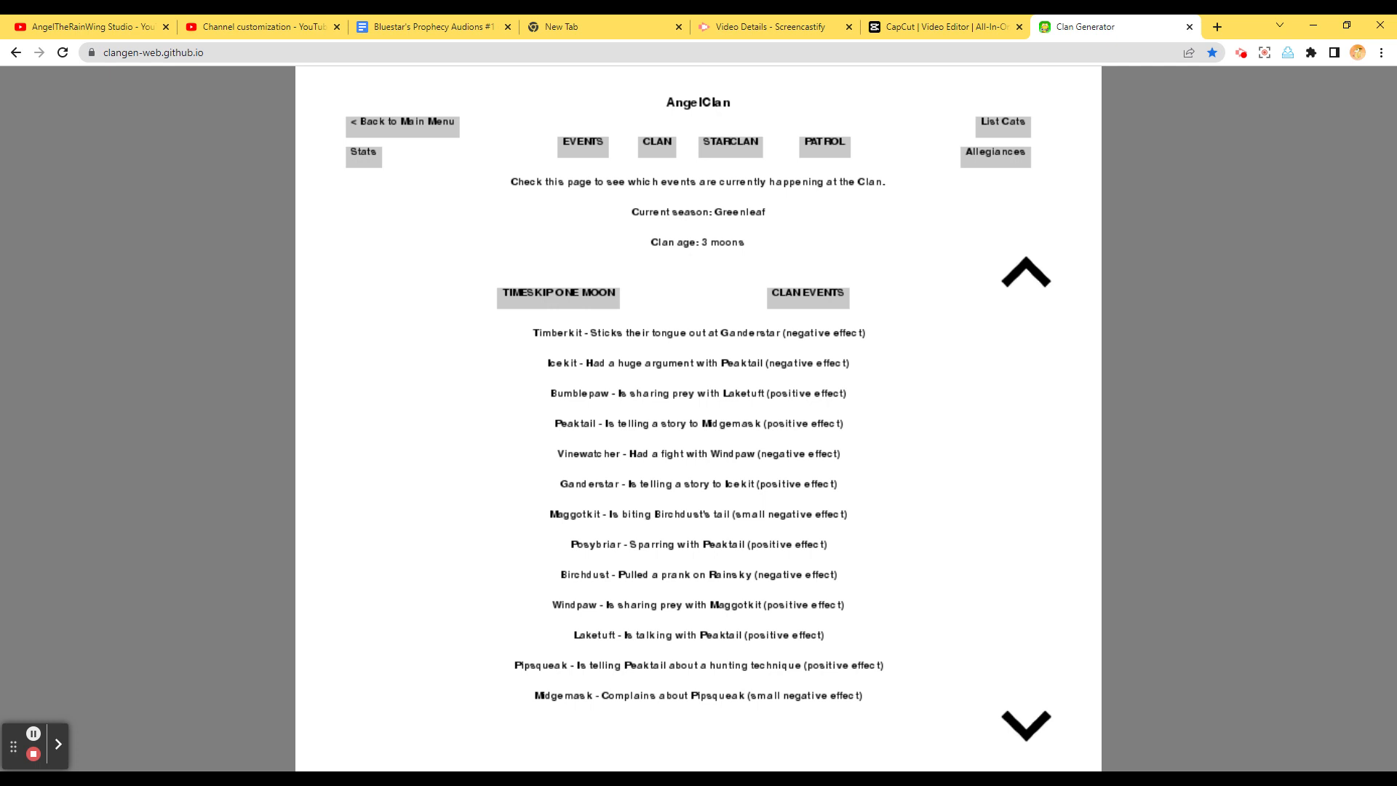
mouse_move(1195, 400)
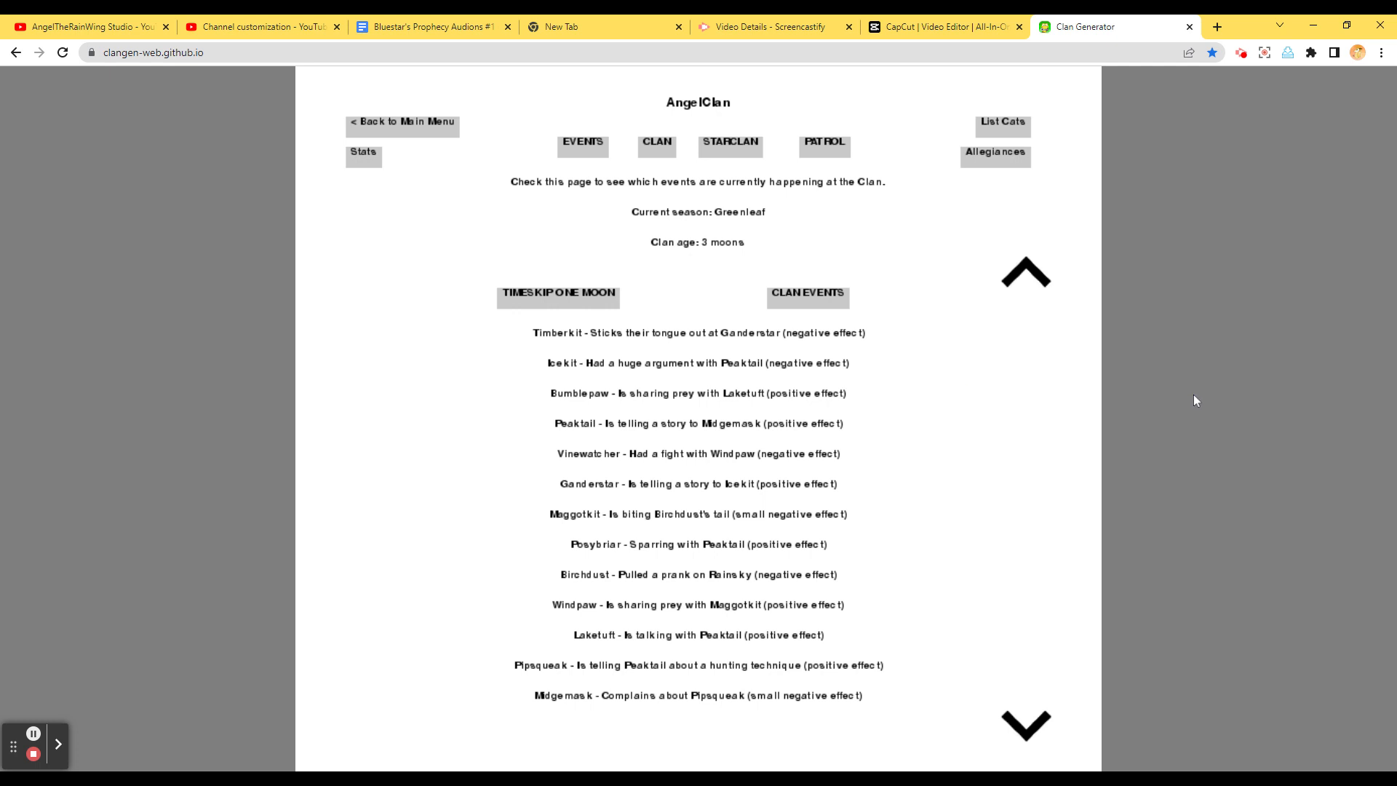
mouse_move(1193, 370)
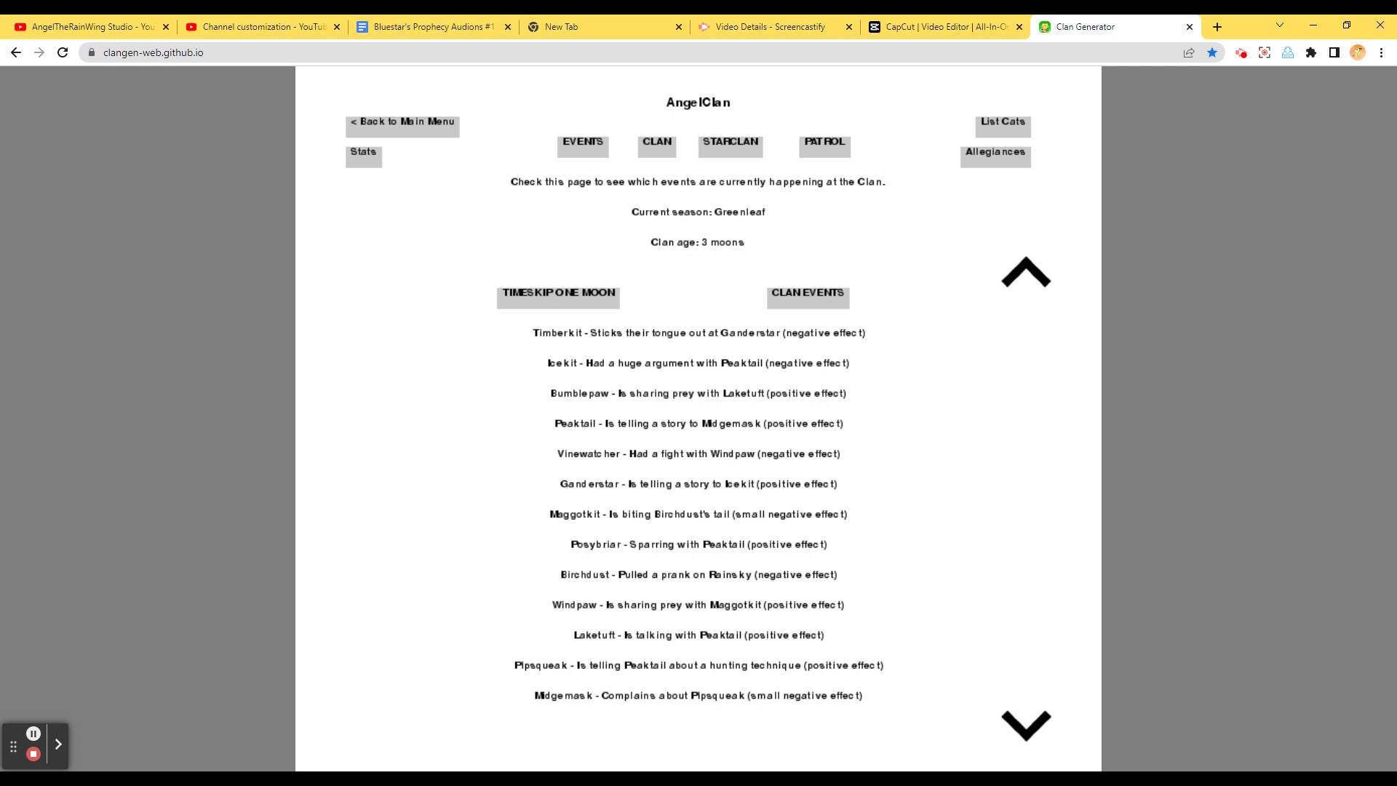
mouse_move(1068, 595)
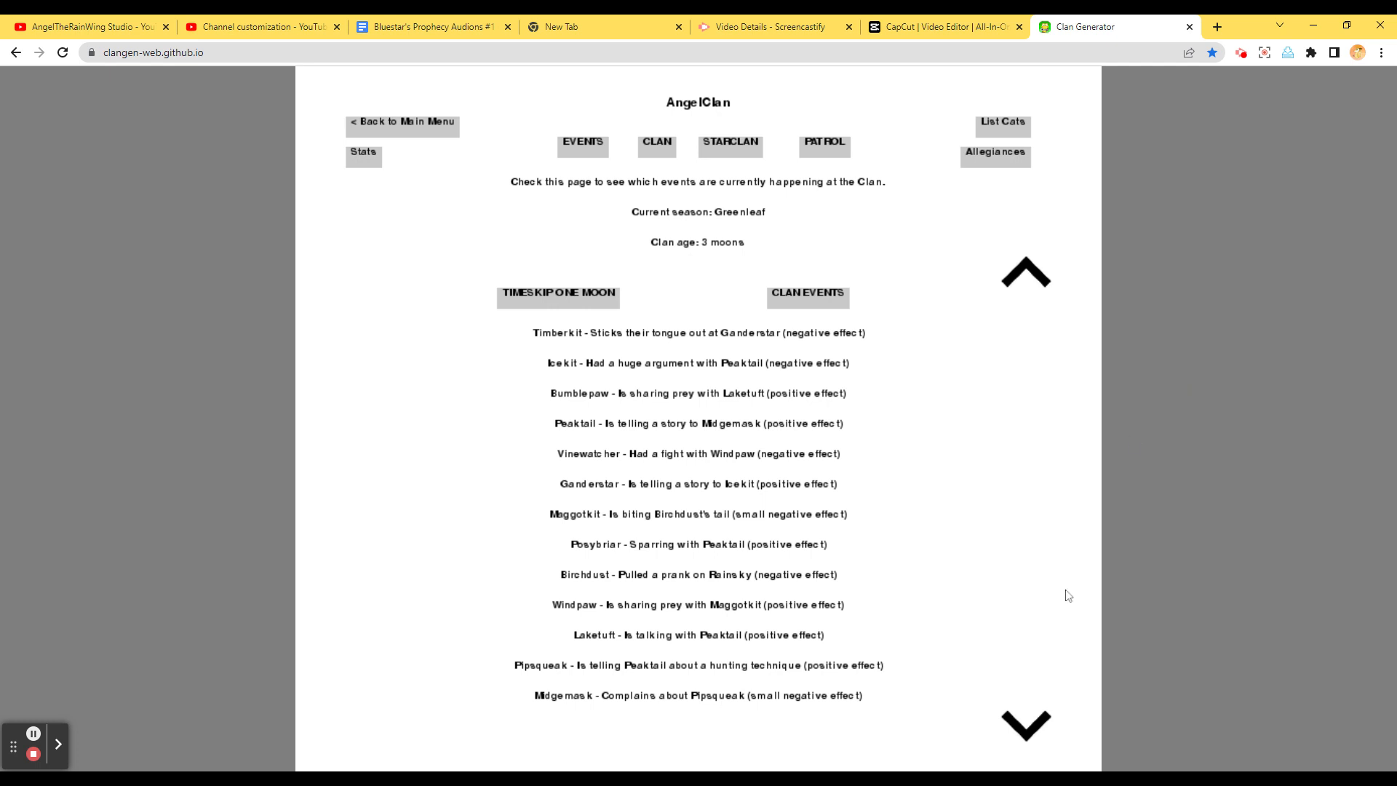
mouse_move(1035, 728)
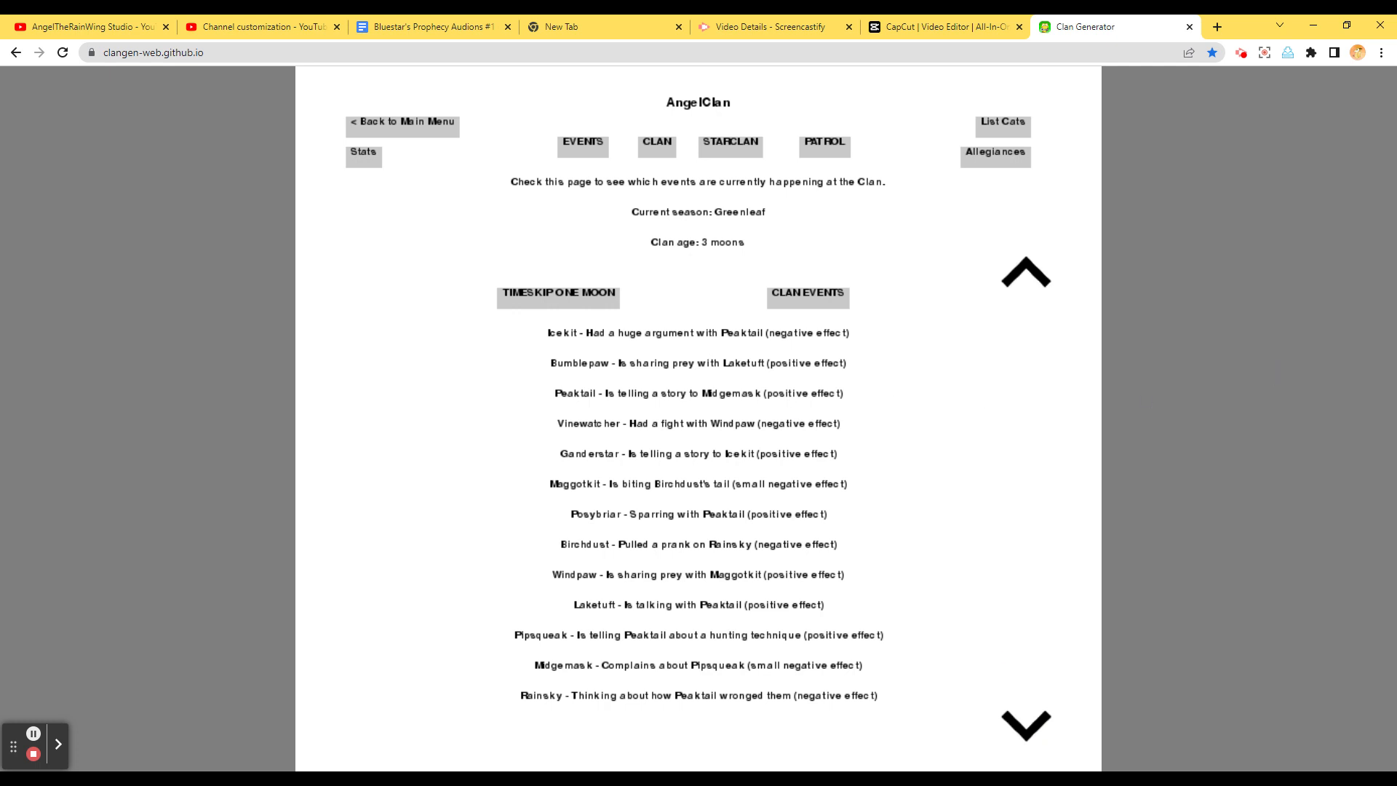
mouse_move(1023, 745)
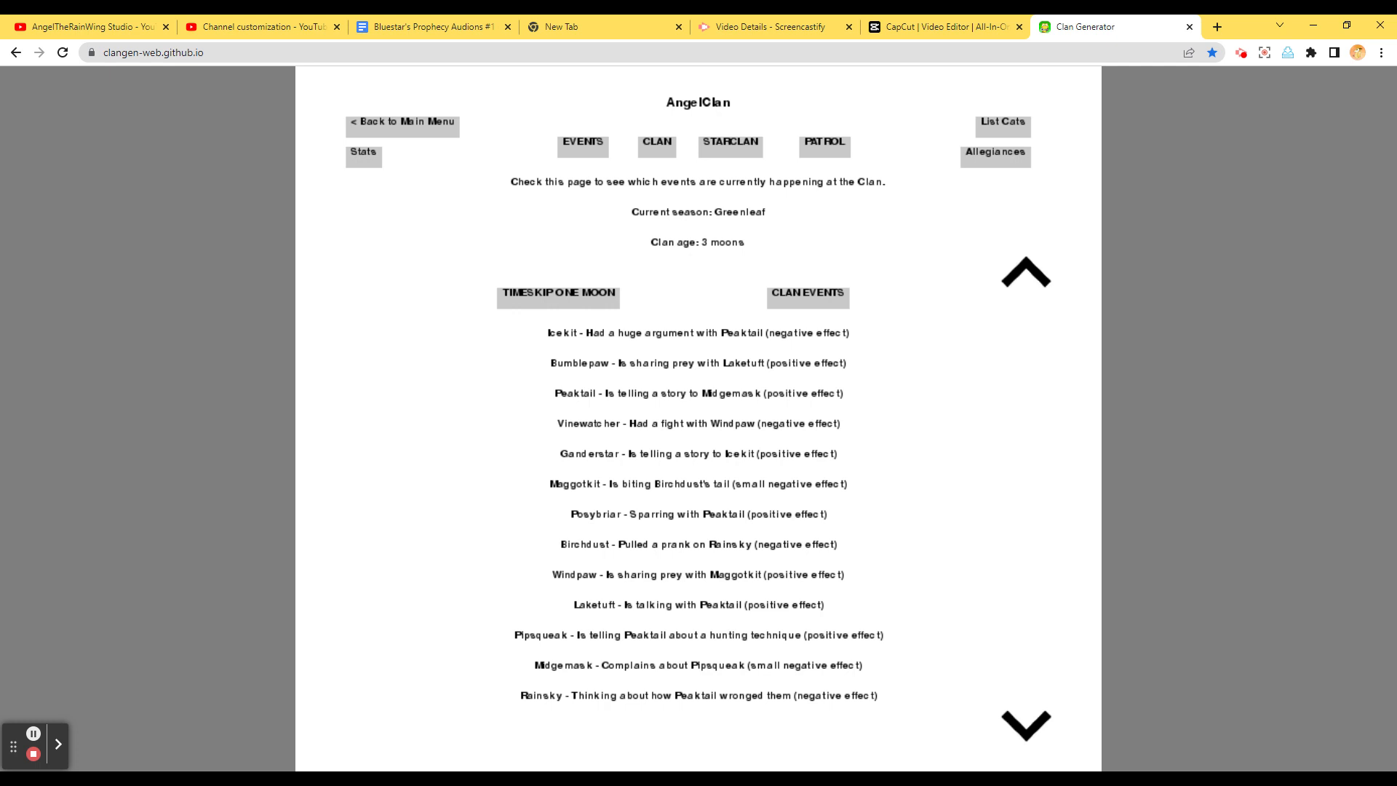
mouse_move(931, 46)
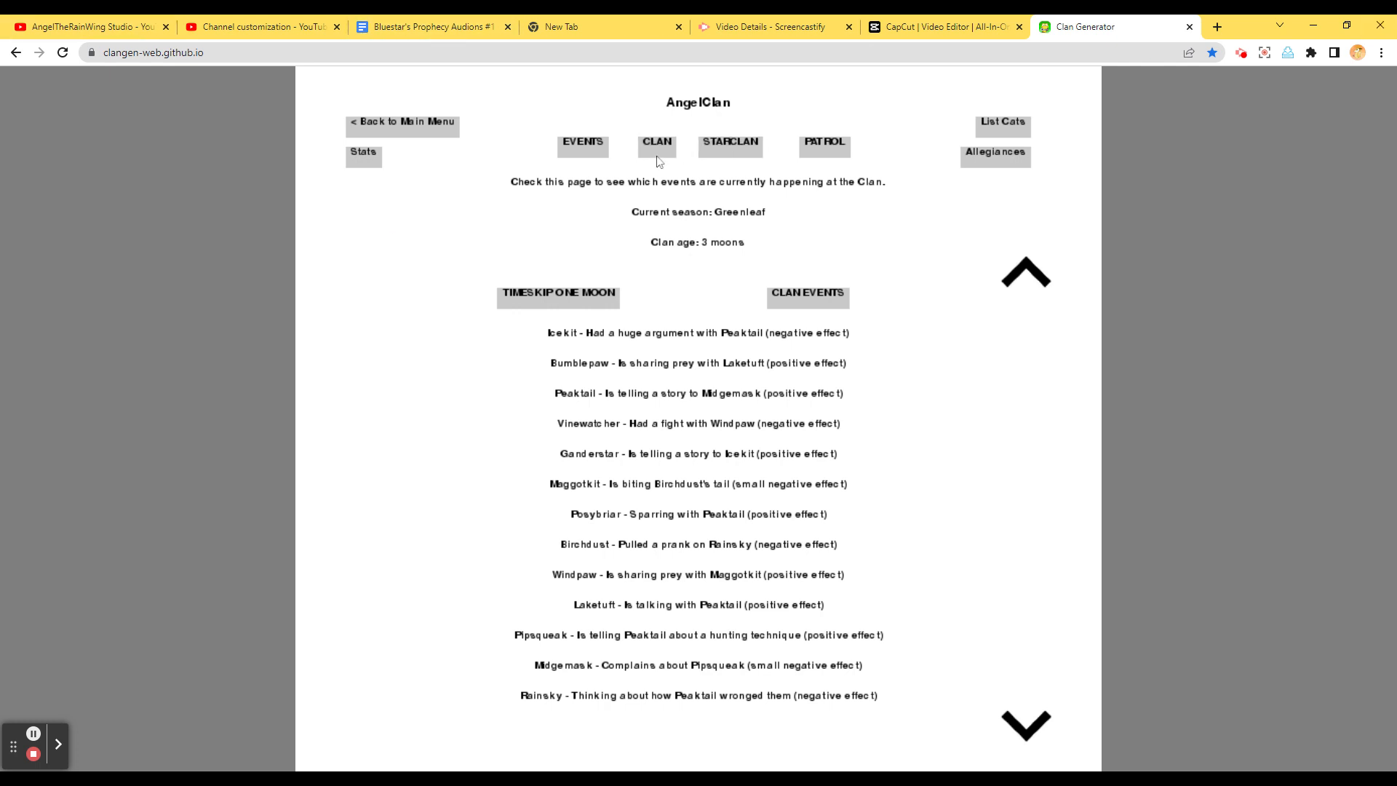
From camp, browse profiles of Ganderstar, Birchdust, Midgemask, Vinewatcher, Windpaw and Peaktail
click(656, 142)
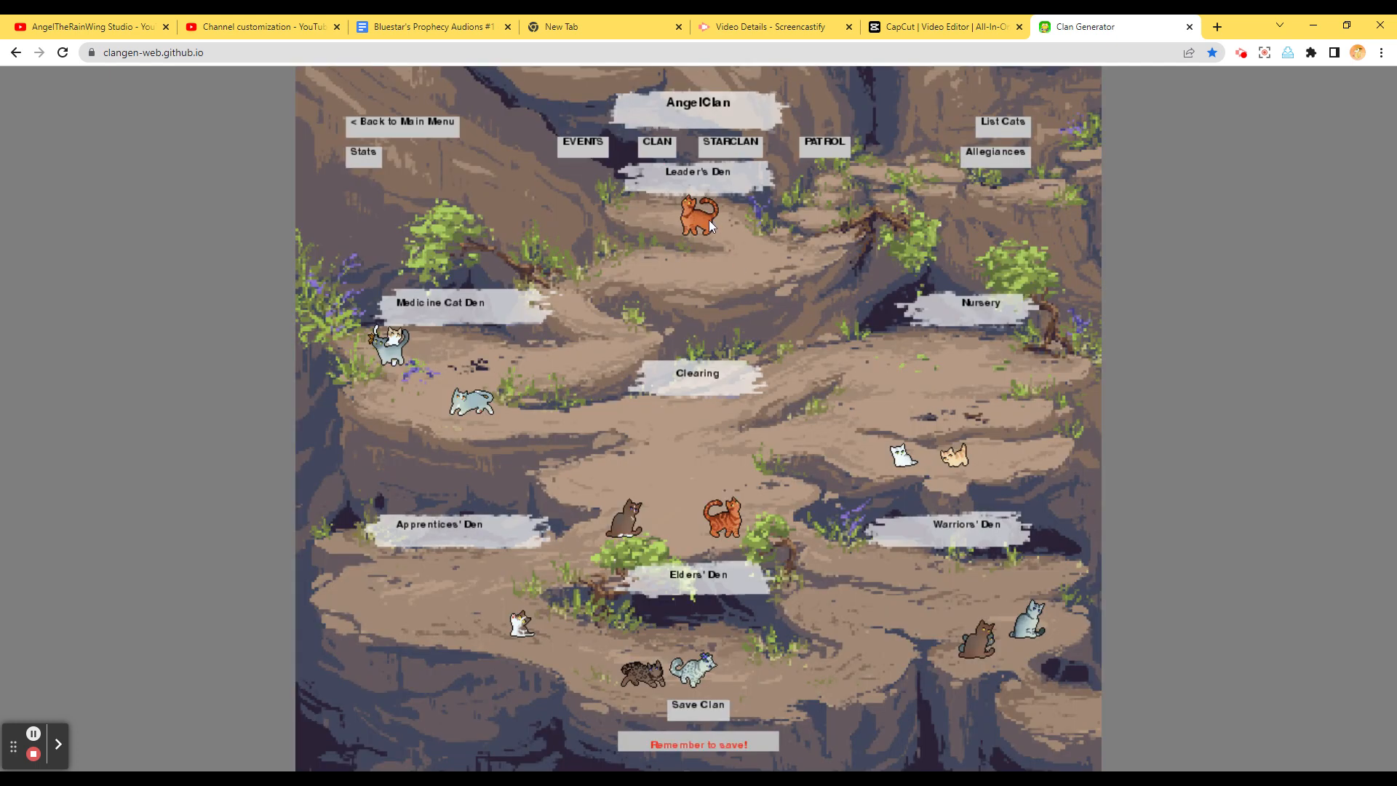
click(698, 214)
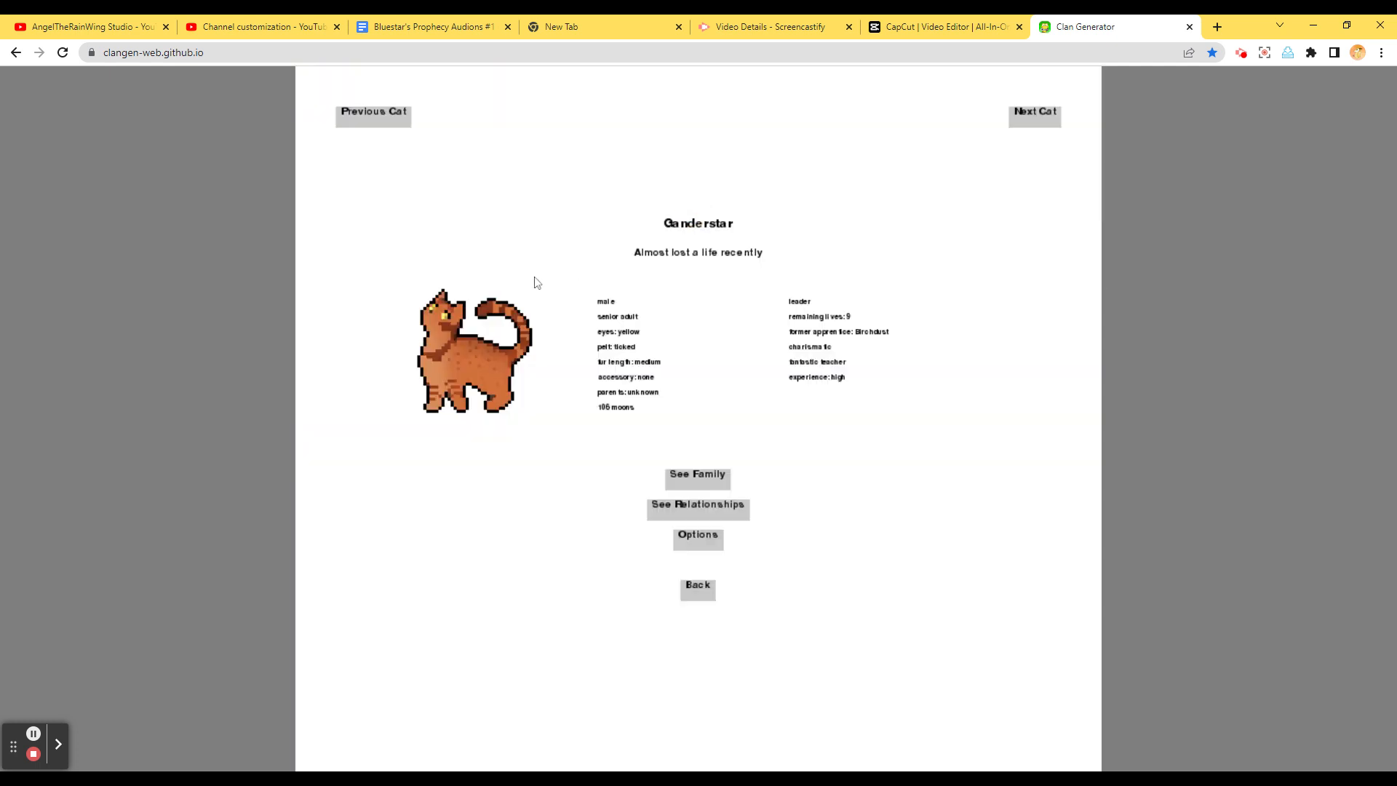
click(372, 111)
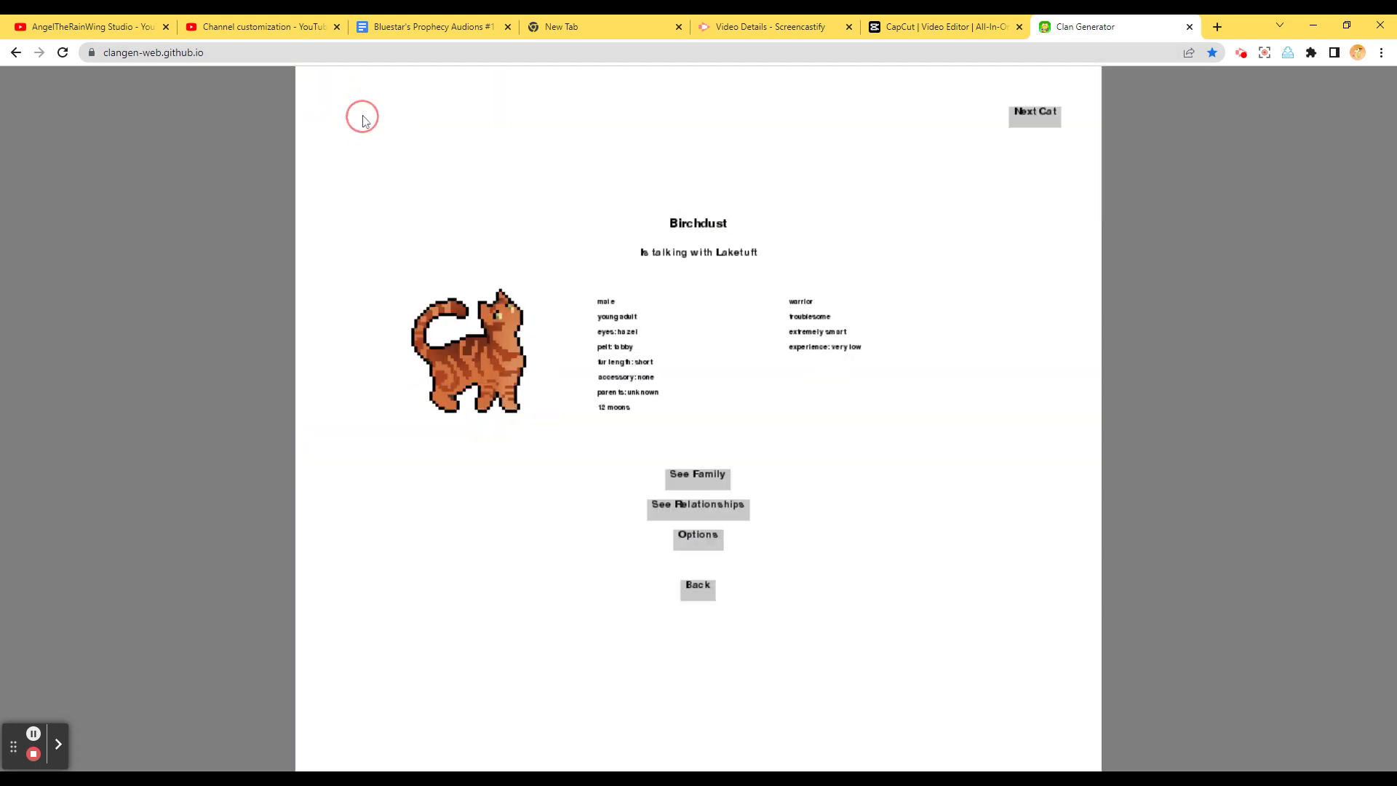
mouse_move(1033, 136)
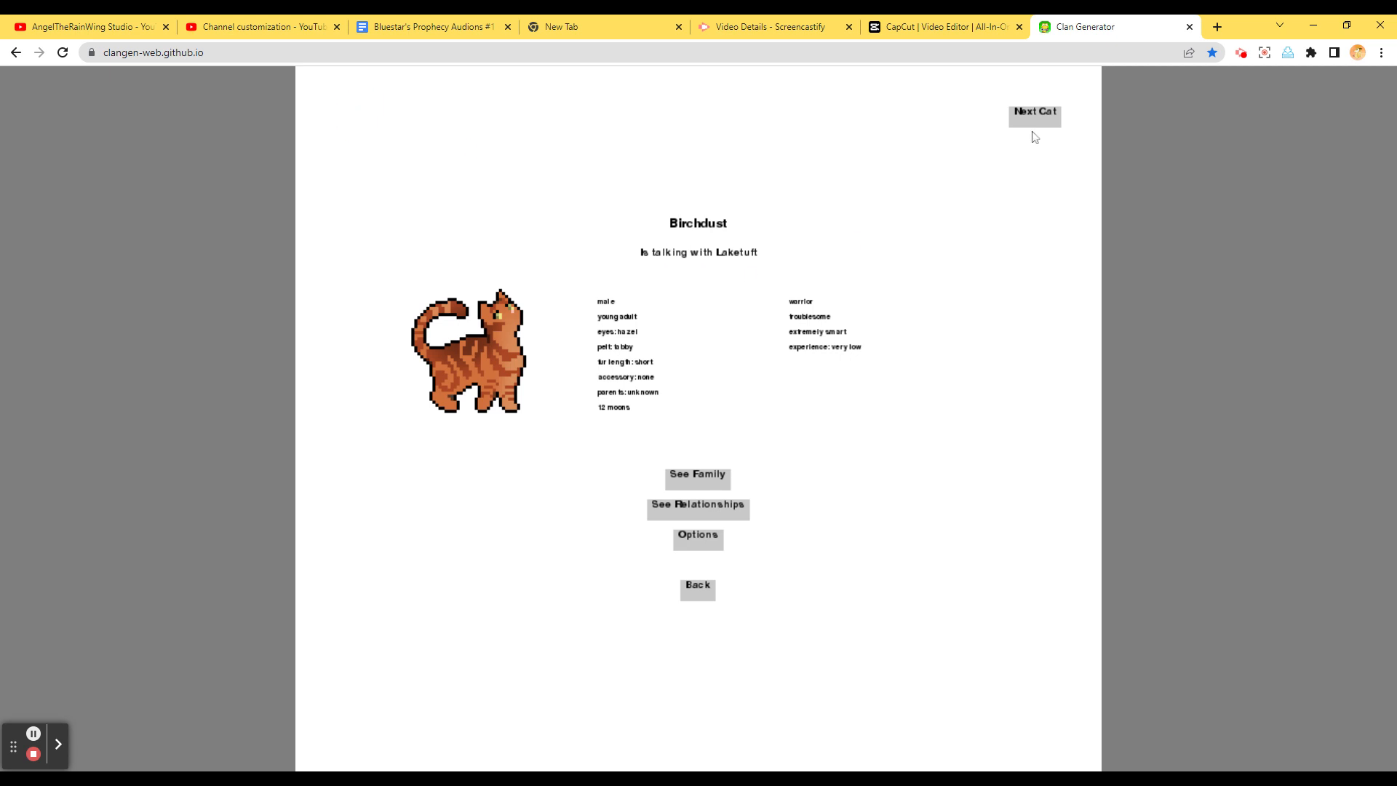
click(1033, 115)
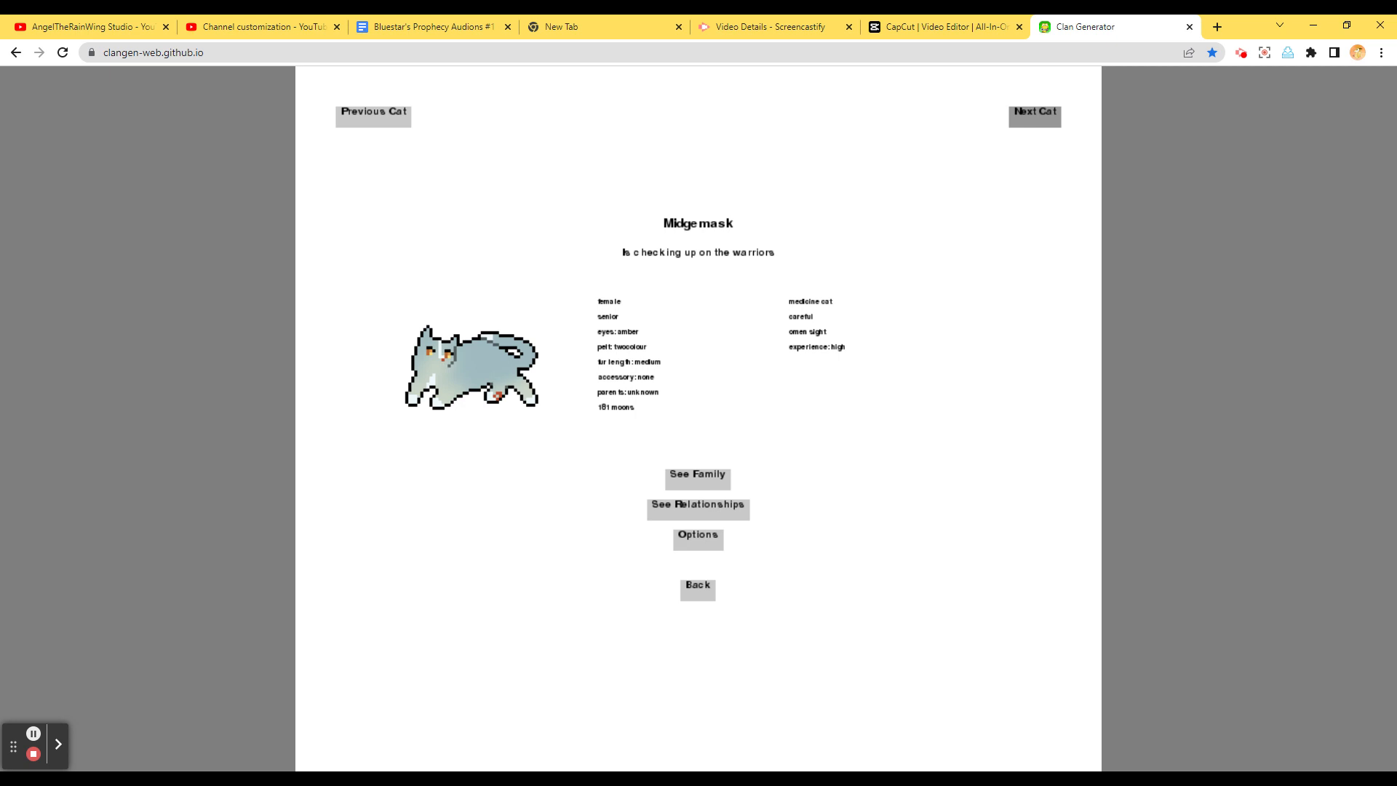
click(1033, 114)
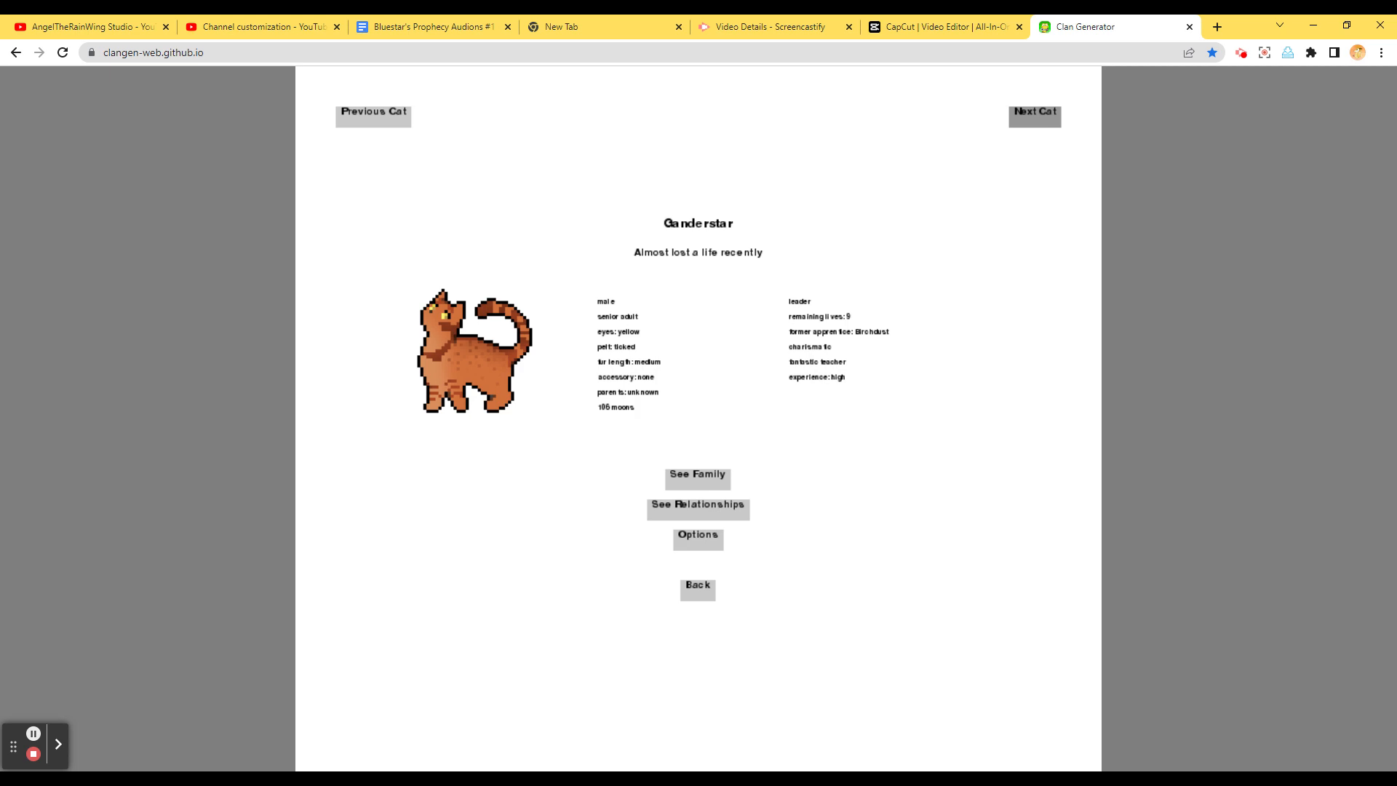
click(1035, 111)
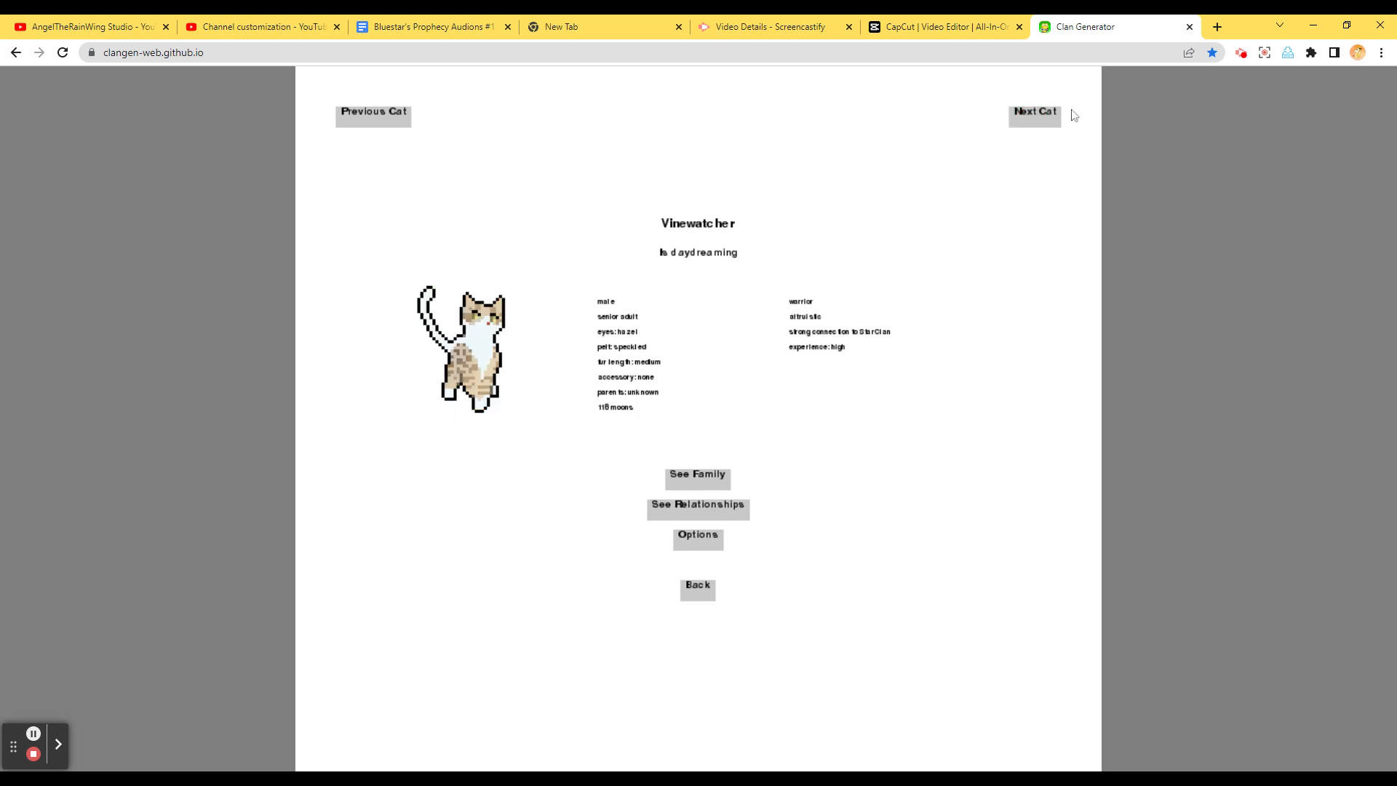
mouse_move(1033, 114)
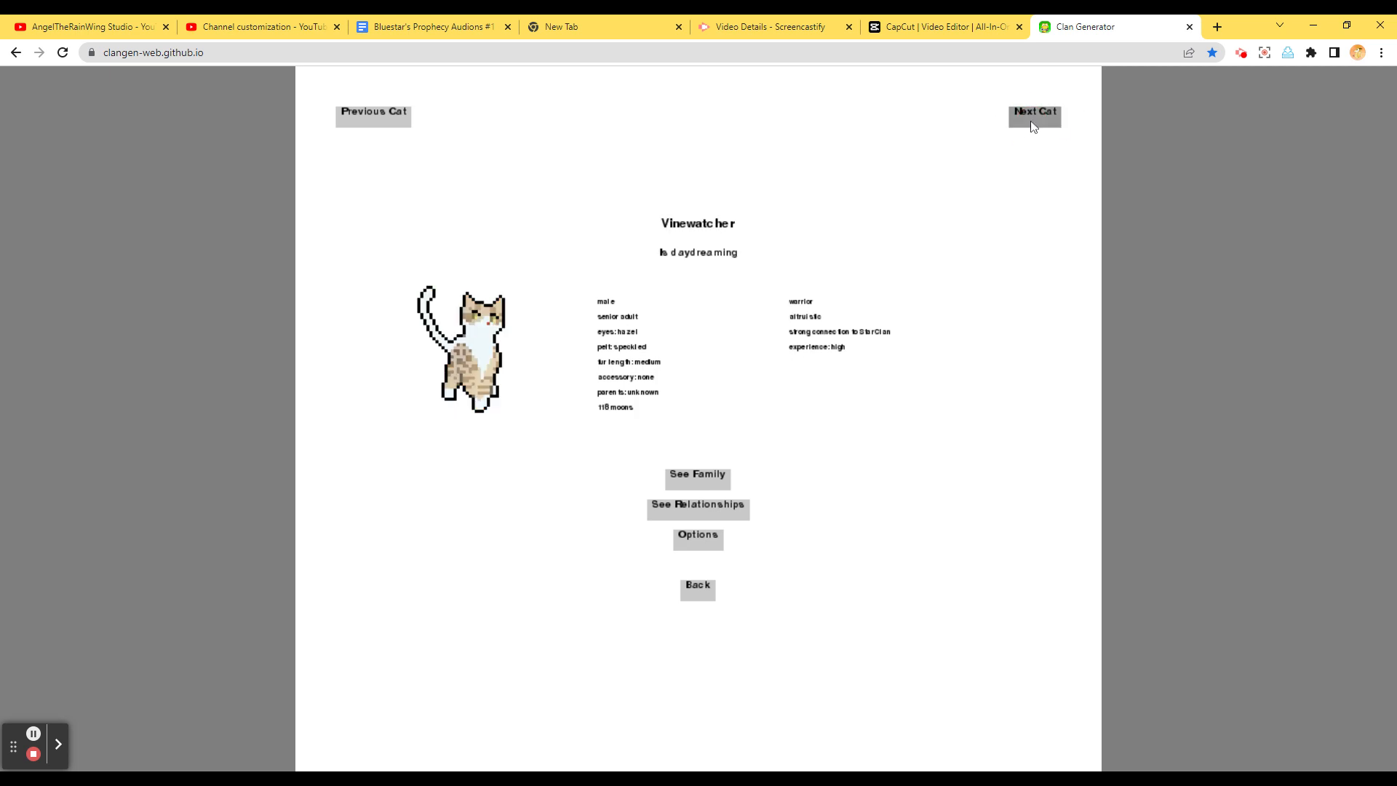
click(1033, 115)
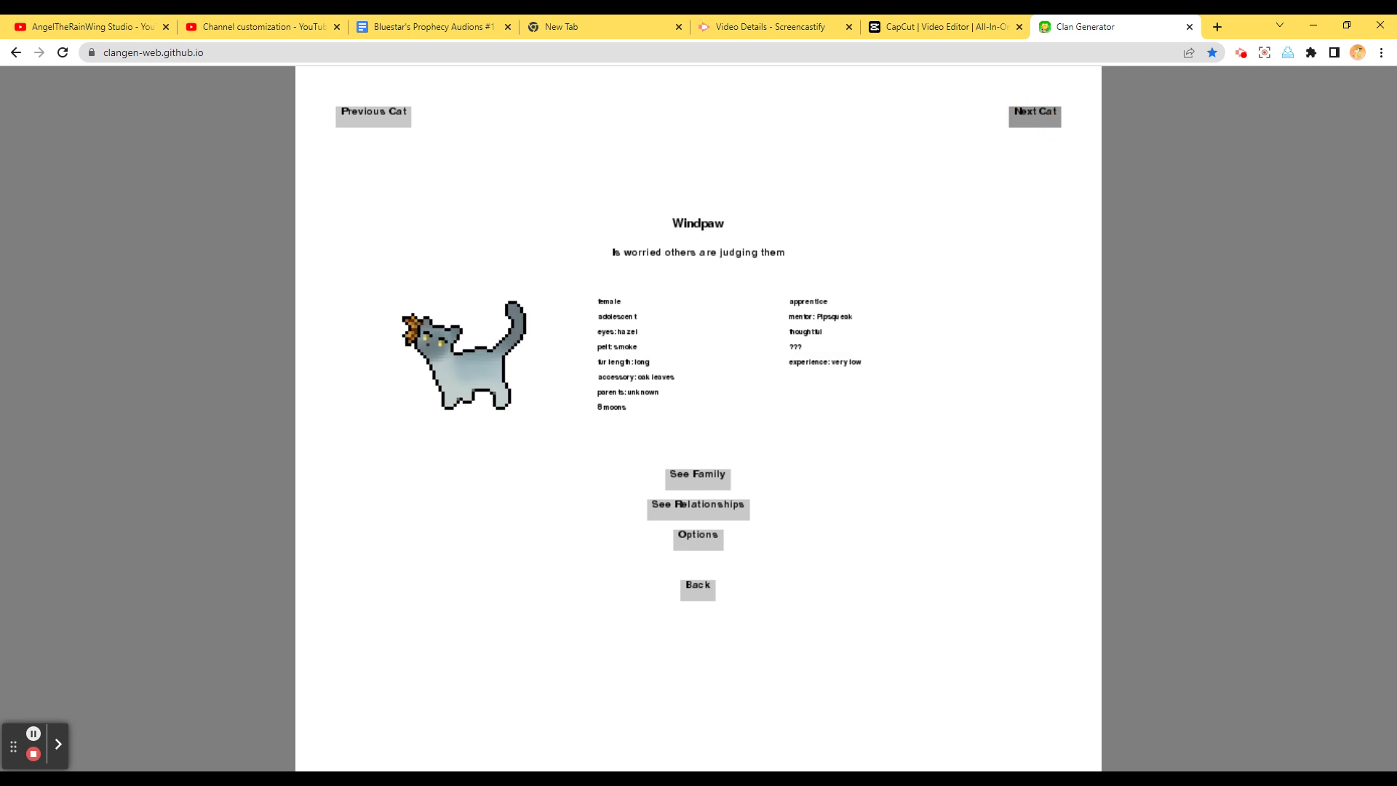
click(1033, 115)
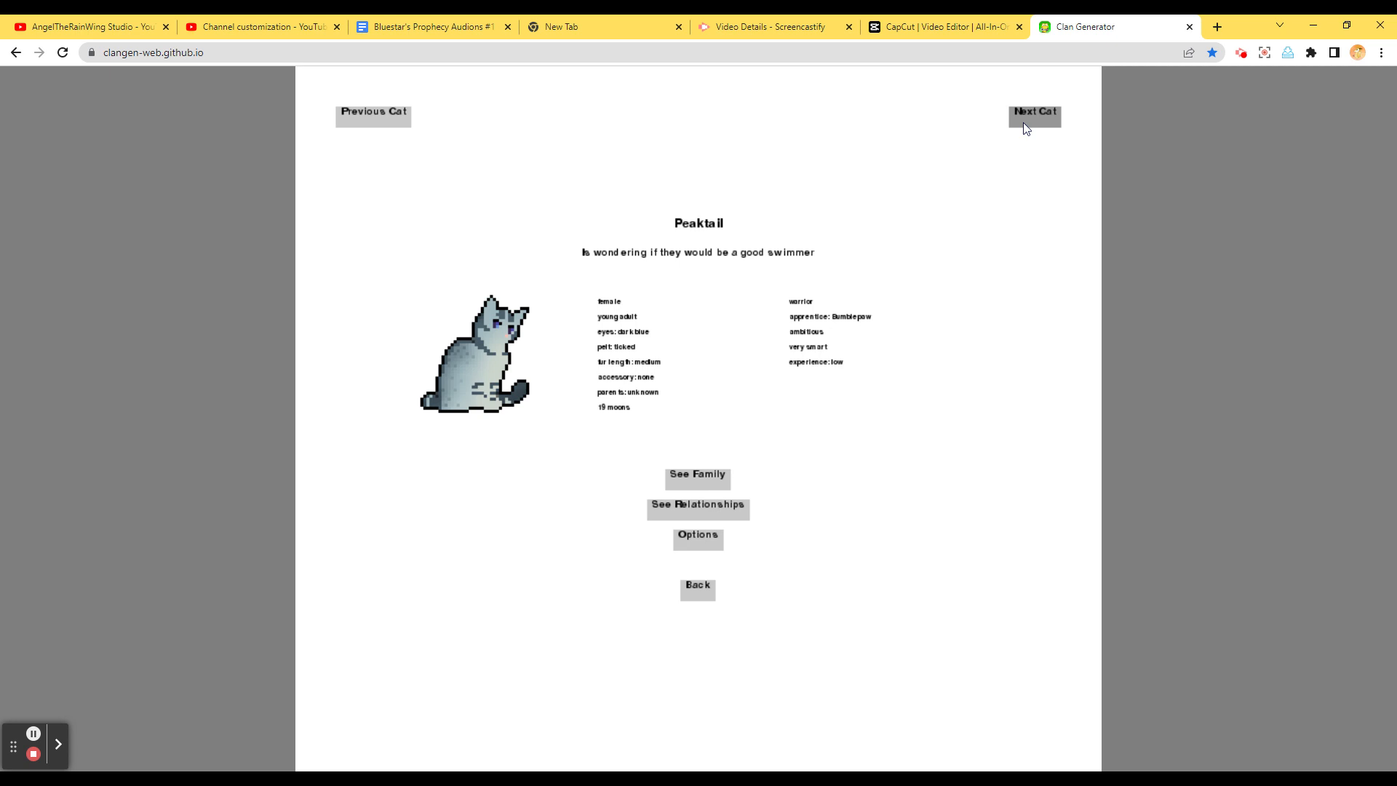
mouse_move(1040, 127)
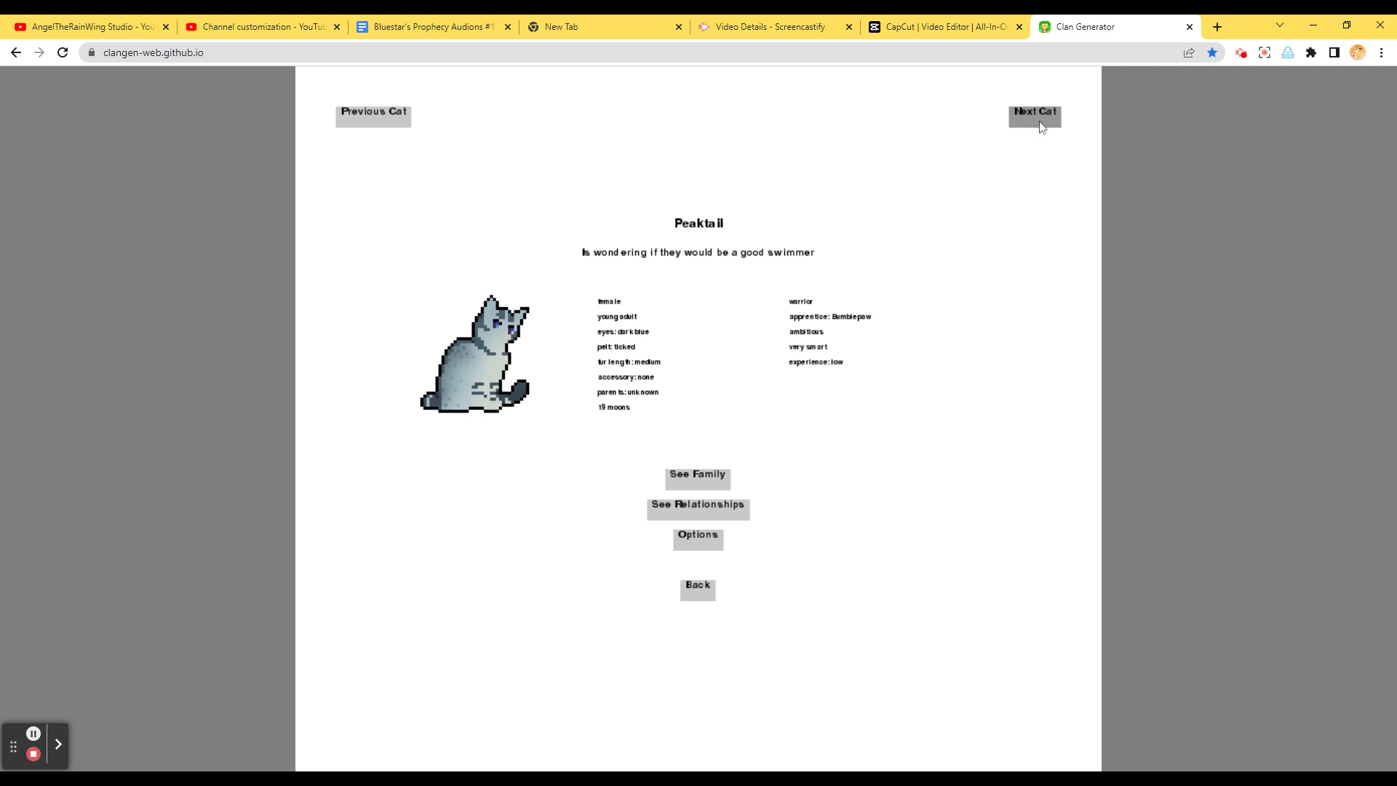
Continue through Laketuft and the remaining cats to Timberkit, then show the StarClan list with Reedfur
click(1033, 114)
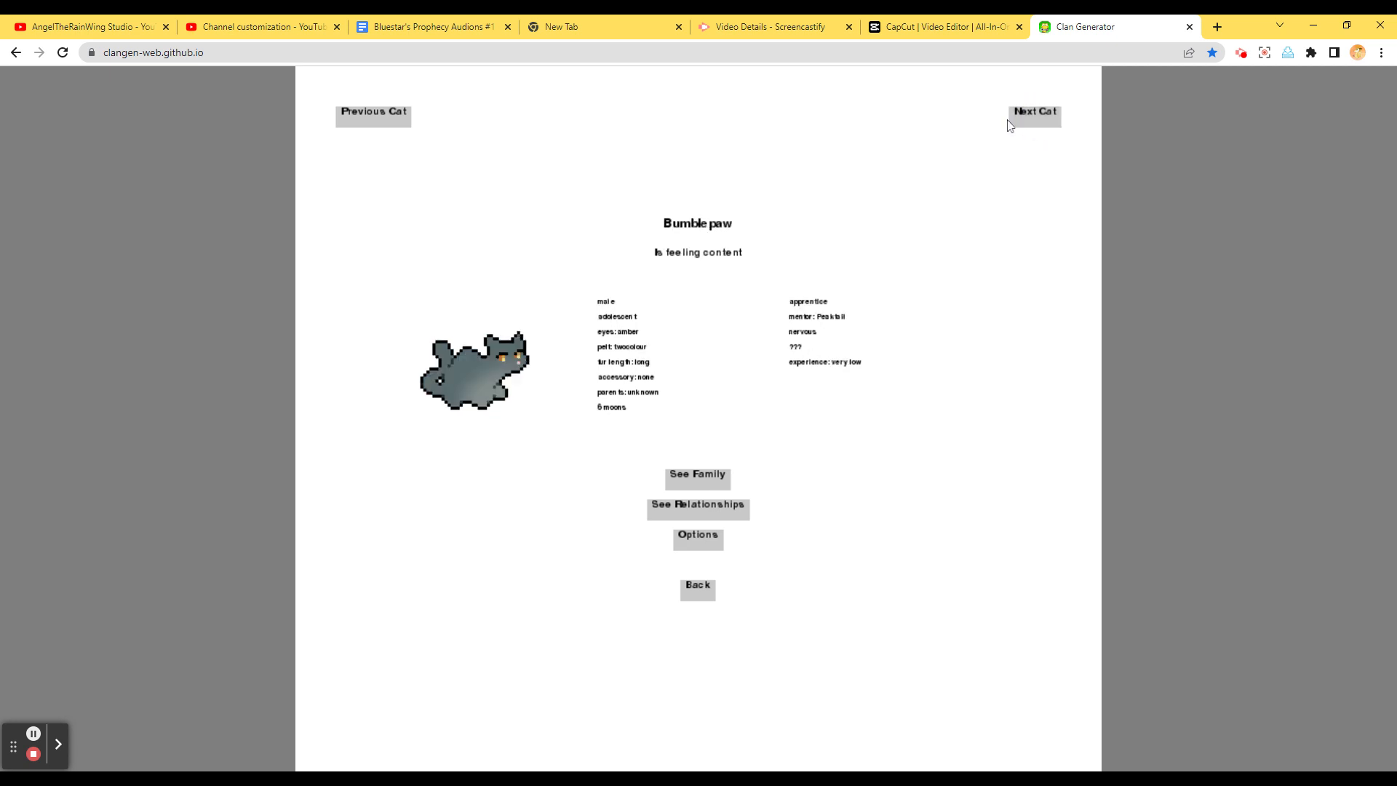
click(1032, 115)
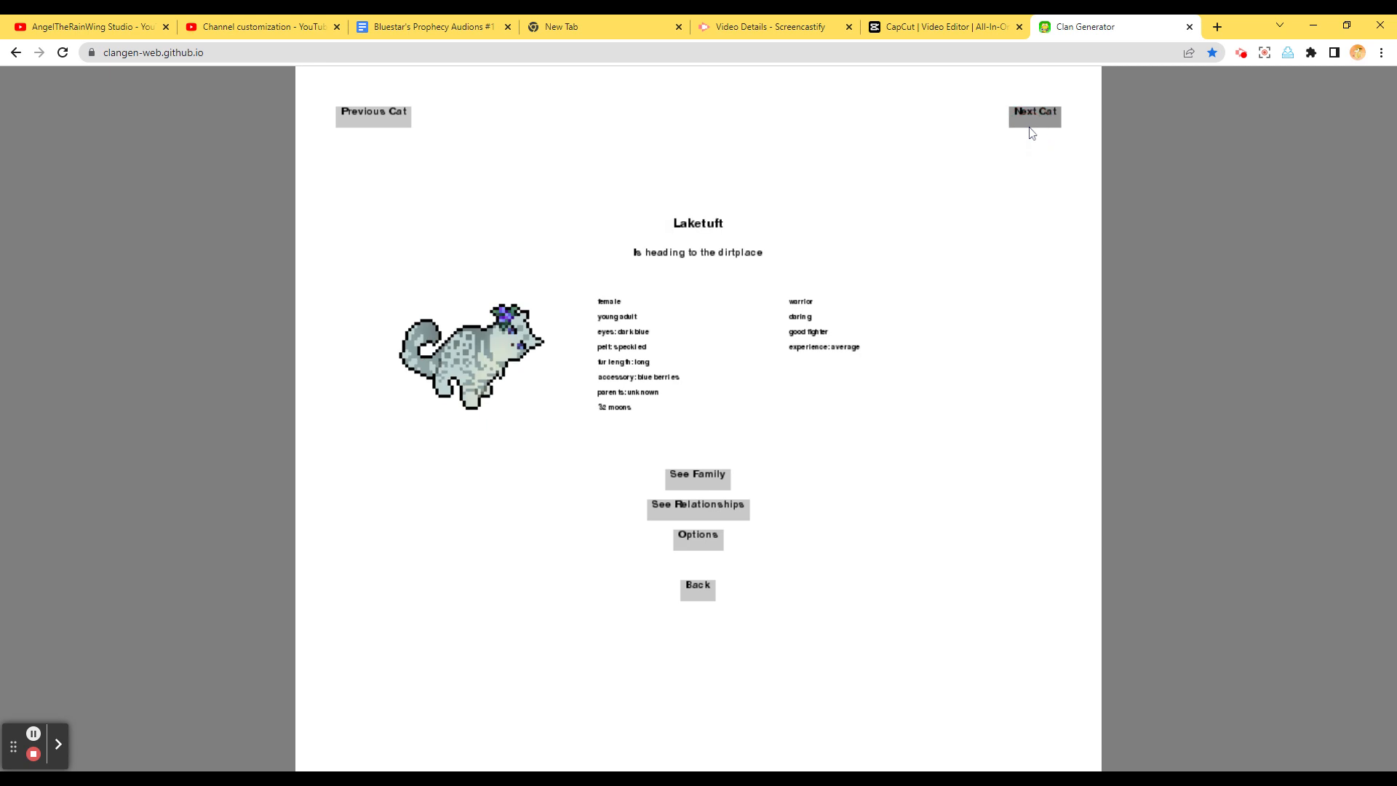
mouse_move(1036, 134)
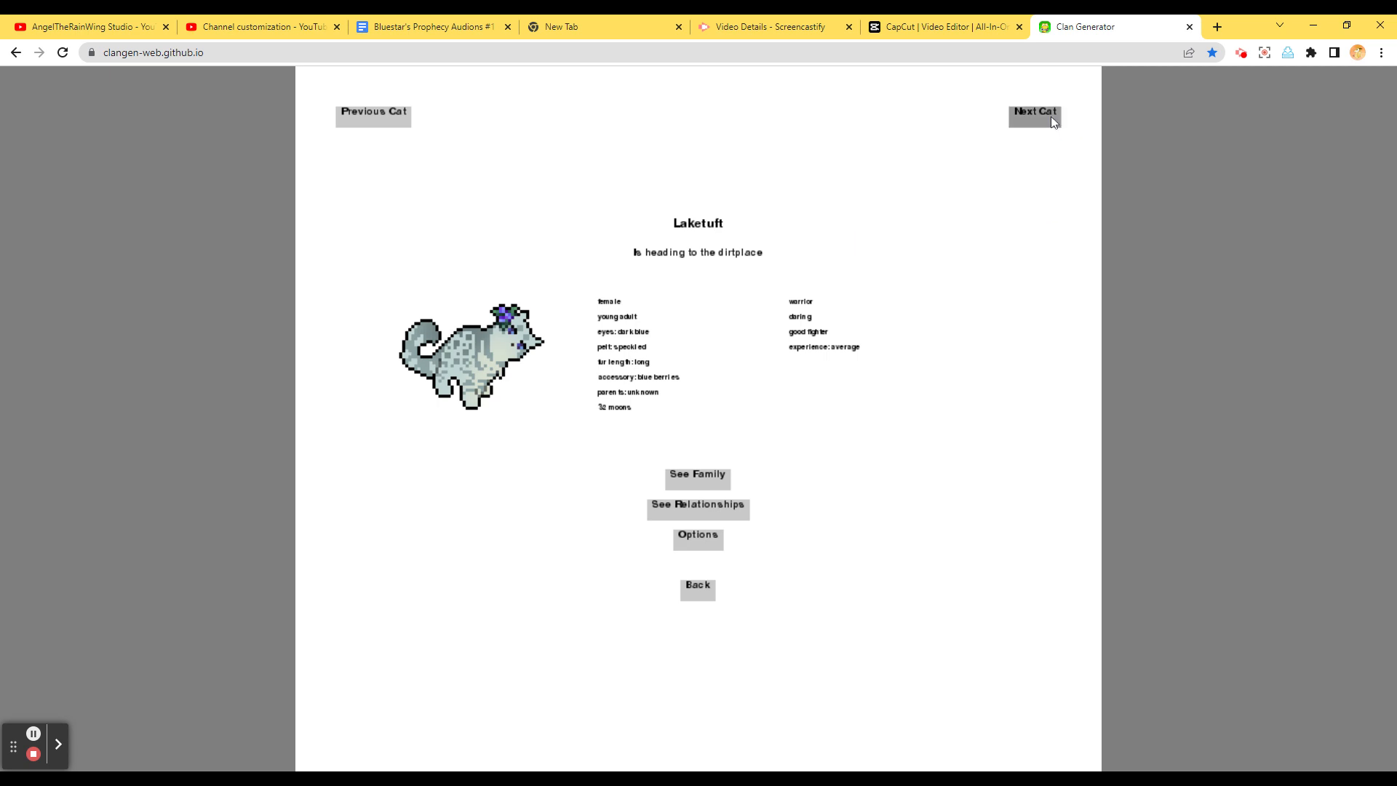
click(1034, 114)
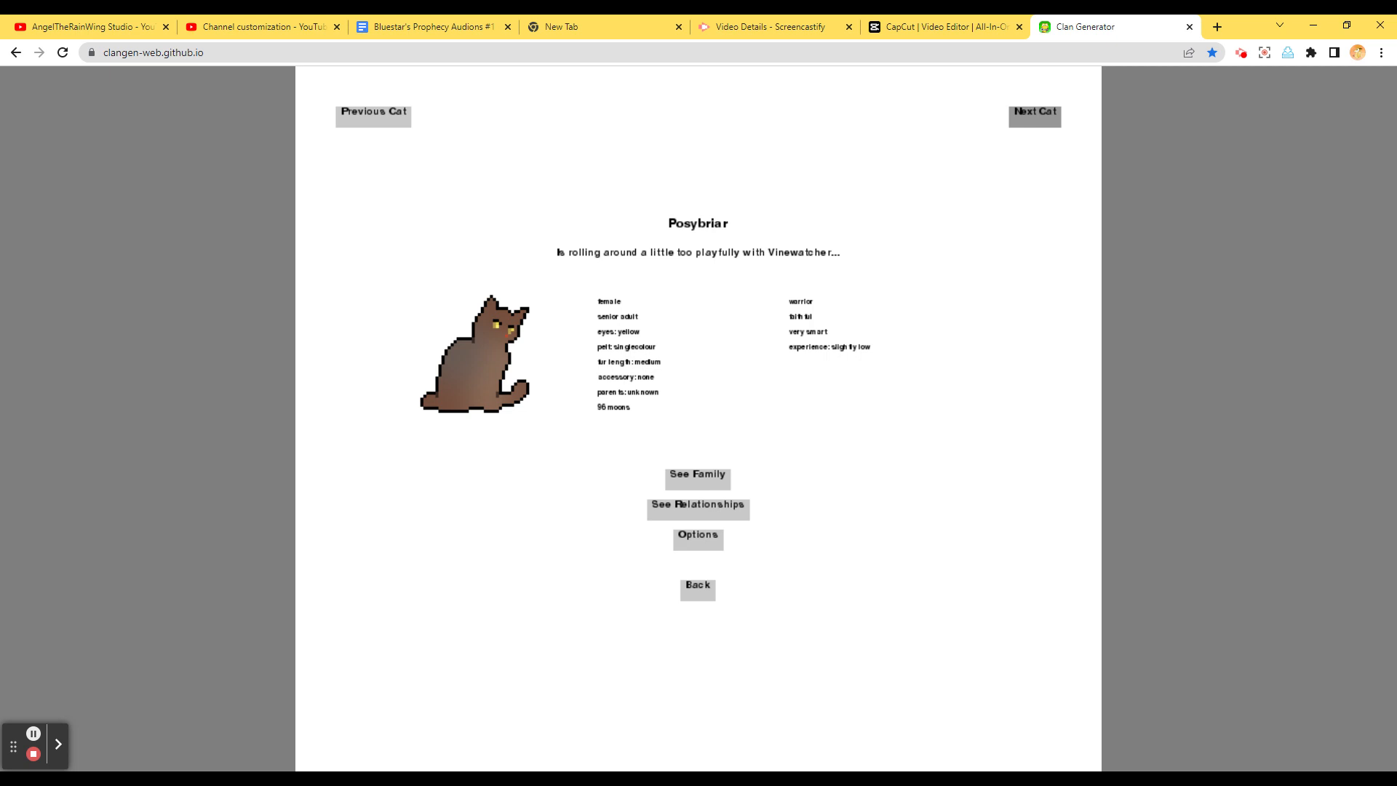
click(1034, 114)
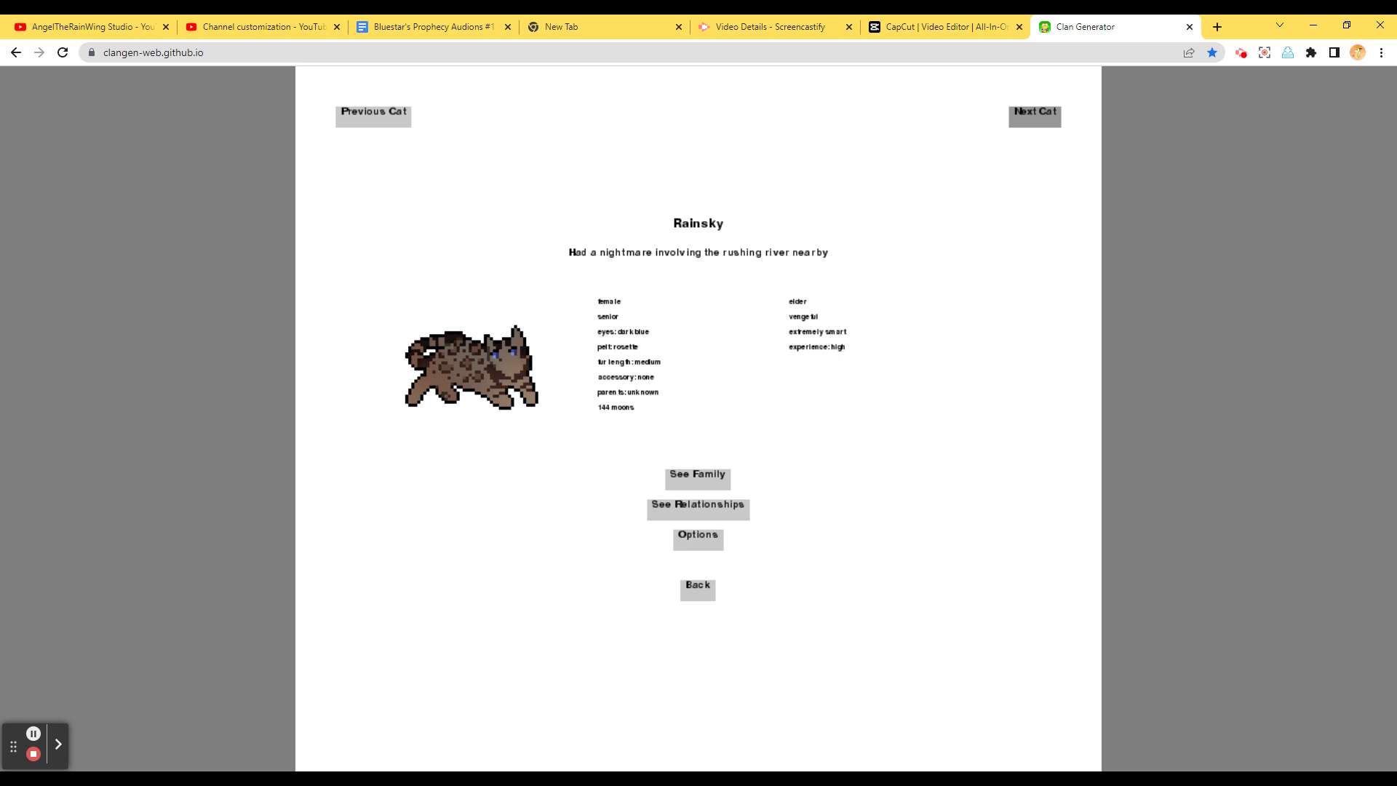
click(1033, 114)
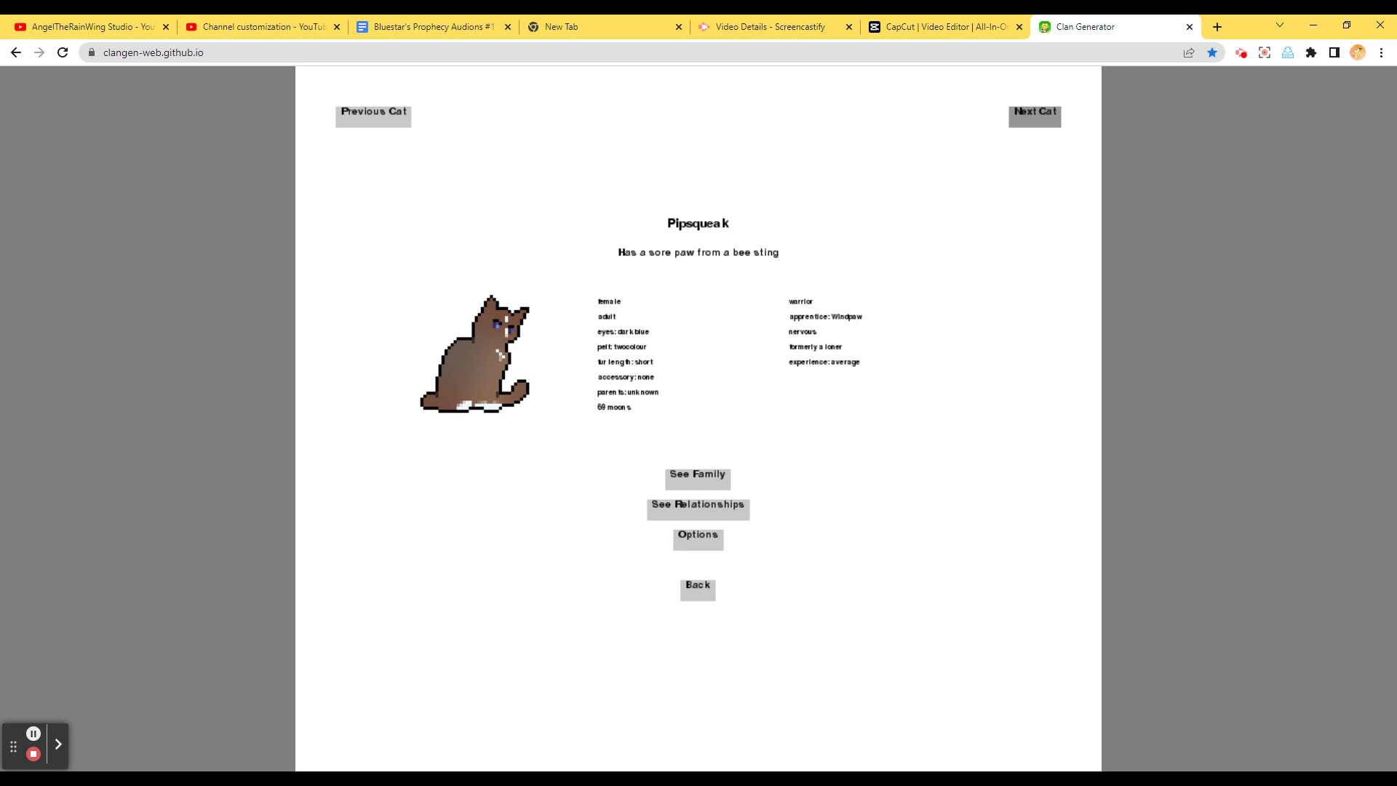
click(1035, 114)
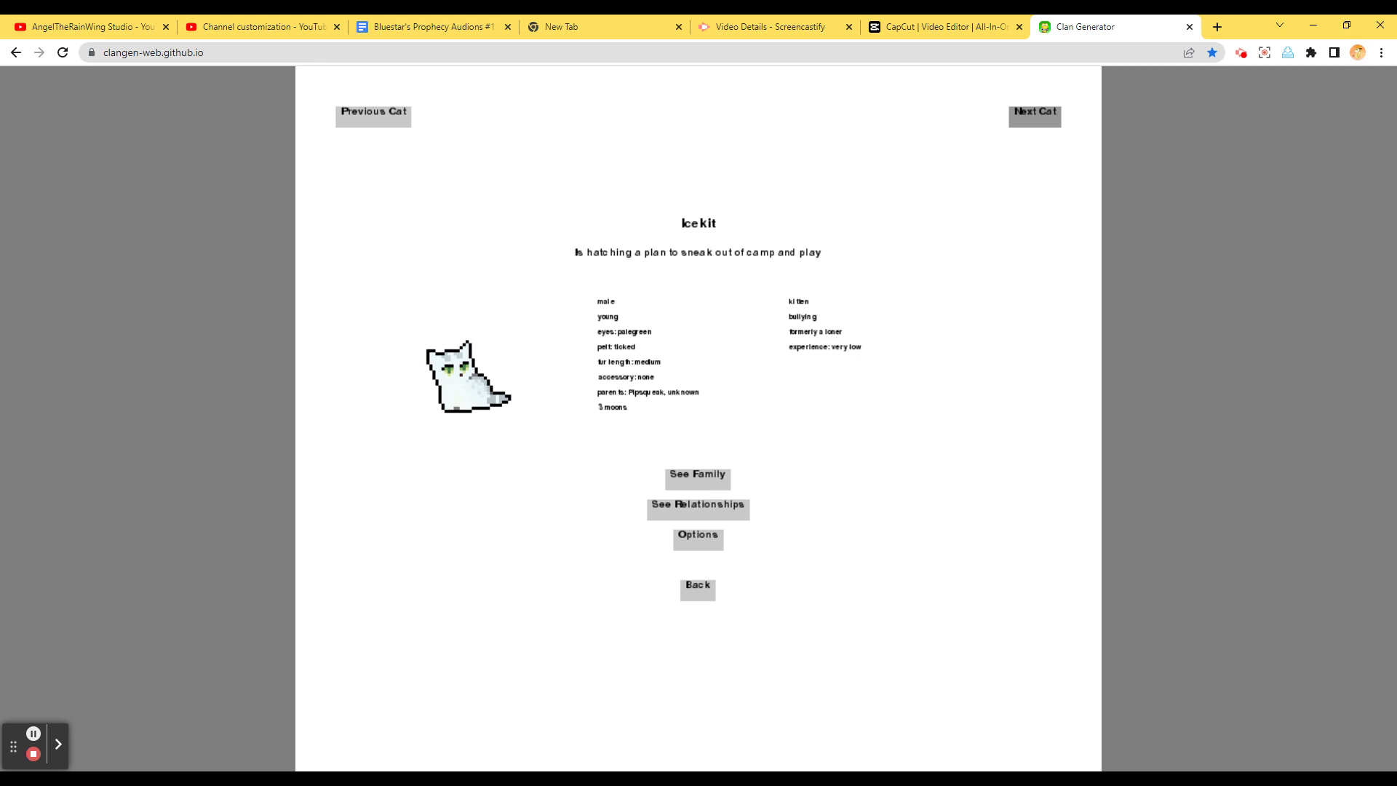
click(1033, 115)
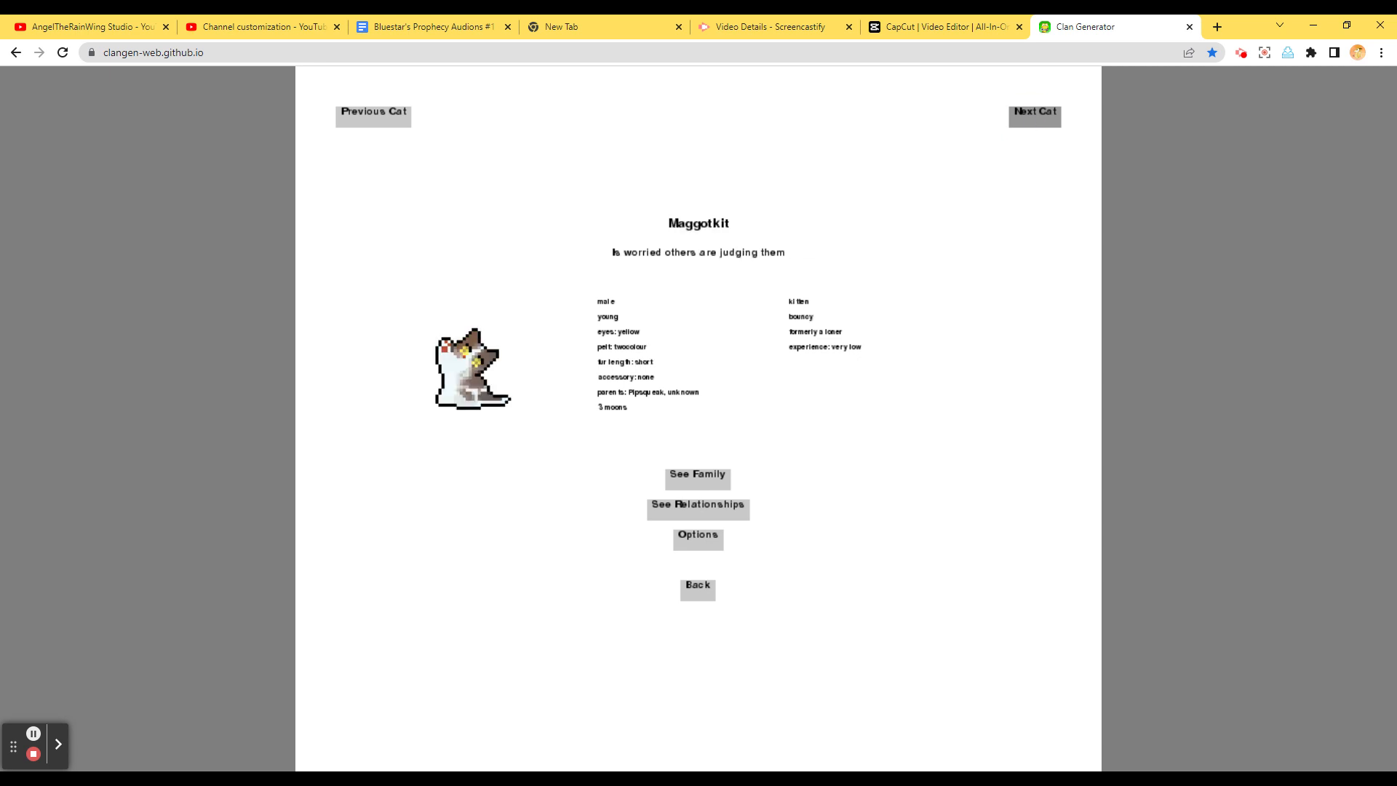
click(1033, 115)
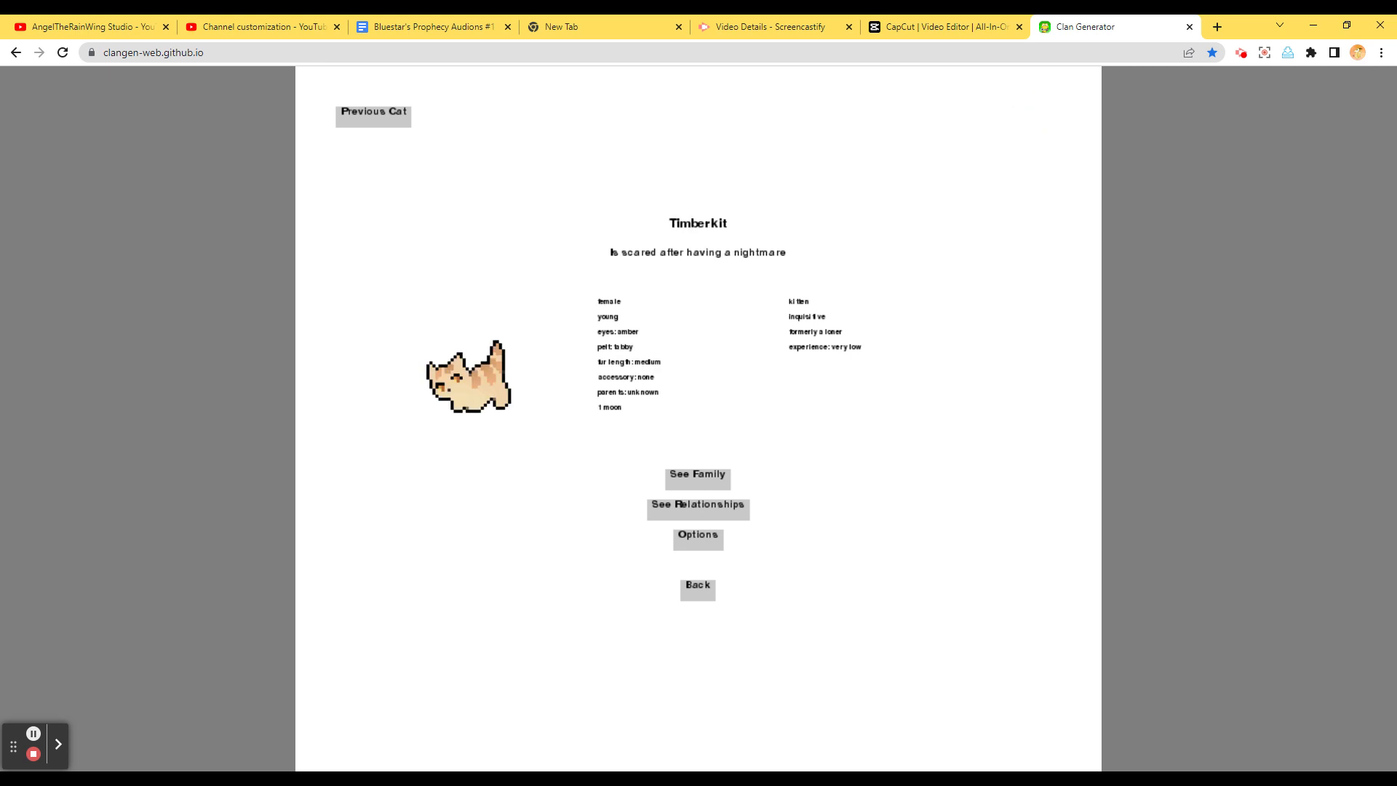
mouse_move(710, 611)
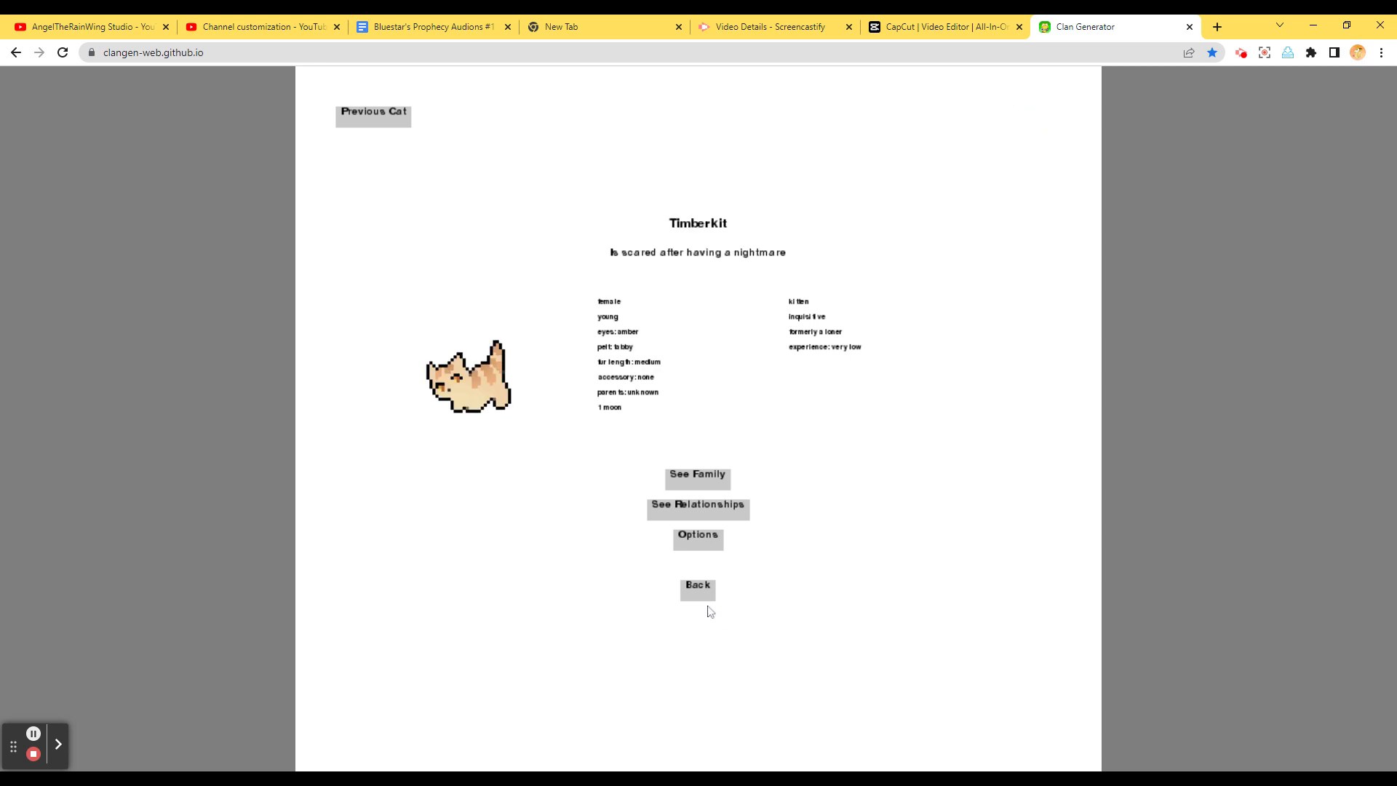
click(697, 587)
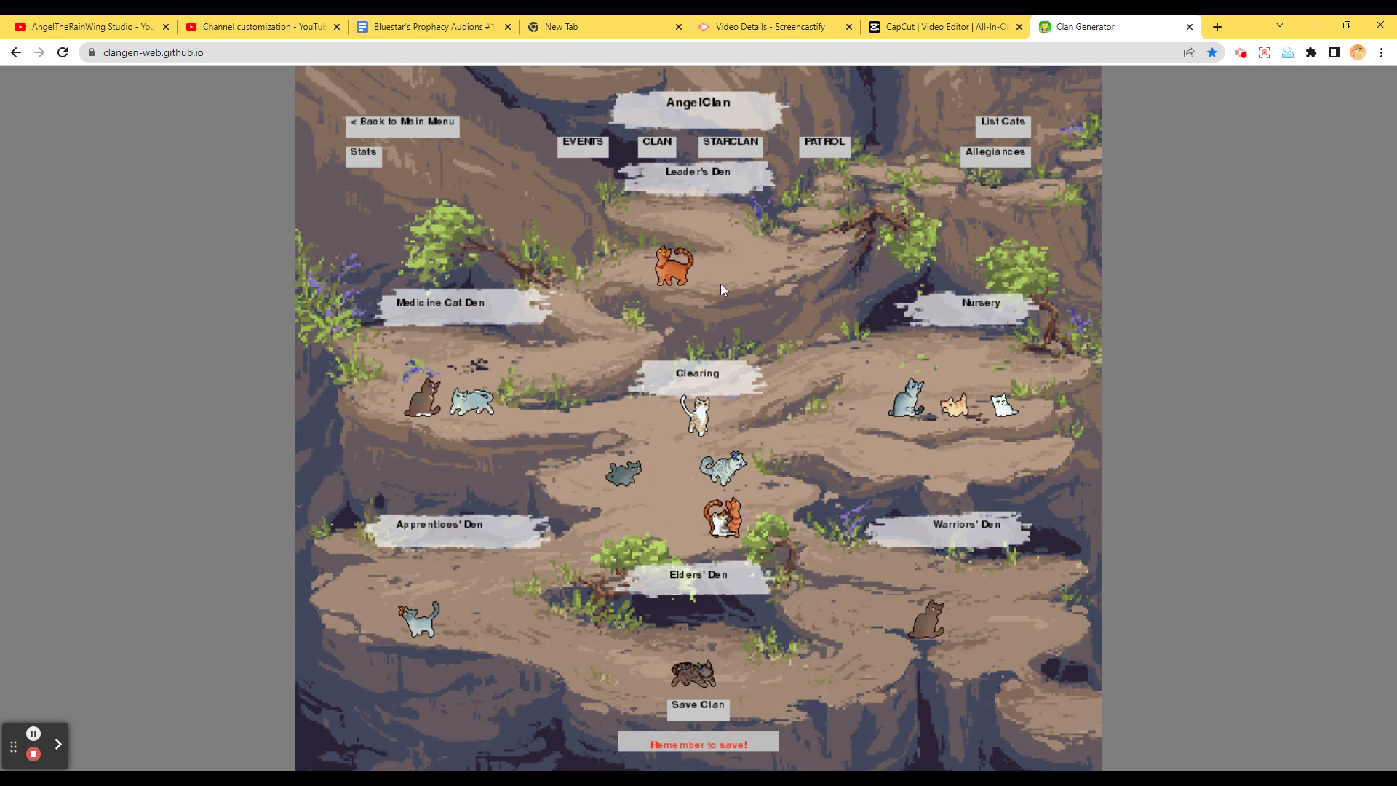
click(729, 144)
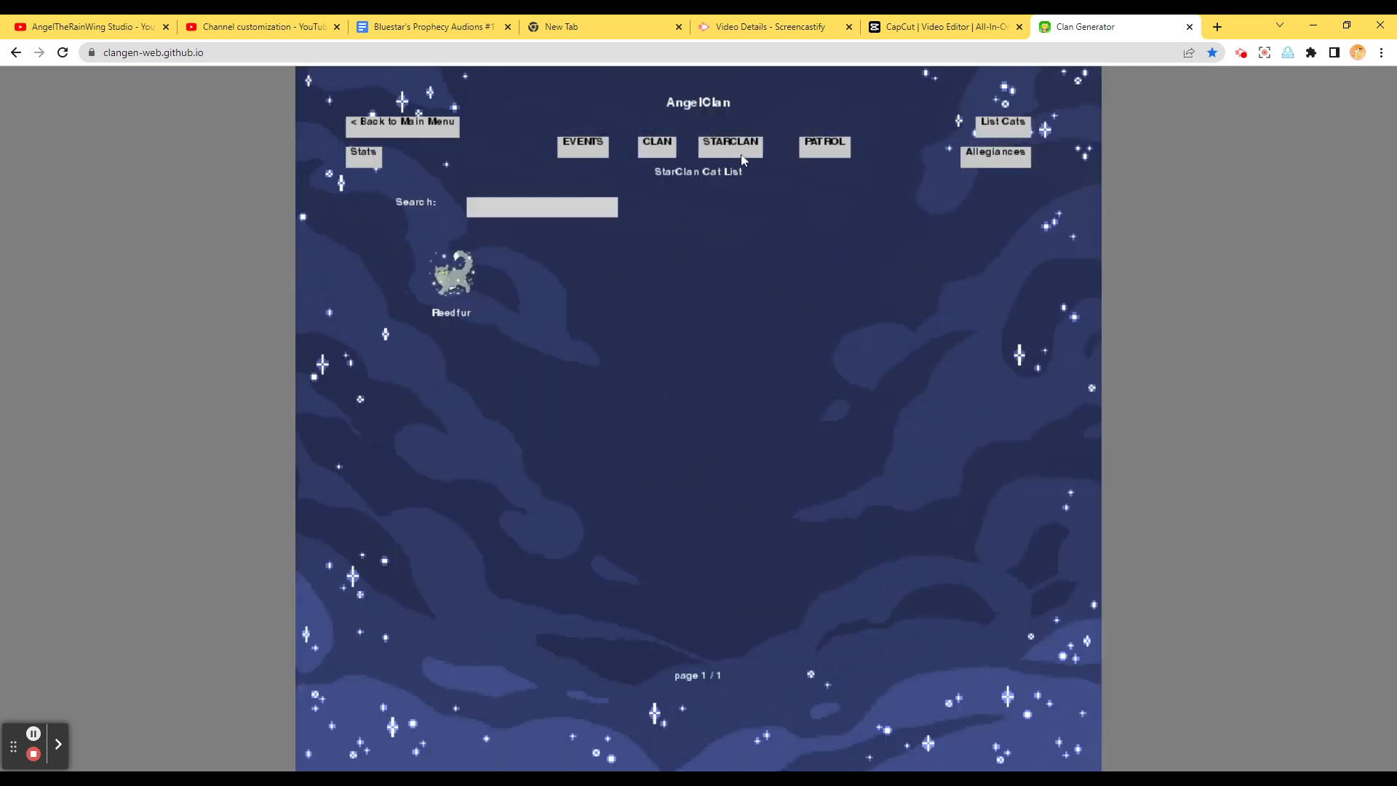
mouse_move(769, 181)
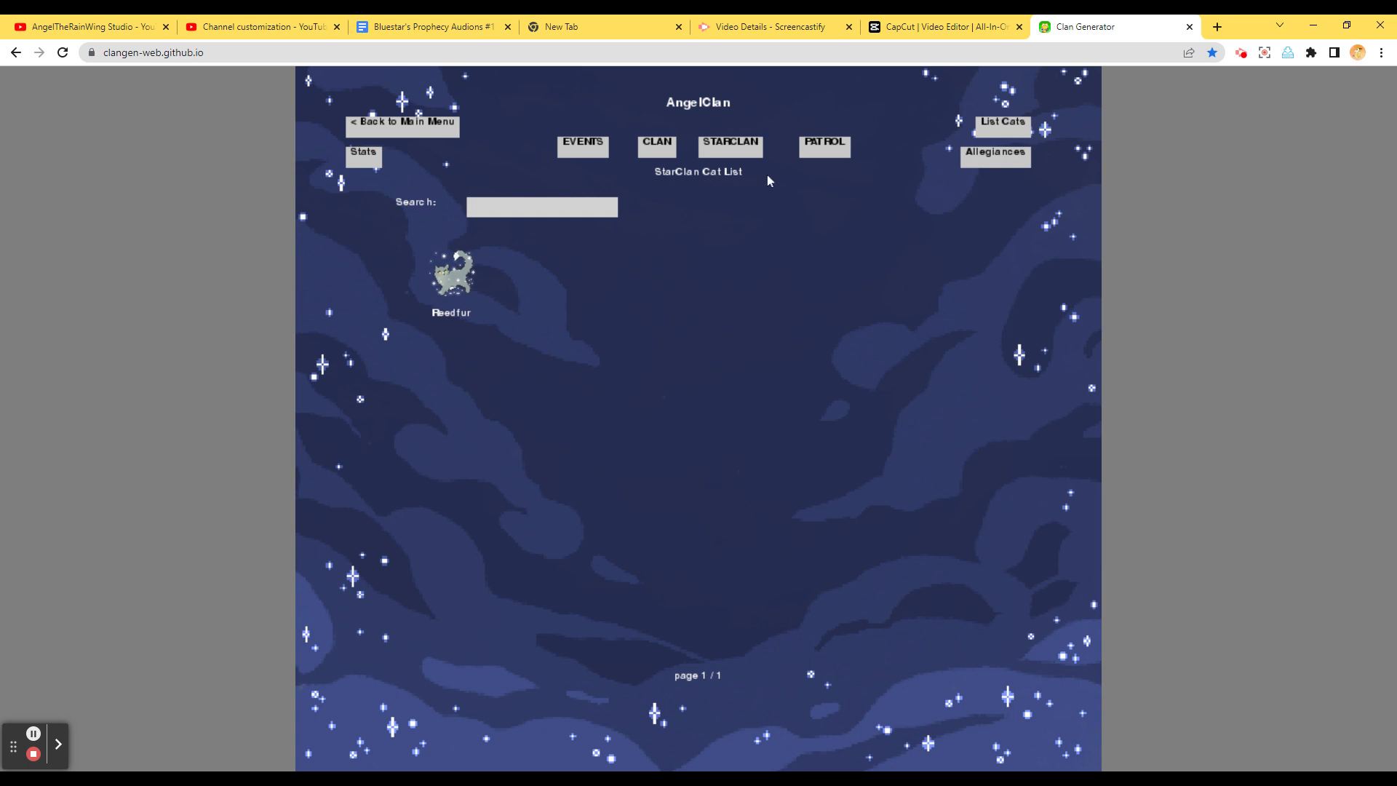
Send Birchdust, Vinewatcher and Peaktail on a patrol that finds nothing useful but is fun
click(823, 145)
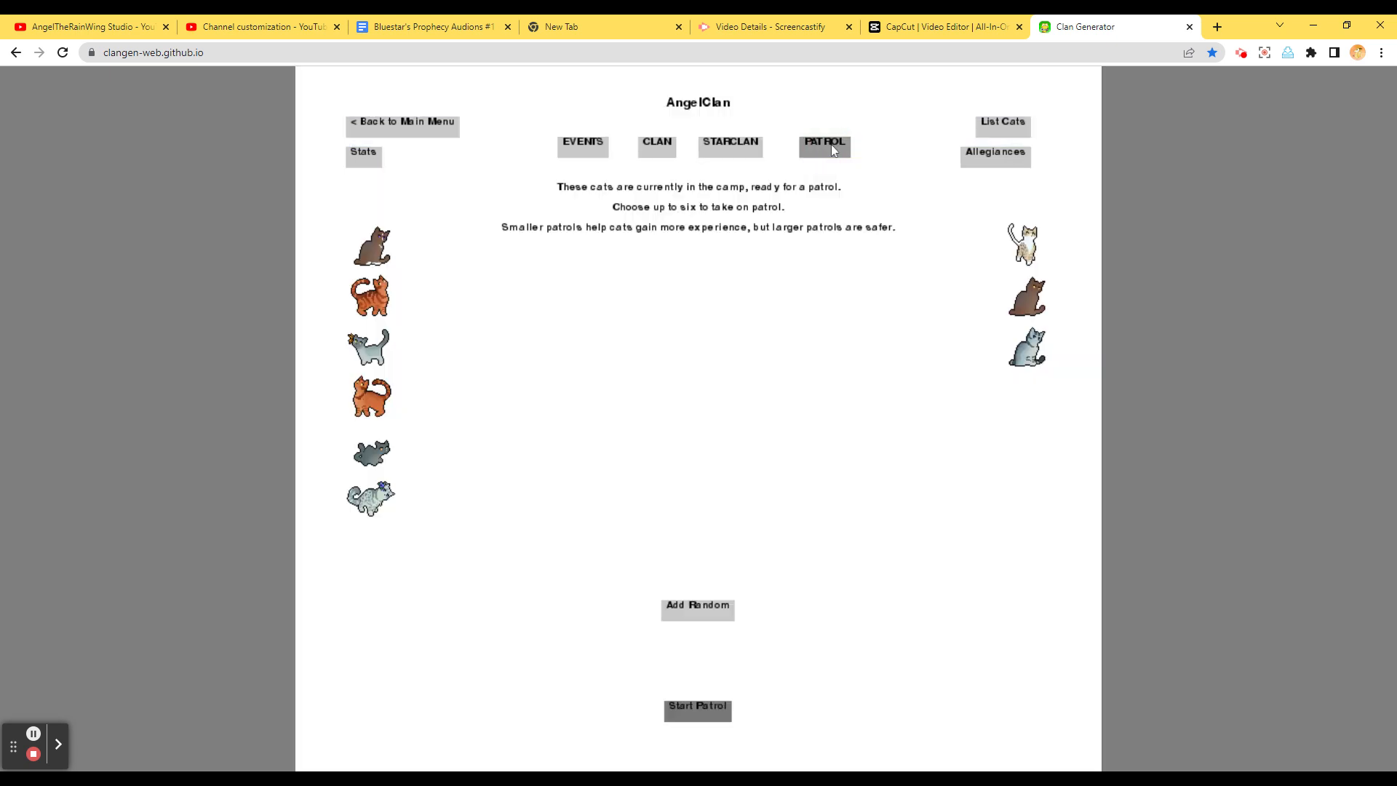
mouse_move(378, 298)
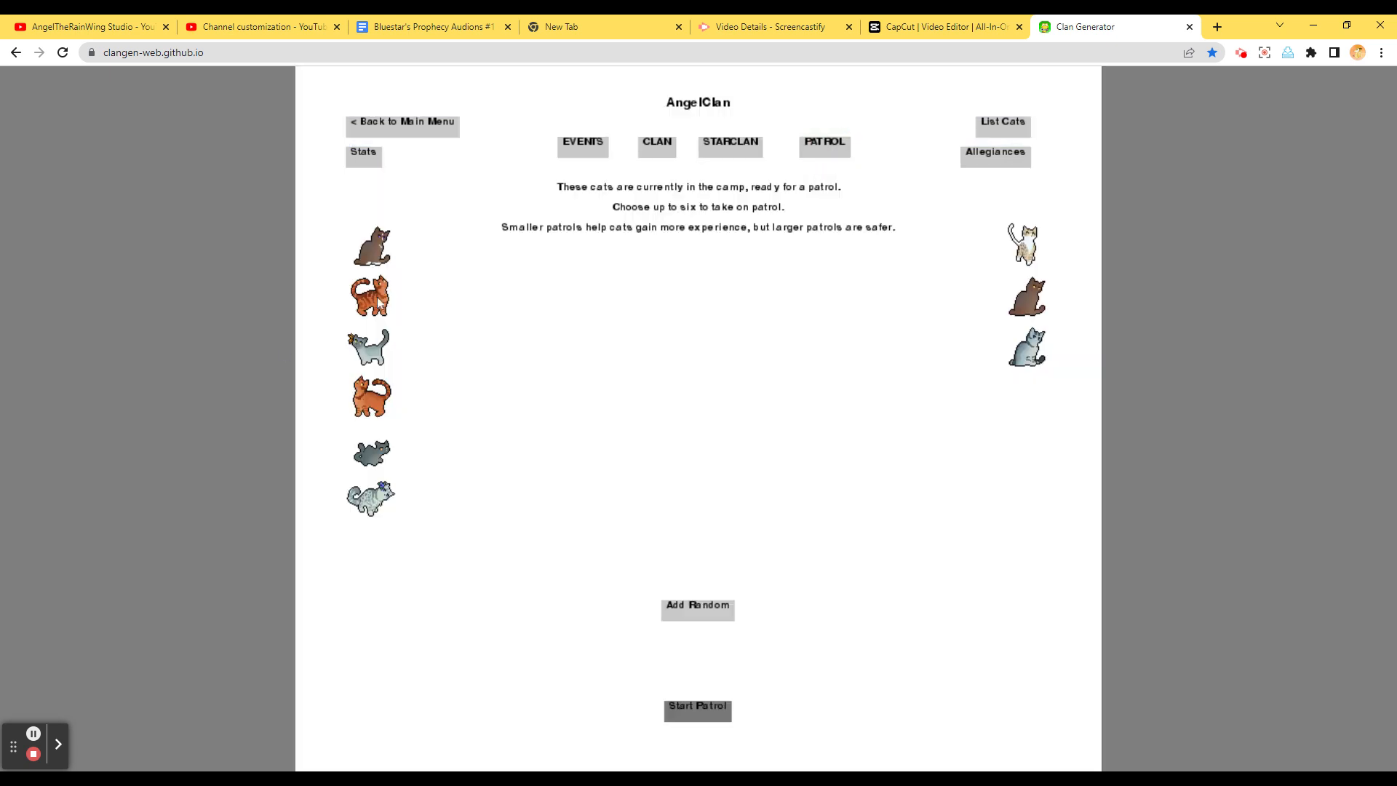
click(370, 297)
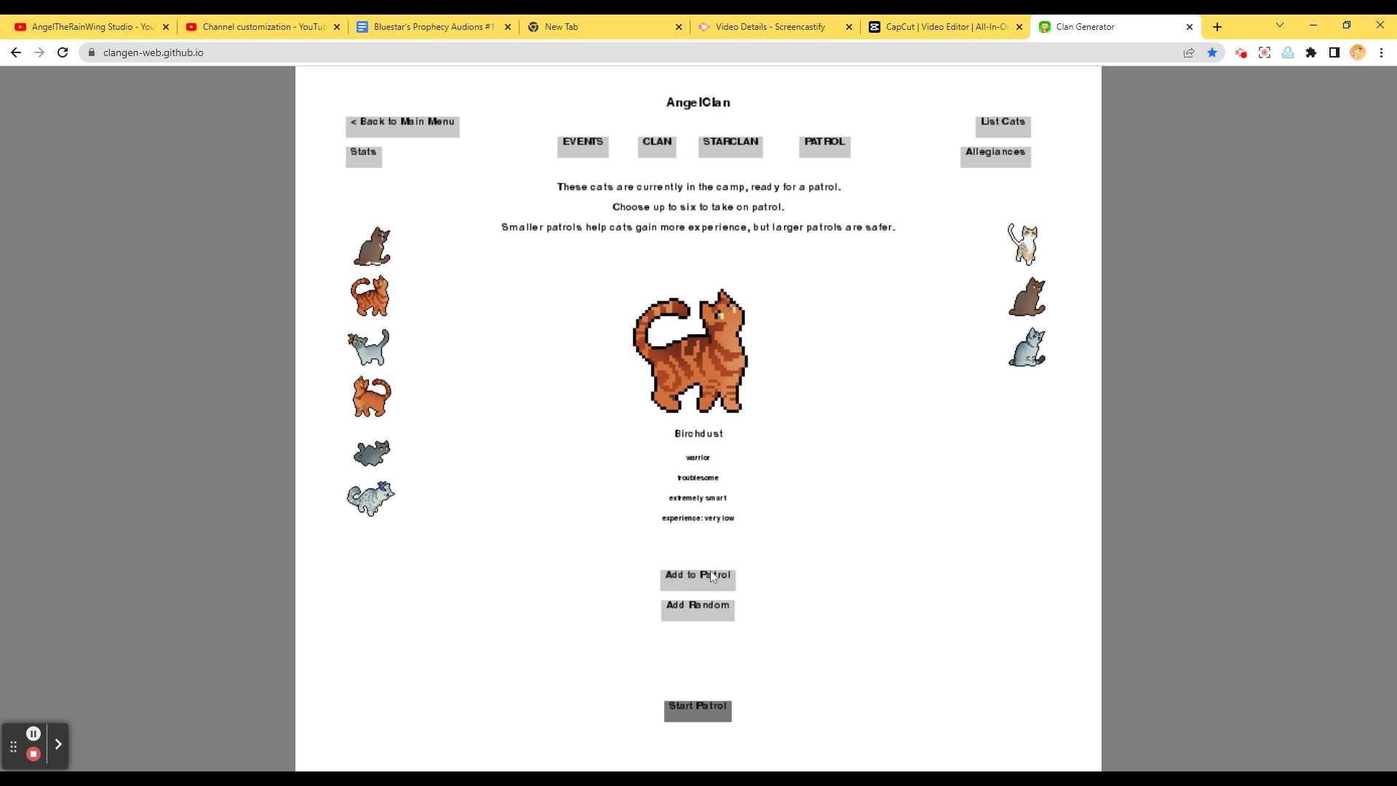
click(697, 575)
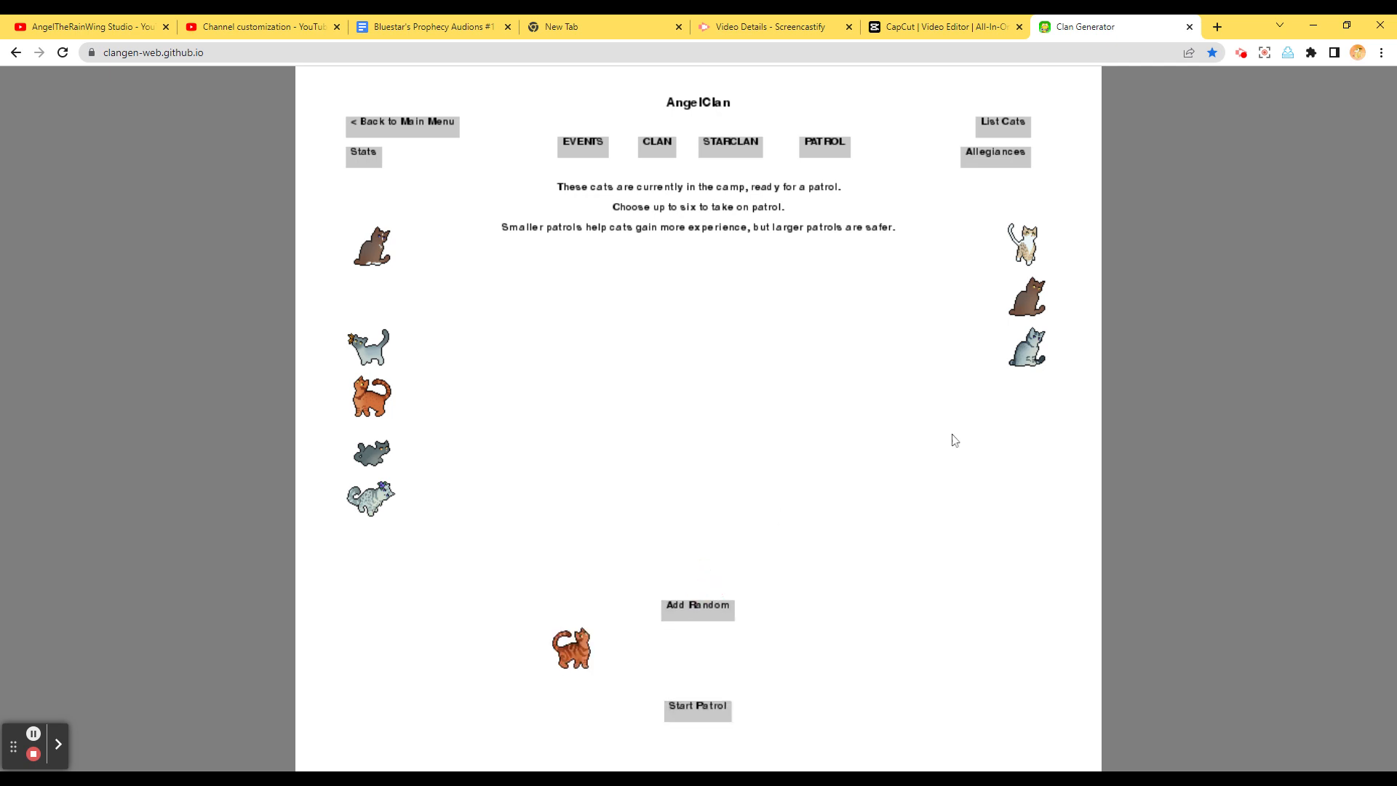
click(1023, 244)
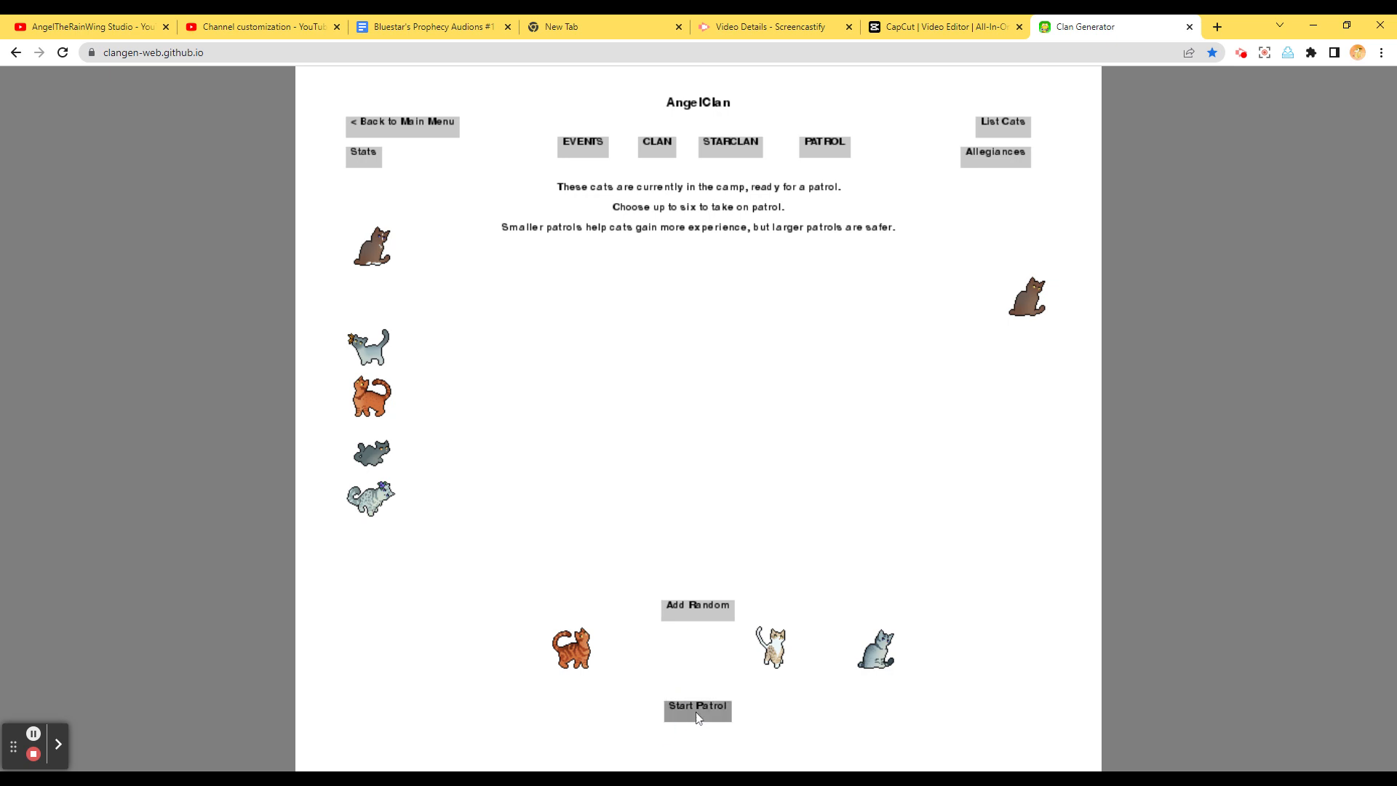
click(698, 711)
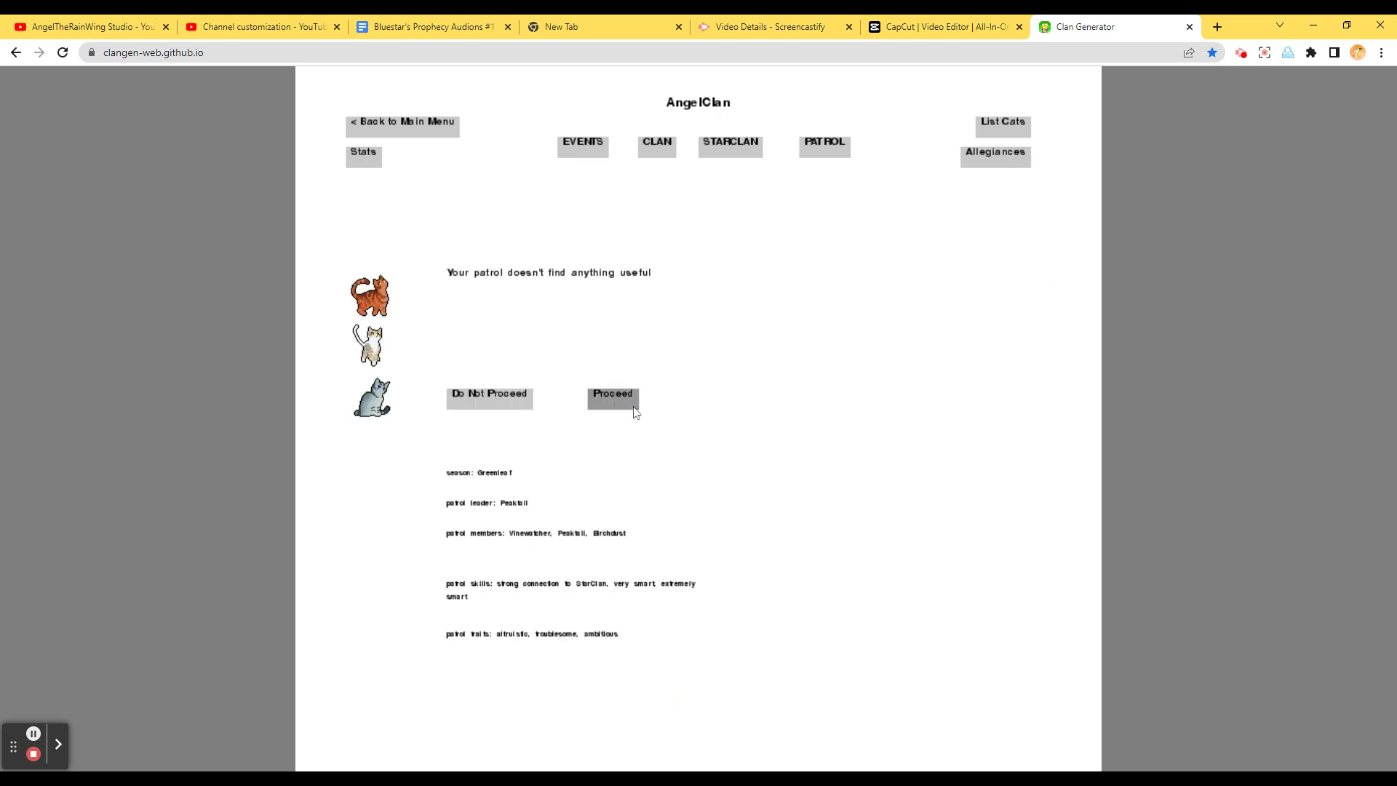
click(611, 394)
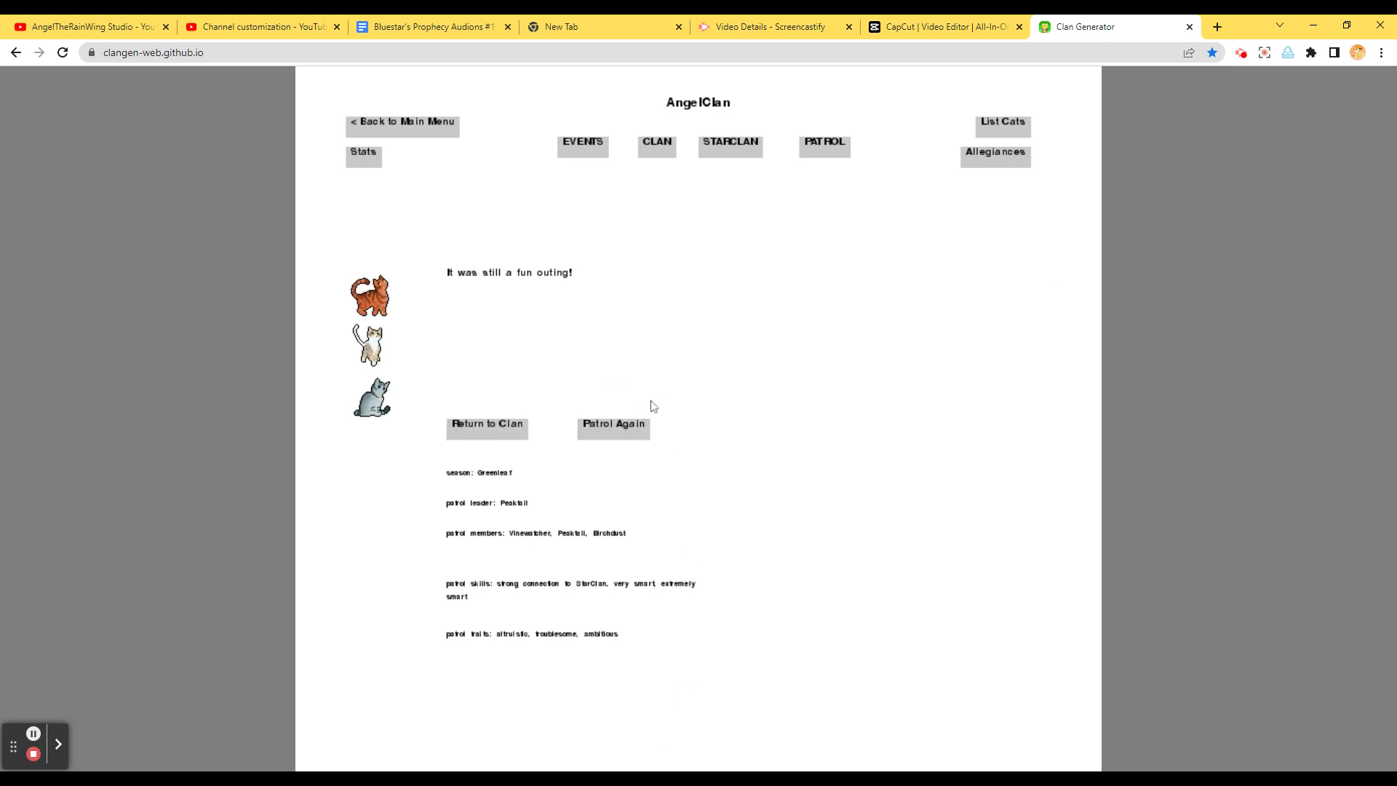
mouse_move(611, 401)
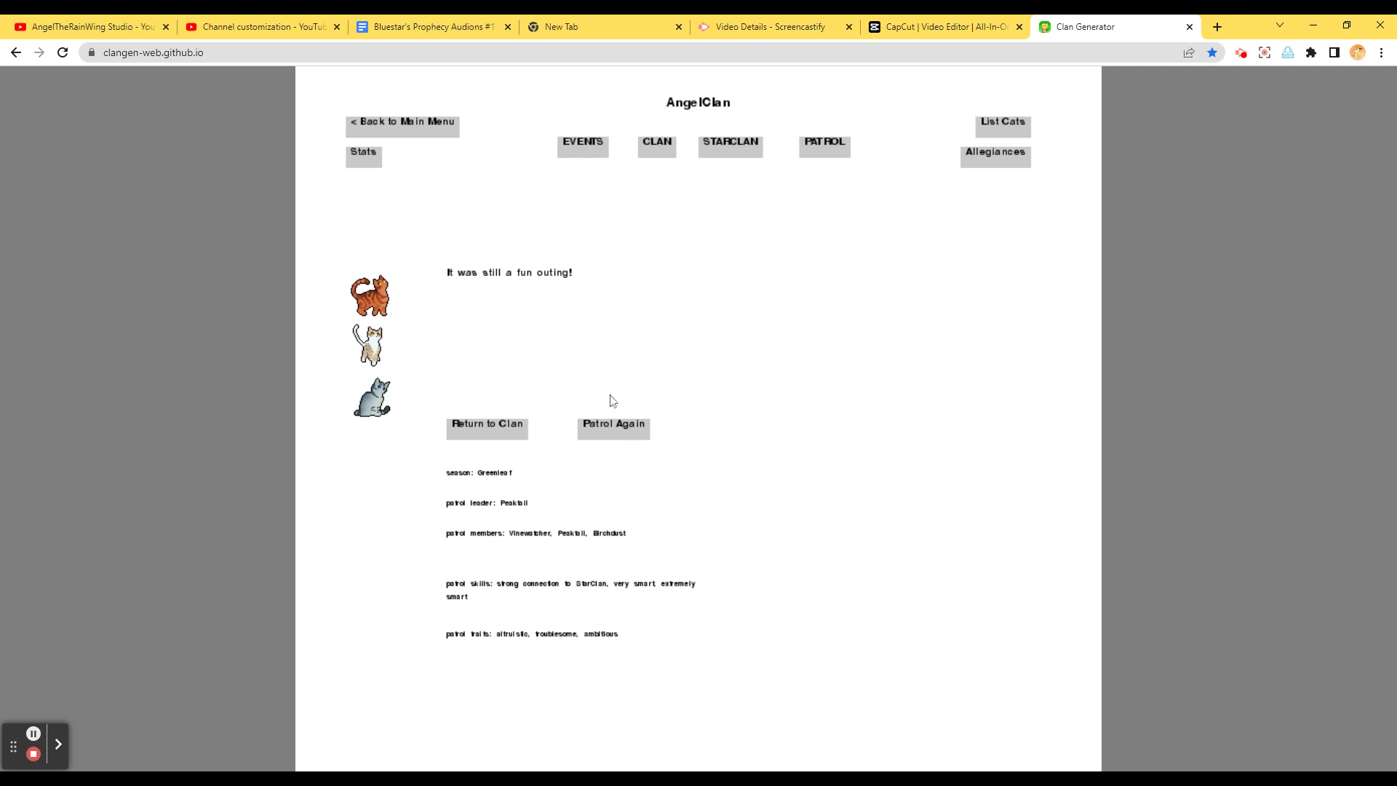
Patrol again with Posybriar, Laketuft and Ganderstar, who find a sunny spot to enjoy
click(612, 425)
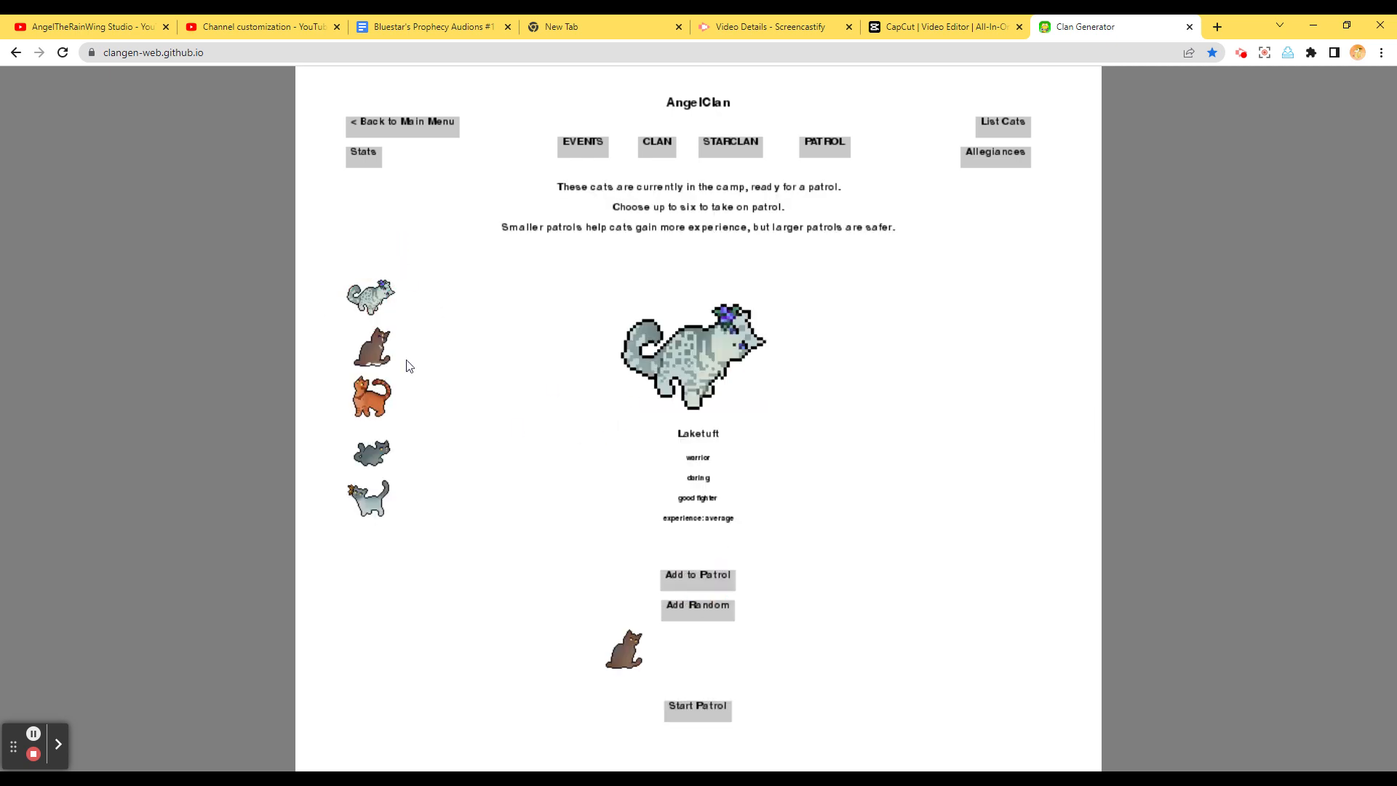
click(698, 574)
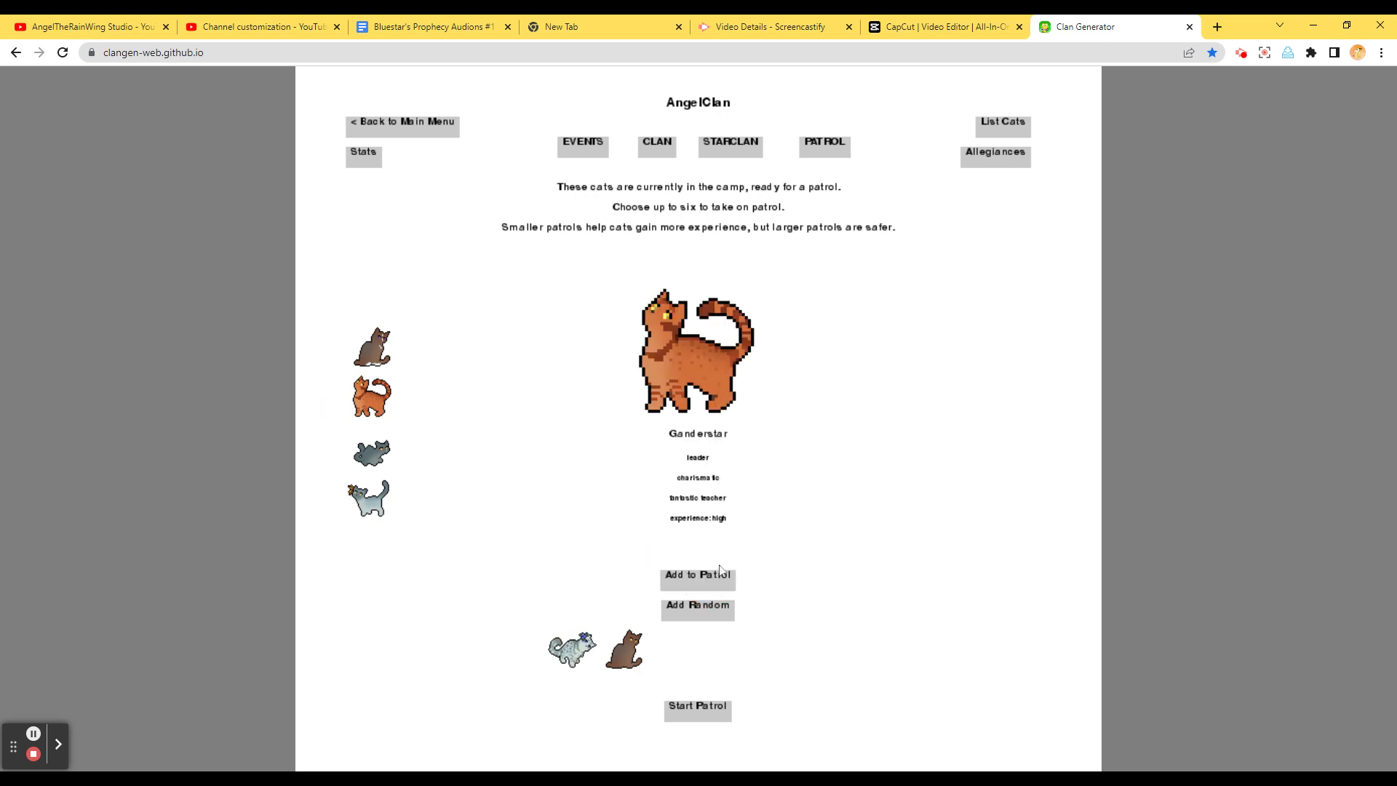
click(696, 575)
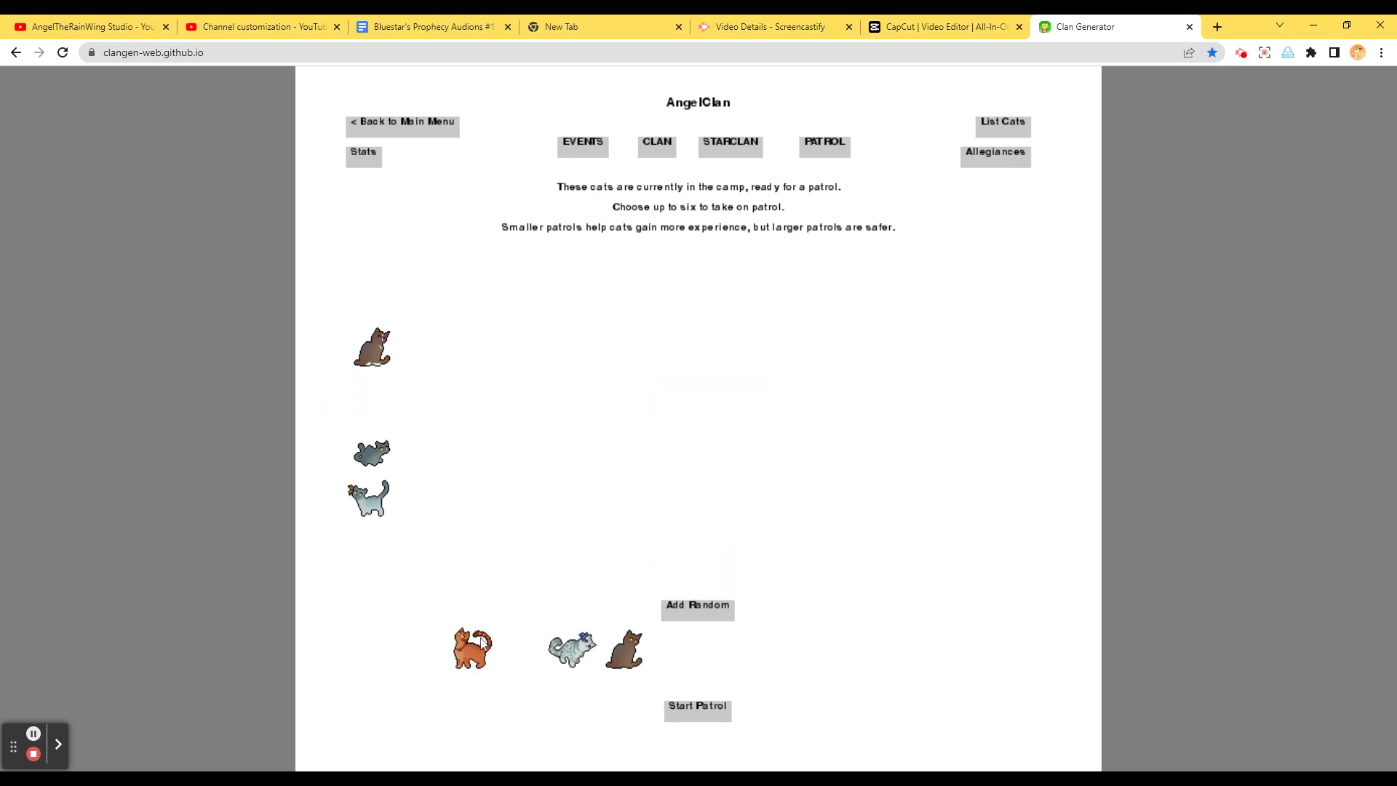
mouse_move(881, 710)
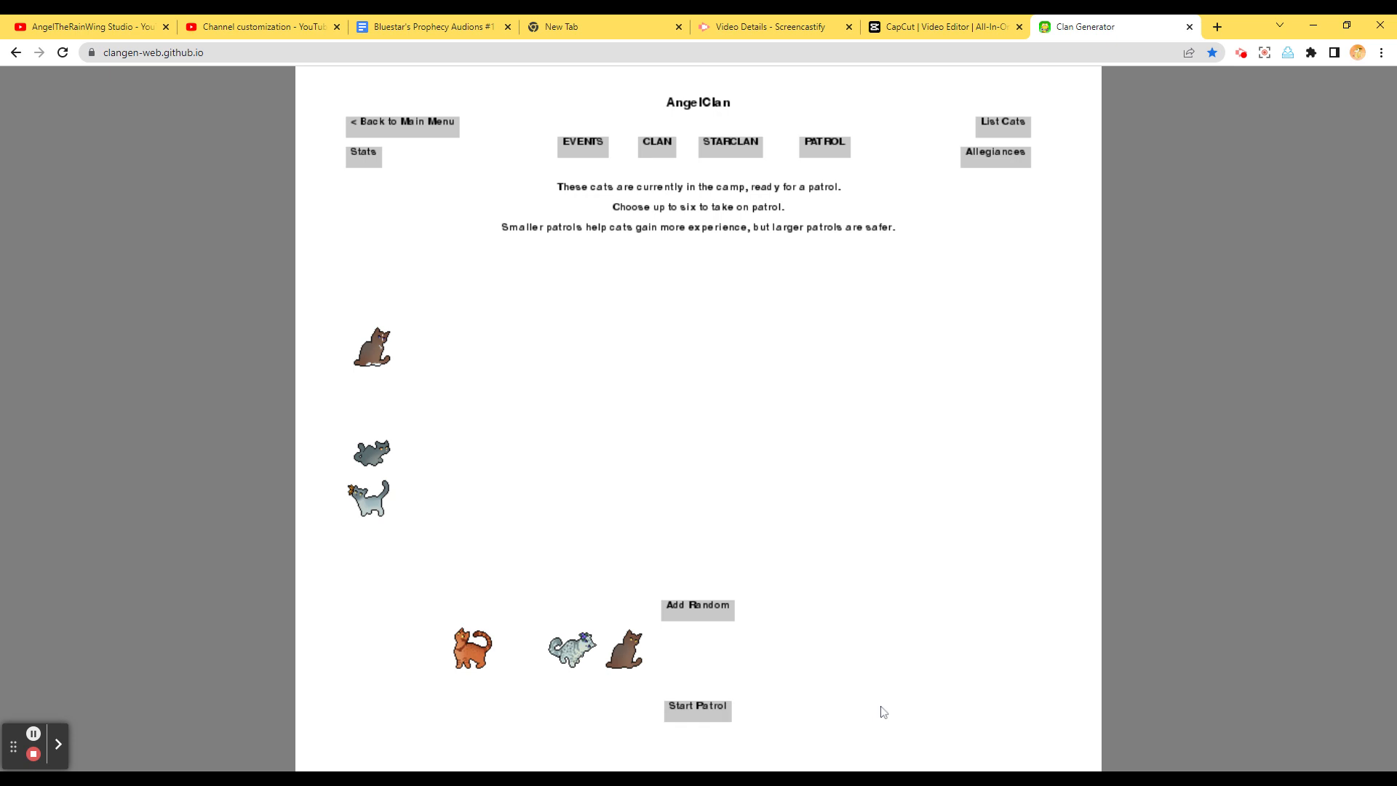
mouse_move(943, 689)
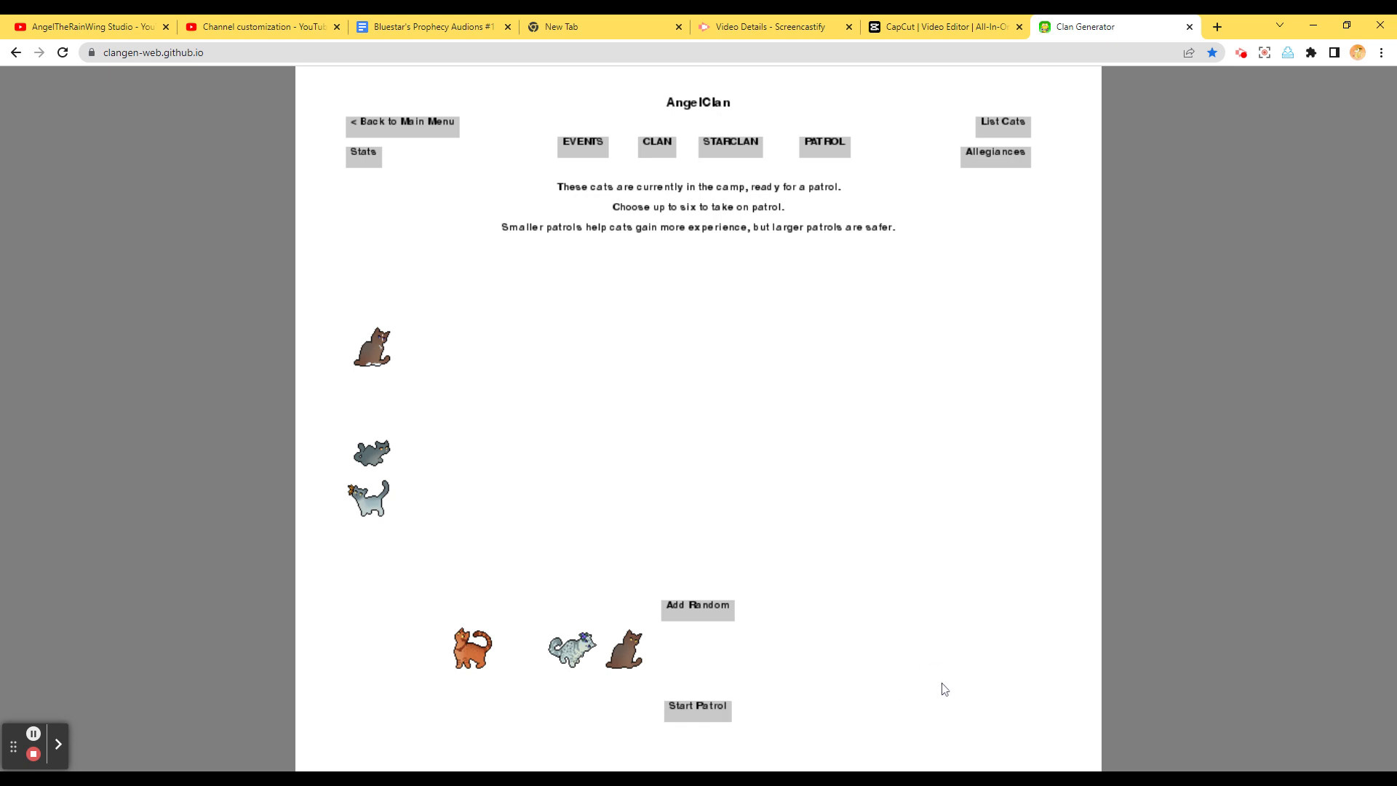
mouse_move(753, 721)
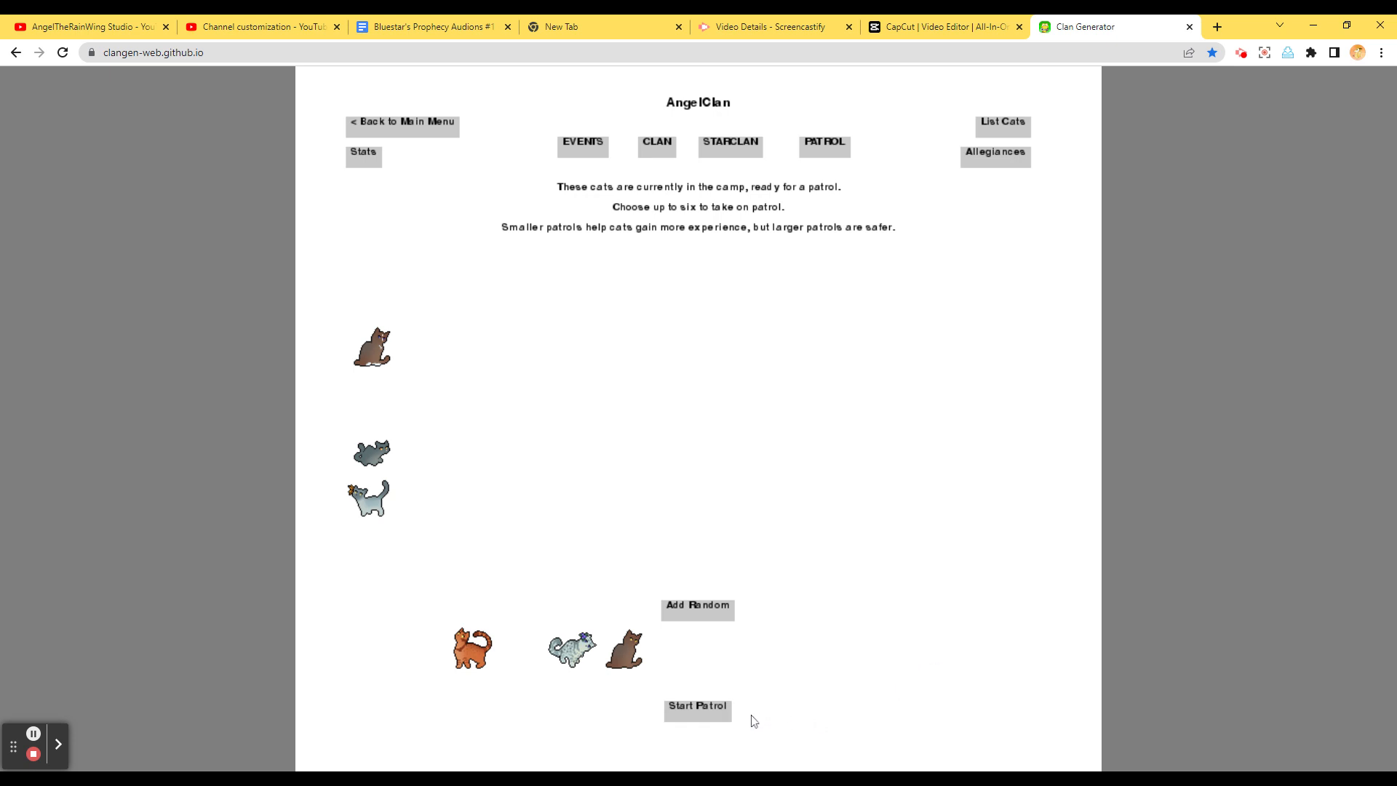
click(697, 709)
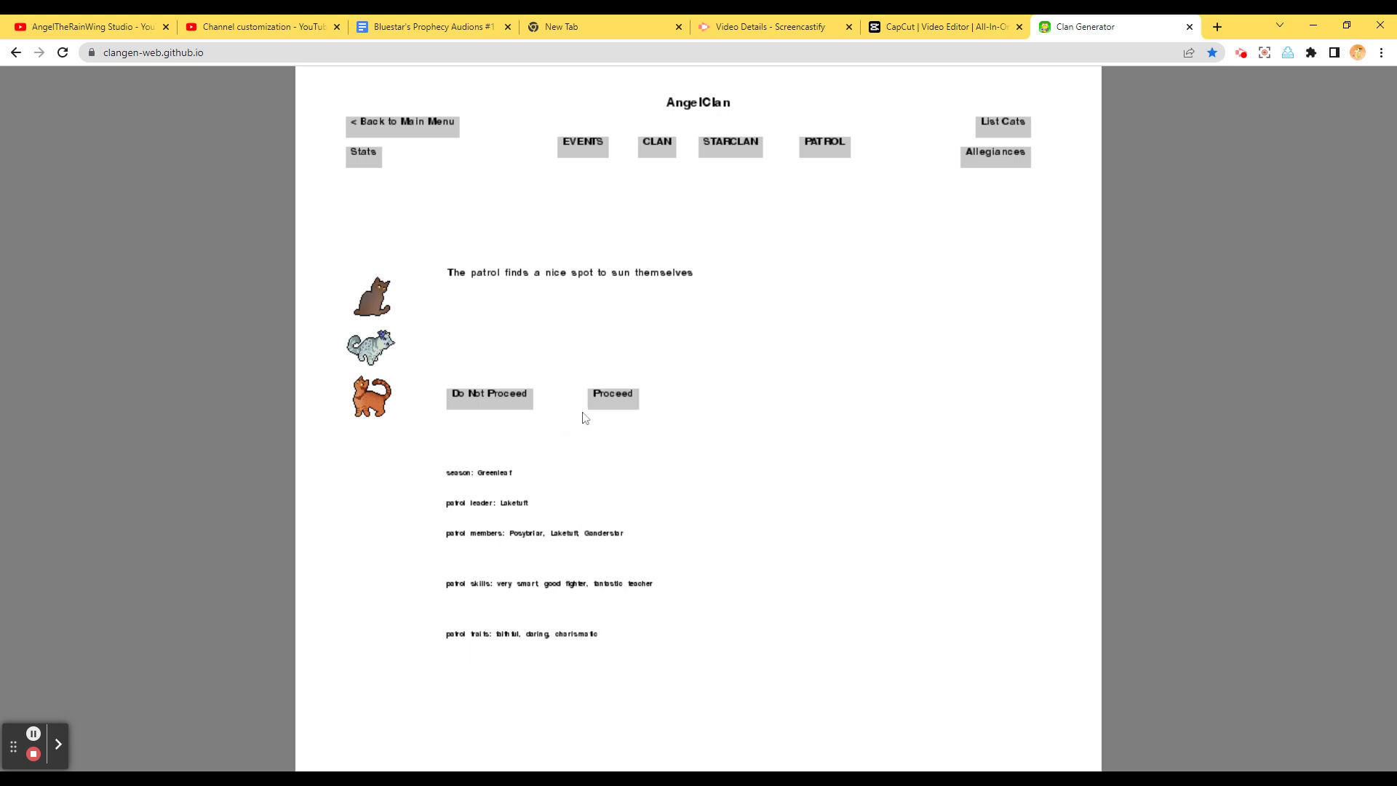
mouse_move(611, 410)
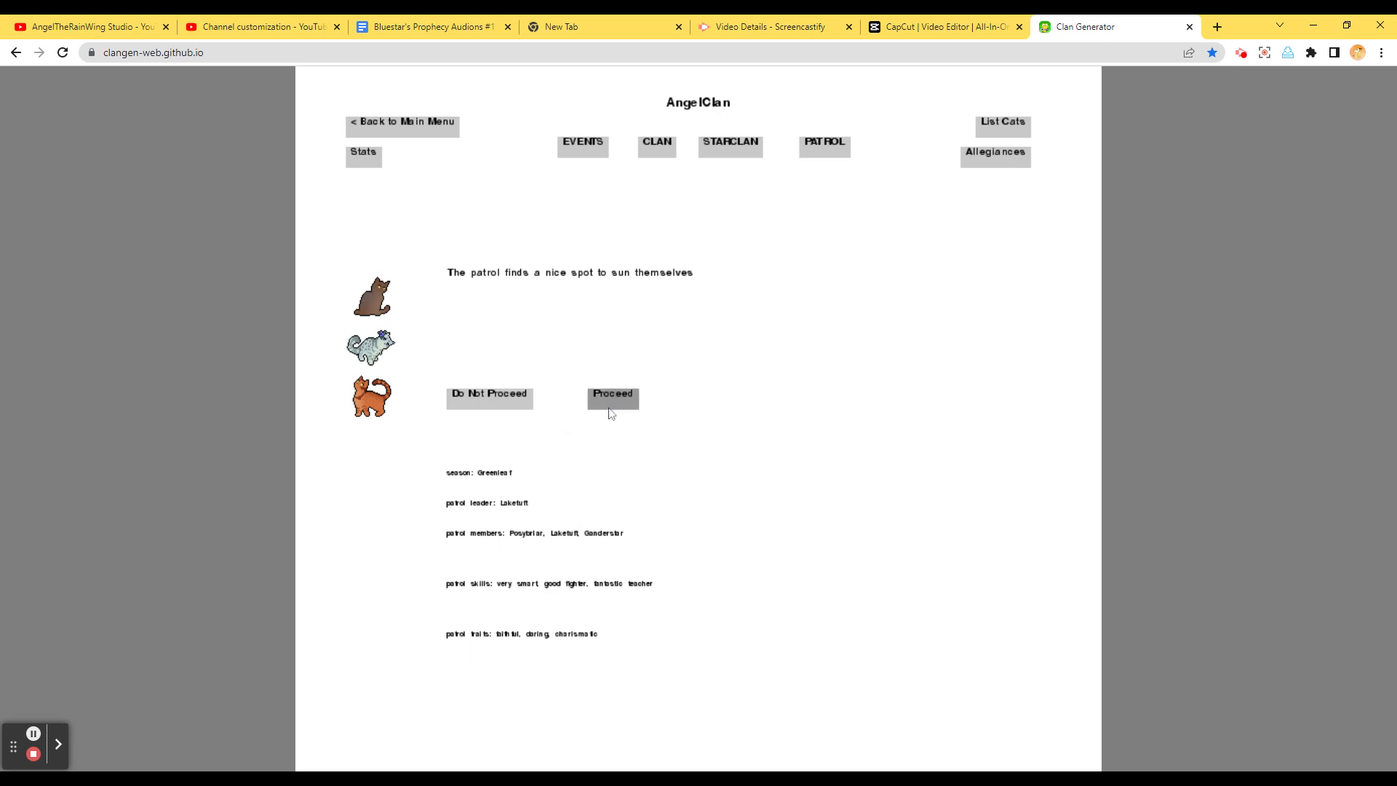
click(612, 394)
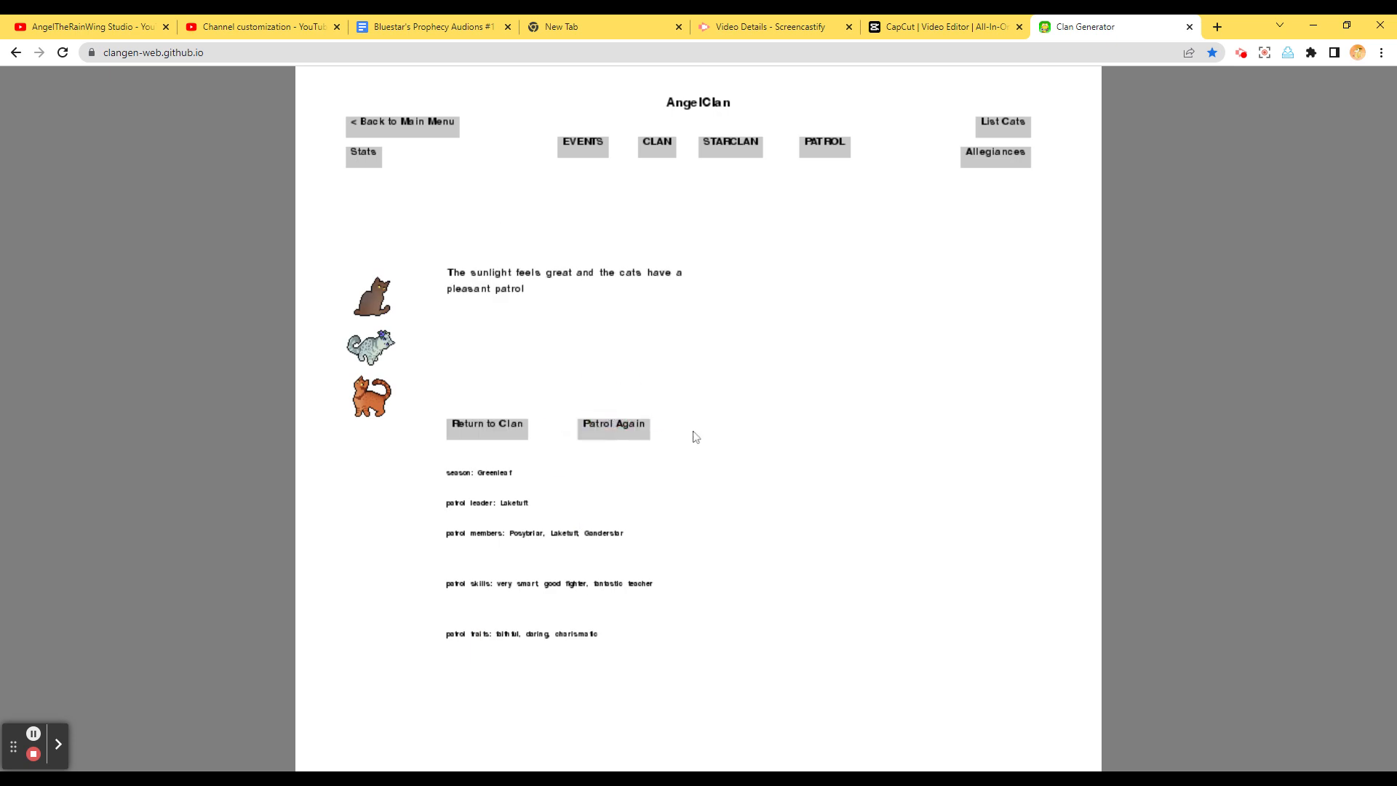
mouse_move(695, 436)
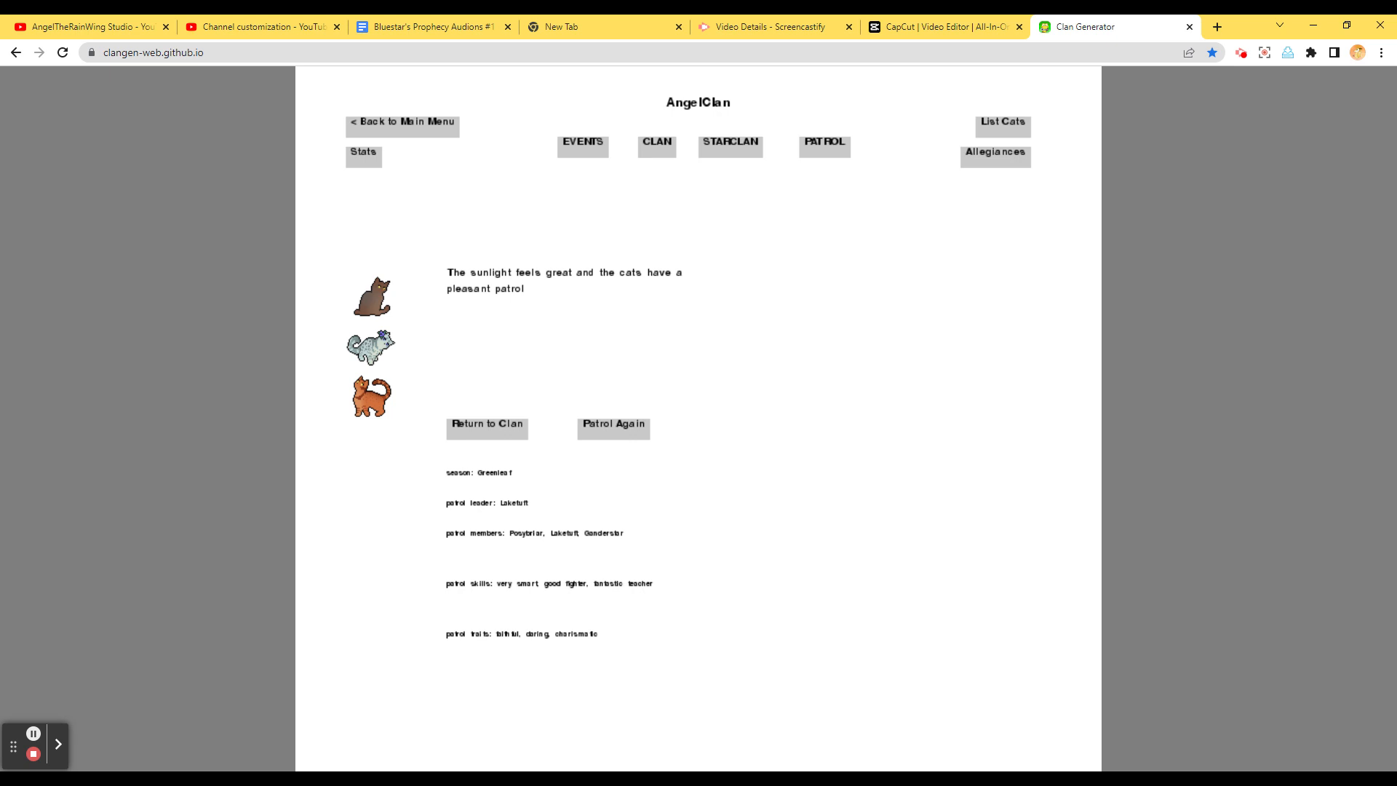
Send Bumblepaw, Pipsqueak and Windpaw on patrol and recruit the loner with her litter of kits
click(612, 428)
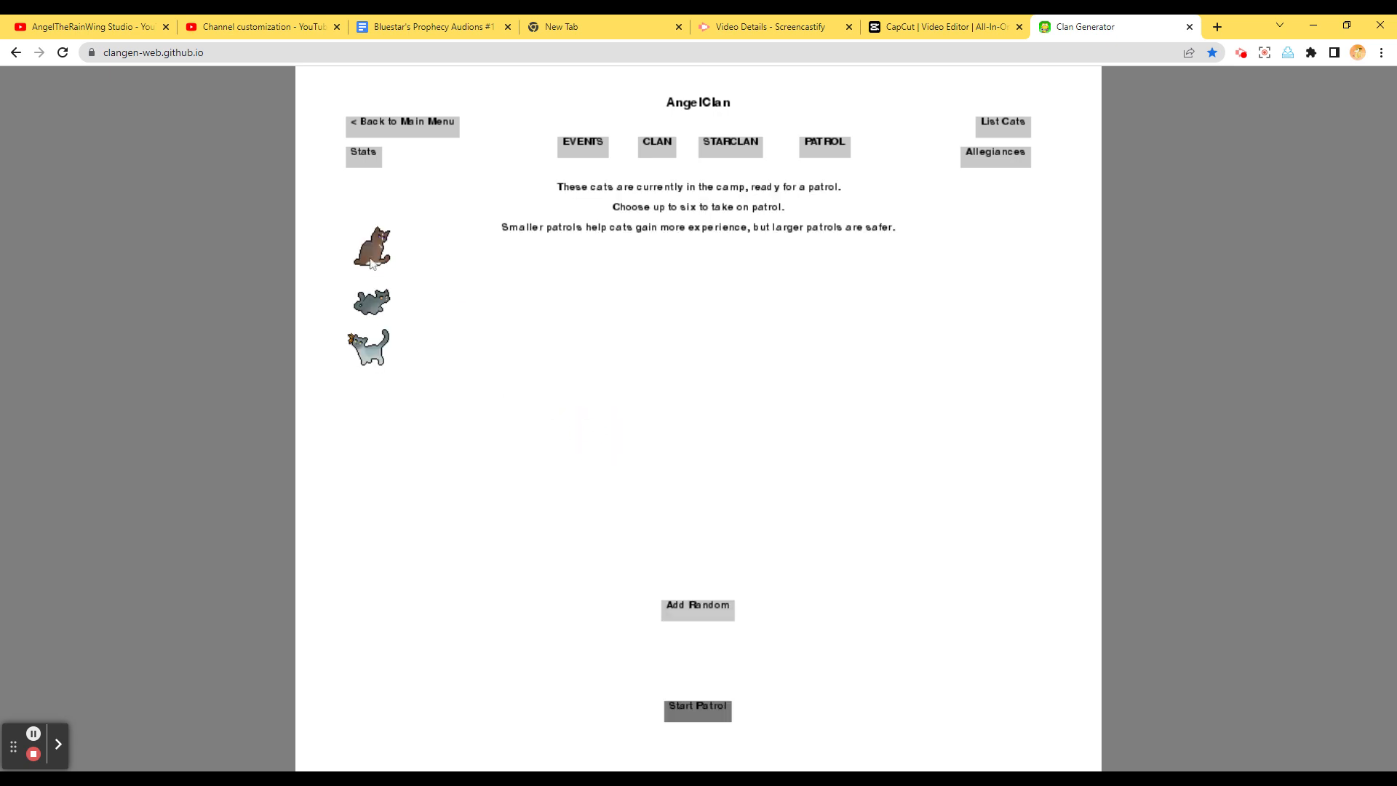
click(371, 247)
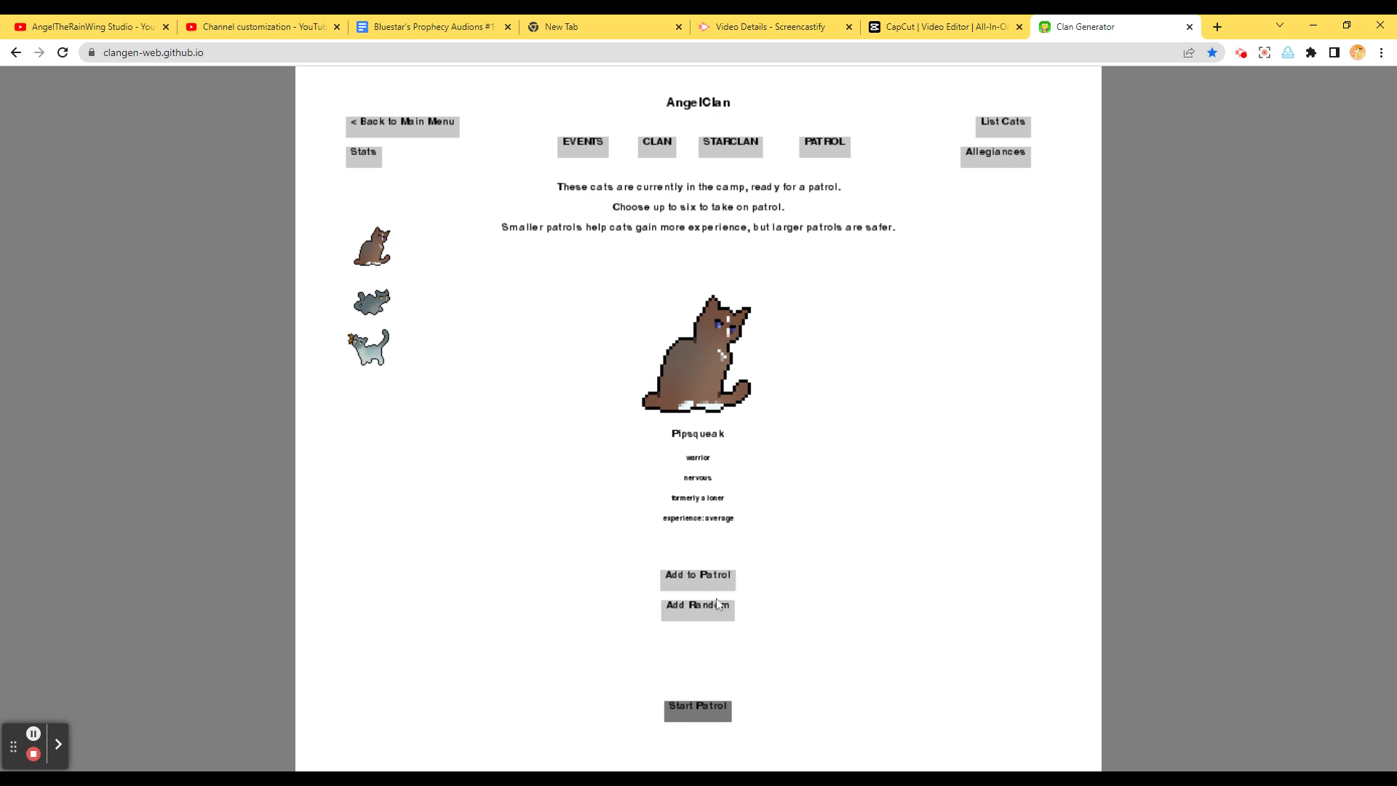
click(698, 607)
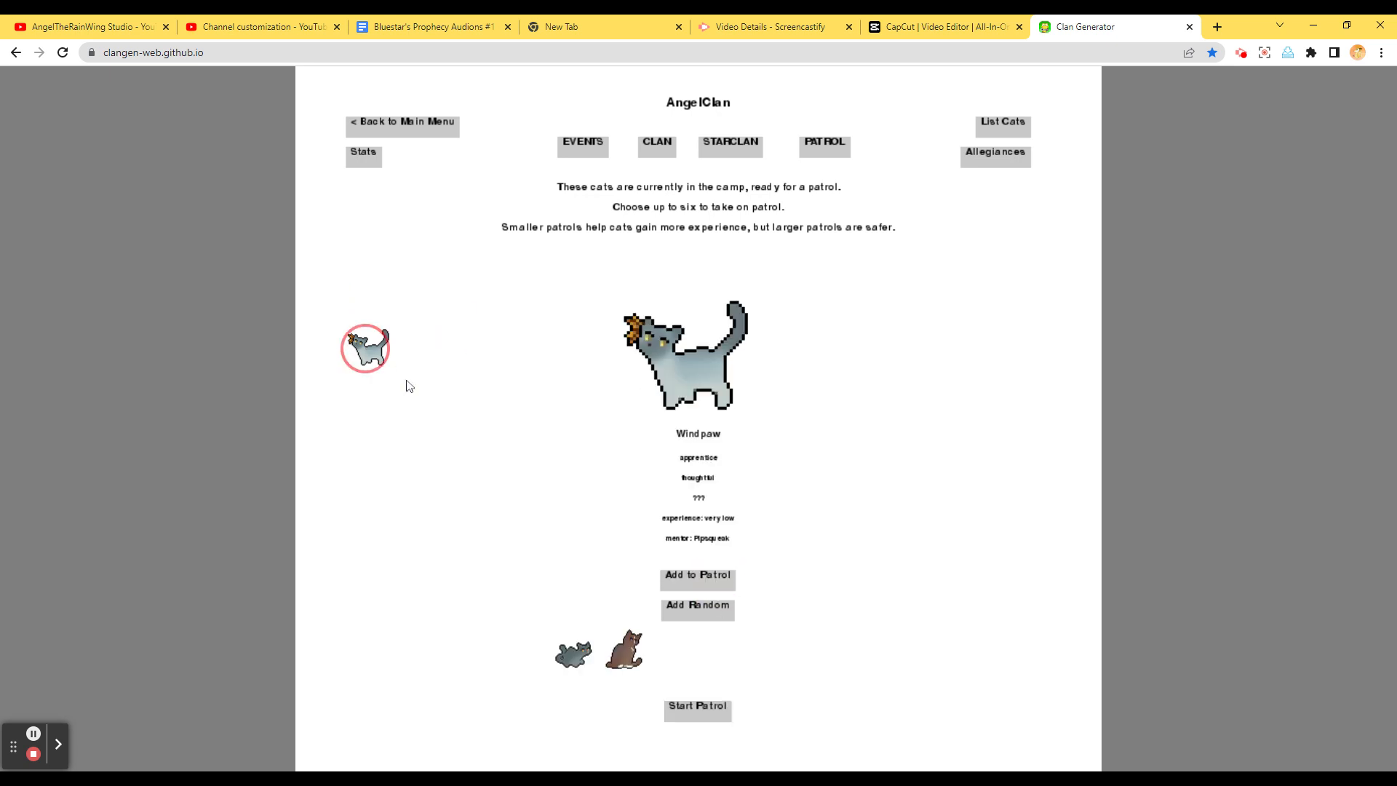
click(698, 575)
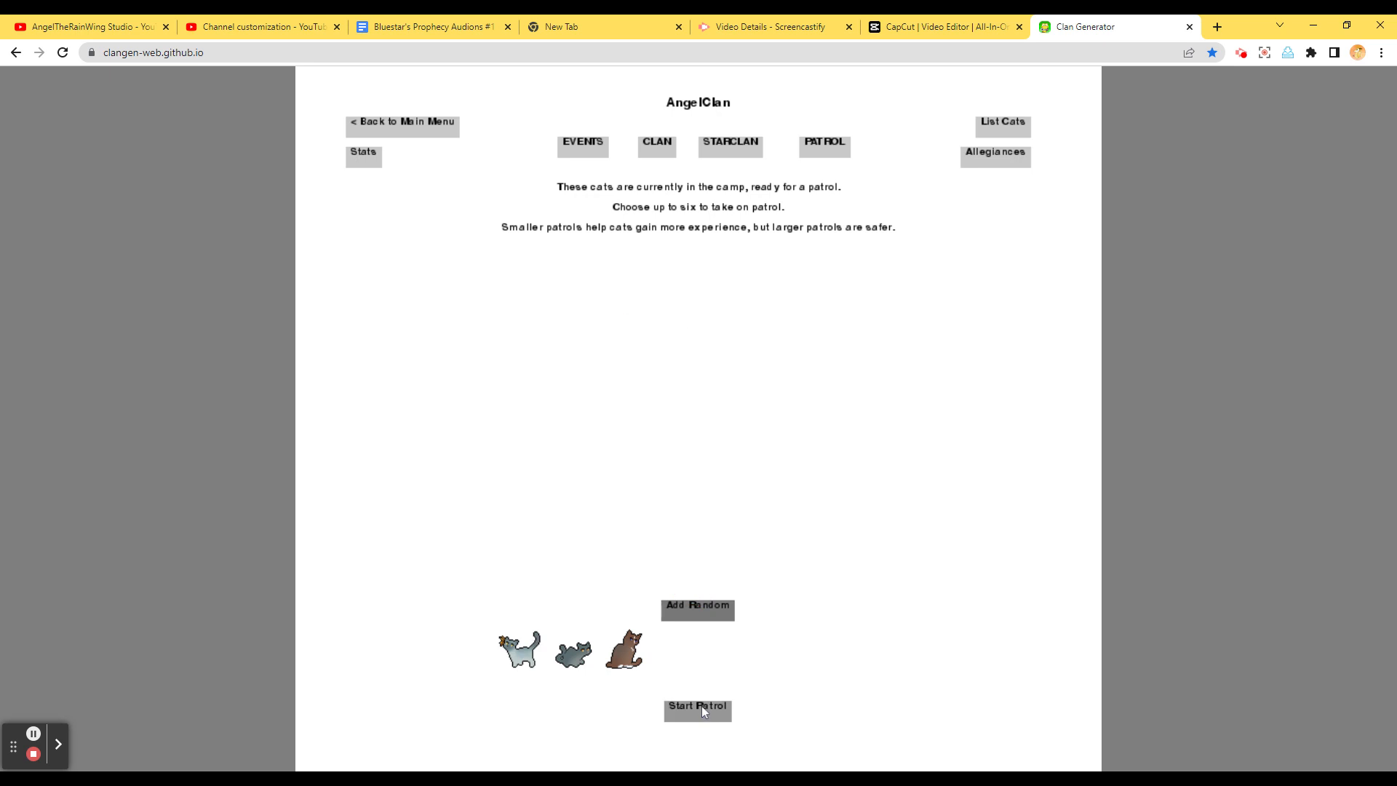
click(697, 706)
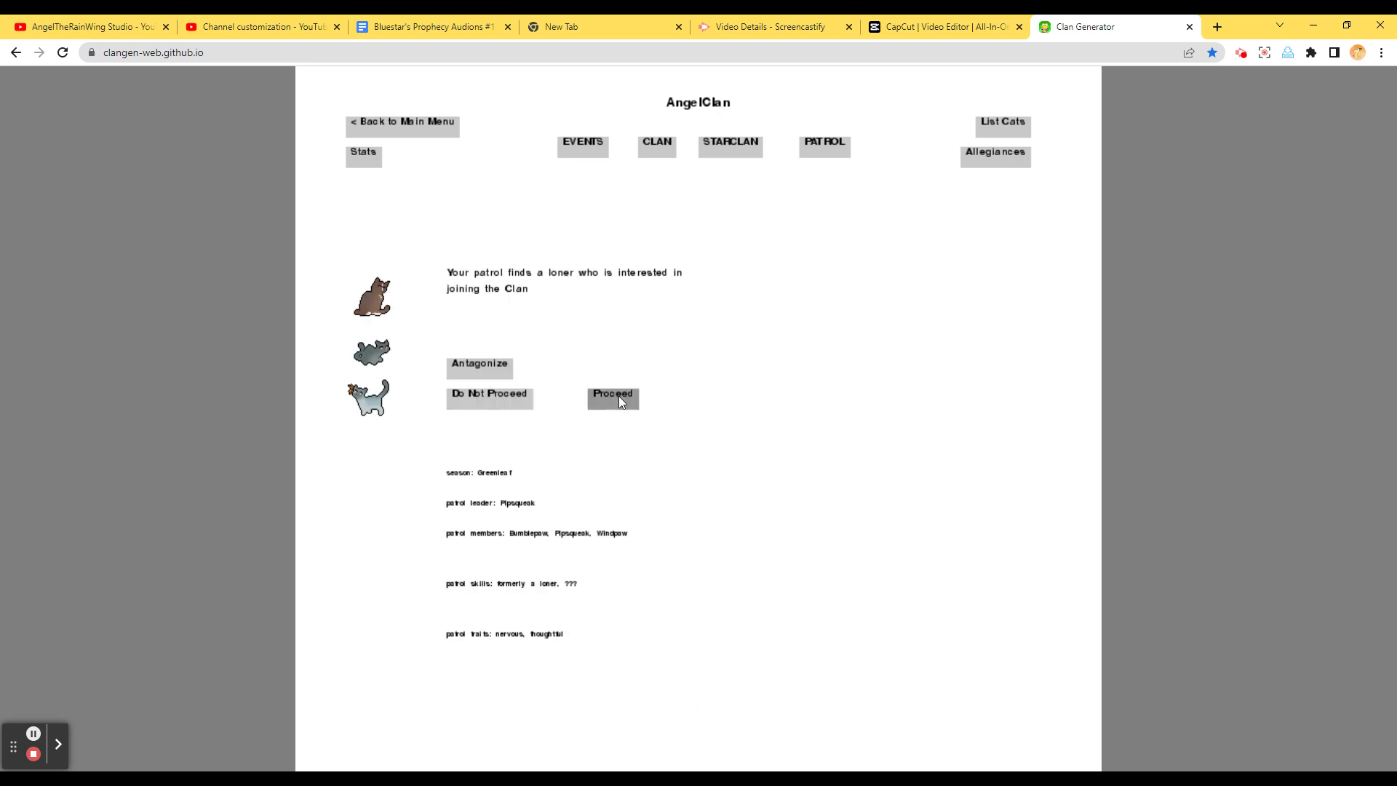
click(612, 393)
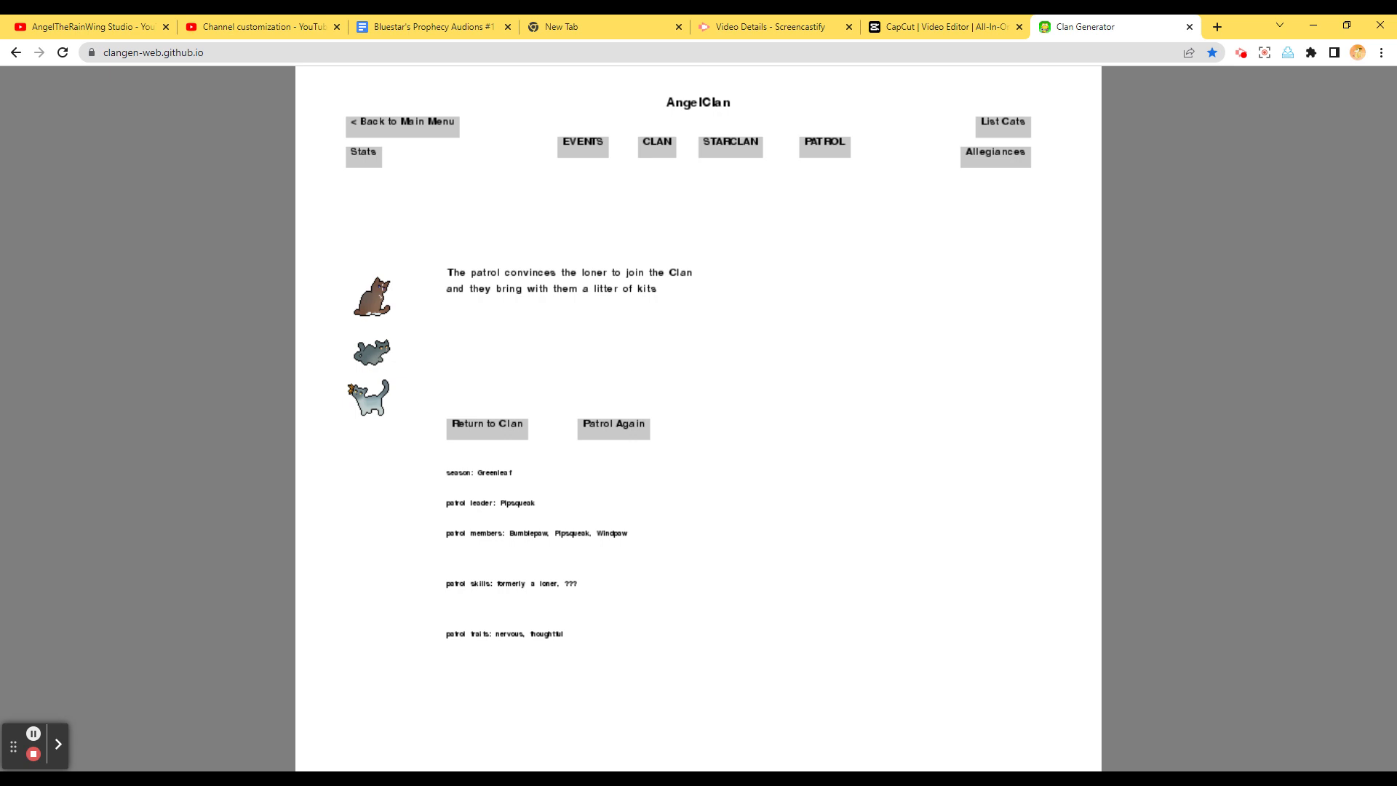
mouse_move(614, 424)
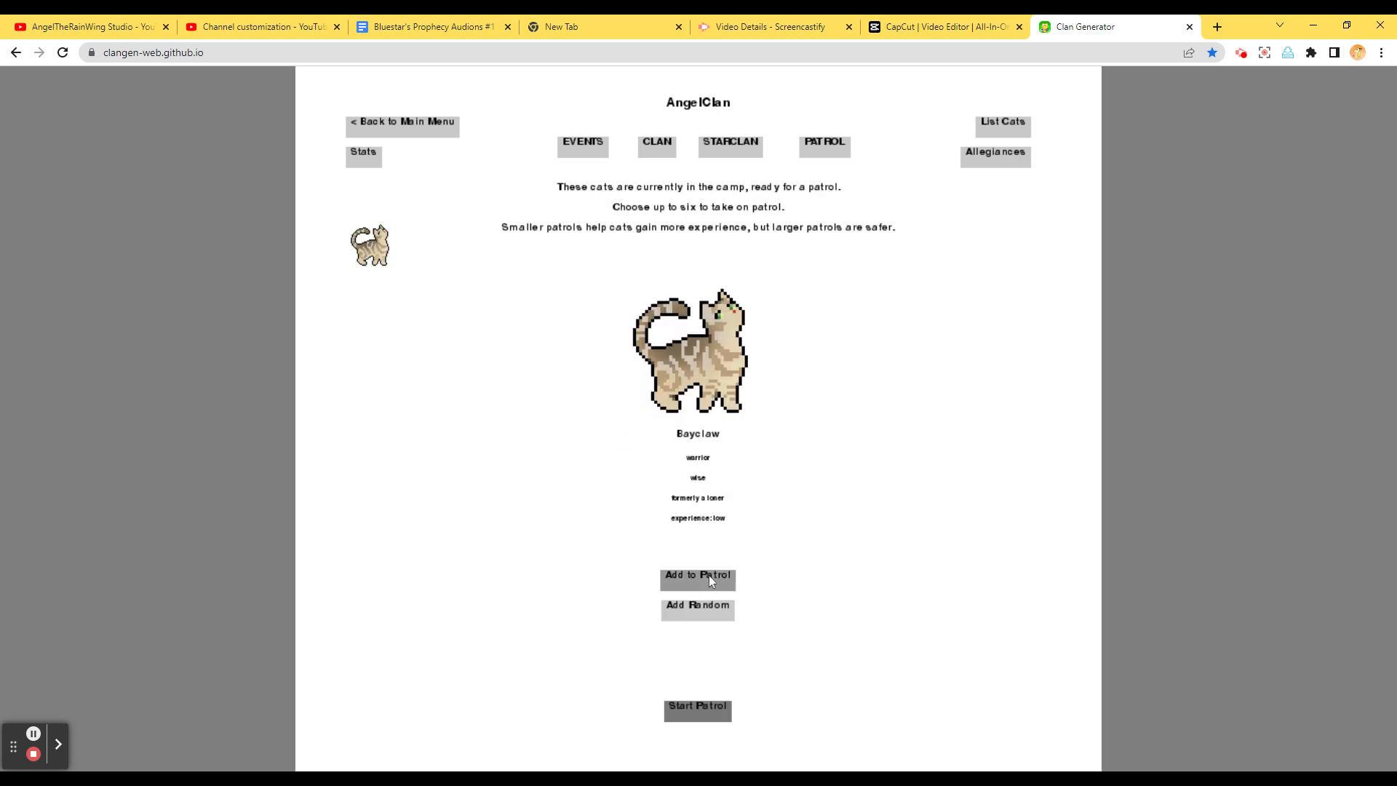
mouse_move(729, 321)
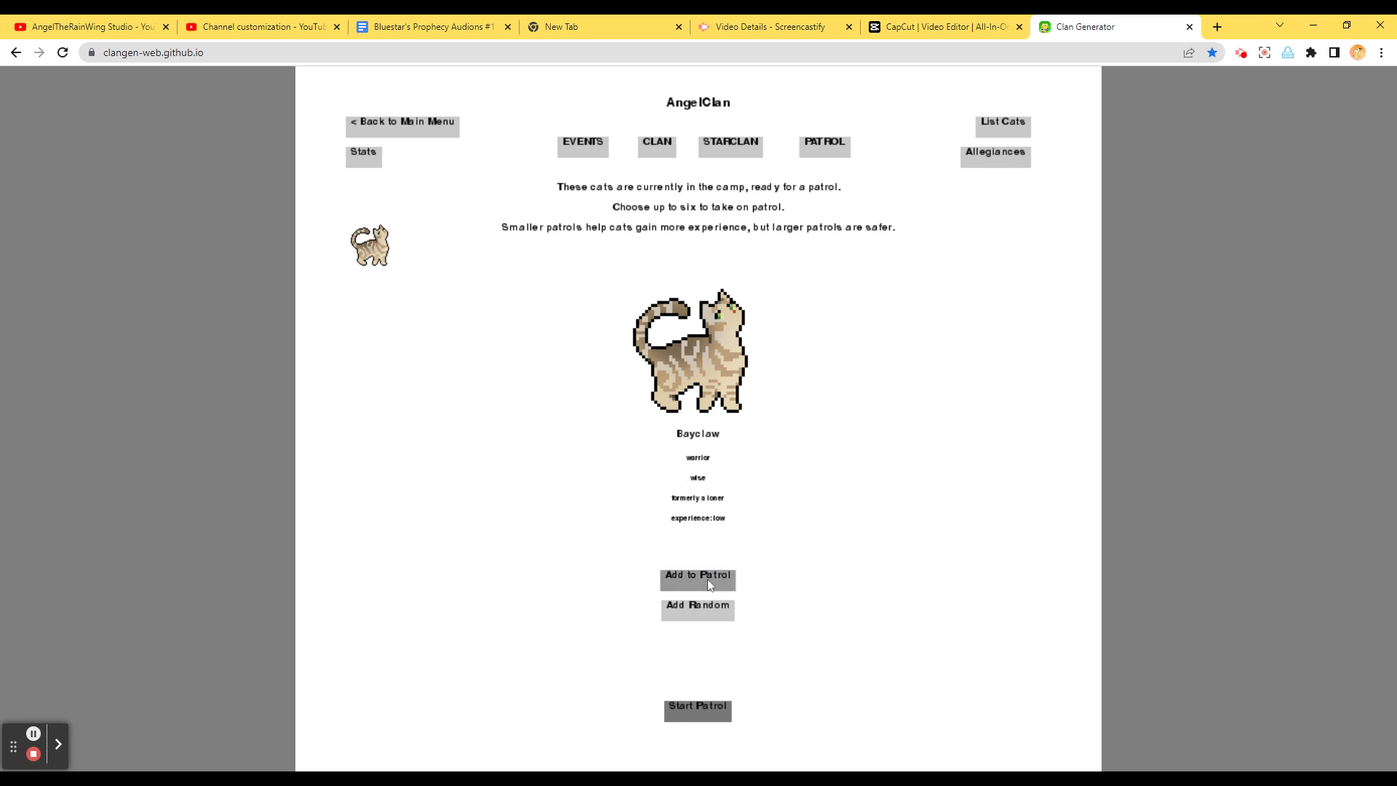
Send Bayclaw on a solo patrol and catch the large rabbit over the border unnoticed
click(698, 710)
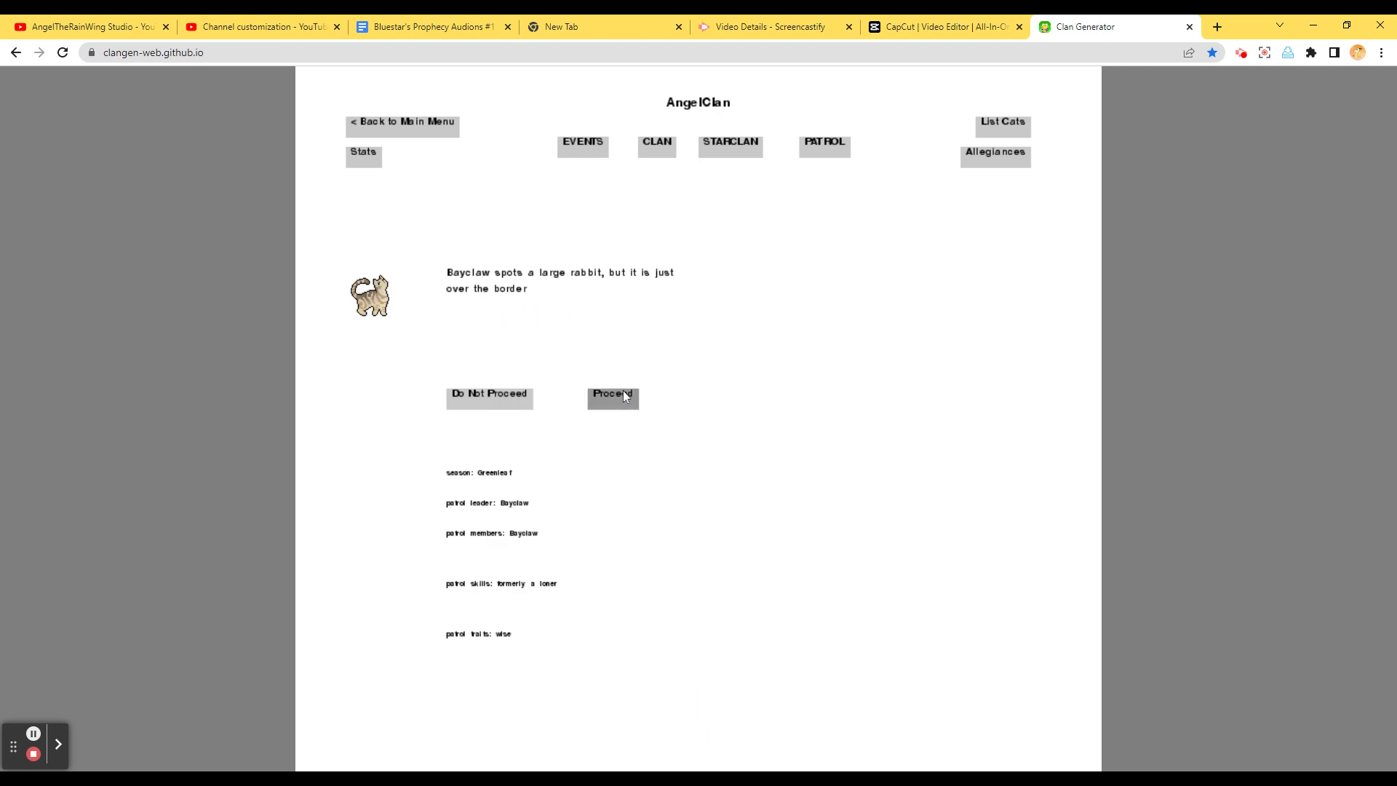
click(613, 395)
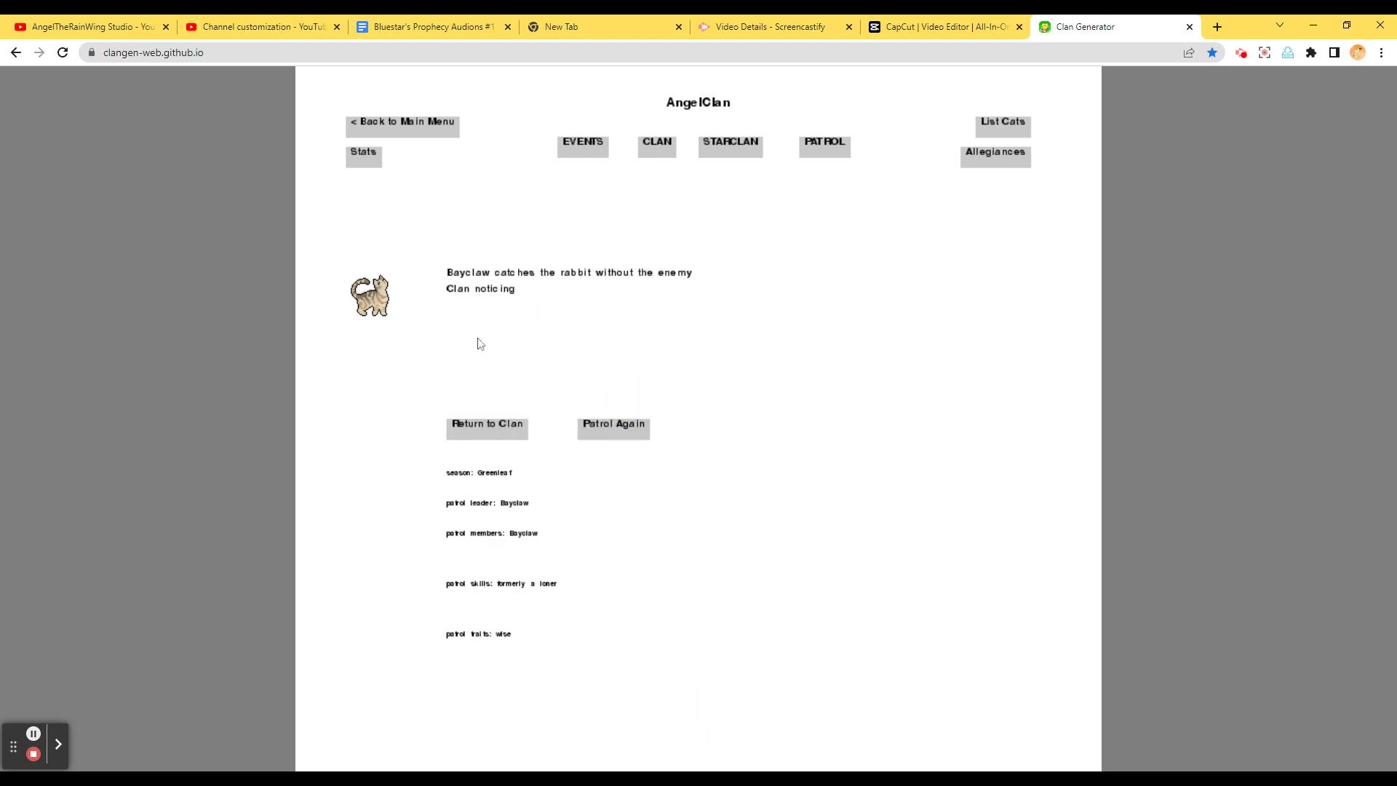
mouse_move(579, 352)
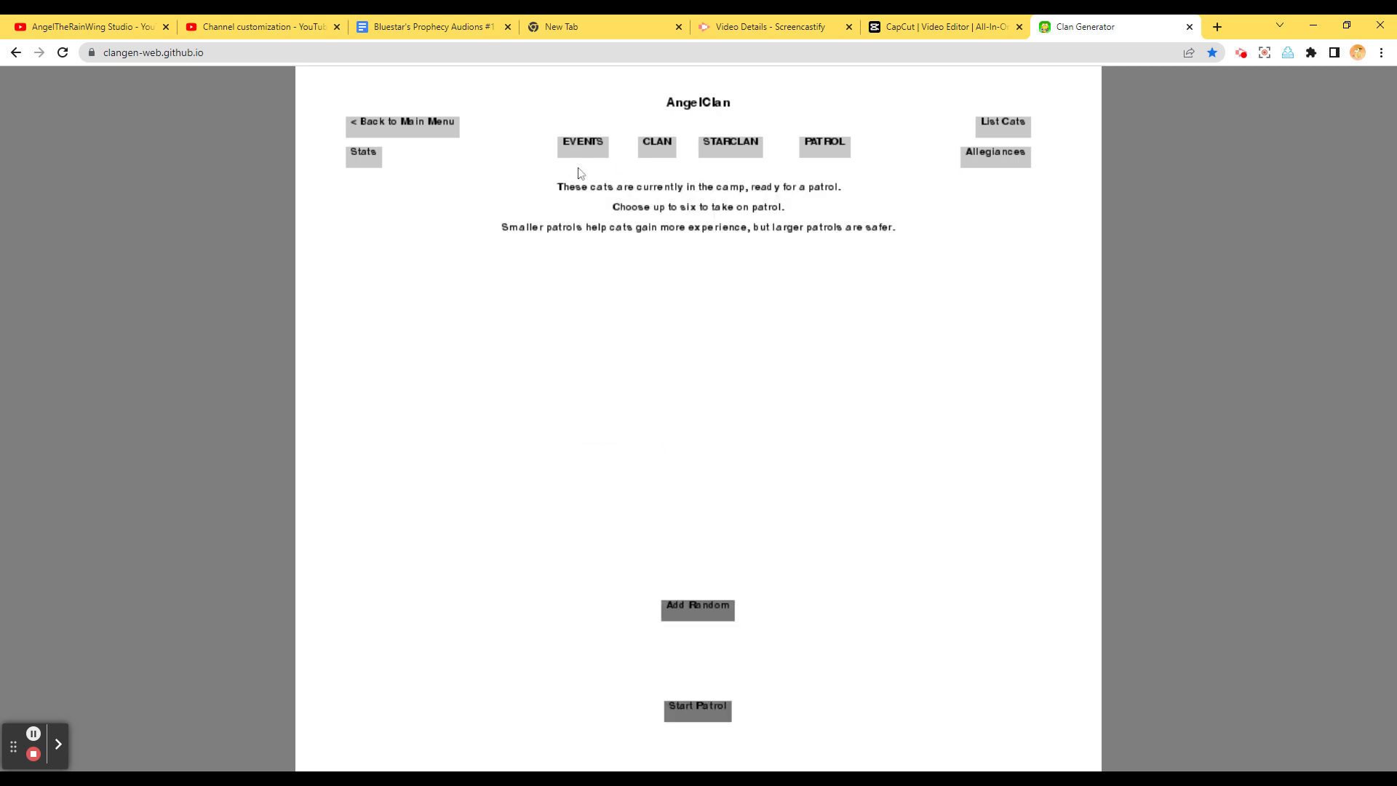
Show this moon's relationship events, starting with Icekit's argument with Peaktail
click(582, 146)
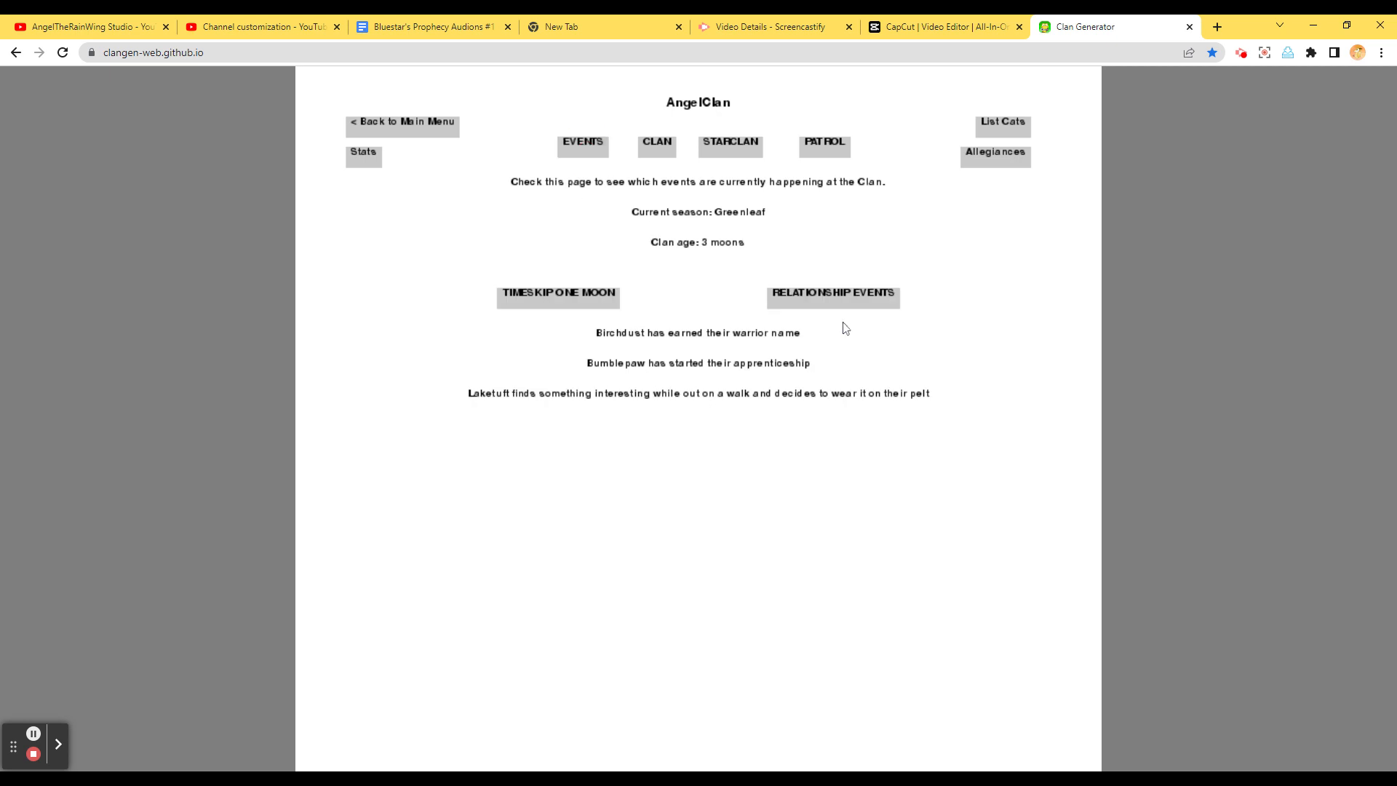
click(832, 292)
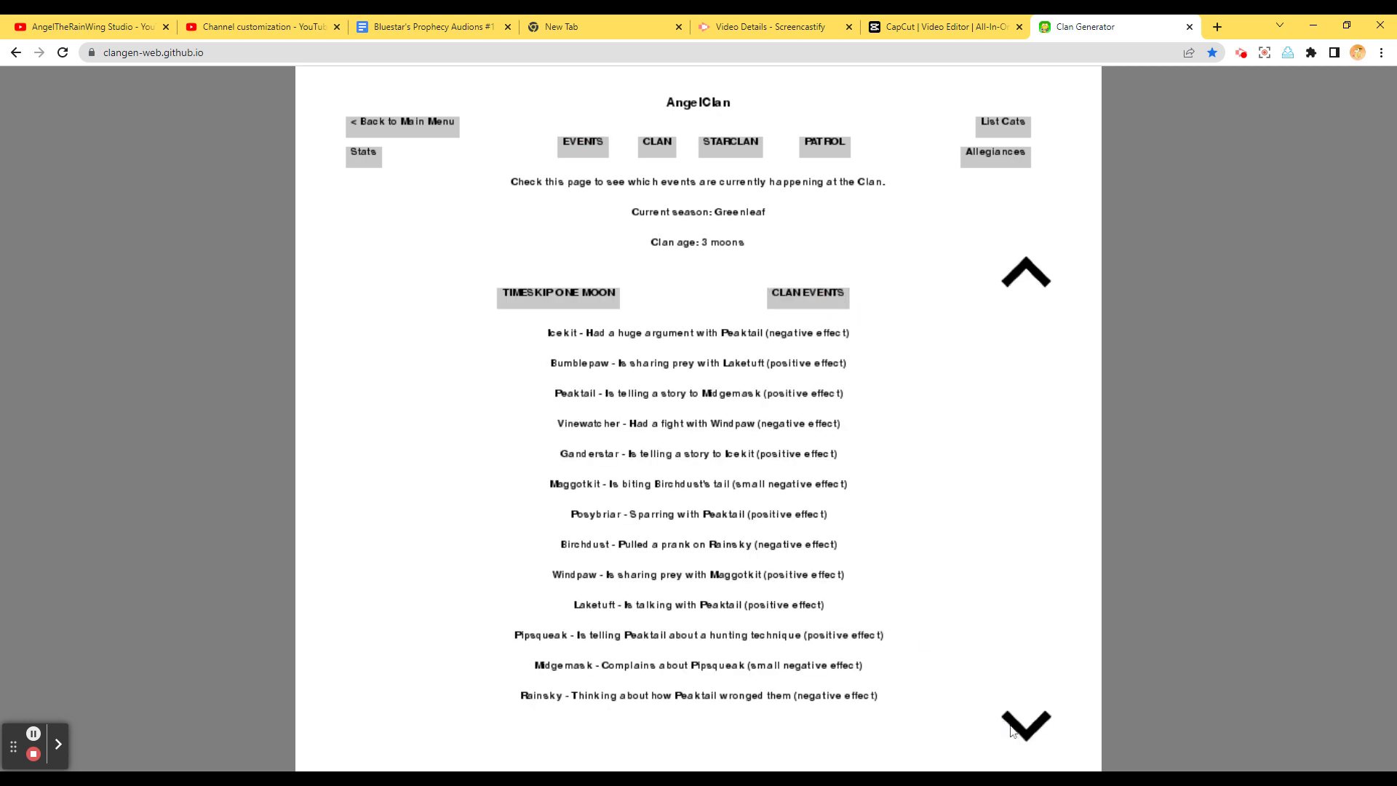
mouse_move(953, 727)
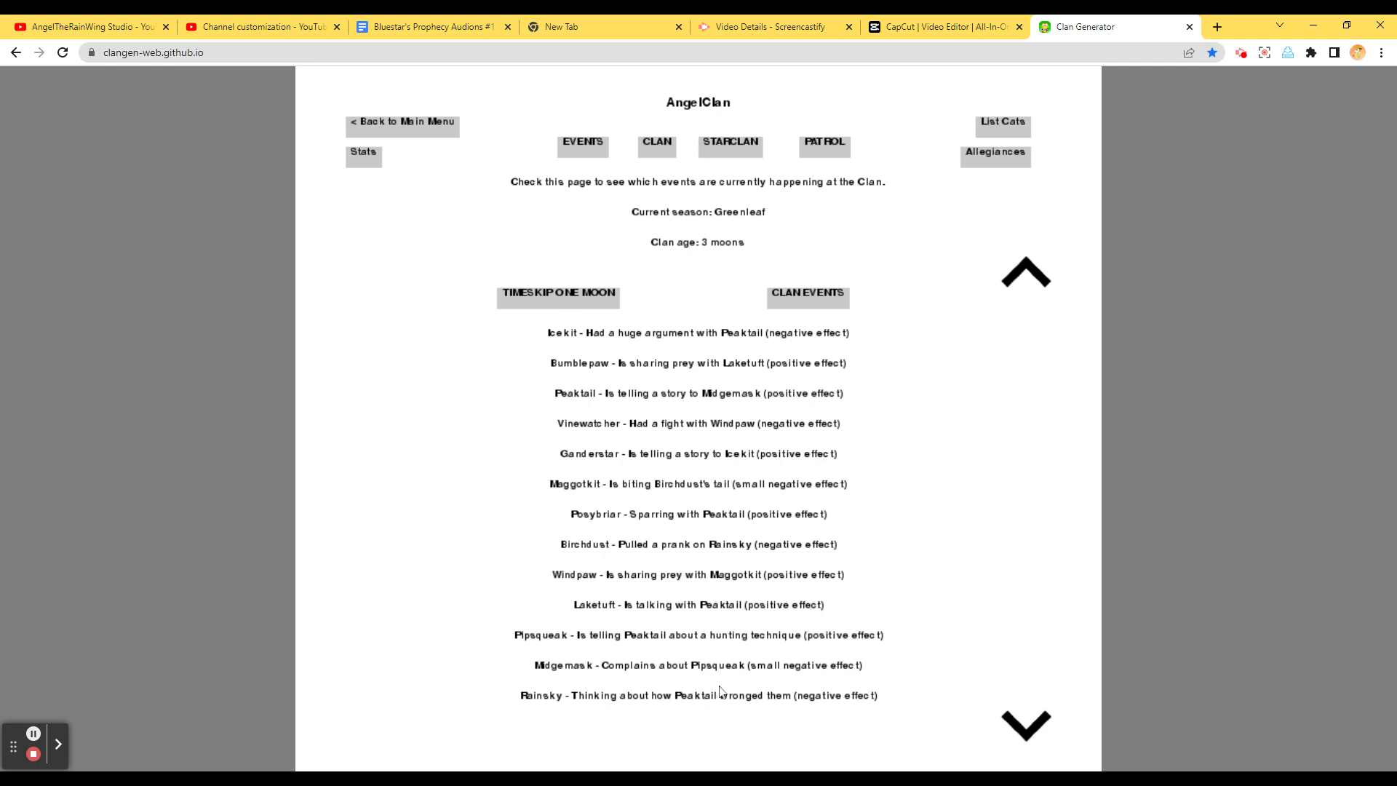
mouse_move(624, 146)
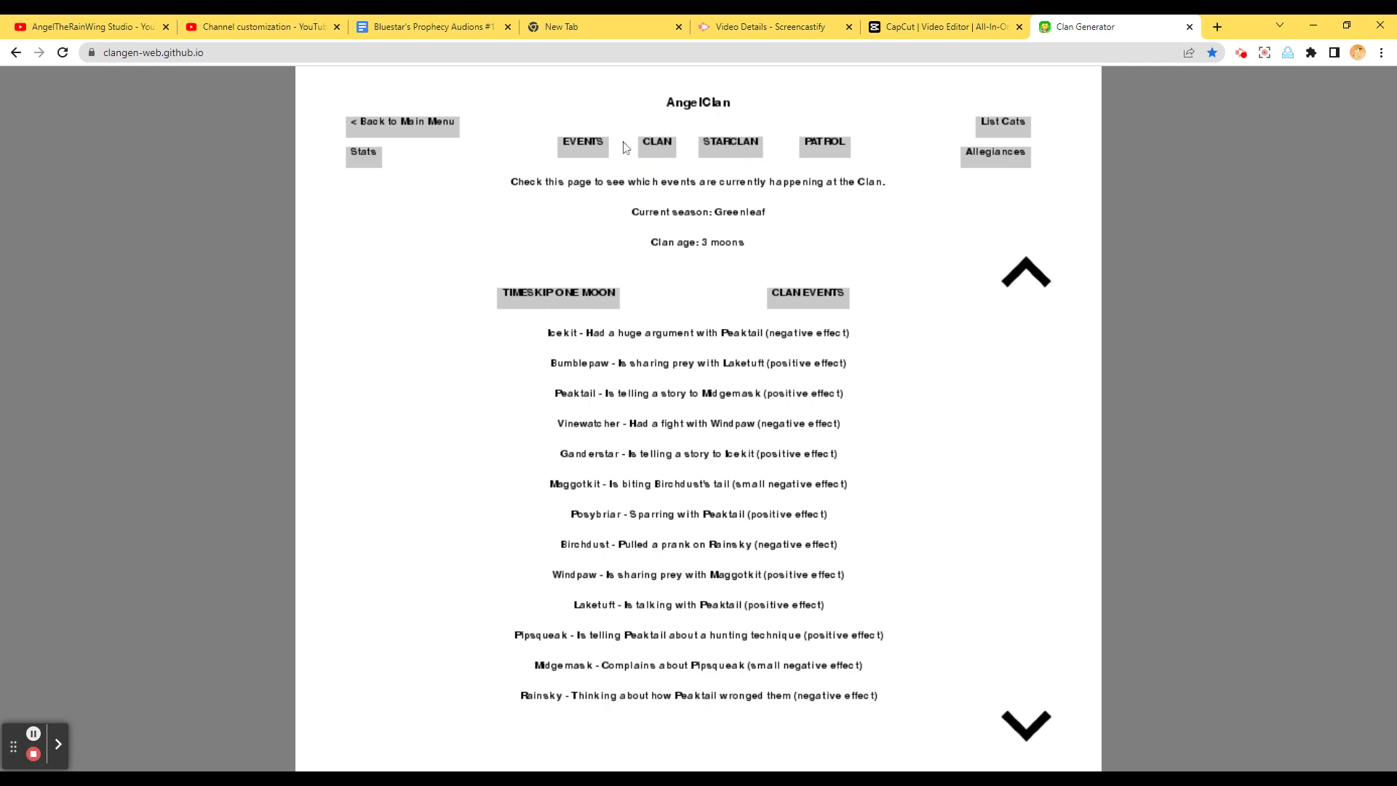
Check the nursery profiles of Bayclaw, Hazelkit and Peakkit, then return to camp
click(655, 142)
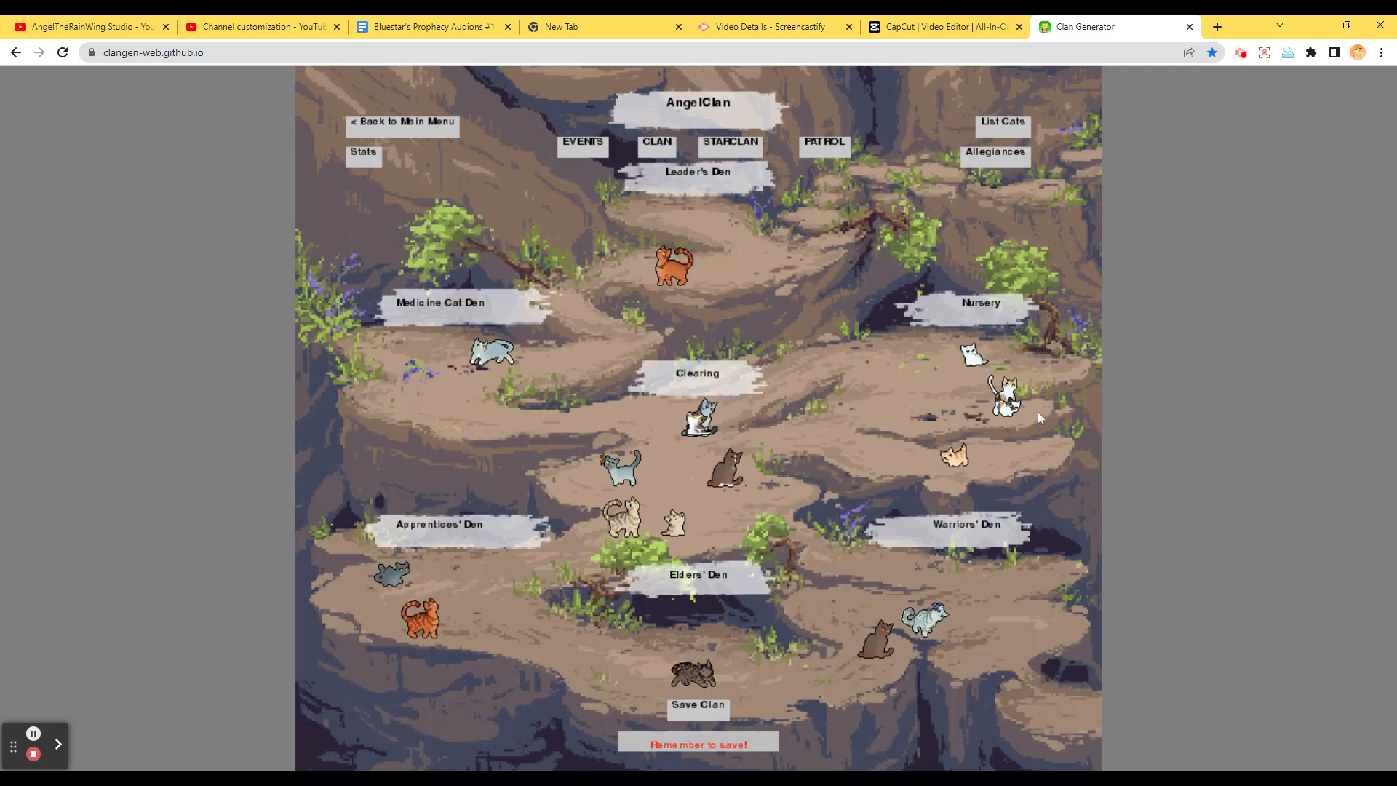
click(1004, 406)
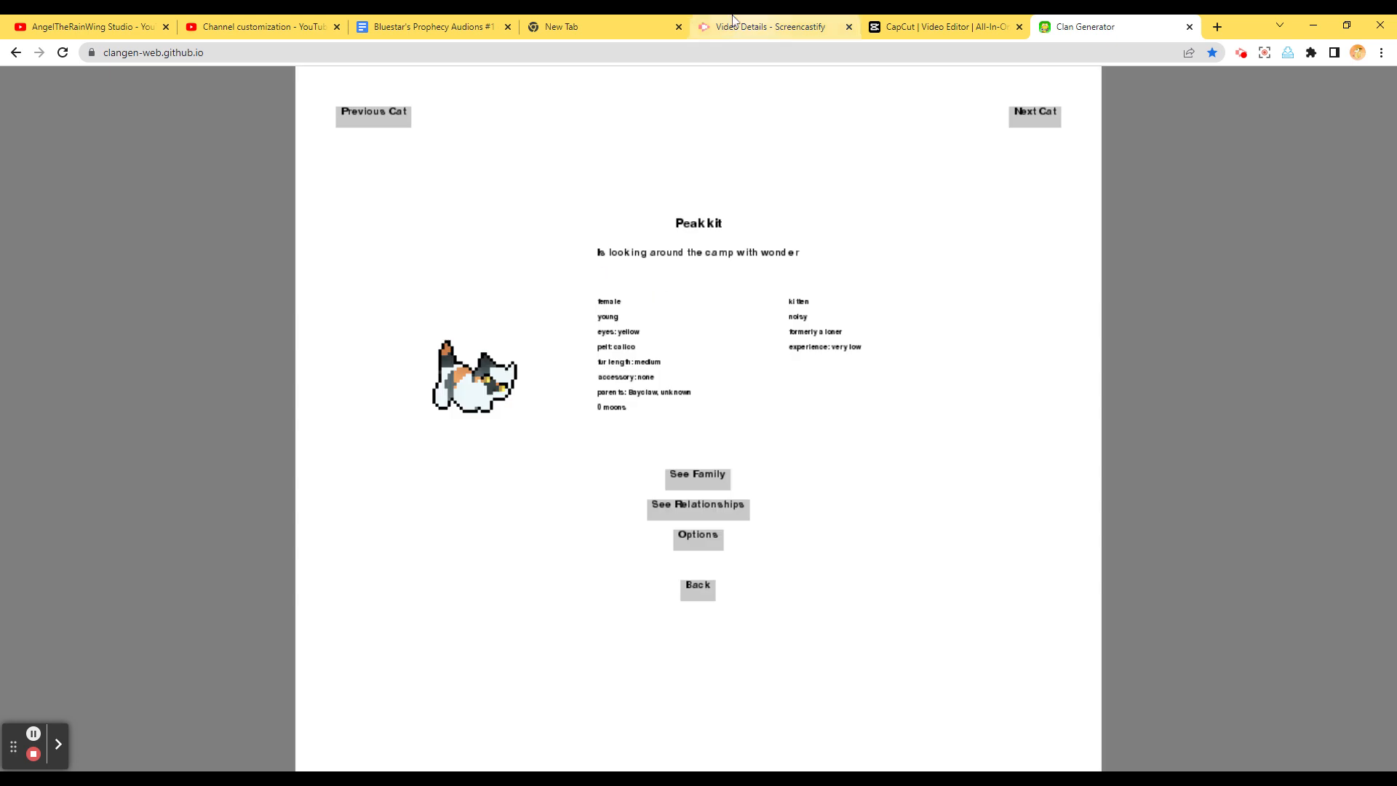
click(372, 114)
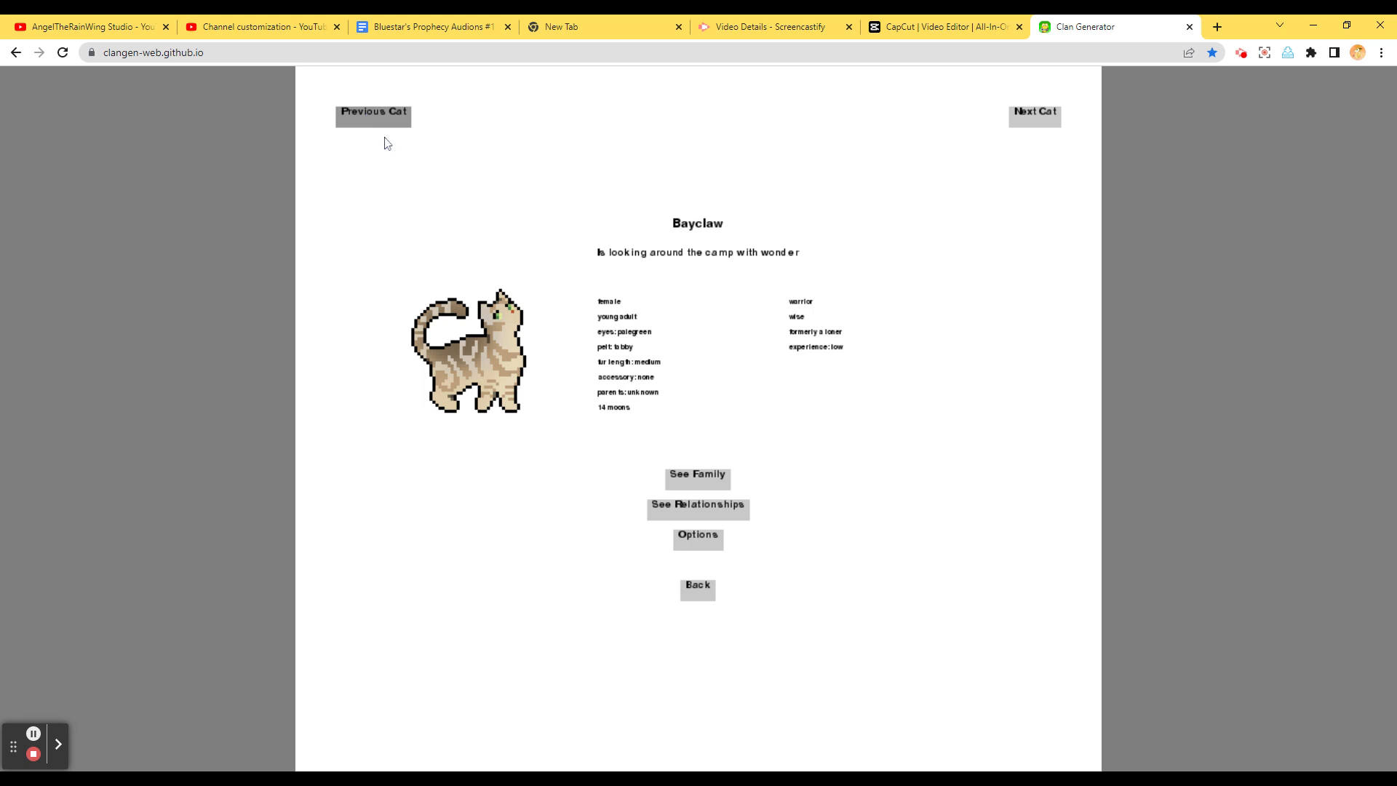
click(1034, 115)
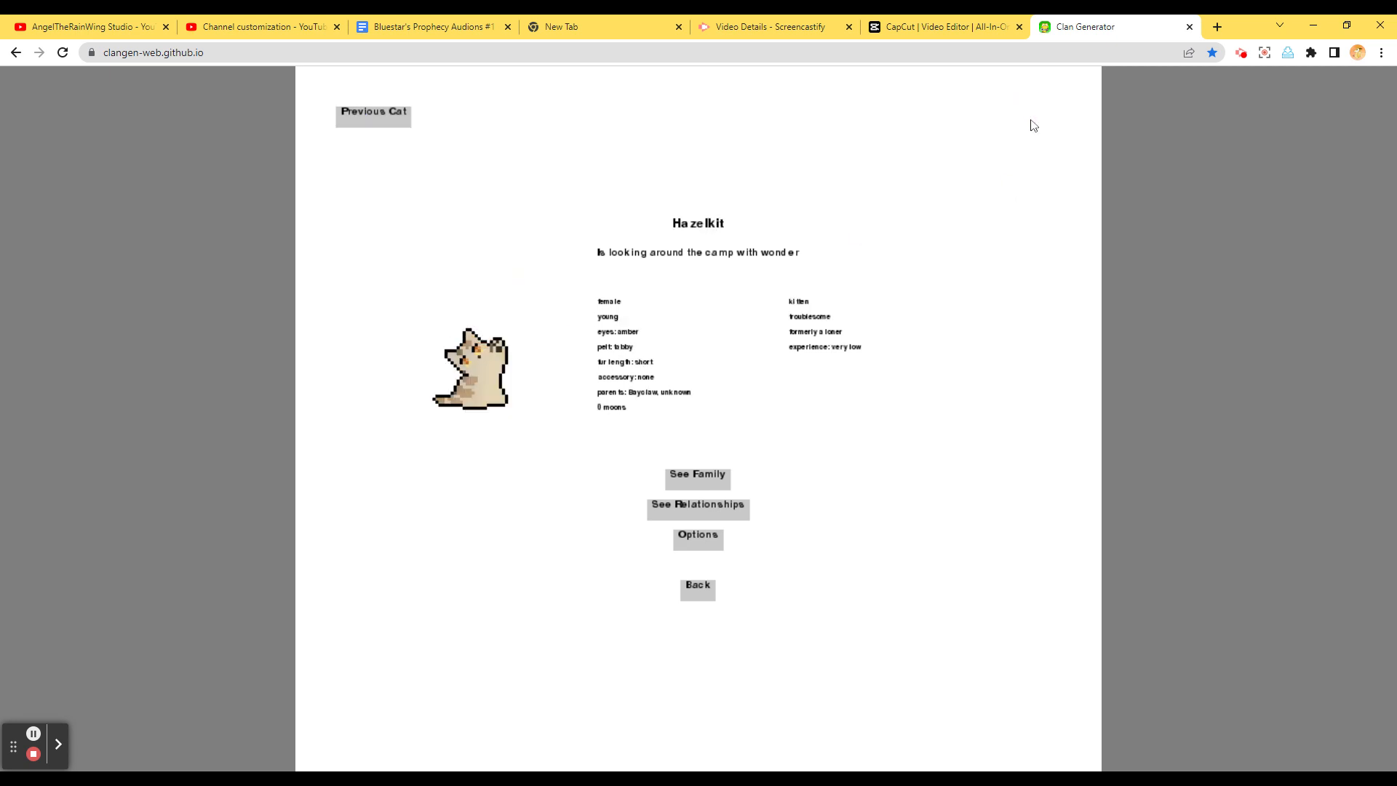
mouse_move(731, 326)
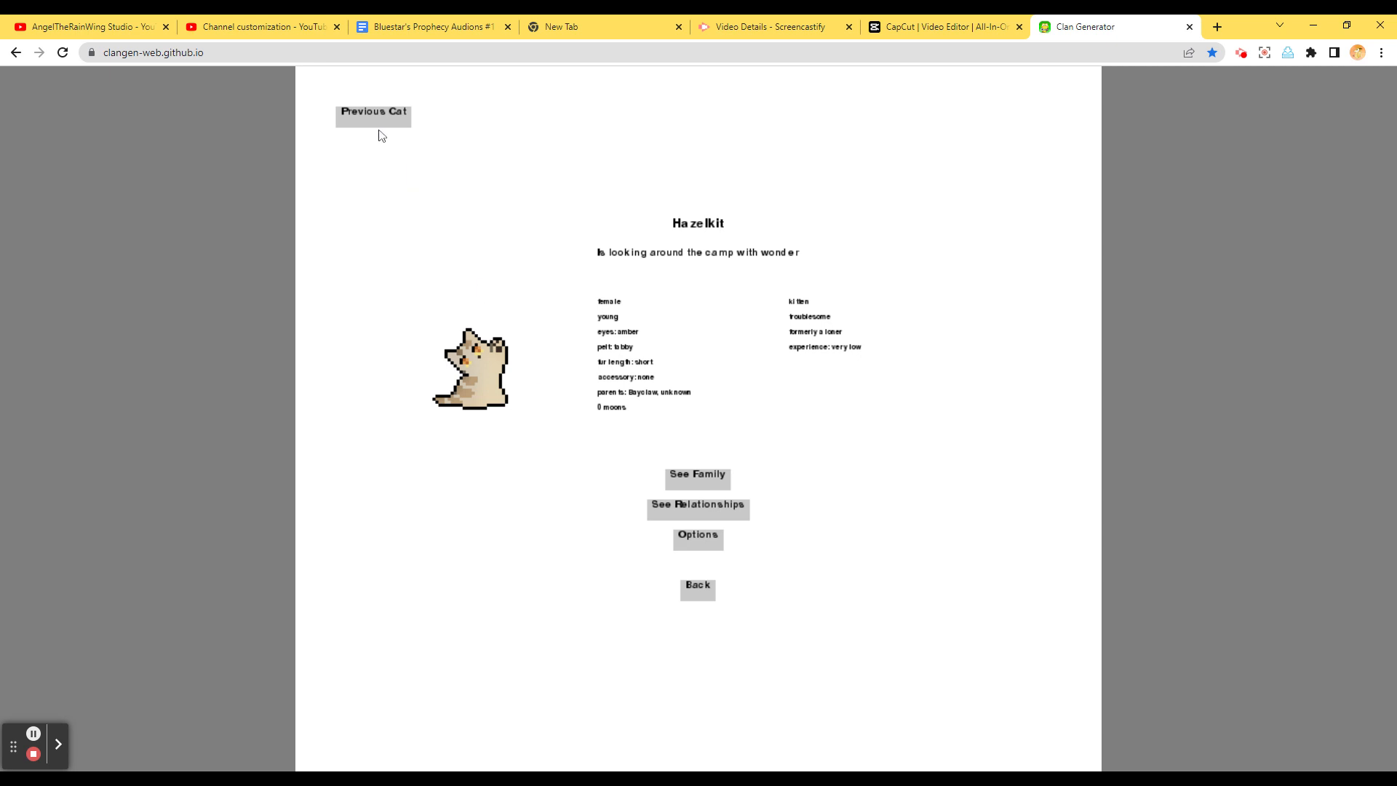
click(373, 114)
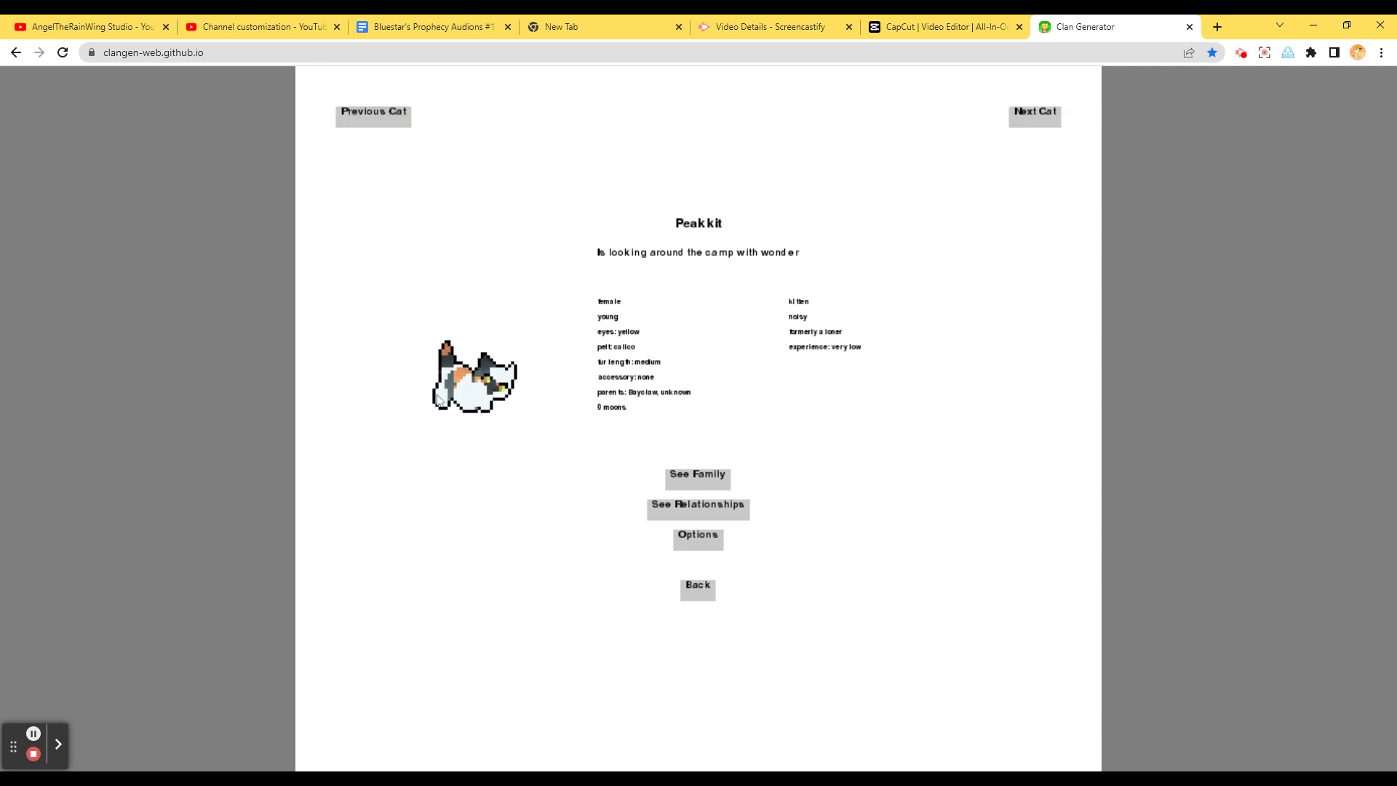
mouse_move(693, 524)
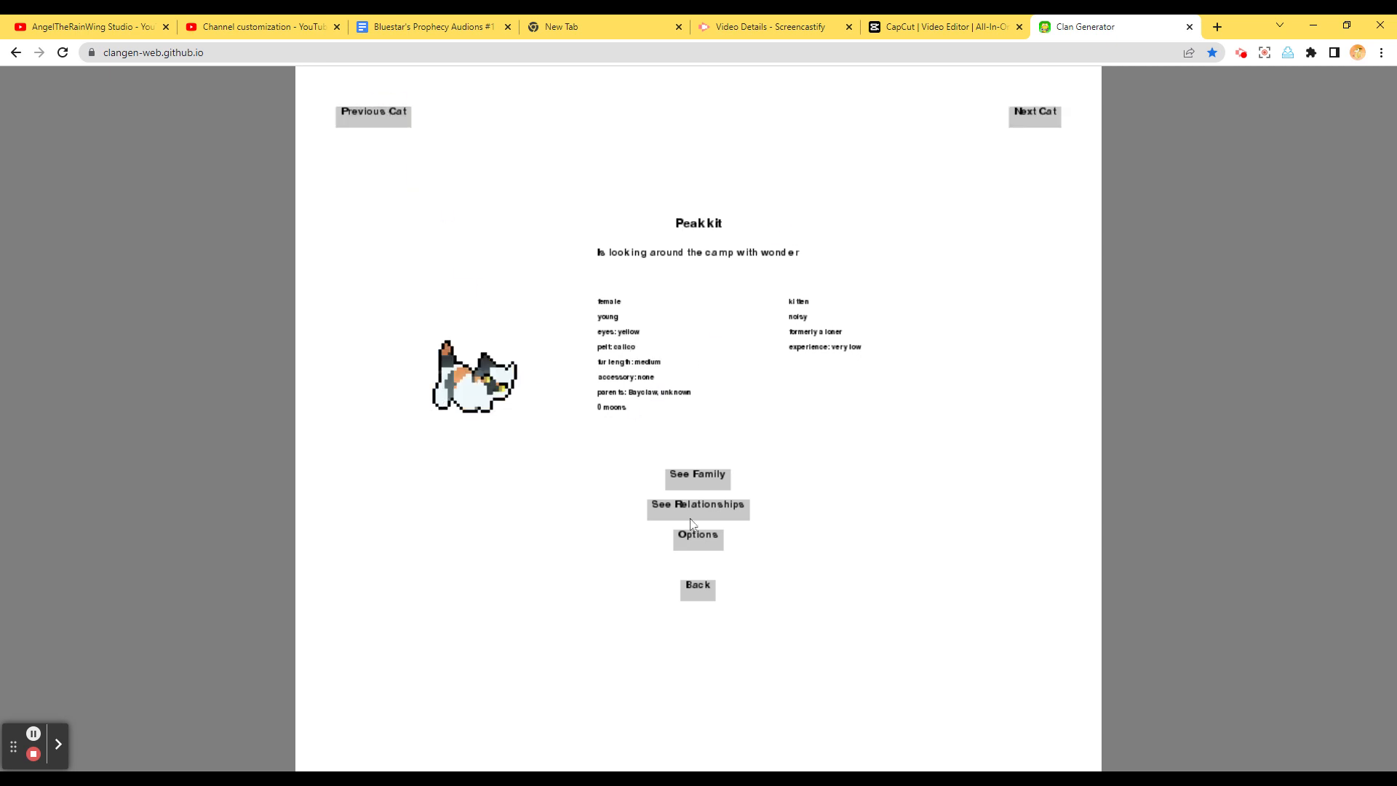
mouse_move(769, 627)
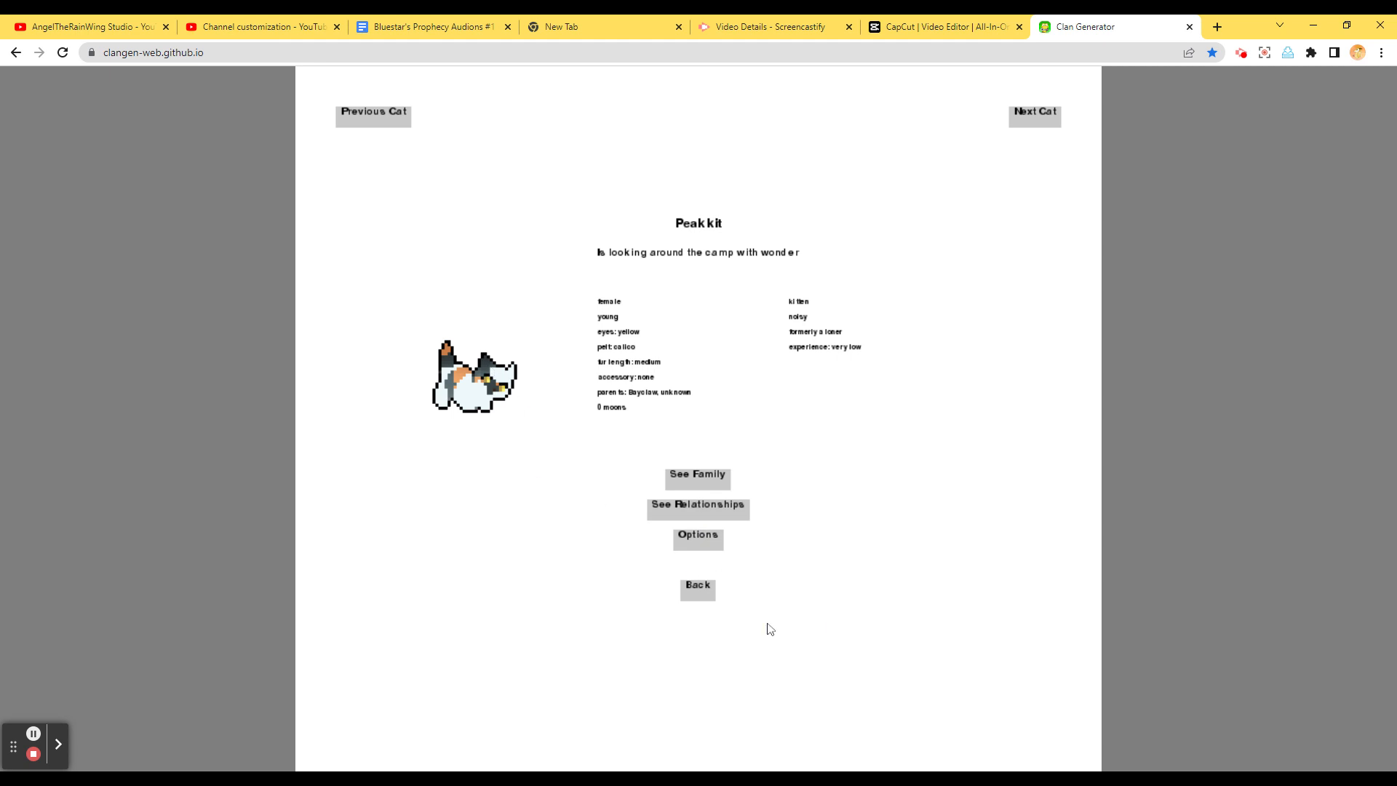
click(697, 589)
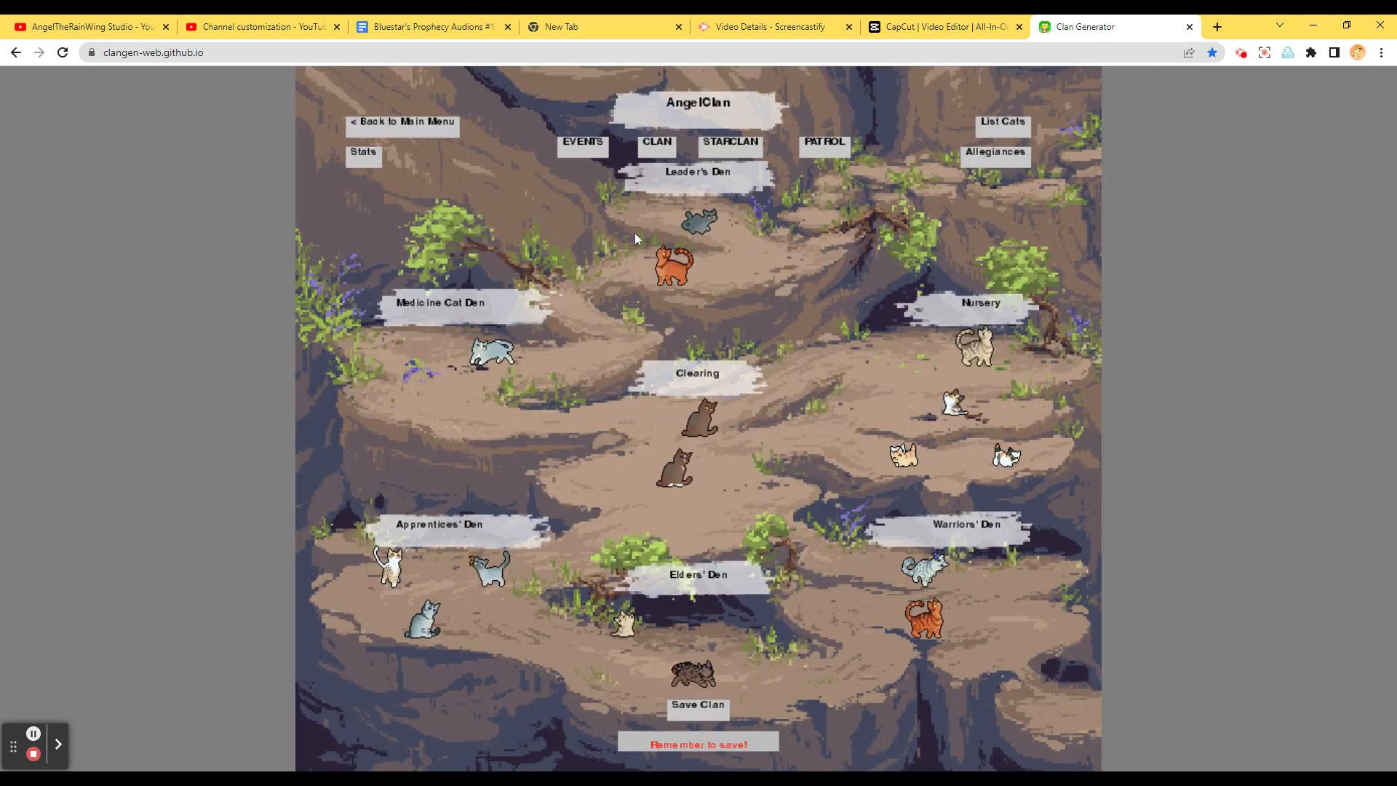
mouse_move(626, 145)
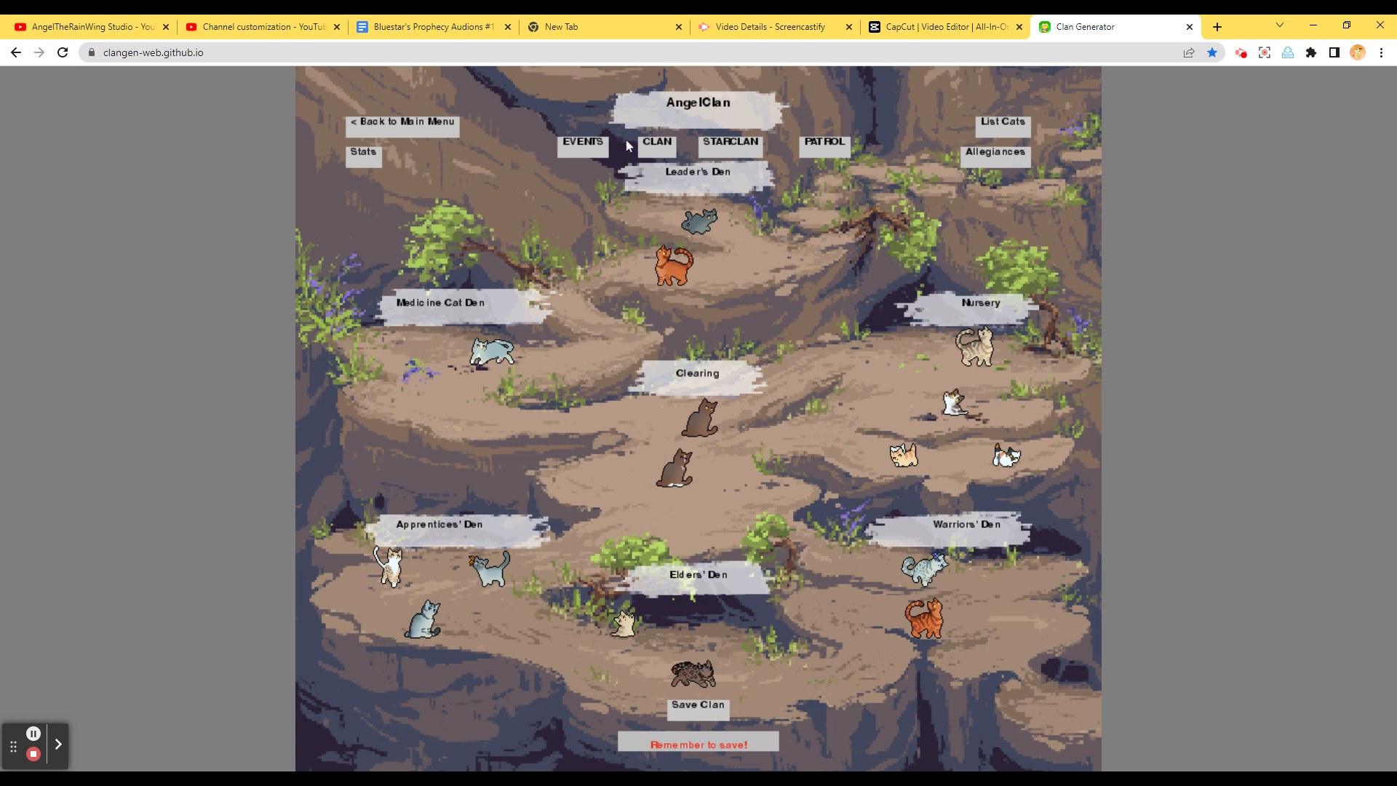
Review AngelClan's allegiances, then list all cats including Bayclaw, Peakkit and Hazelkit
click(582, 141)
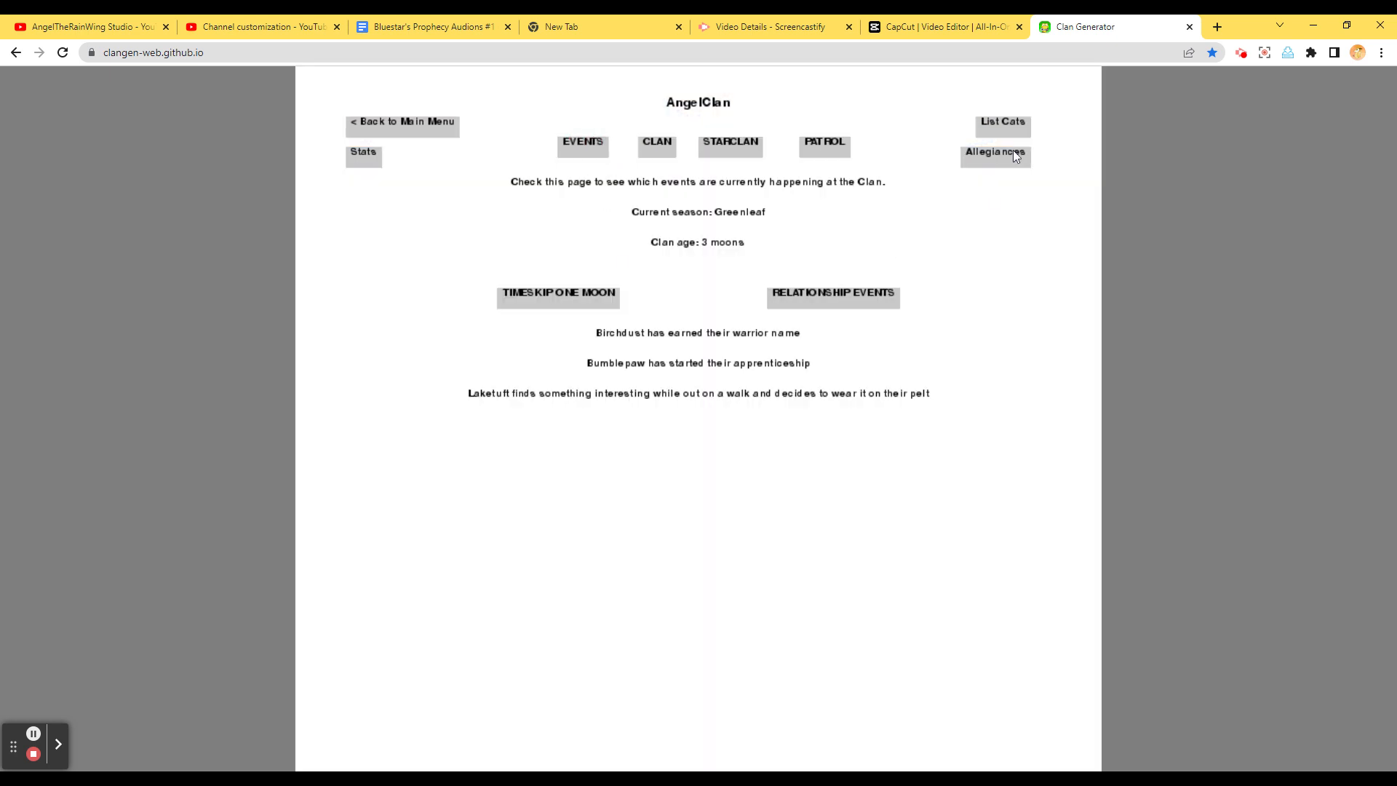
click(994, 152)
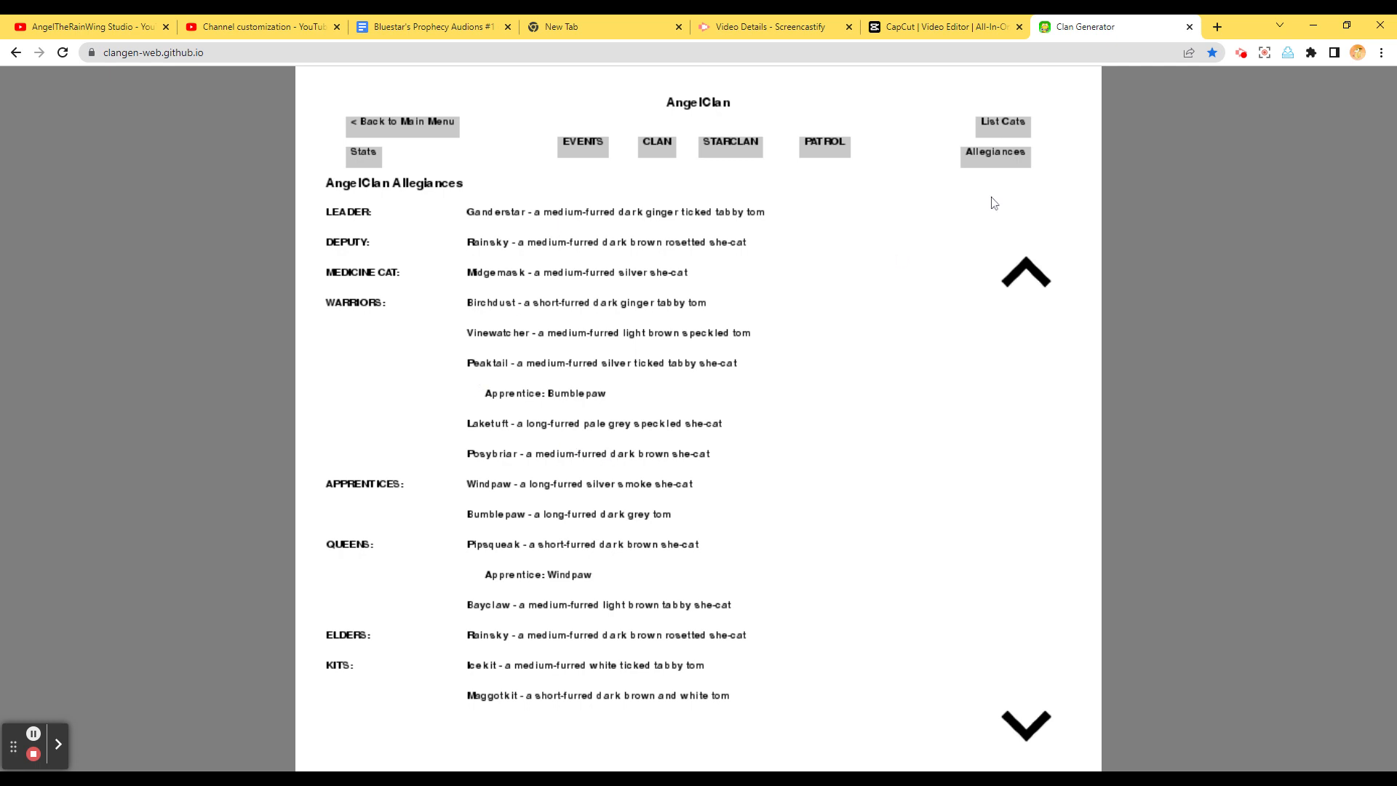
click(1000, 122)
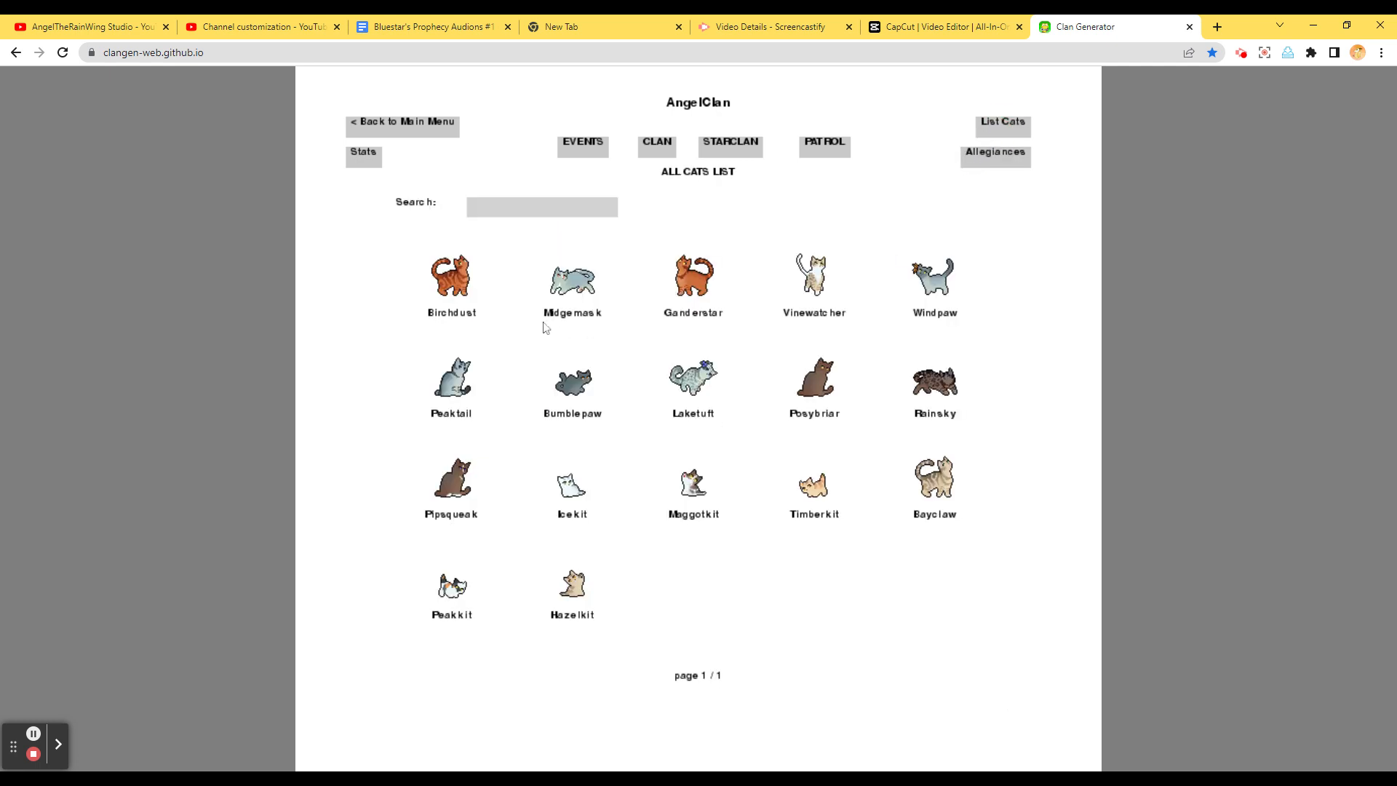
mouse_move(1052, 248)
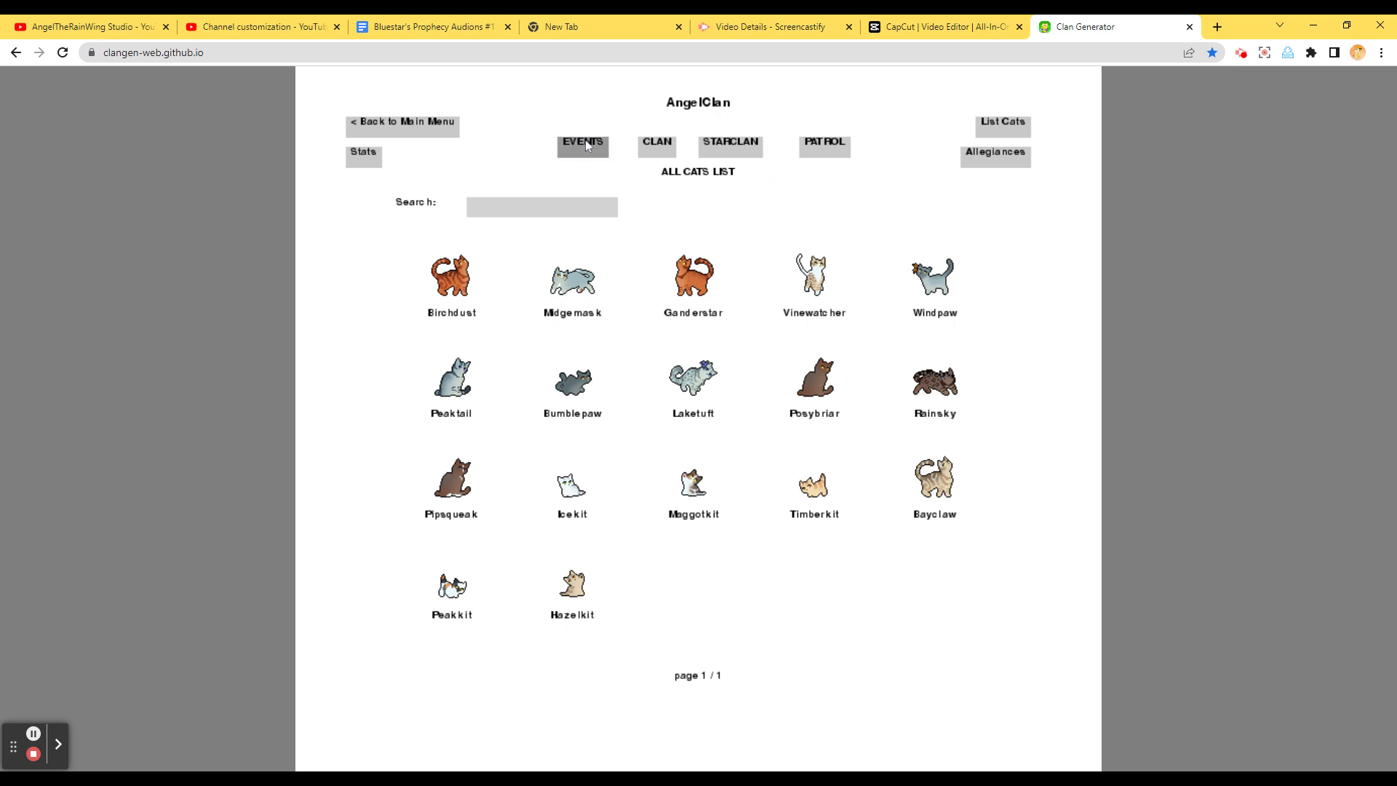
click(656, 144)
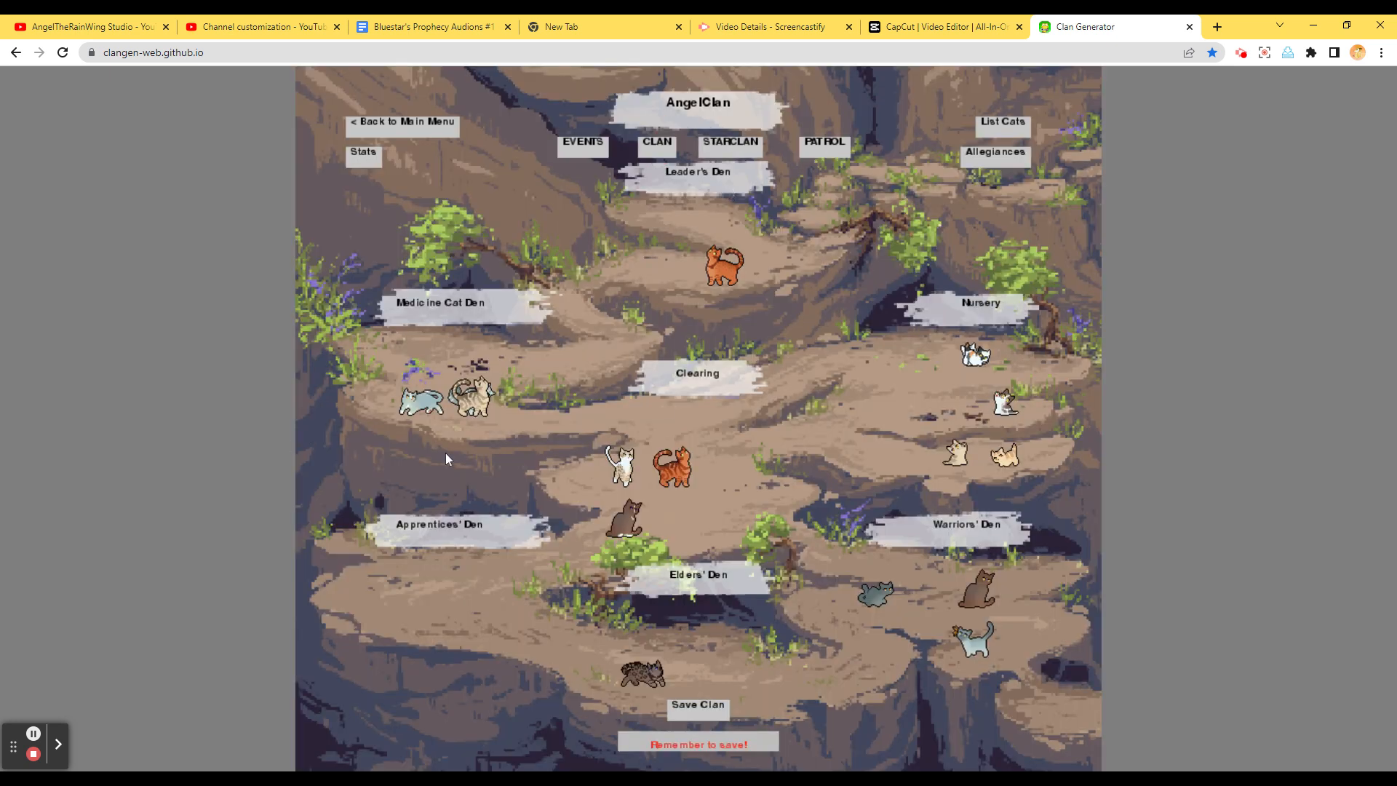
mouse_move(664, 437)
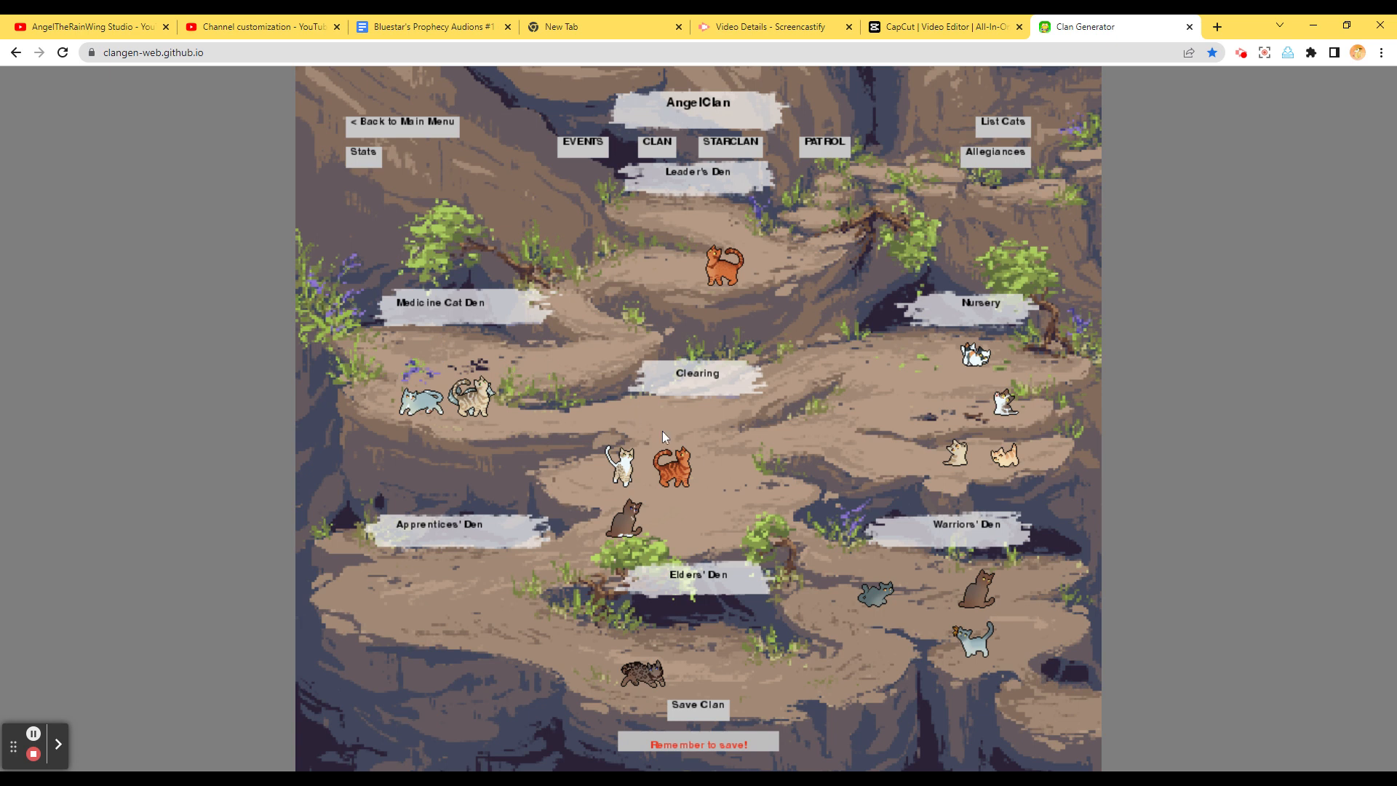
click(698, 706)
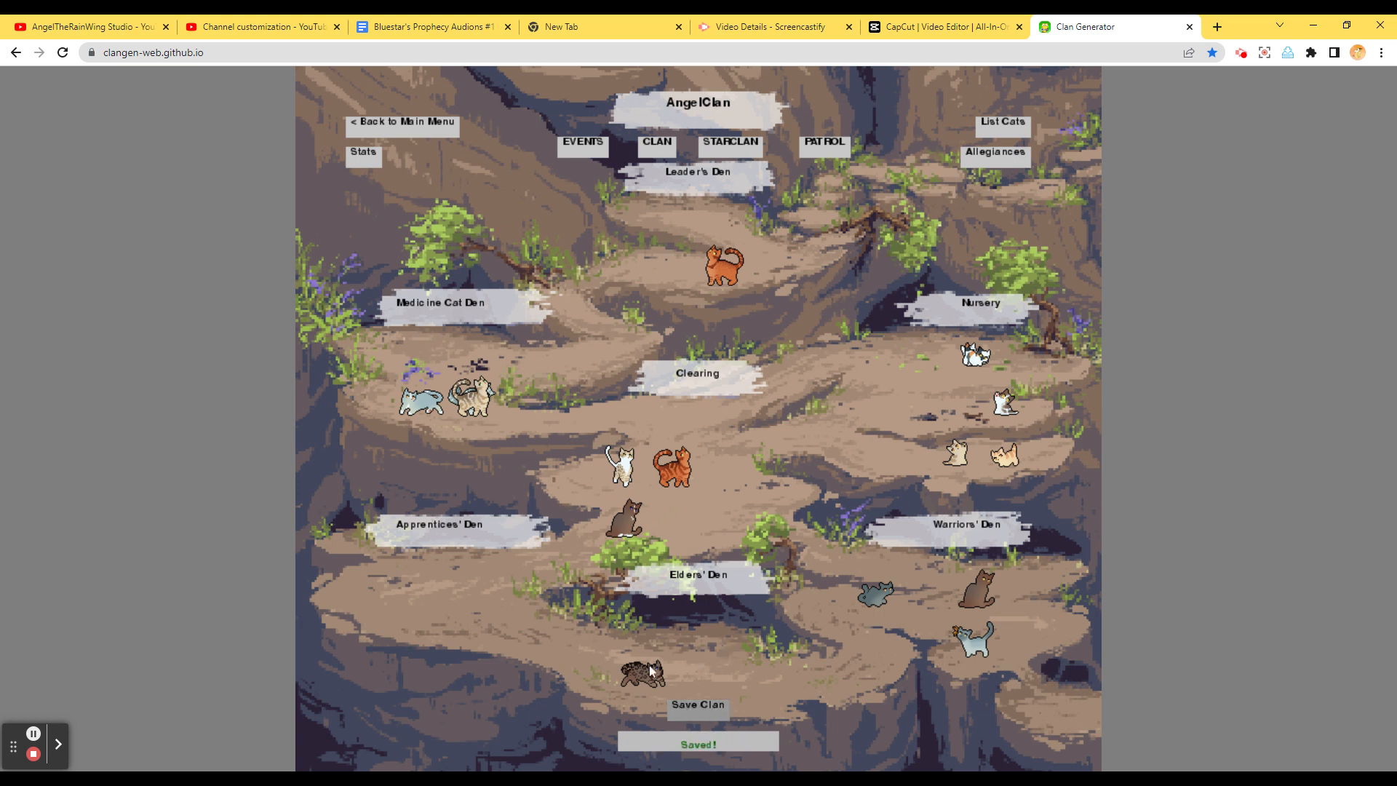
mouse_move(723, 119)
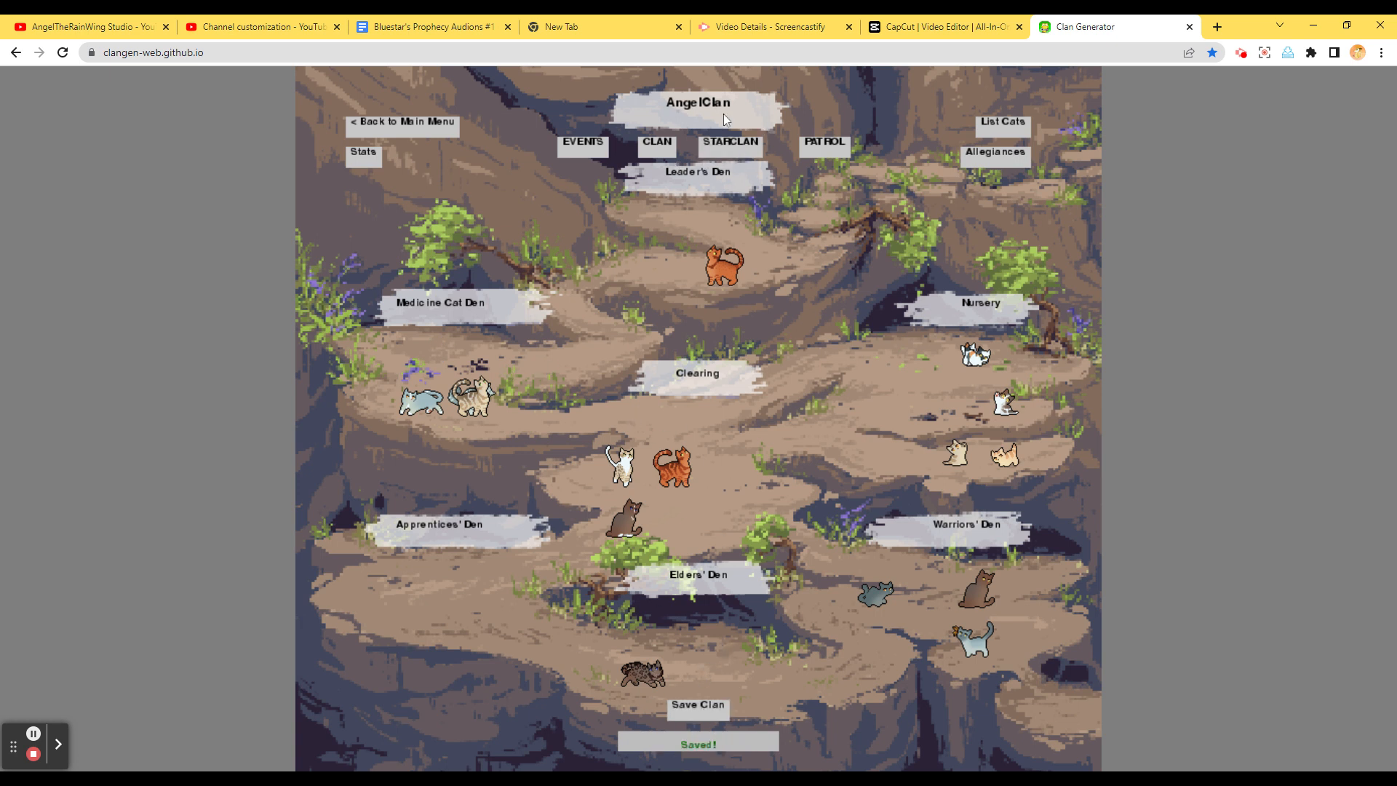
click(723, 267)
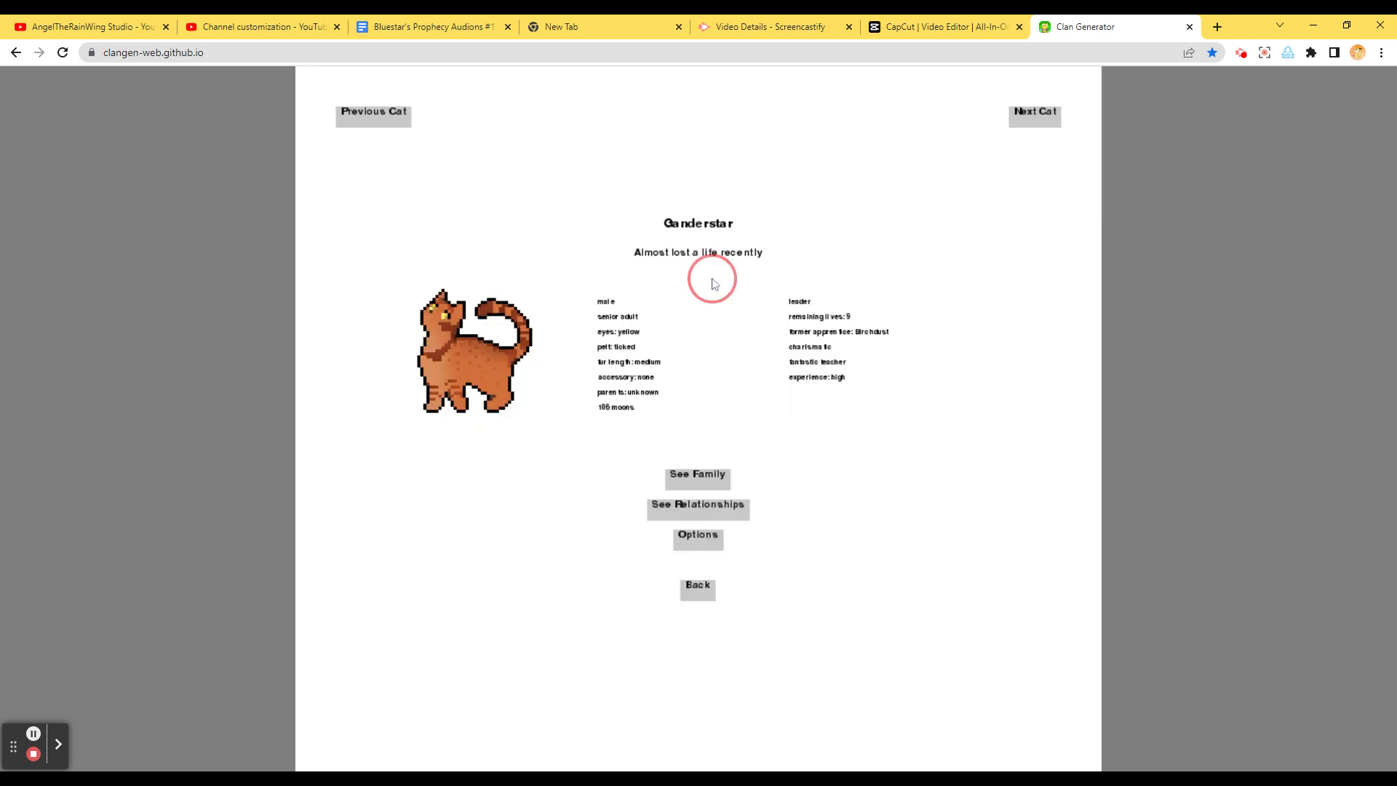
mouse_move(583, 443)
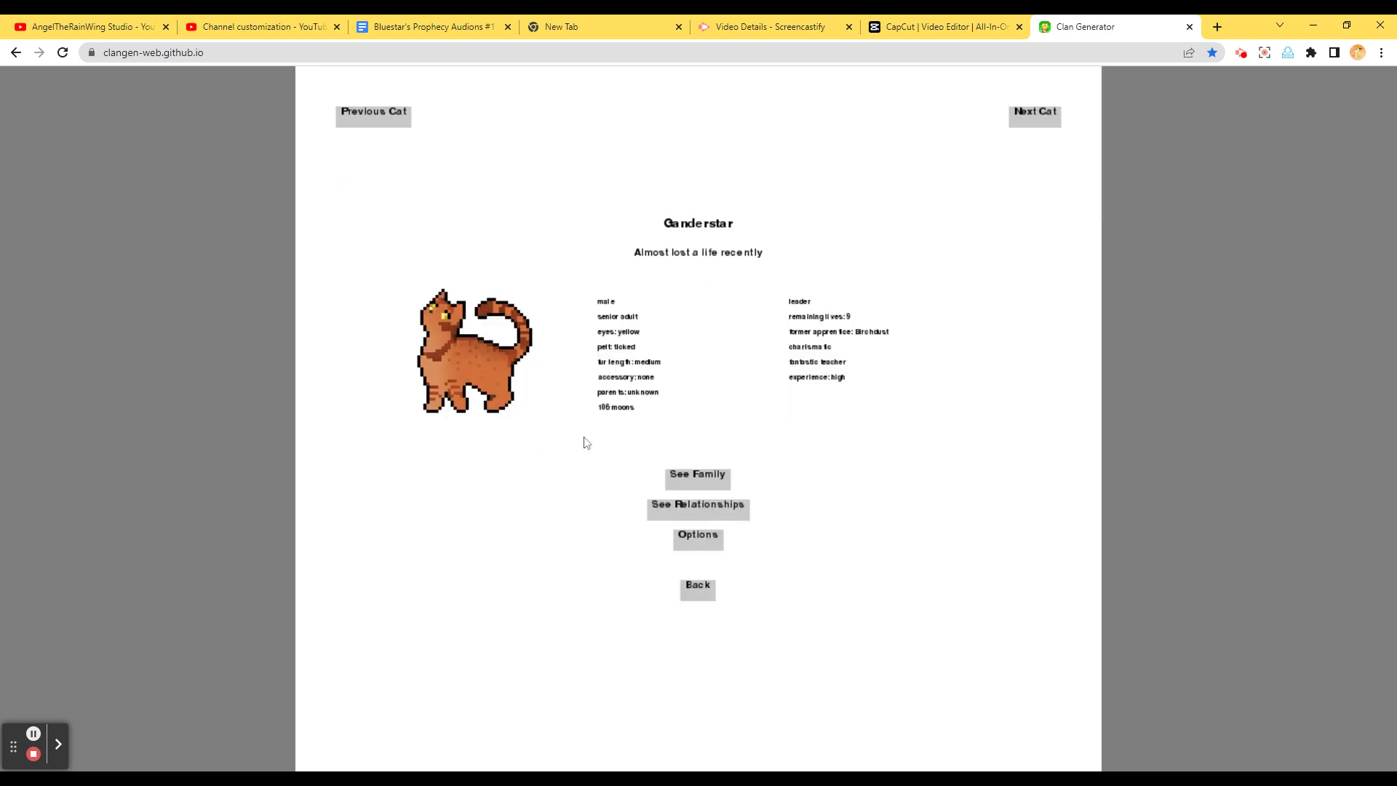
click(697, 588)
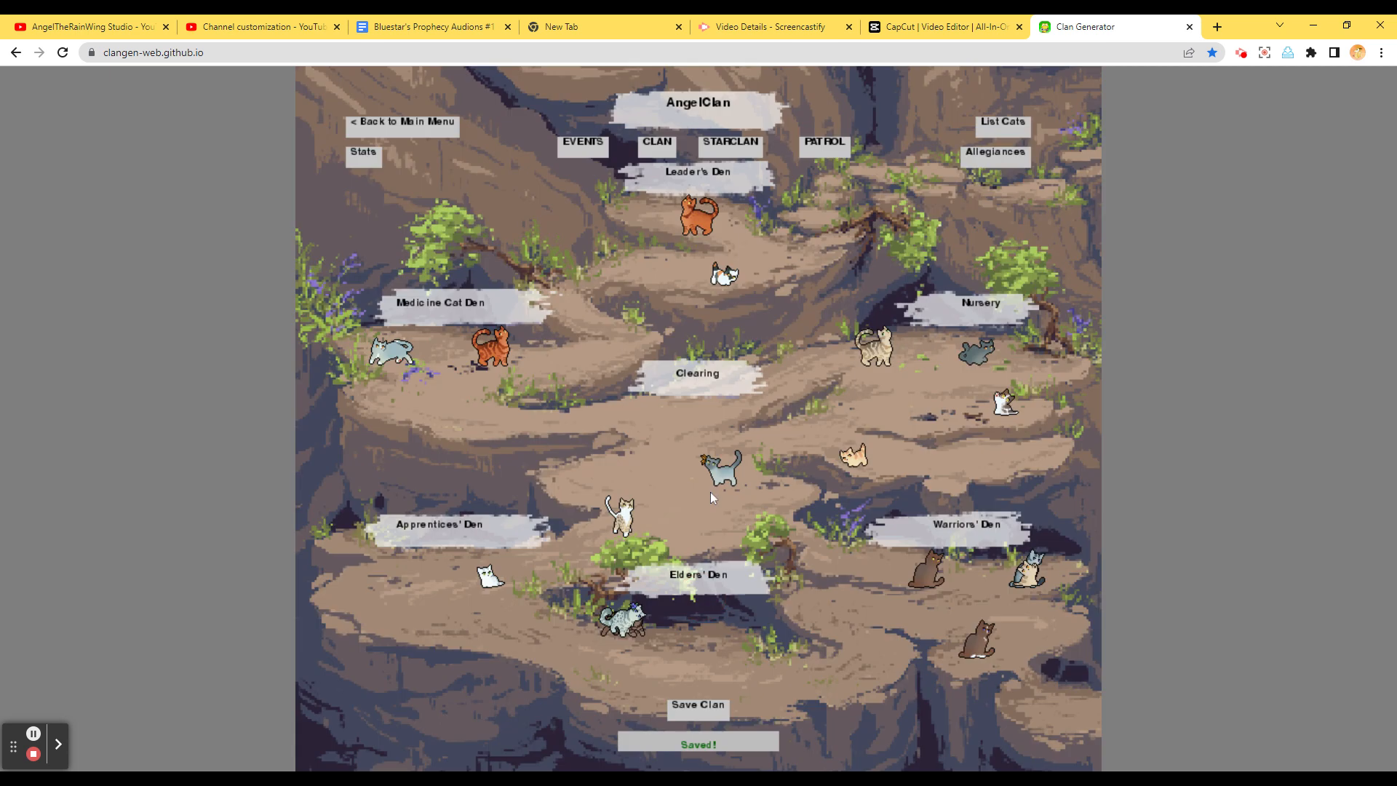
mouse_move(656, 142)
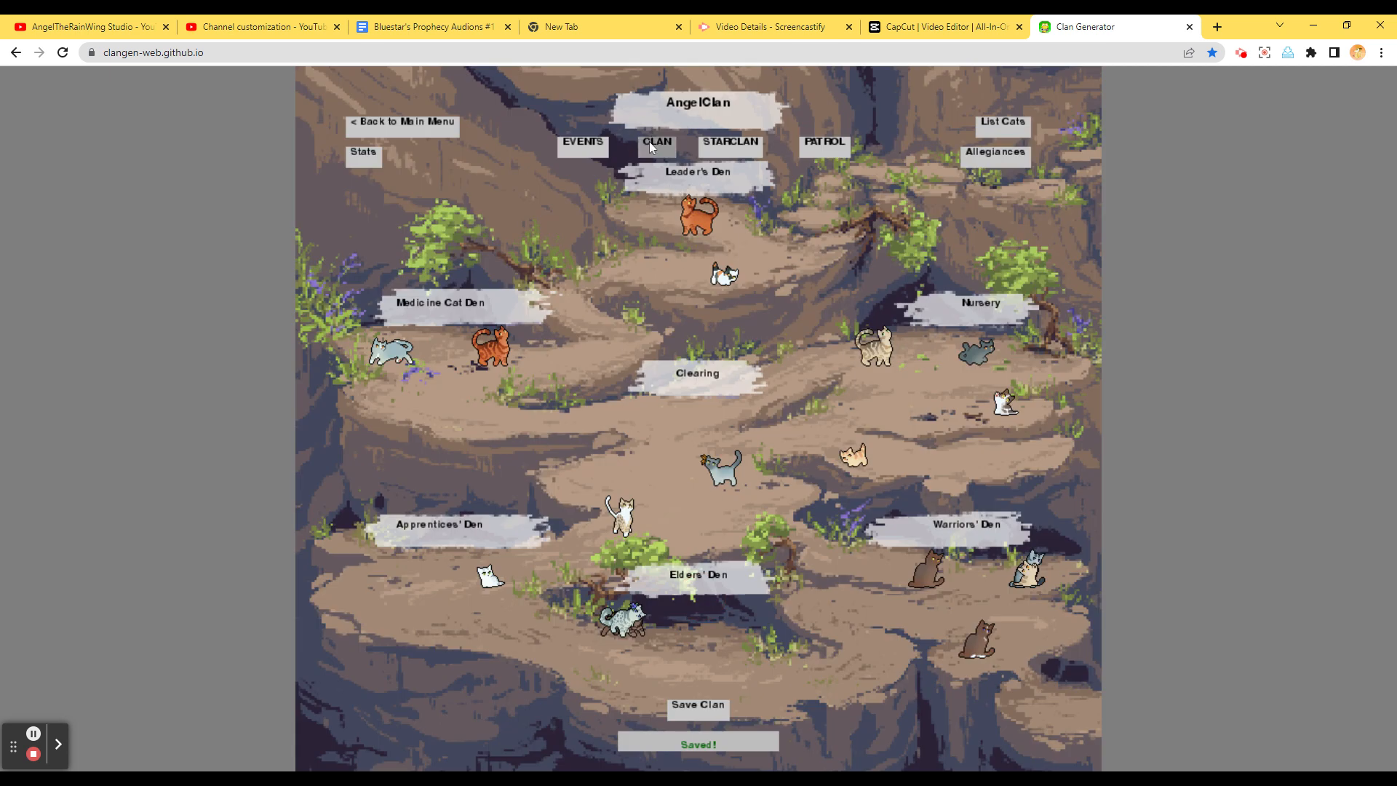
click(583, 143)
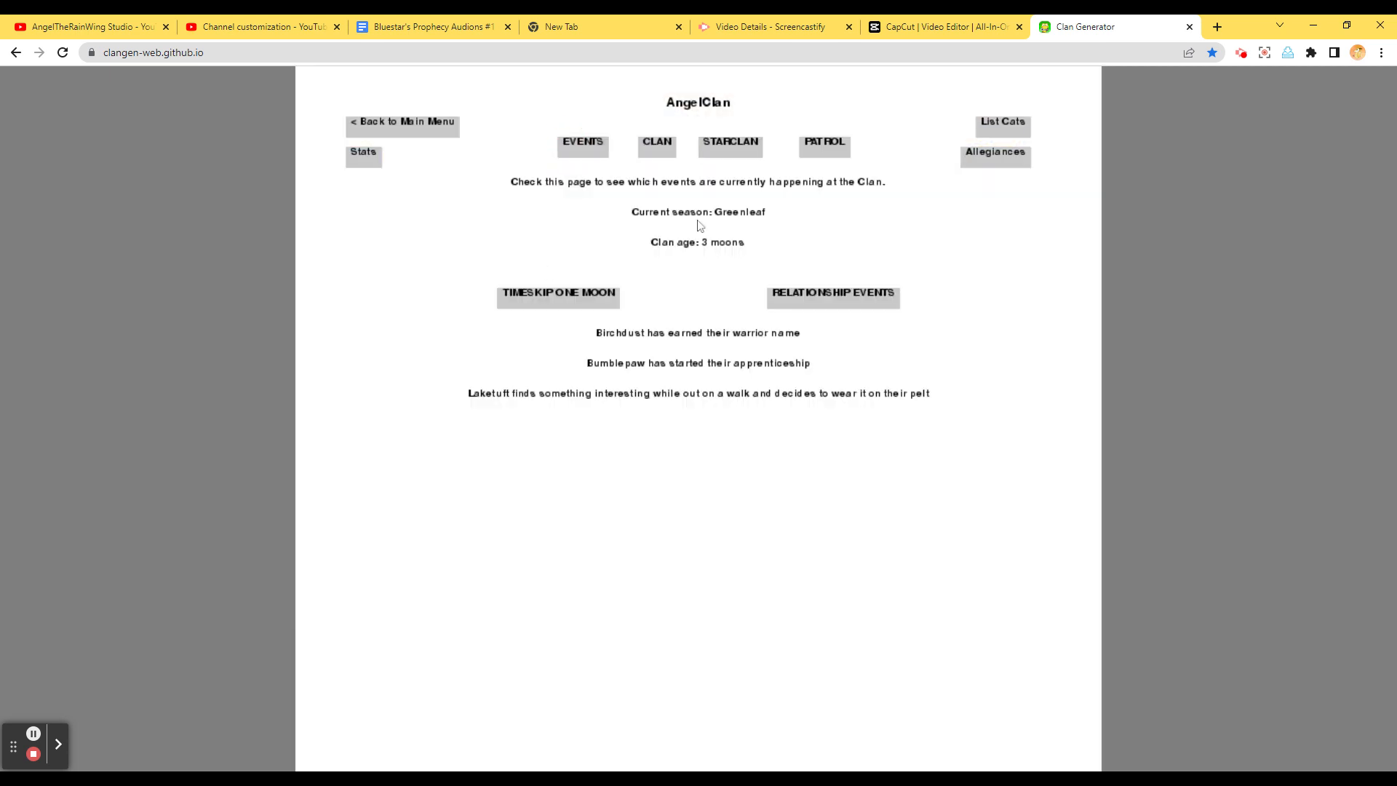
click(362, 151)
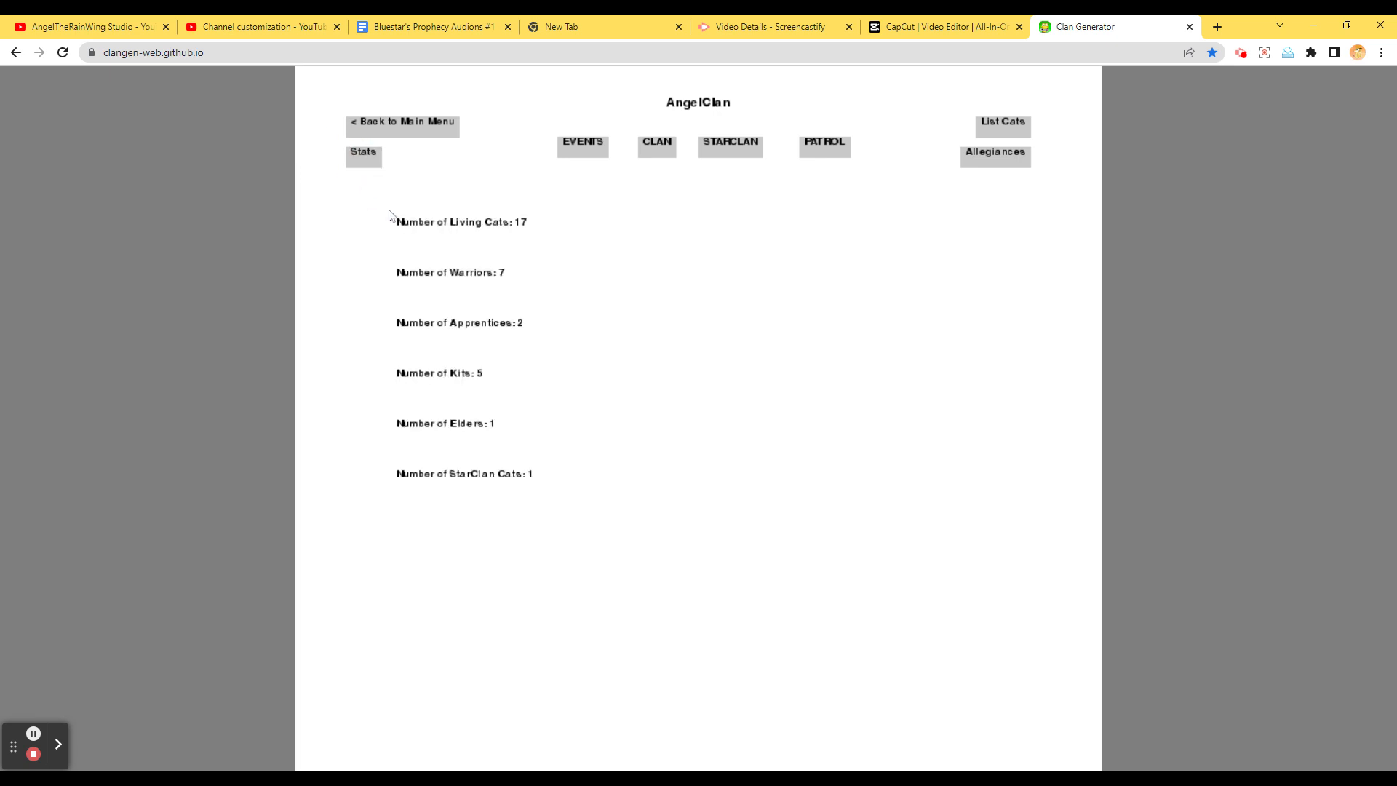
mouse_move(524, 321)
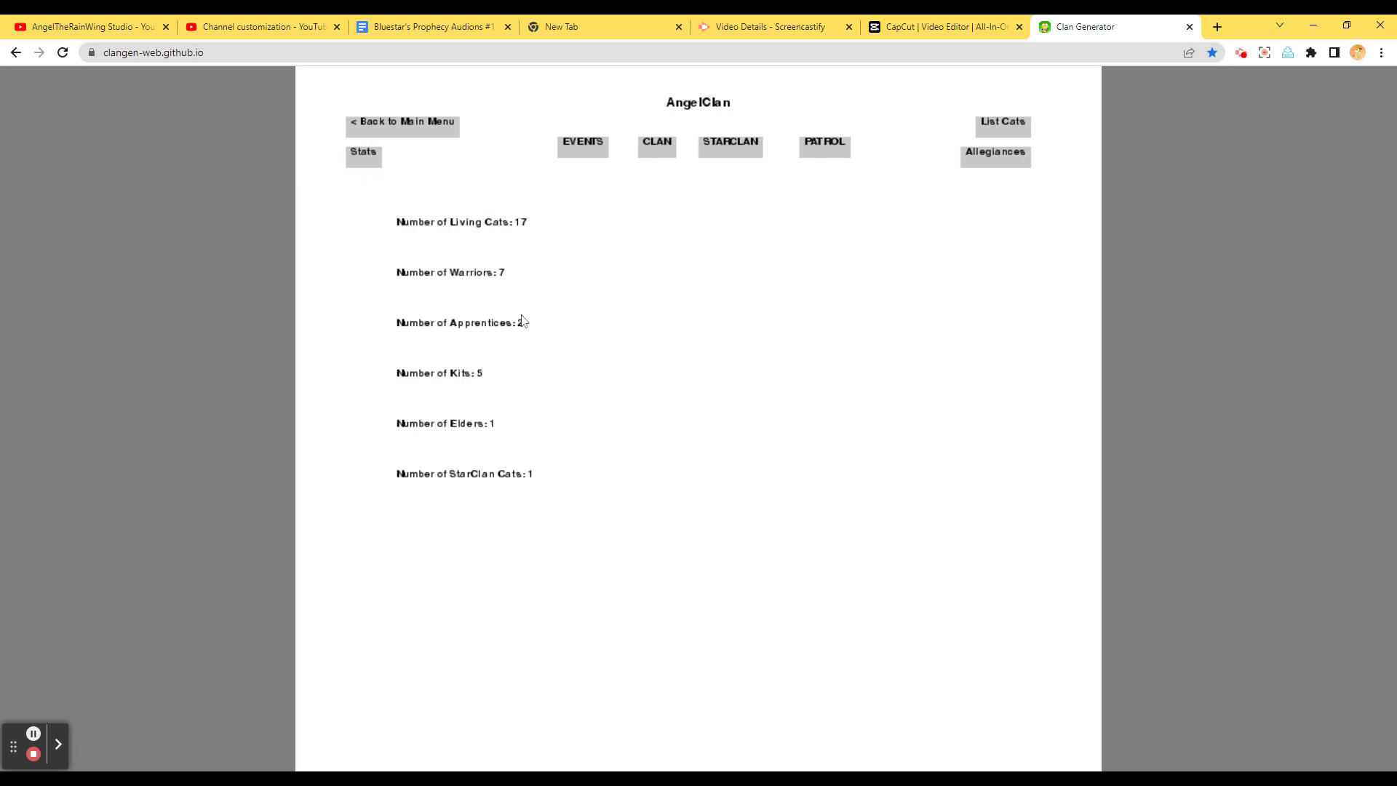
mouse_move(488, 452)
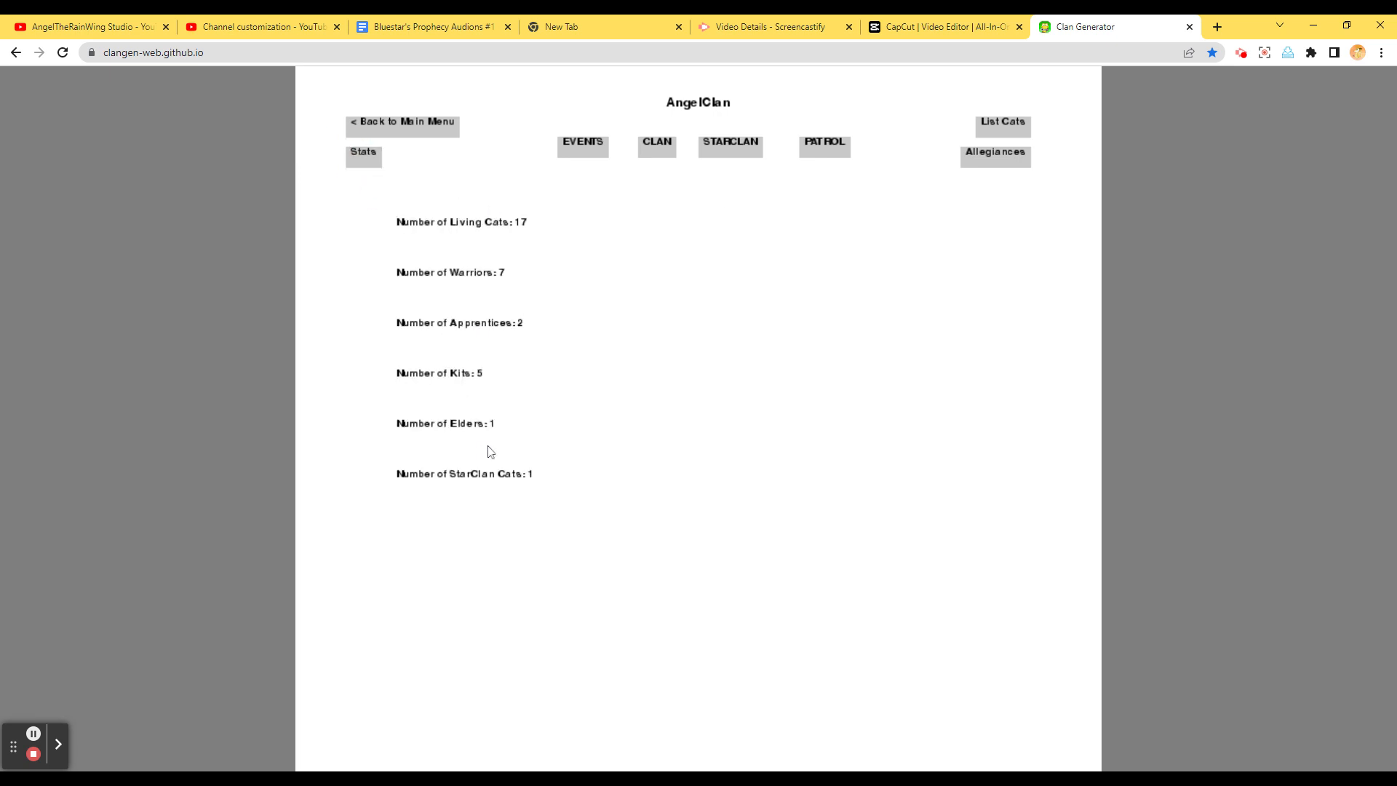
mouse_move(458, 258)
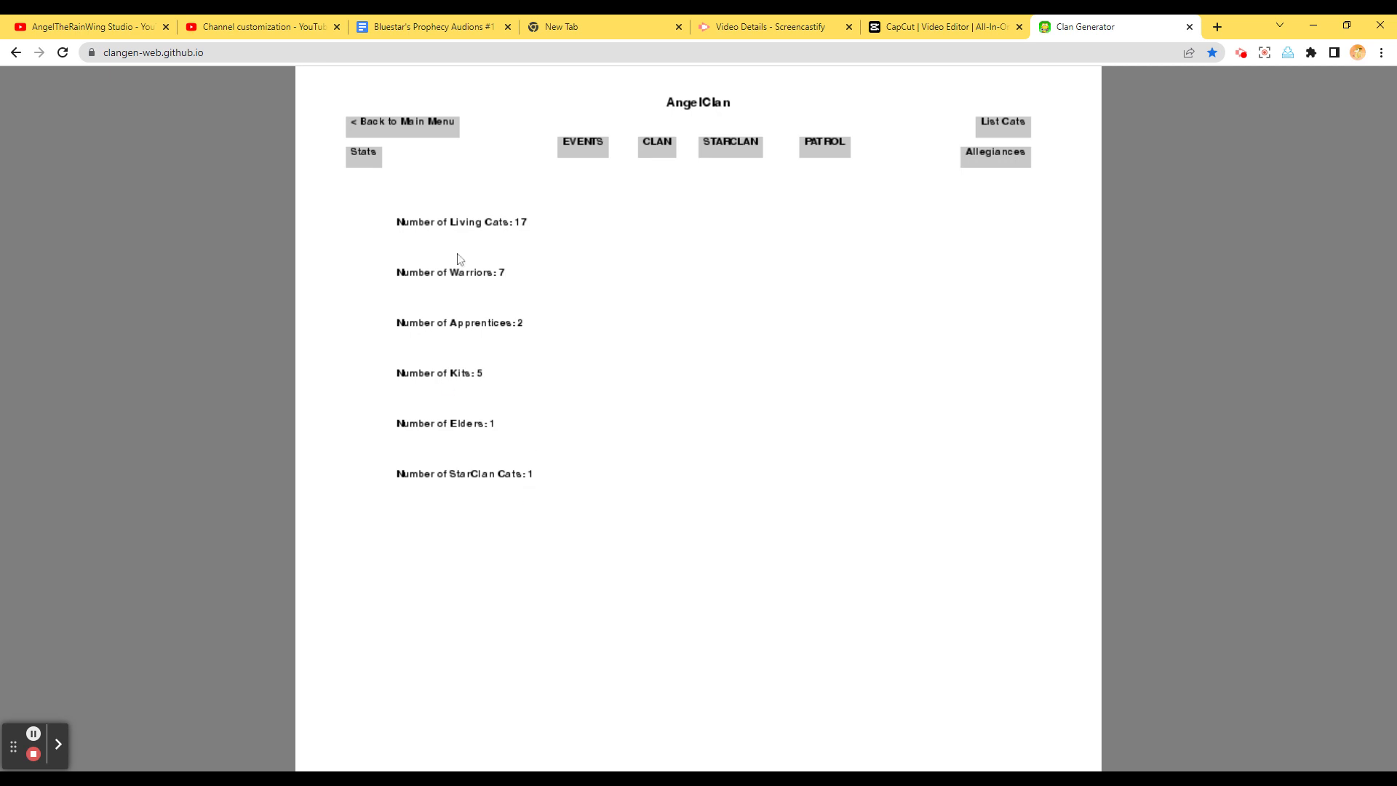
mouse_move(402, 122)
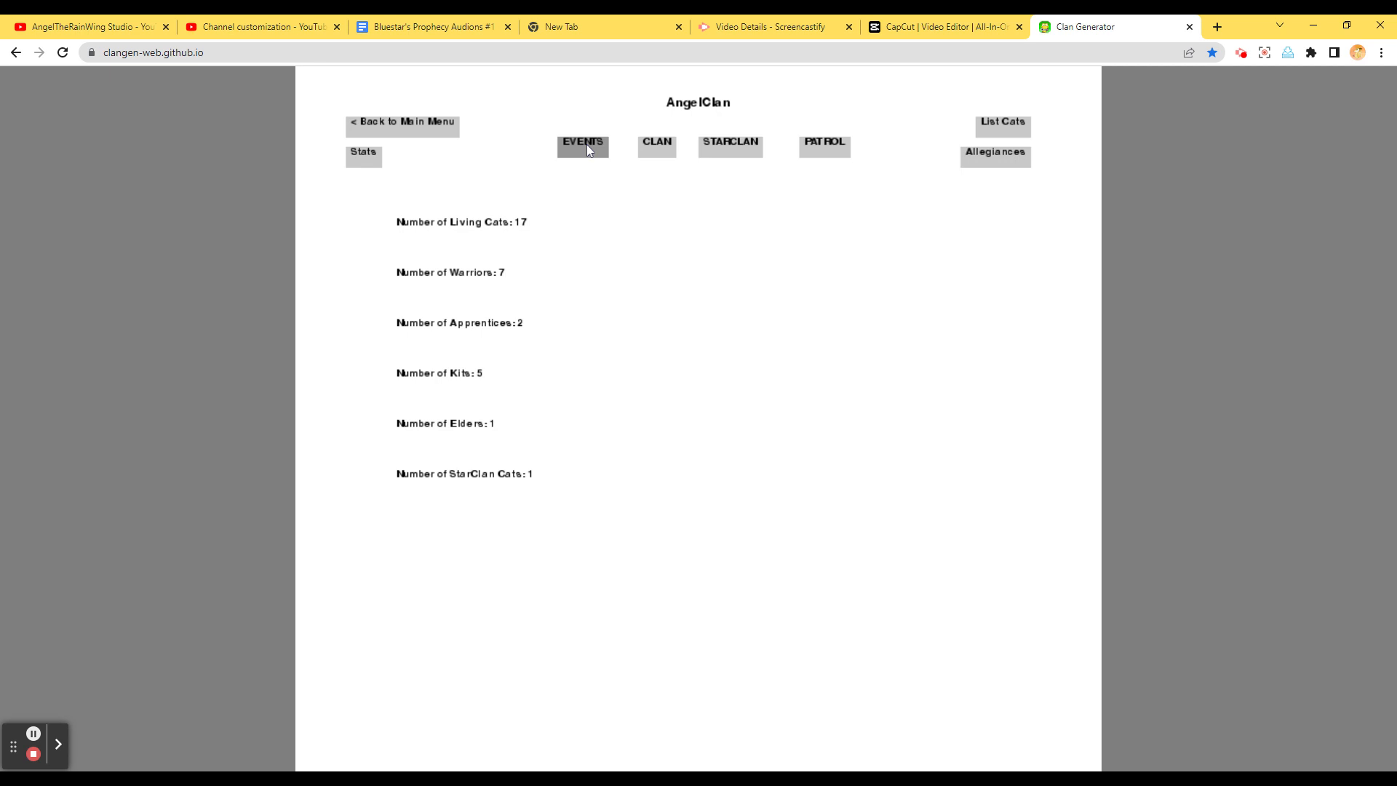
click(656, 145)
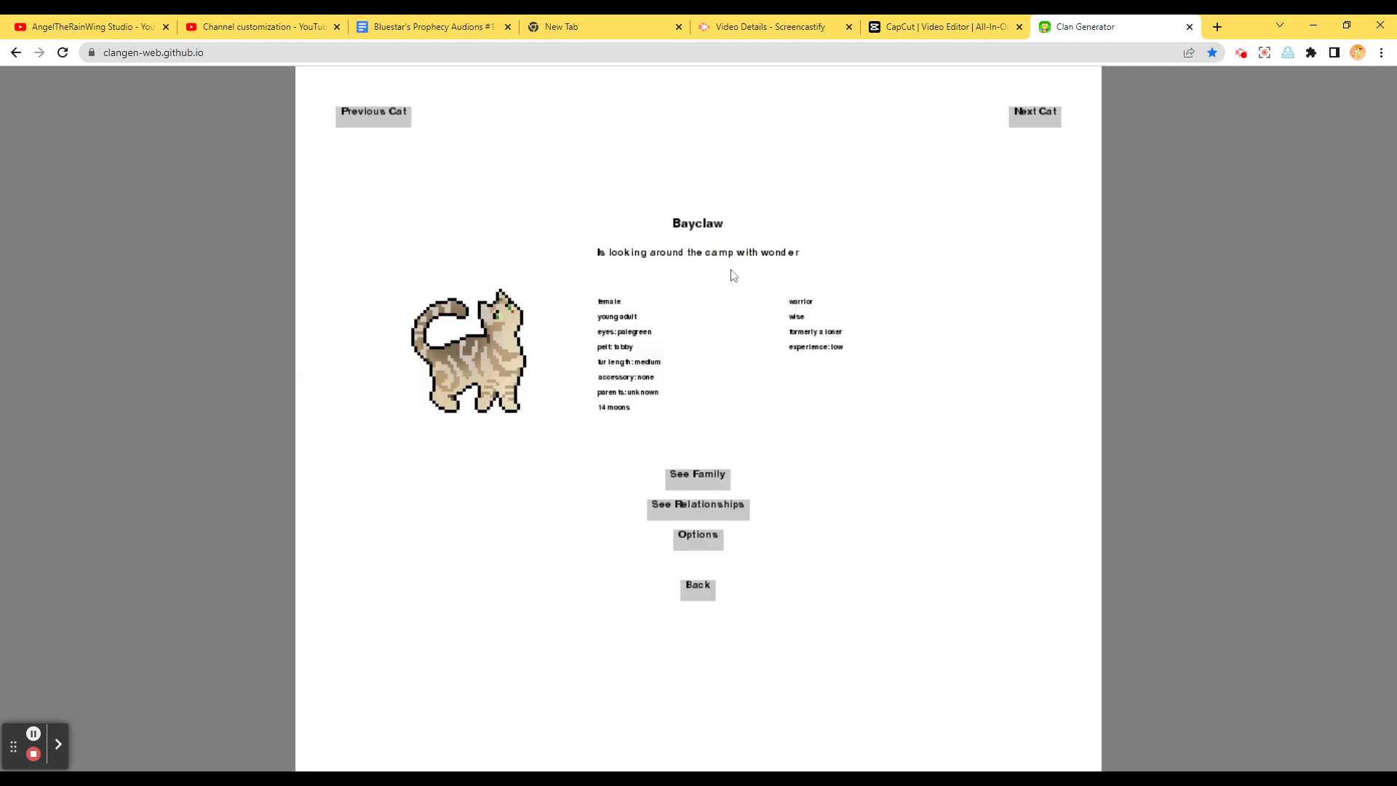
Browse relationship pages for Bayclaw, Peakkit, Hazelkit and Timberkit
click(698, 504)
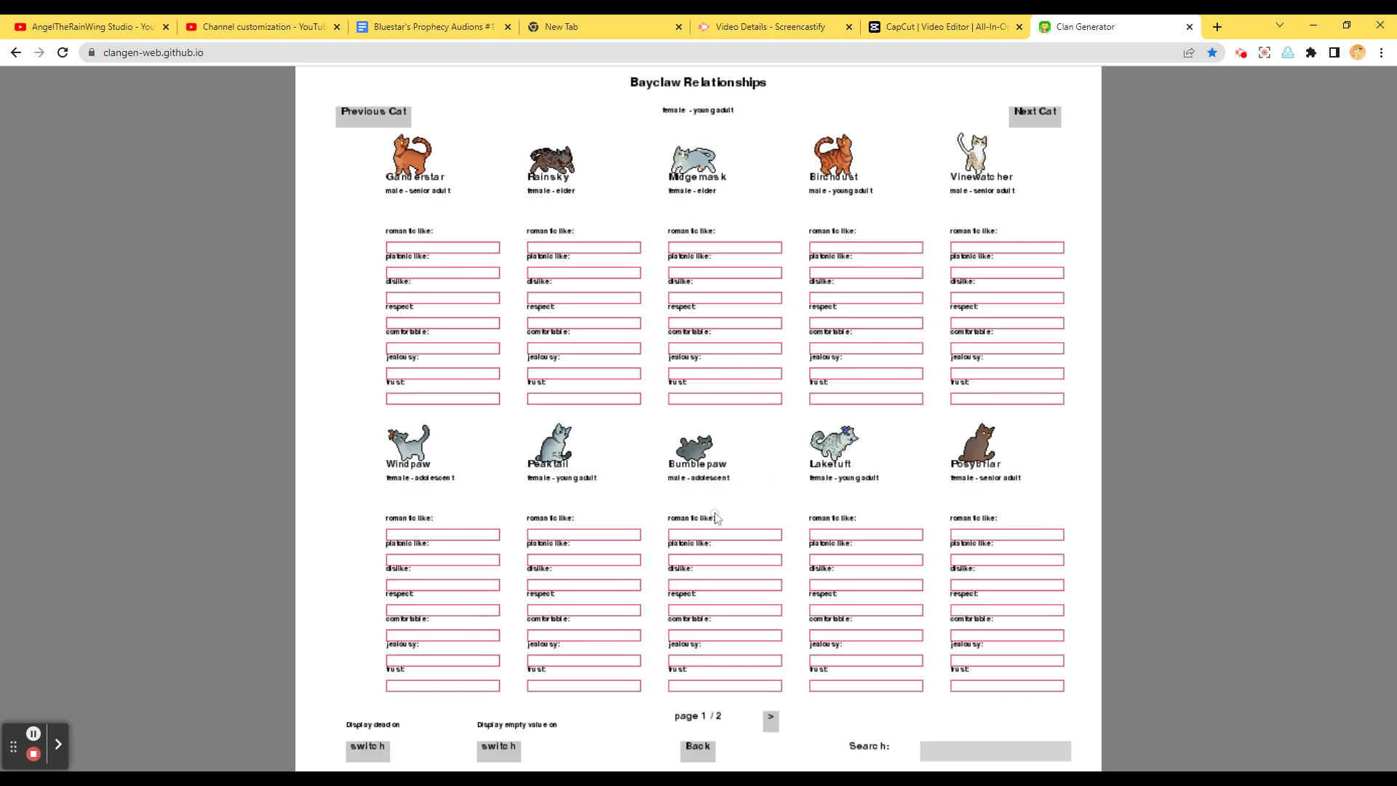
click(769, 719)
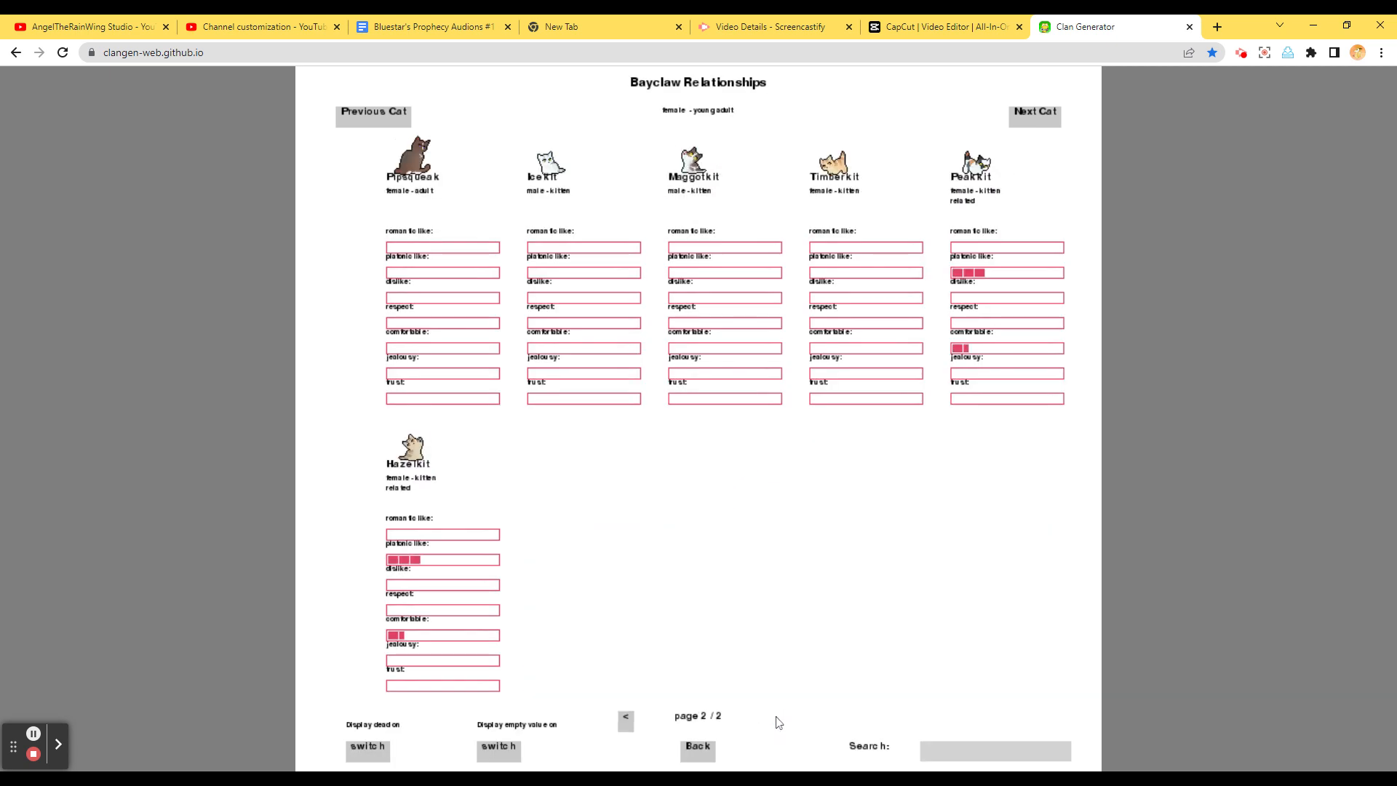
mouse_move(923, 385)
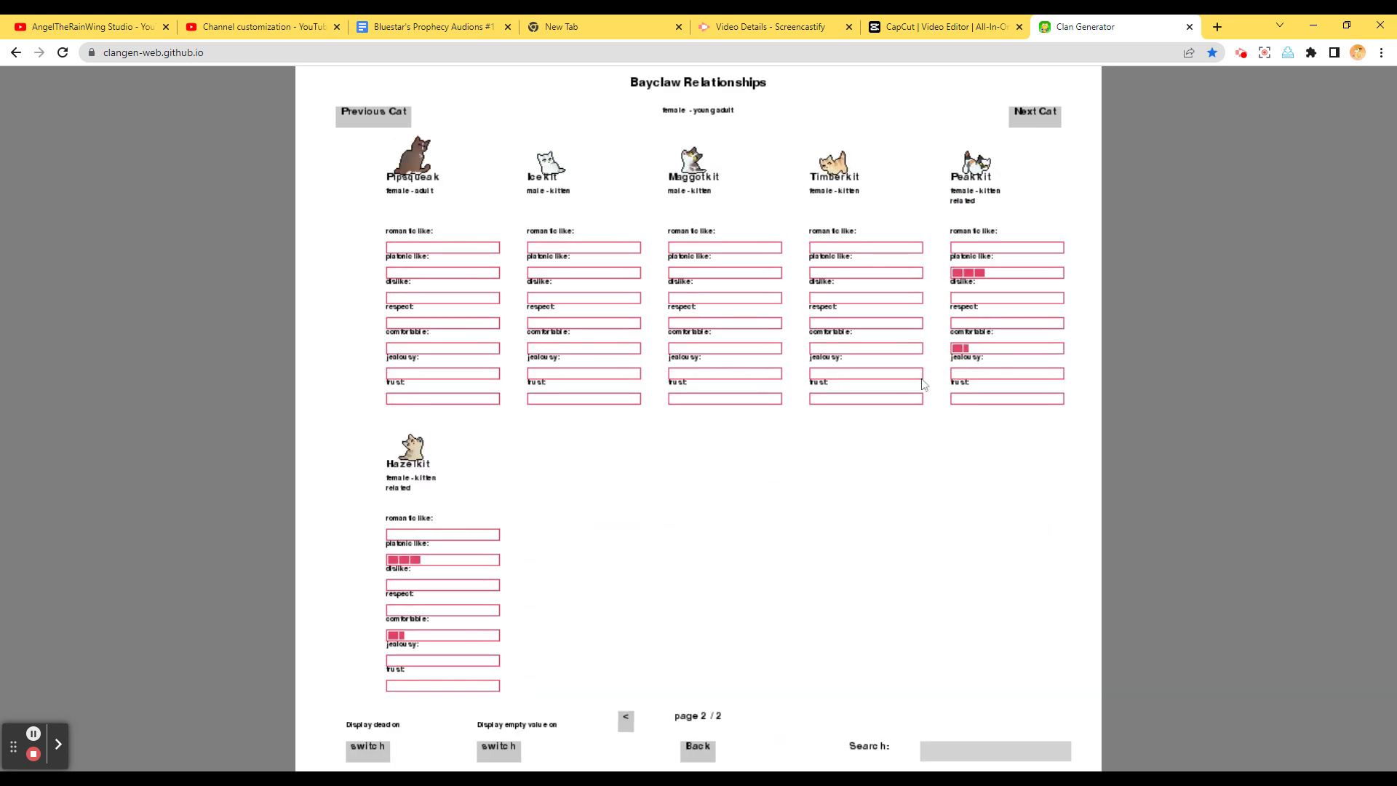
click(1033, 116)
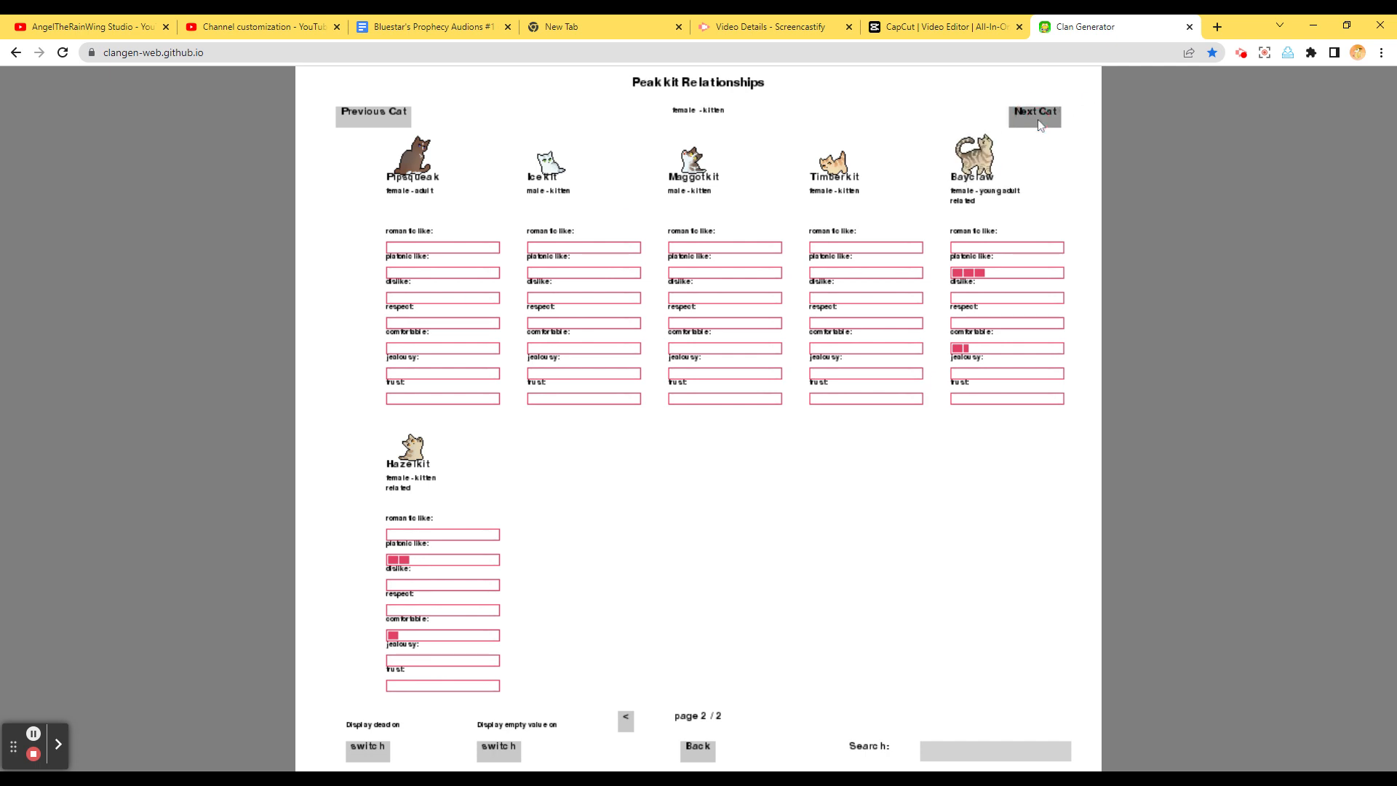
mouse_move(467, 110)
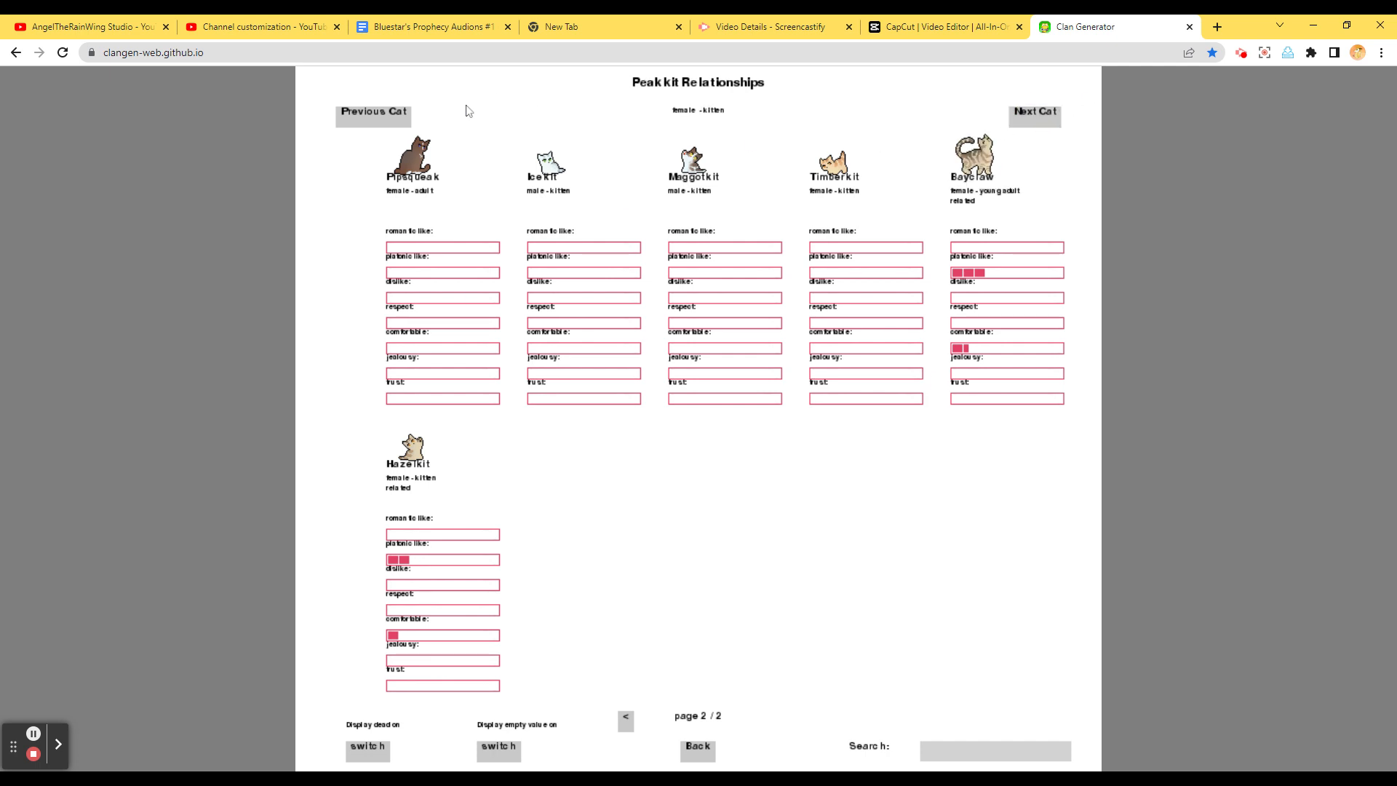
click(1034, 114)
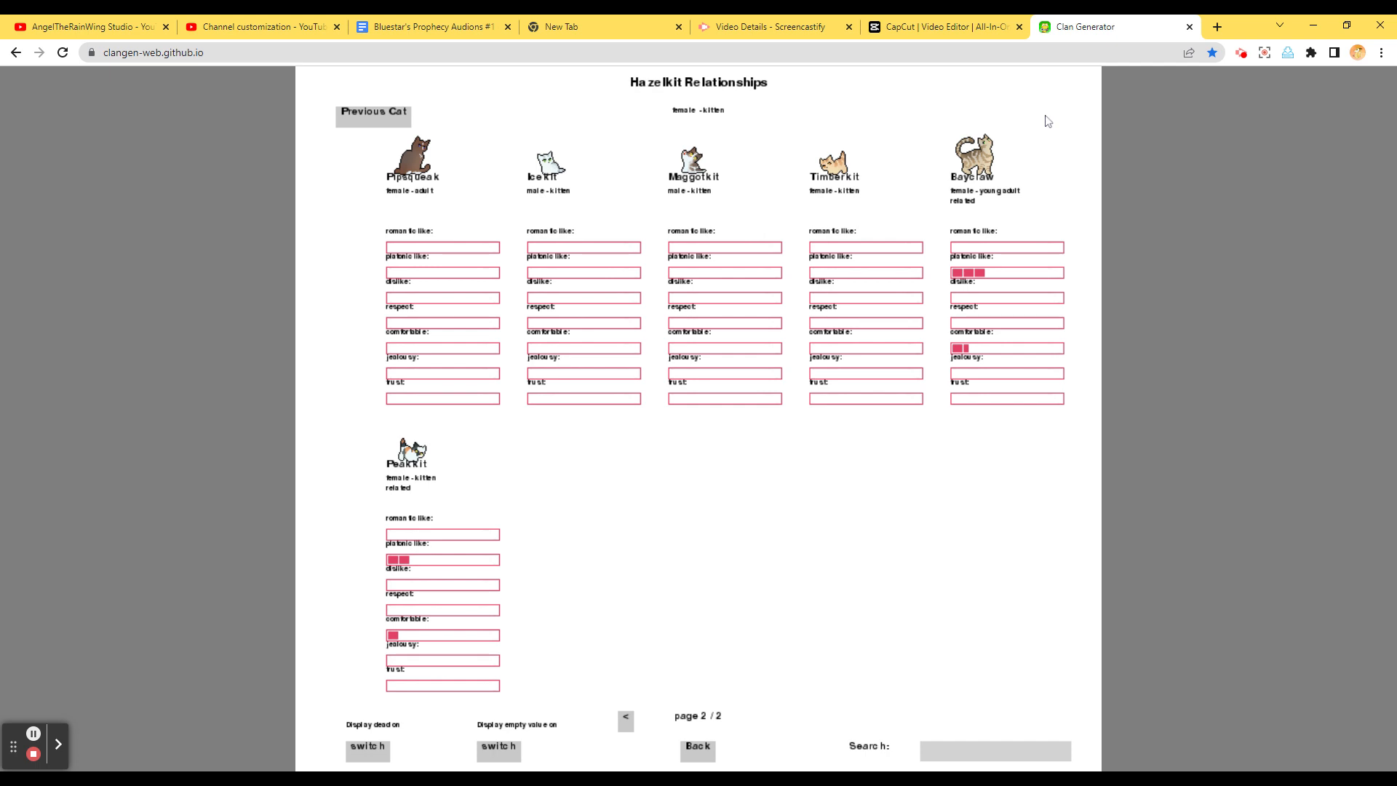
click(373, 114)
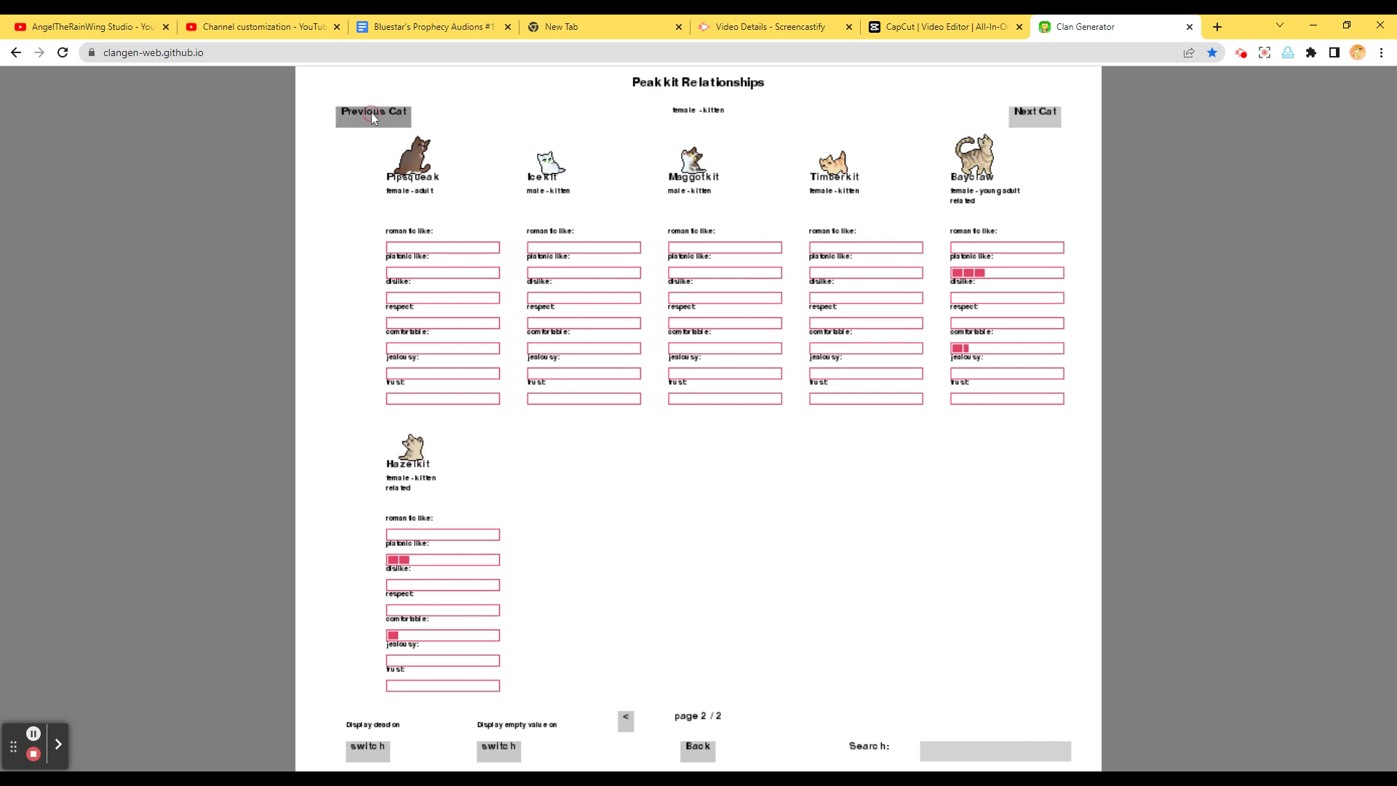
click(373, 114)
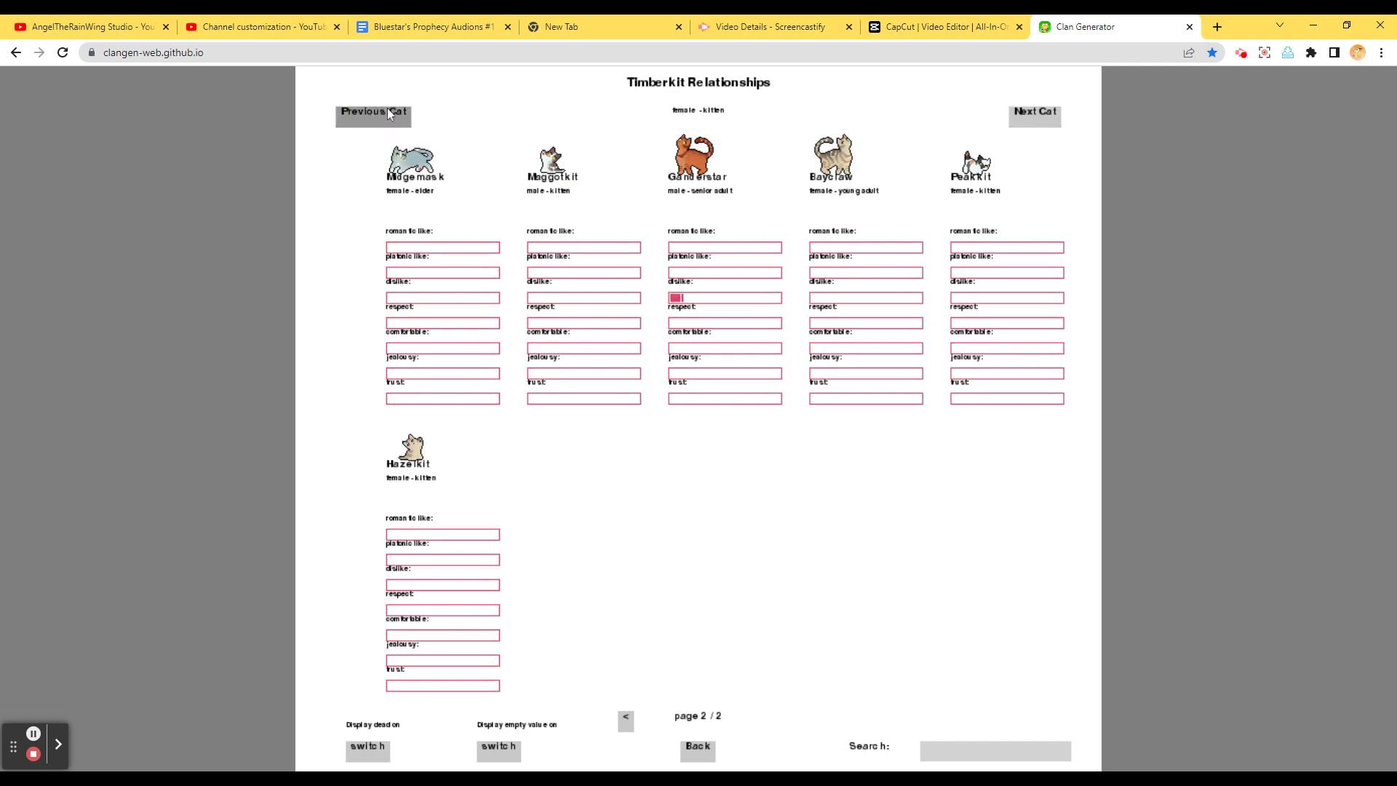
mouse_move(742, 403)
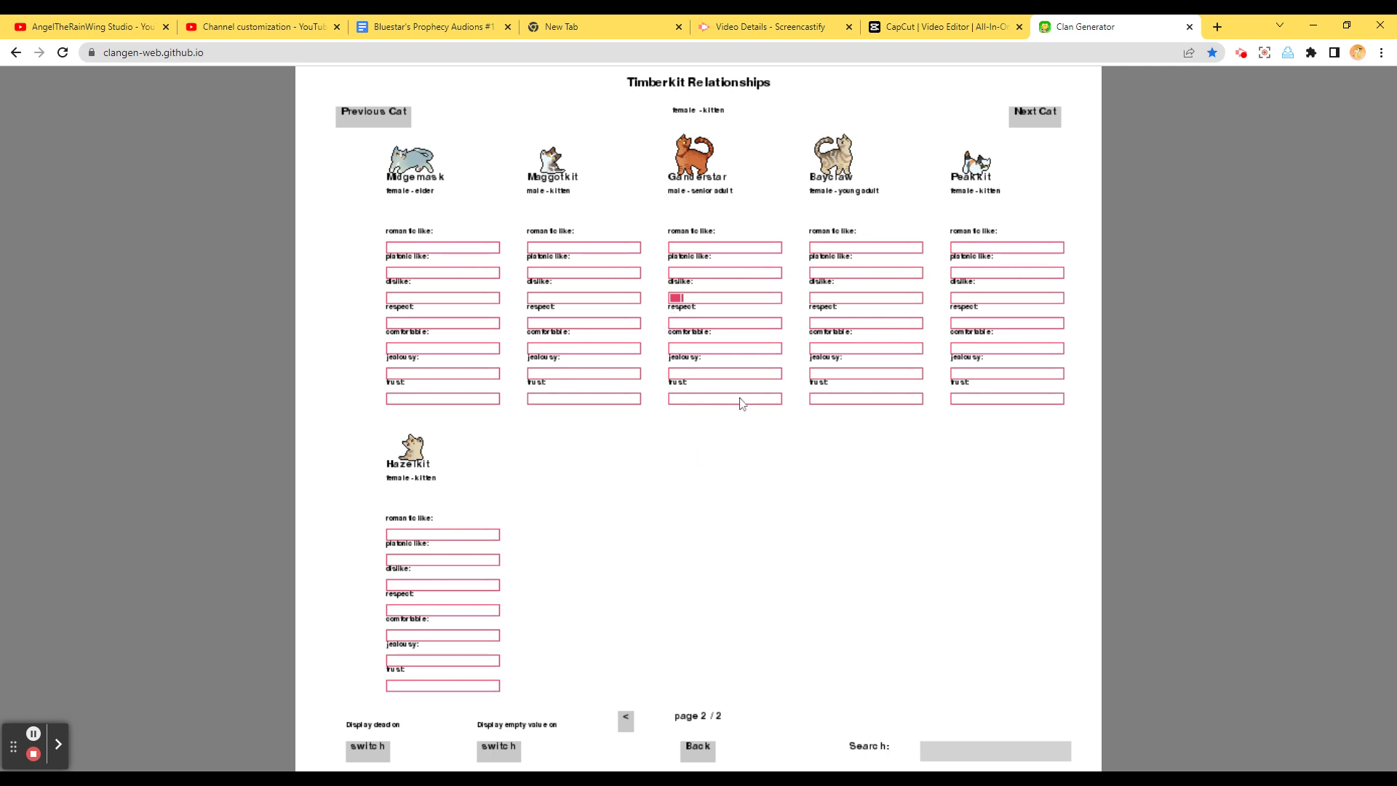
Page through Timberkit's and Maggotkit's relationships, ending on Icekit's page 1
click(626, 719)
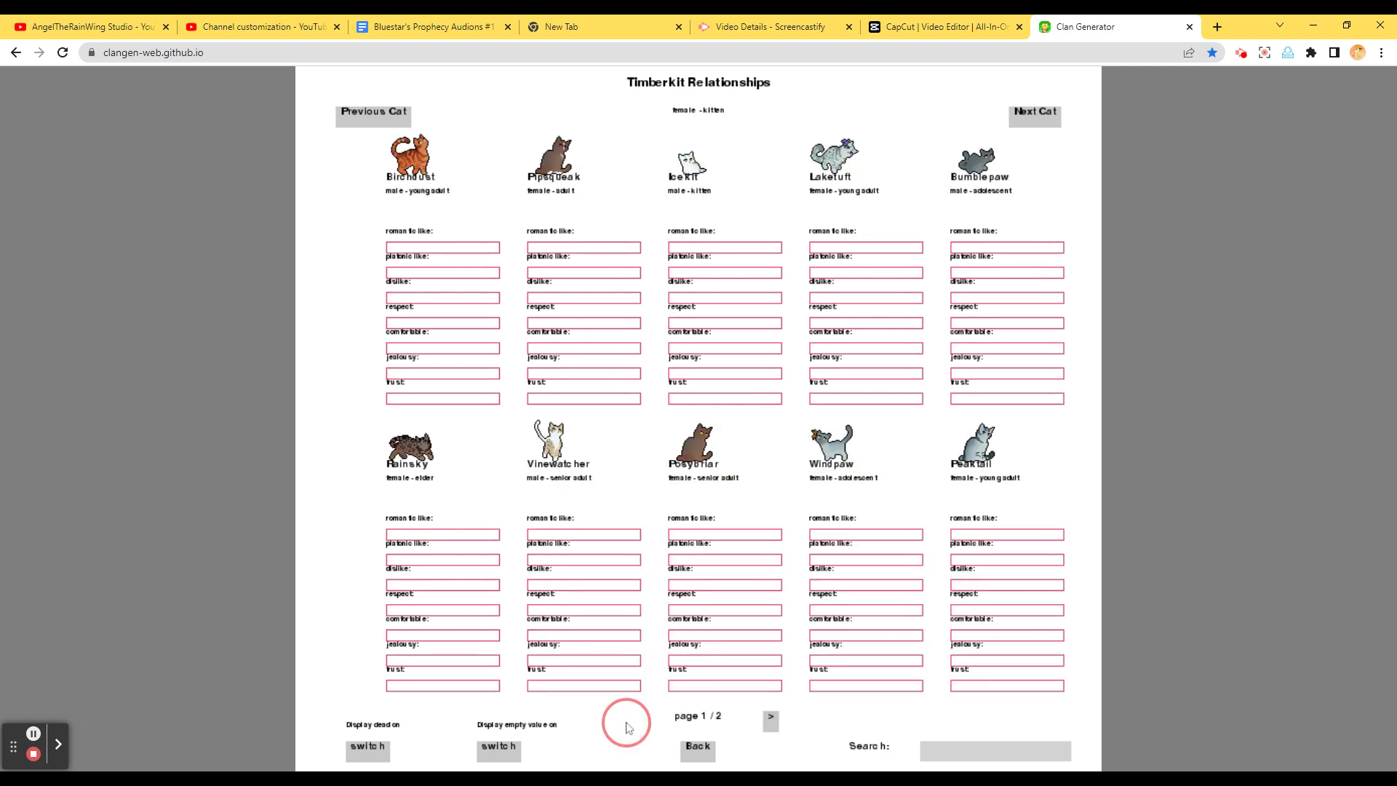
mouse_move(372, 117)
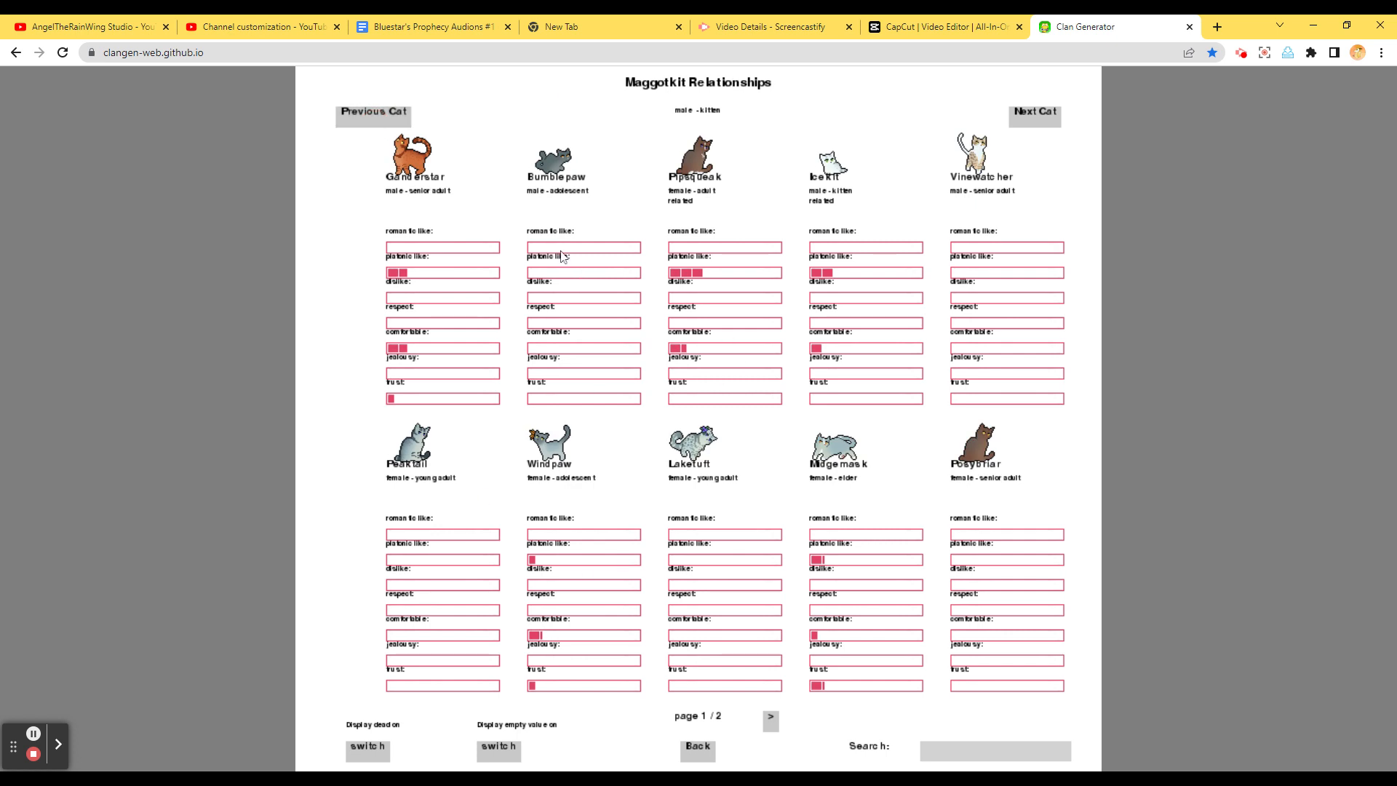
mouse_move(768, 554)
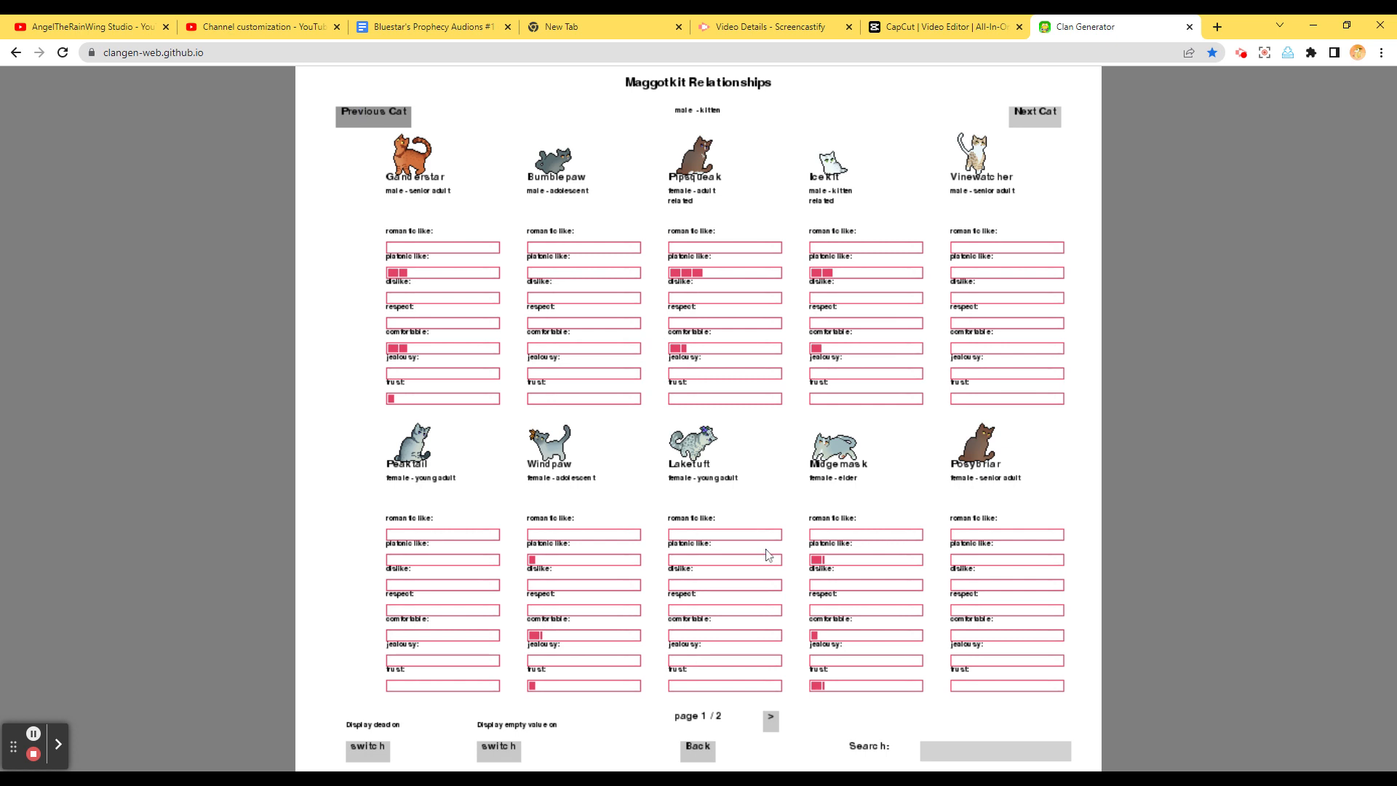
click(770, 719)
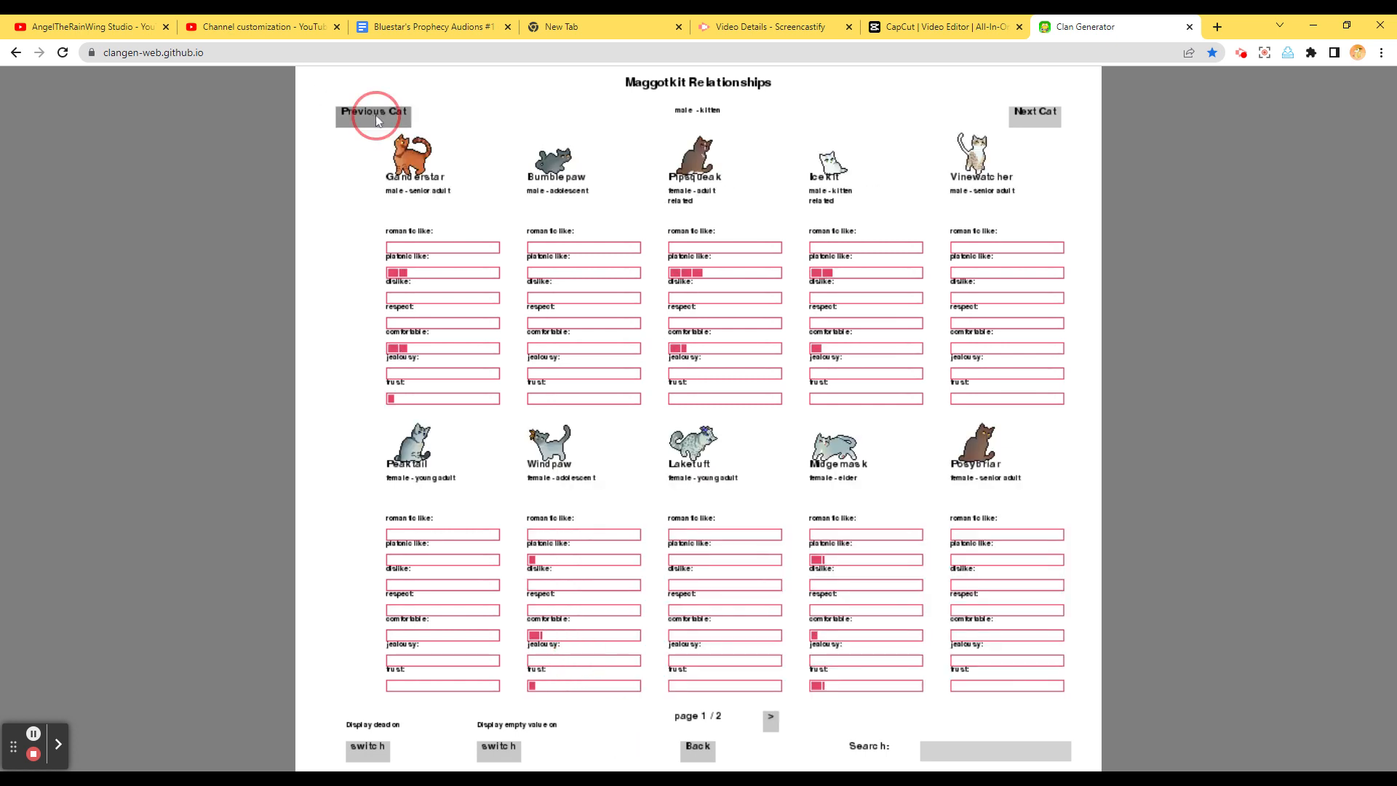
click(372, 112)
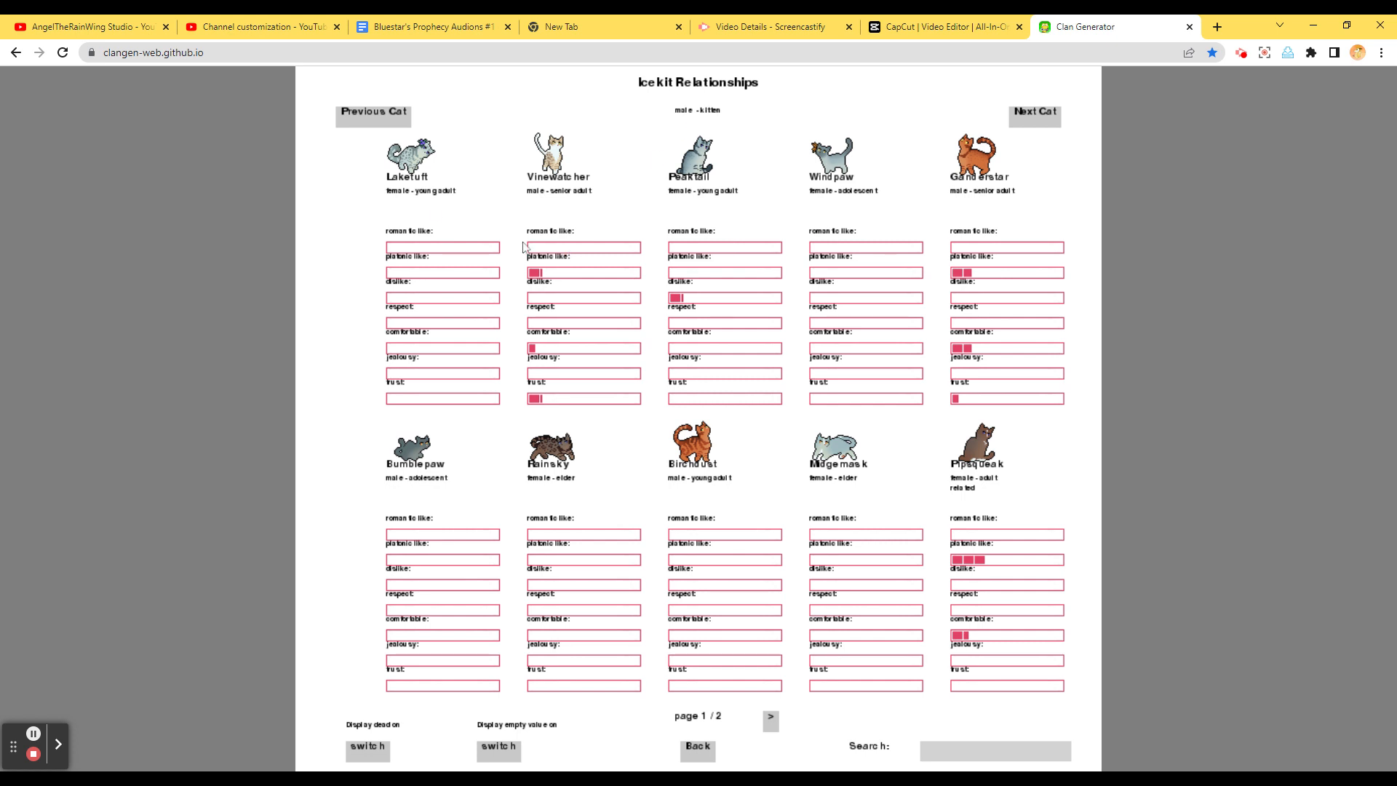
mouse_move(1007, 340)
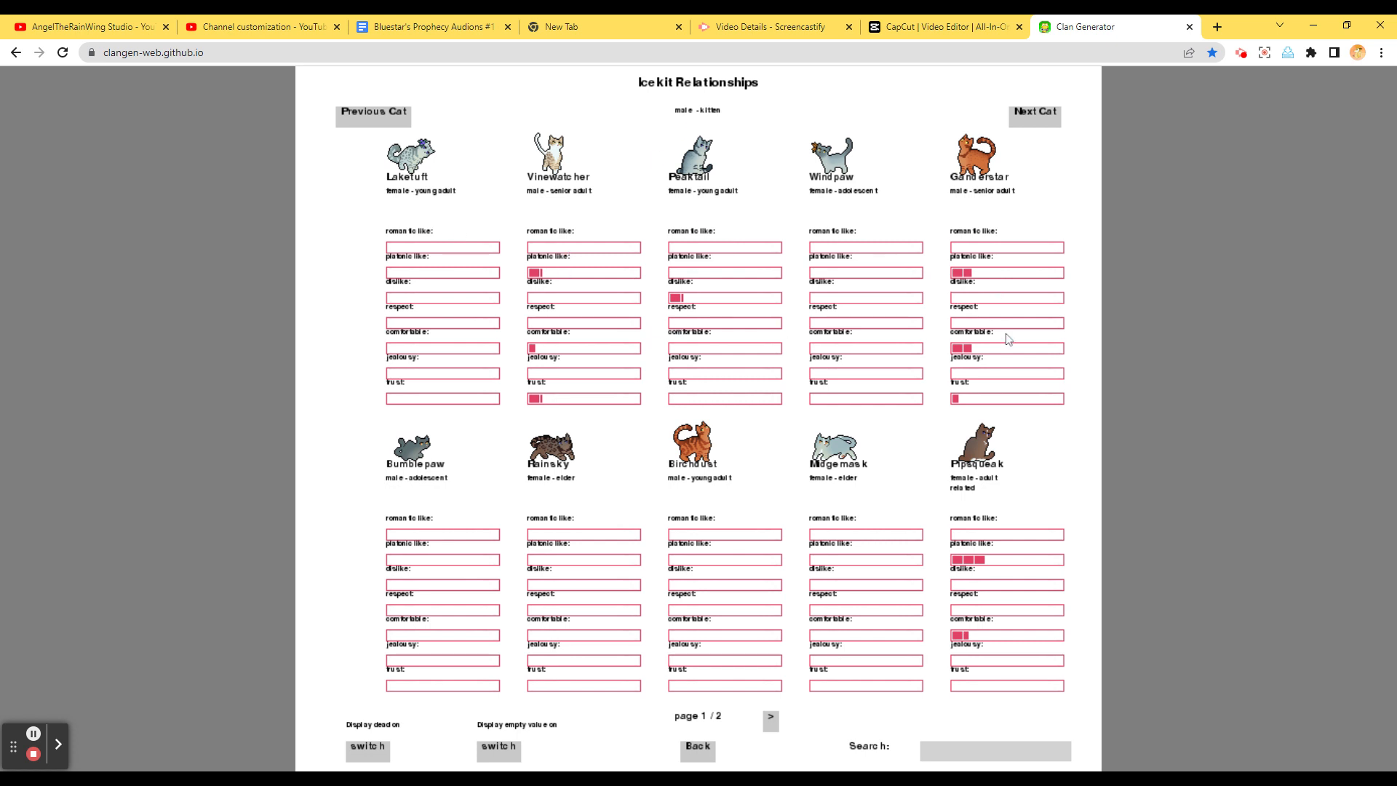
click(769, 718)
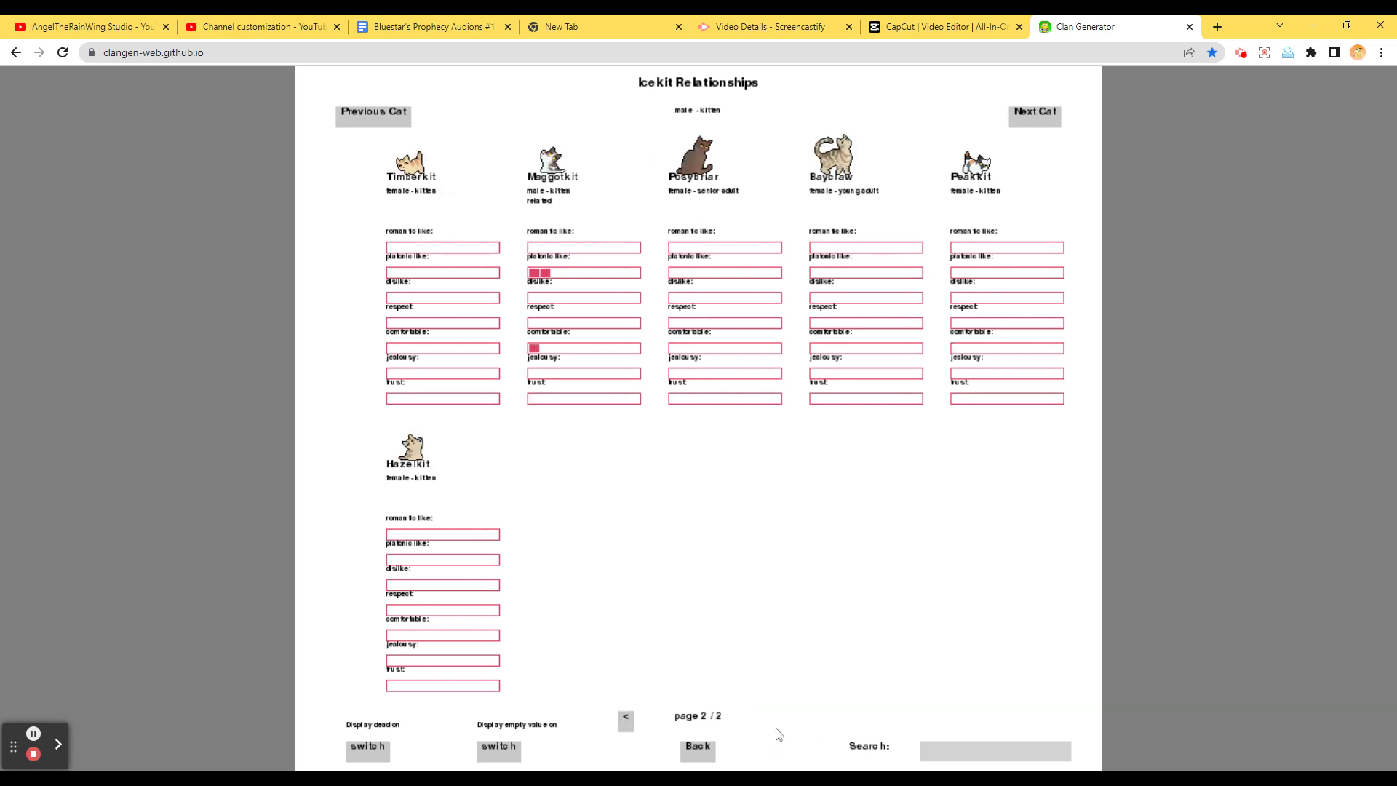
click(624, 718)
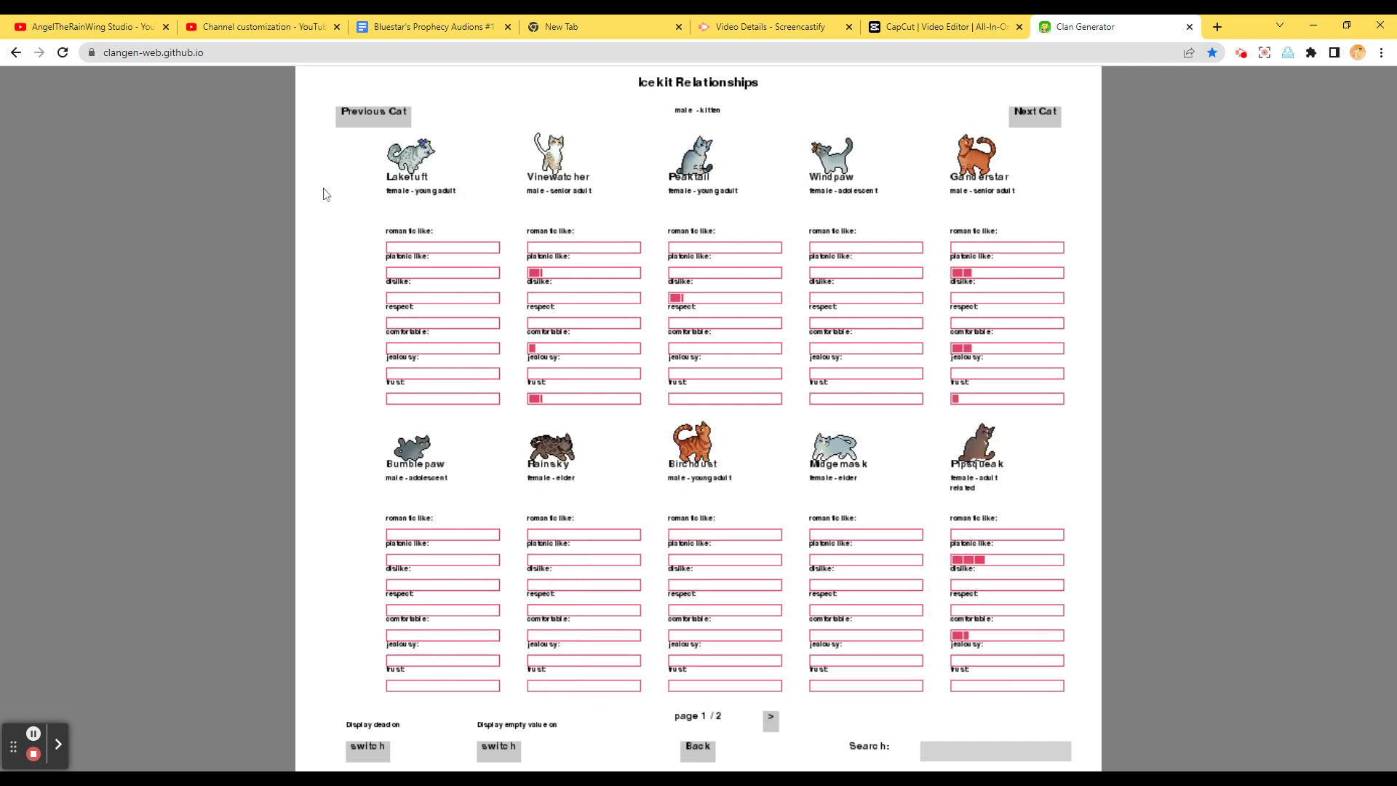
Browse relationship pages for Pipsqueak, Rainsky and Posybriar
click(1034, 111)
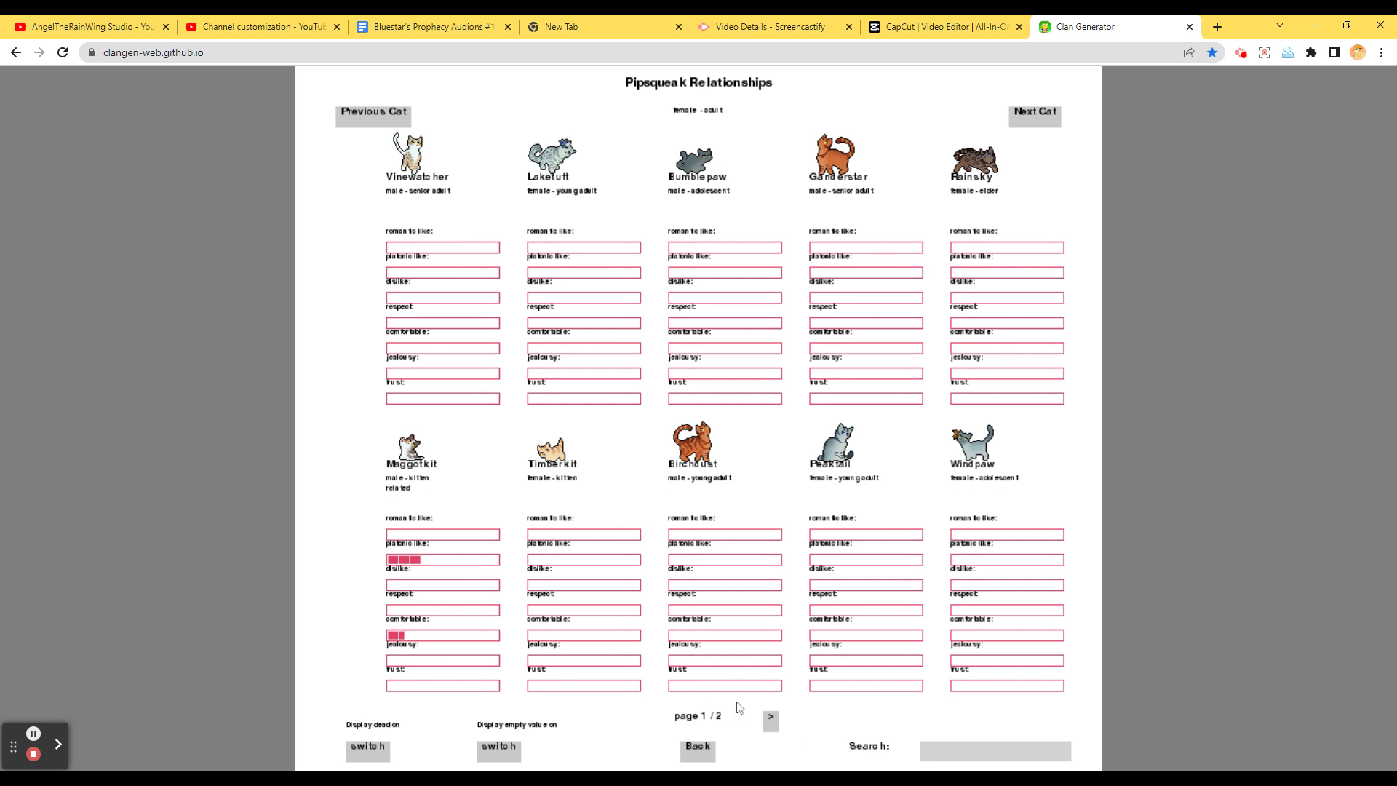
click(769, 718)
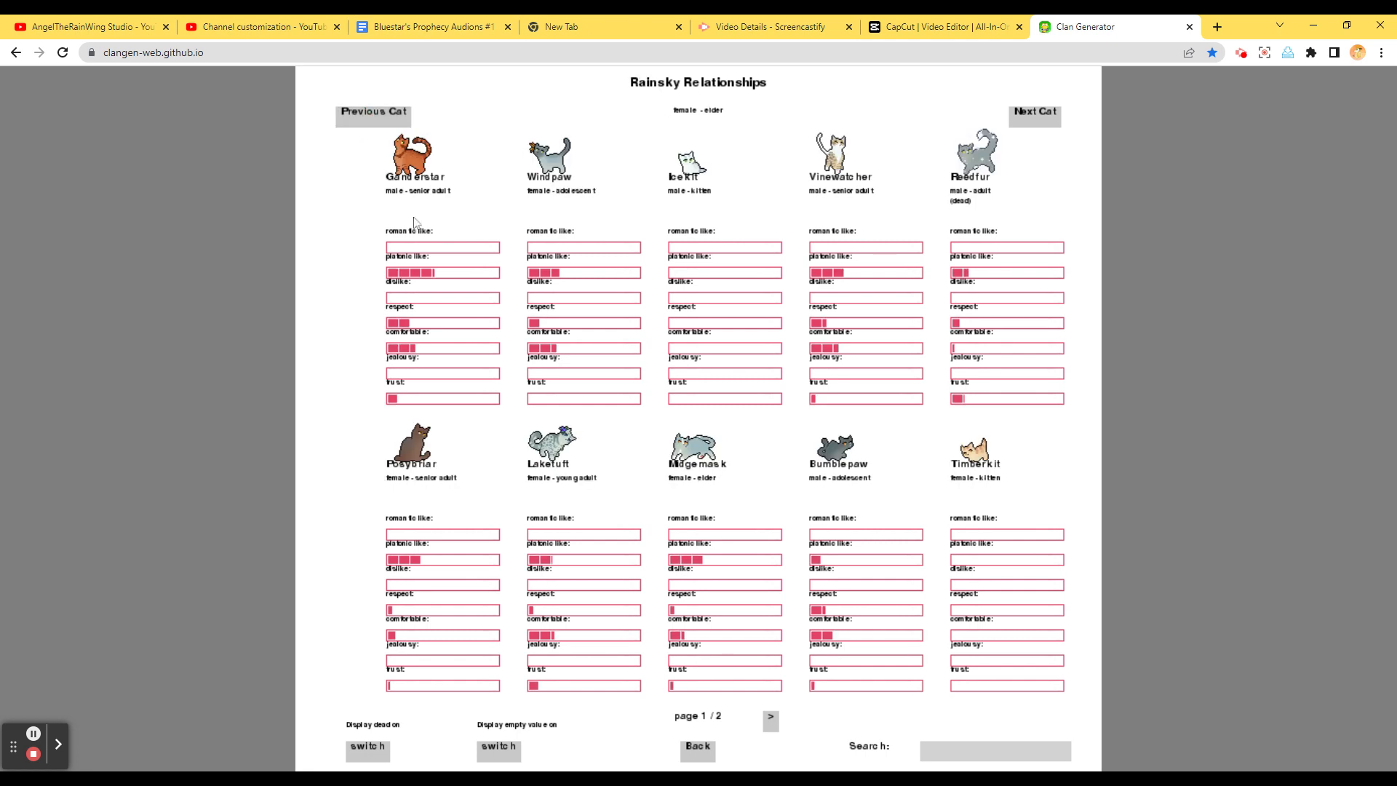
mouse_move(452, 126)
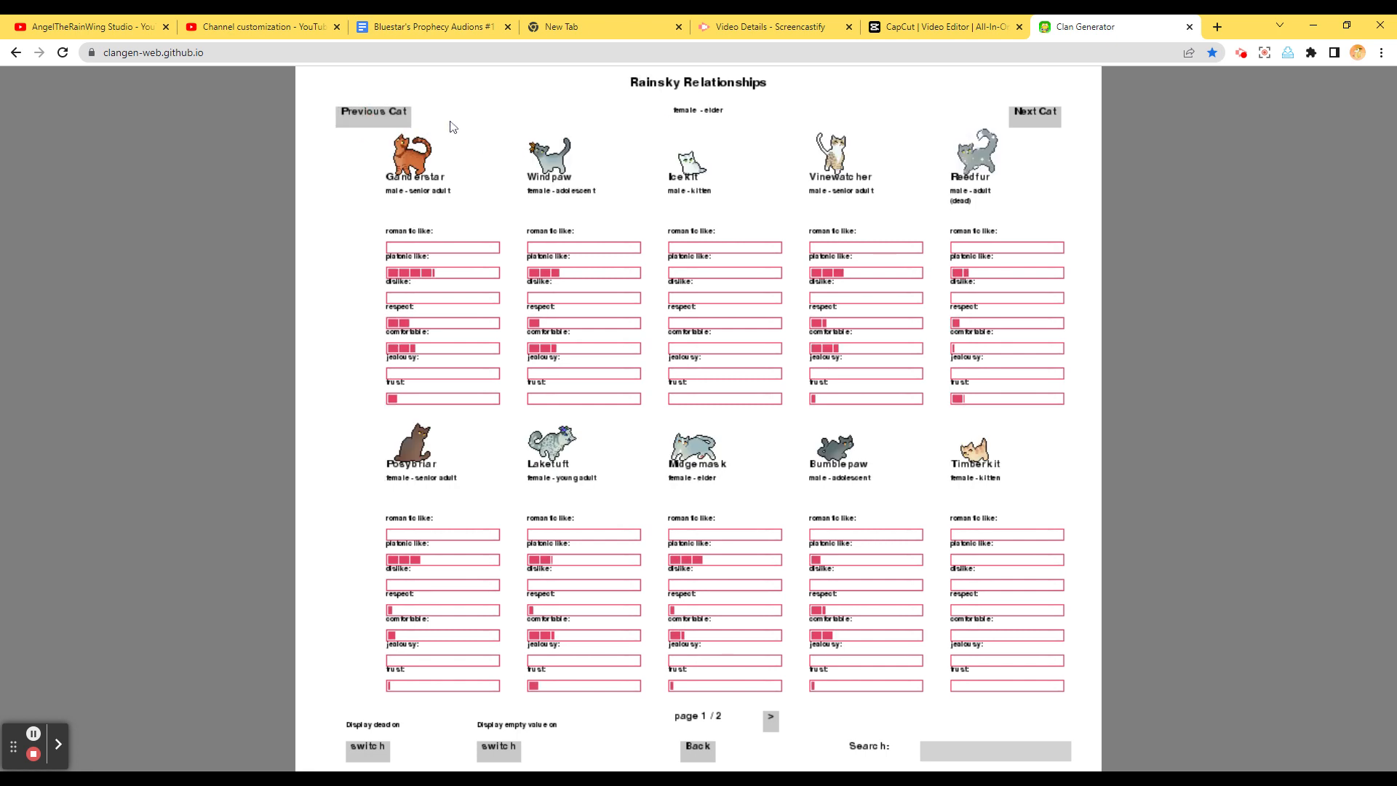
mouse_move(470, 151)
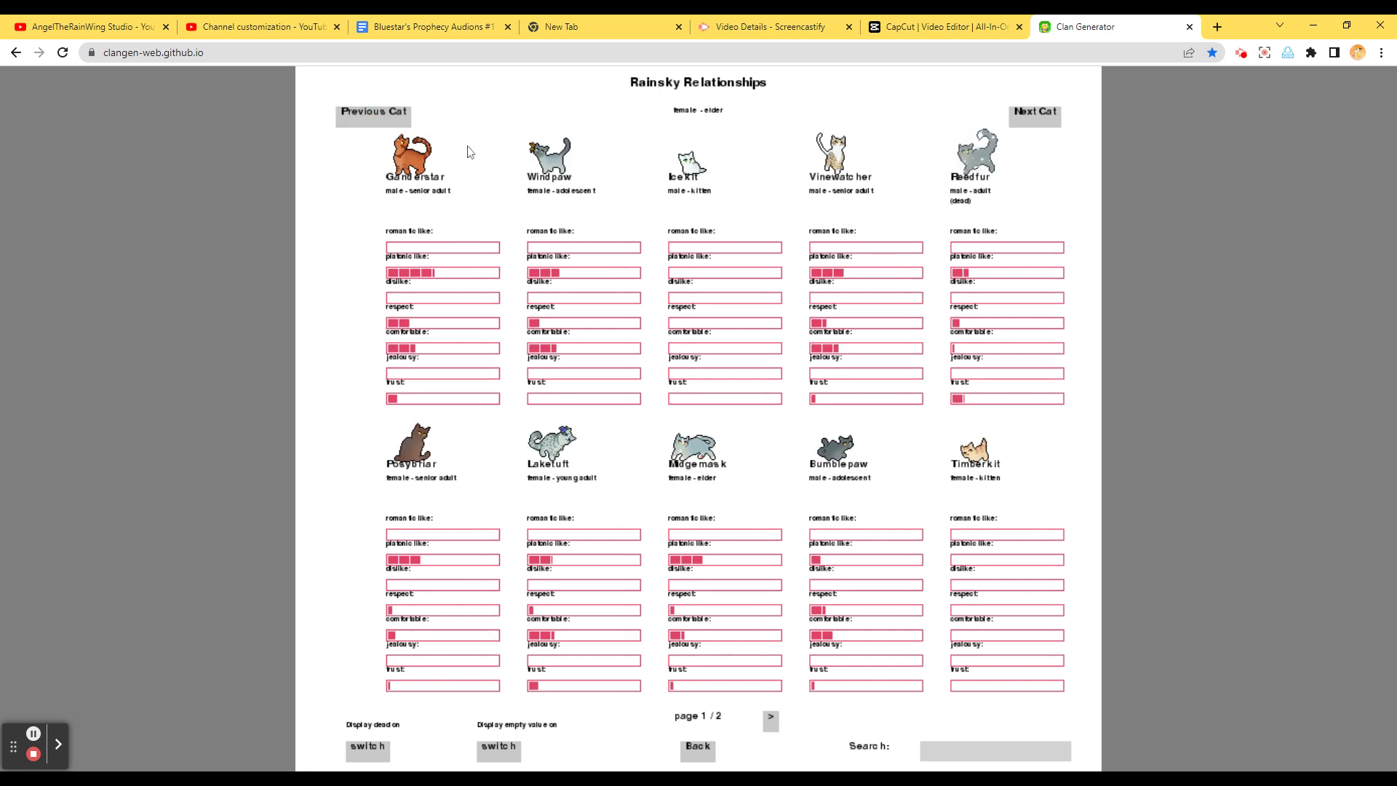
mouse_move(608, 125)
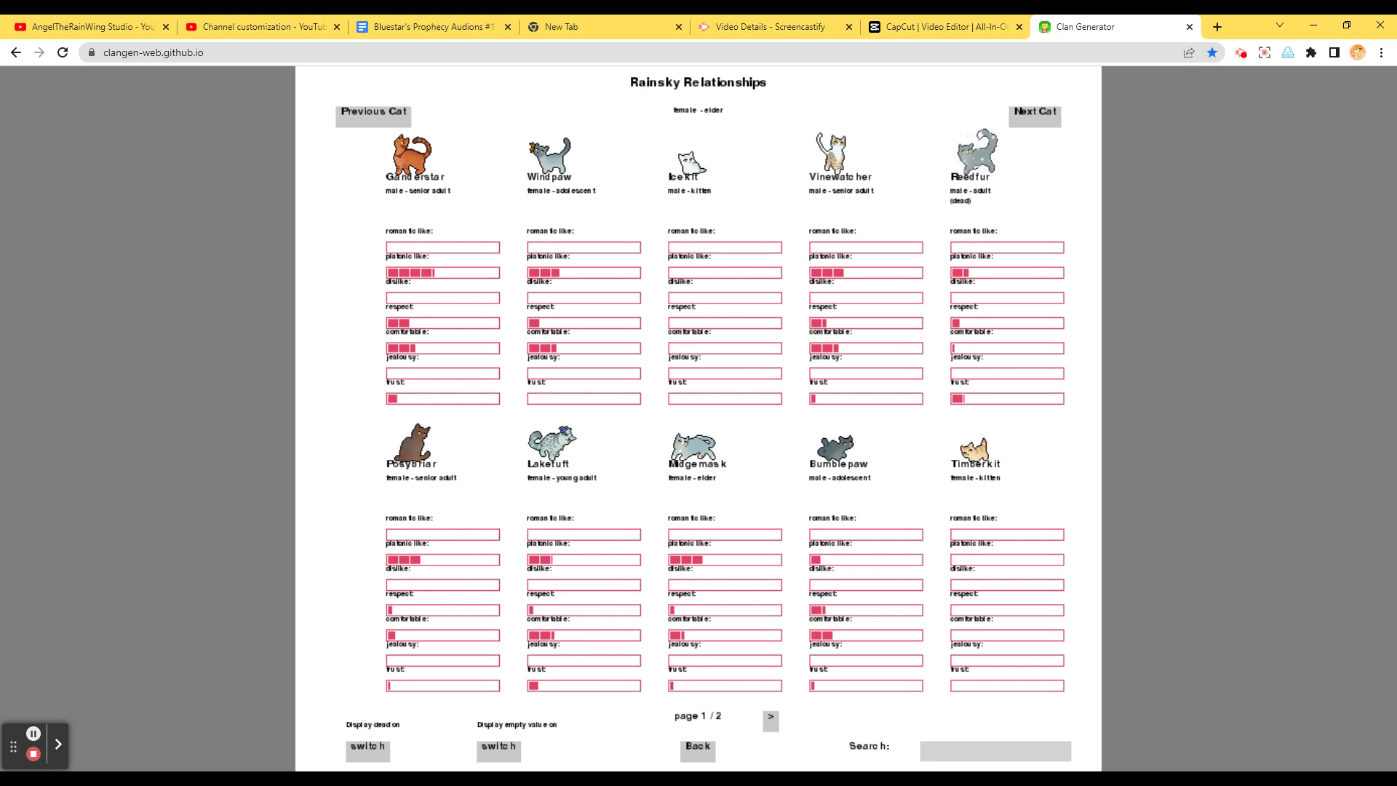
mouse_move(726, 719)
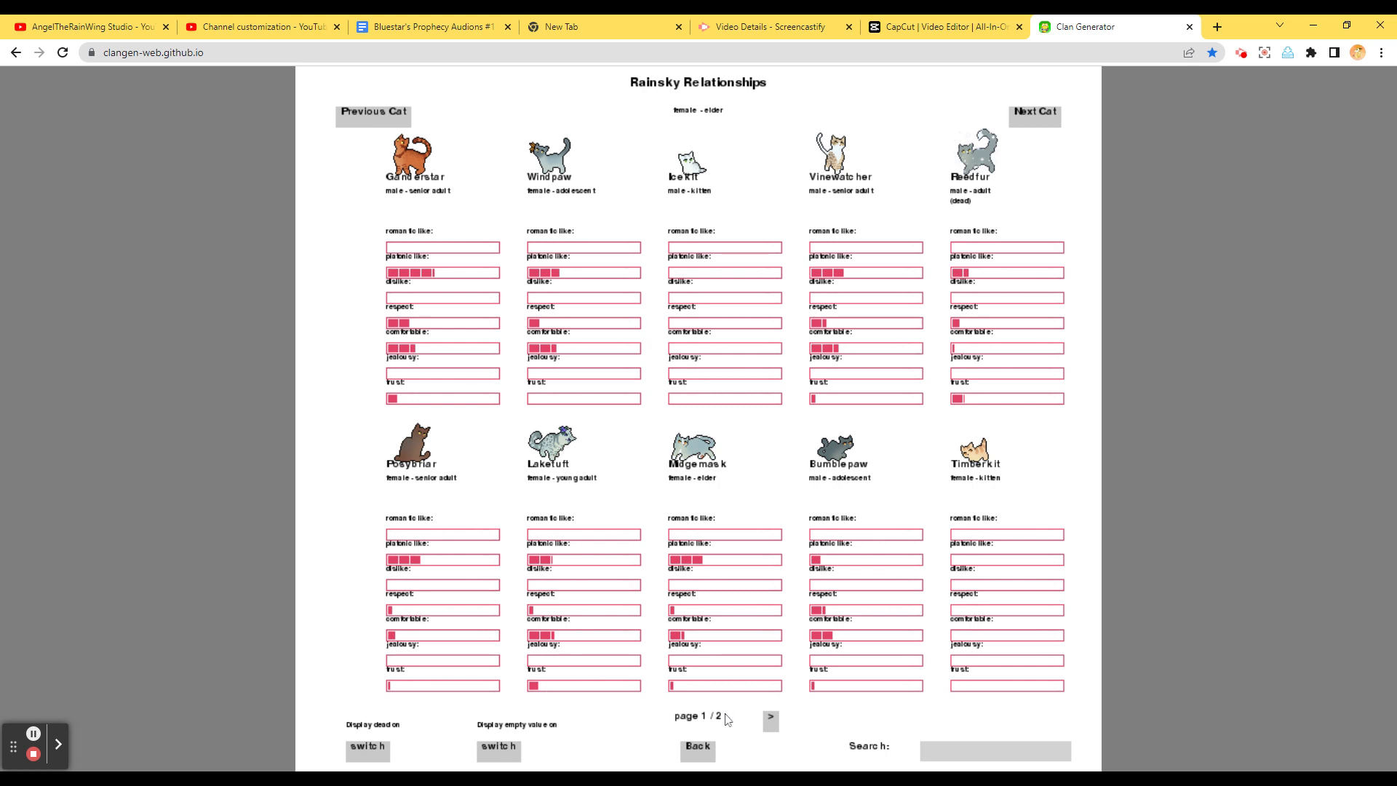
click(770, 719)
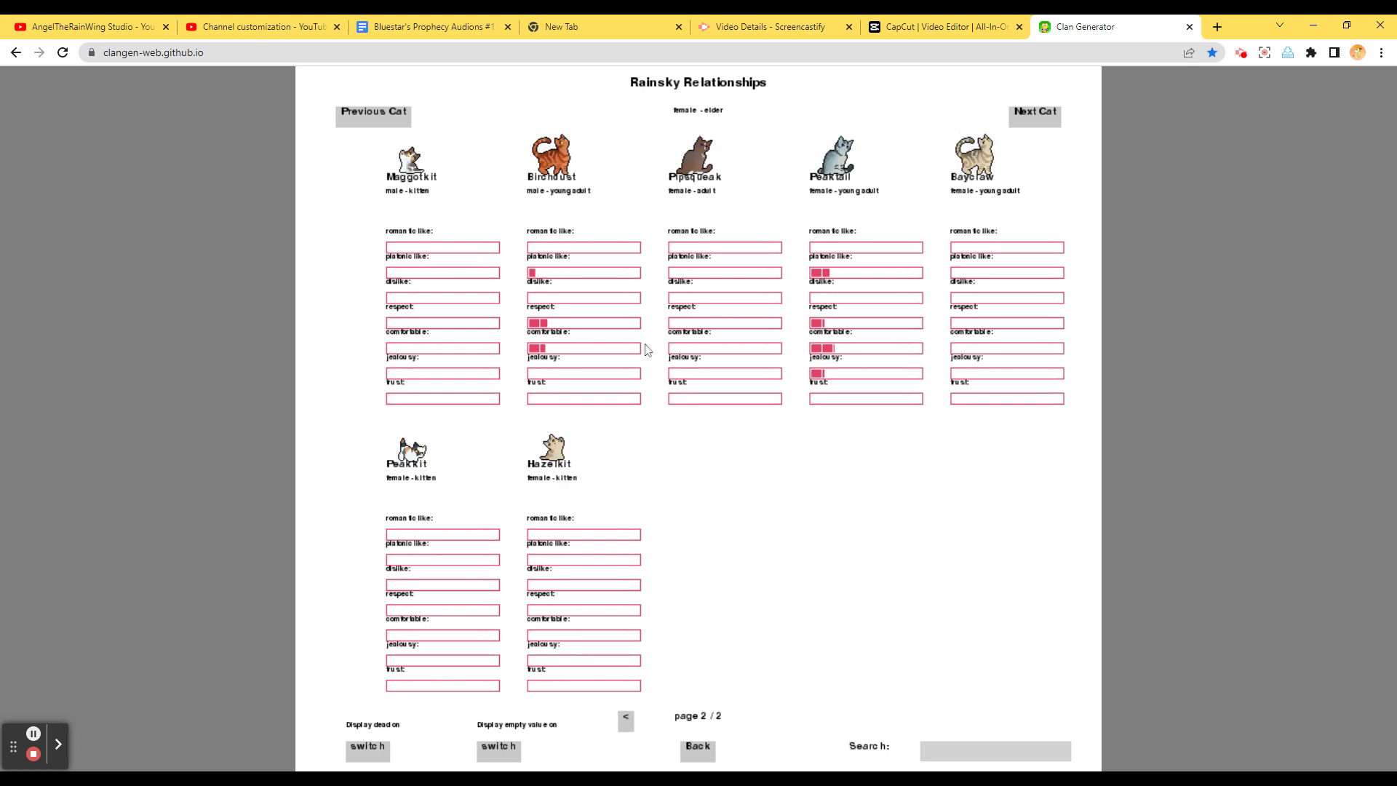
mouse_move(622, 203)
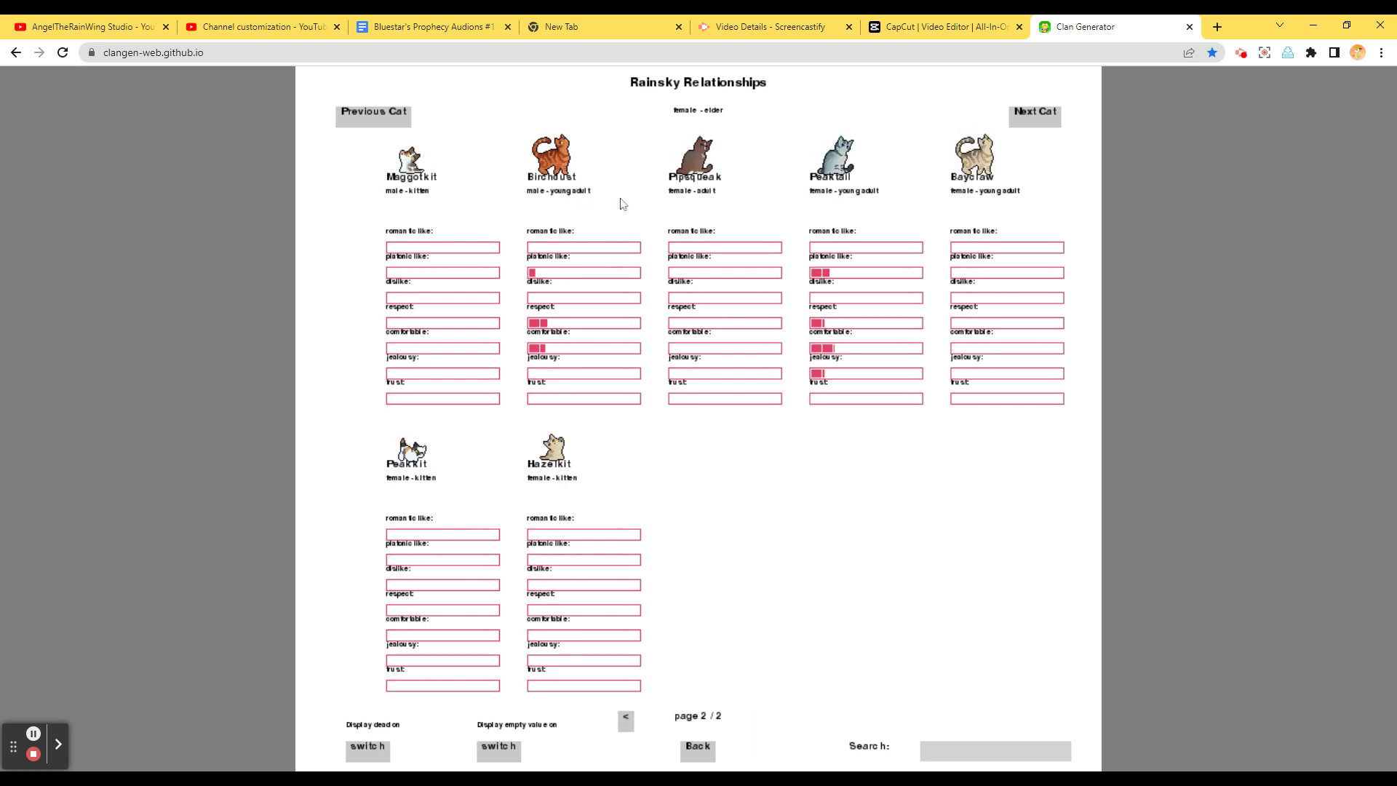
mouse_move(605, 757)
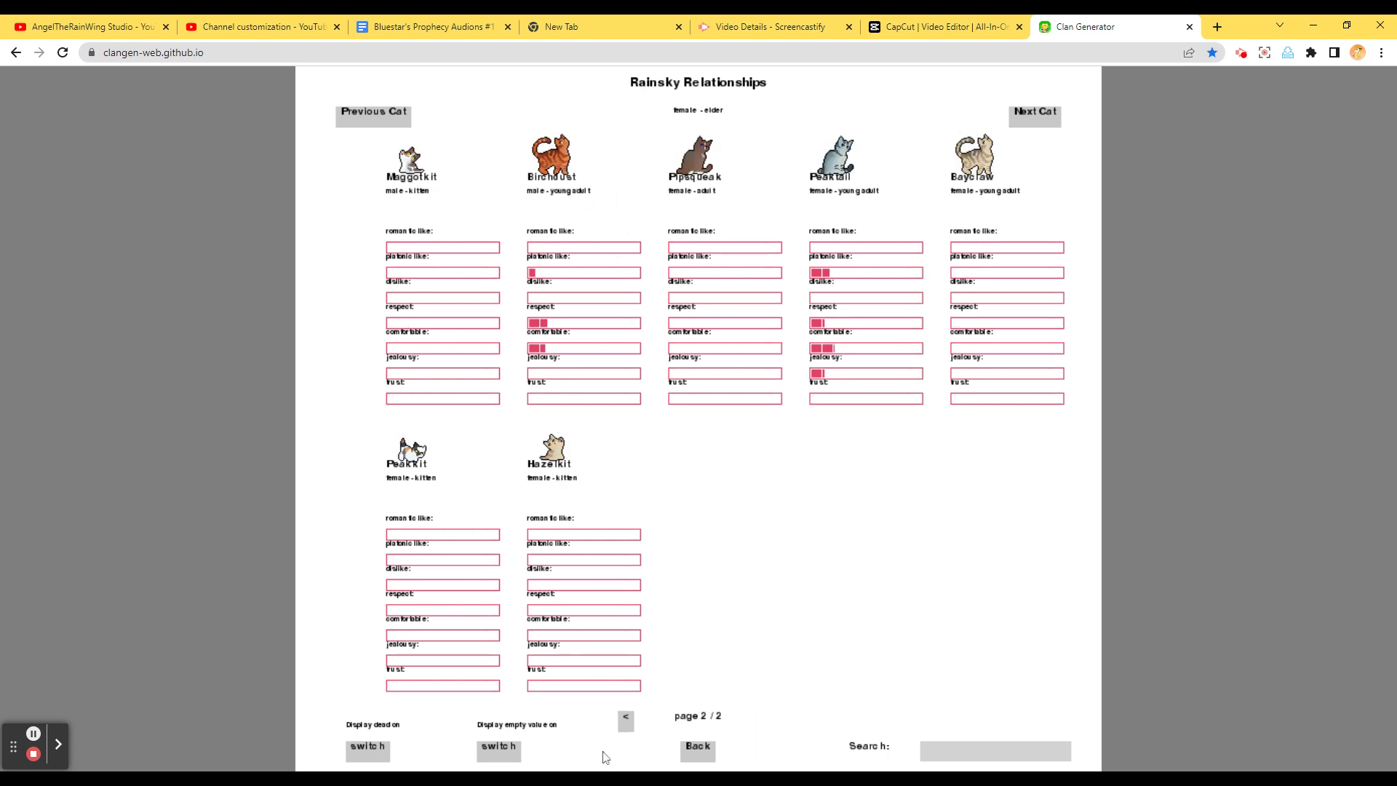
click(626, 719)
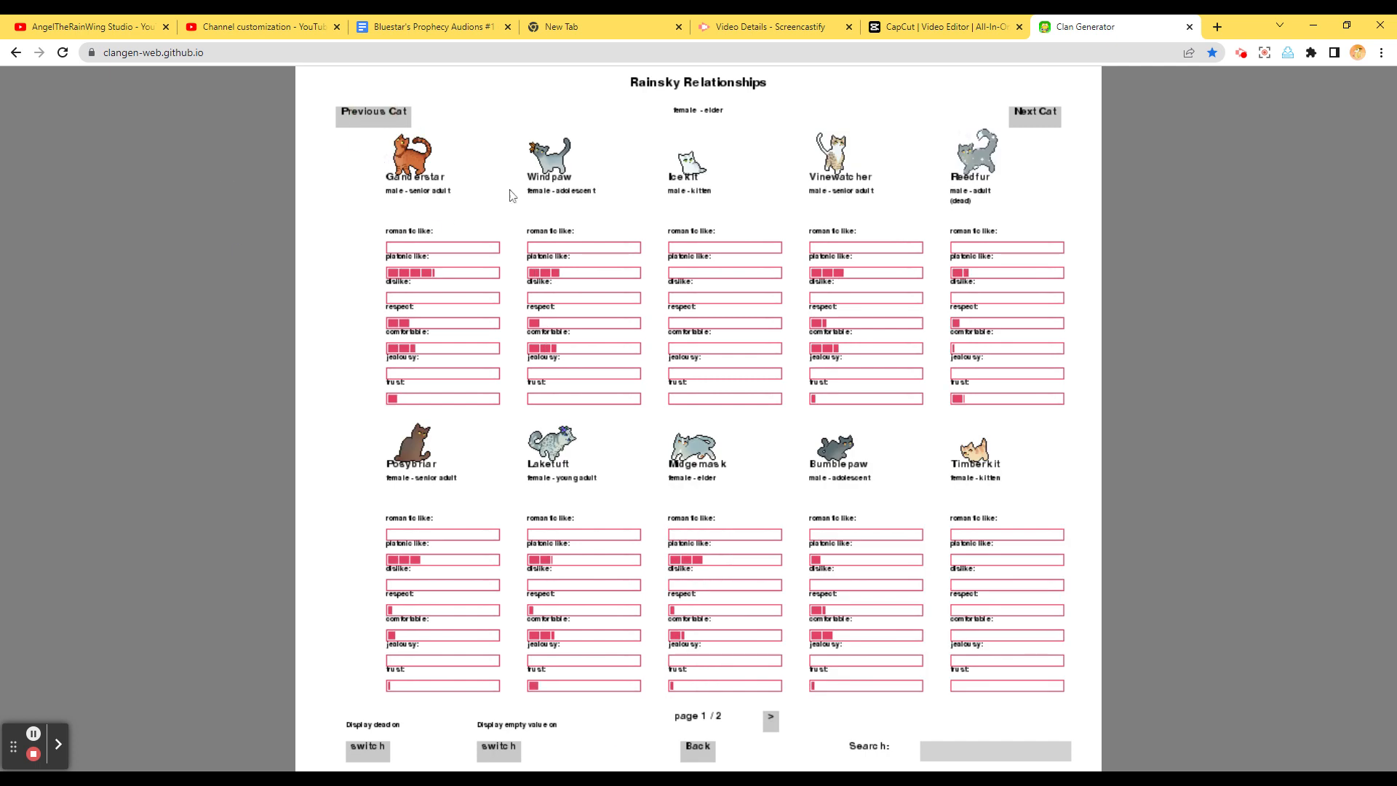
click(372, 116)
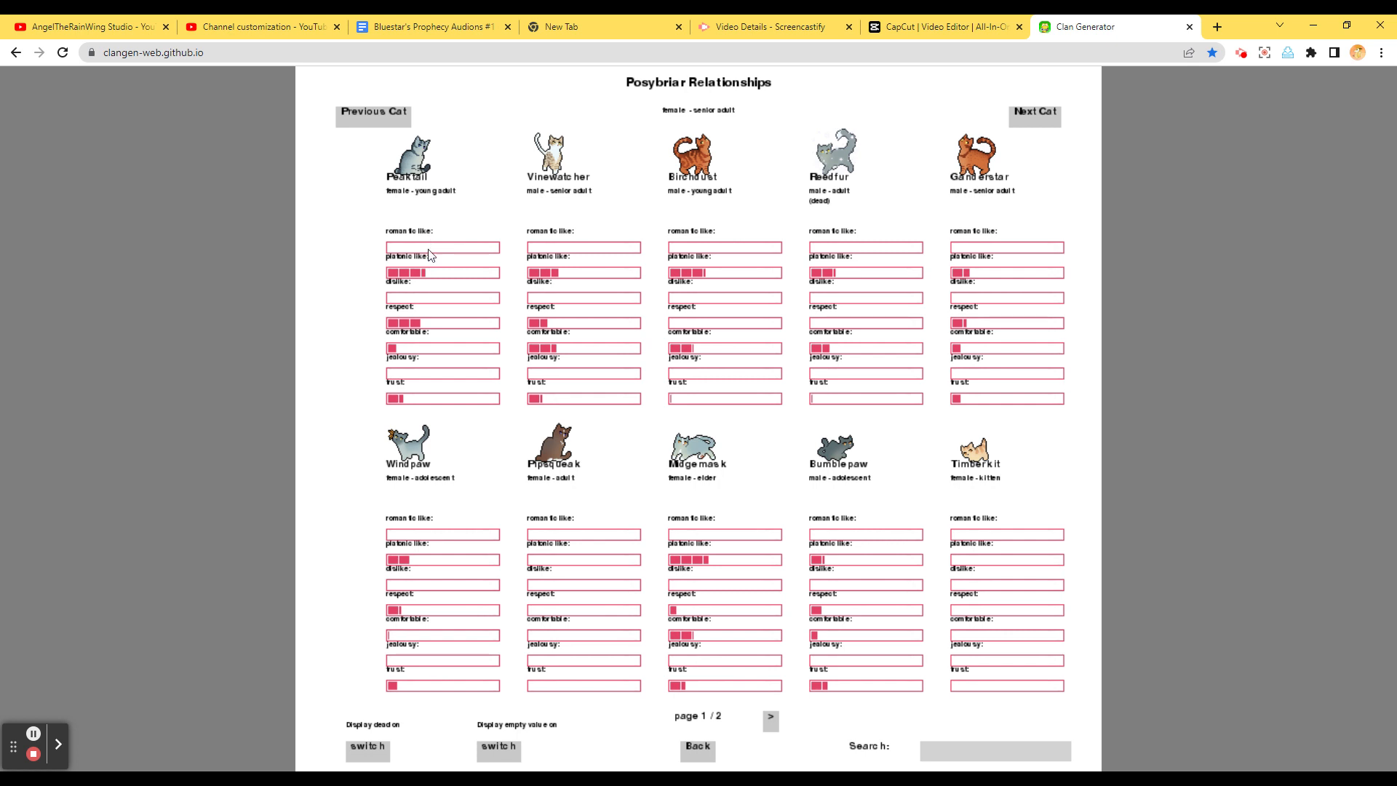
mouse_move(499, 70)
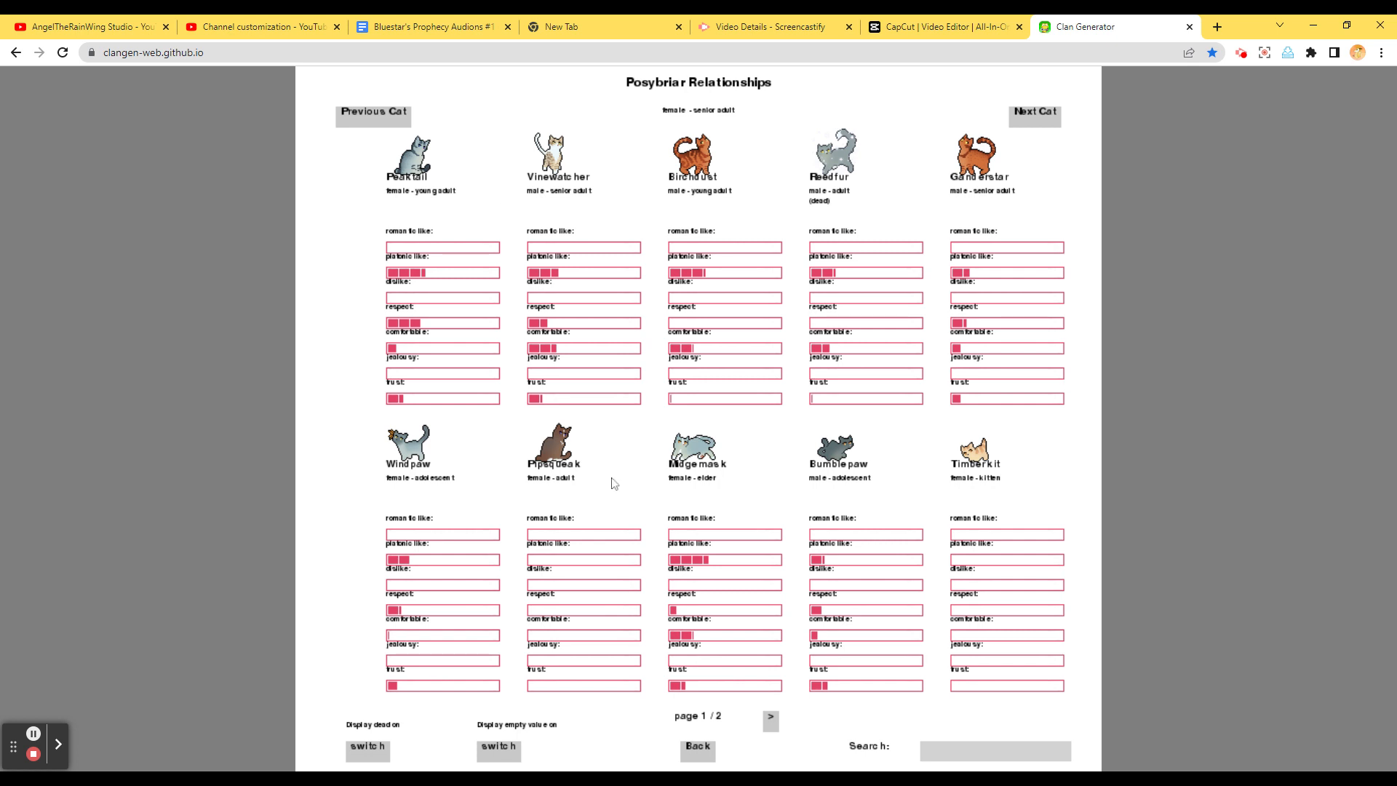
click(769, 719)
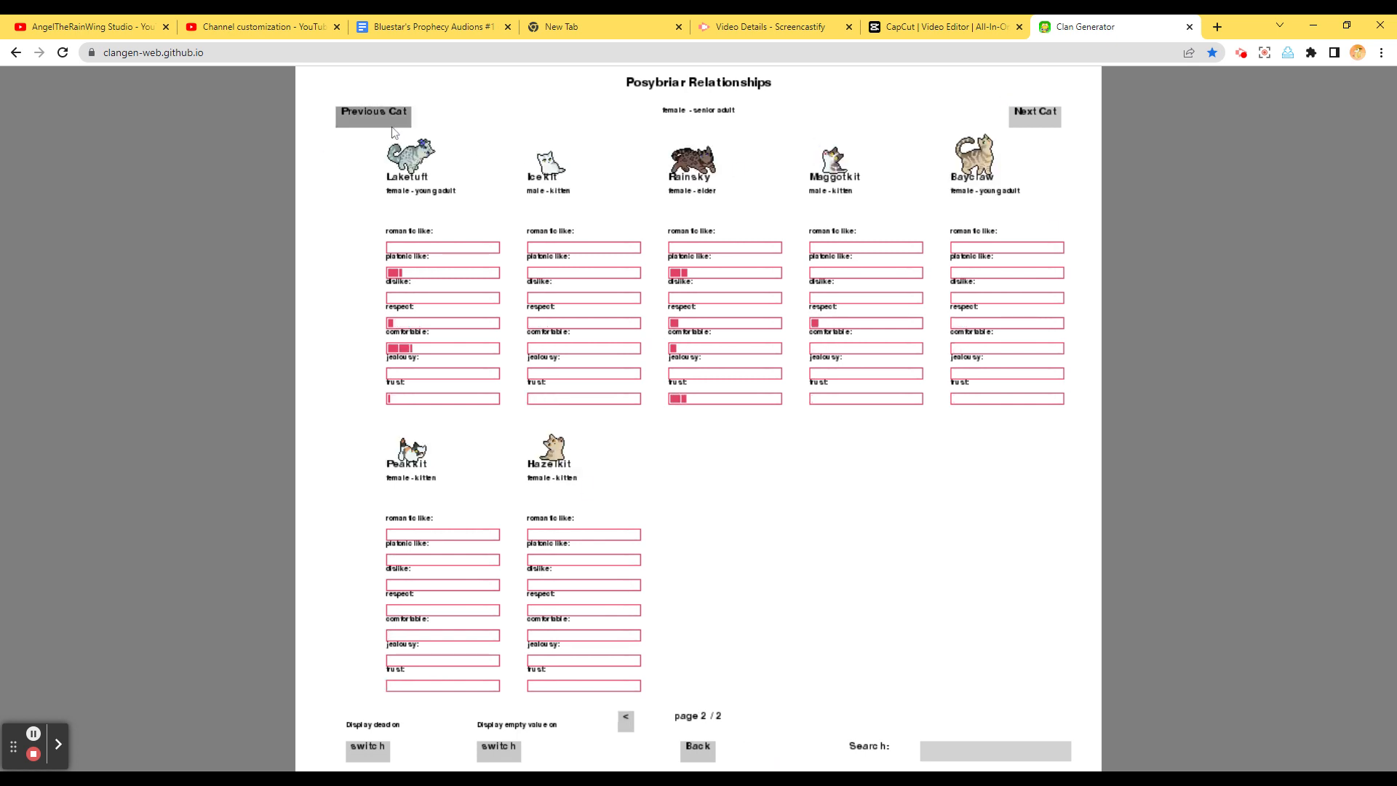
Browse Laketuft's and Bumblepaw's relationships, ending on Peaktail's page 1 of 2
click(373, 114)
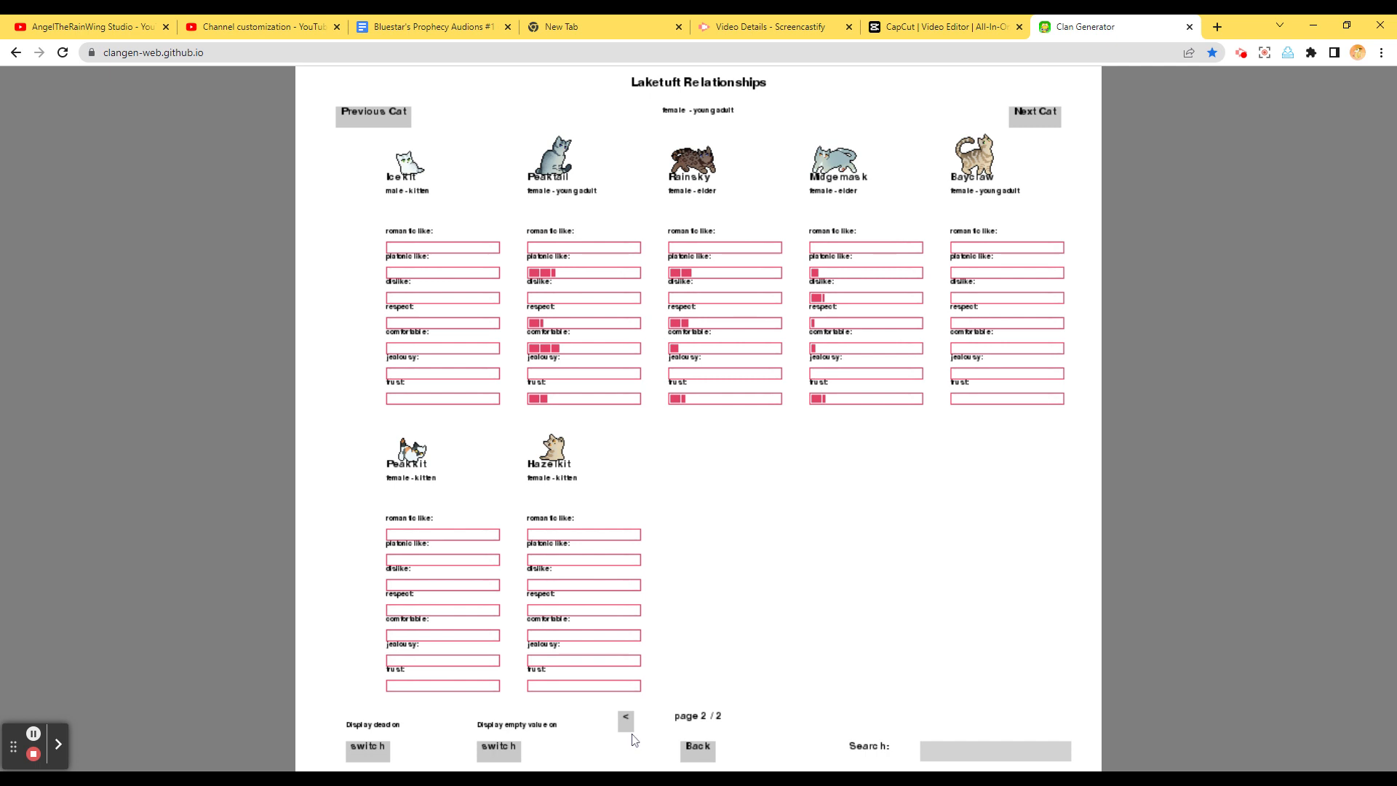
click(626, 718)
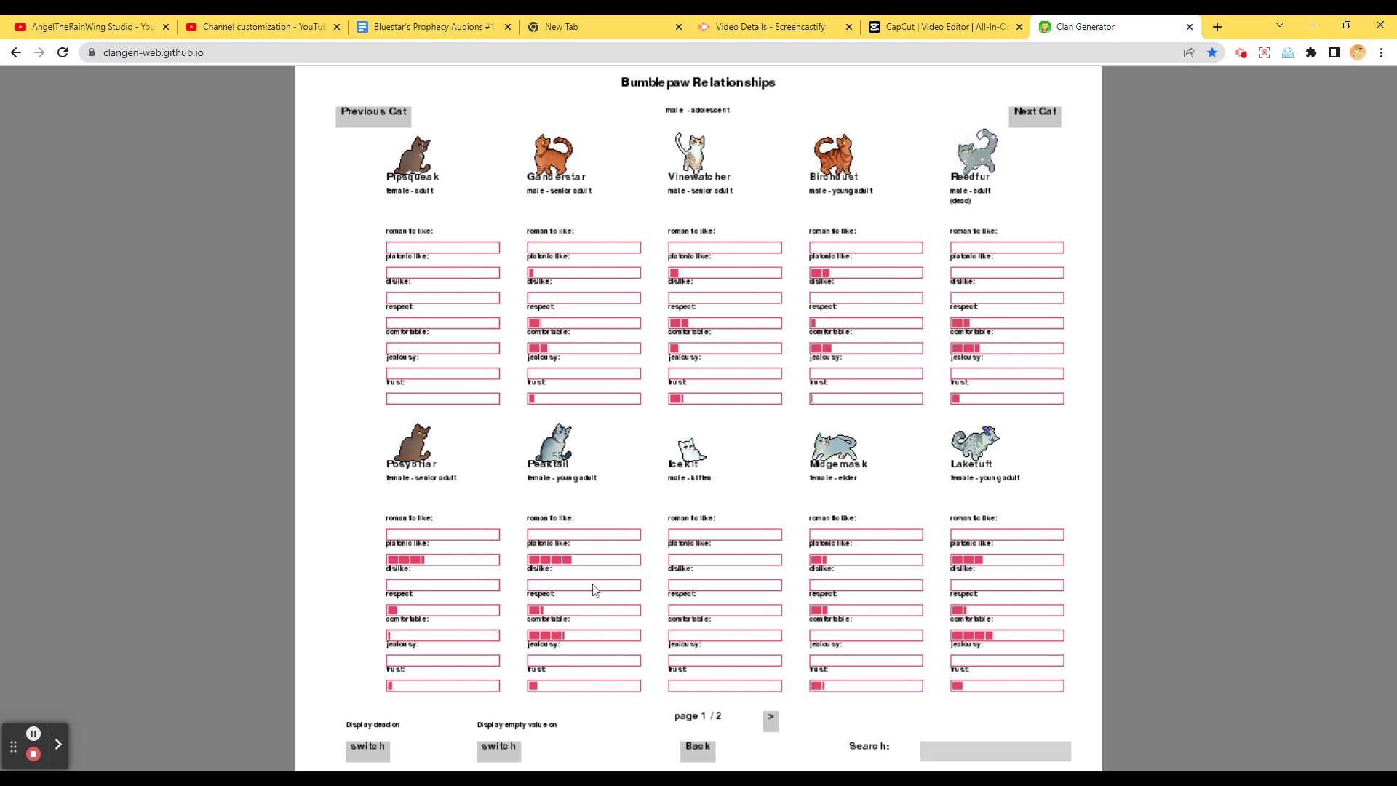
mouse_move(848, 369)
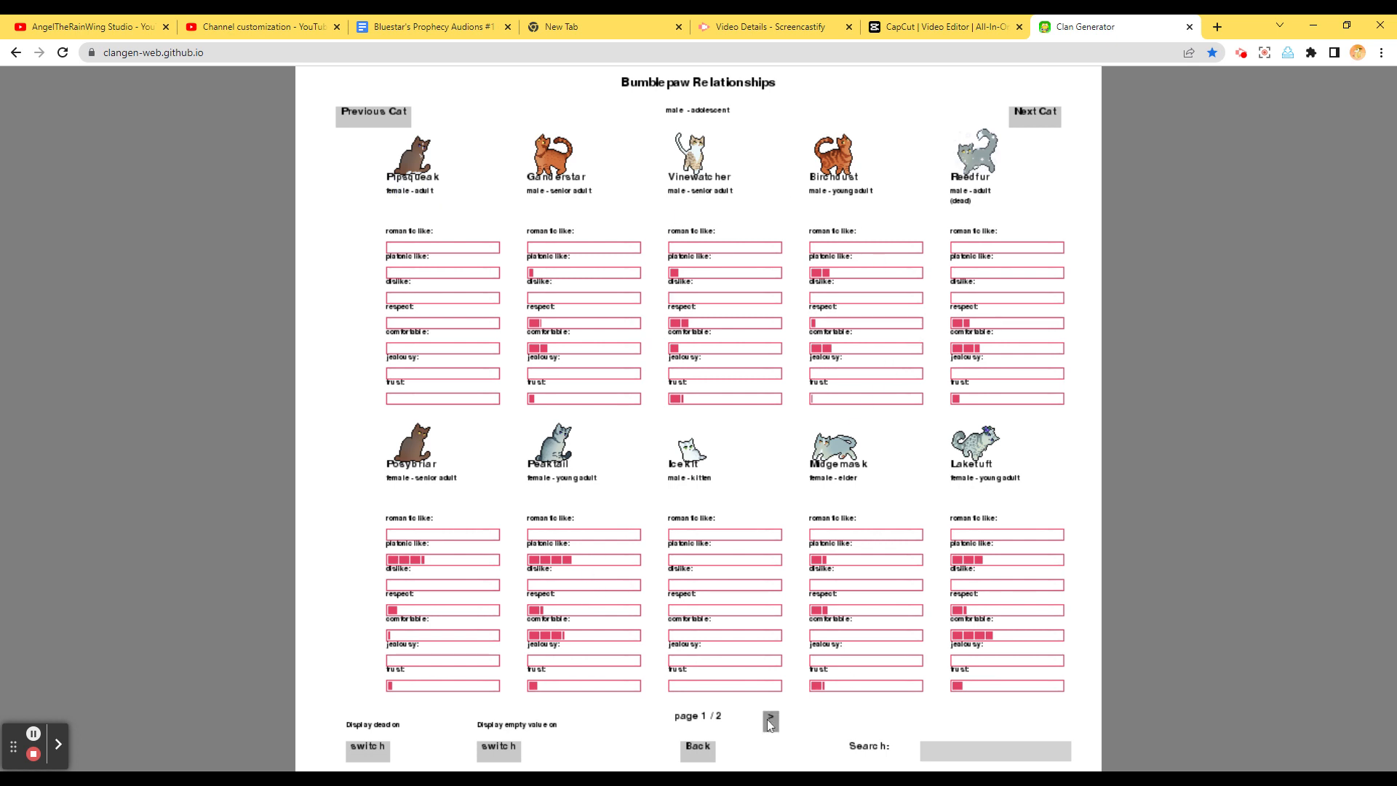
click(769, 720)
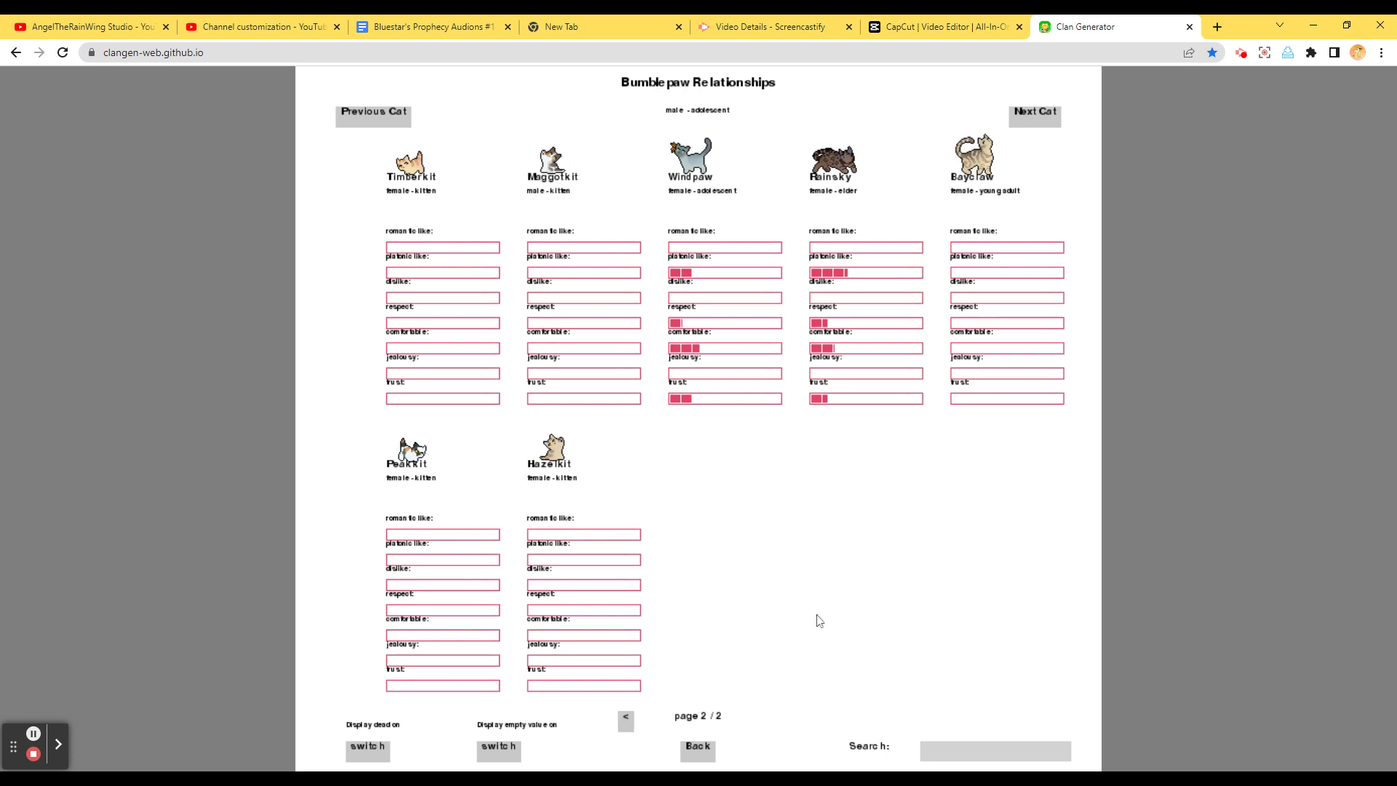
click(1034, 113)
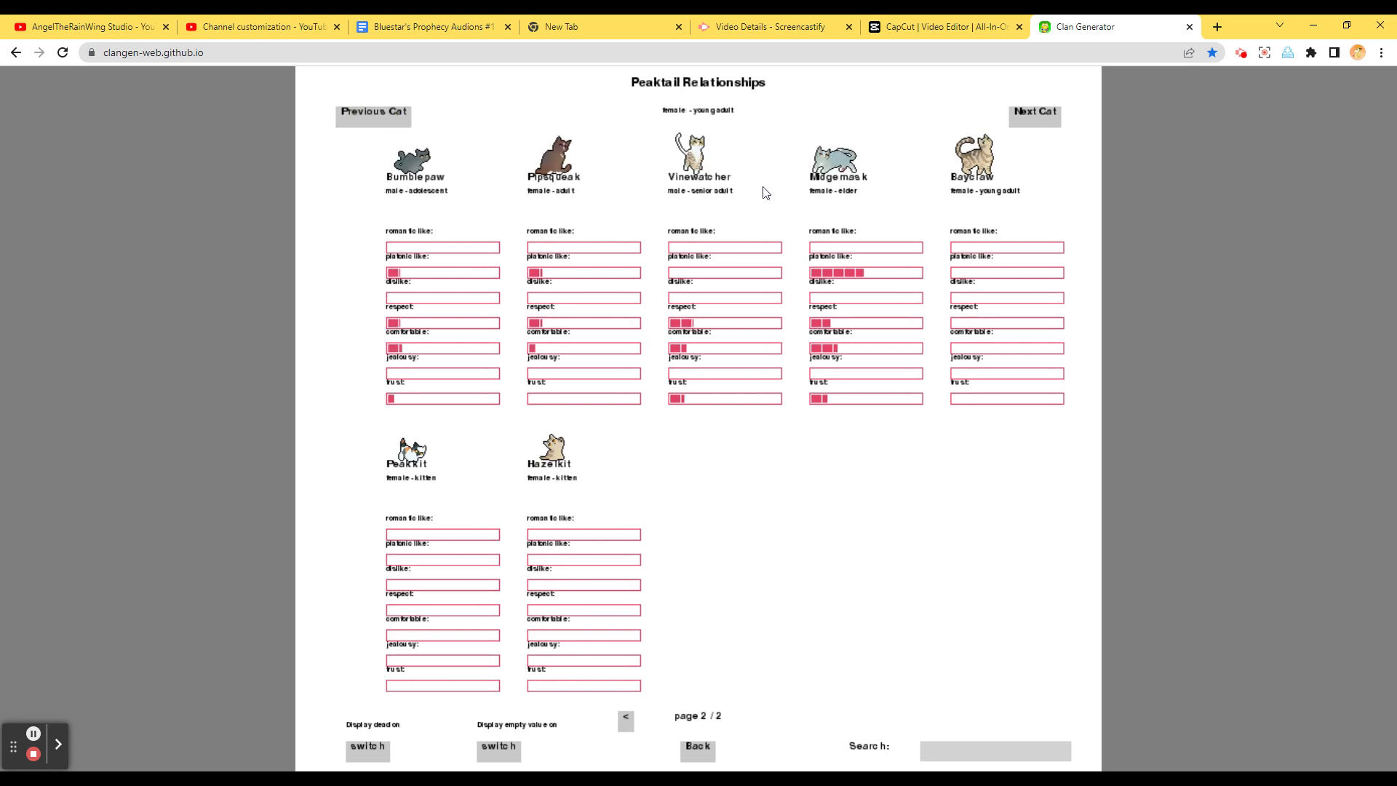
mouse_move(824, 198)
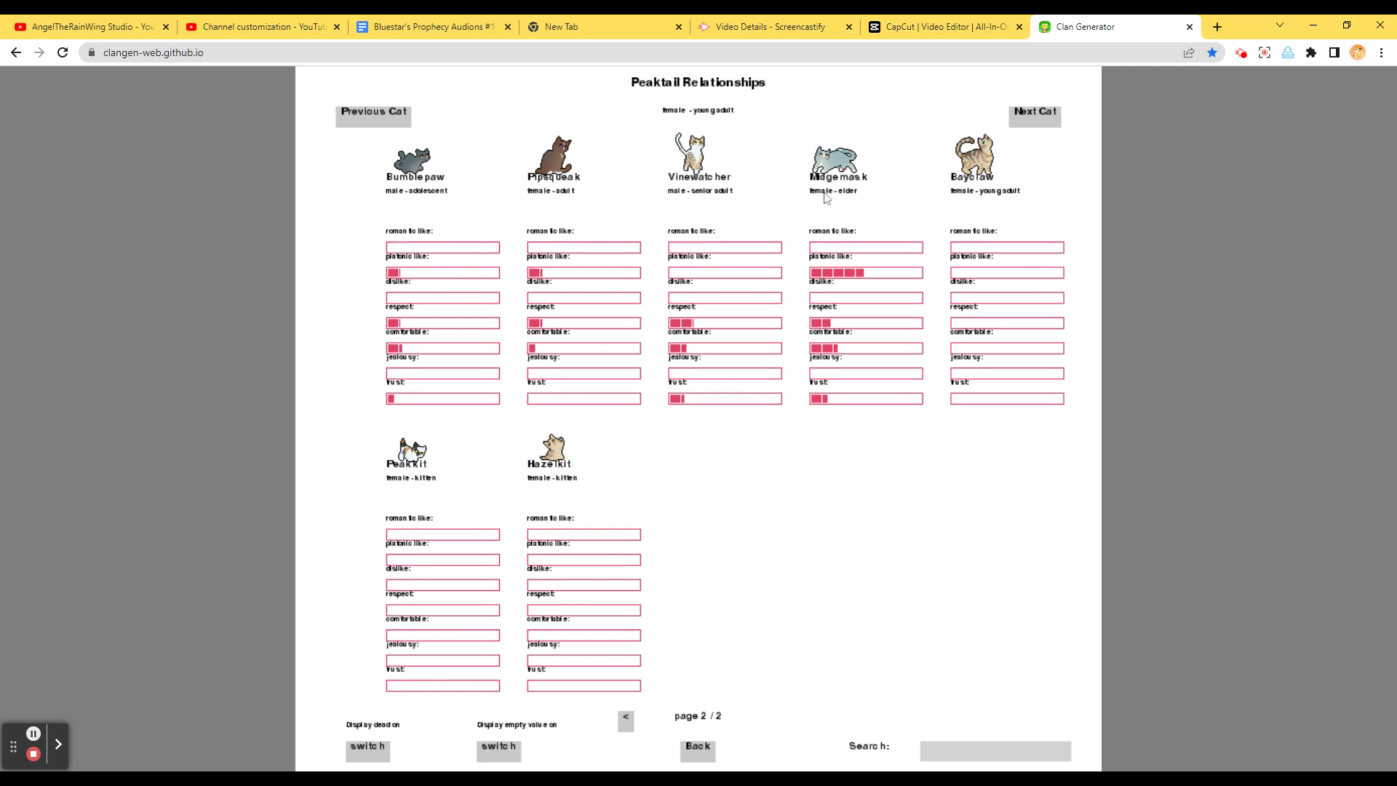
mouse_move(839, 233)
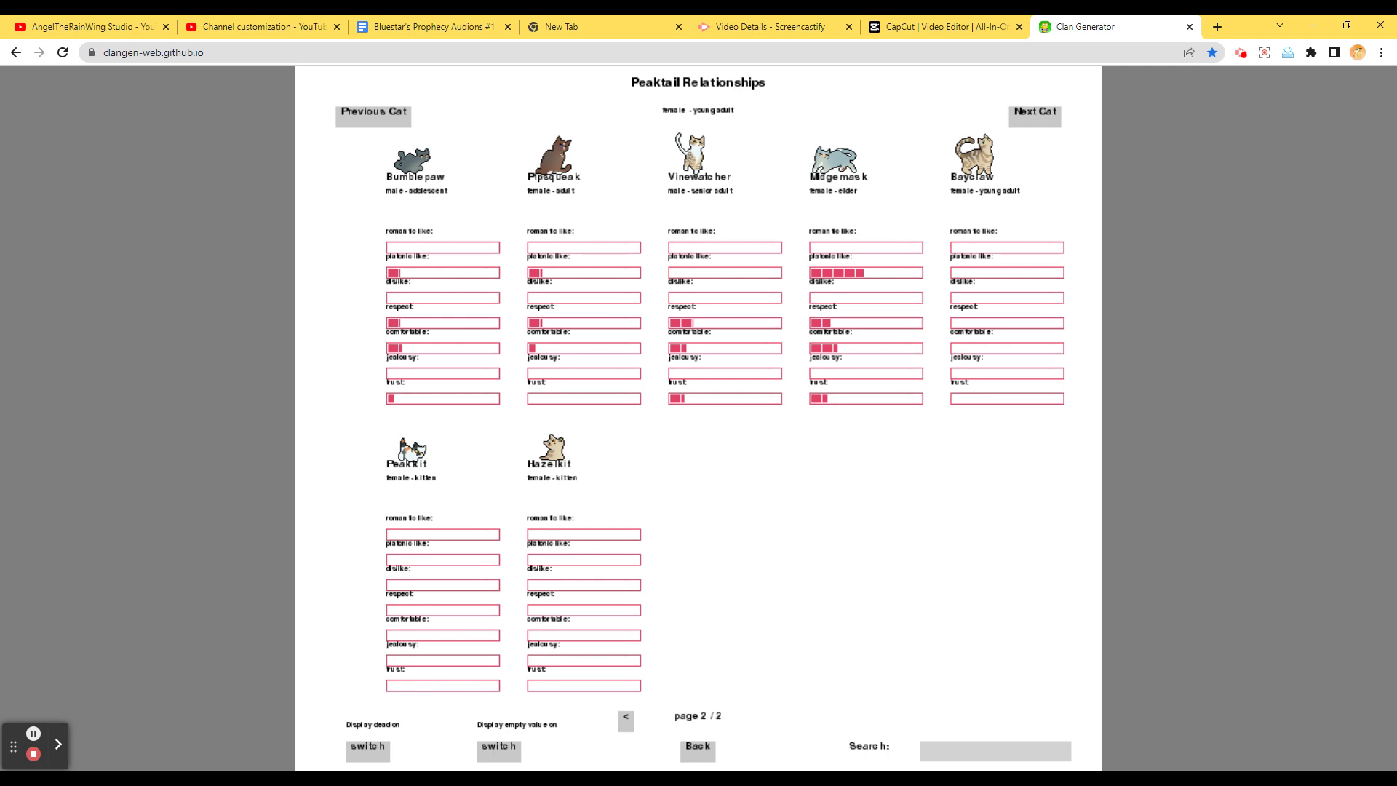
click(625, 719)
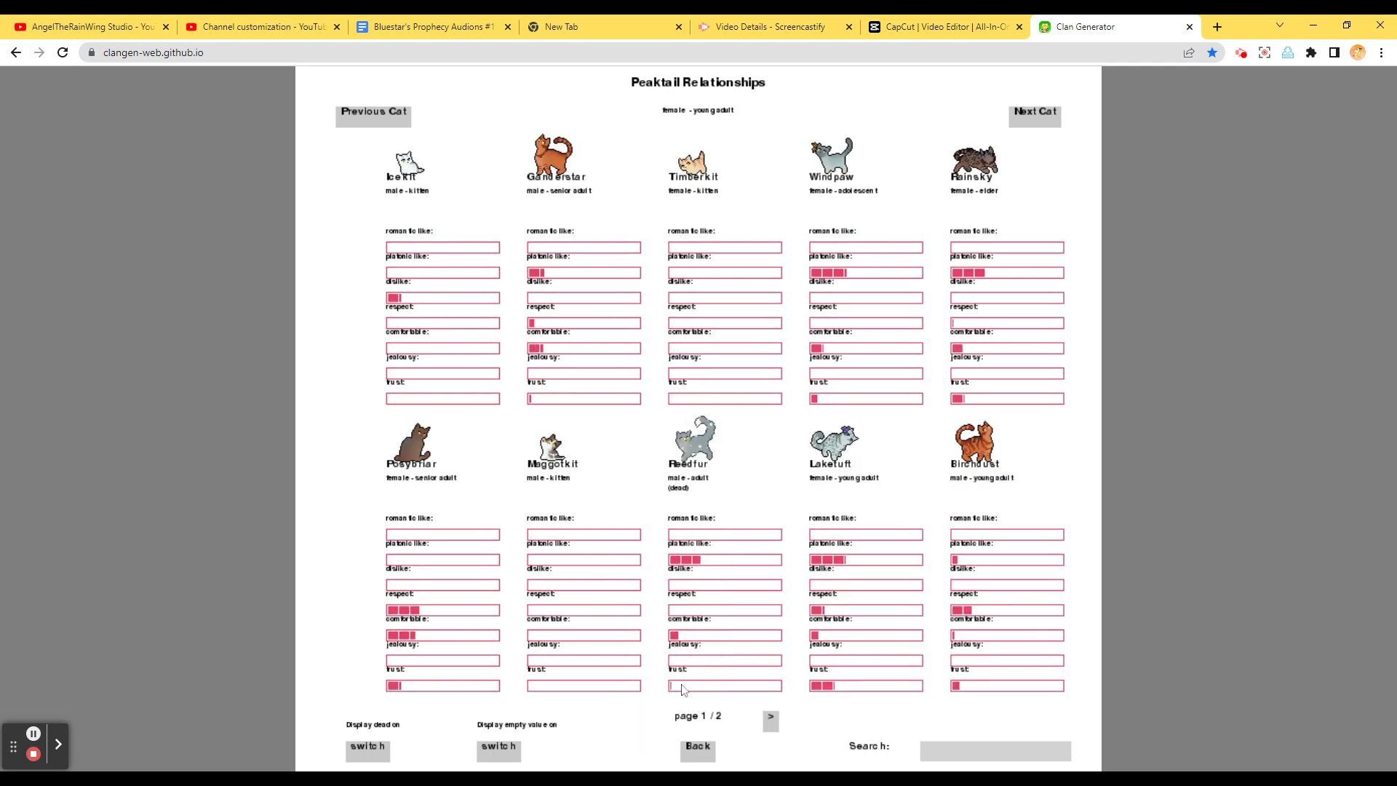
mouse_move(660, 342)
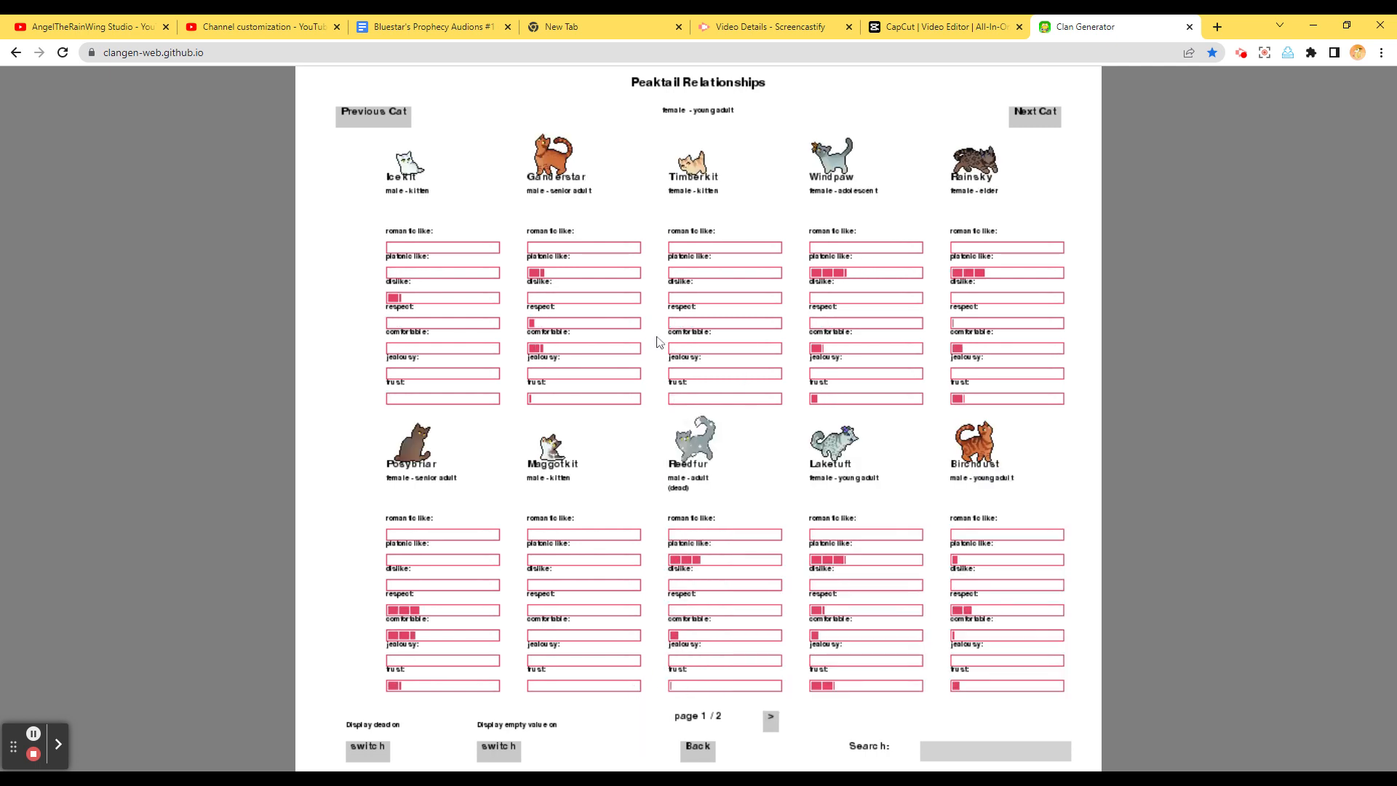
mouse_move(973, 221)
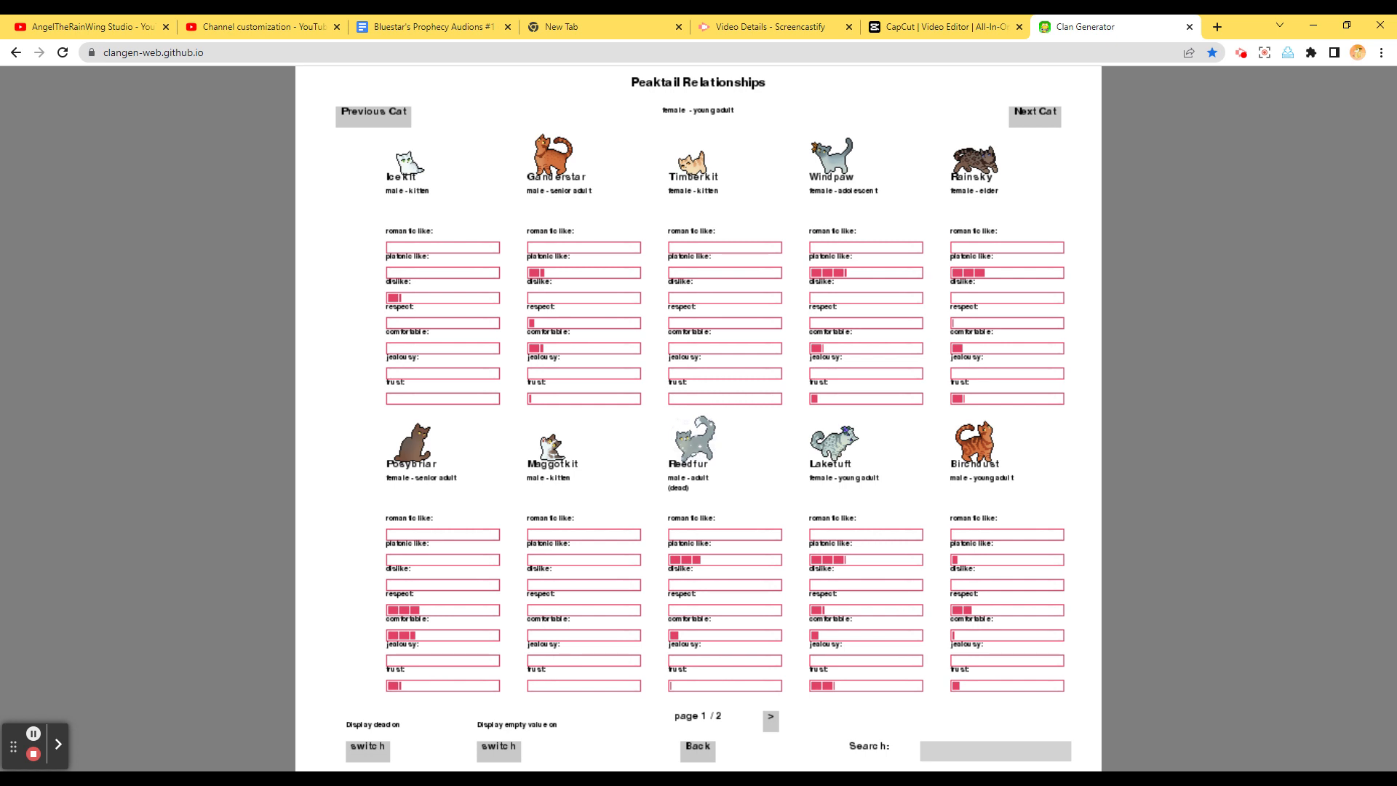
mouse_move(573, 326)
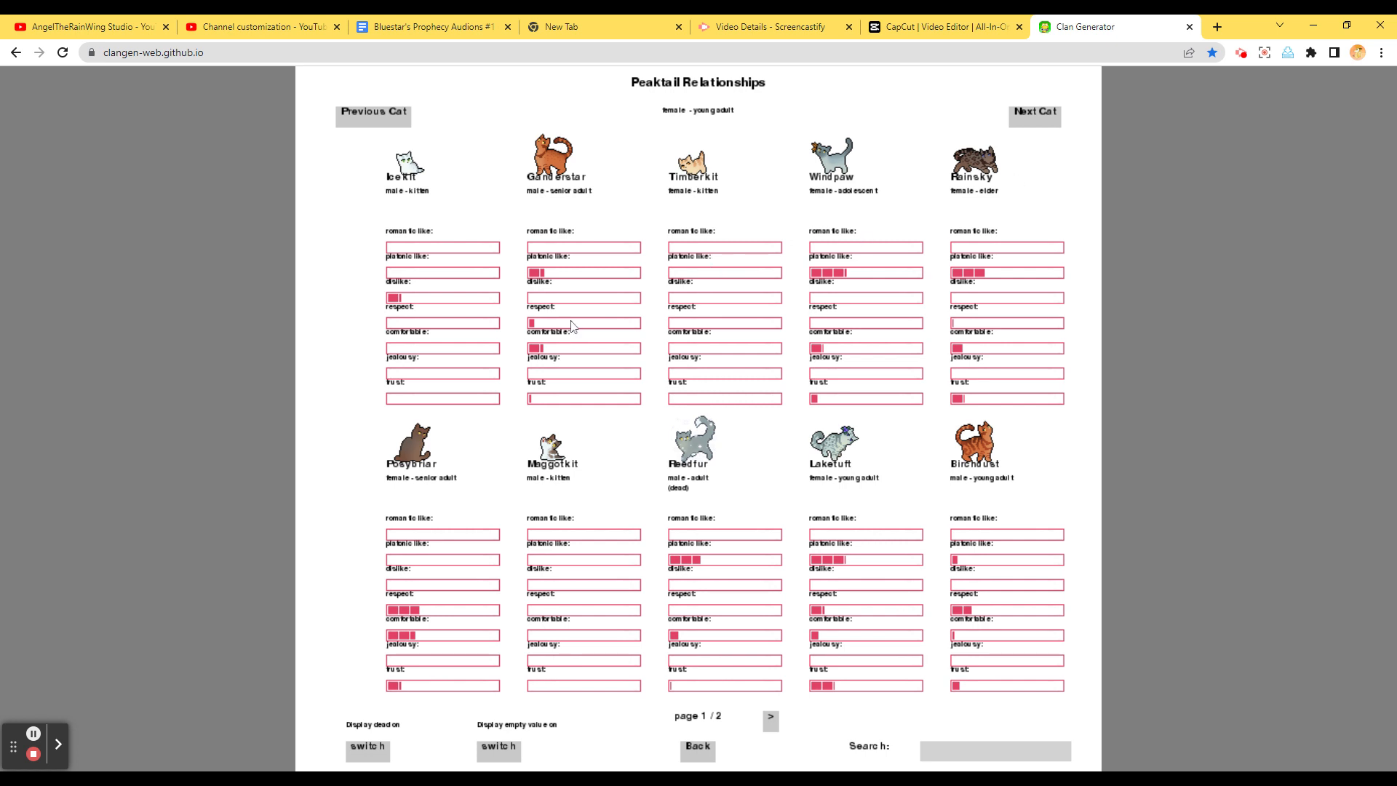
Browse Windpaw's, Ganderstar's and Midgemask's relationships, ending on Birchdust's page 1
click(372, 114)
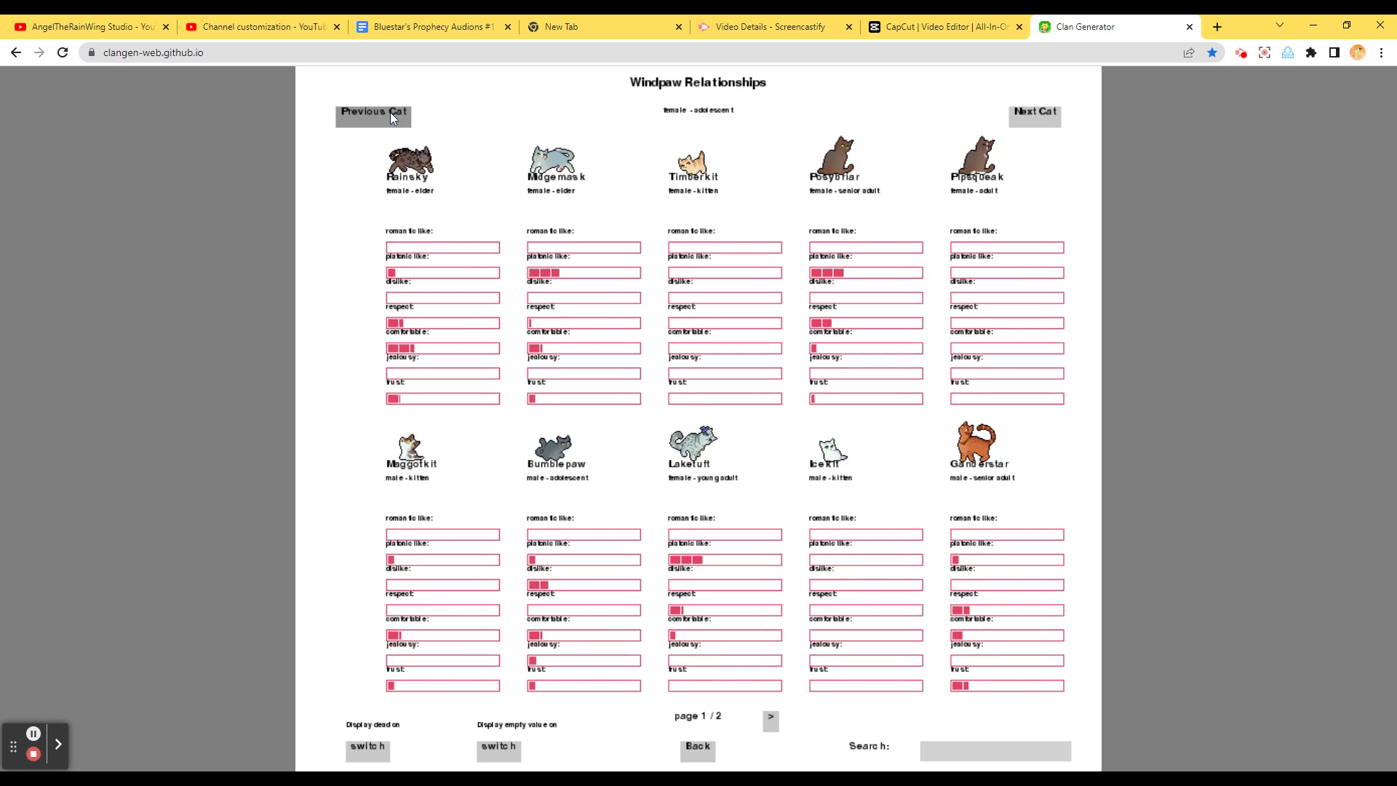
mouse_move(403, 123)
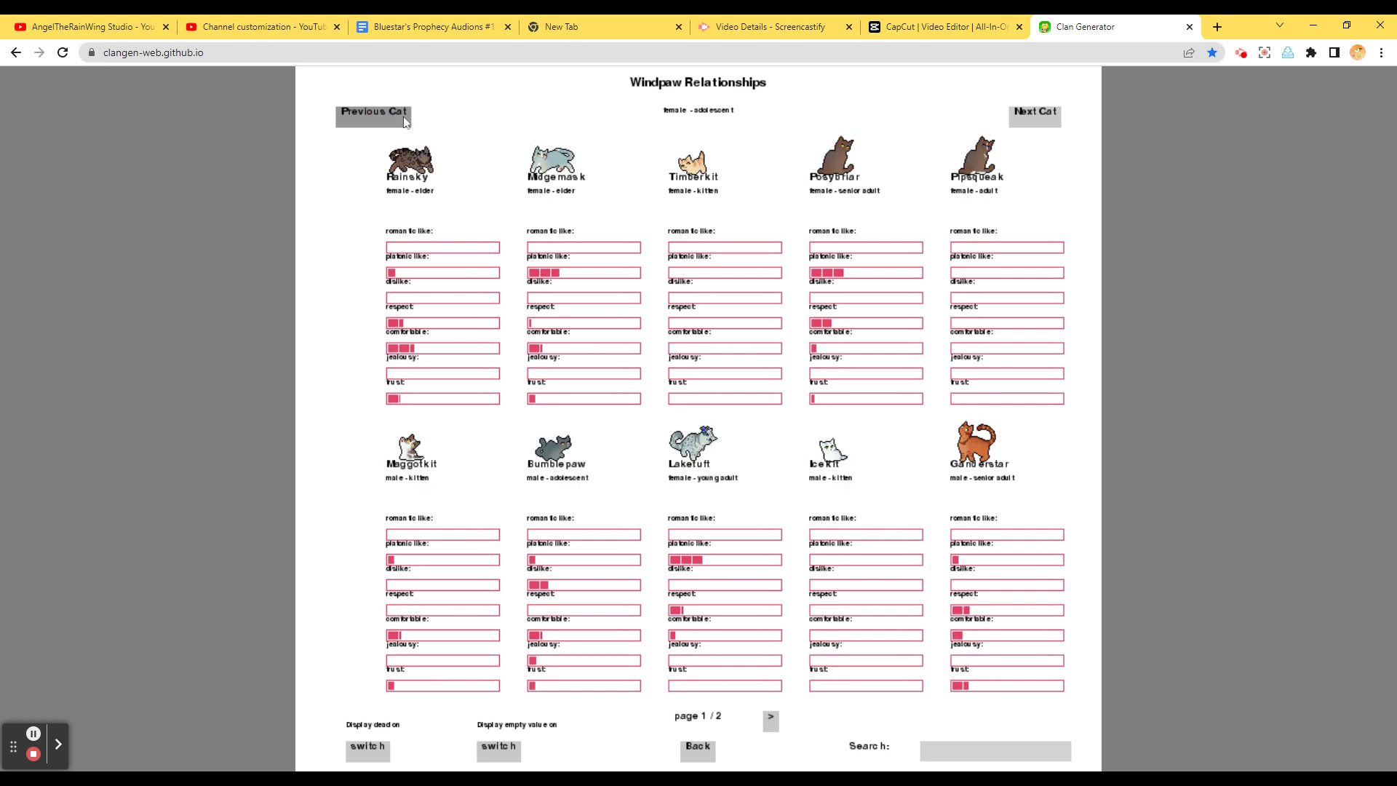
mouse_move(536, 510)
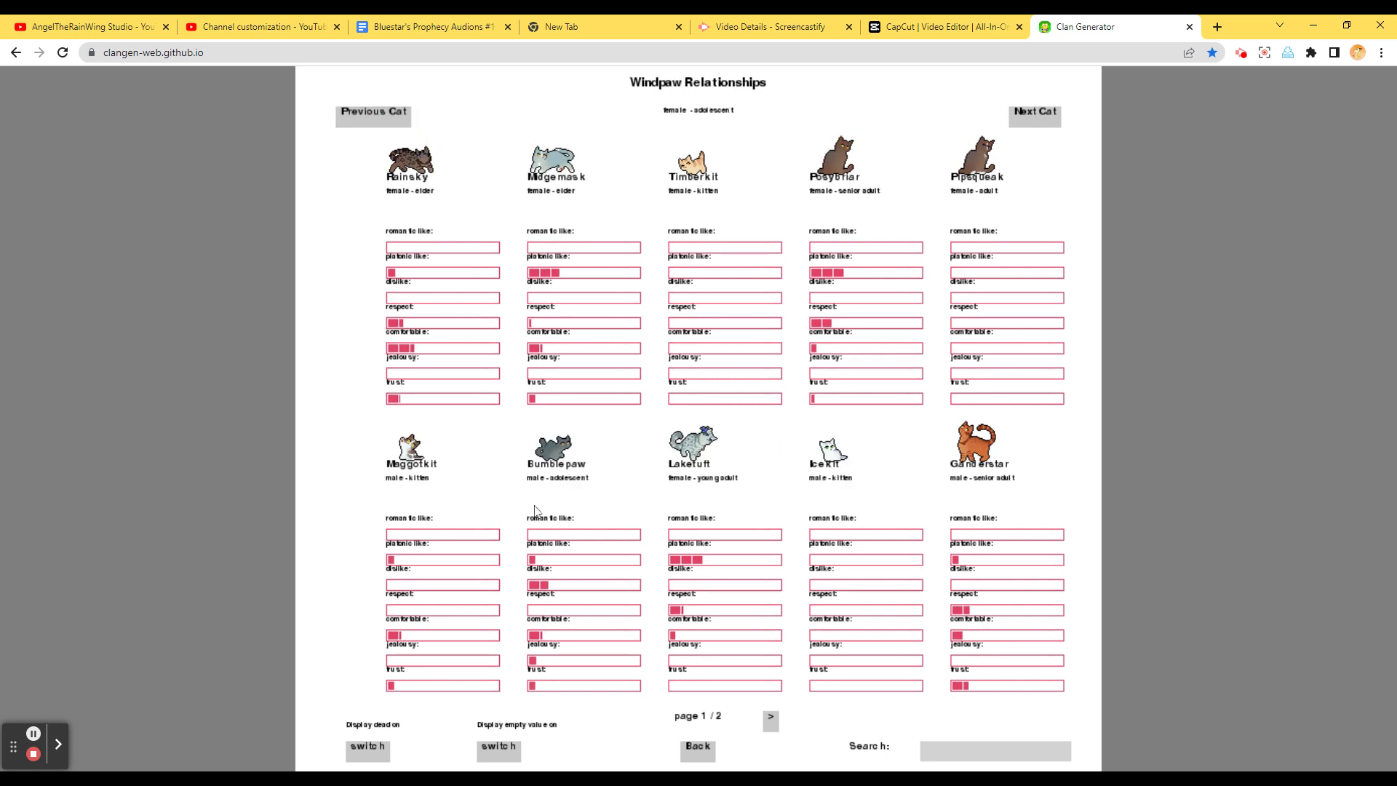
mouse_move(568, 500)
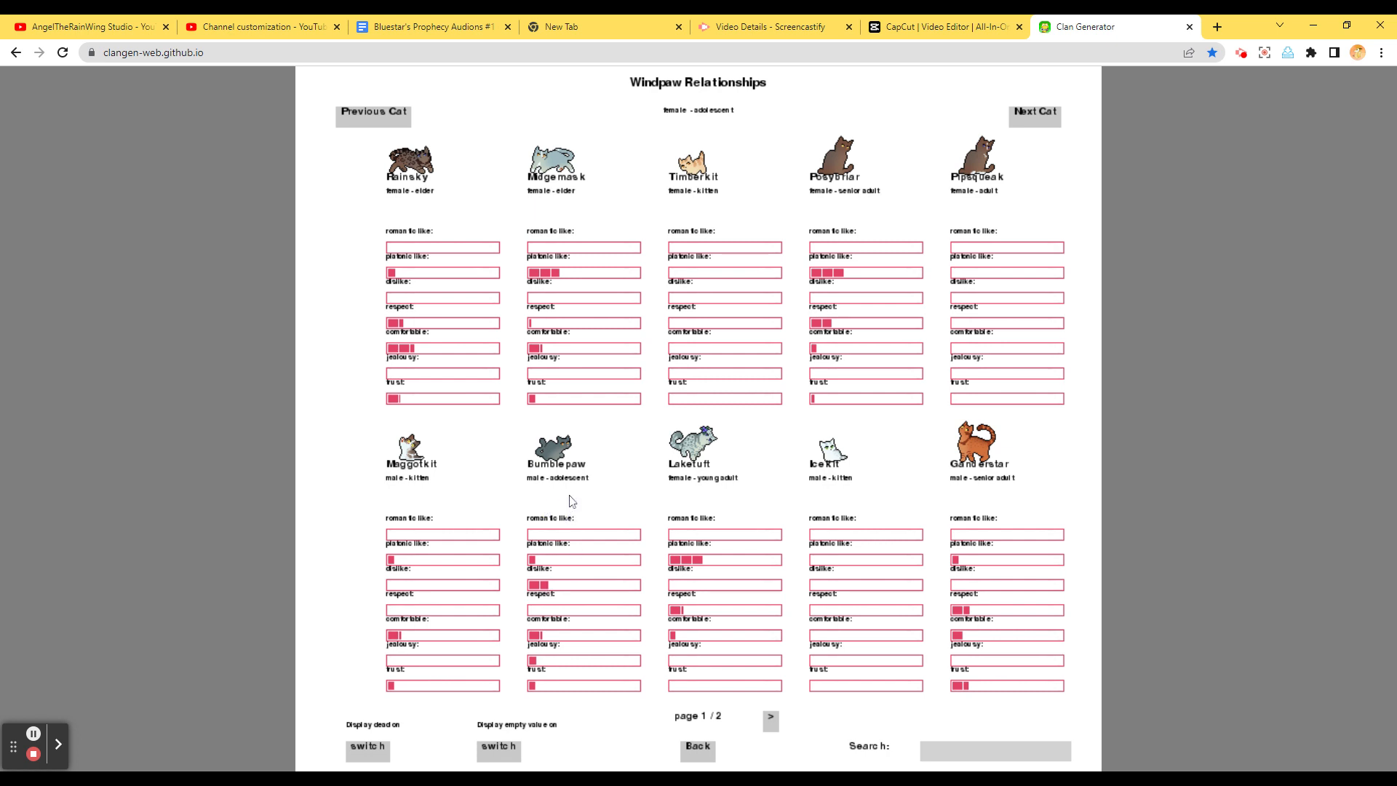
mouse_move(595, 505)
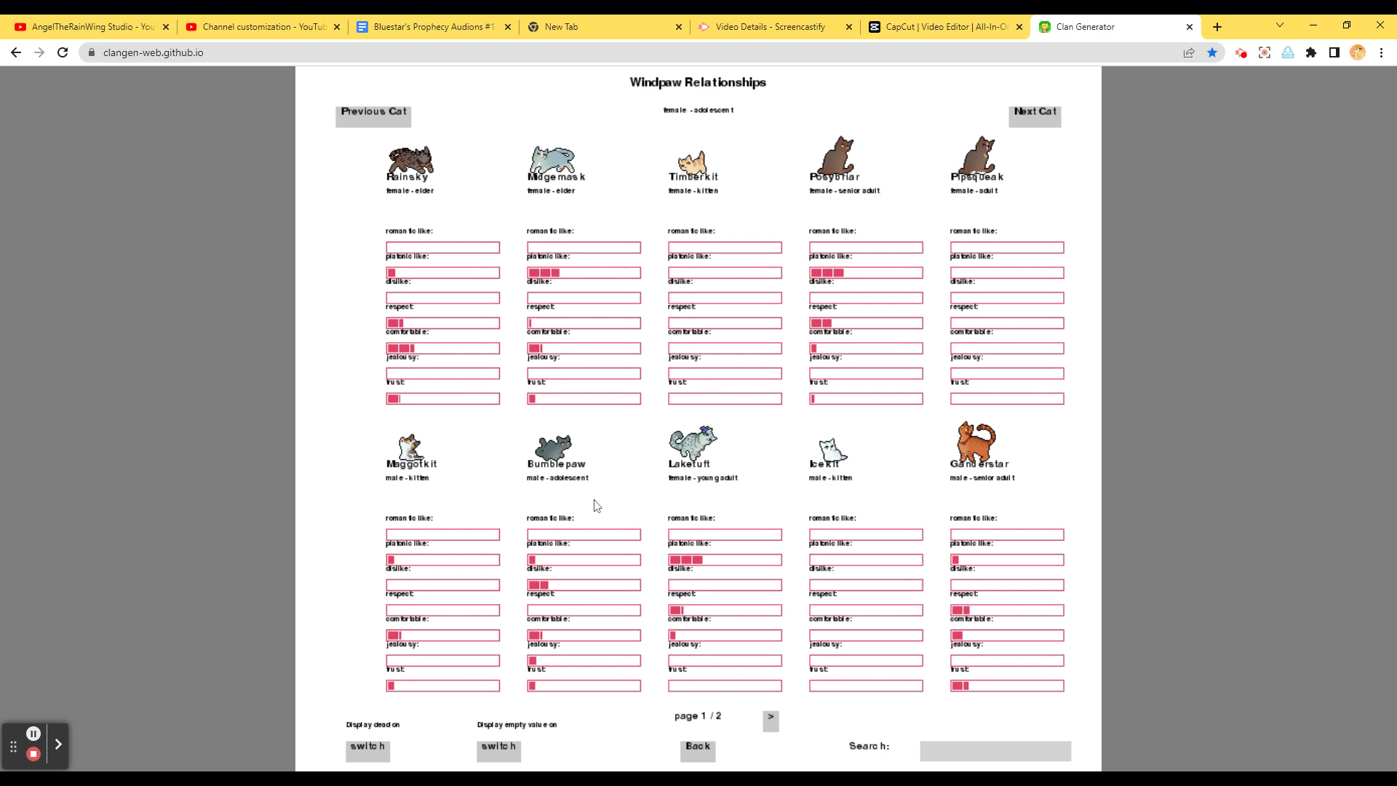
mouse_move(777, 728)
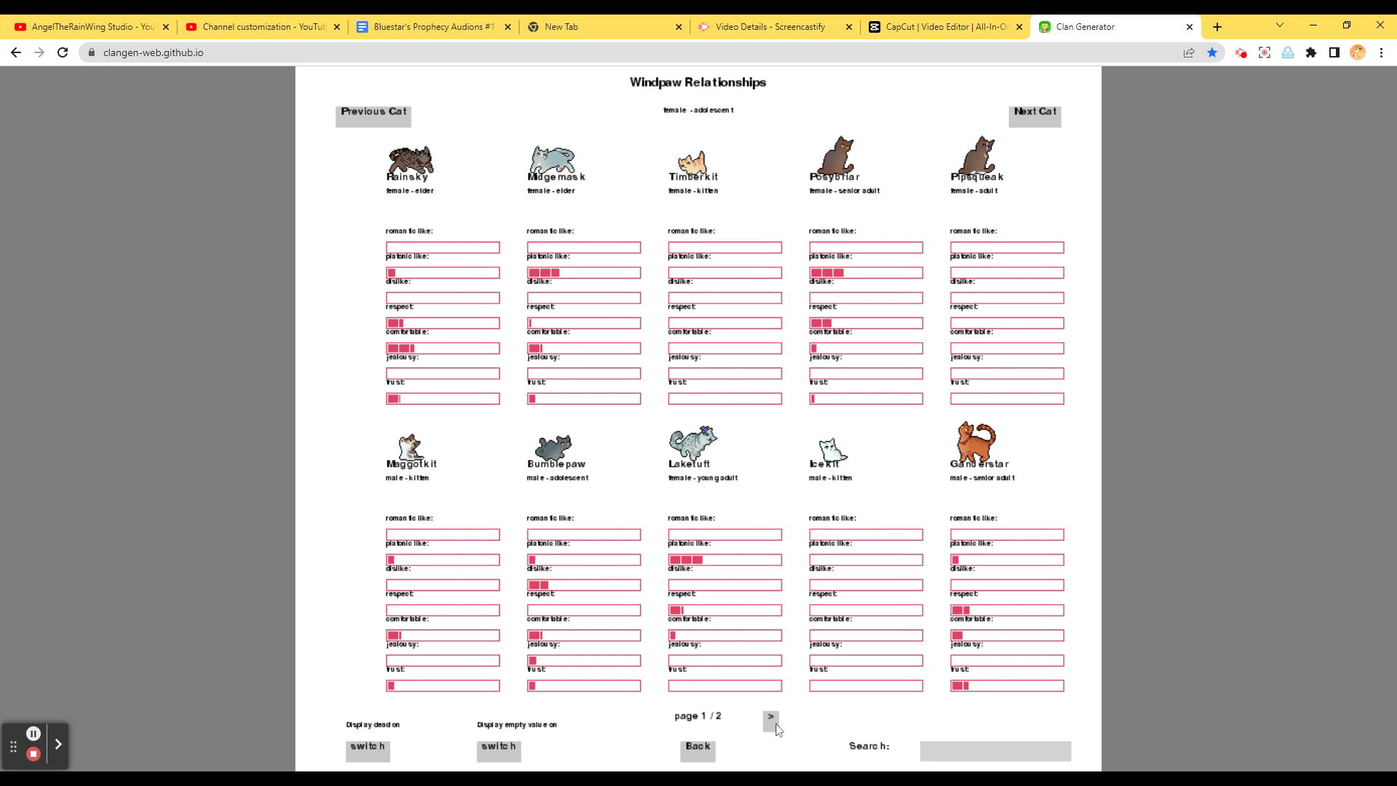
click(769, 717)
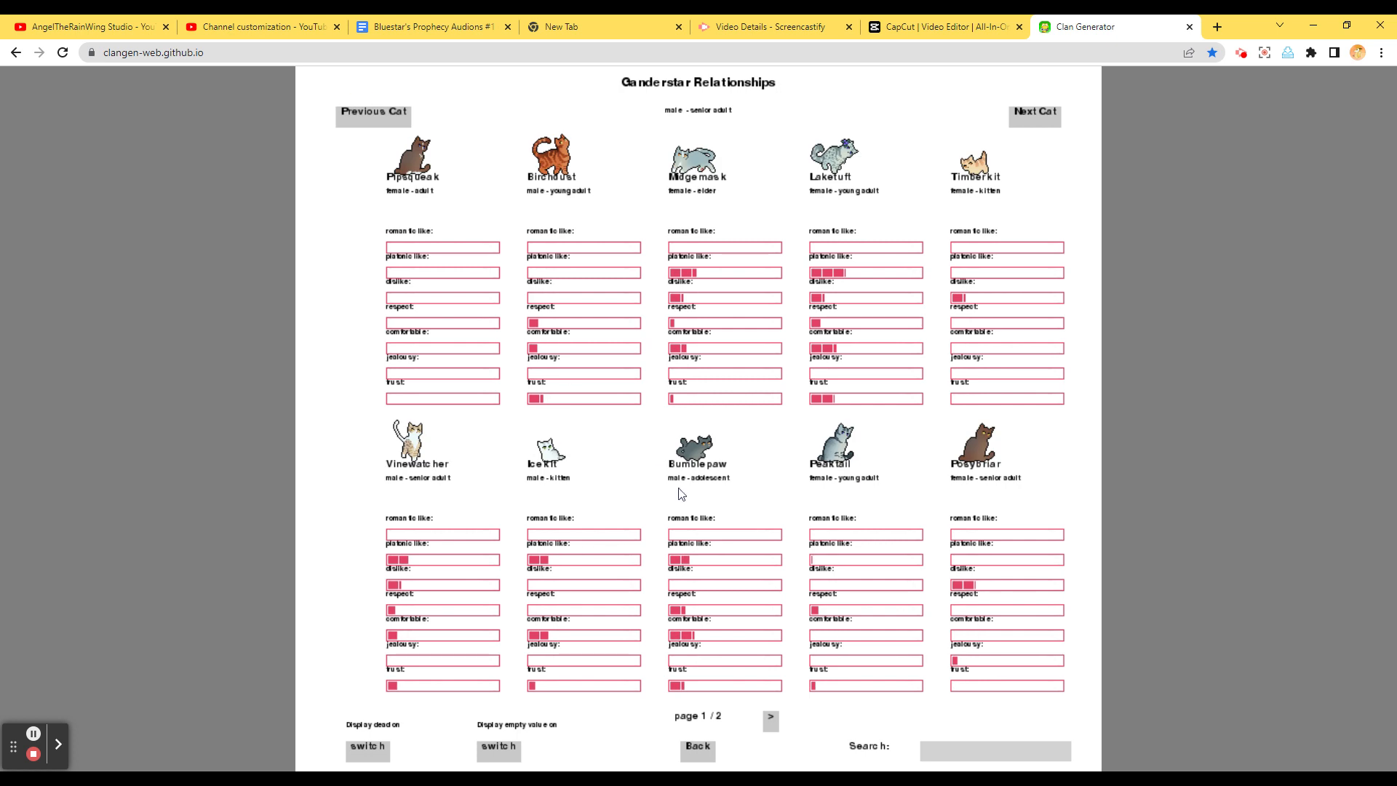
click(770, 719)
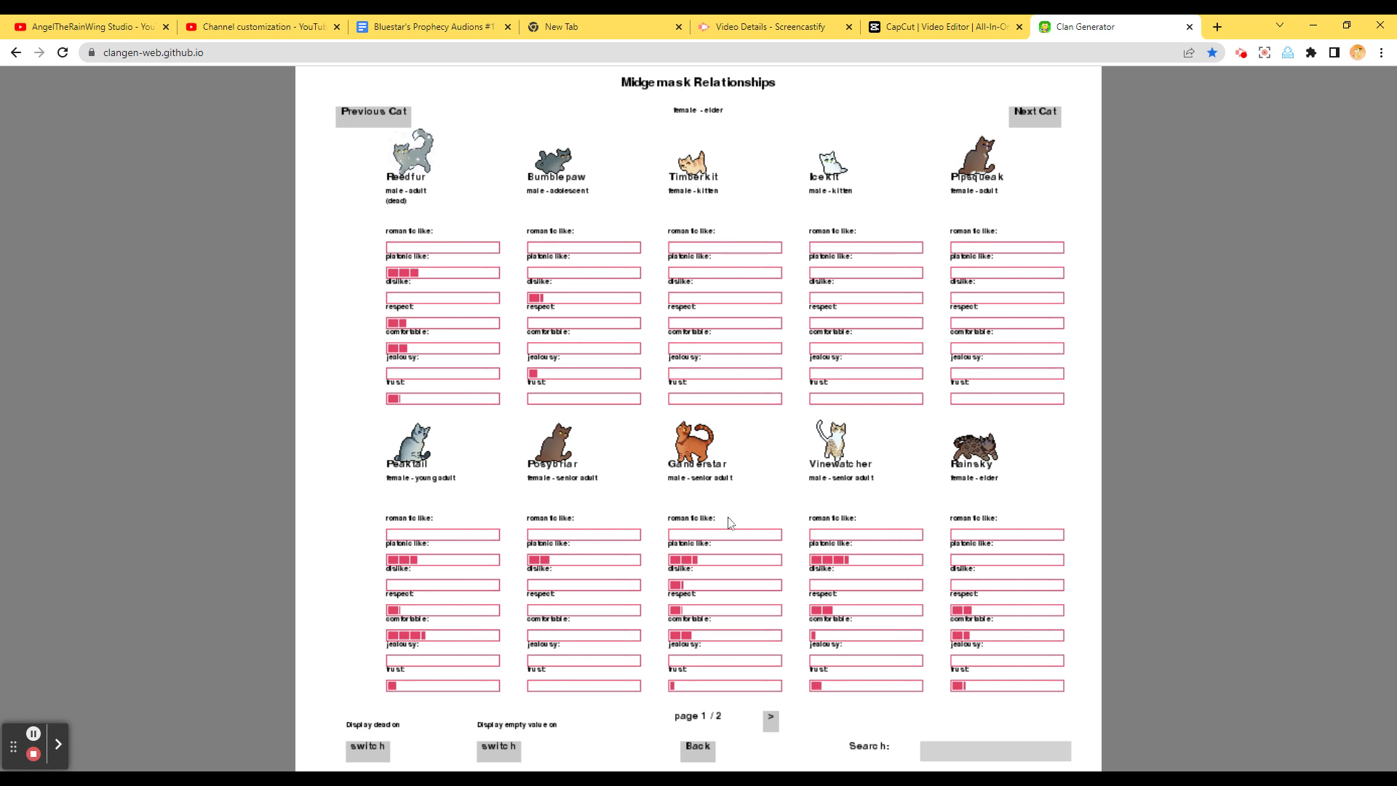
click(768, 718)
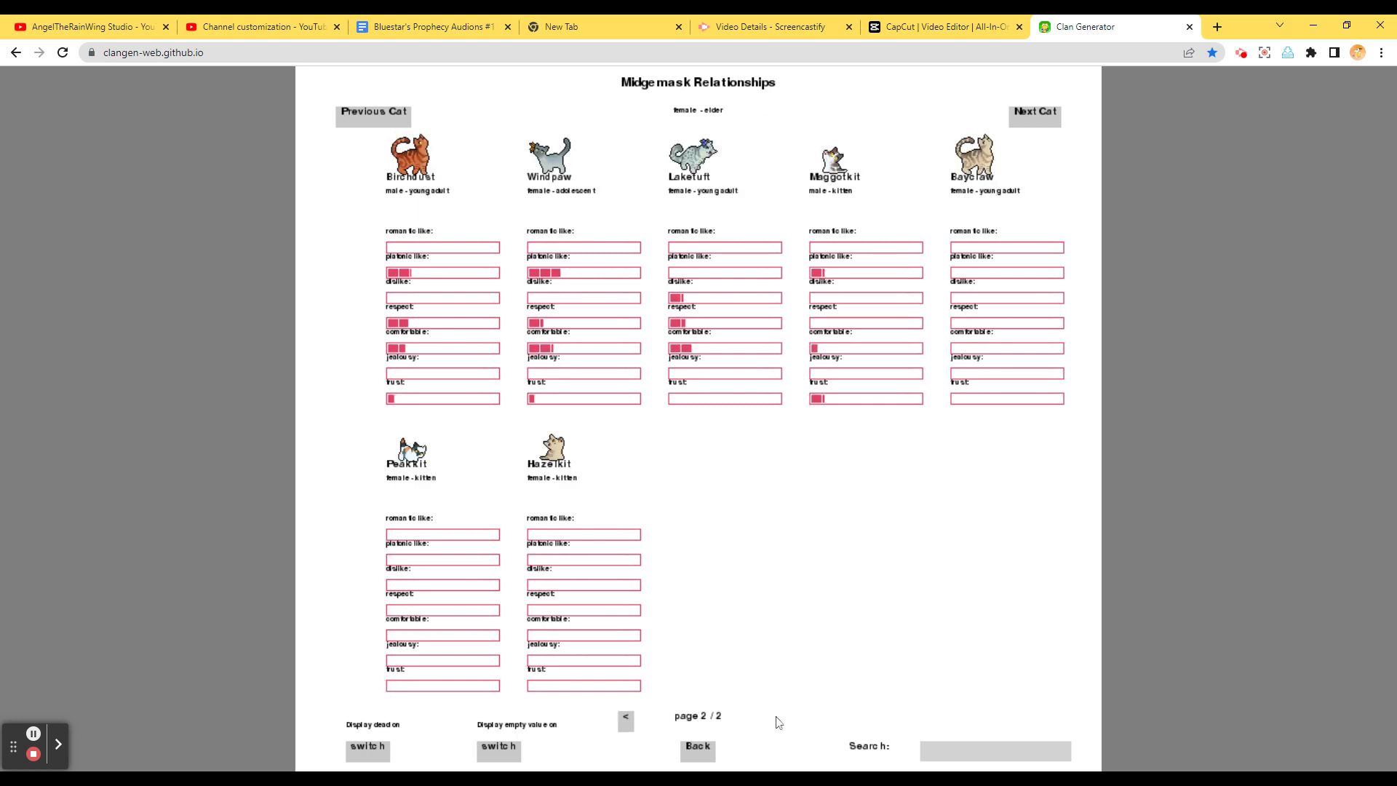
click(372, 113)
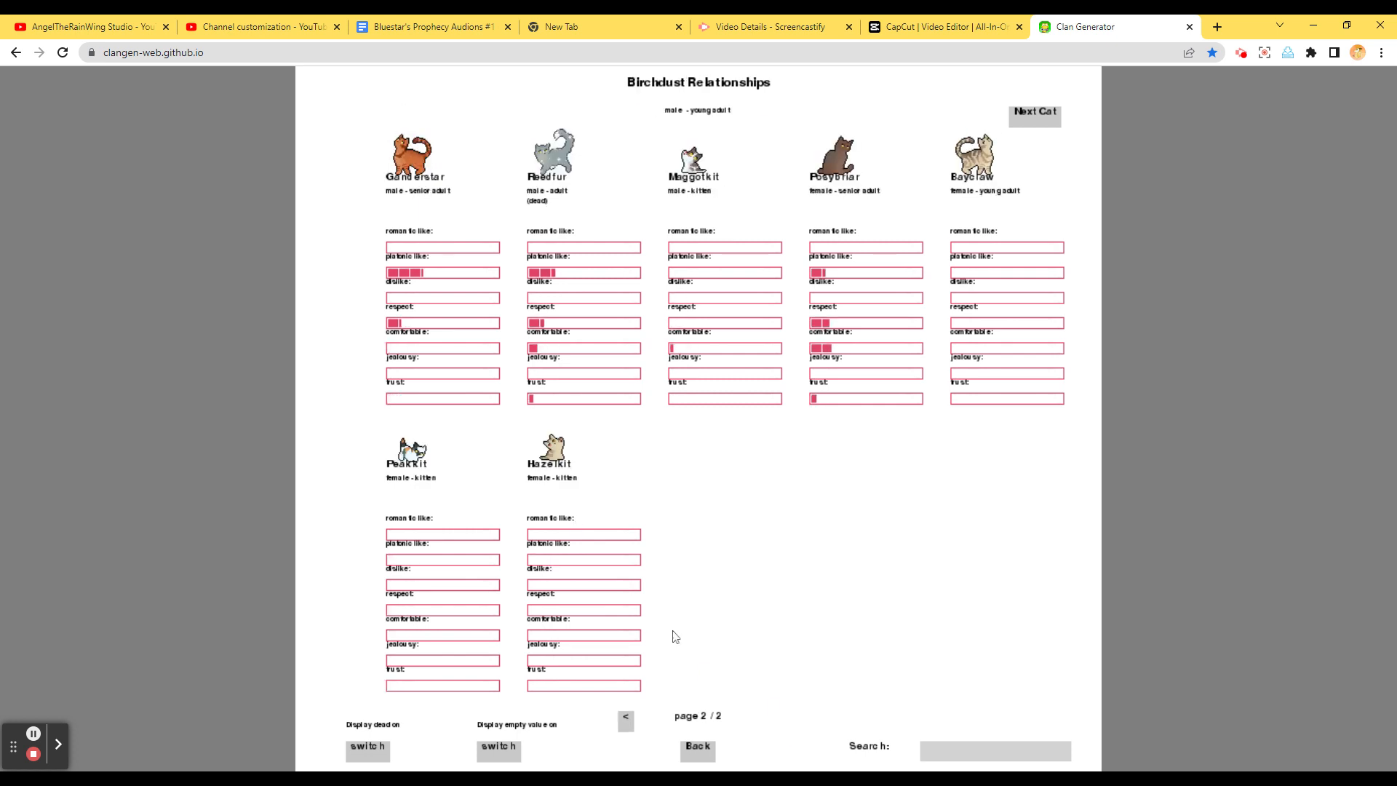
click(626, 719)
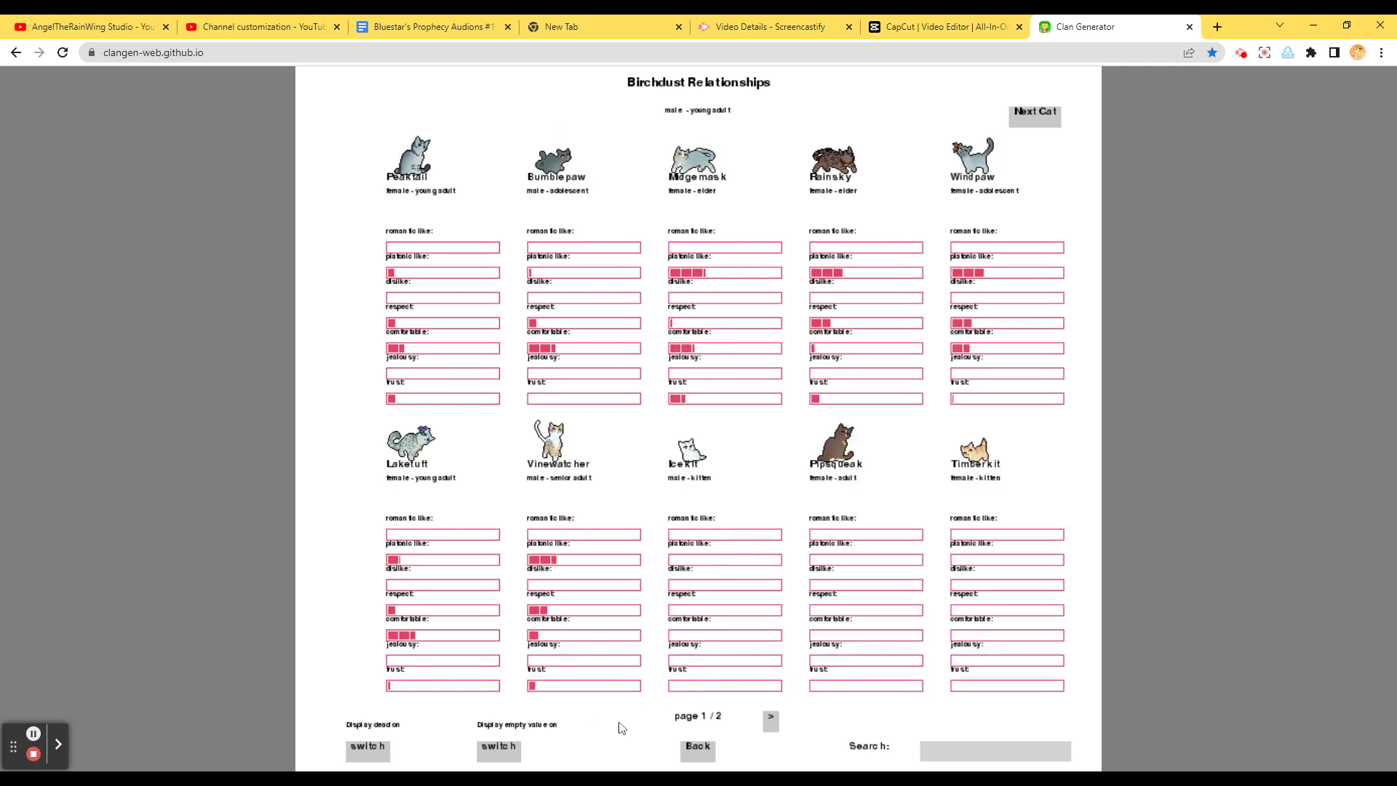
mouse_move(707, 749)
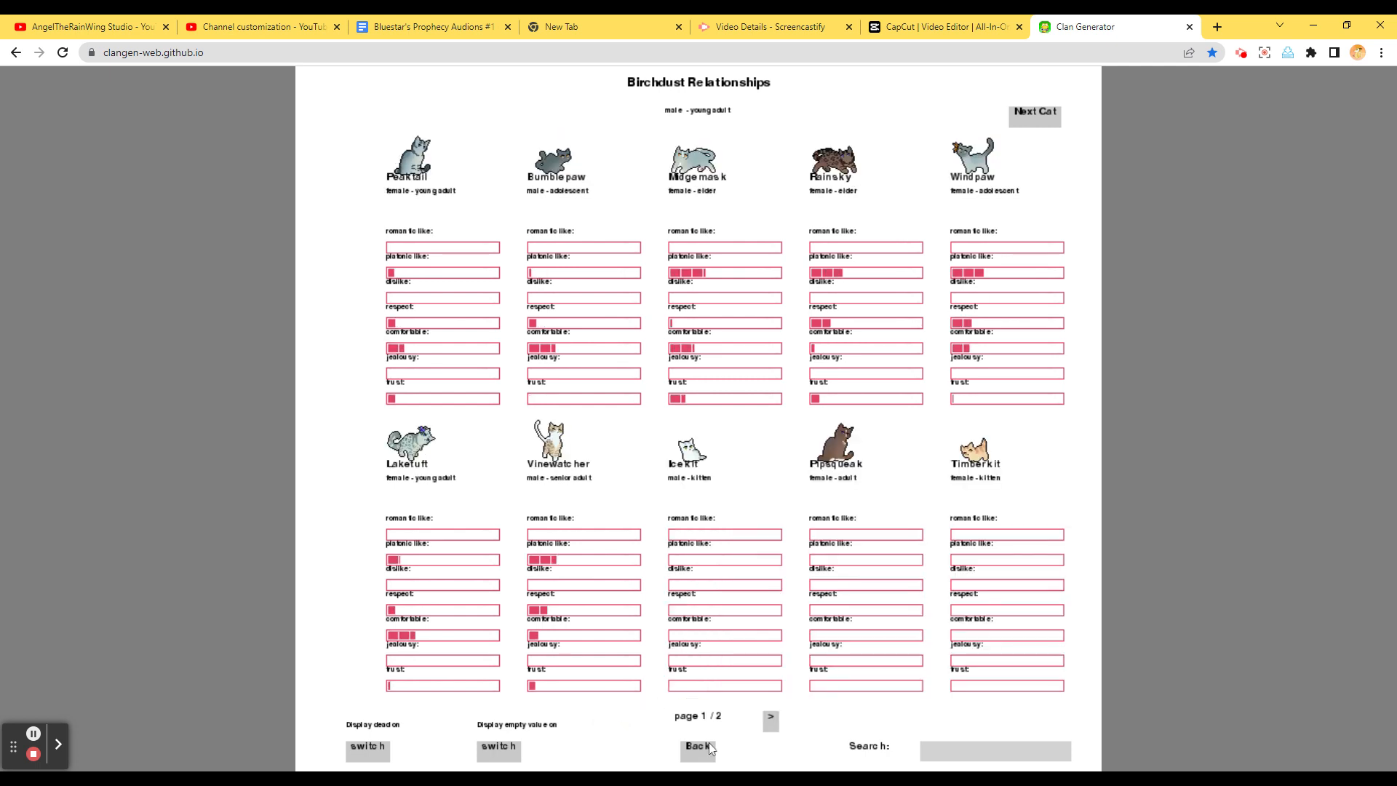
Page through Birchdust's, Midgemask's, Ganderstar's and Bayclaw's profiles, then return to the saved camp
click(698, 745)
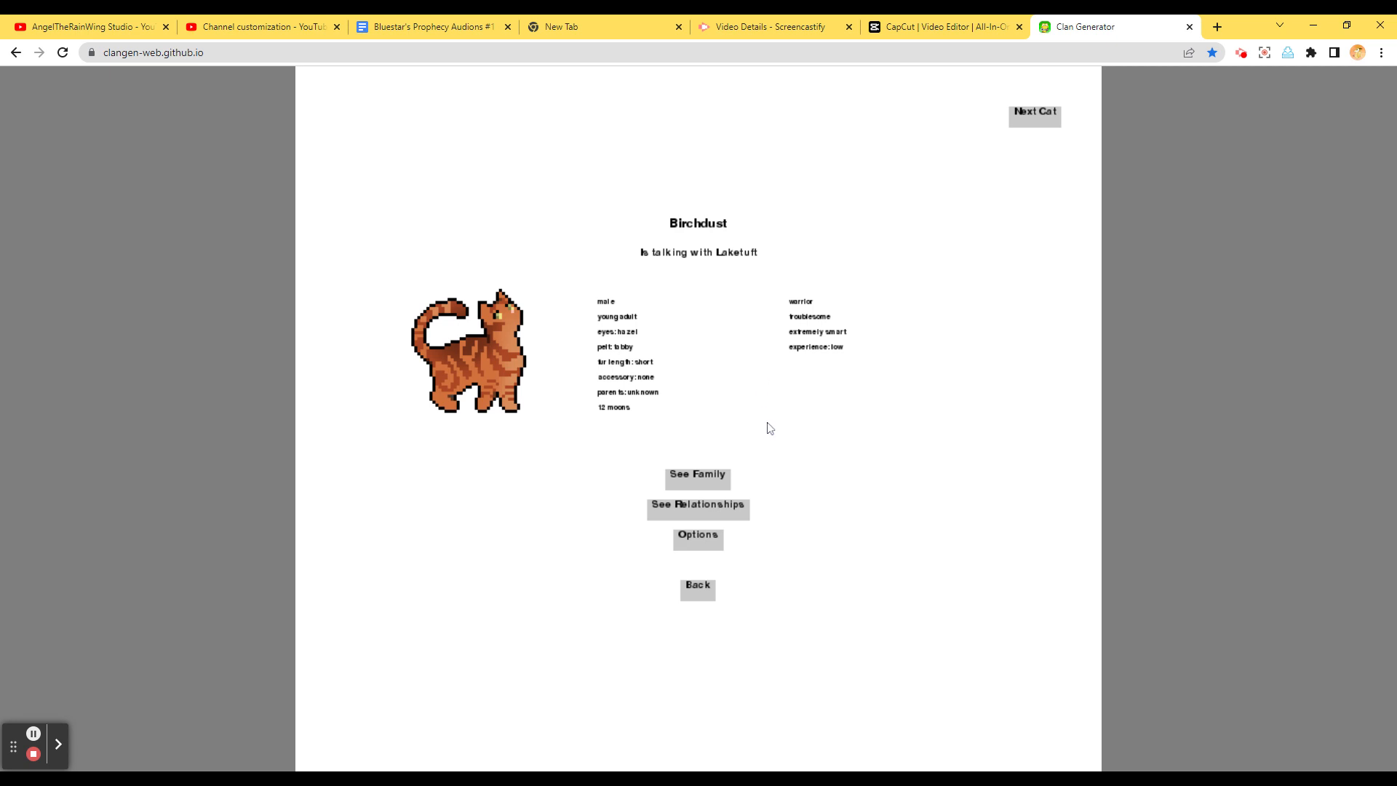
mouse_move(750, 598)
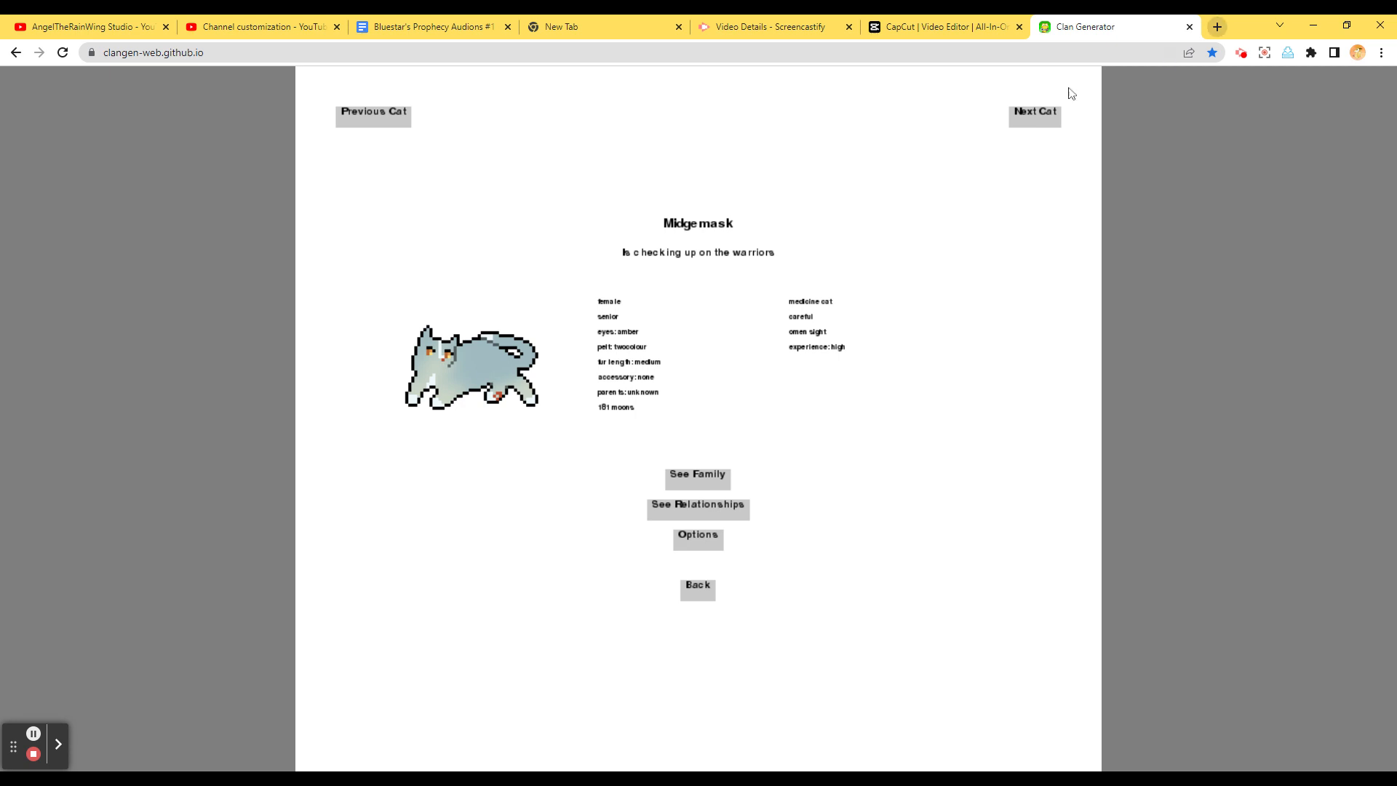
click(1034, 115)
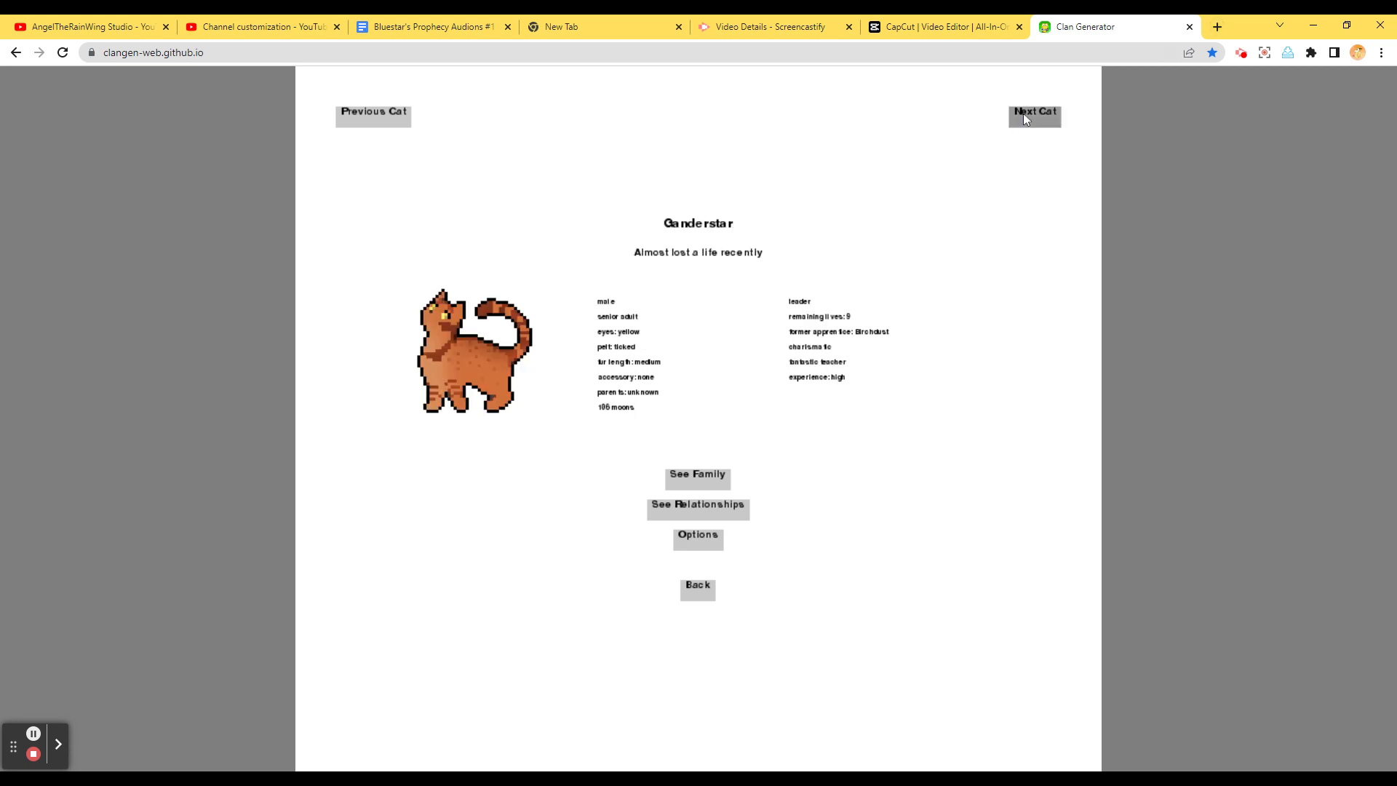
mouse_move(687, 557)
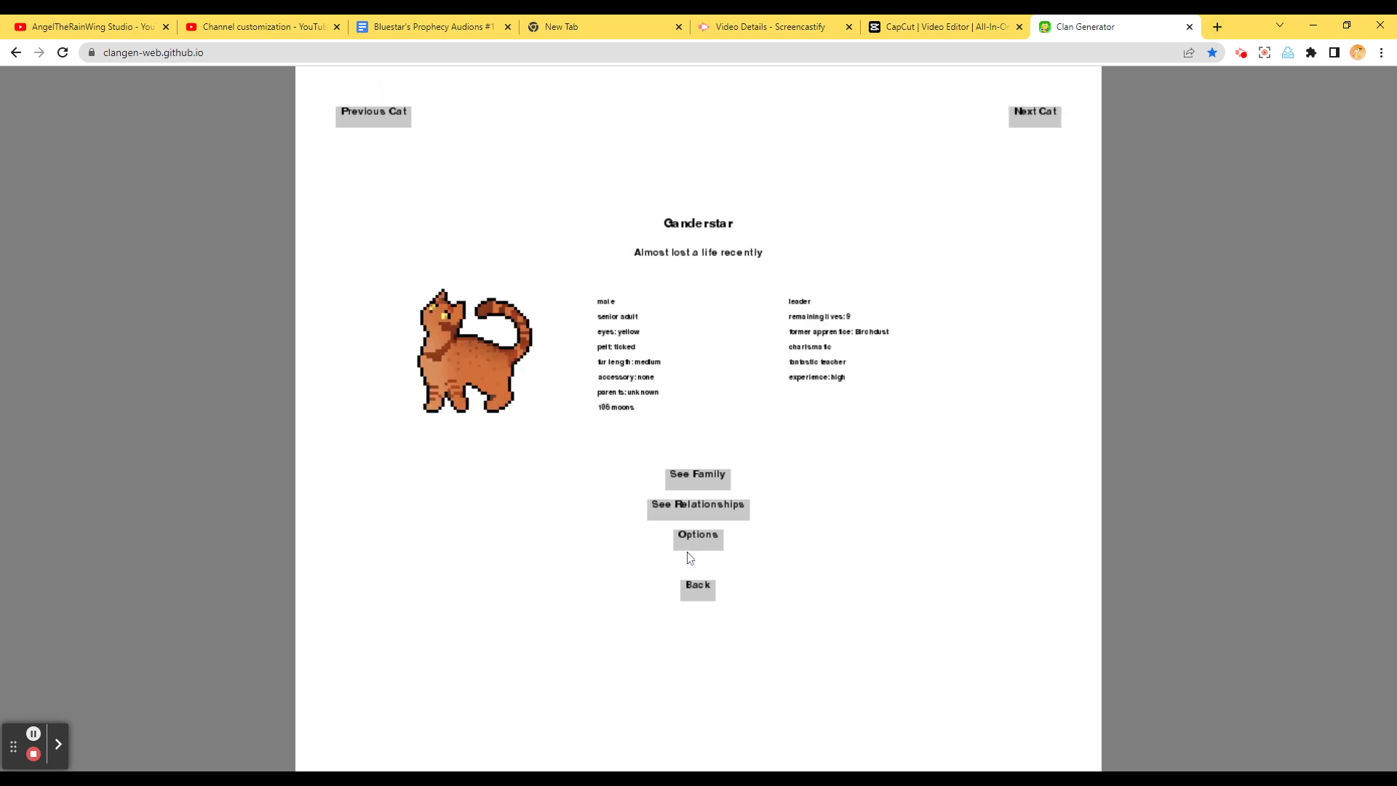
click(697, 584)
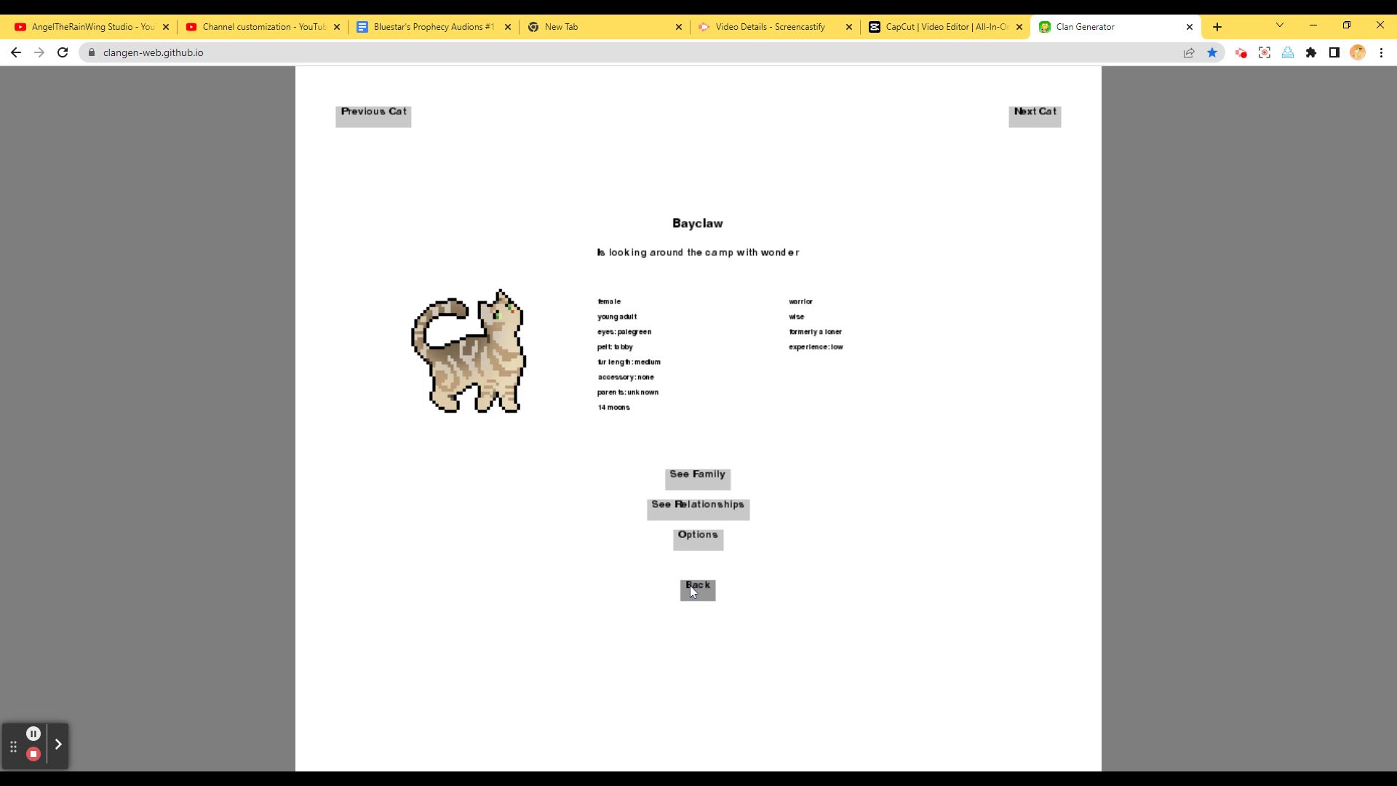
click(697, 590)
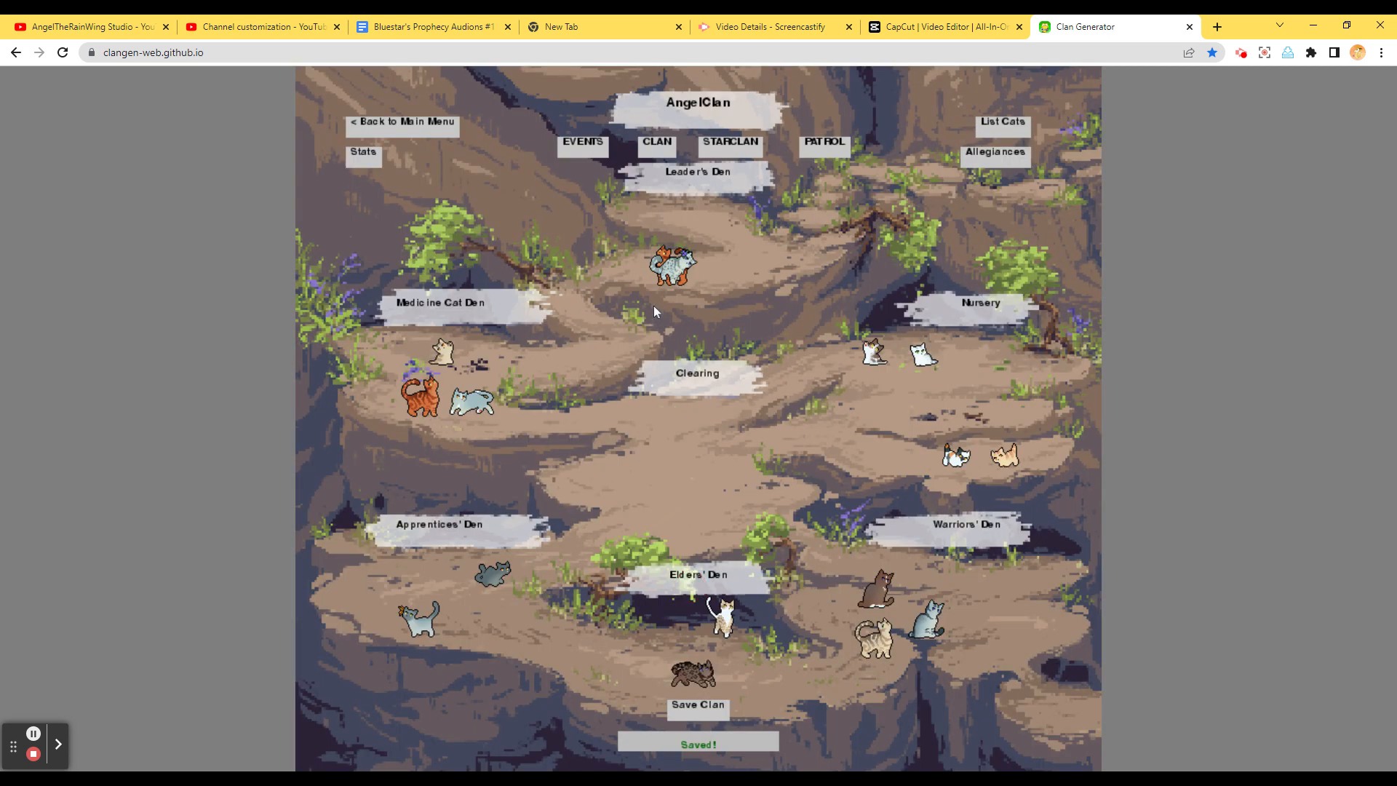
mouse_move(656, 147)
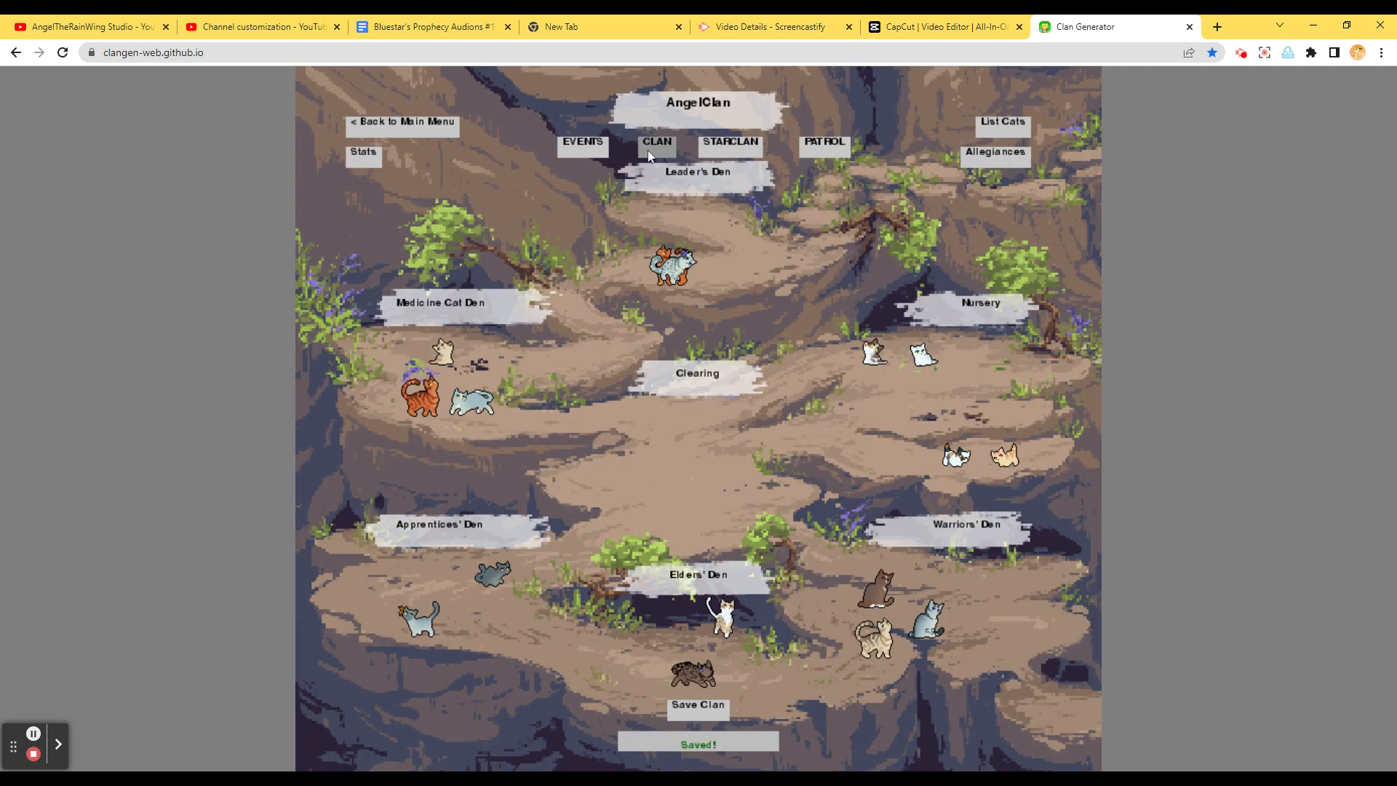
Timeskip AngelClan one moon, from 3 to 4 moons in Greenleaf
click(582, 142)
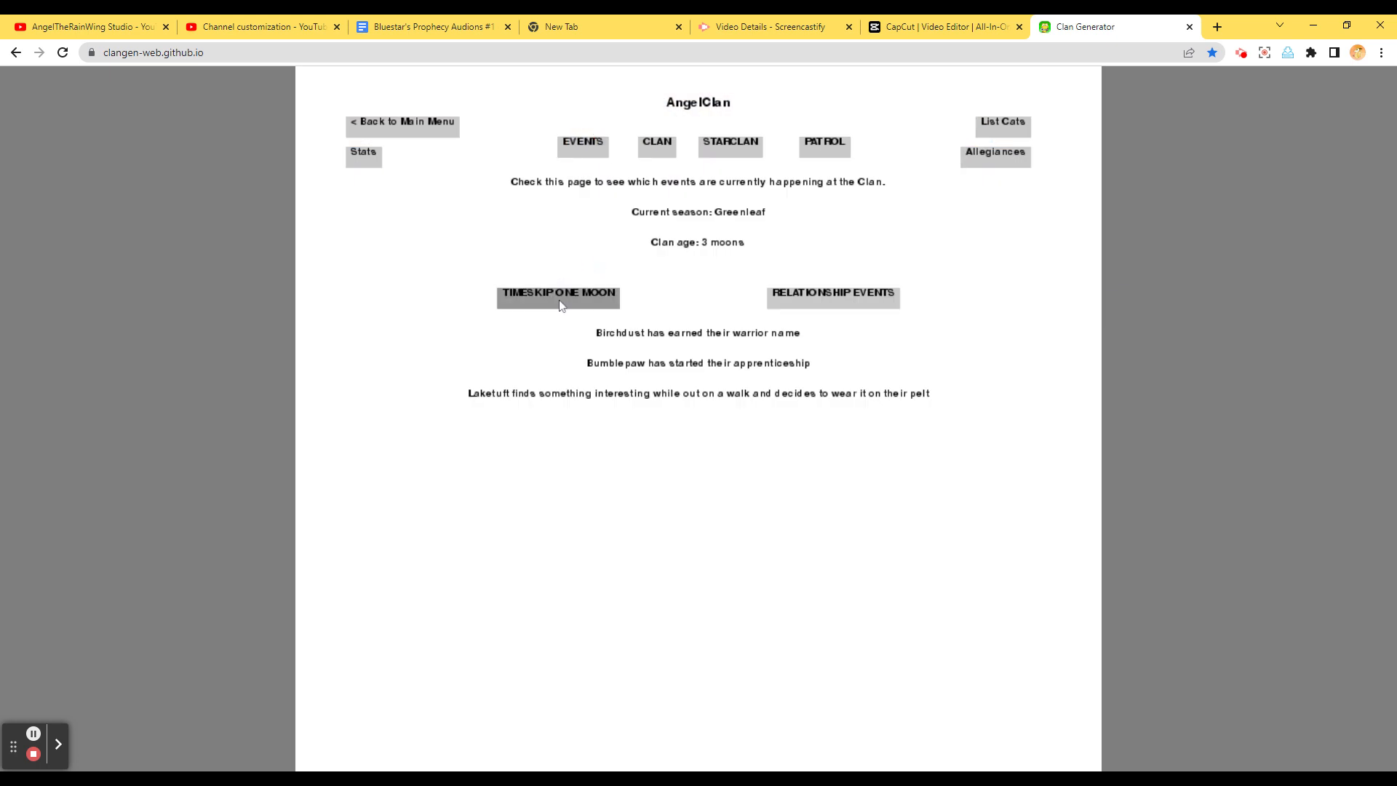
click(558, 294)
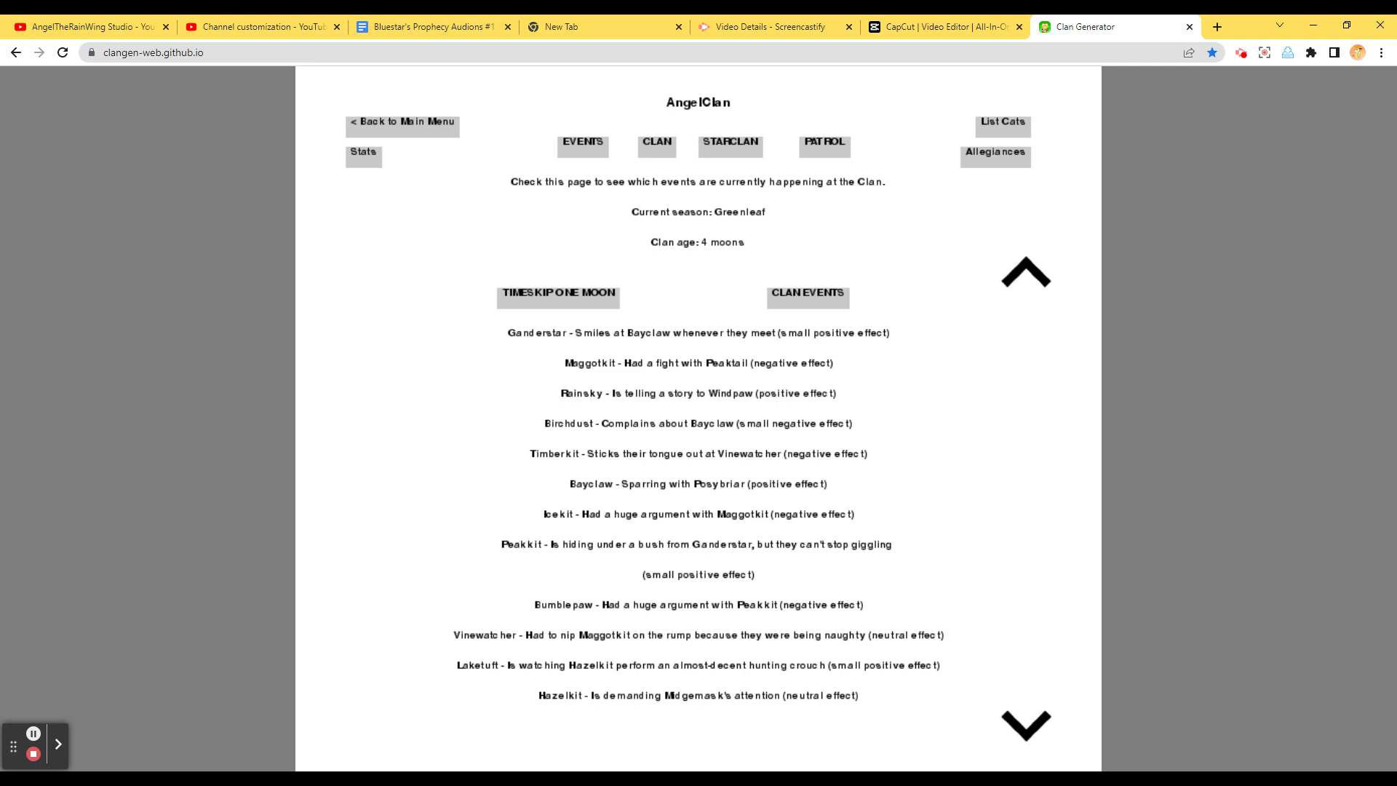
mouse_move(608, 620)
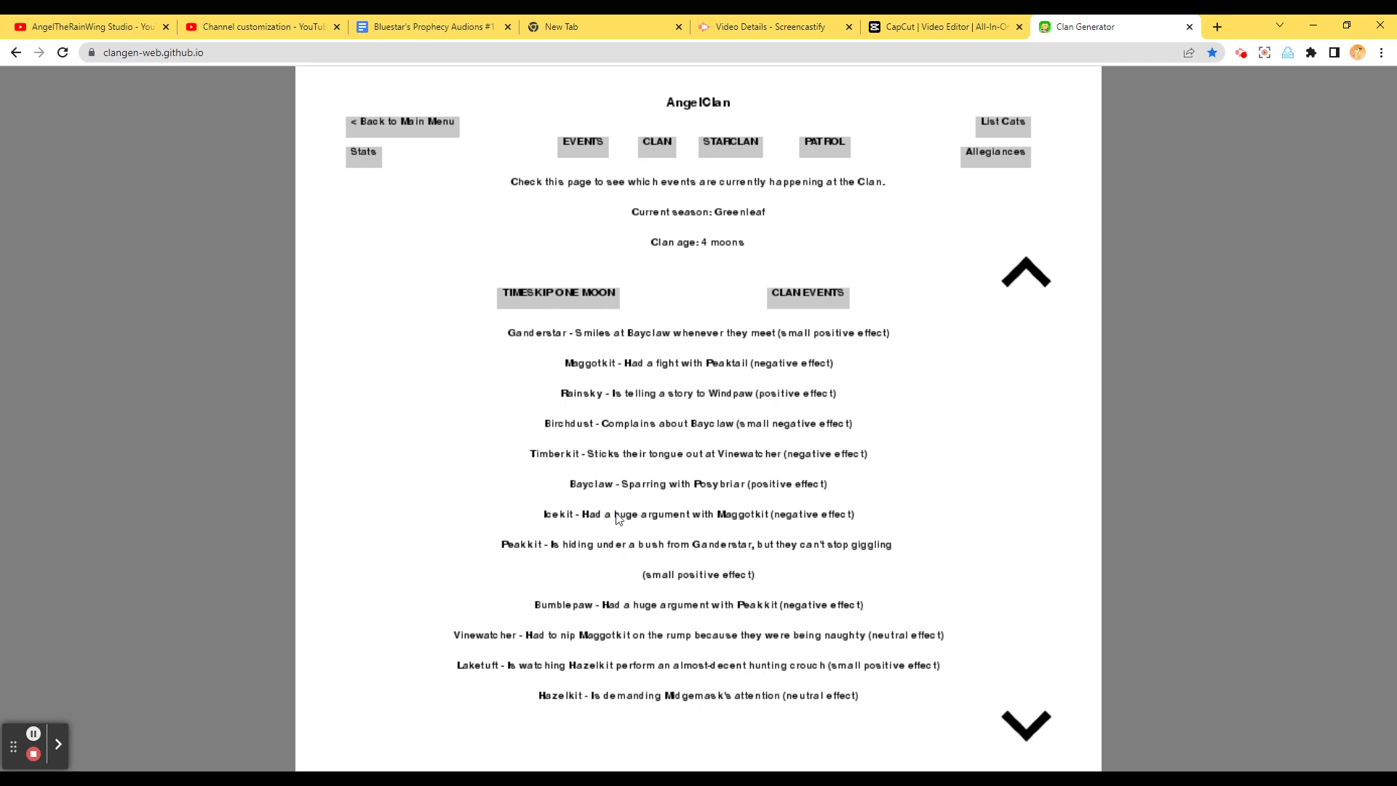
mouse_move(508, 527)
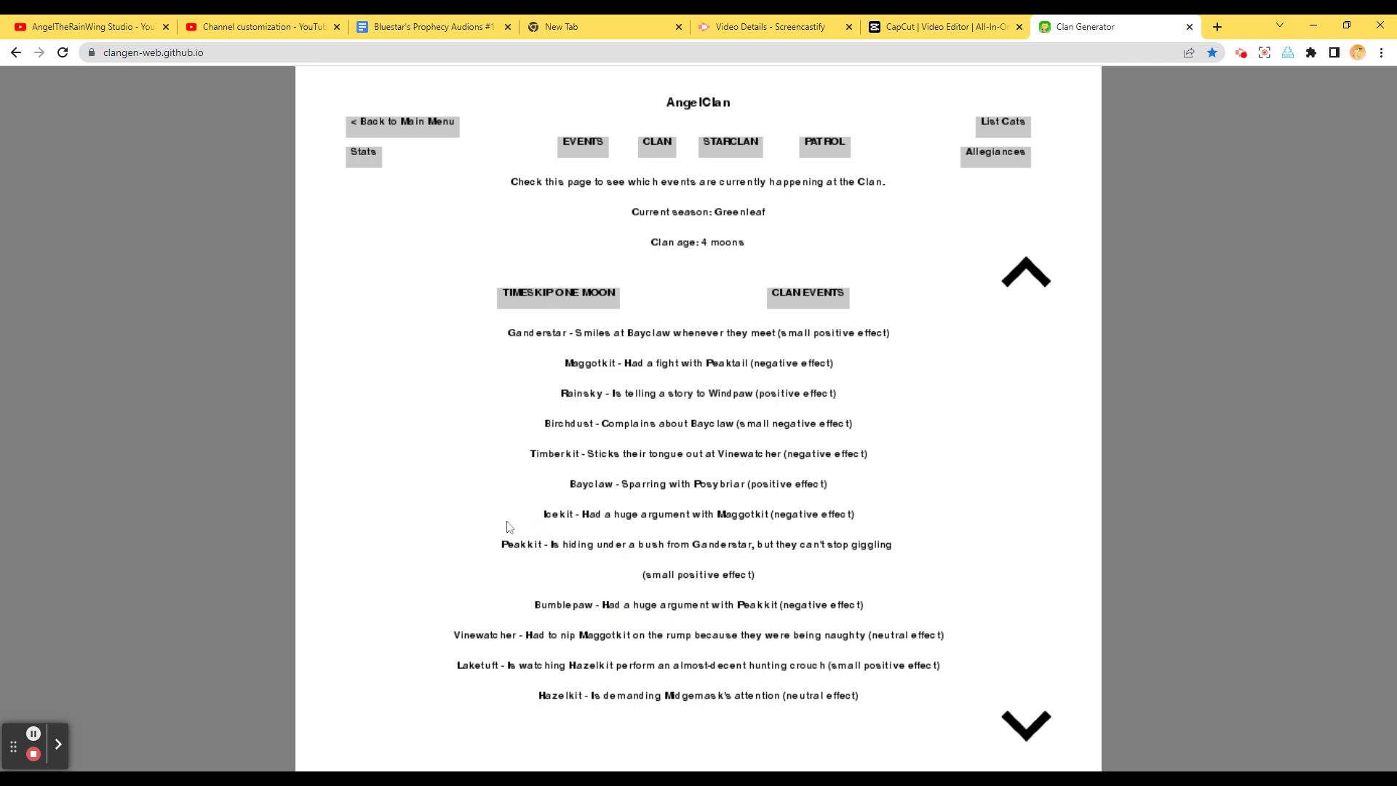
mouse_move(615, 530)
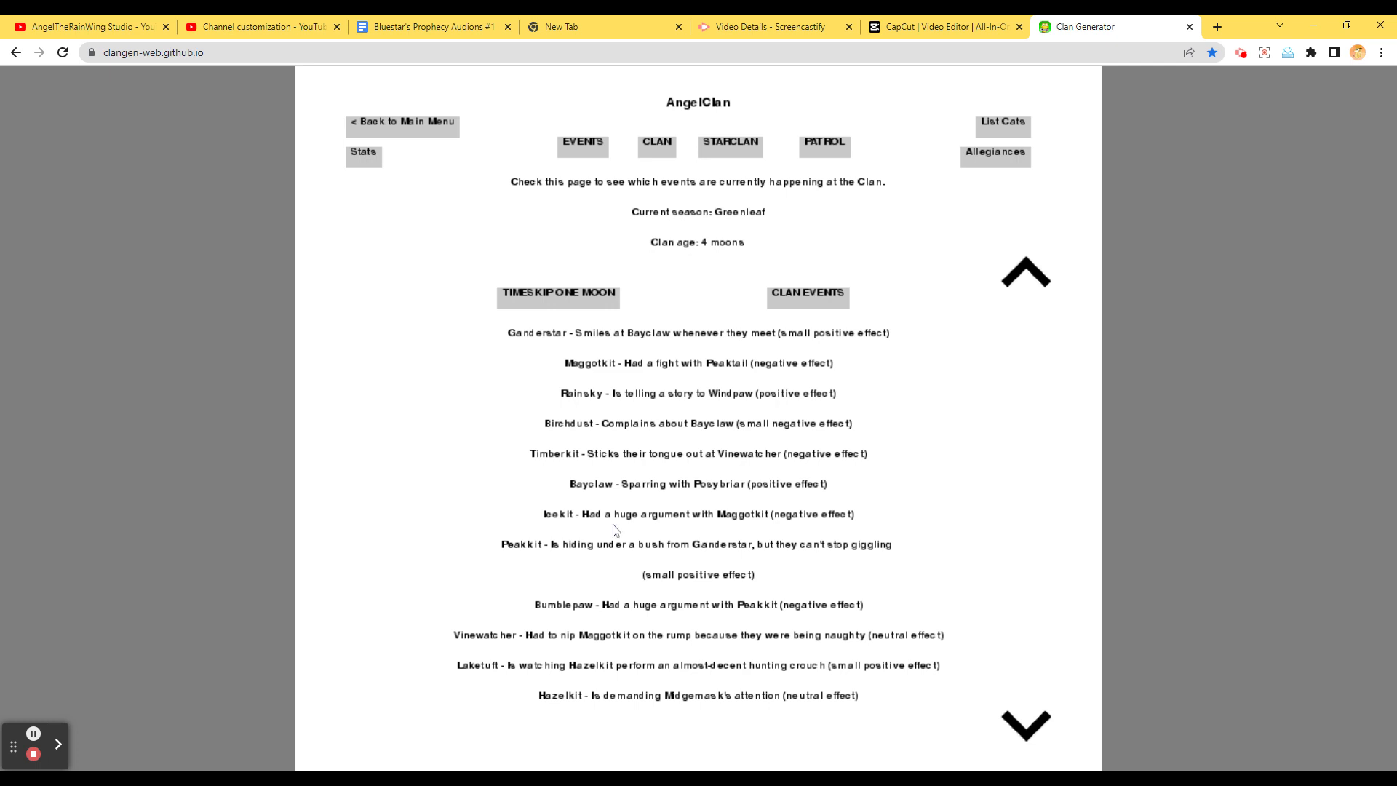
mouse_move(933, 521)
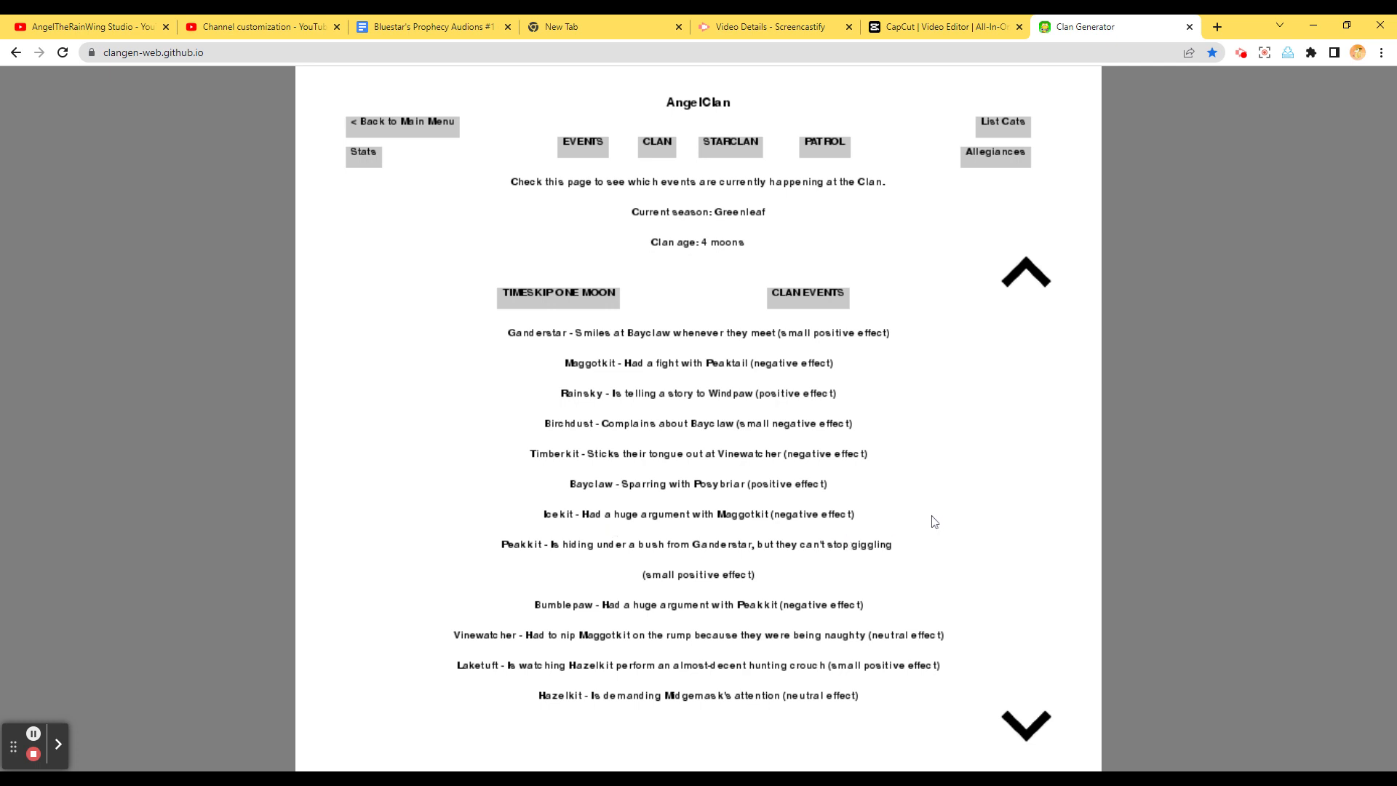
mouse_move(960, 746)
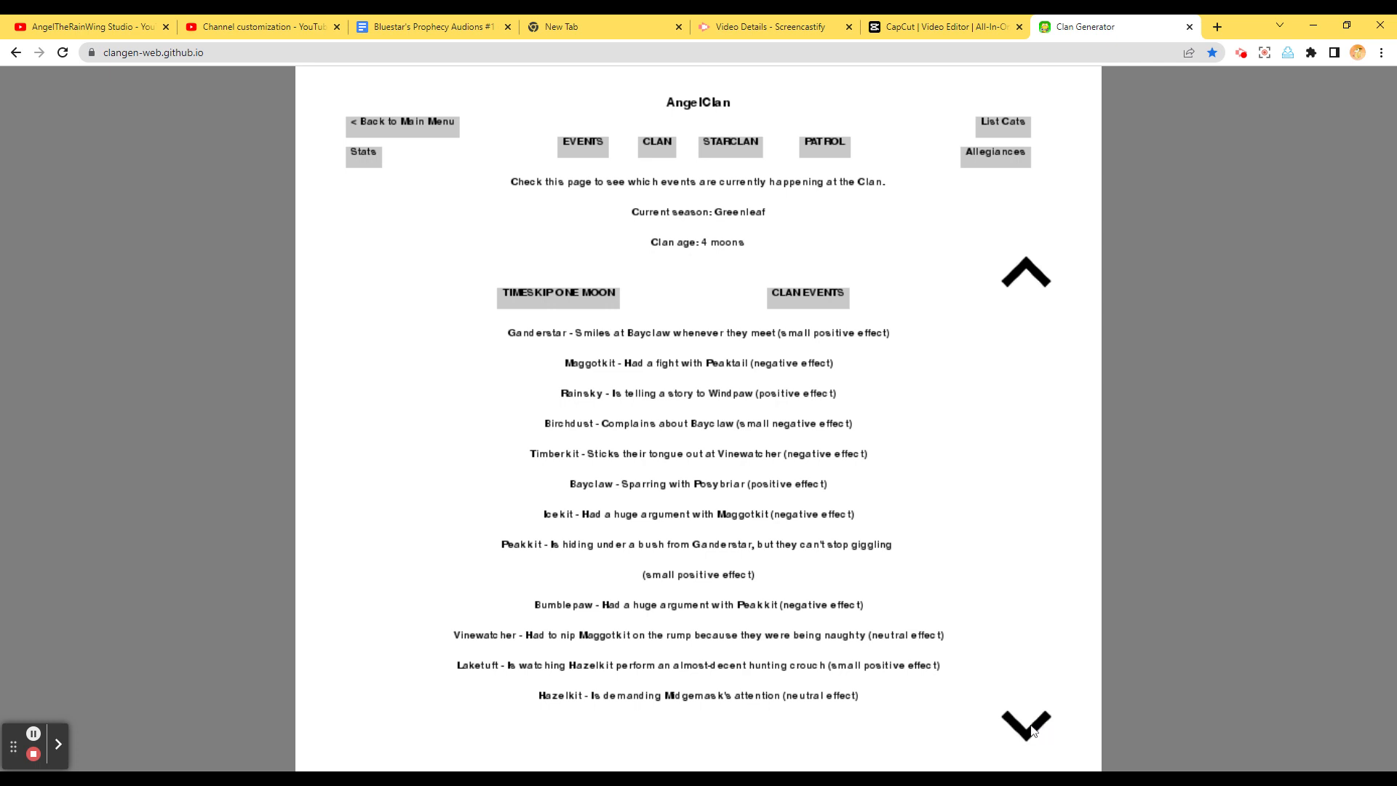
Scroll the relationship events, check StarClan (only Reedfur) and events, then return to camp
click(1024, 725)
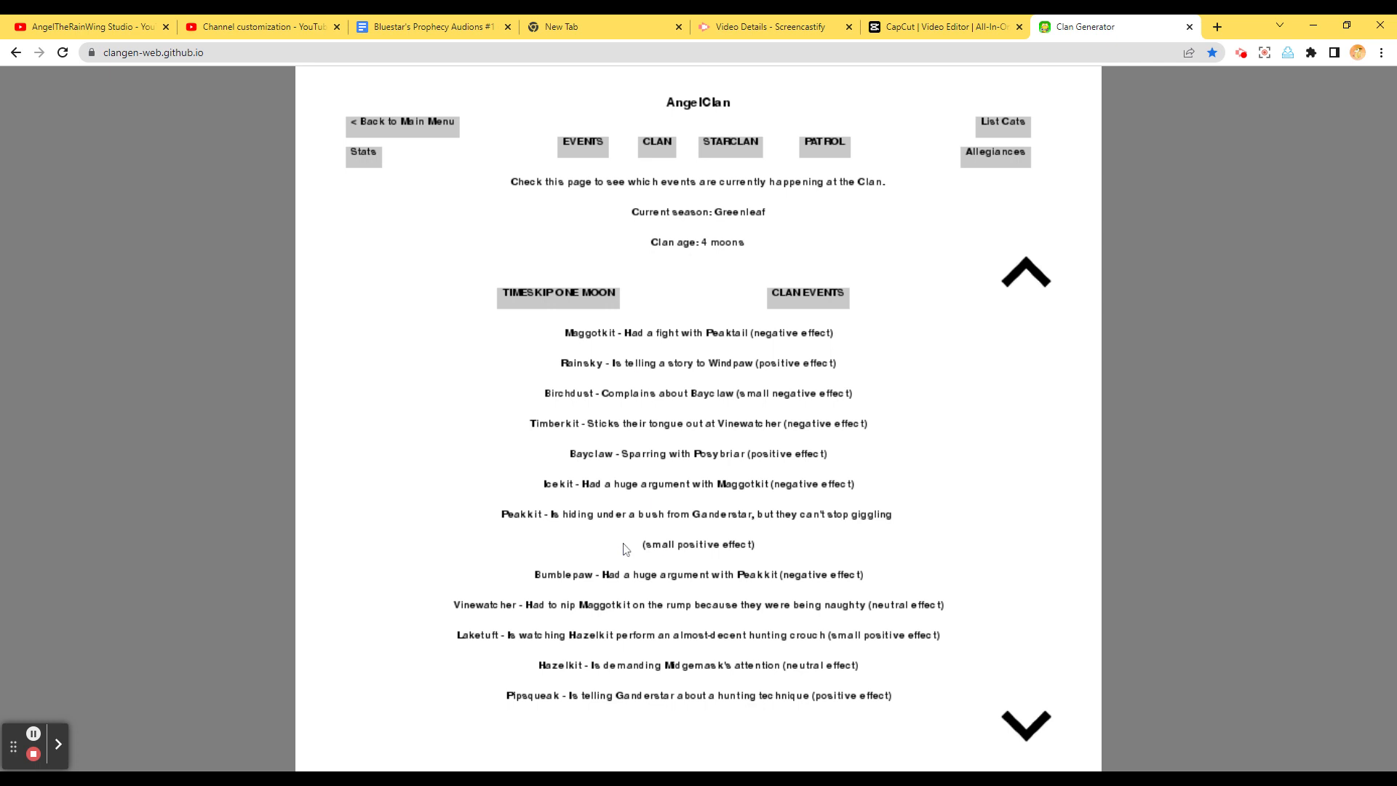
mouse_move(674, 625)
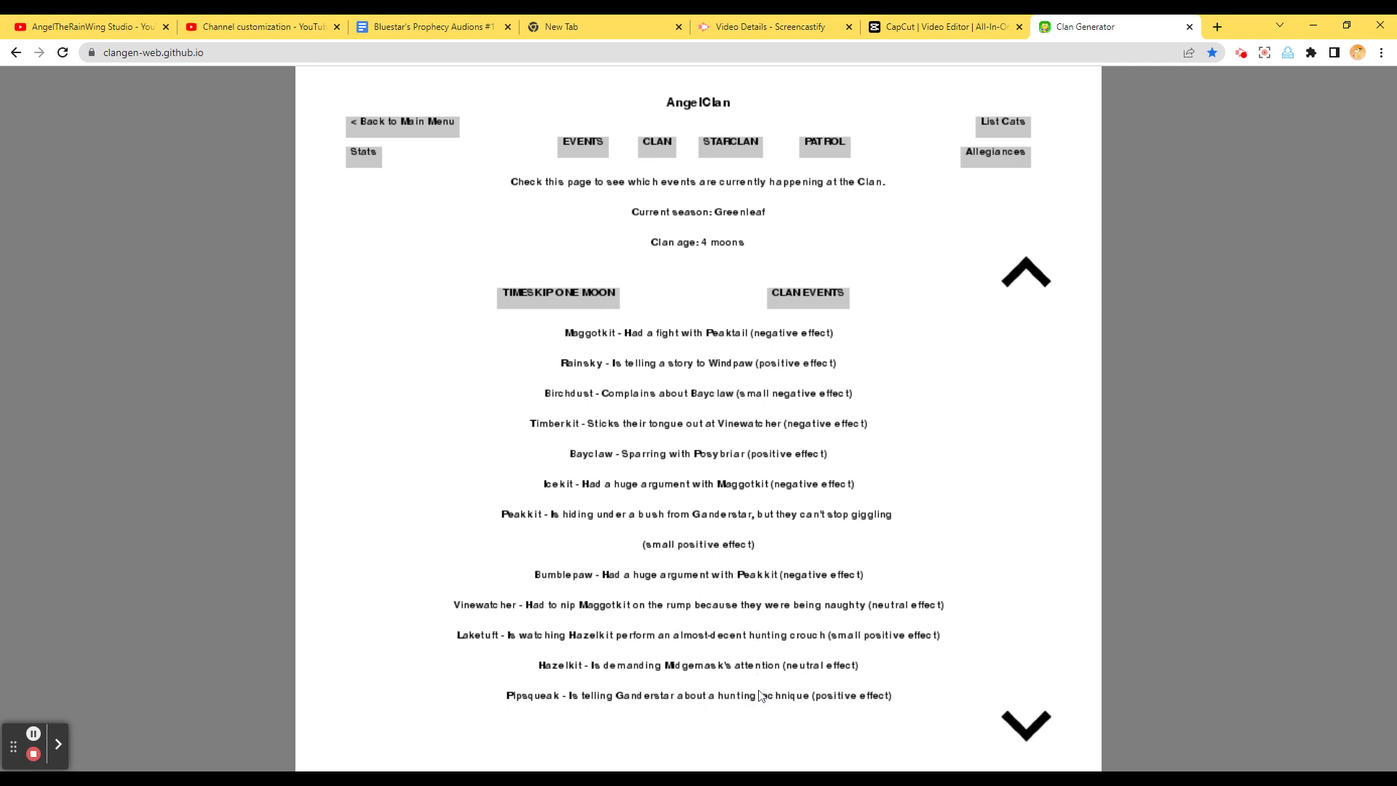
mouse_move(1110, 626)
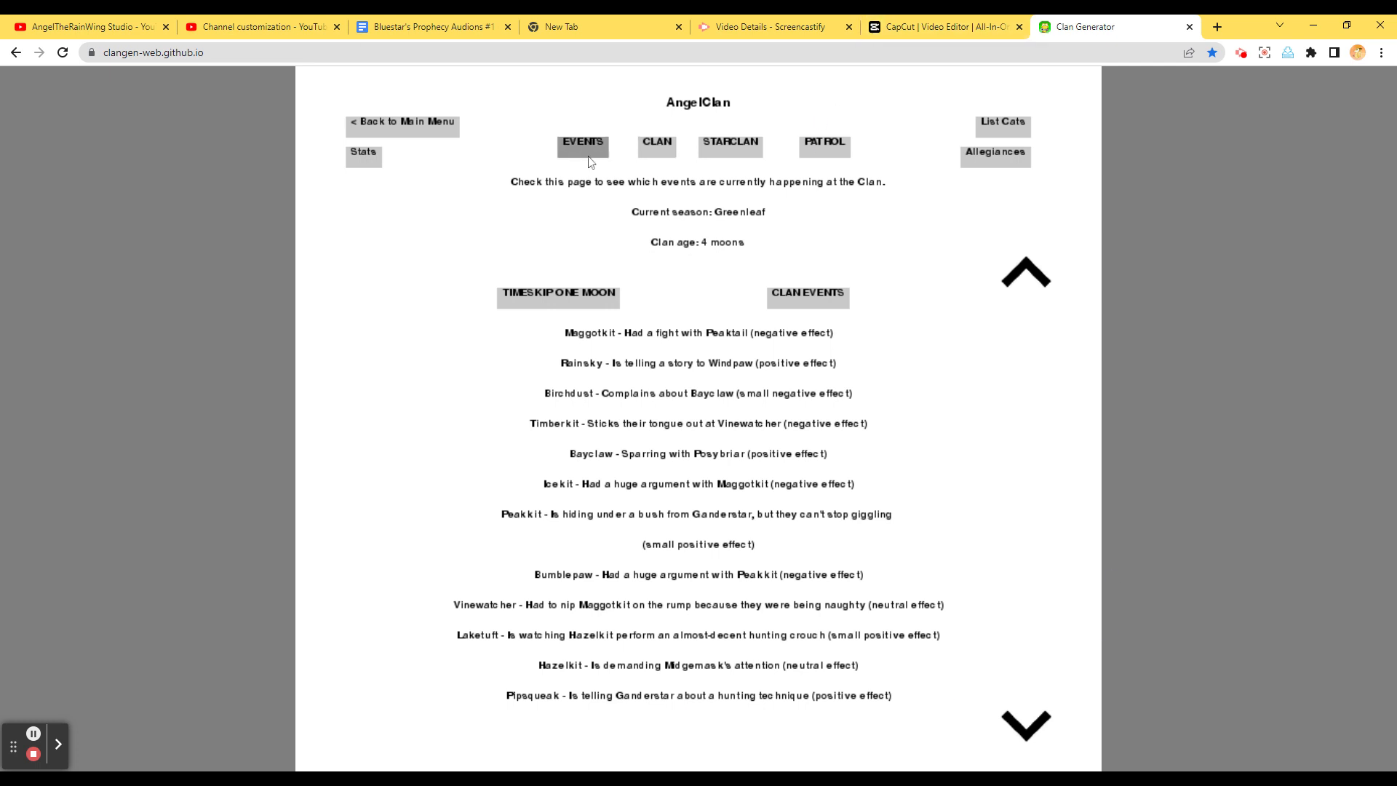
click(729, 145)
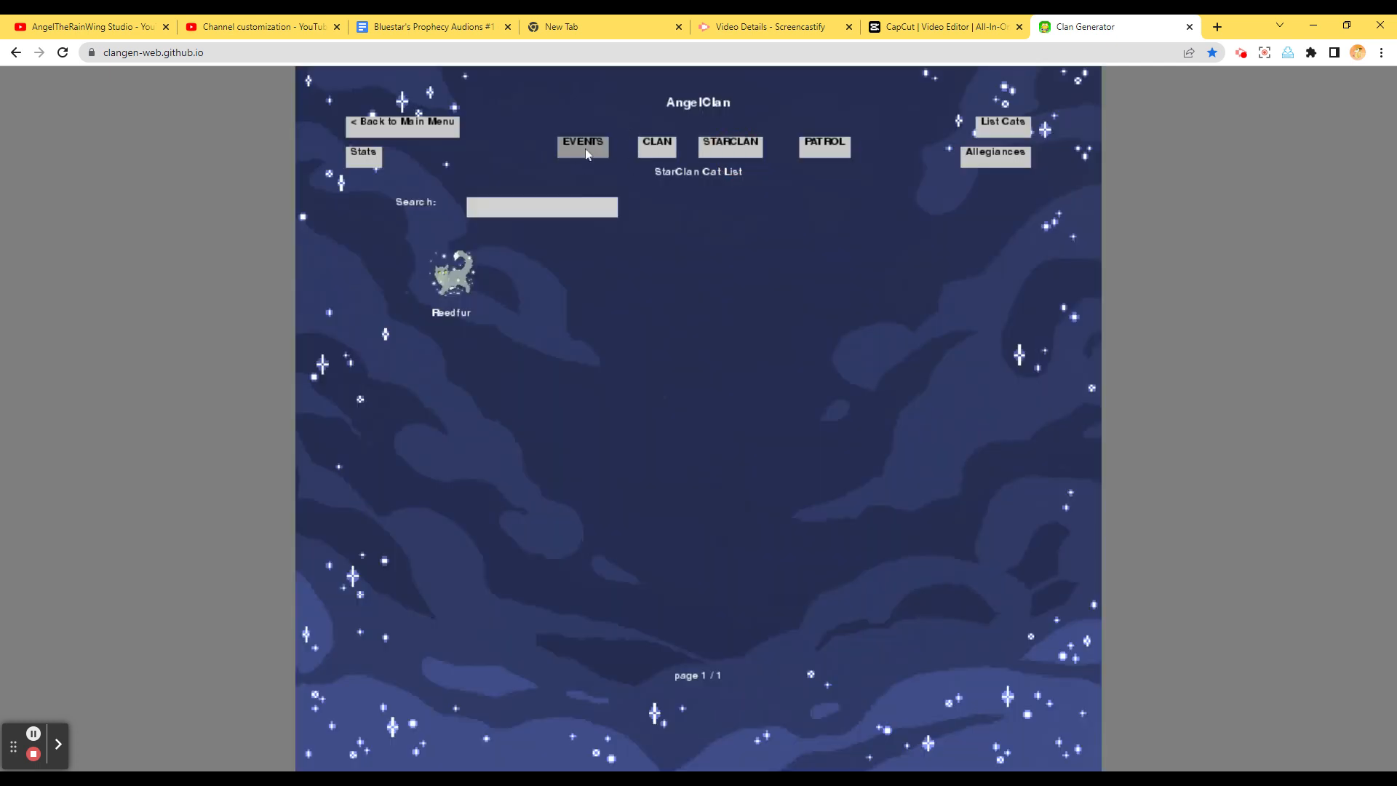
click(582, 145)
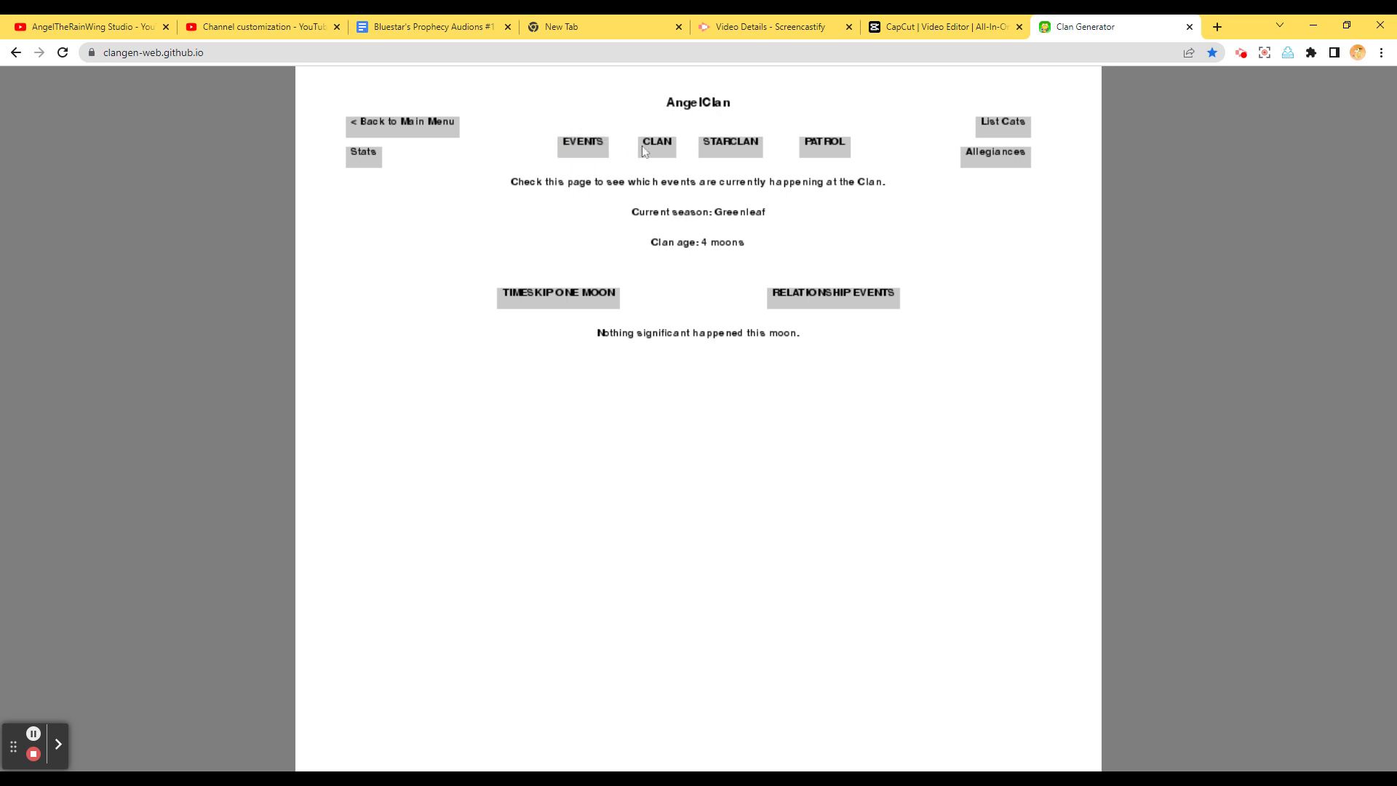
click(656, 144)
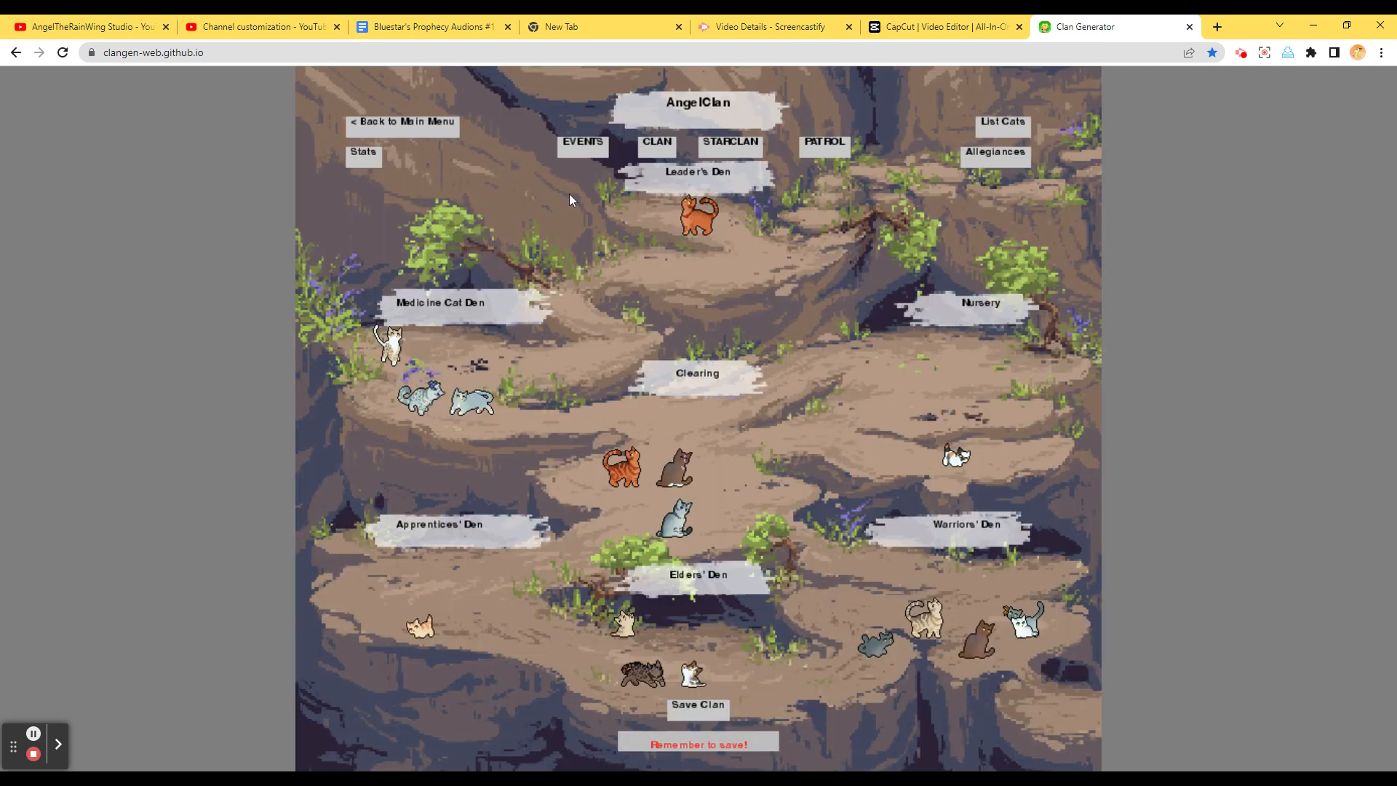
mouse_move(682, 229)
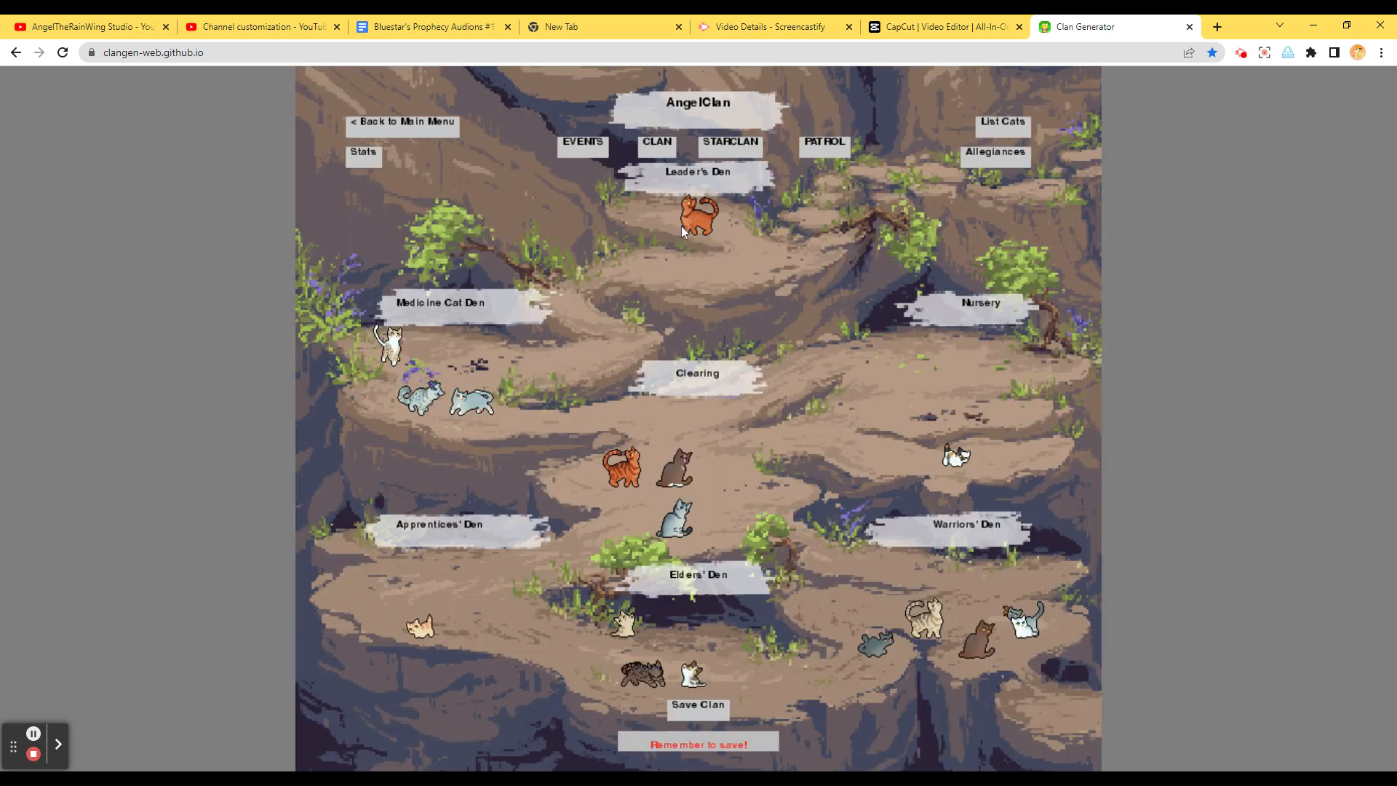
Page through the clan members' profiles one by one starting from Birchdust
click(698, 214)
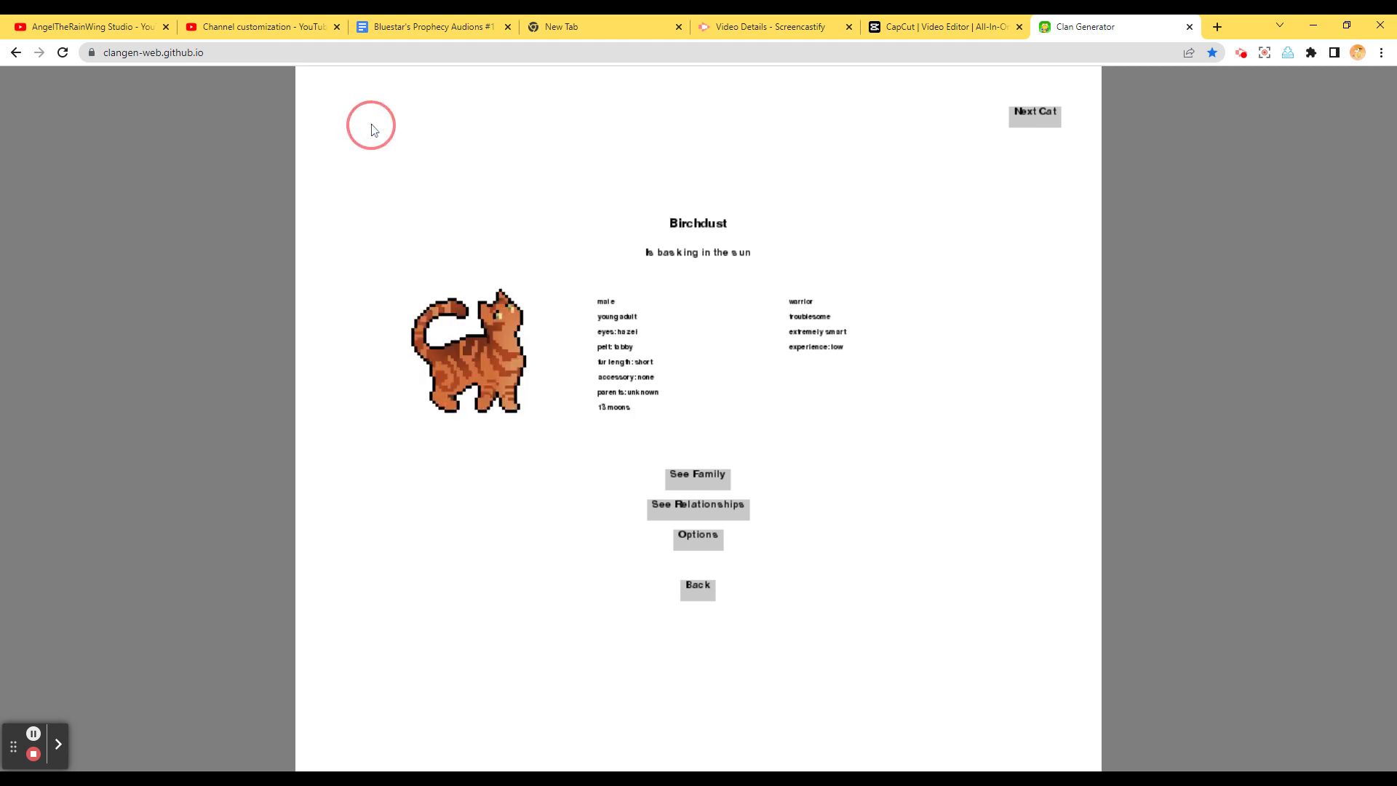
mouse_move(792, 361)
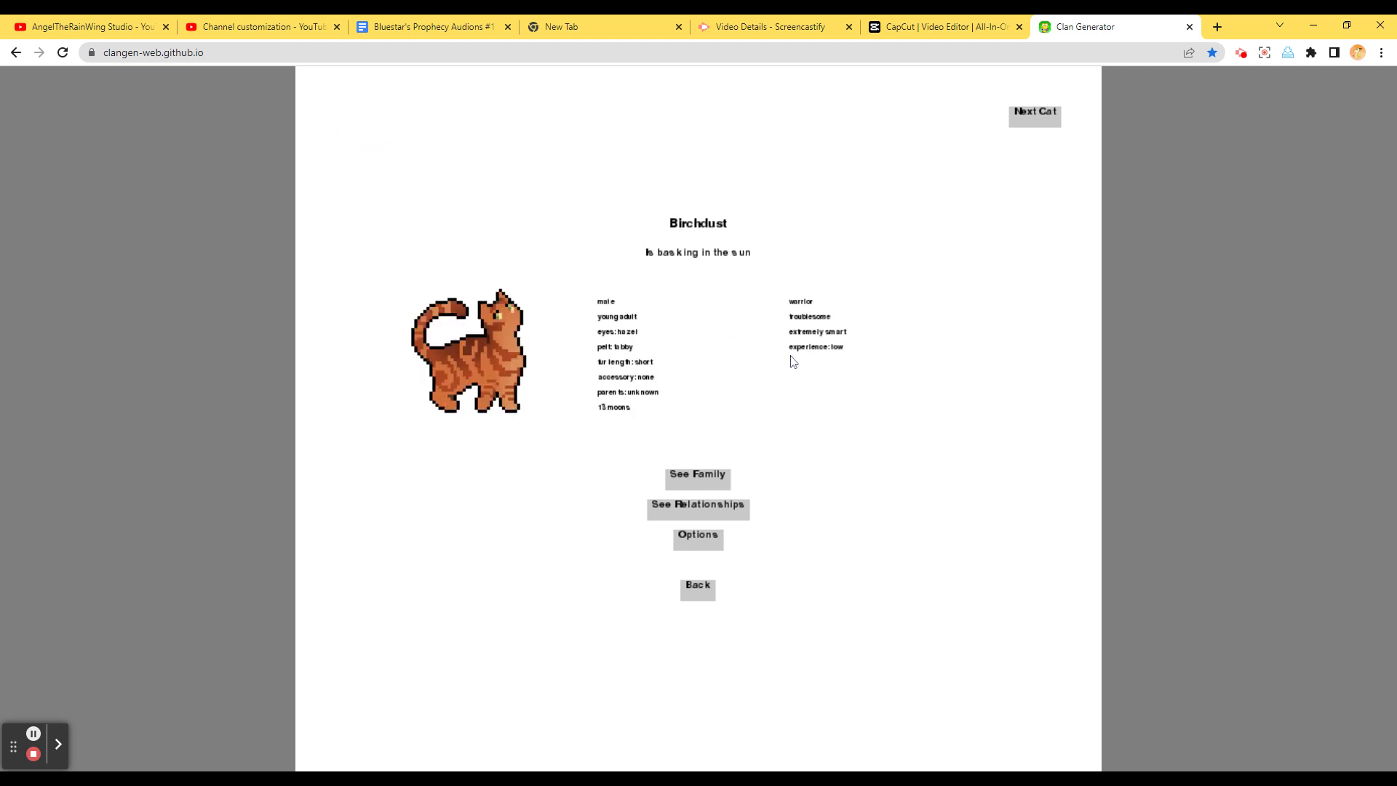
mouse_move(834, 399)
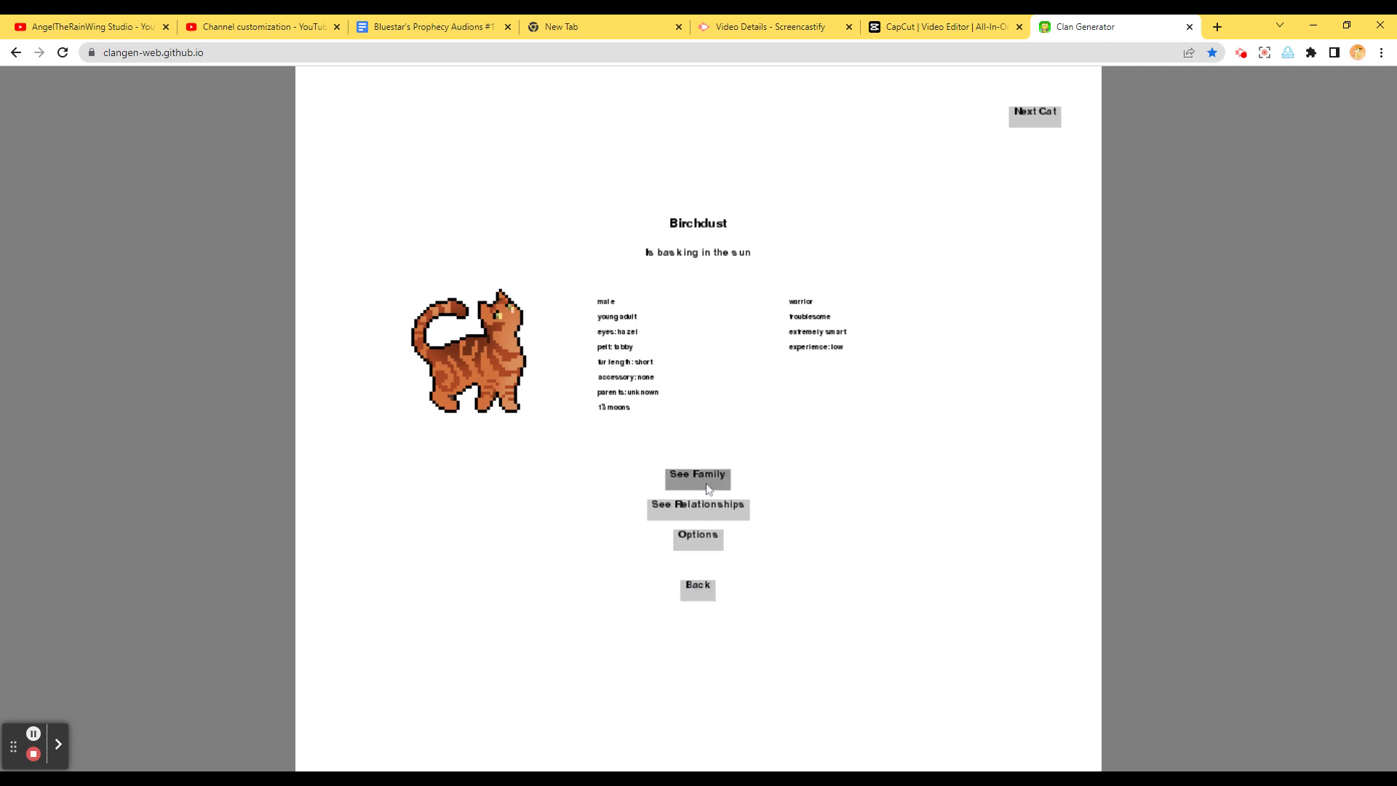
click(1033, 114)
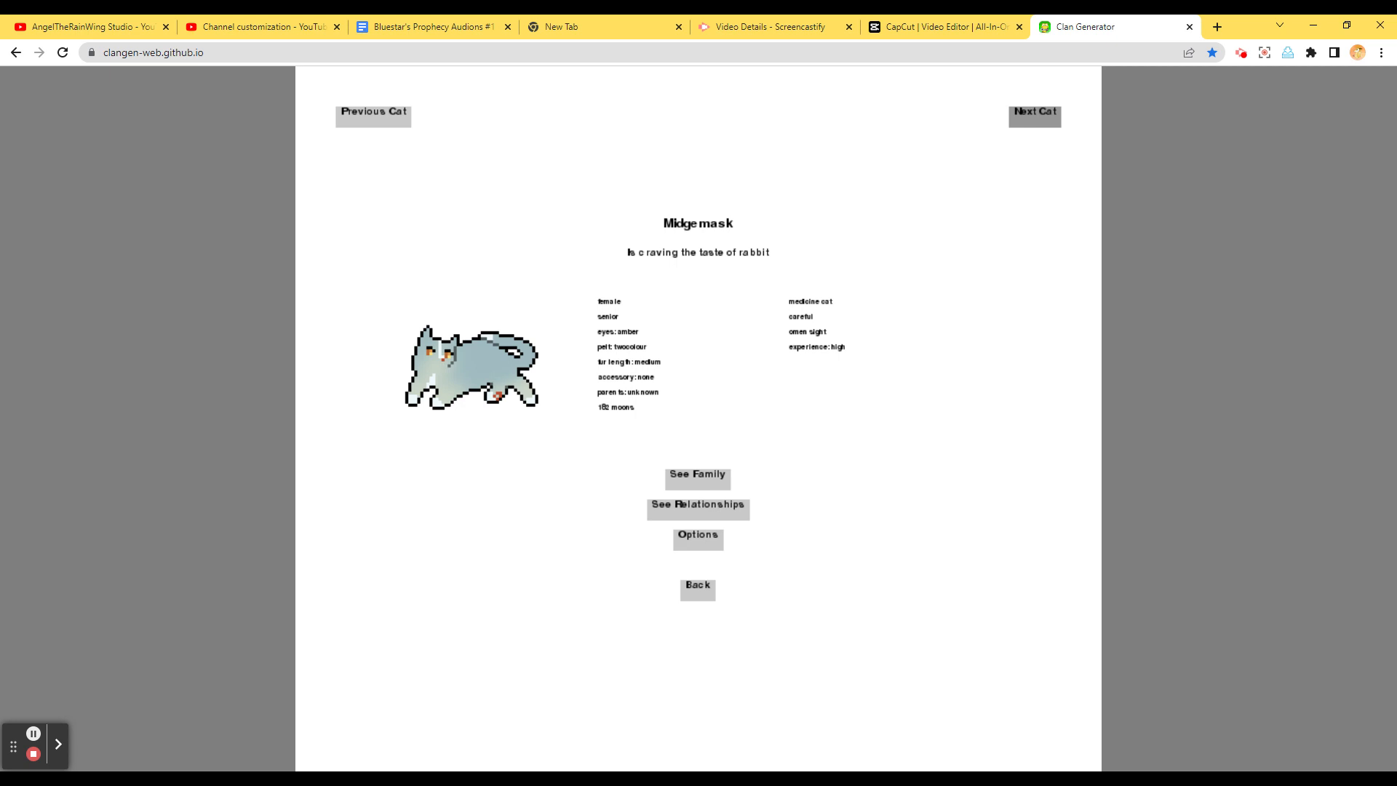
click(1033, 114)
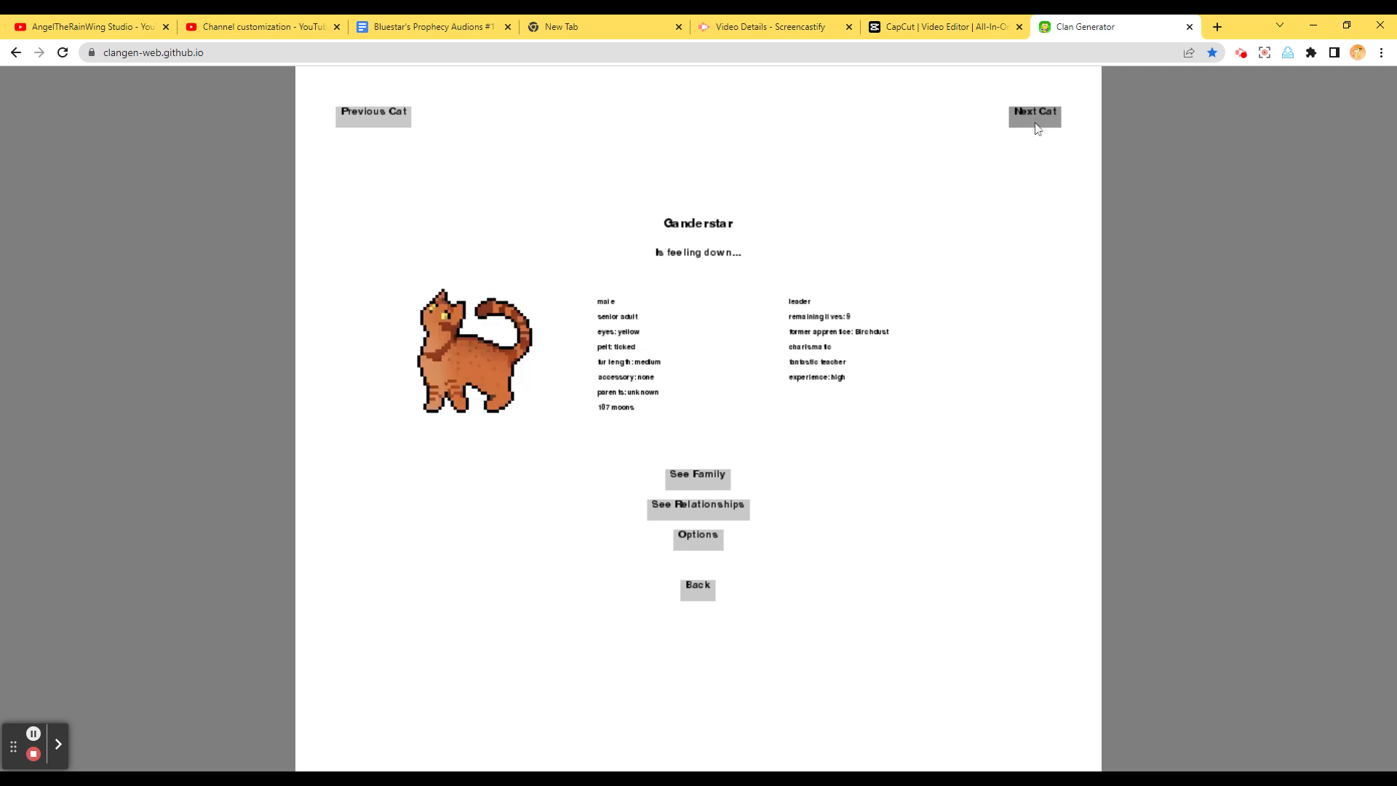
click(1033, 115)
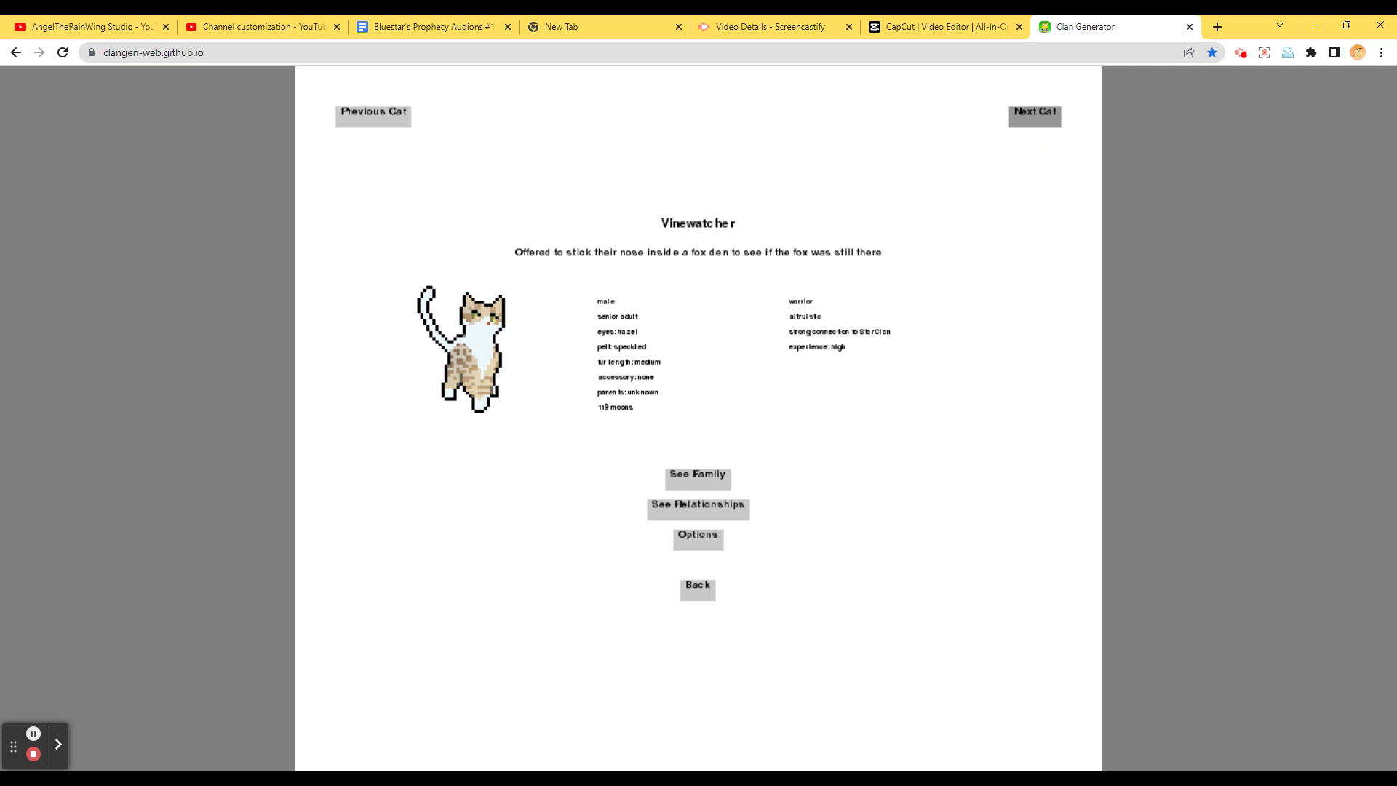
click(1033, 114)
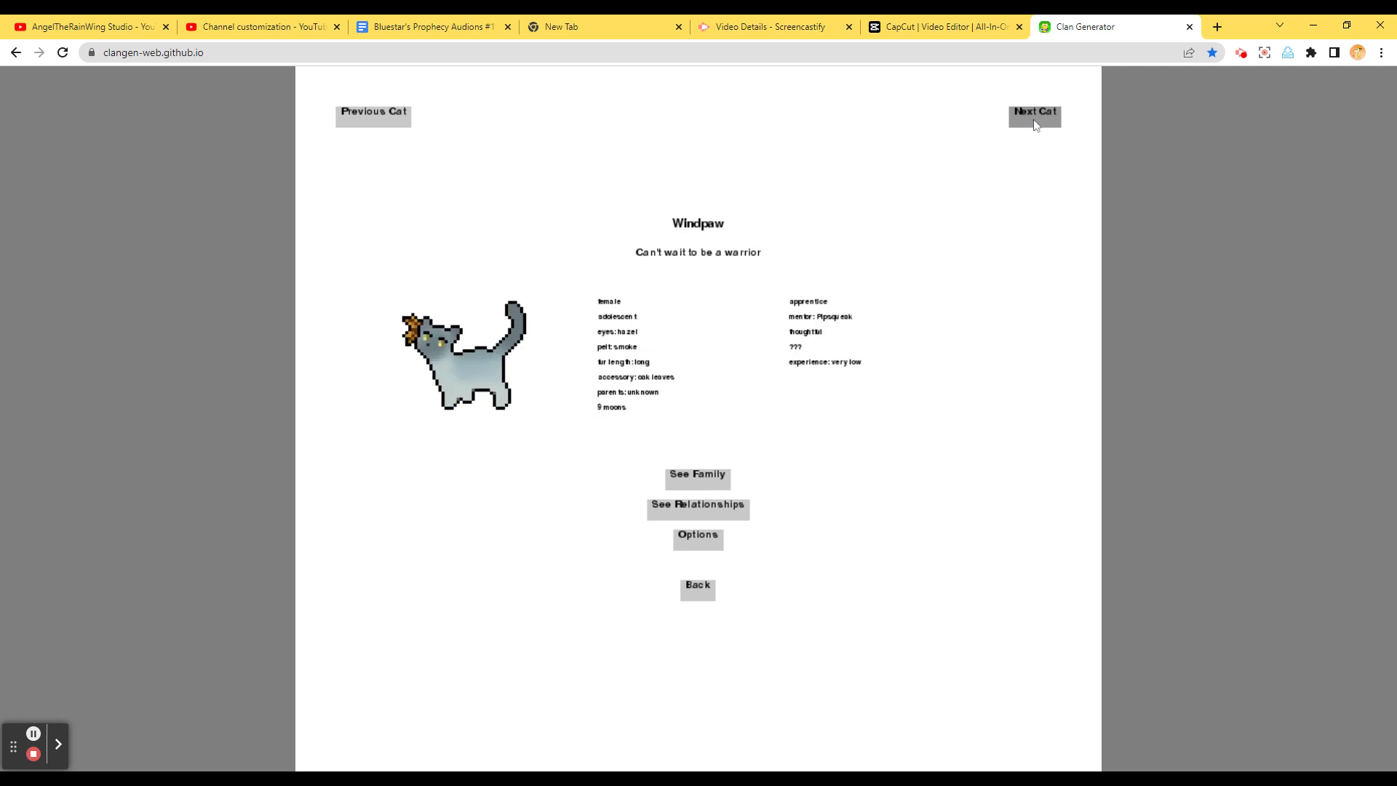
click(1033, 116)
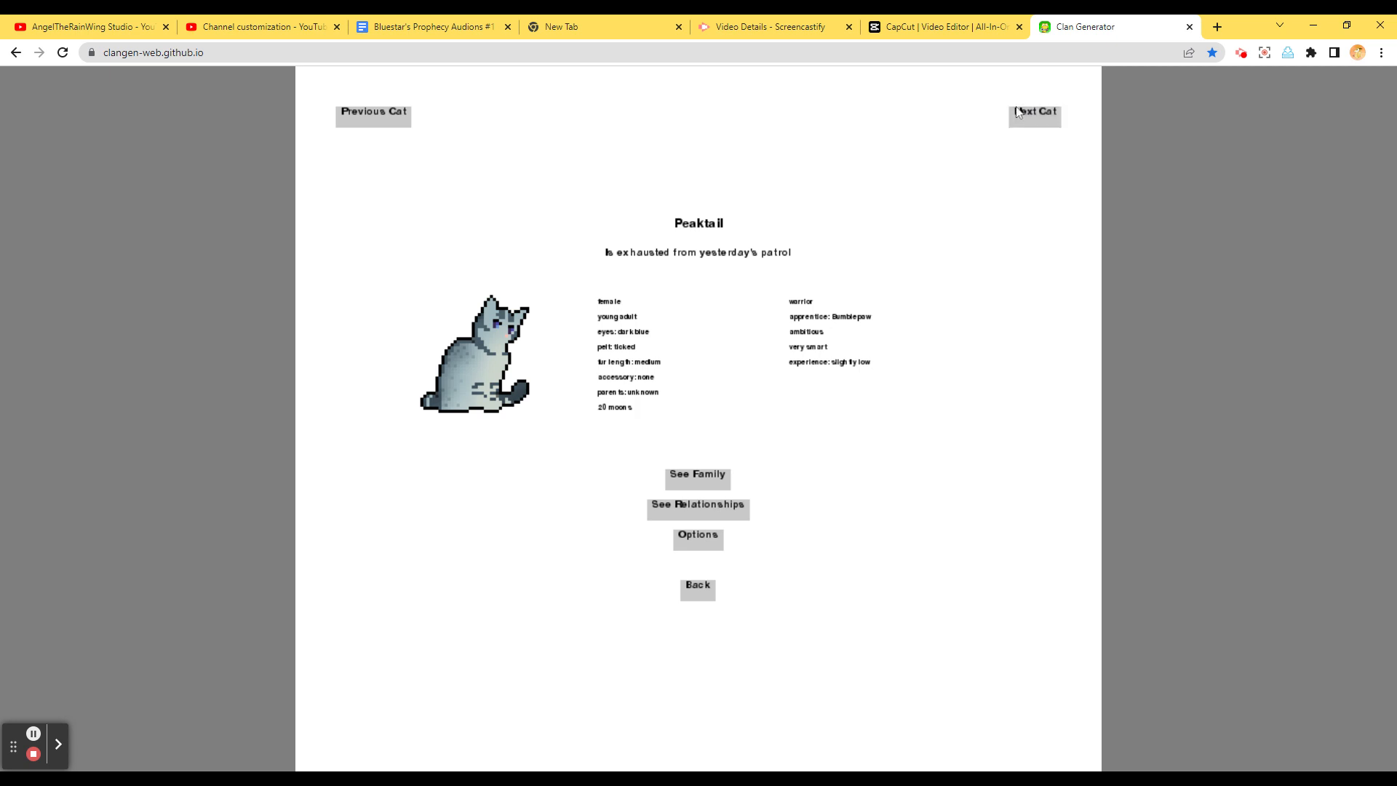
click(1033, 114)
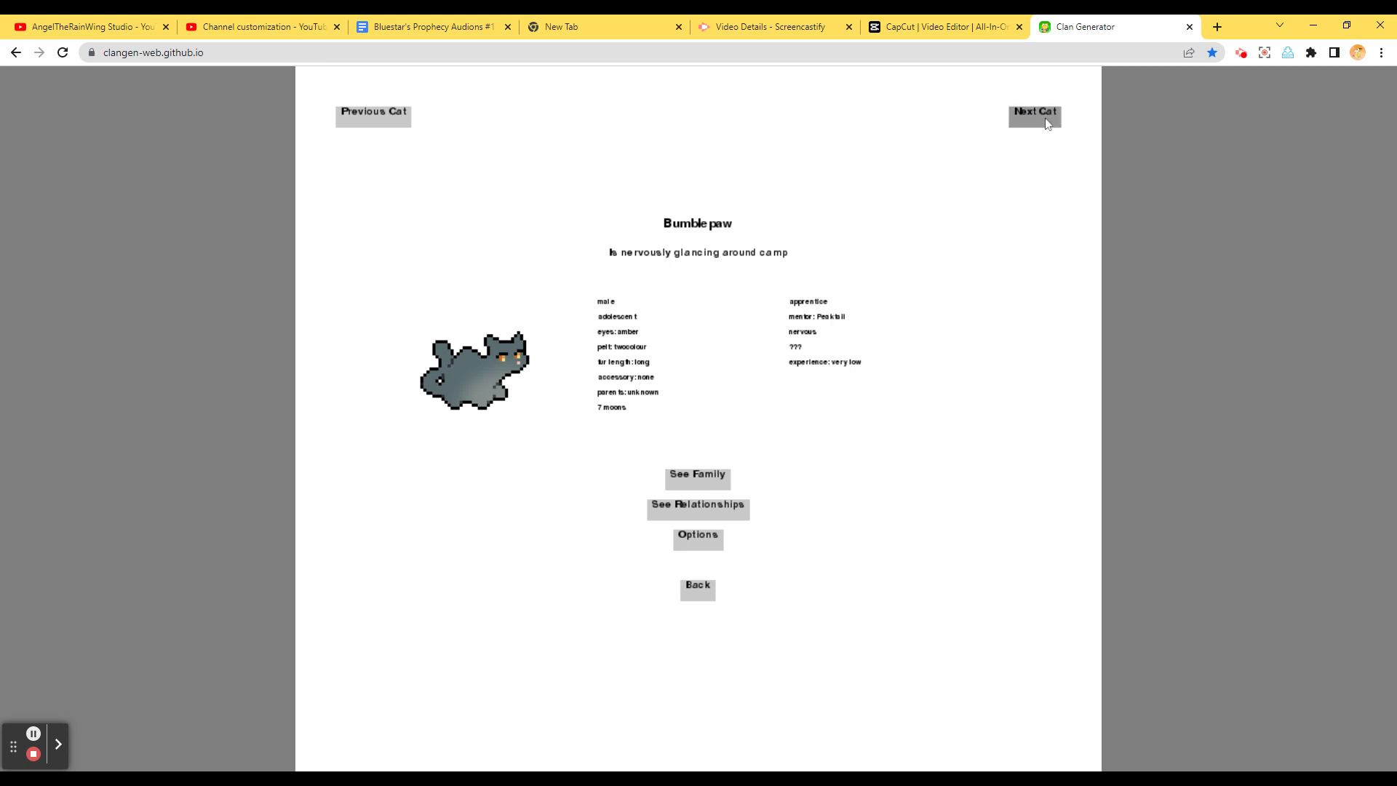
click(1033, 114)
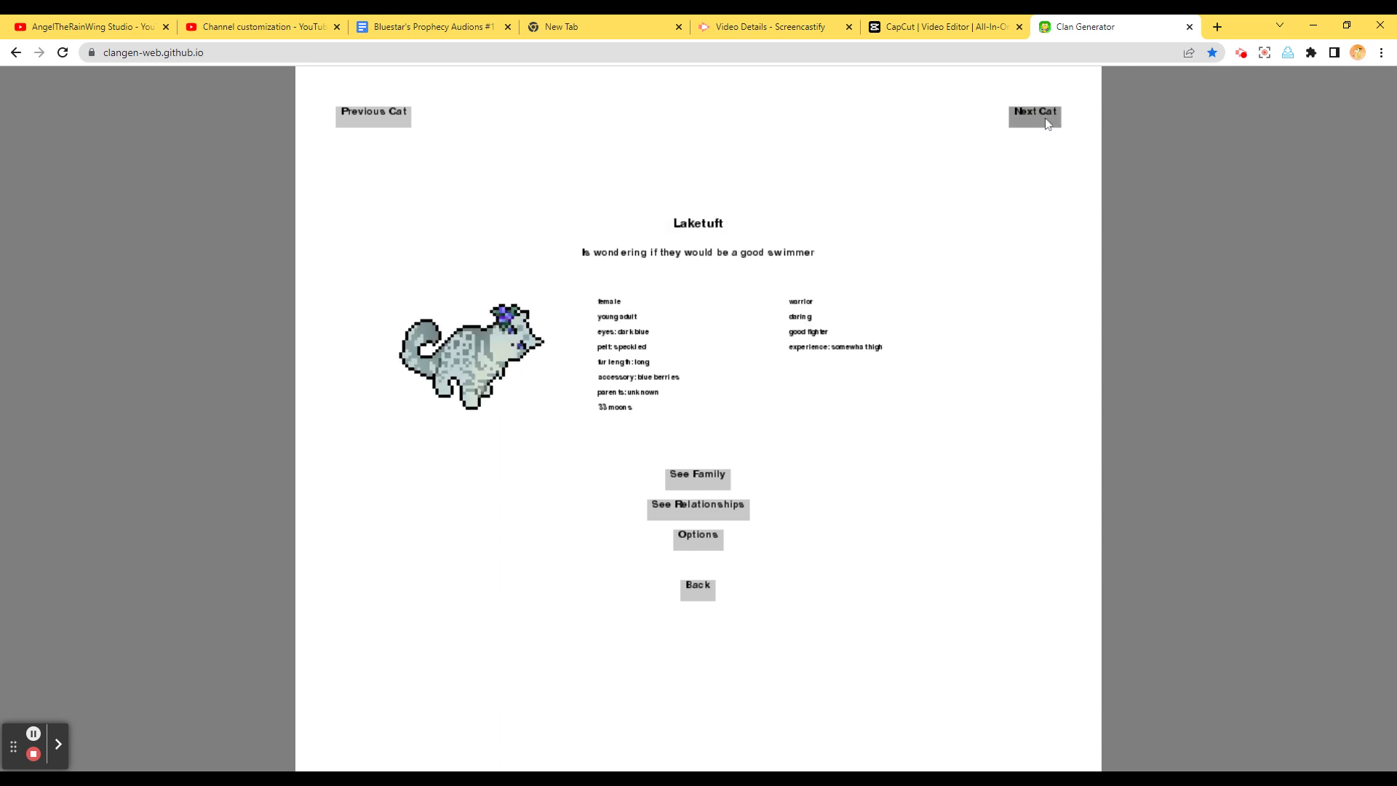
click(1033, 115)
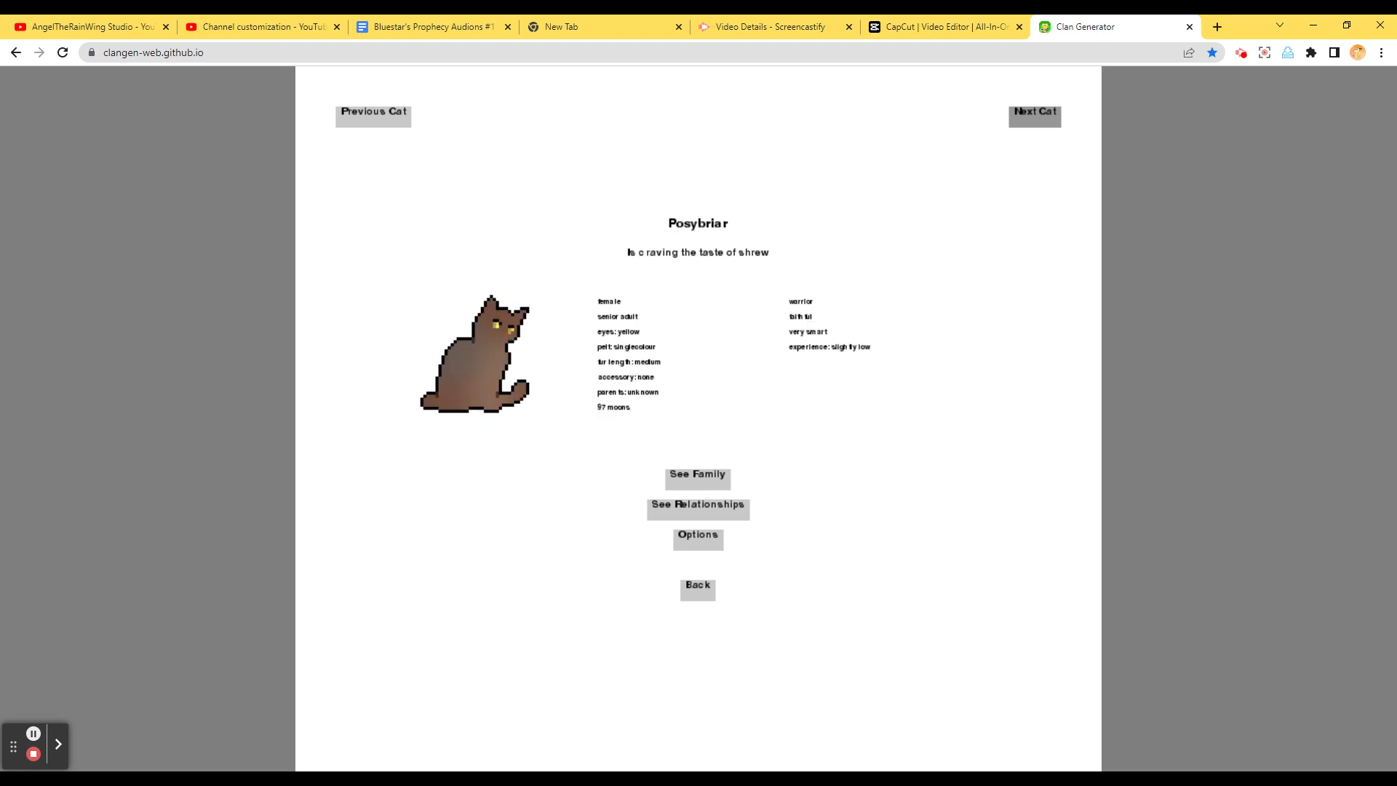
click(1034, 115)
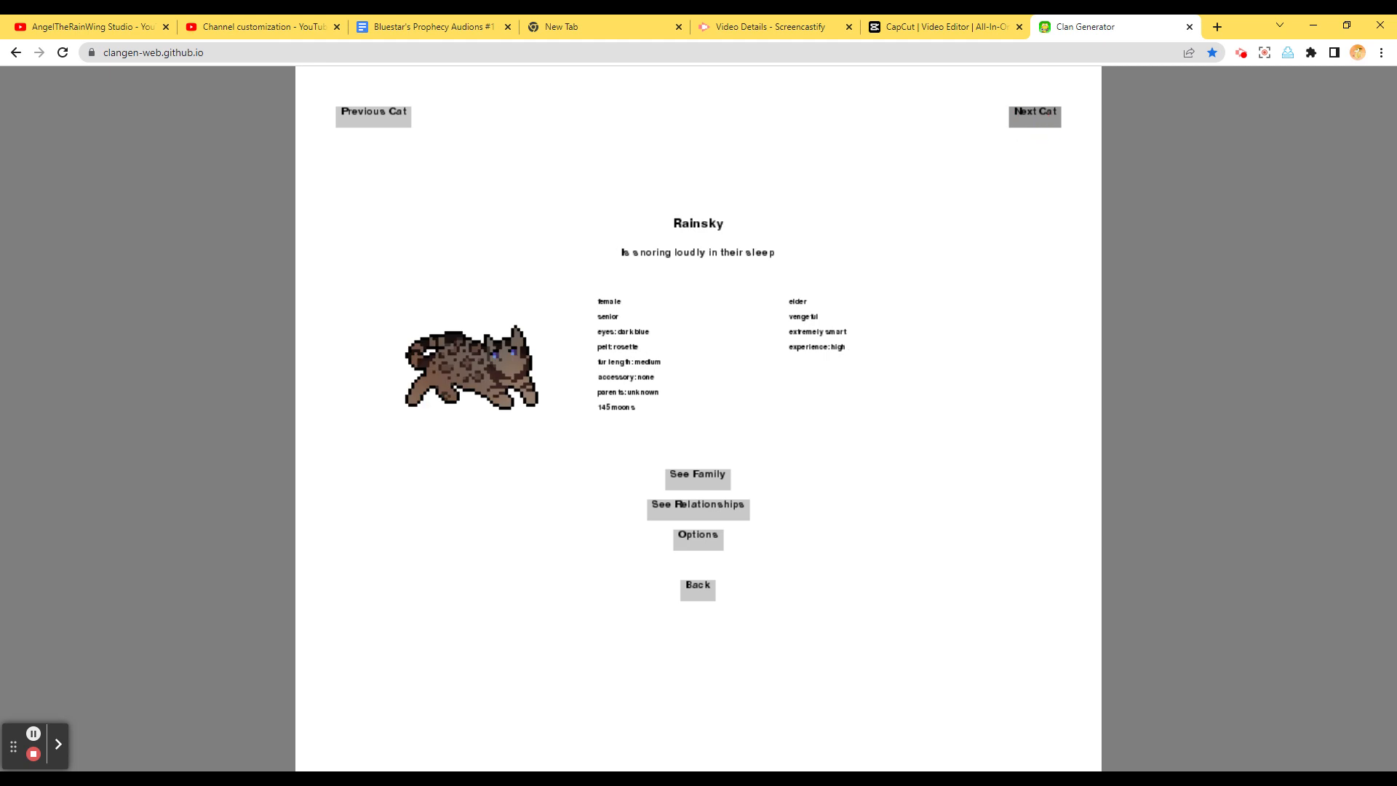
Continue through the remaining profiles including Bayclaw, Peakkit and Hazelkit, then return to camp
click(1034, 114)
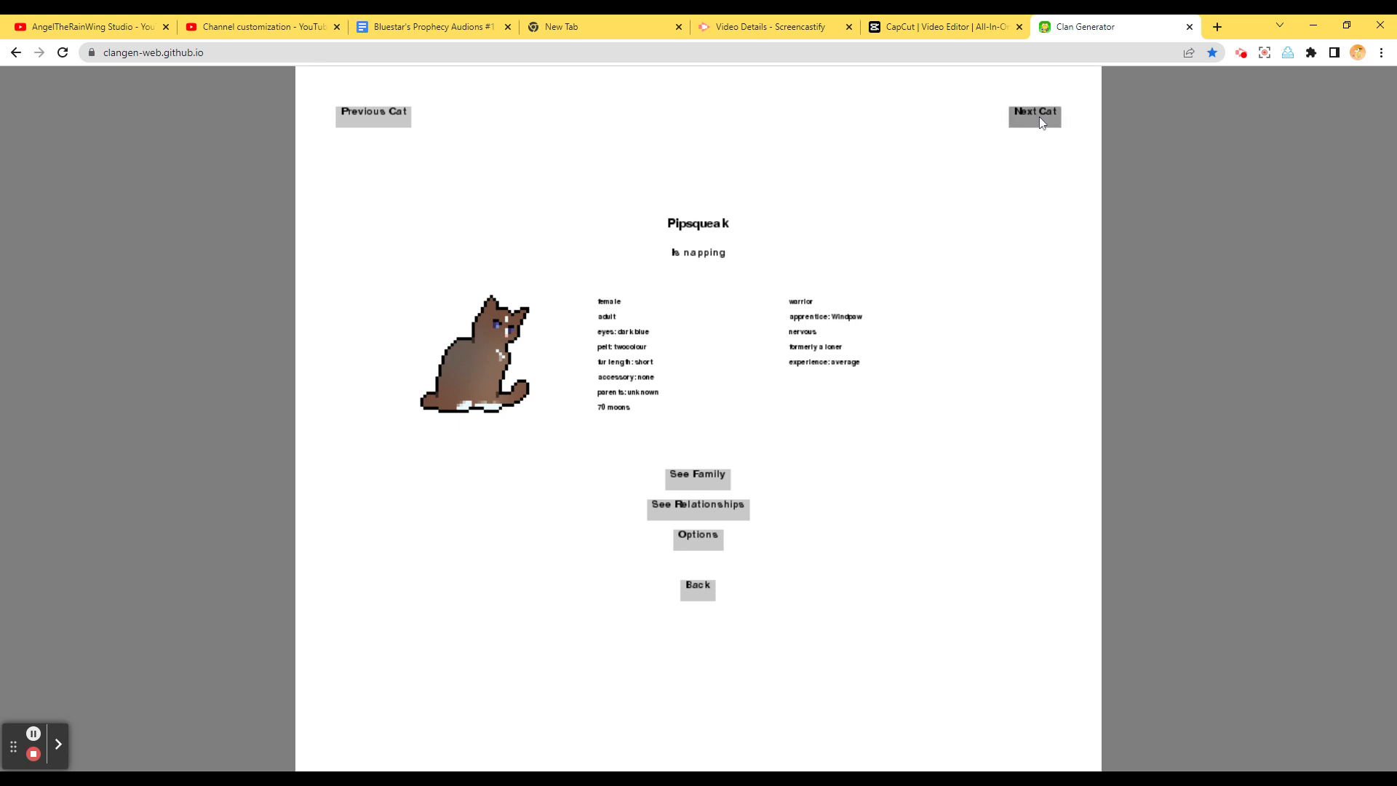
click(1033, 115)
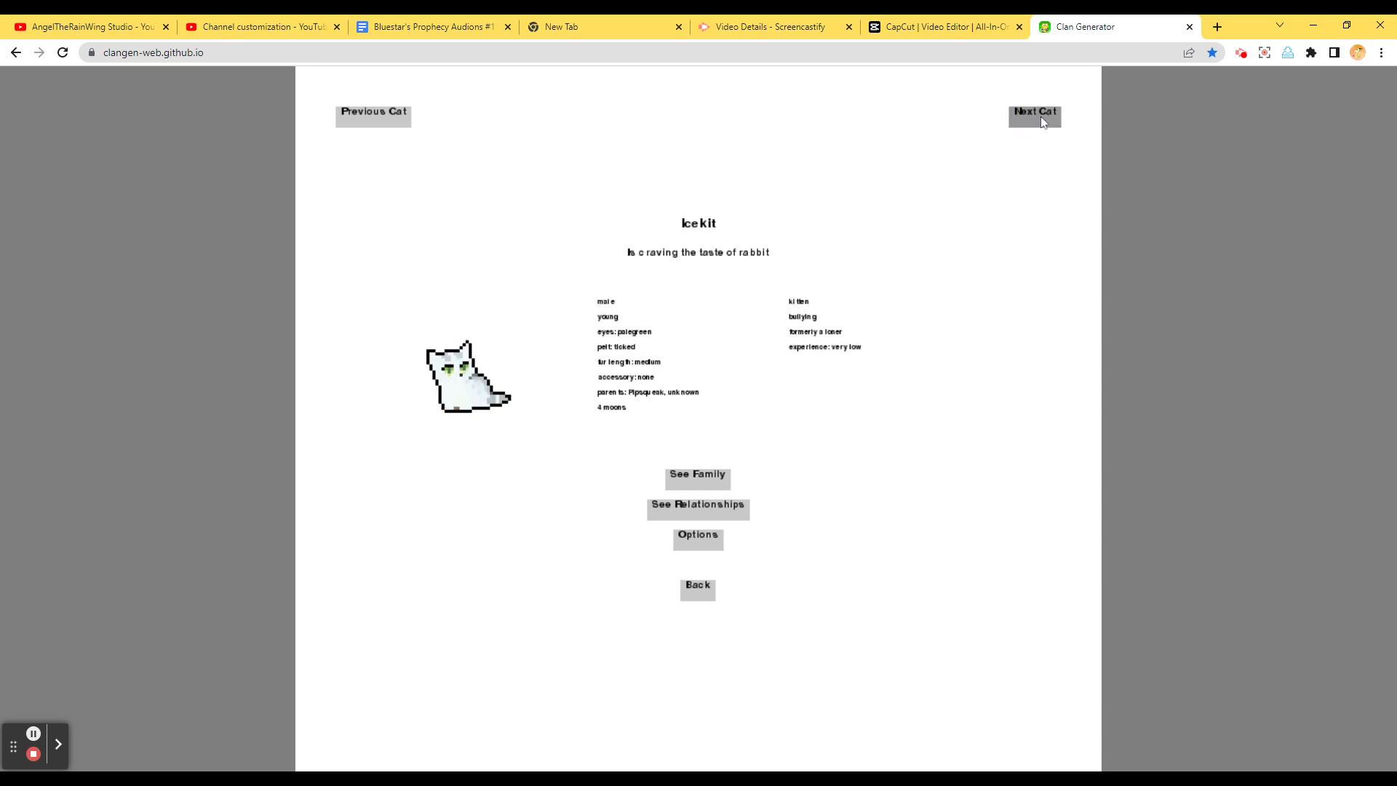
click(1034, 114)
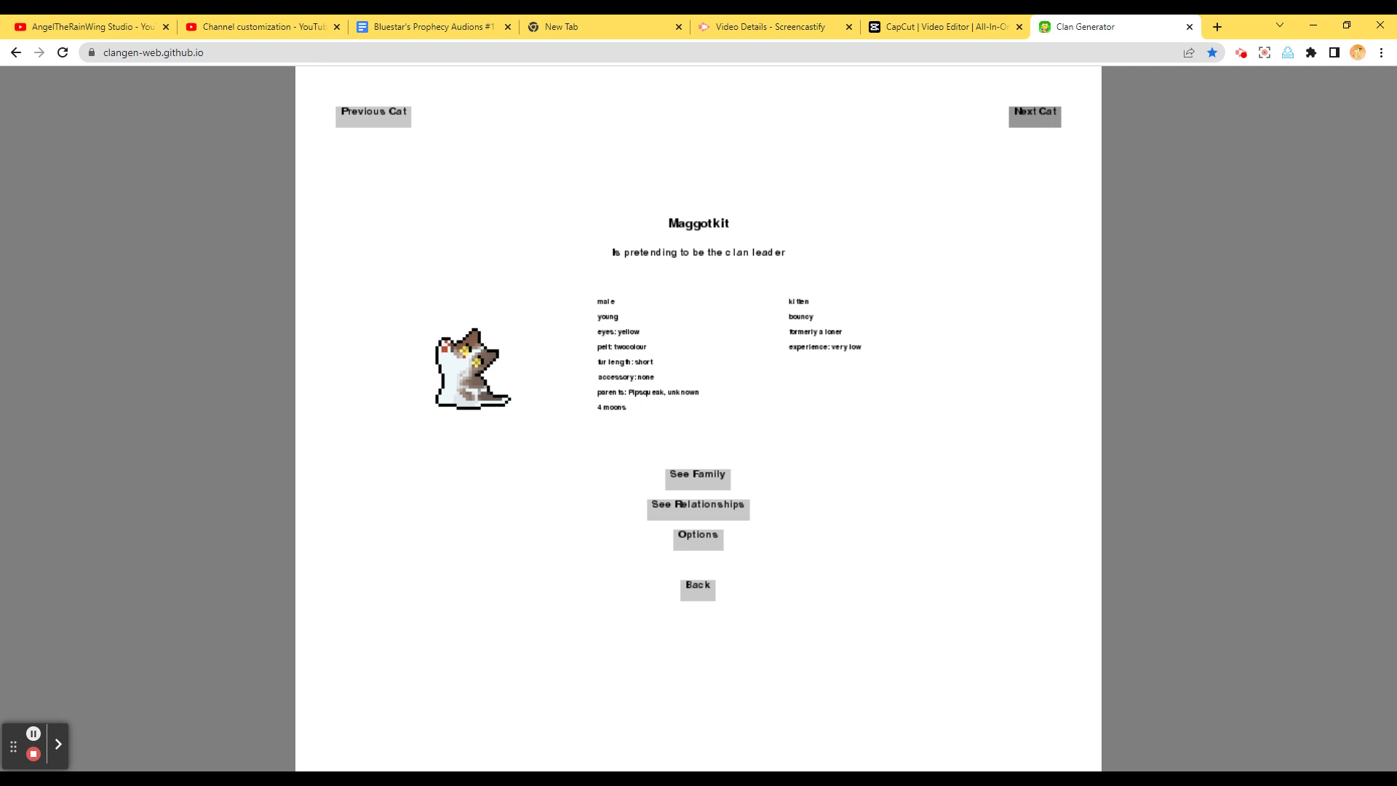
click(1034, 114)
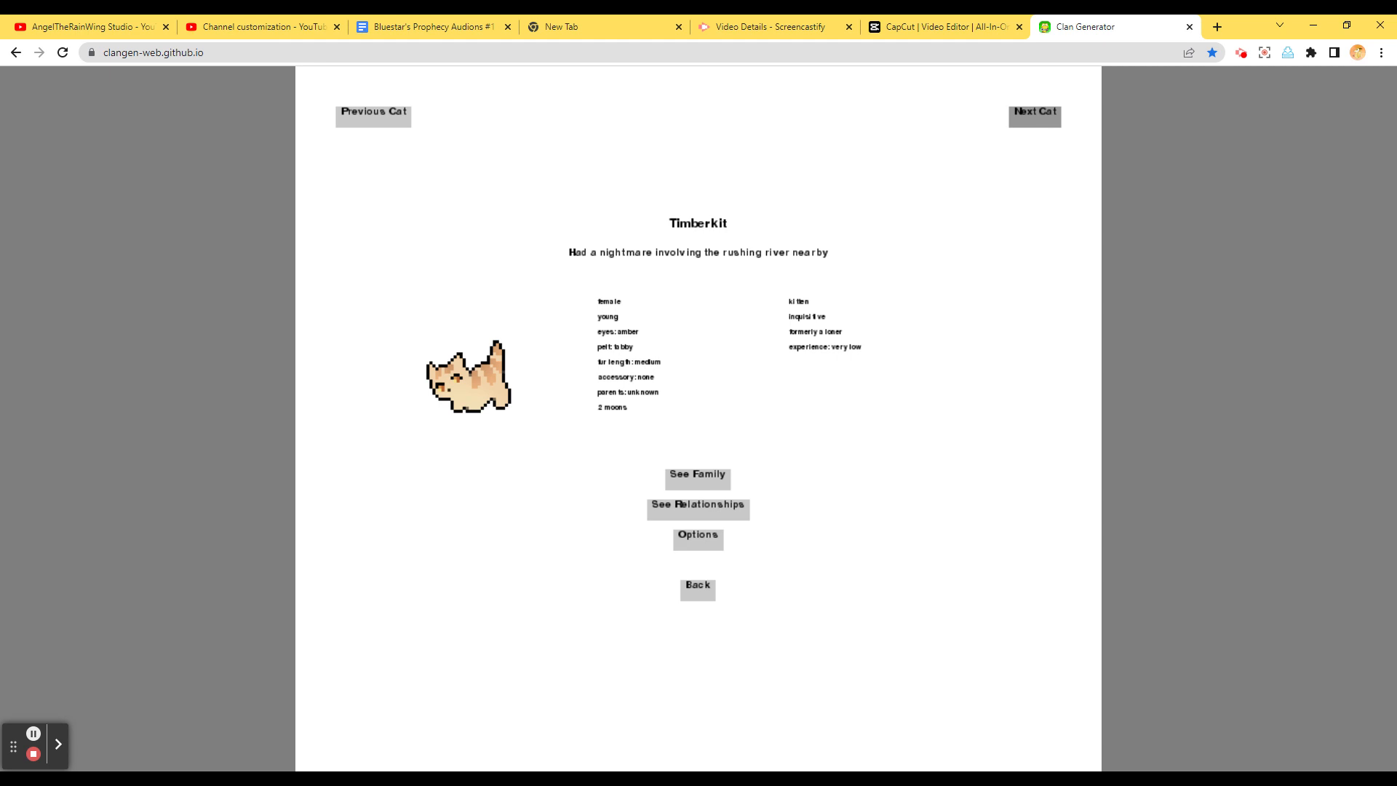
click(1035, 115)
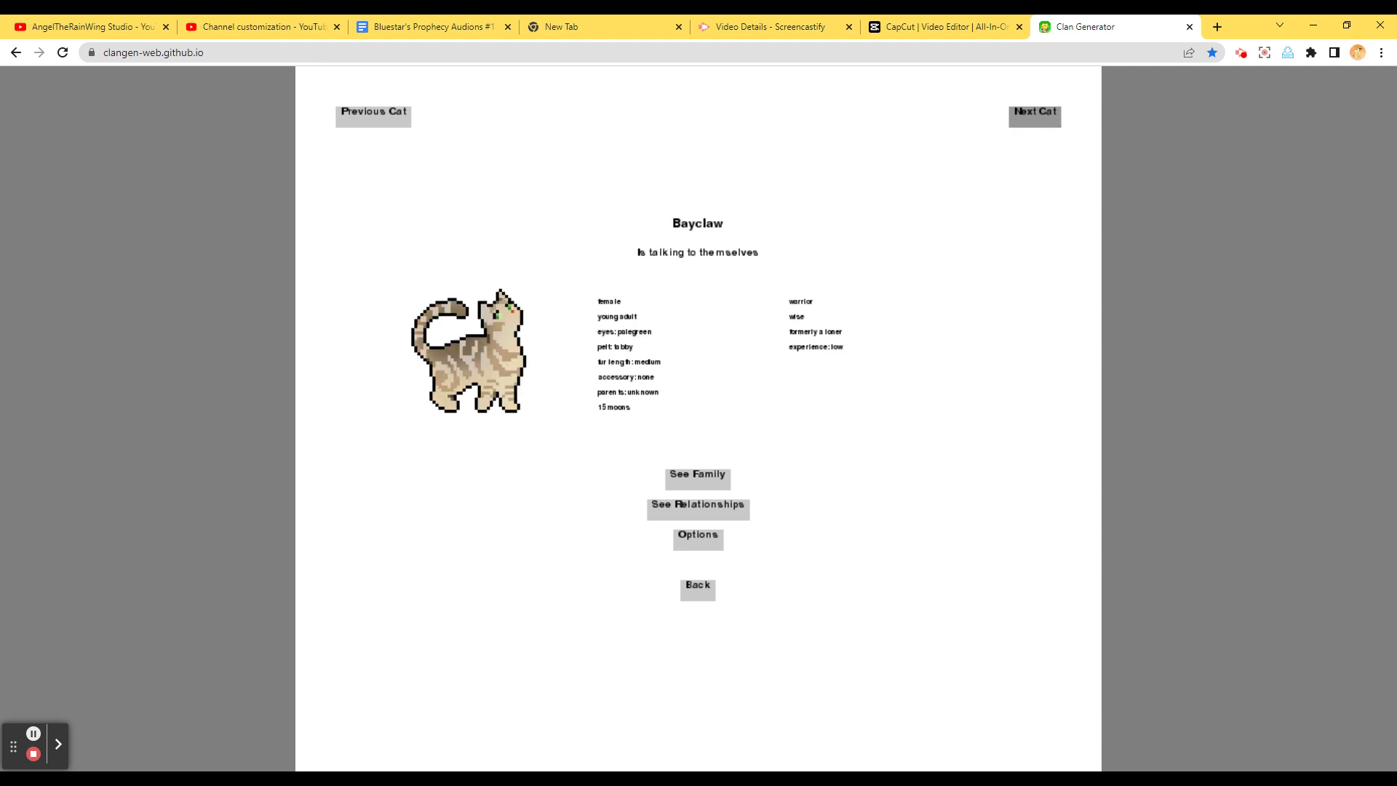
mouse_move(1024, 124)
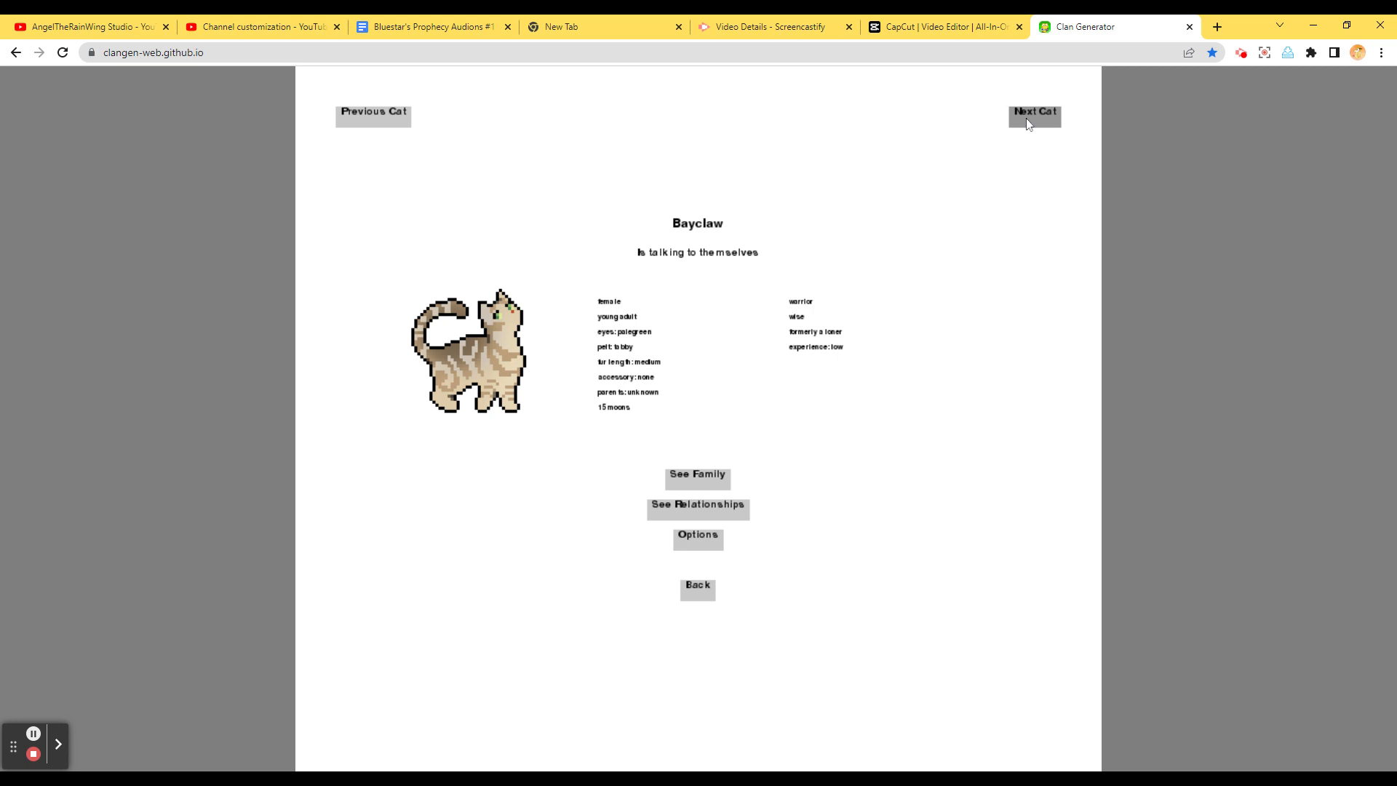
click(1032, 114)
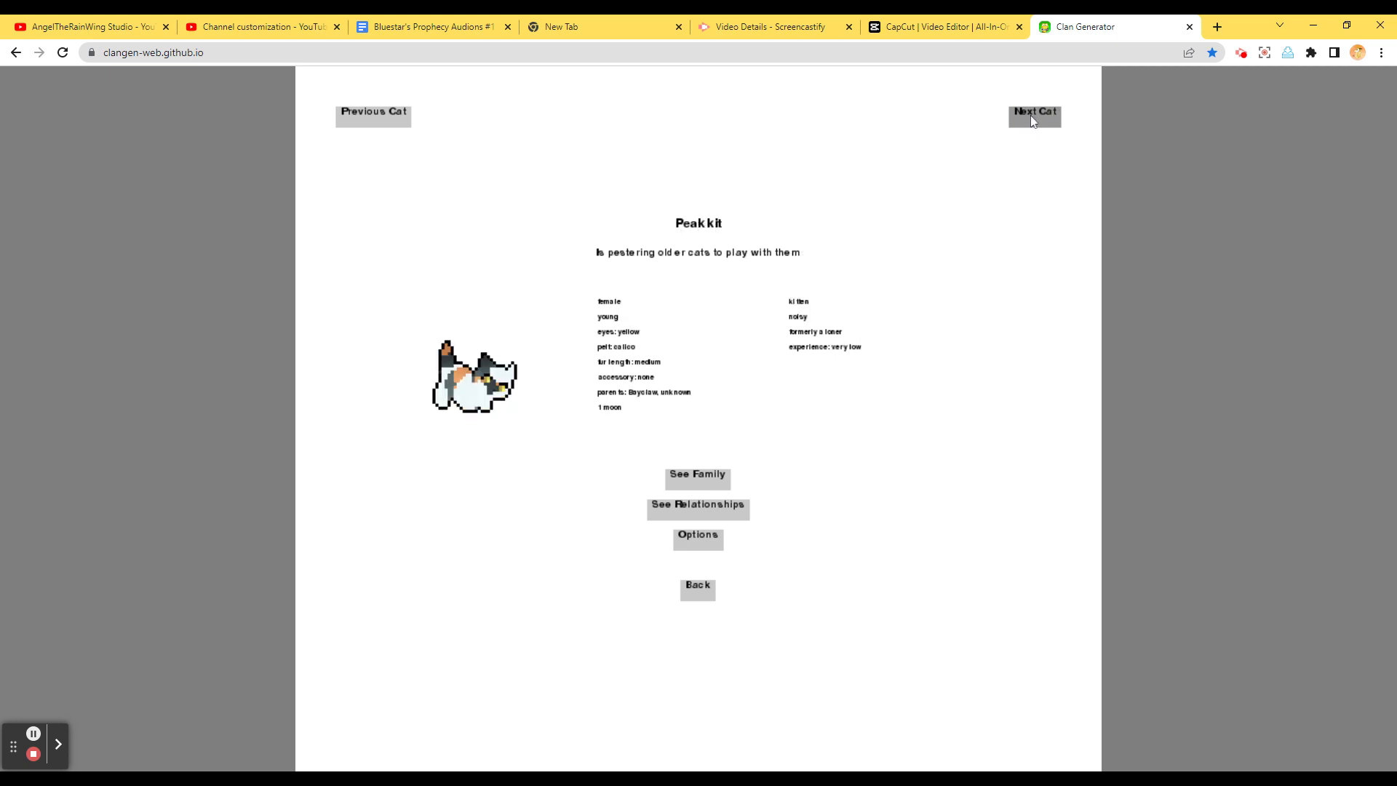
mouse_move(1030, 128)
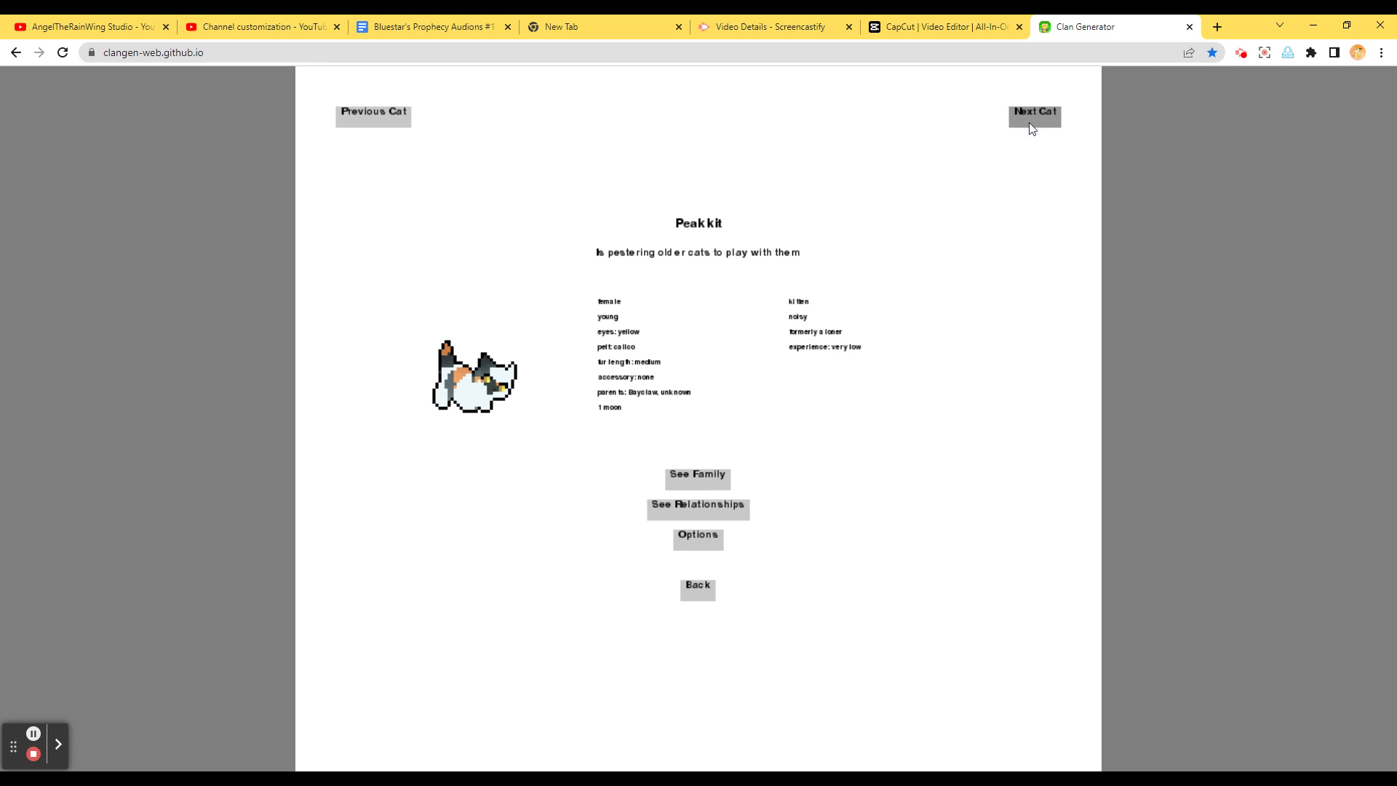
click(1032, 114)
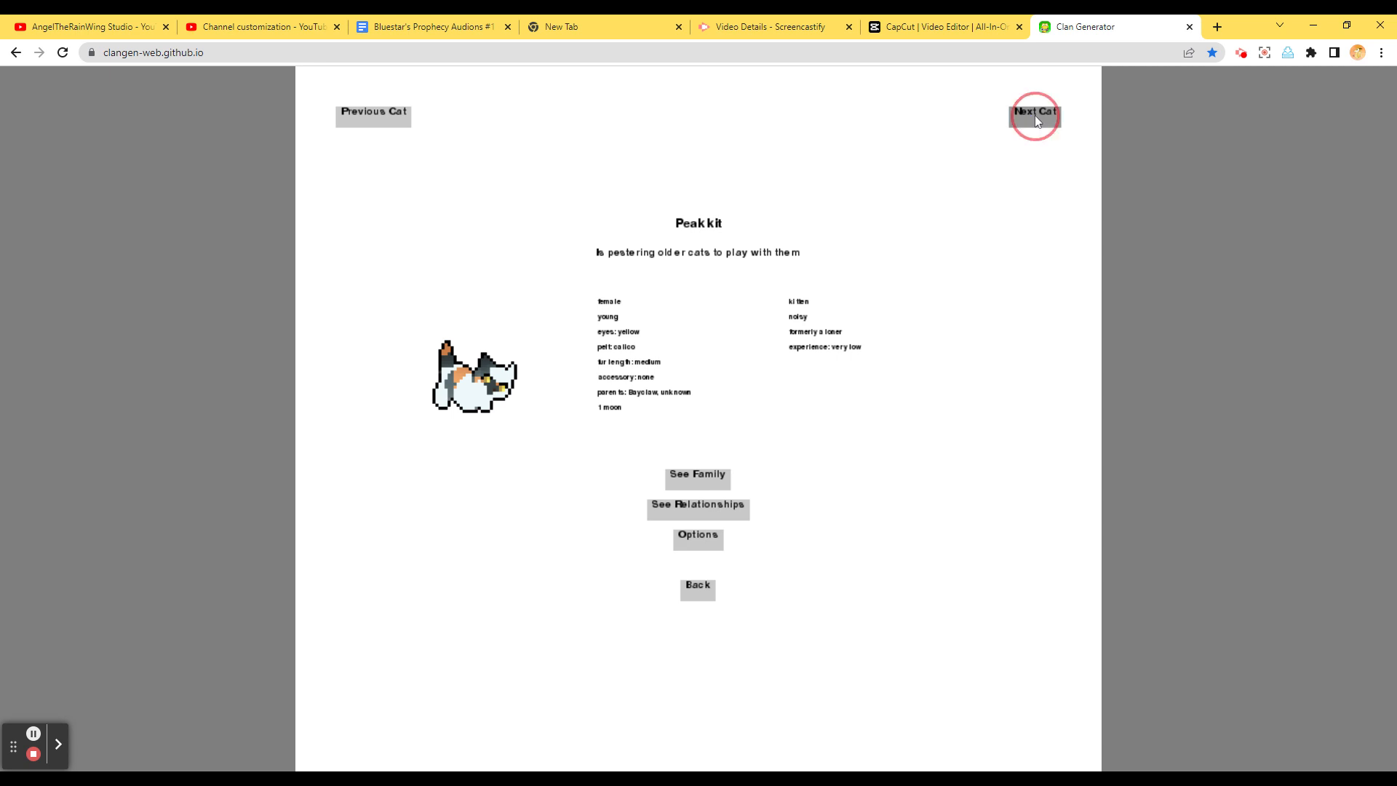
click(1034, 115)
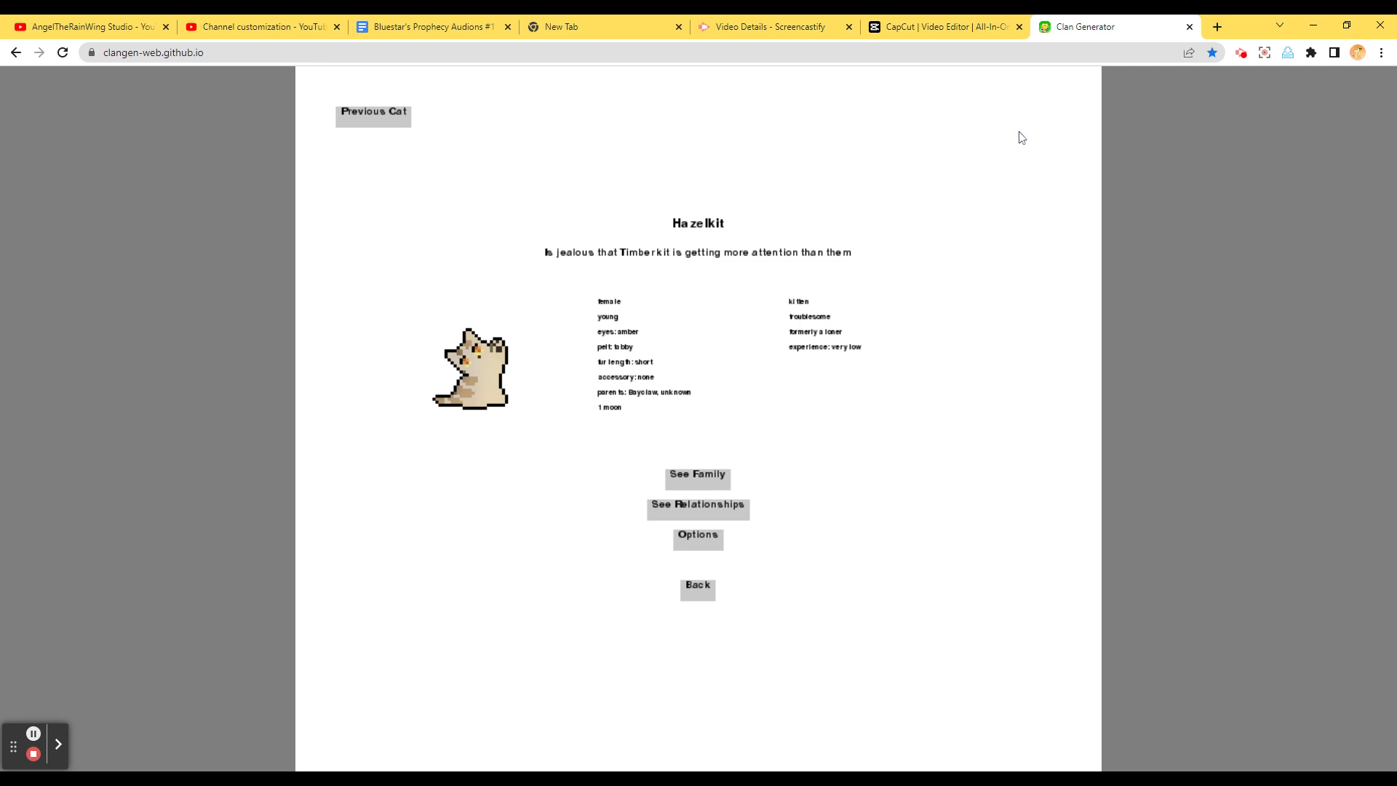
mouse_move(995, 143)
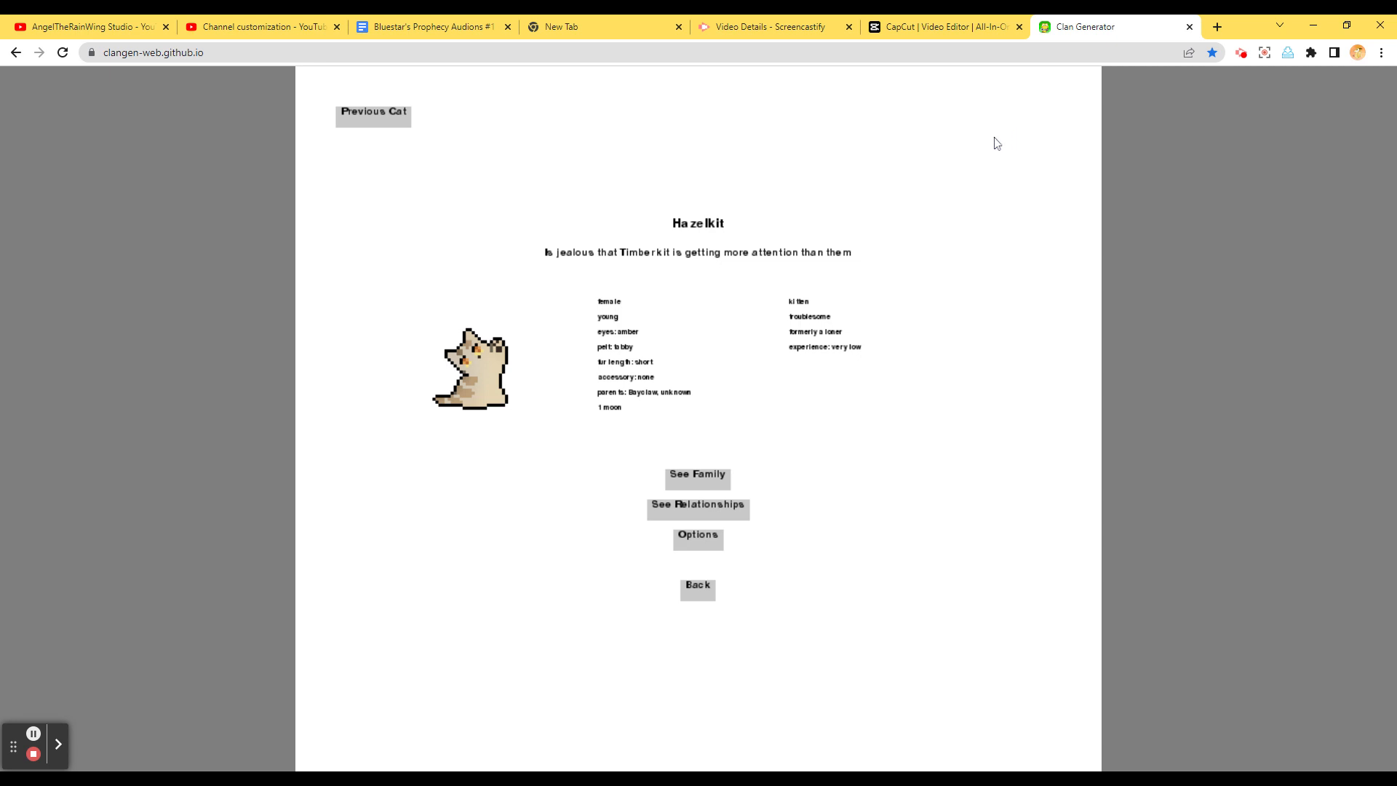
mouse_move(691, 602)
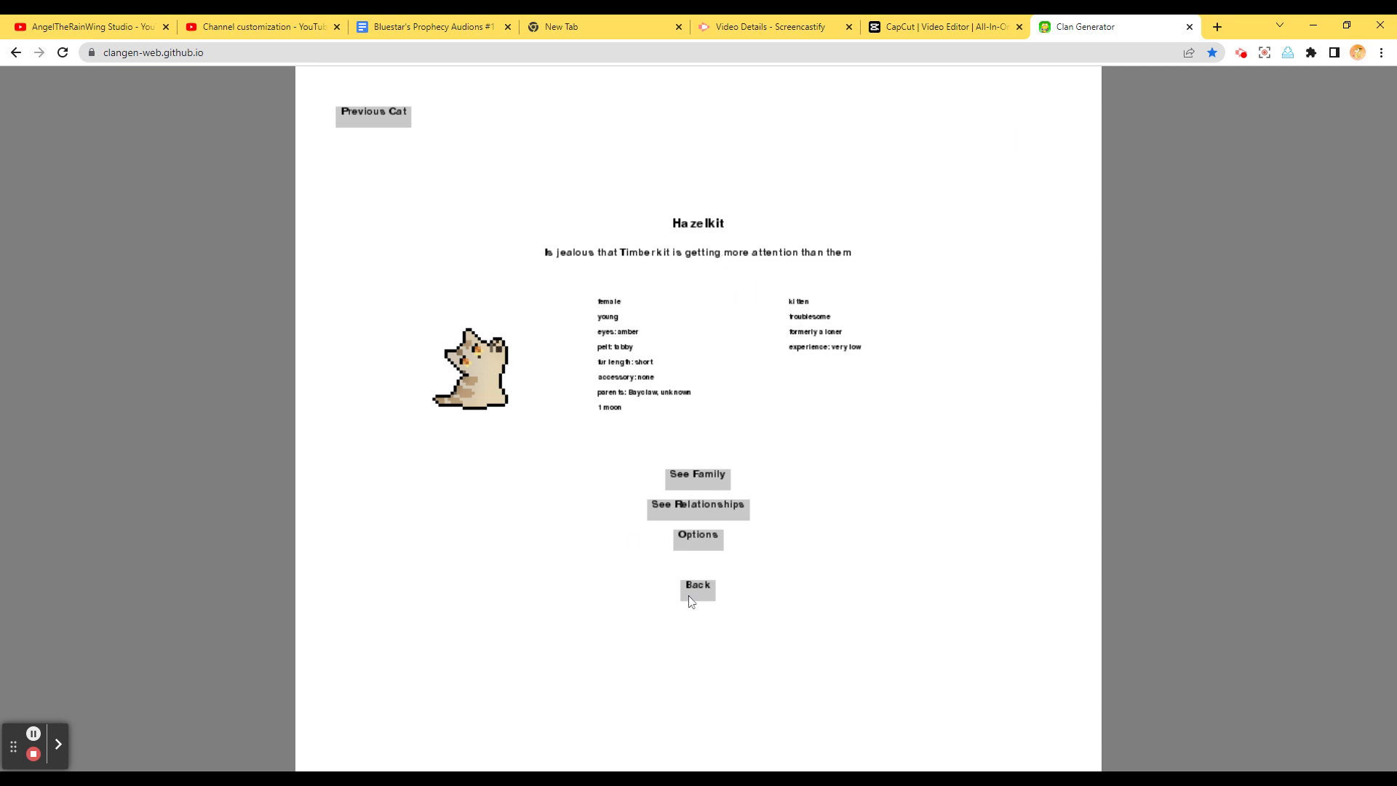
click(697, 585)
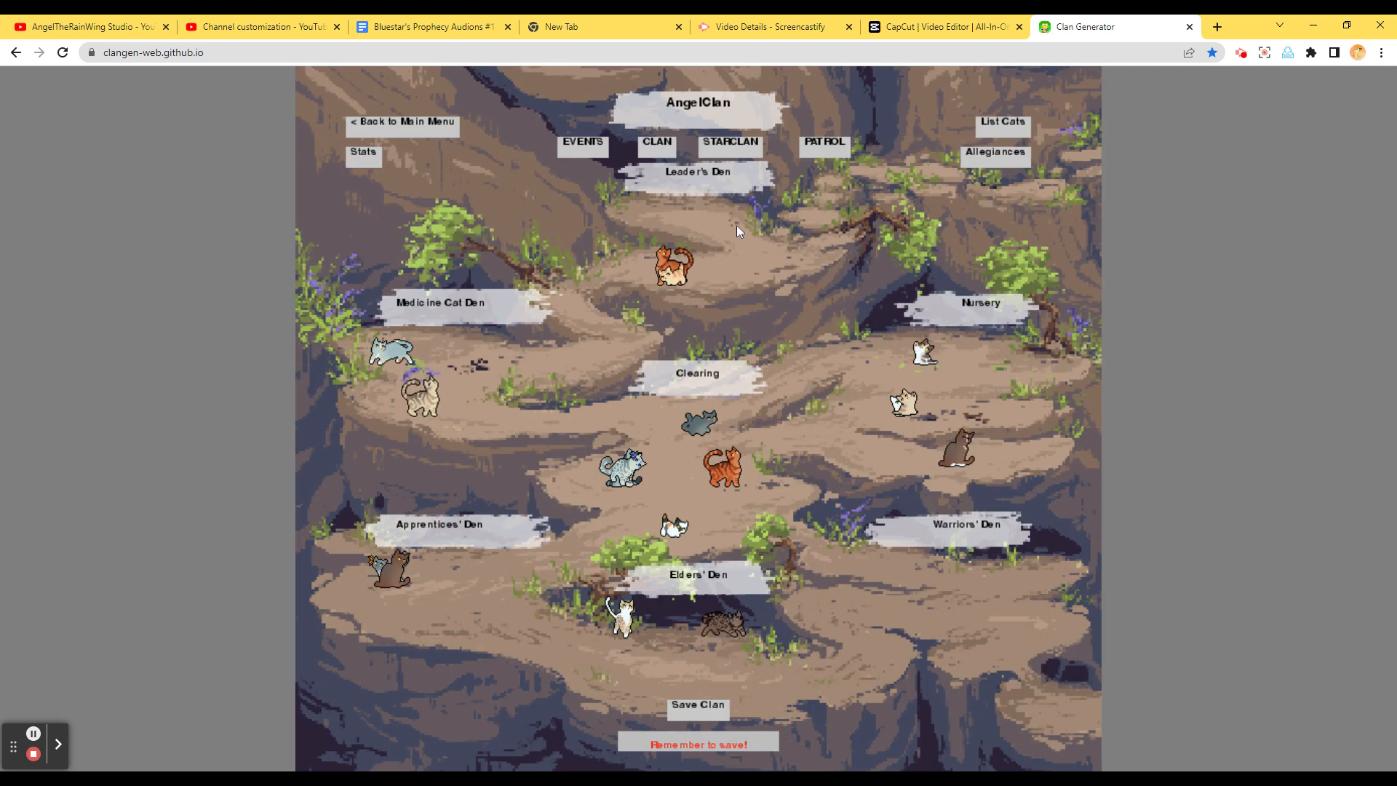
Set up a patrol and add Laketuft and Birchdust to it
click(823, 146)
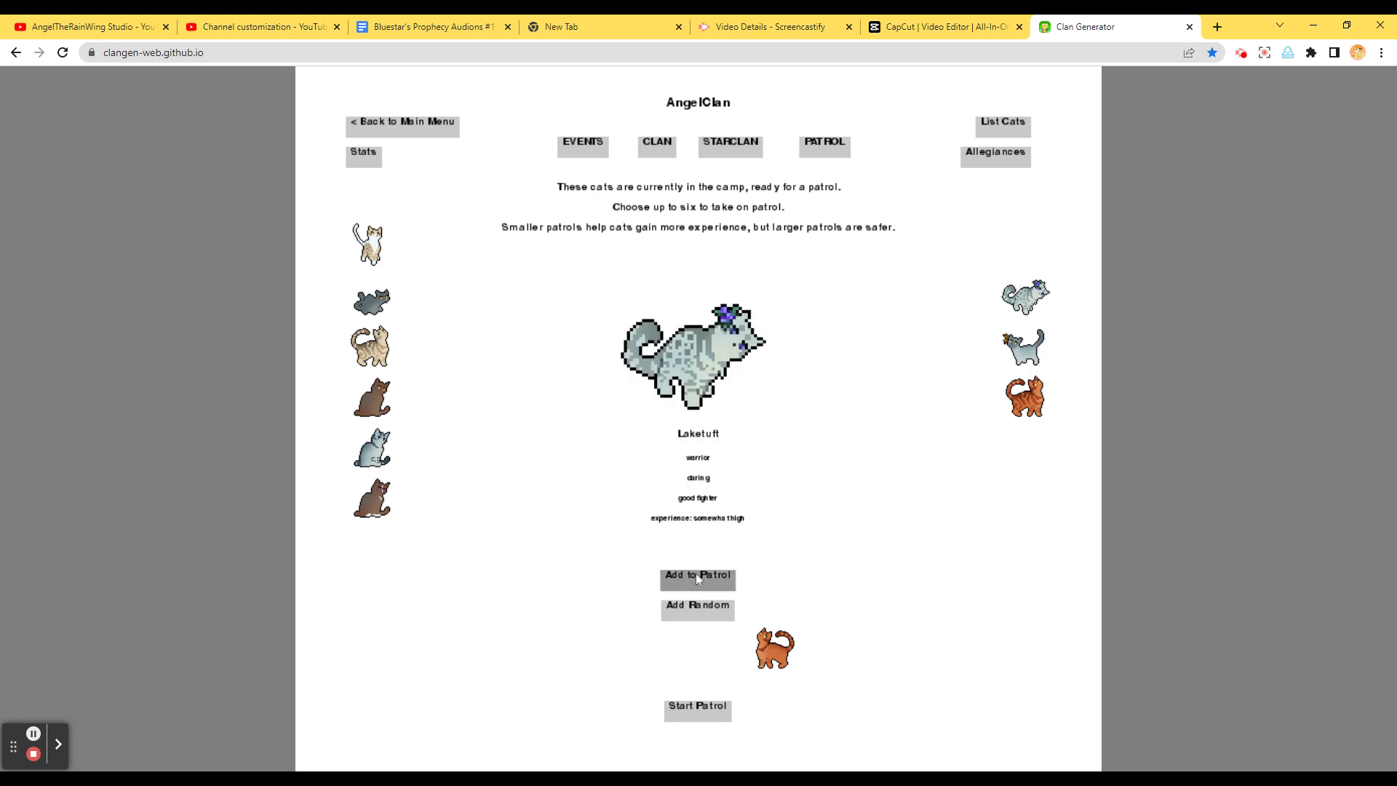
click(698, 575)
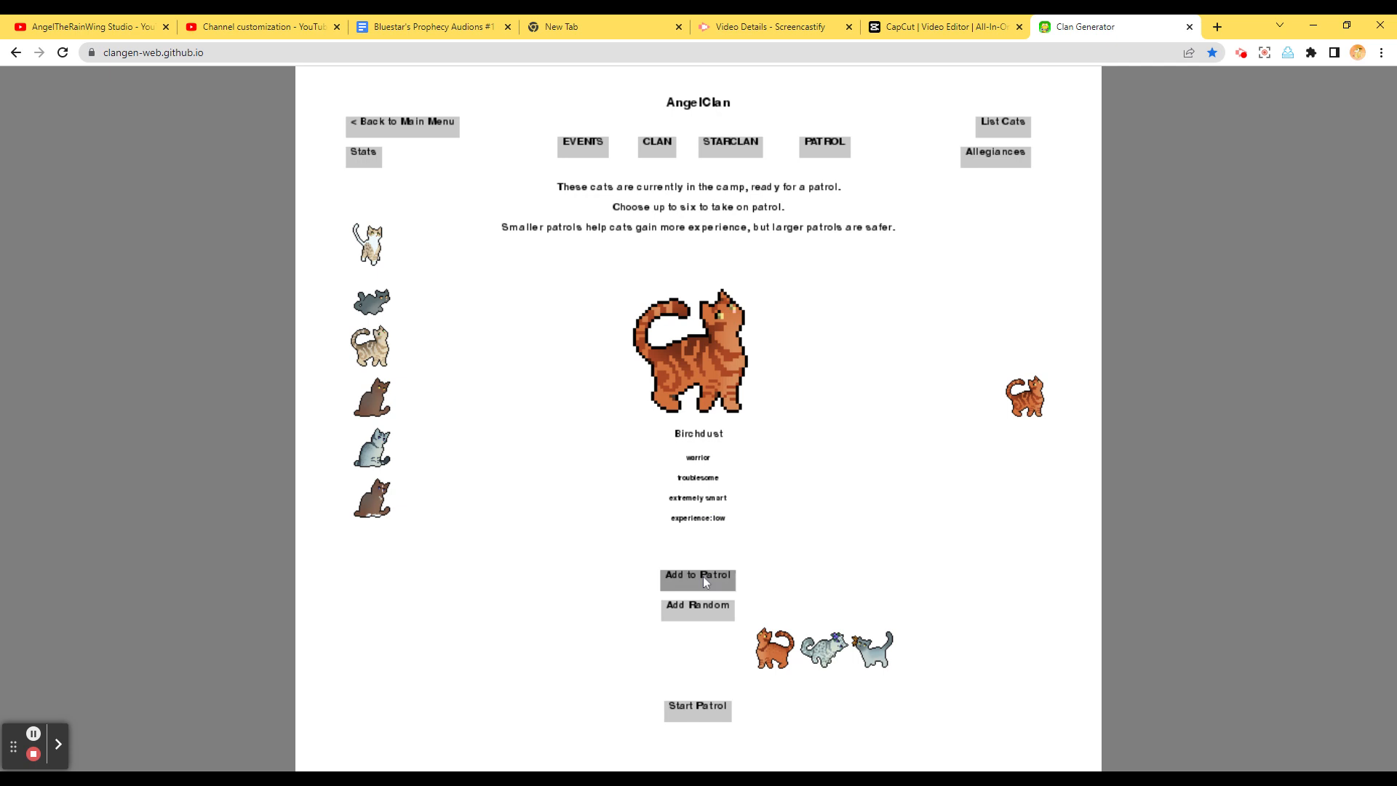
click(697, 709)
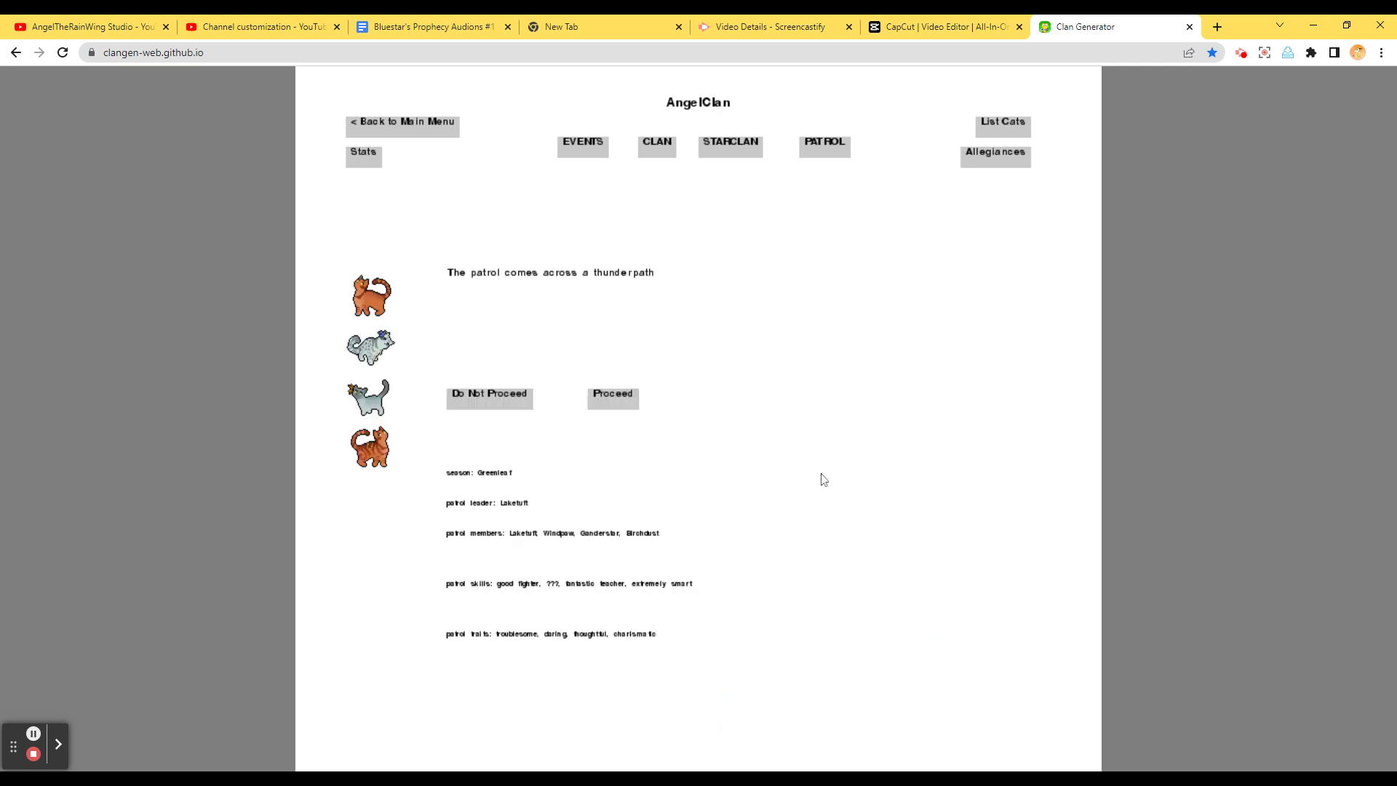
mouse_move(587, 423)
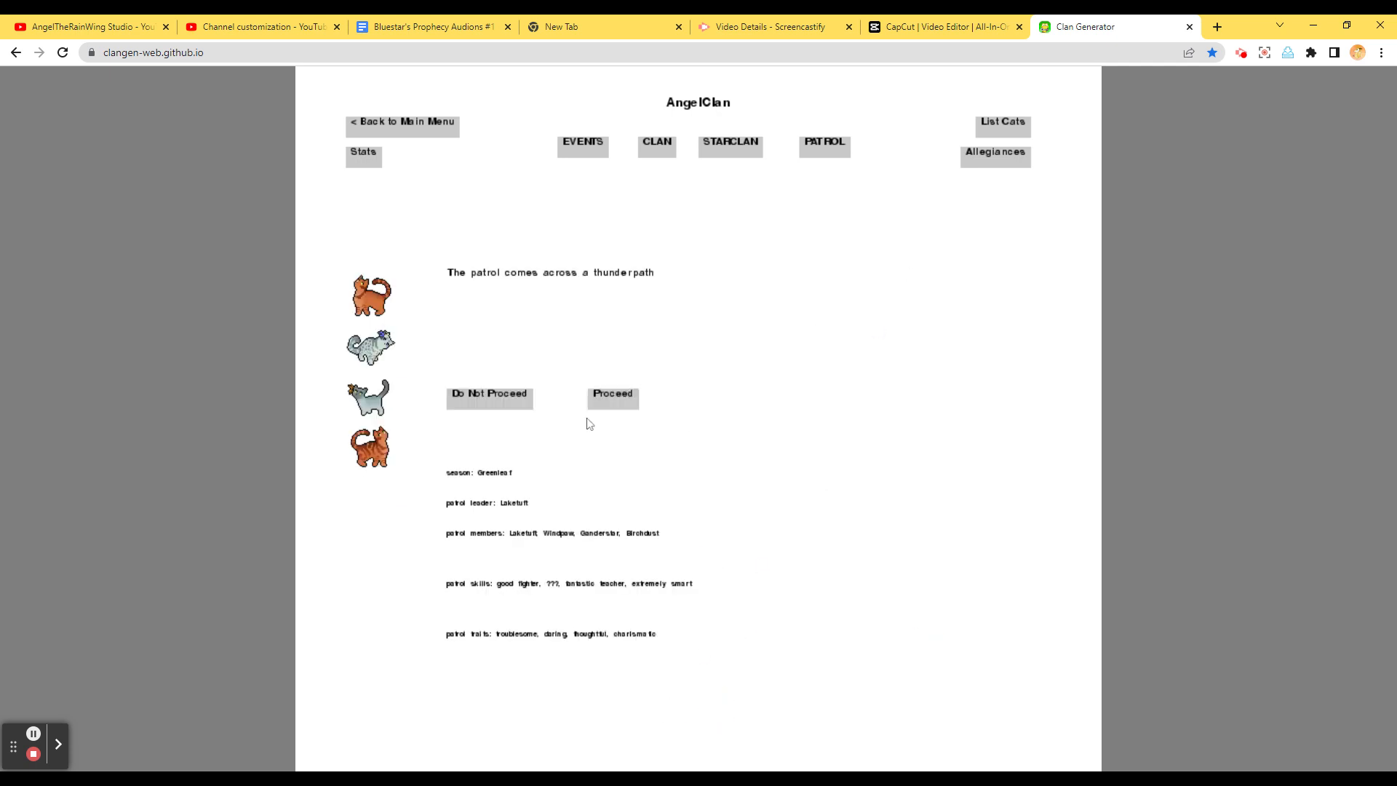
Proceed past the thunderpath, ending with Ganderfeather hit by a monster
click(611, 394)
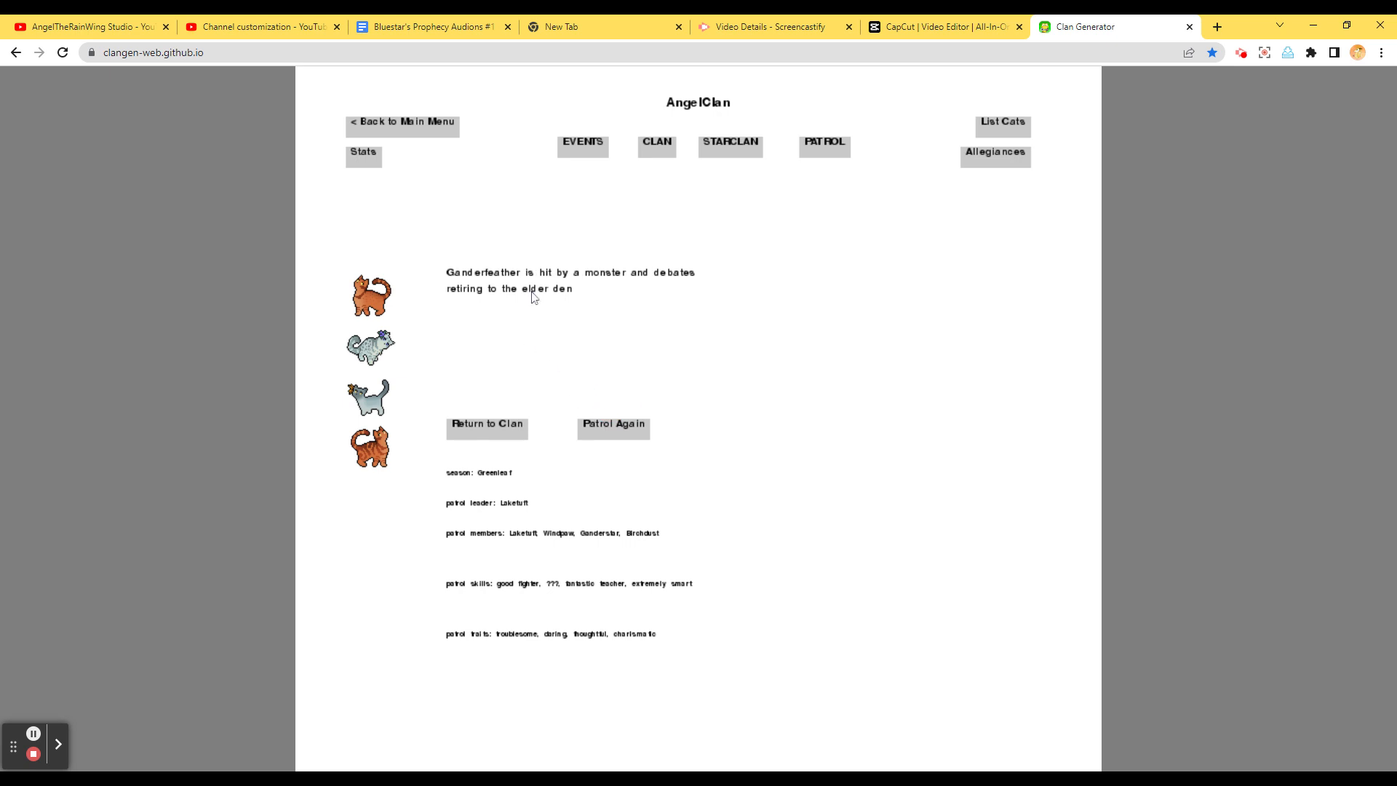
mouse_move(474, 312)
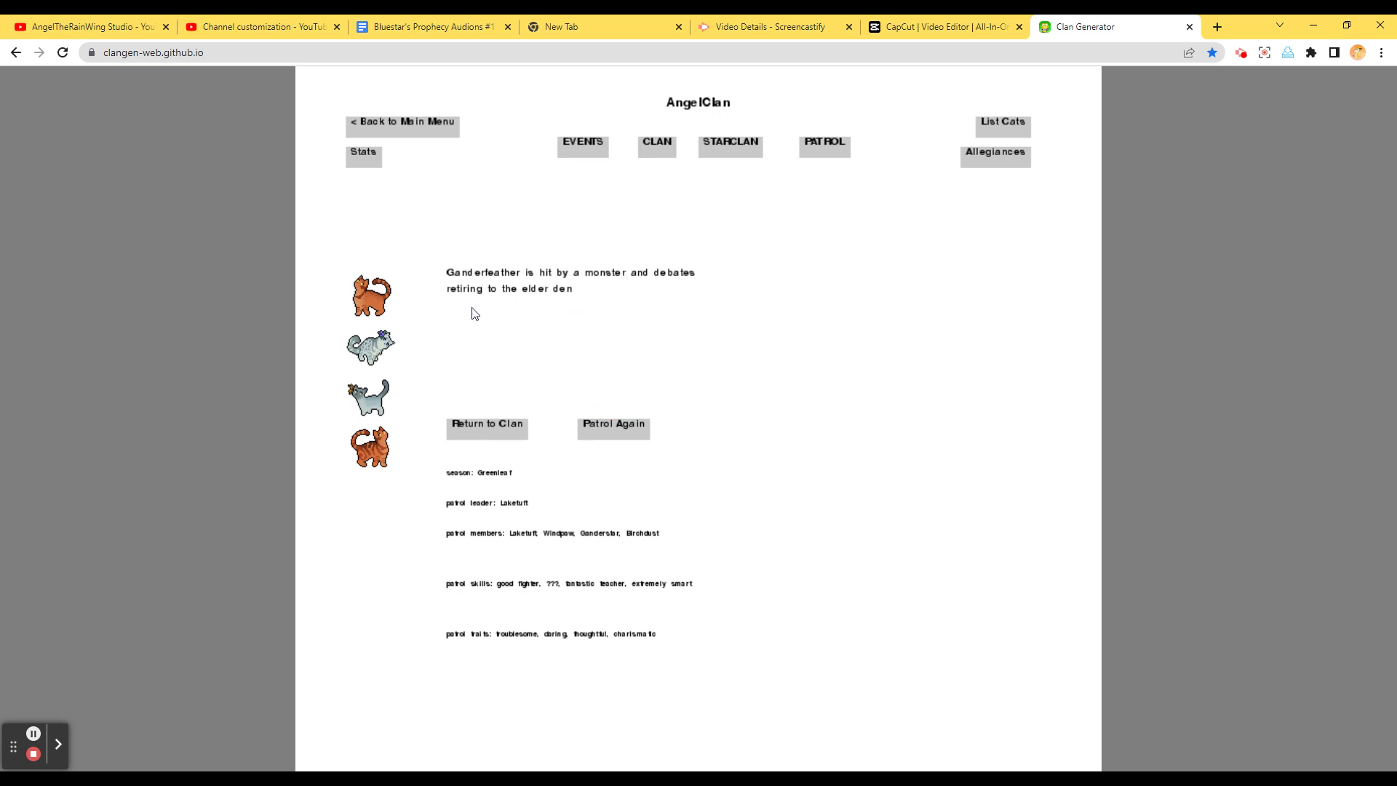
mouse_move(512, 304)
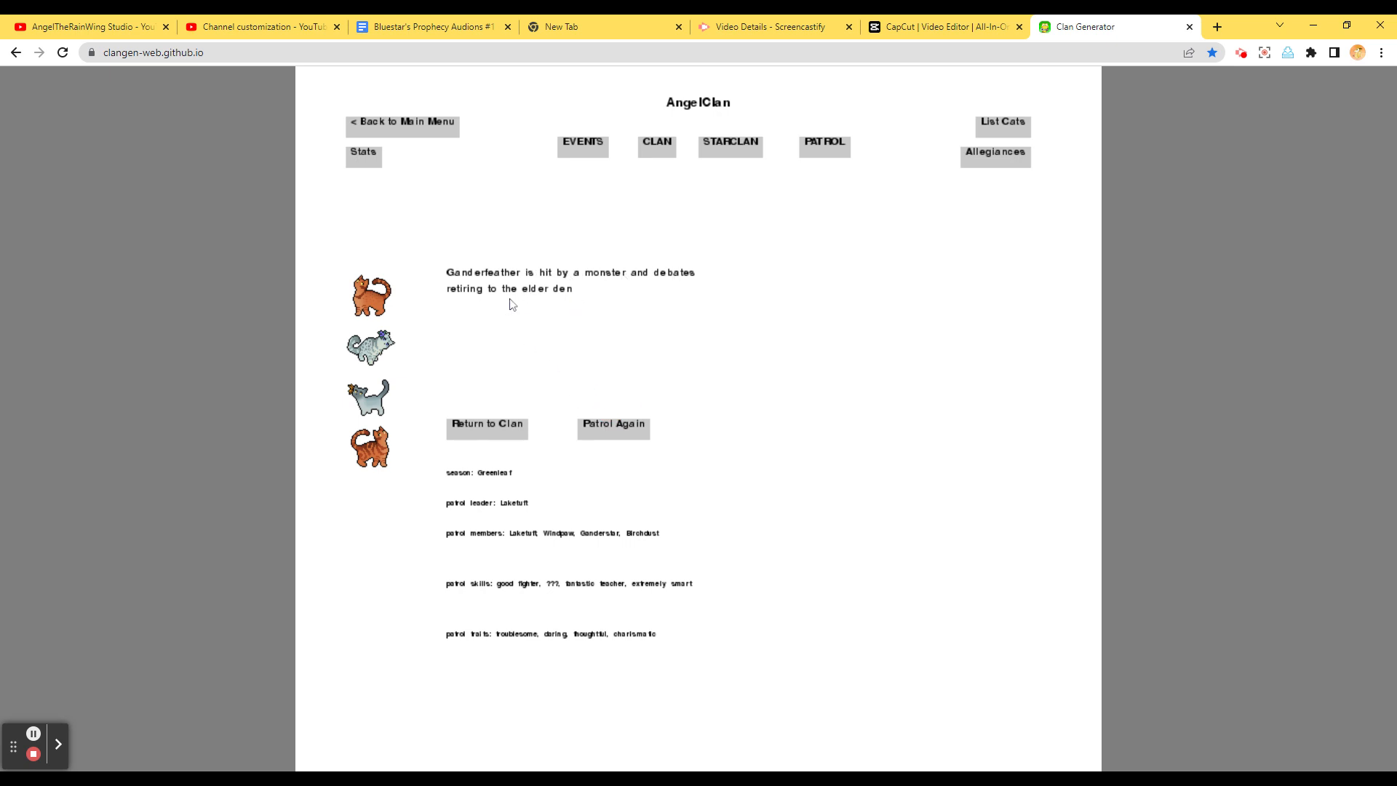
mouse_move(414, 328)
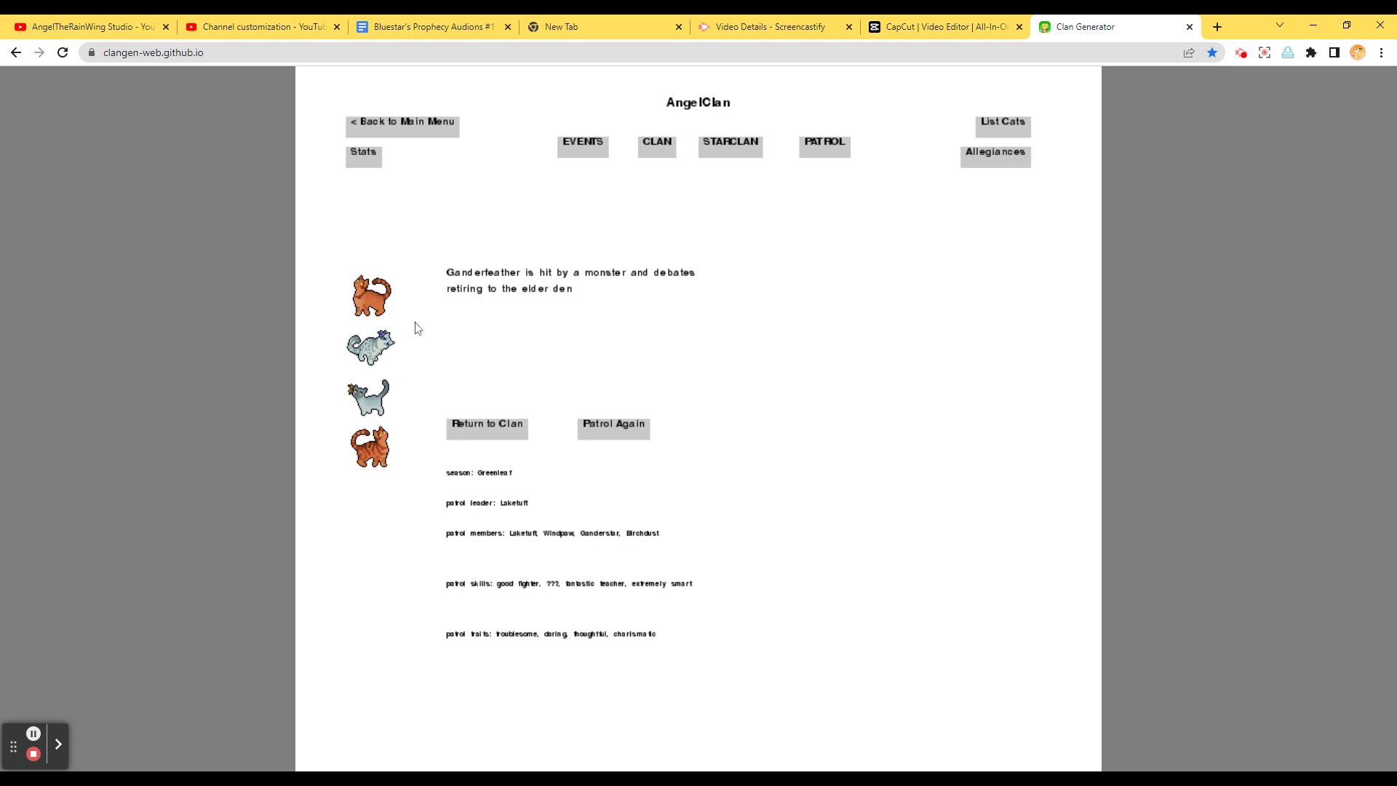
mouse_move(478, 456)
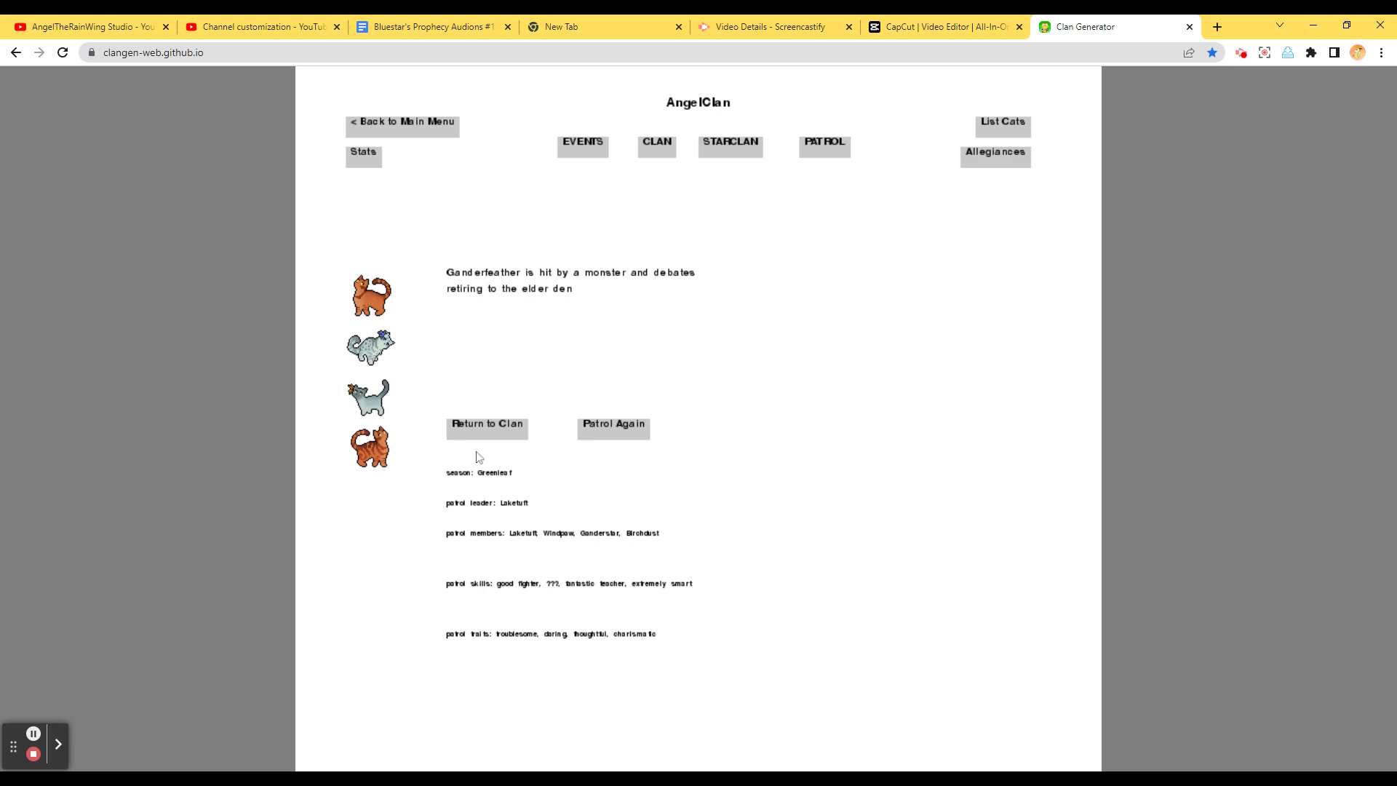
mouse_move(613, 425)
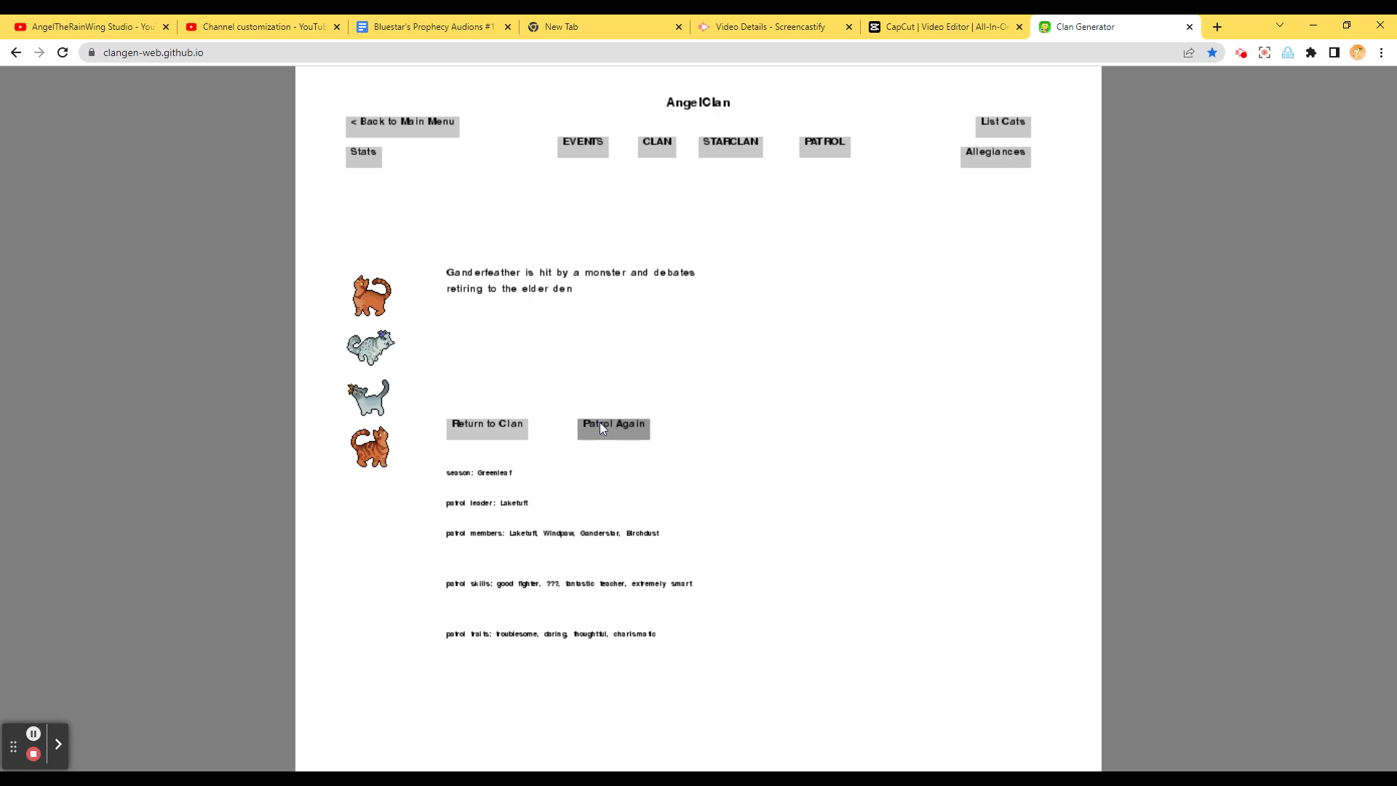
mouse_move(604, 428)
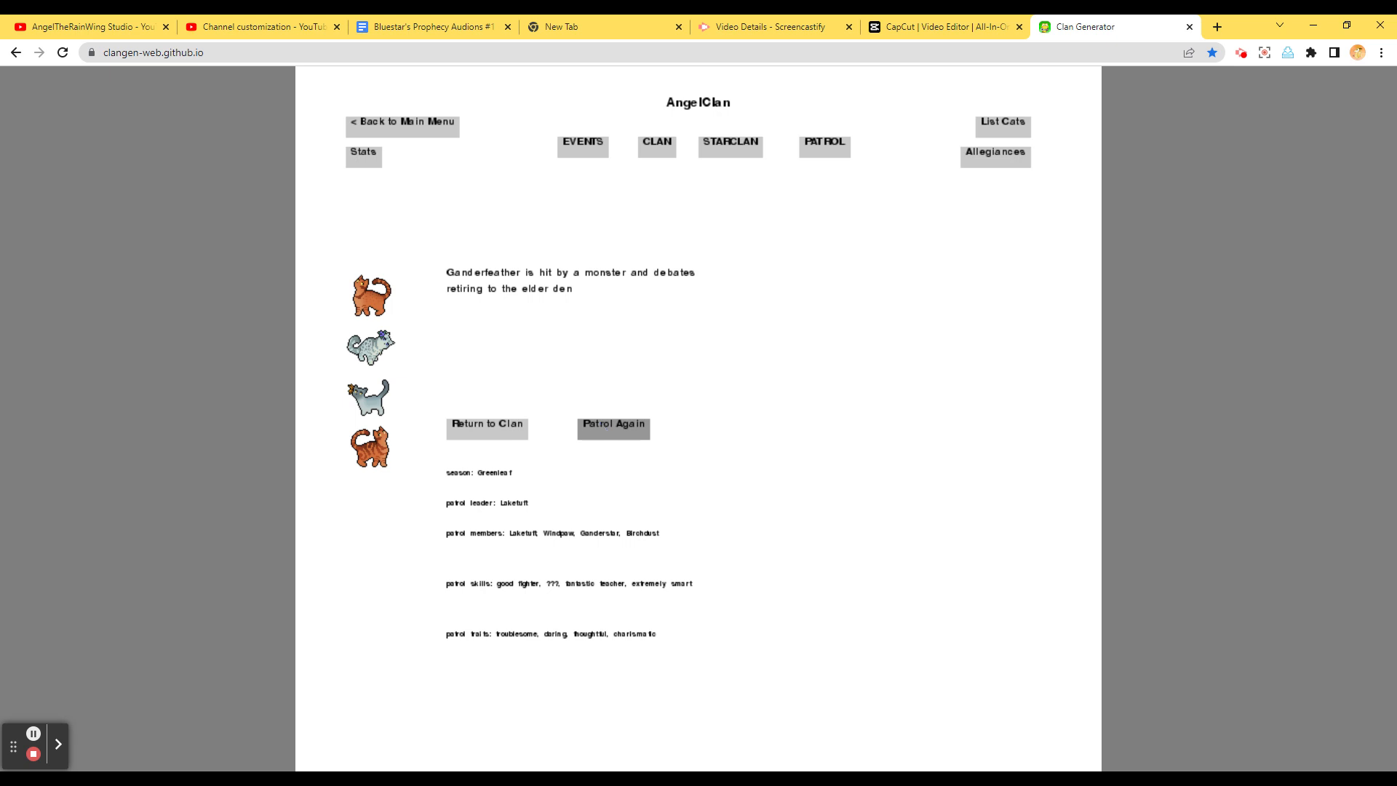
Choose a six-cat patrol including Peaktail and Posybriar
click(613, 425)
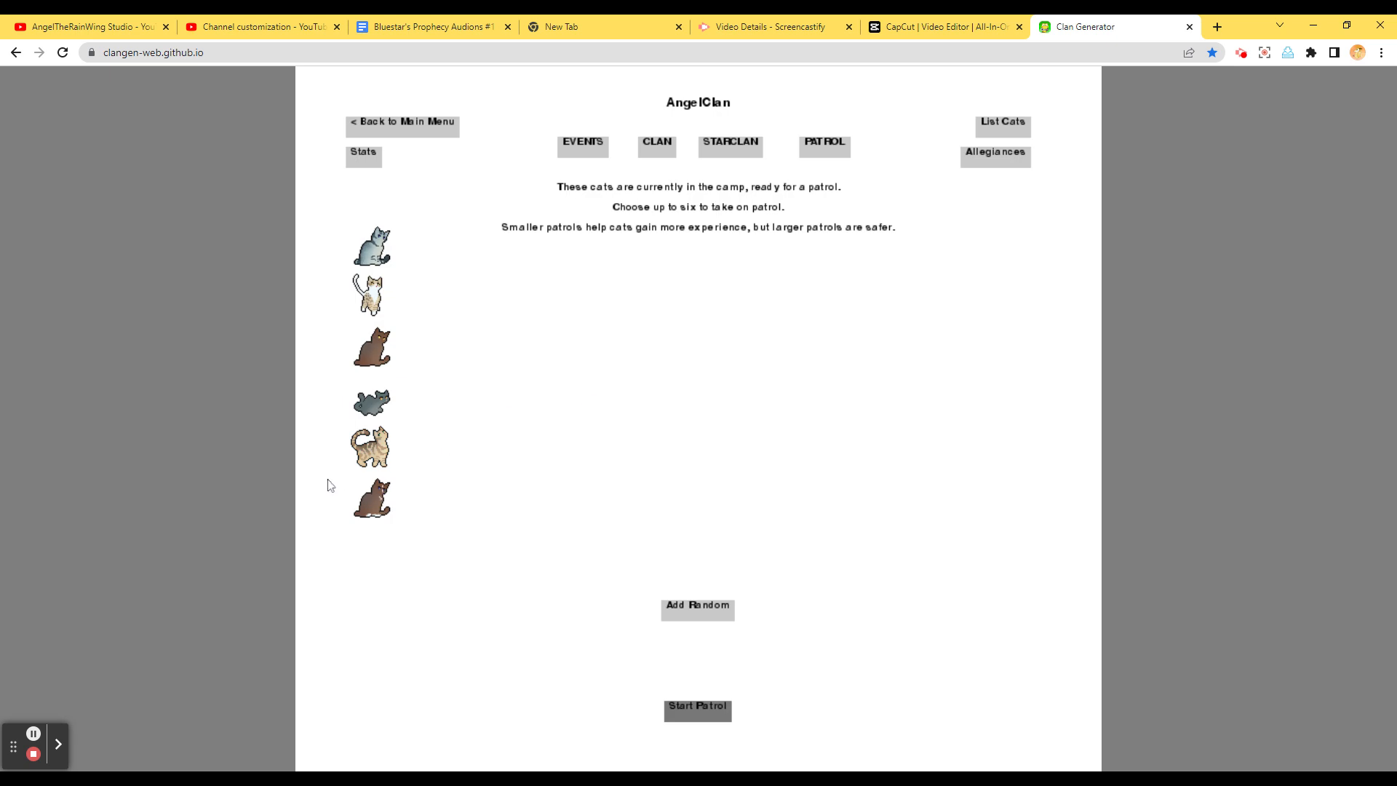
mouse_move(349, 475)
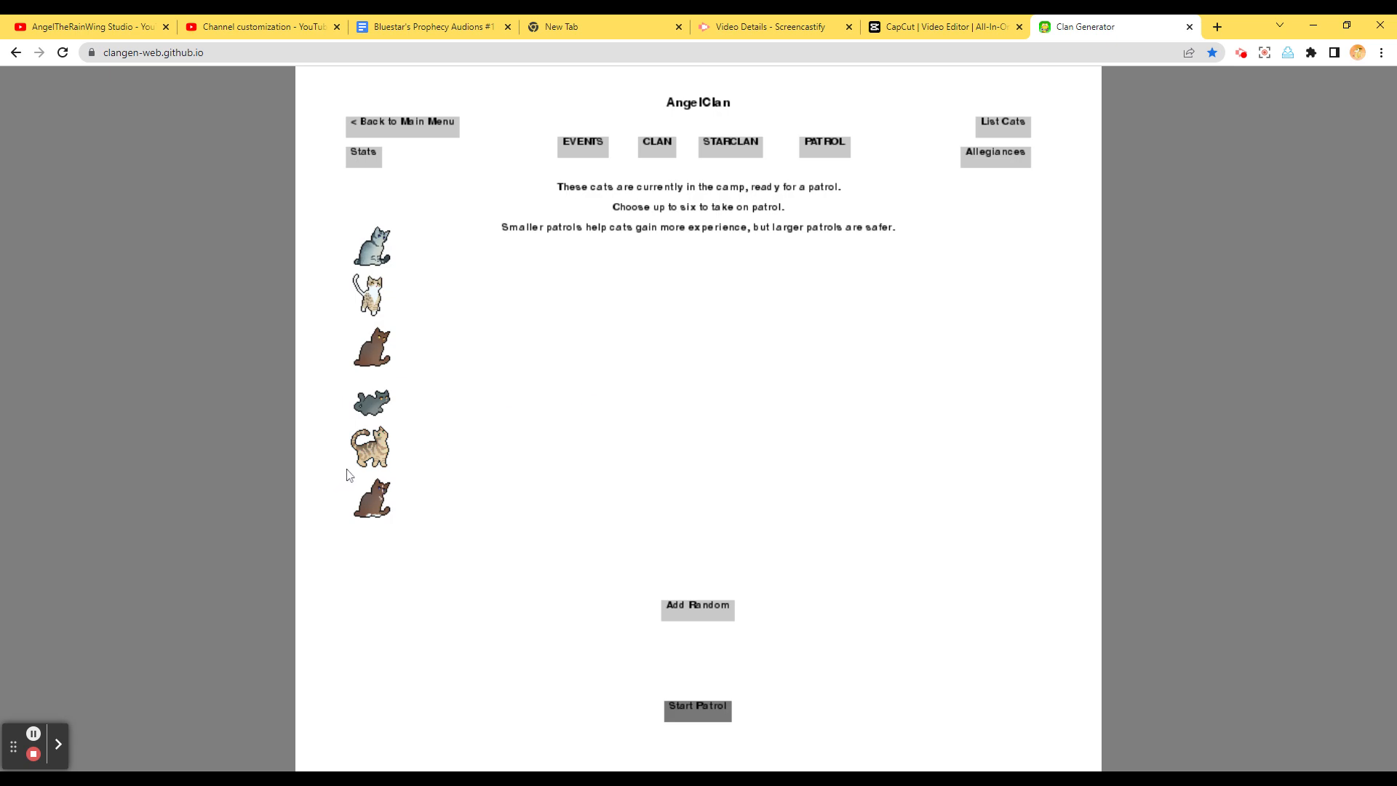
click(370, 246)
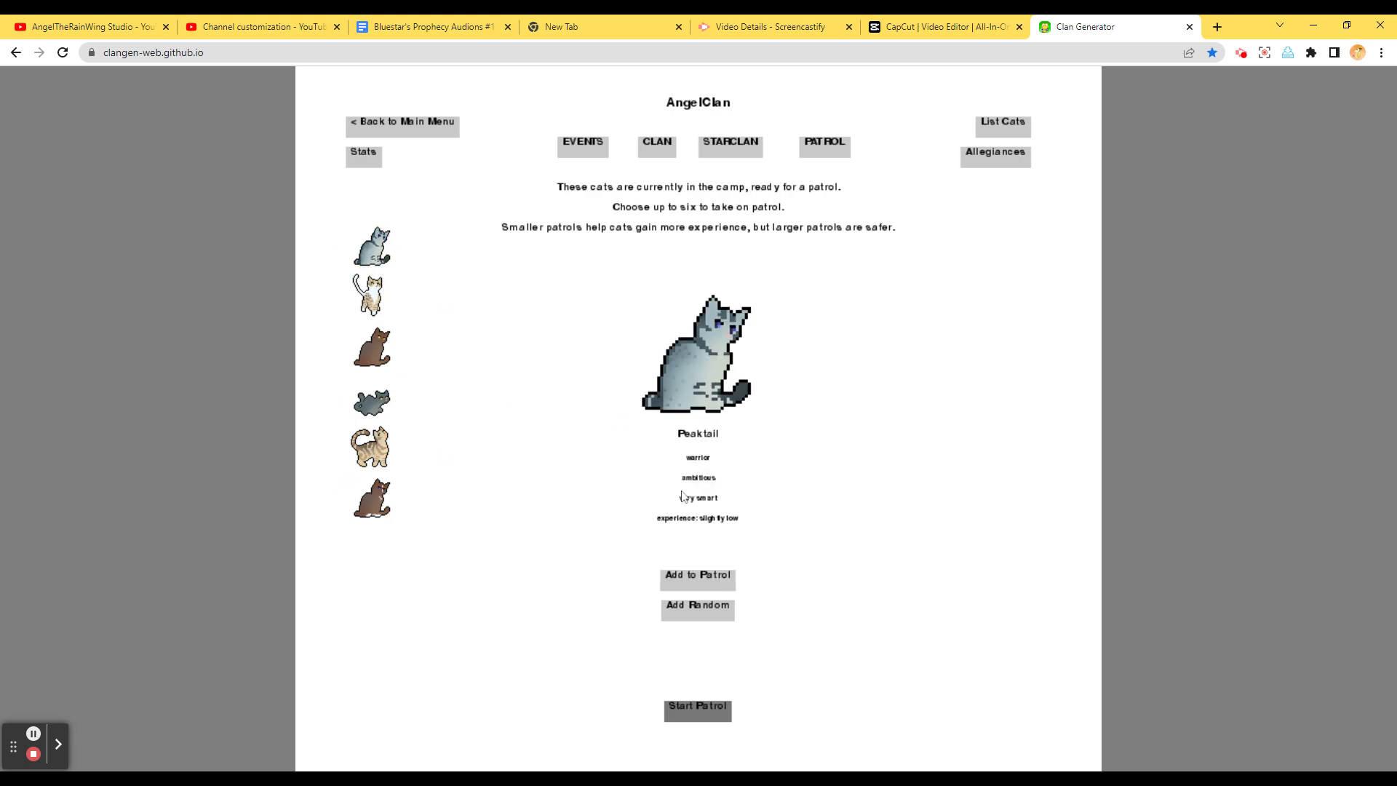
click(697, 575)
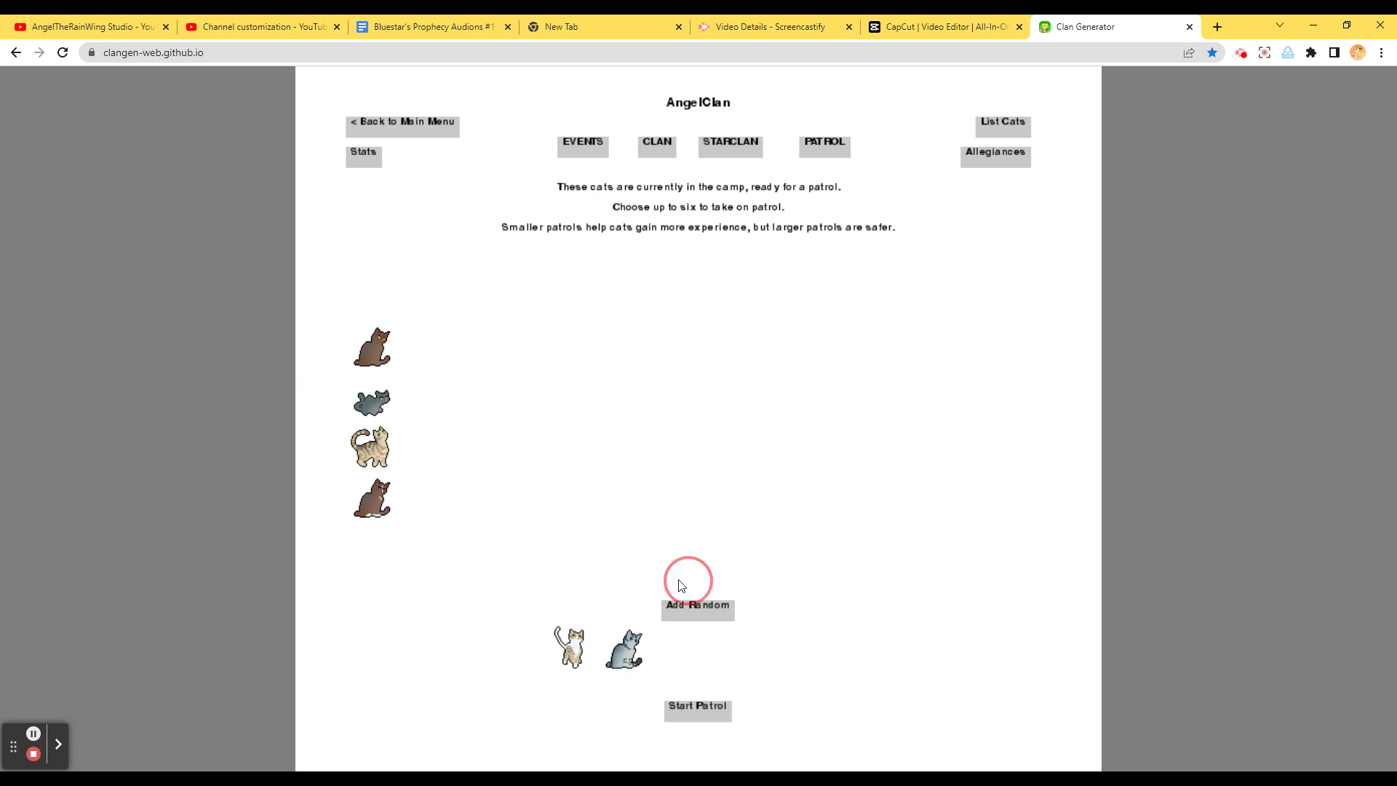
click(697, 605)
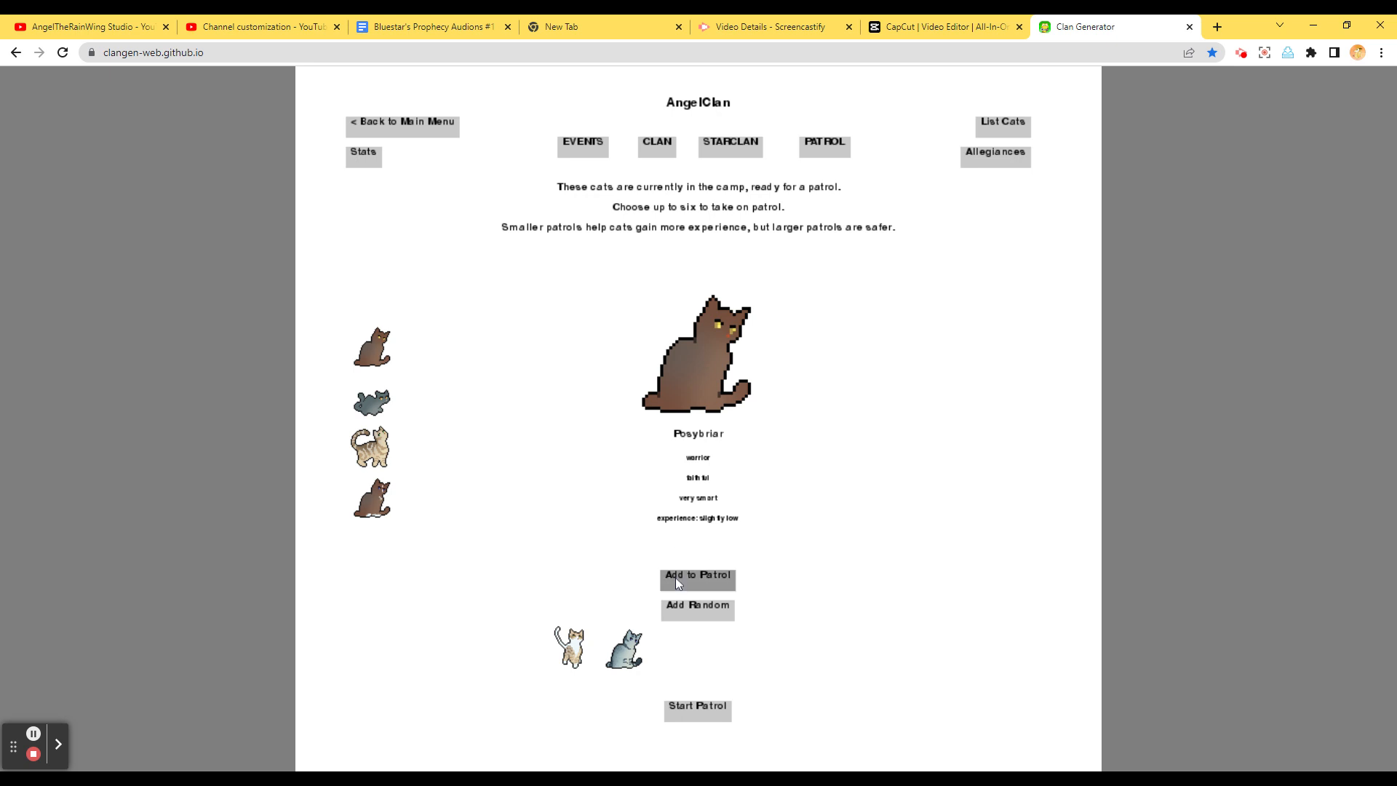
click(697, 574)
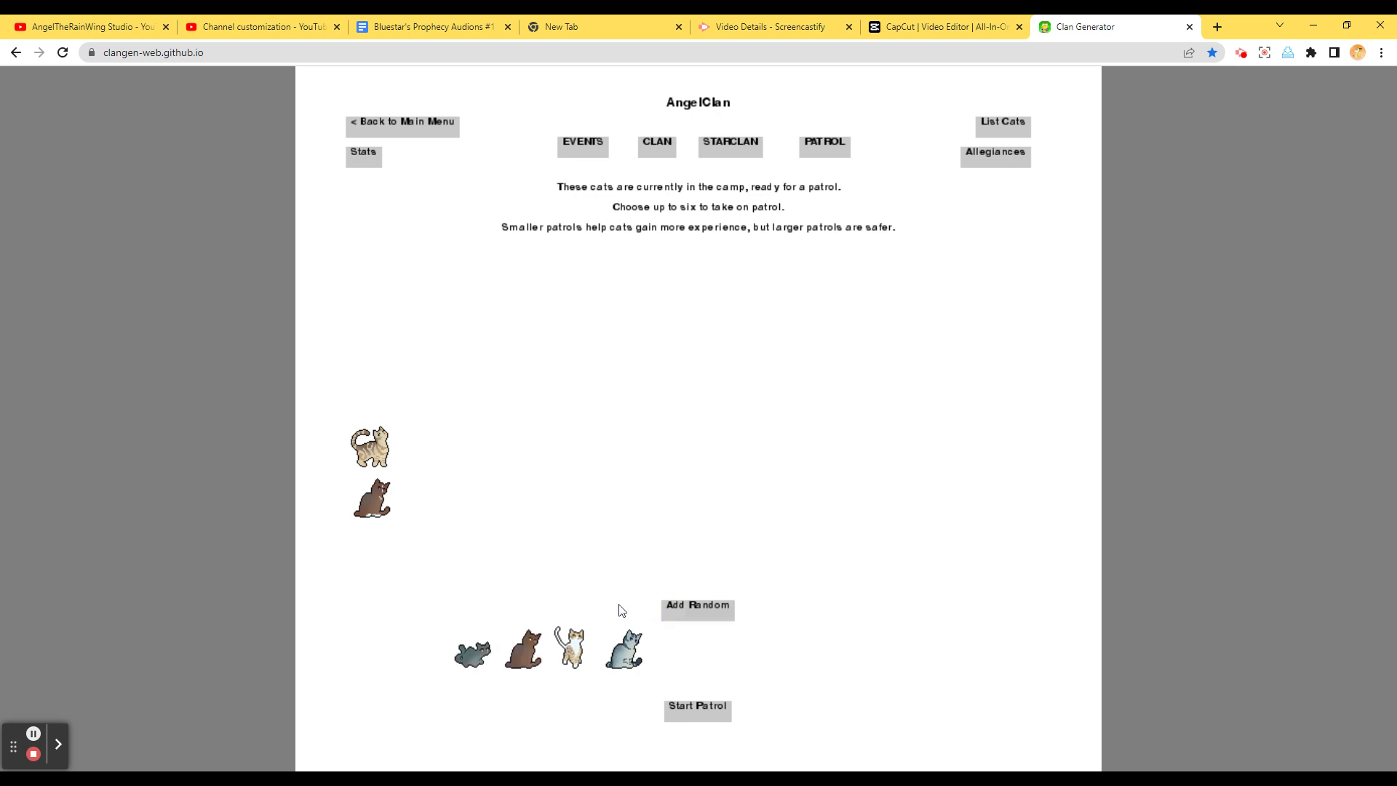
mouse_move(670, 603)
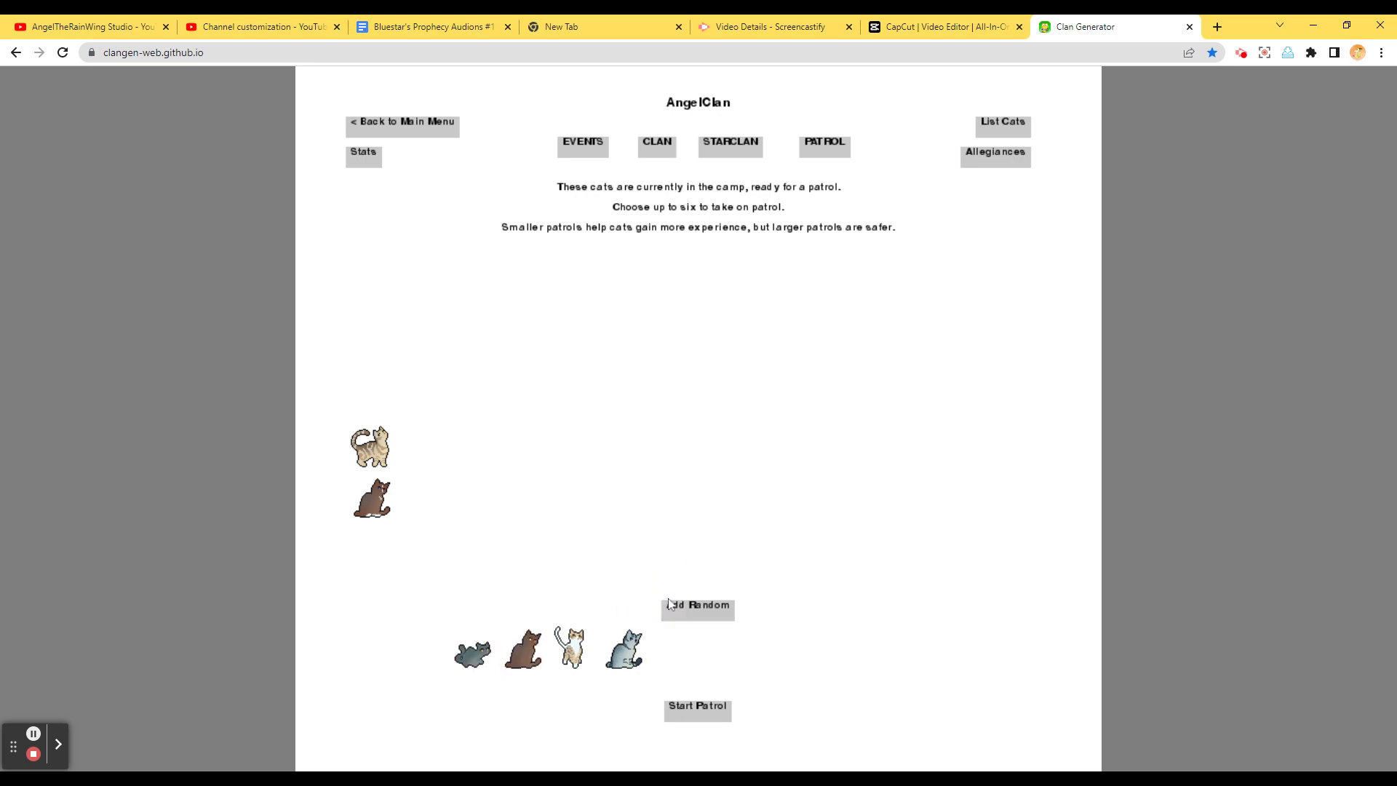
click(698, 607)
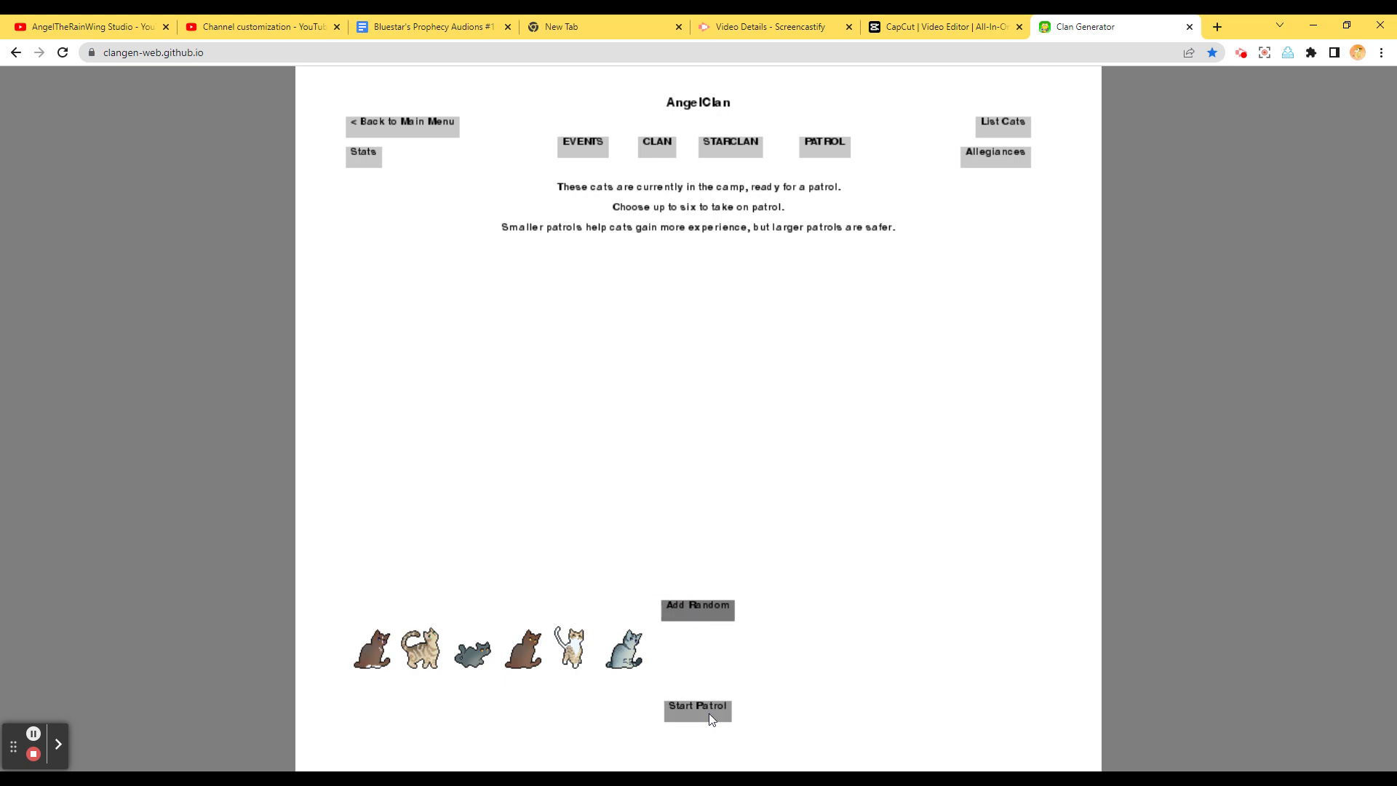
Send the patrol out and proceed with approaching the Twoleg nest
click(697, 707)
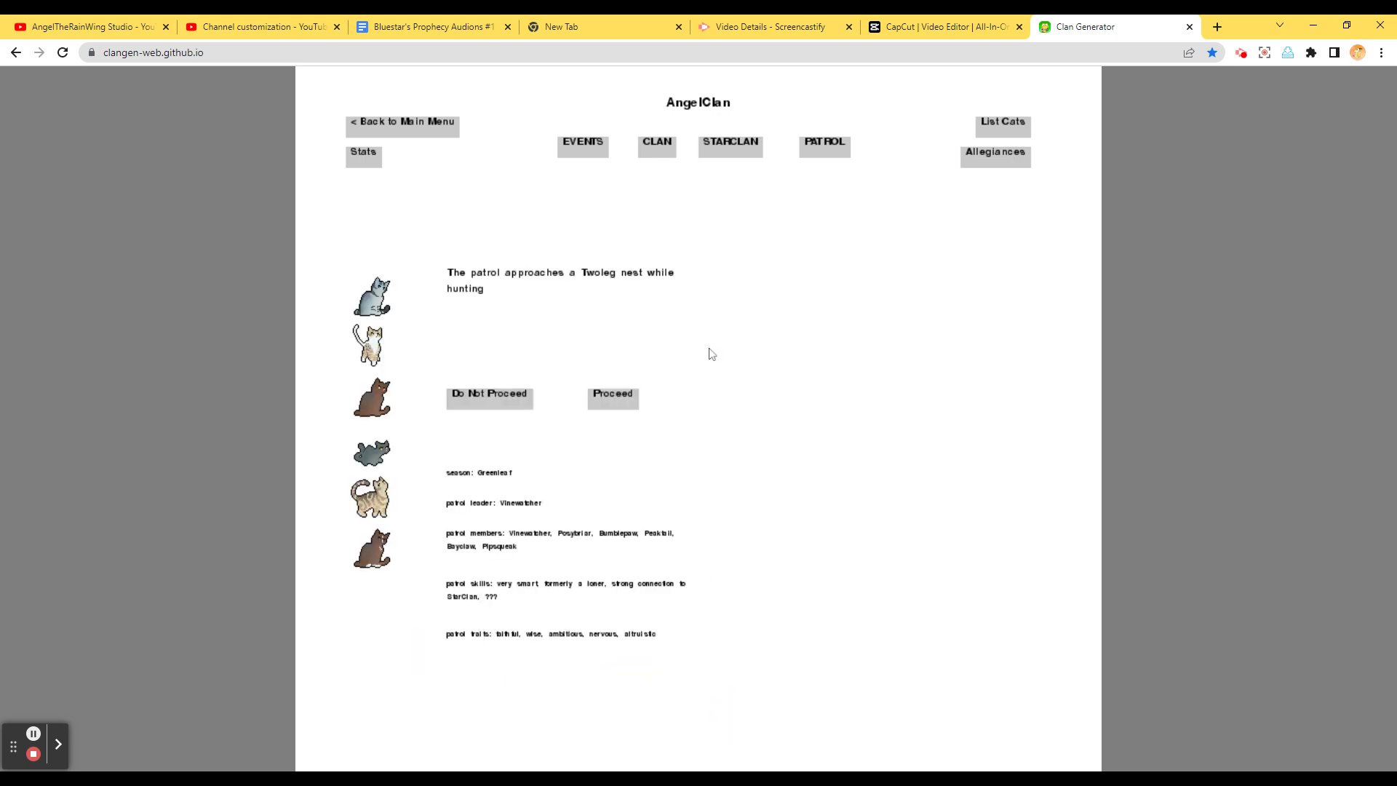
mouse_move(599, 401)
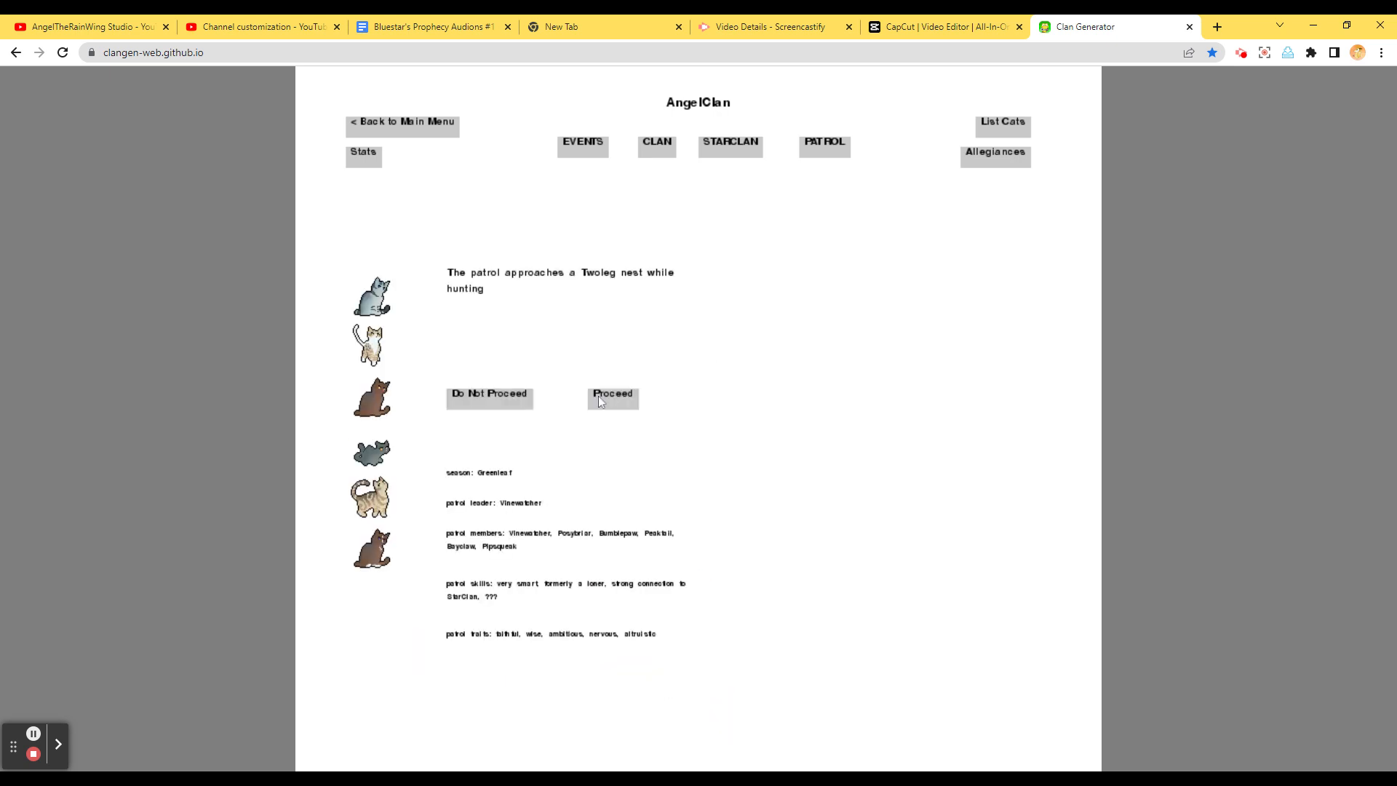
click(488, 393)
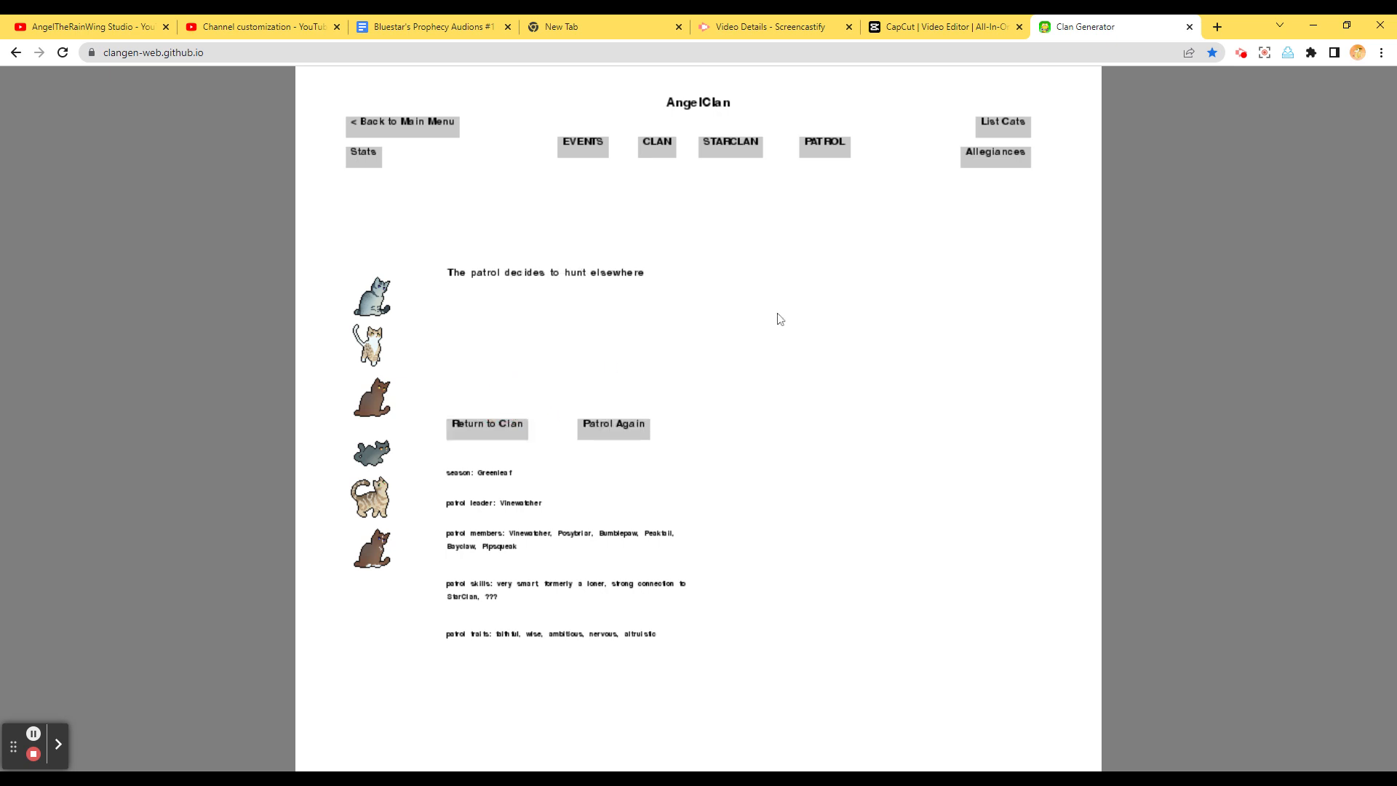
mouse_move(725, 360)
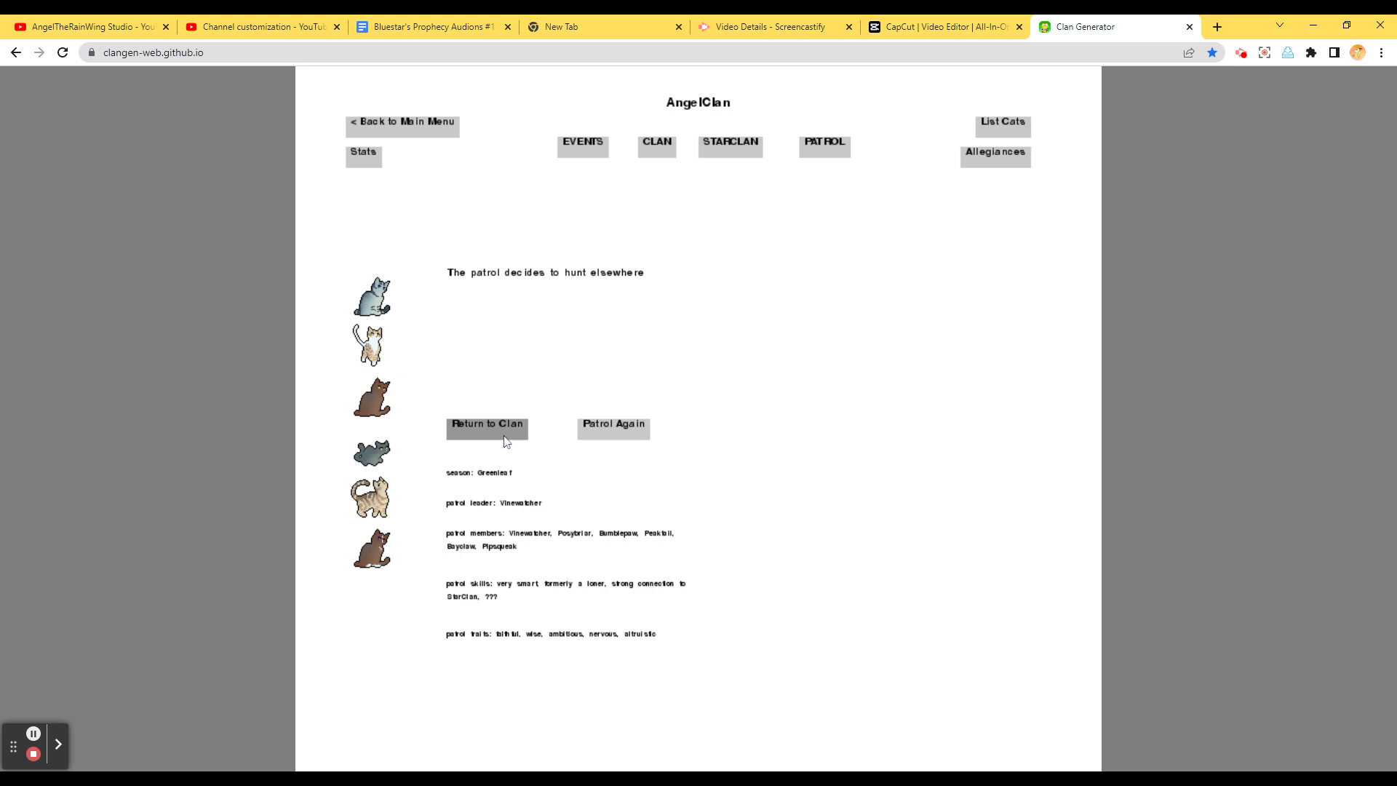
Return to the clan and back out of Ganderfeather's blind-elder profile to camp
click(487, 424)
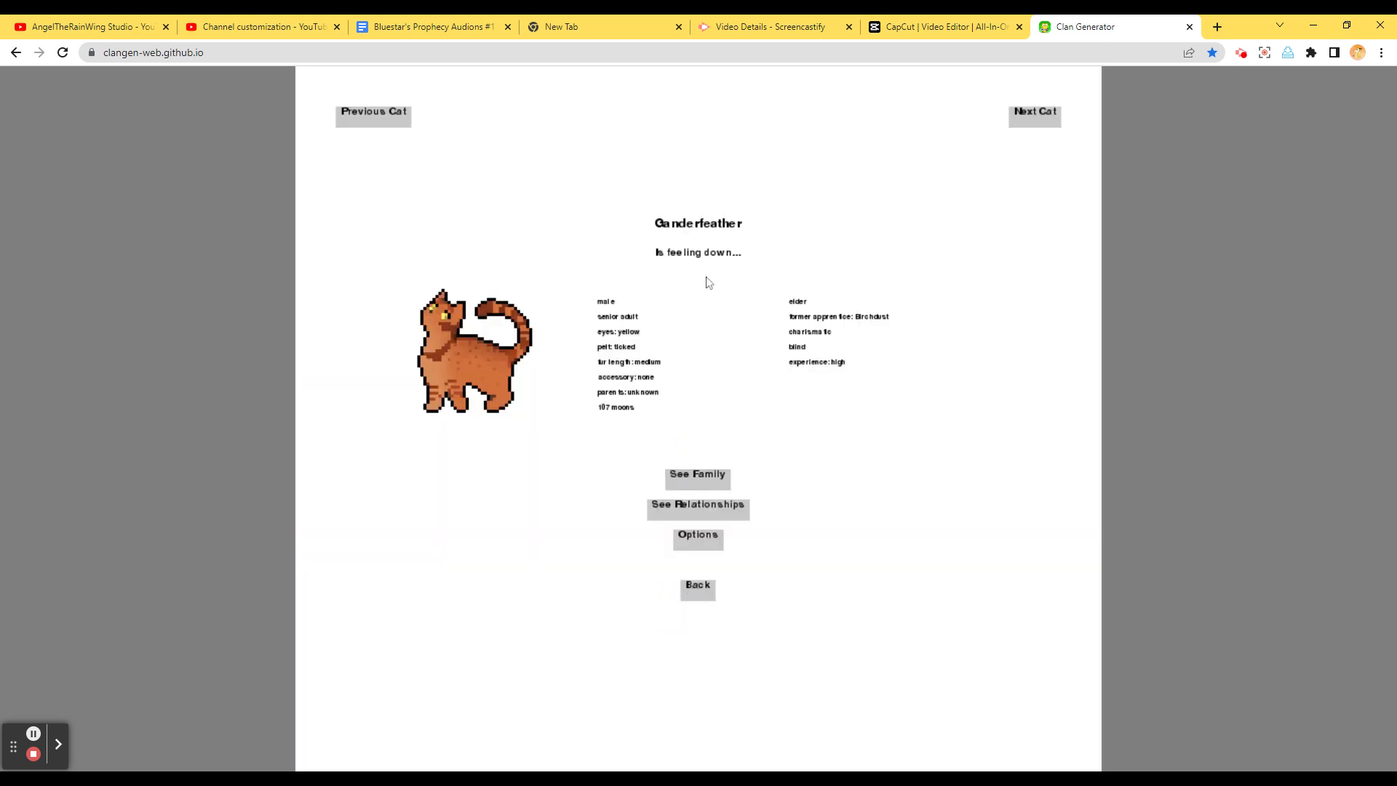
mouse_move(615, 356)
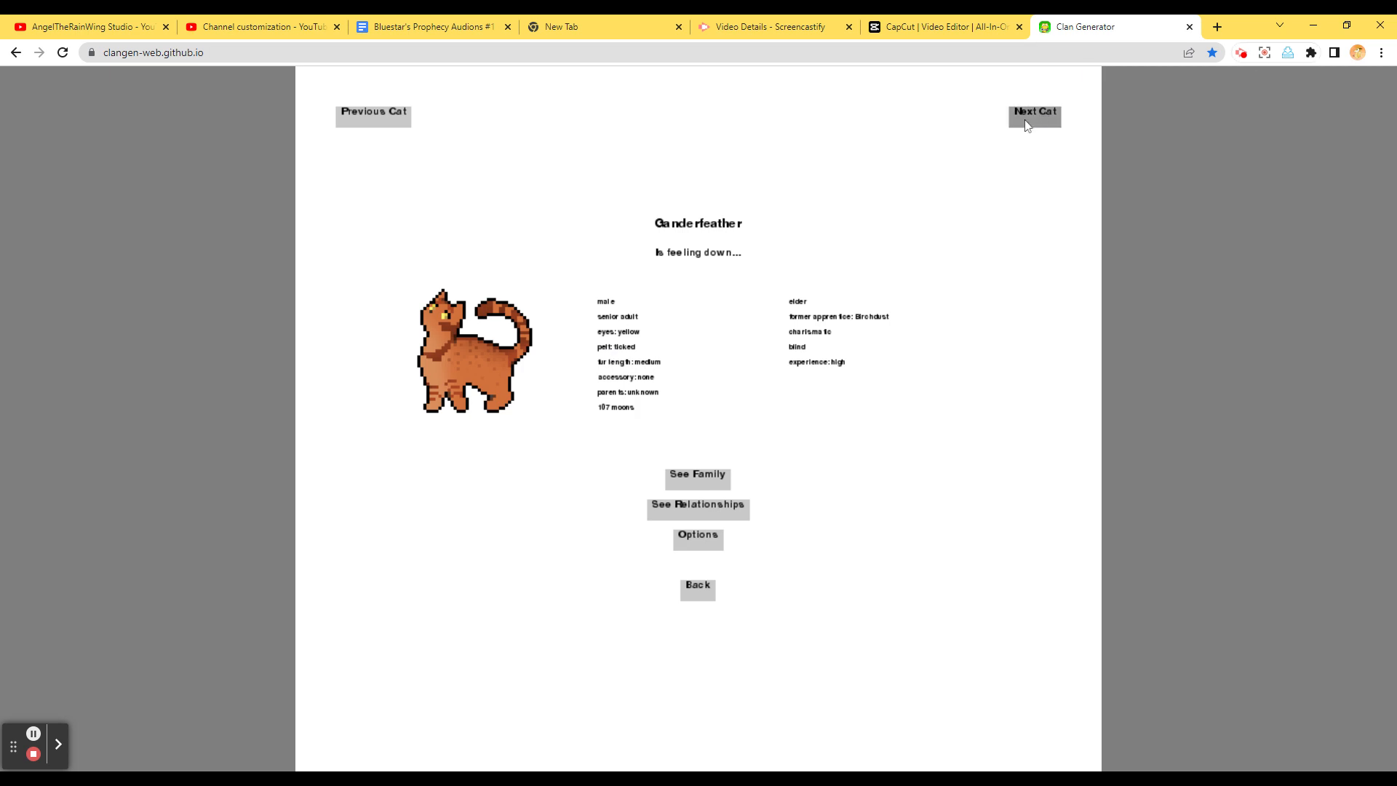
mouse_move(337, 141)
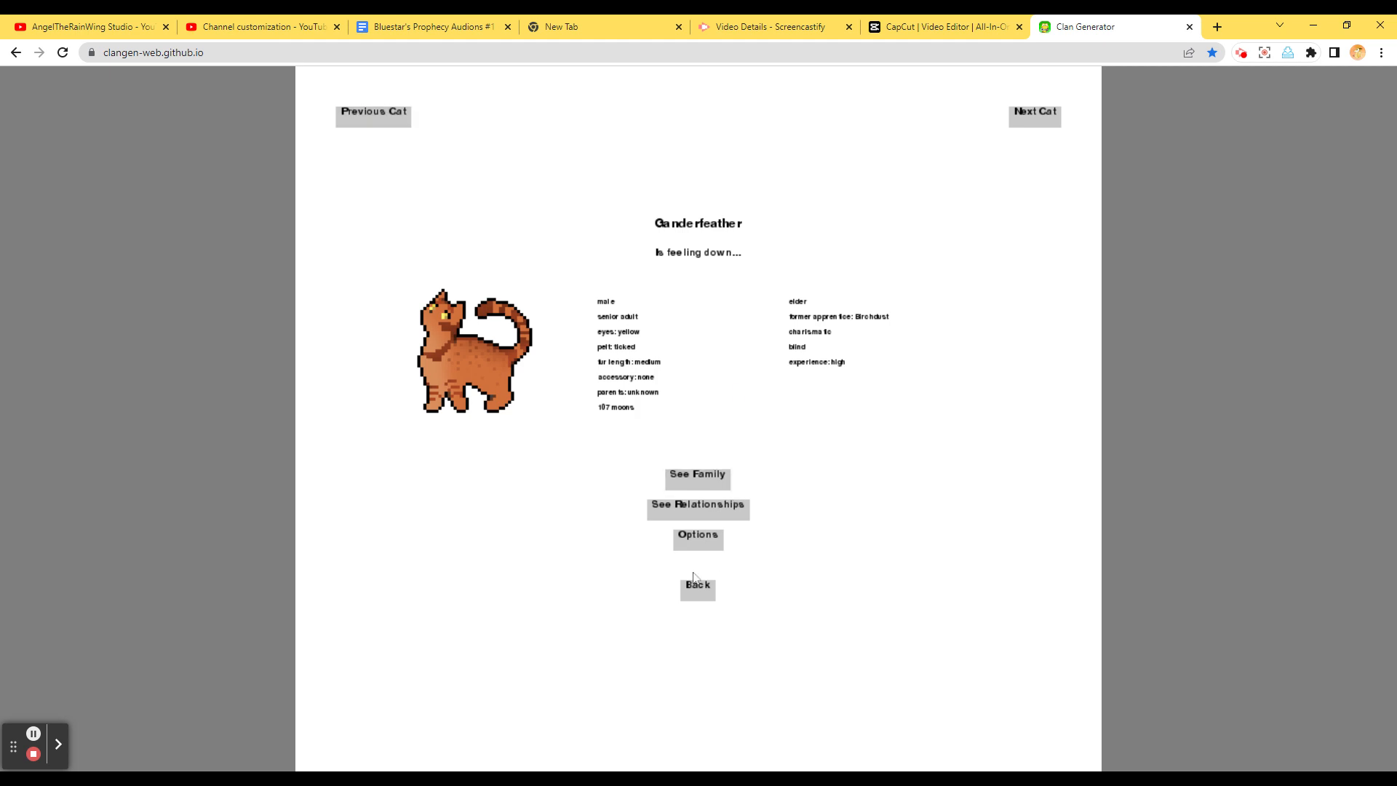
click(697, 585)
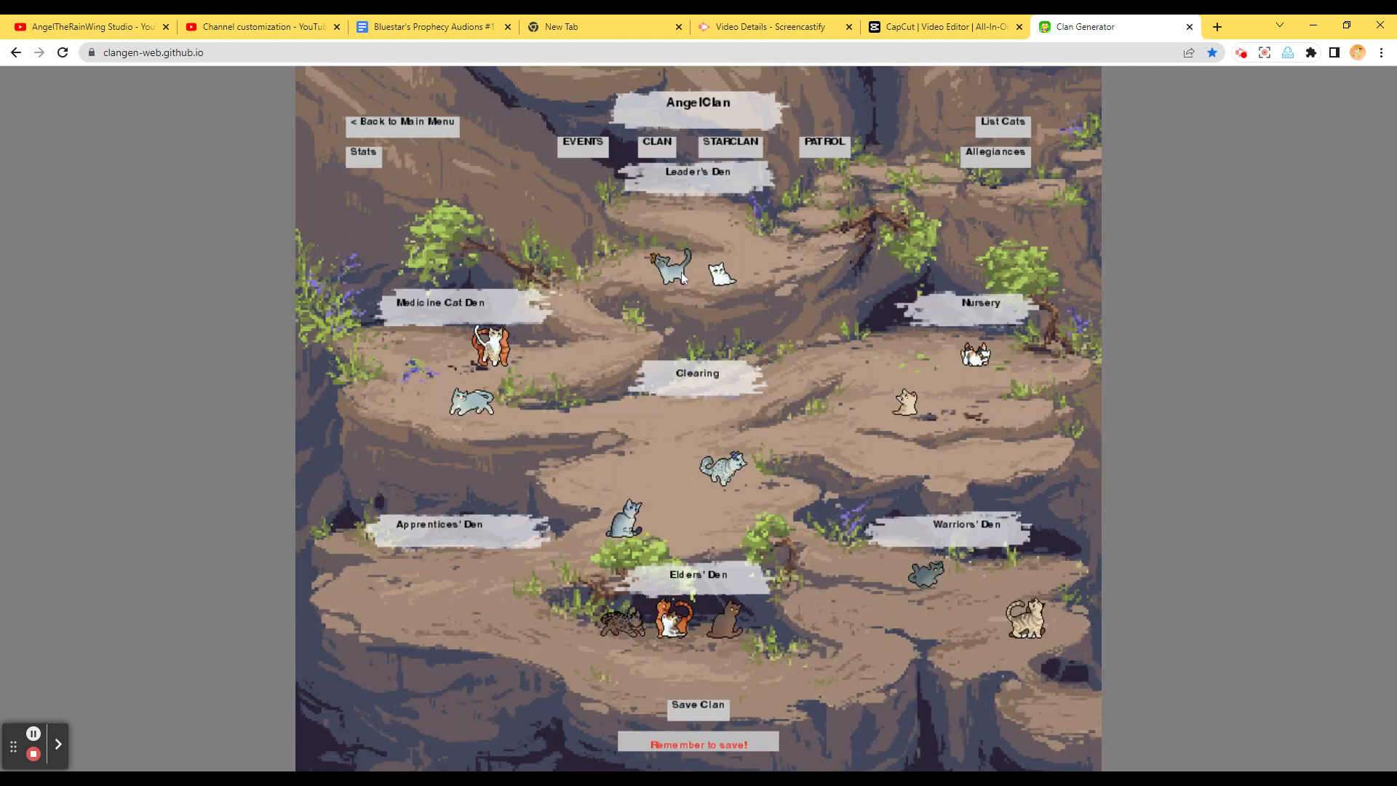
Open AngelClan's events for 4 moons in Greenleaf
click(582, 142)
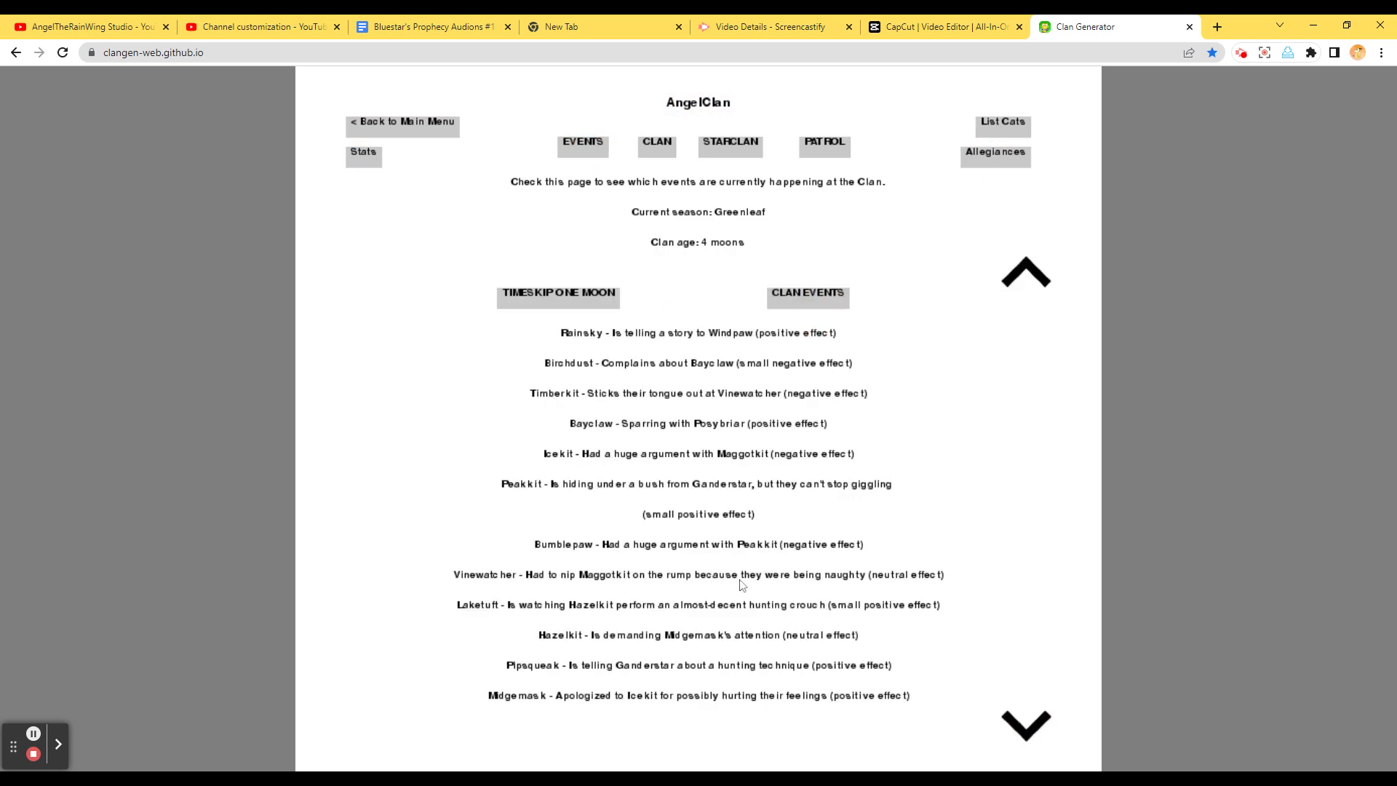
mouse_move(758, 700)
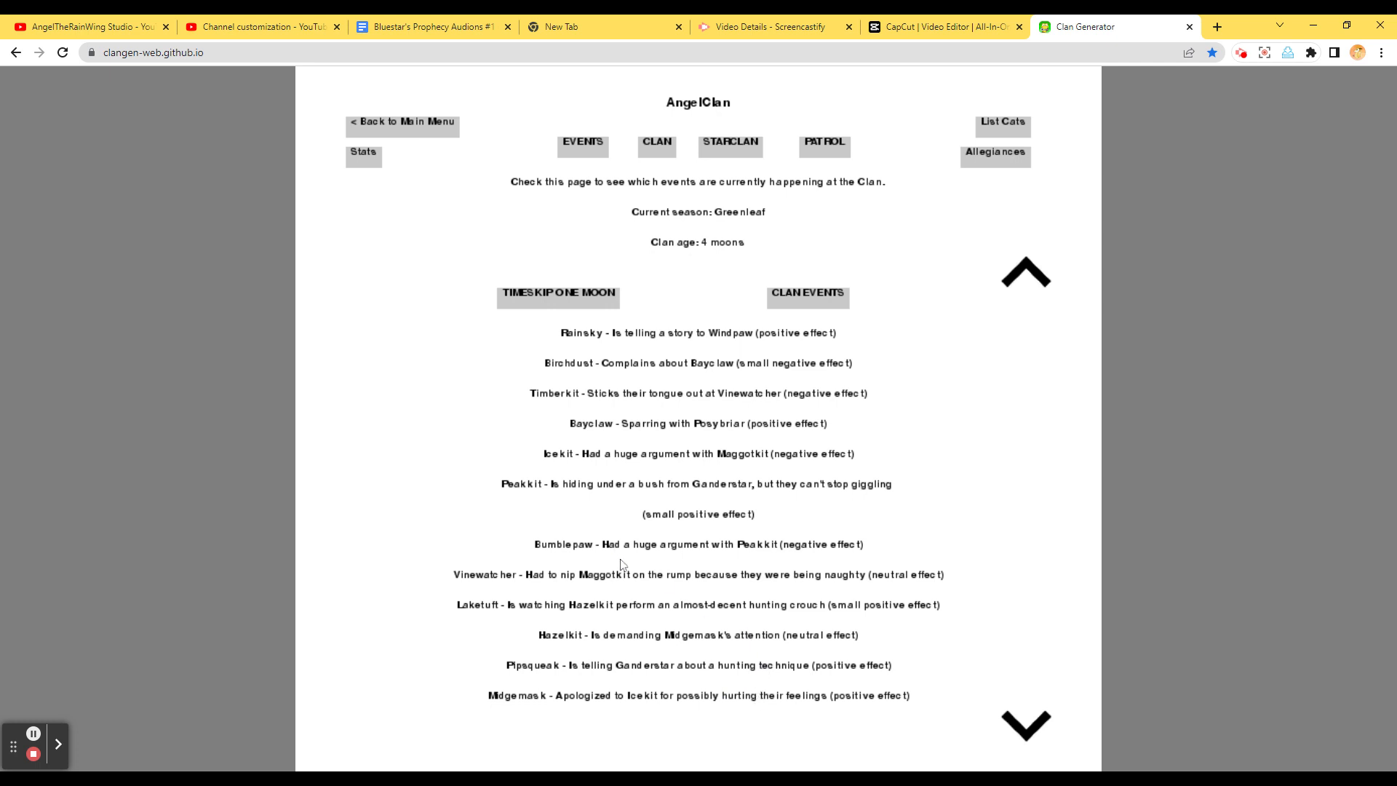
mouse_move(655, 651)
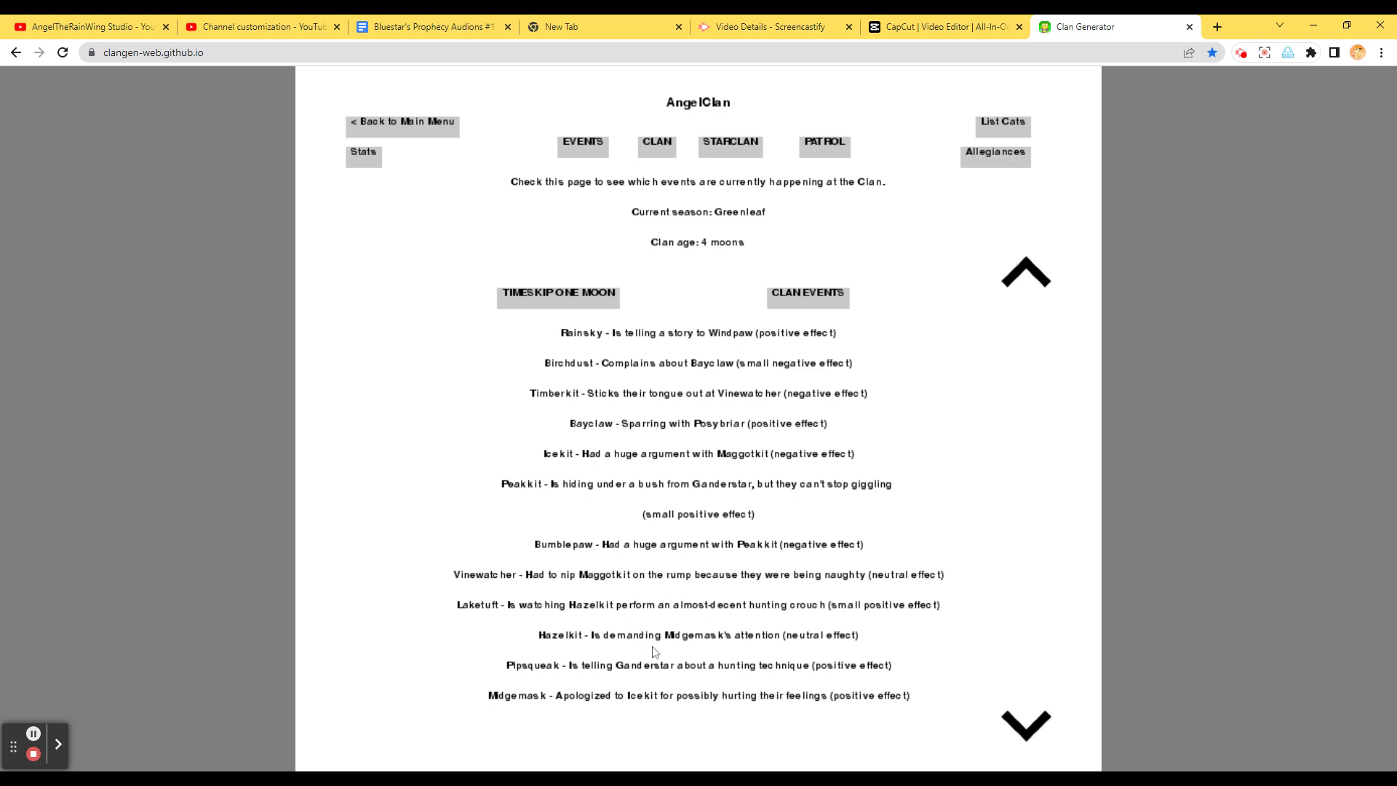
mouse_move(715, 664)
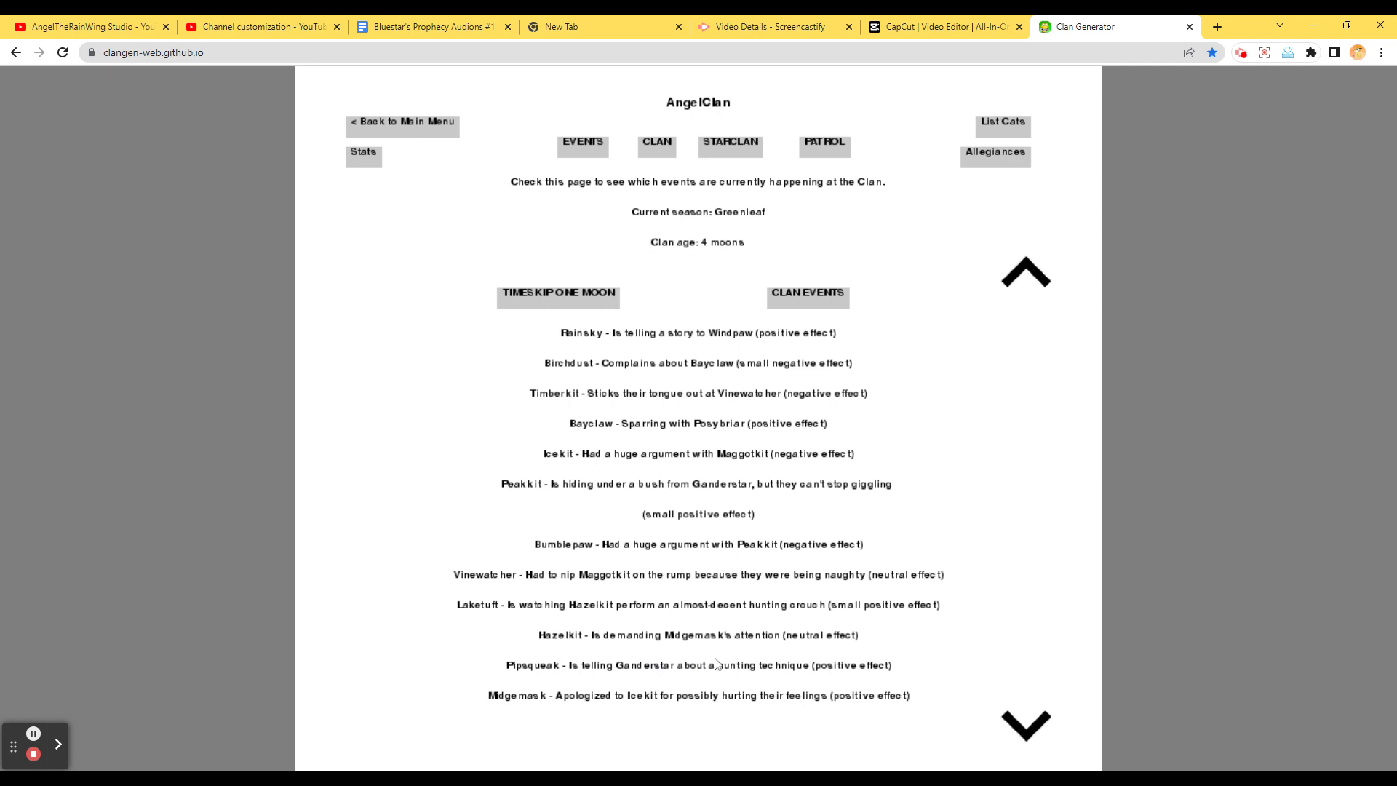
mouse_move(1186, 243)
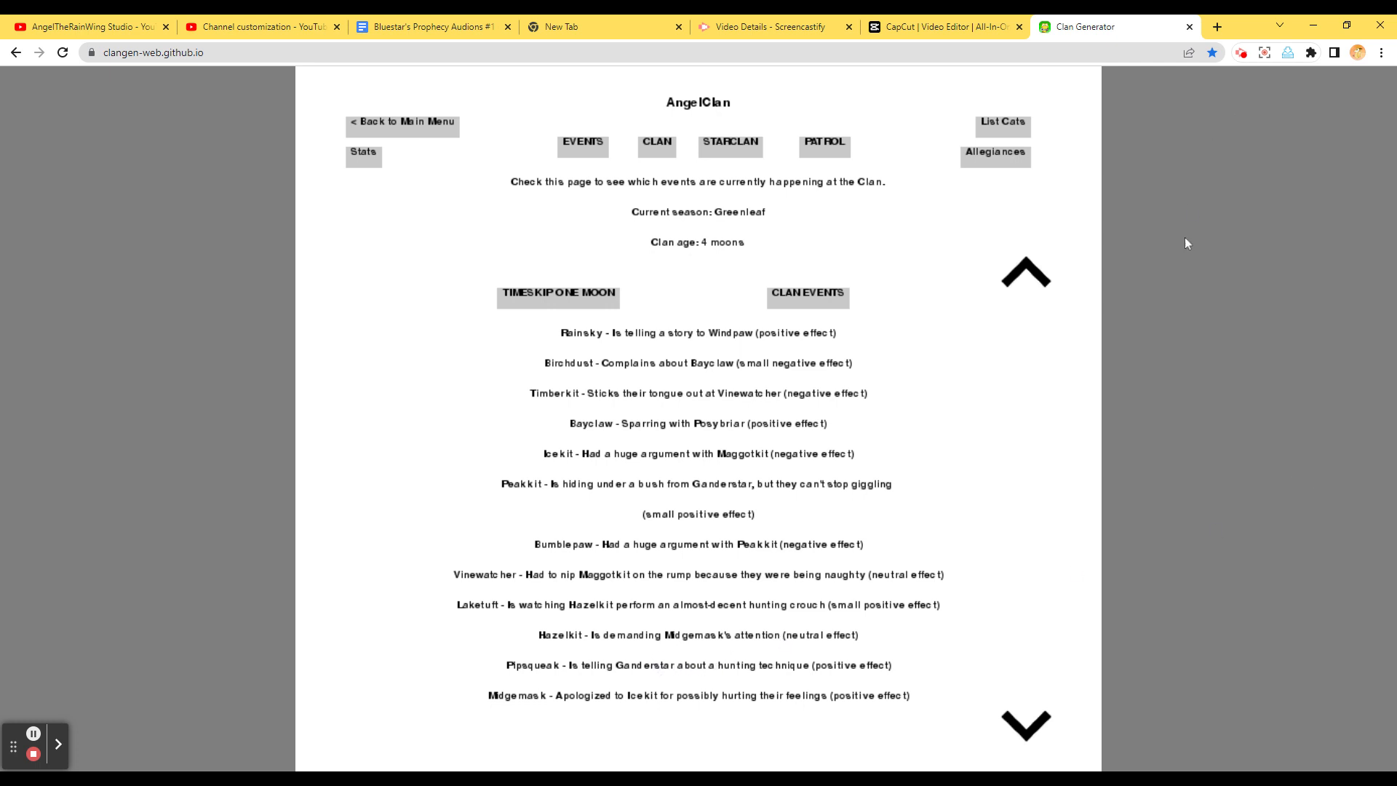
mouse_move(1210, 213)
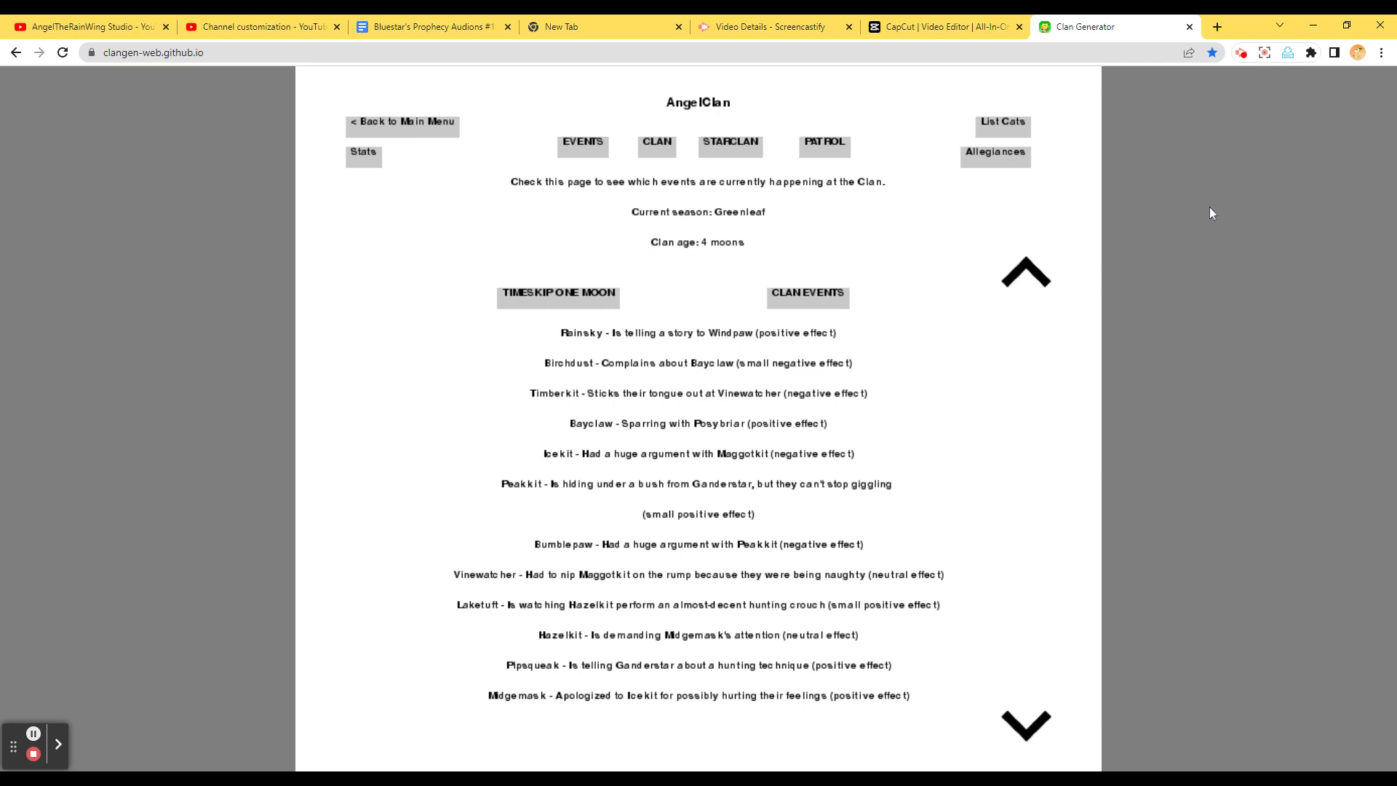
mouse_move(422, 234)
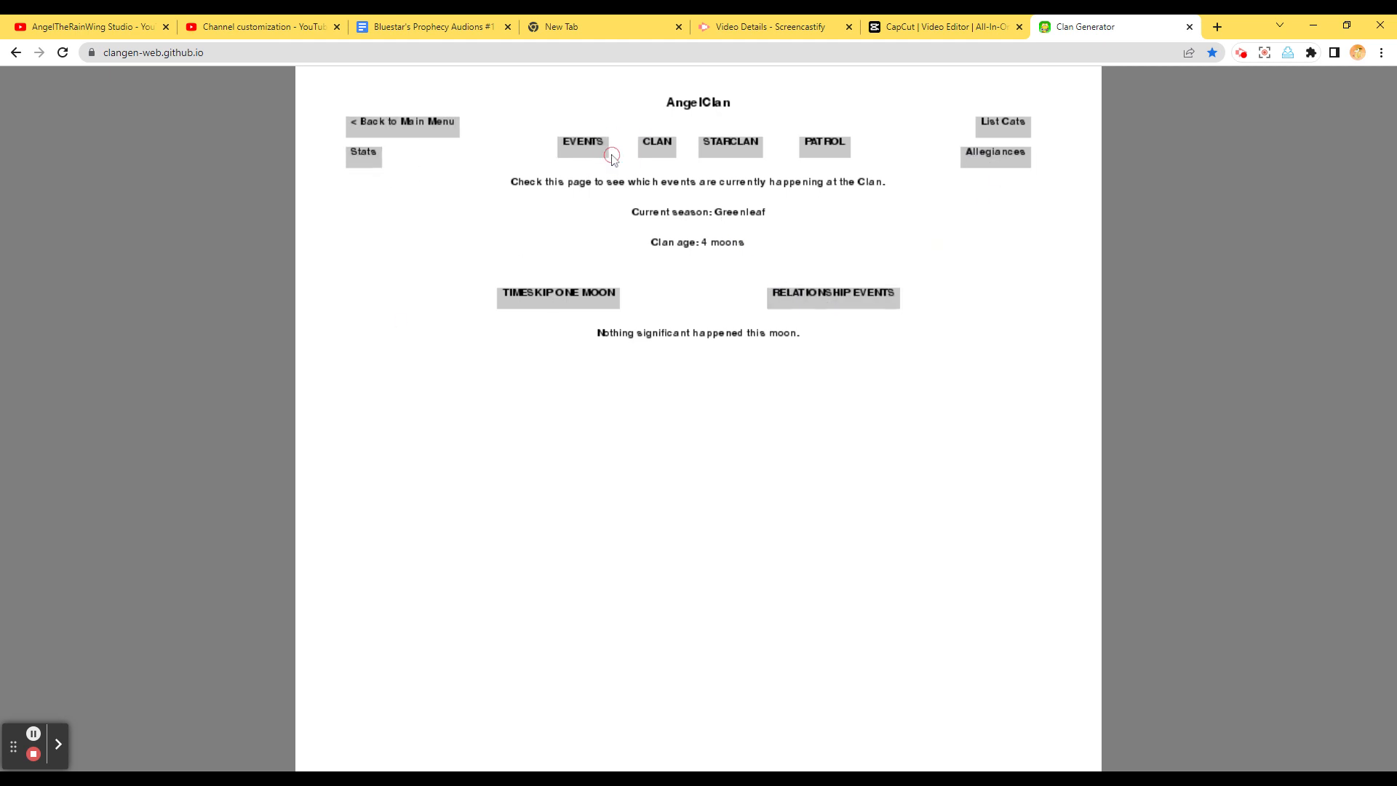
Check the StarClan list, then open a living cat's profile and step back to Birchdust
click(656, 143)
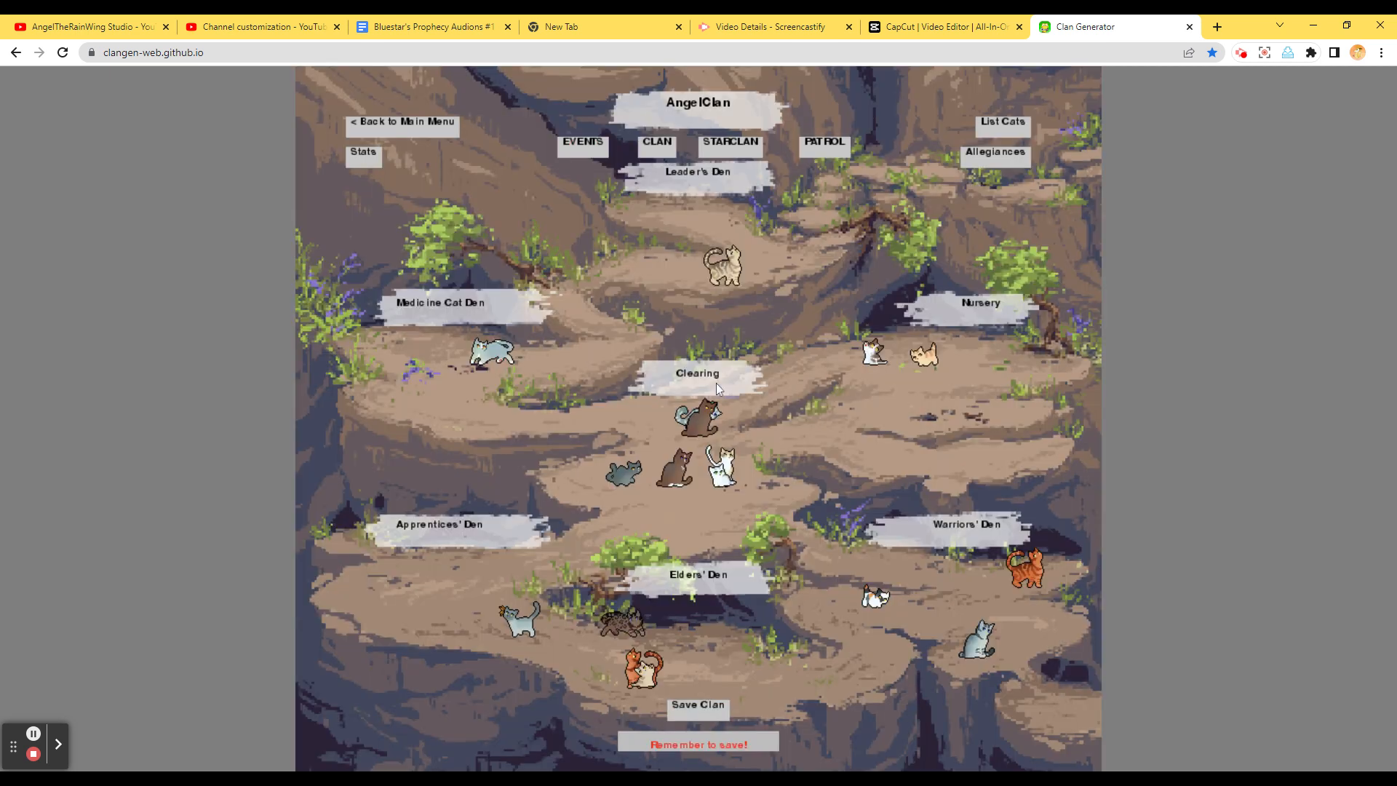
click(729, 143)
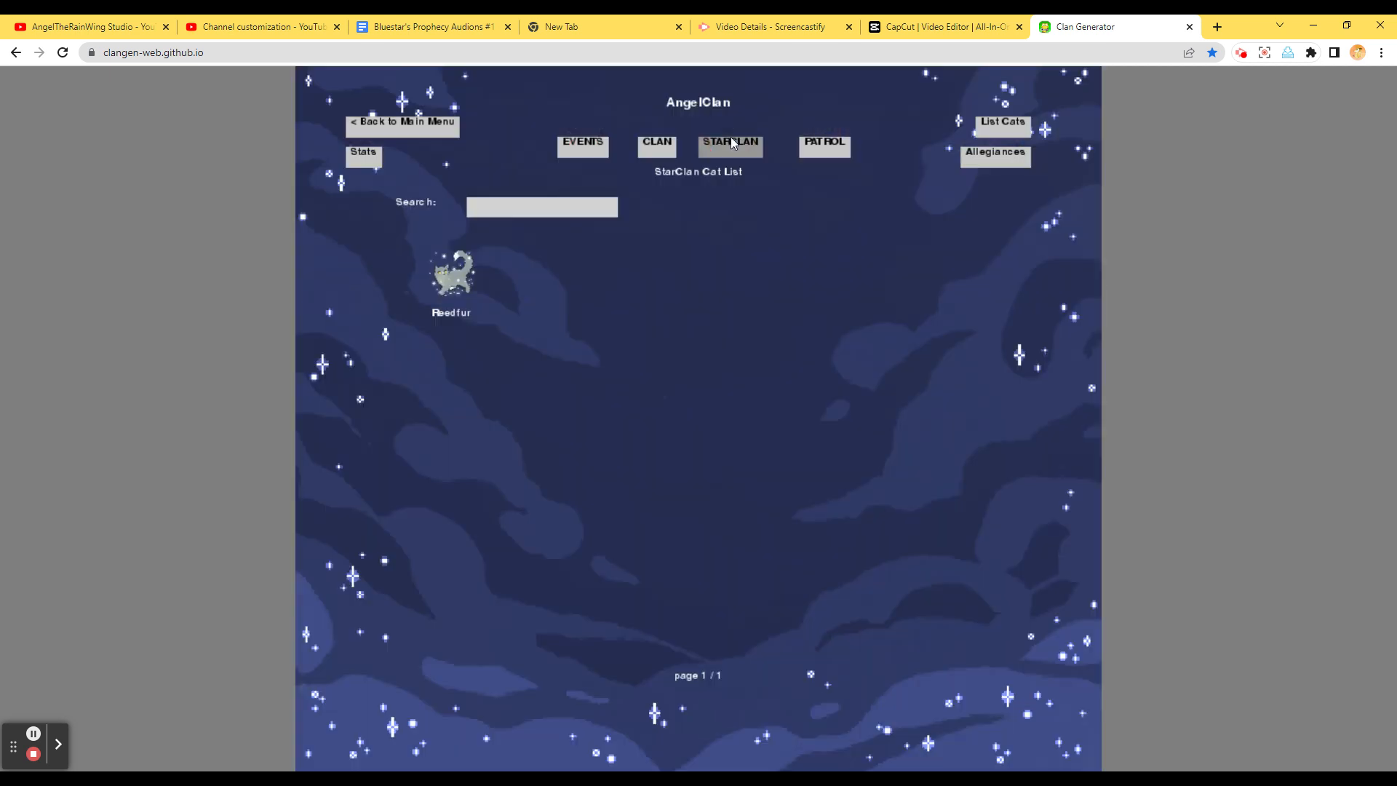
click(657, 146)
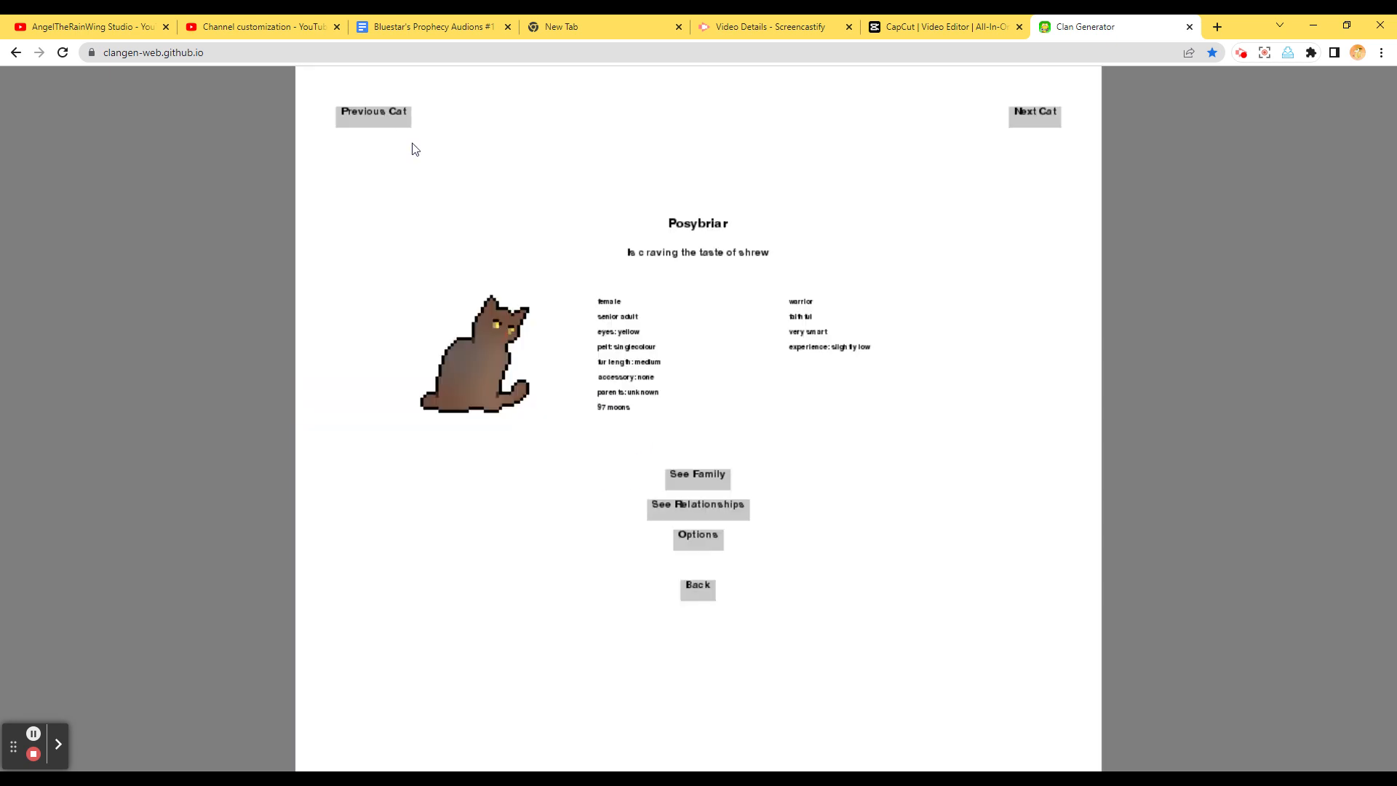
click(374, 111)
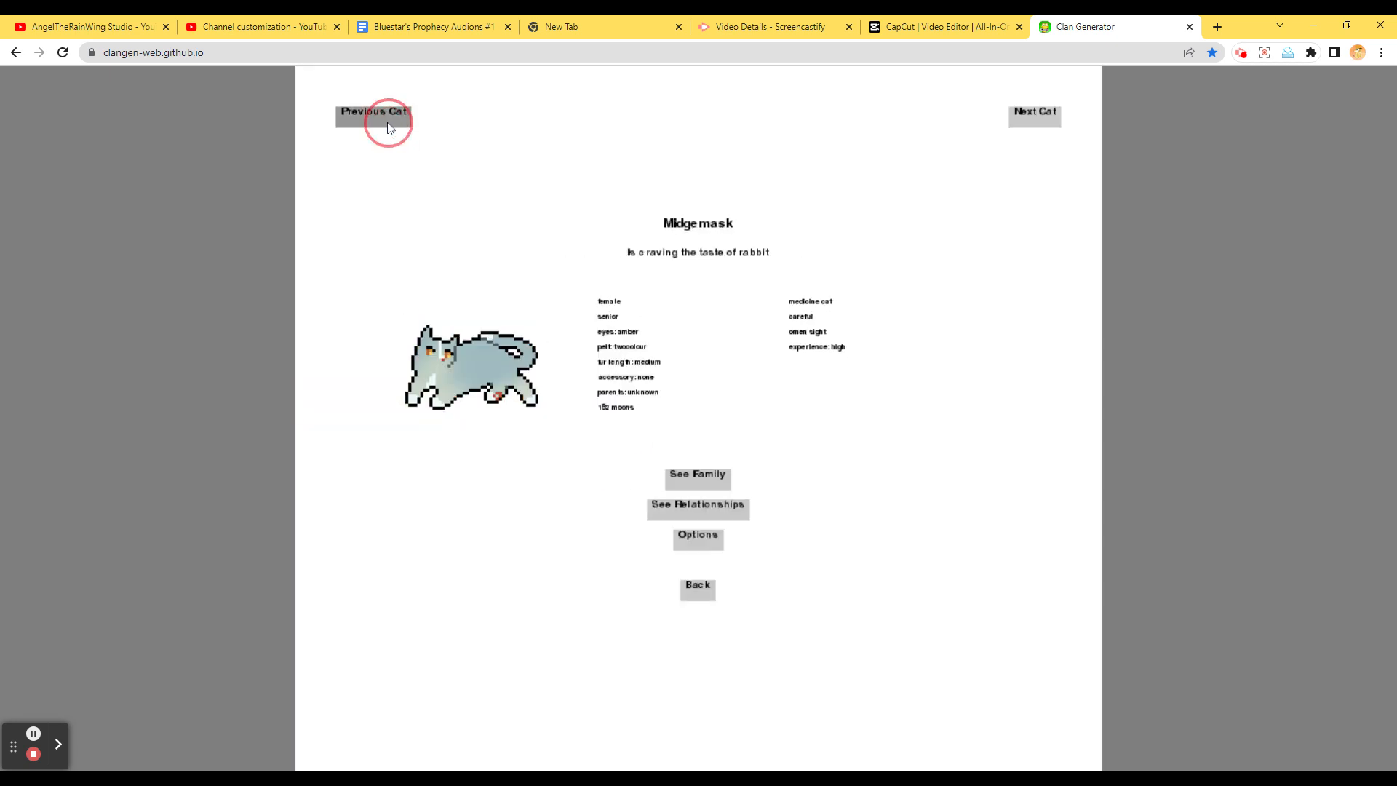
click(373, 110)
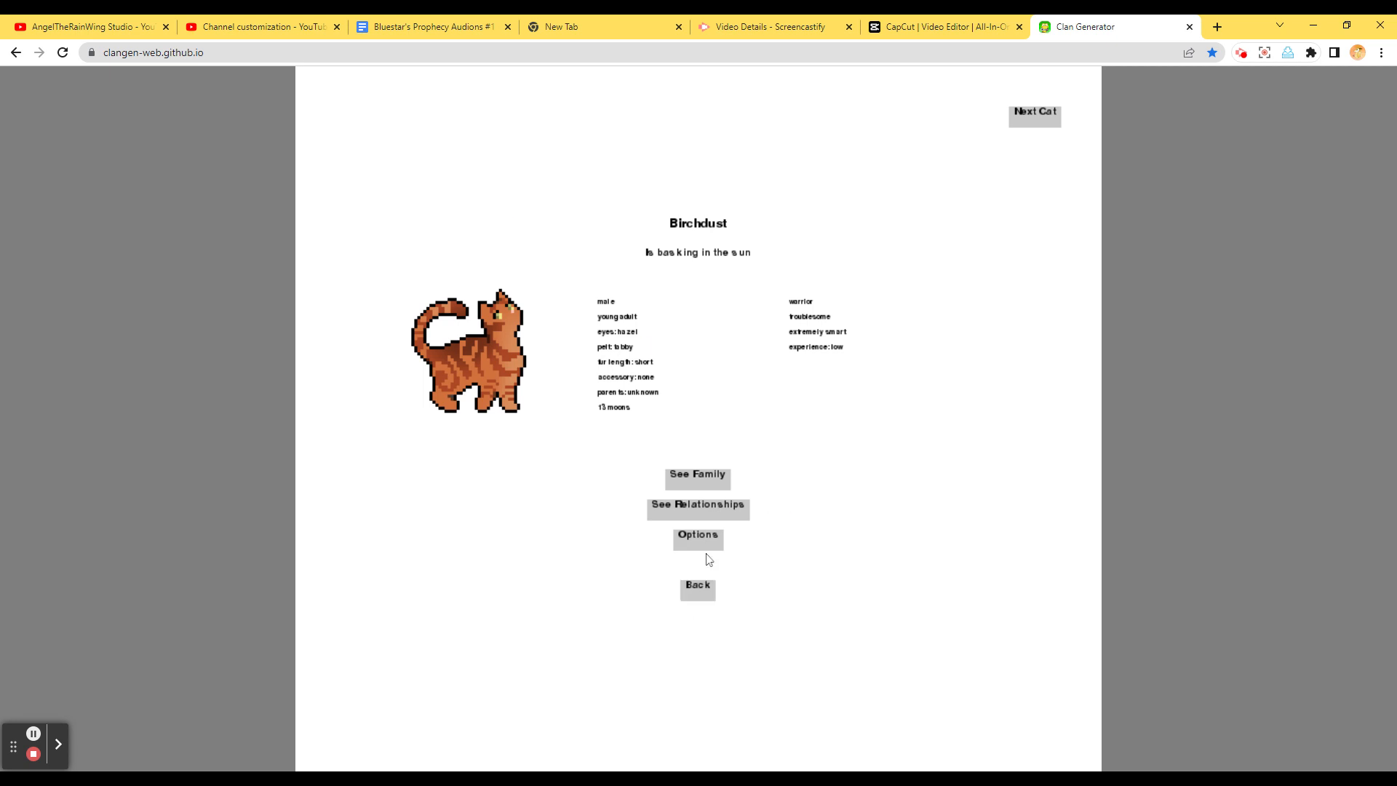
Page forward from Ganderfeather through Vinewatcher, Windpaw, Bumblepaw, Pipsqueak and Bayclaw to Hazelkit
click(1033, 115)
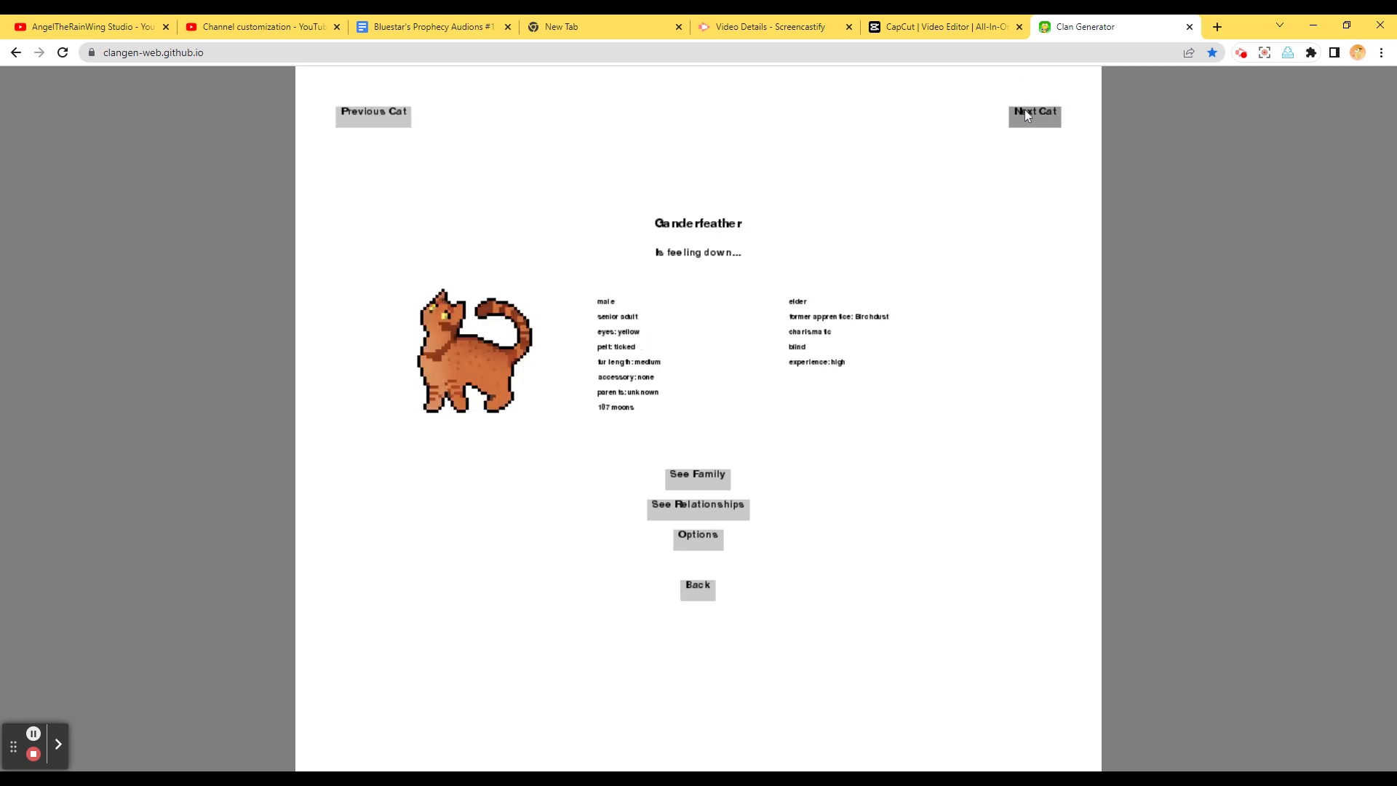
mouse_move(1030, 117)
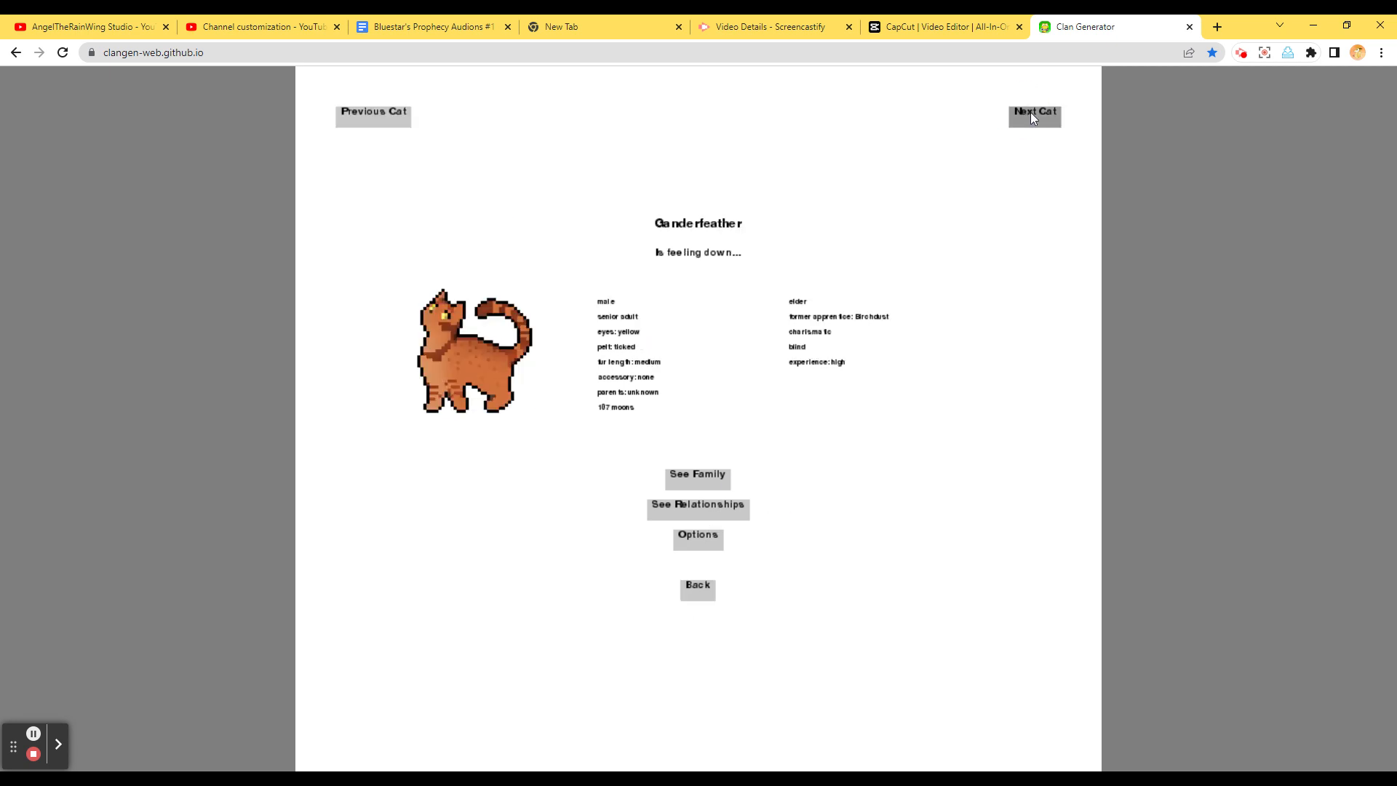
click(1033, 114)
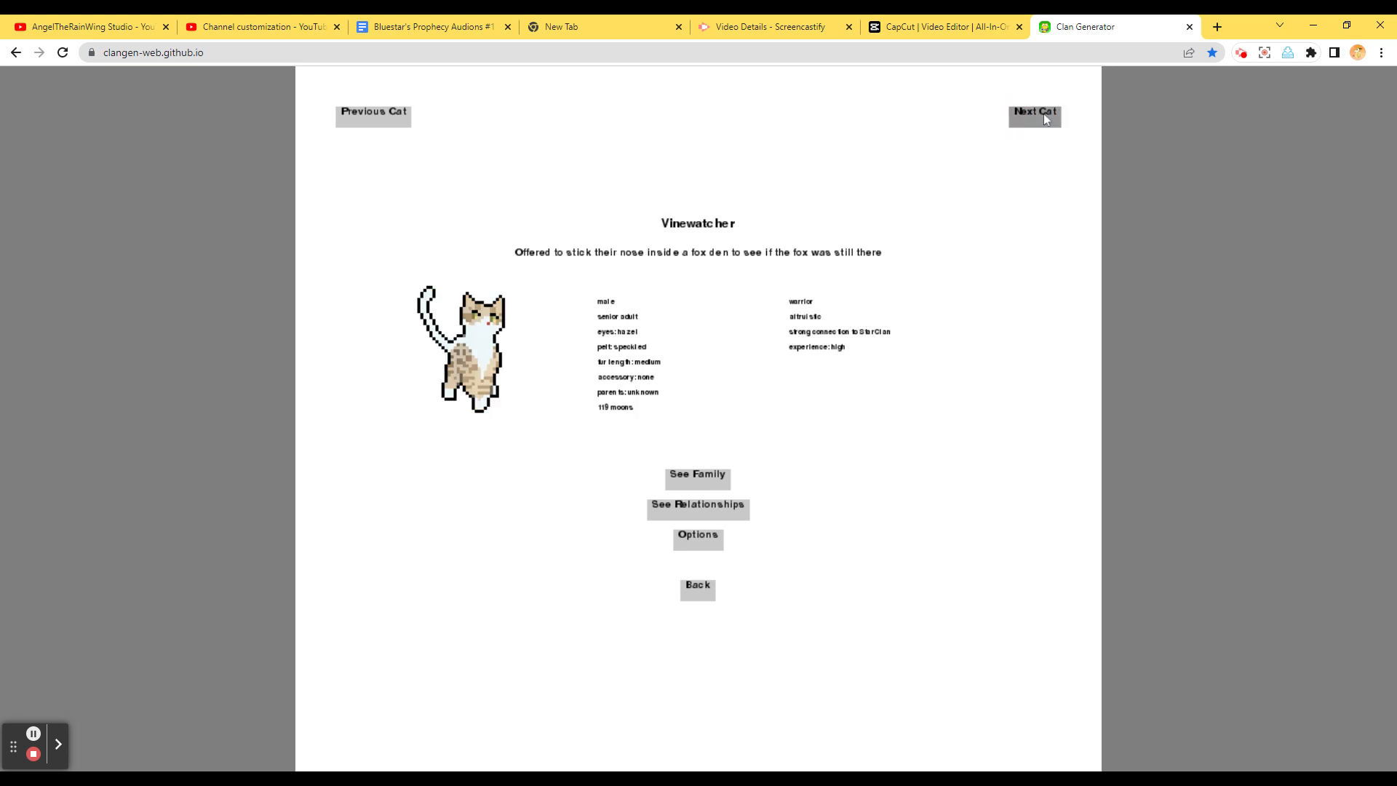
click(1035, 114)
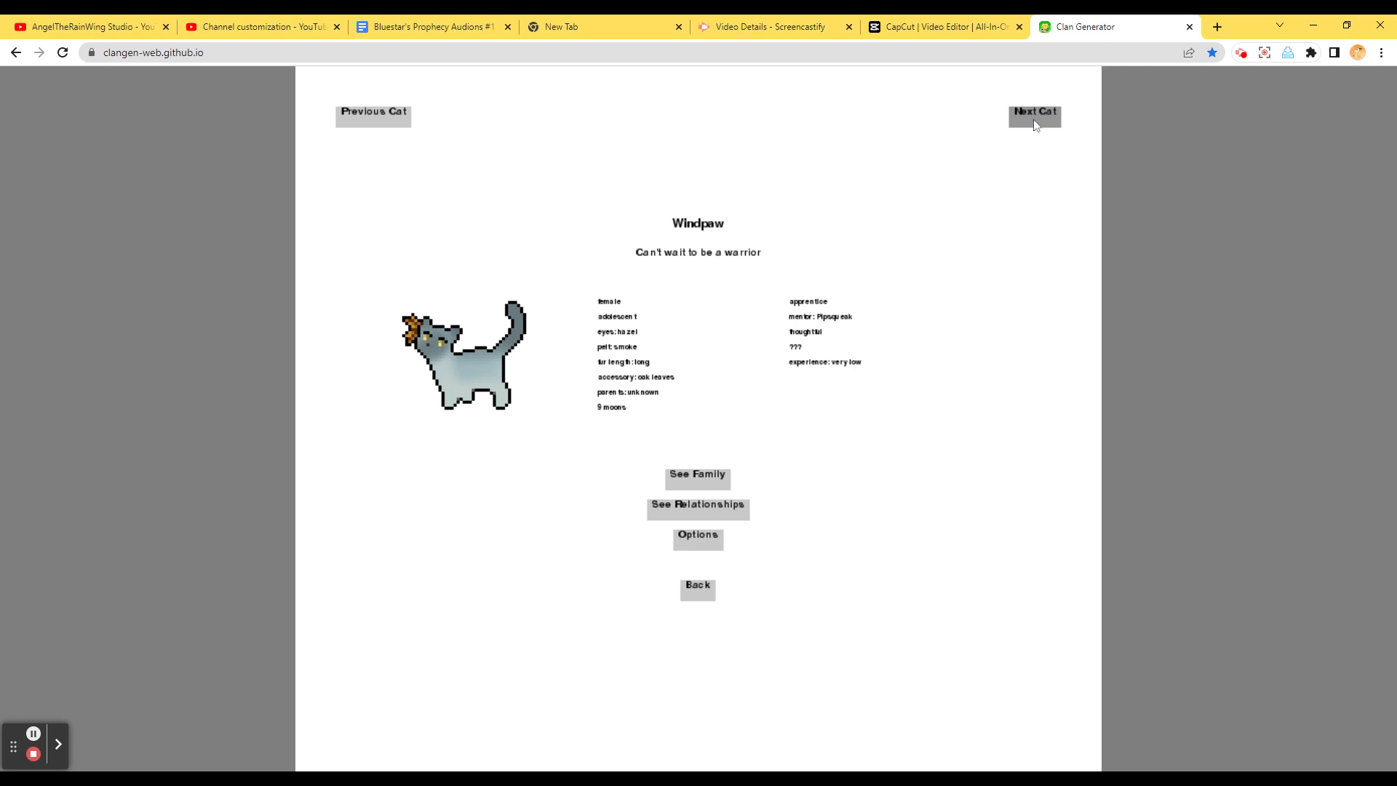
click(1033, 115)
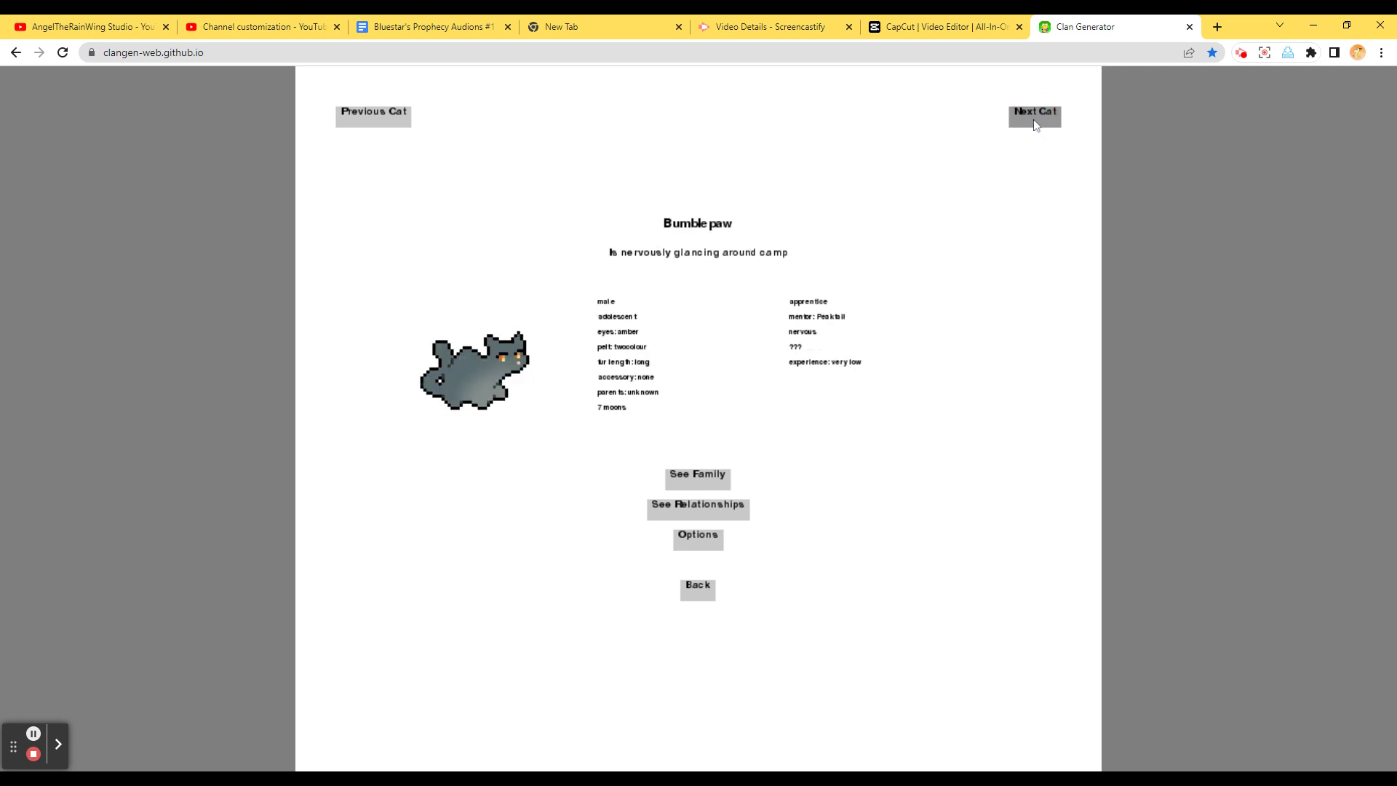
click(1033, 114)
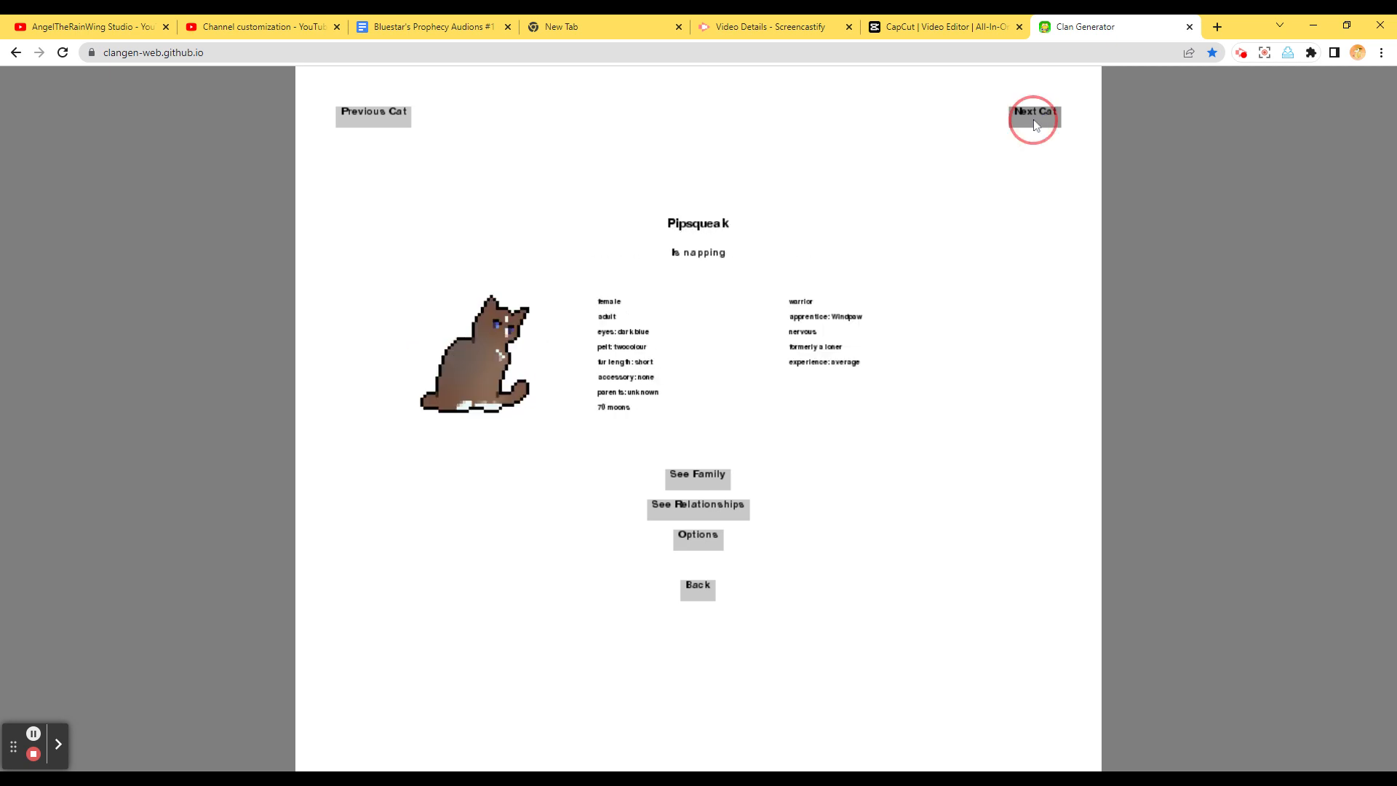
click(1033, 114)
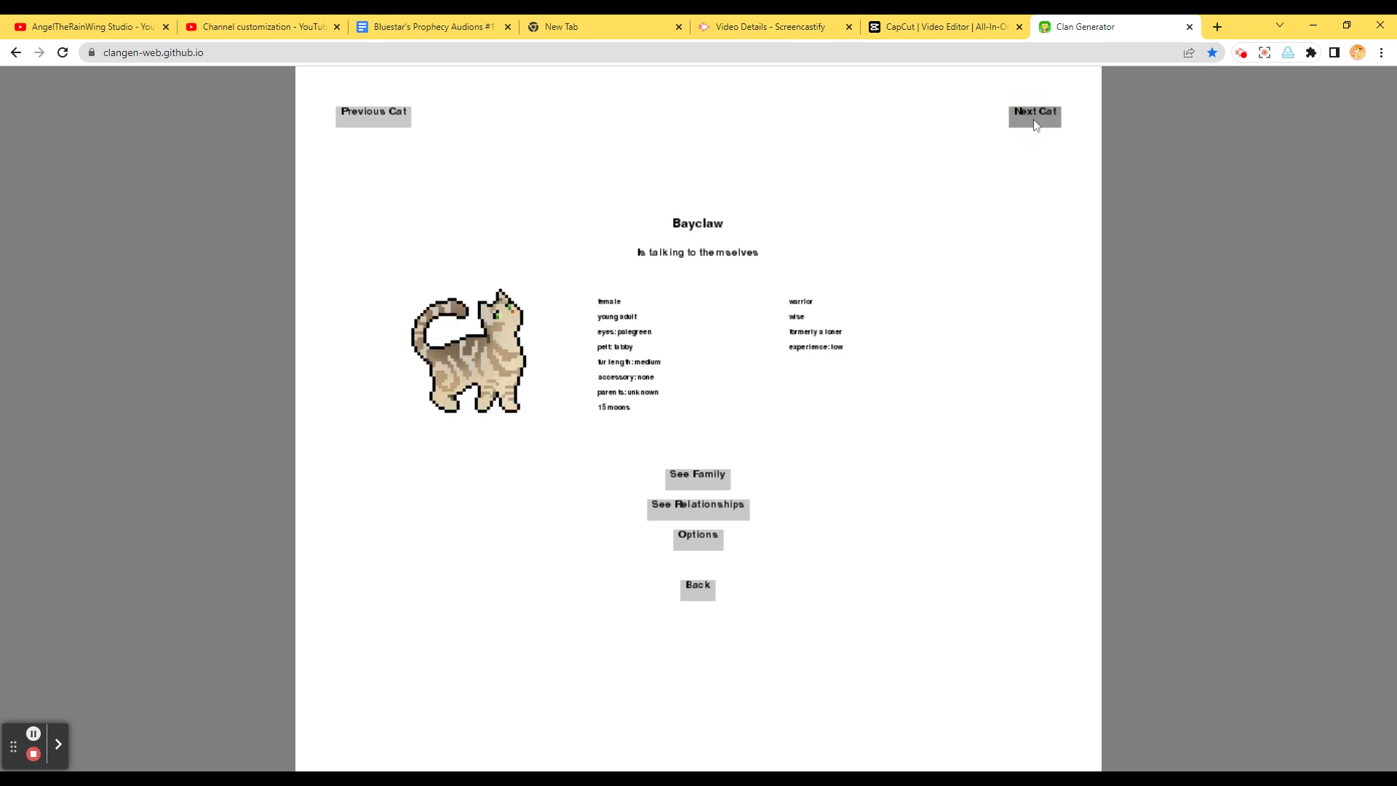
click(1033, 115)
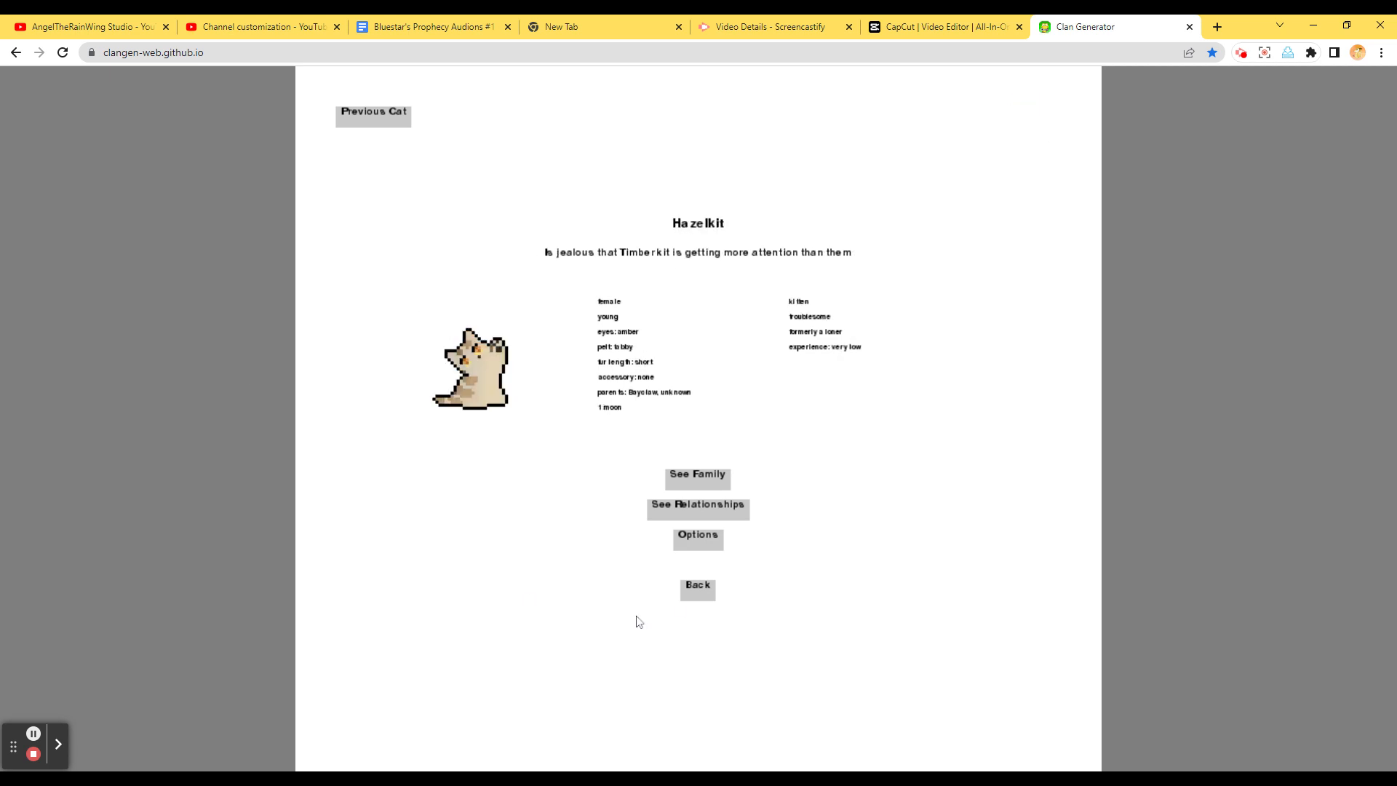
Return from the profiles to camp and save AngelClan, getting the 'Saved!' message
click(697, 587)
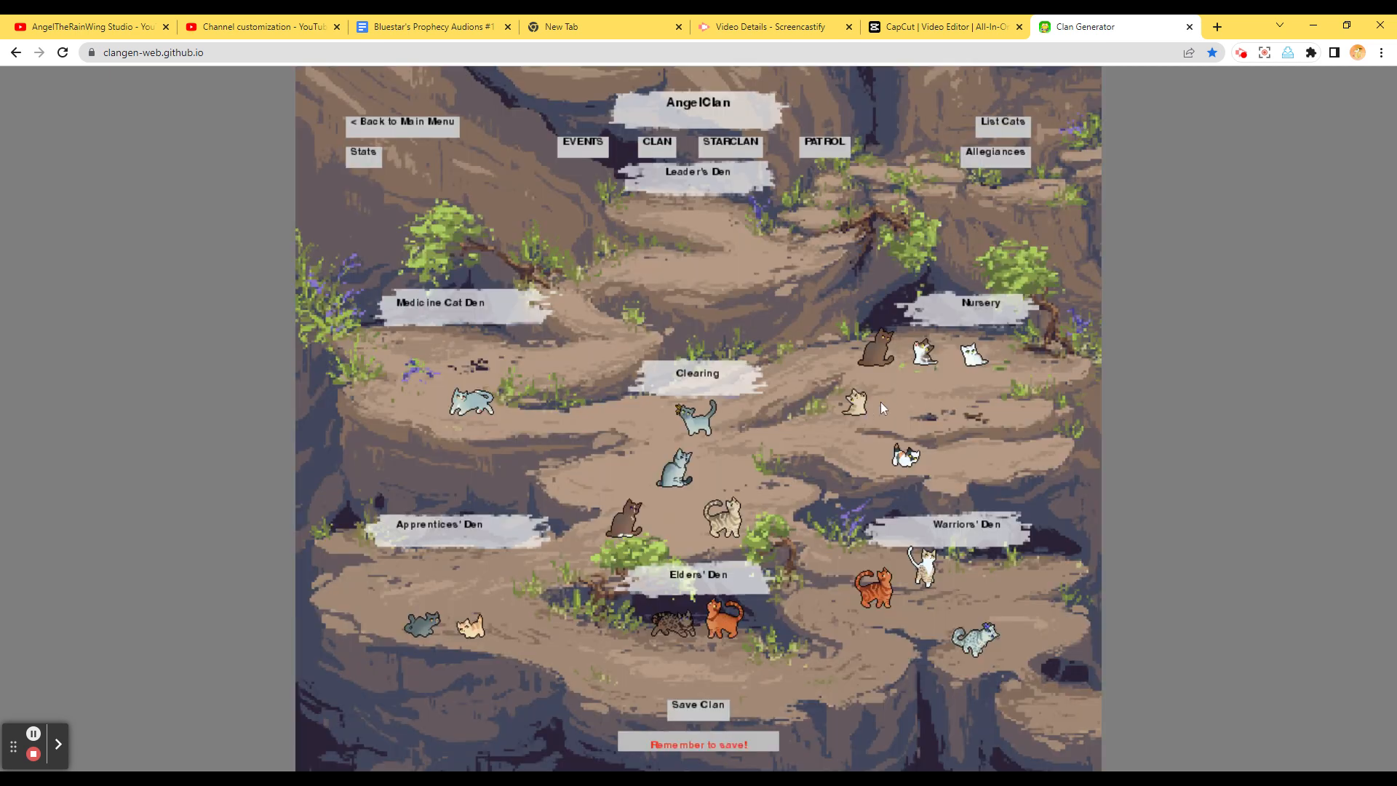
mouse_move(729, 147)
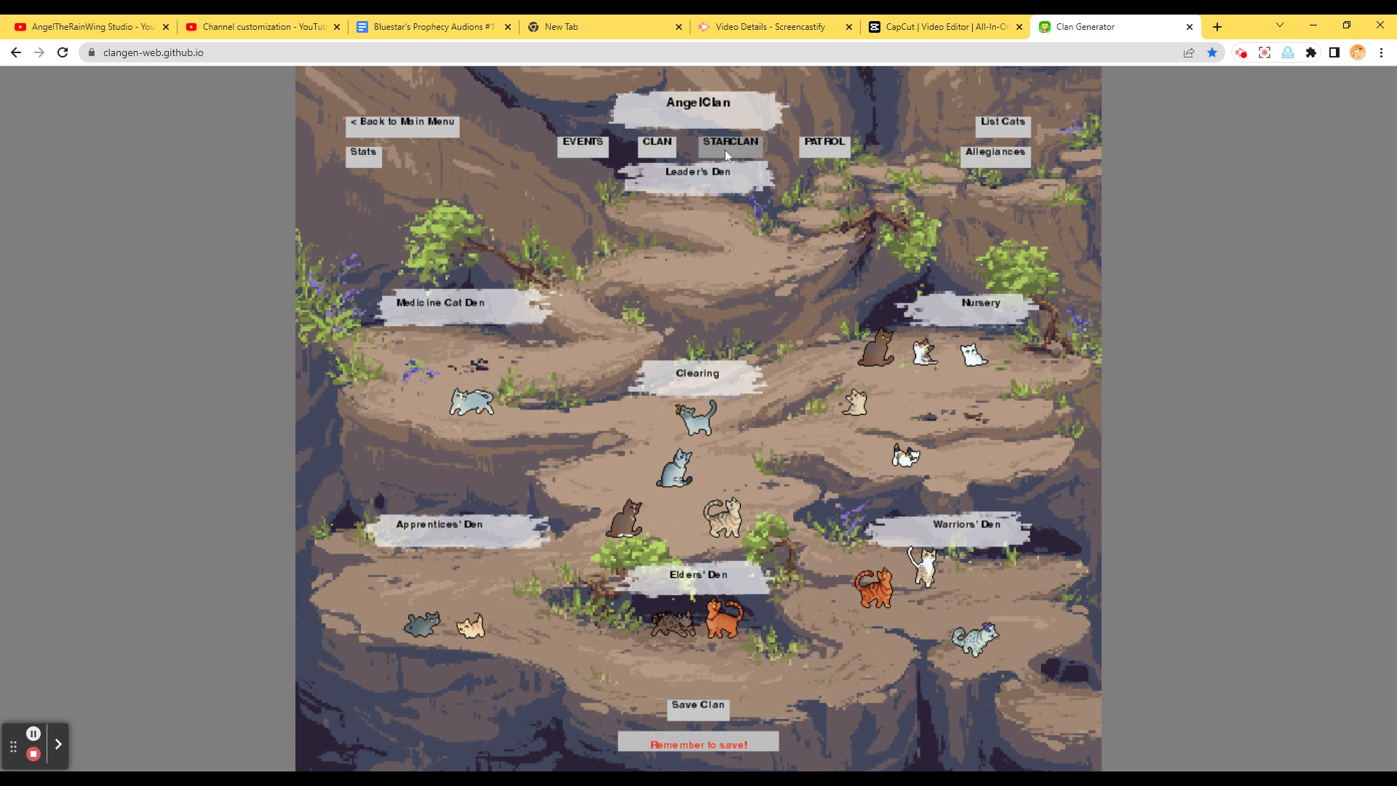
mouse_move(712, 103)
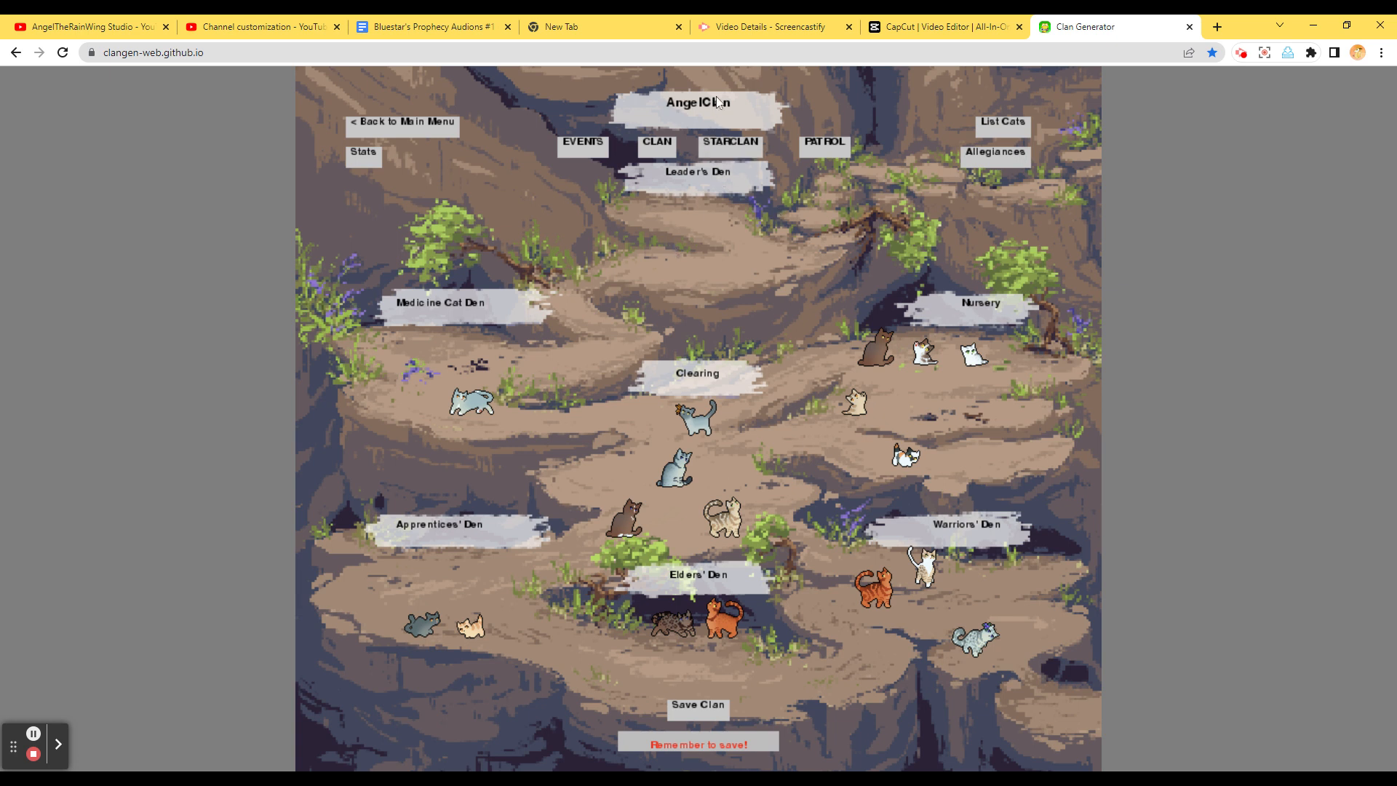
mouse_move(1241, 61)
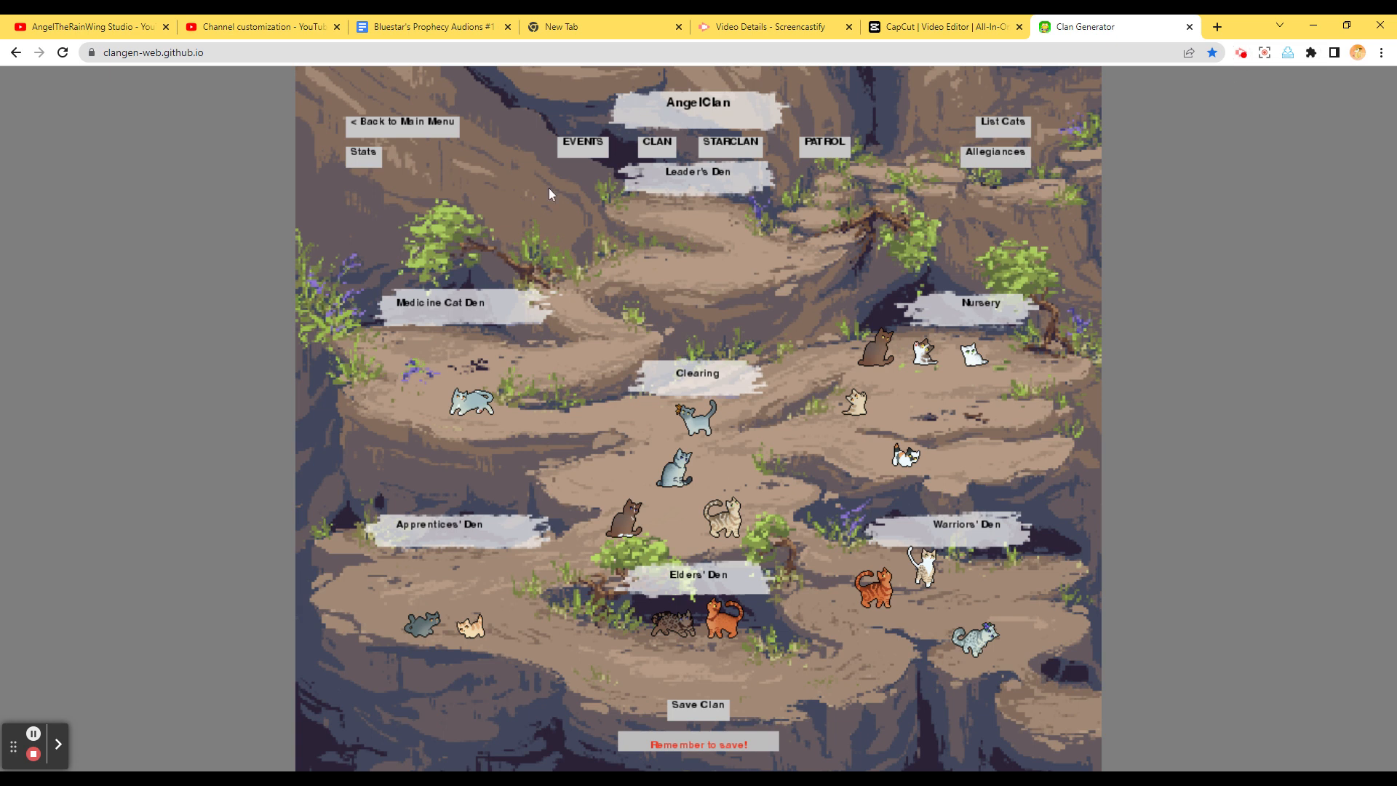
mouse_move(607, 733)
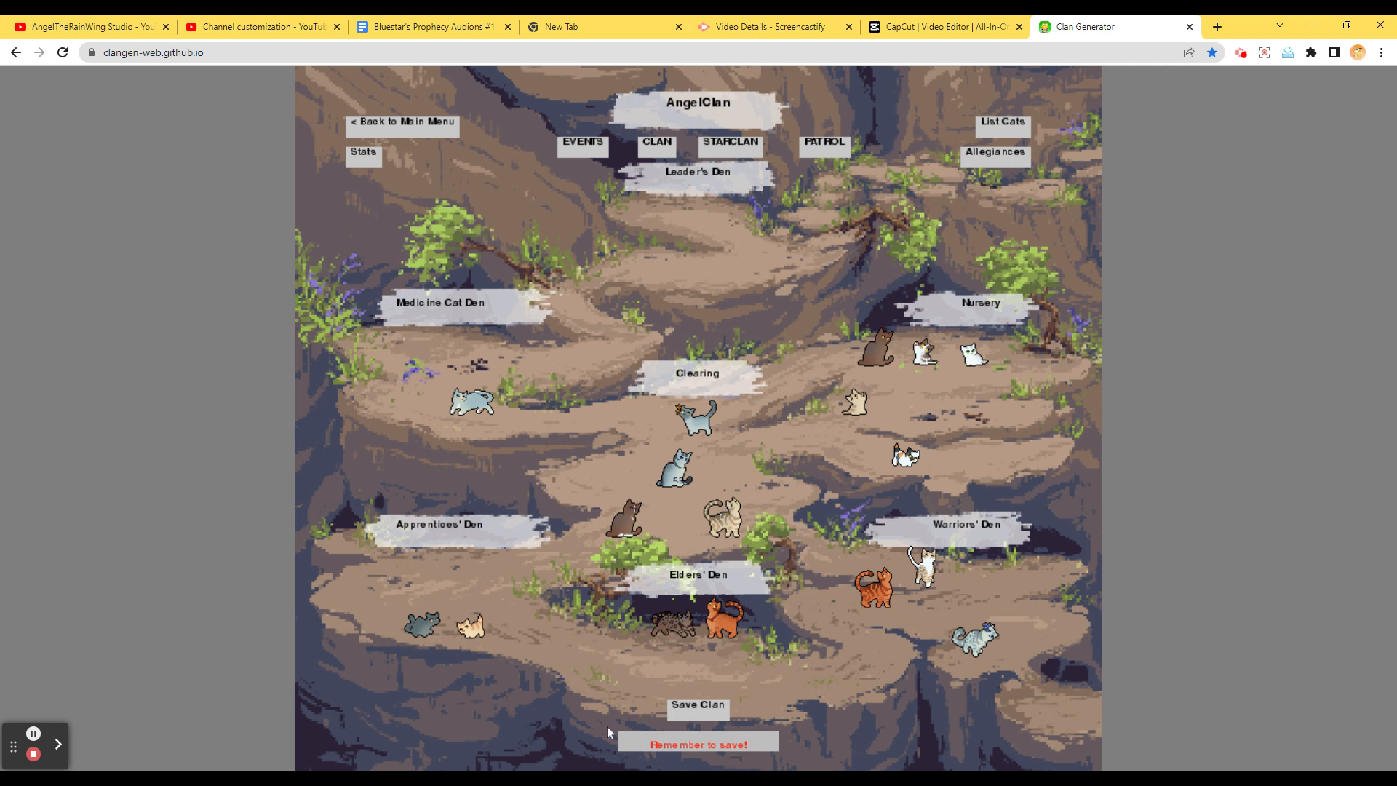
click(698, 707)
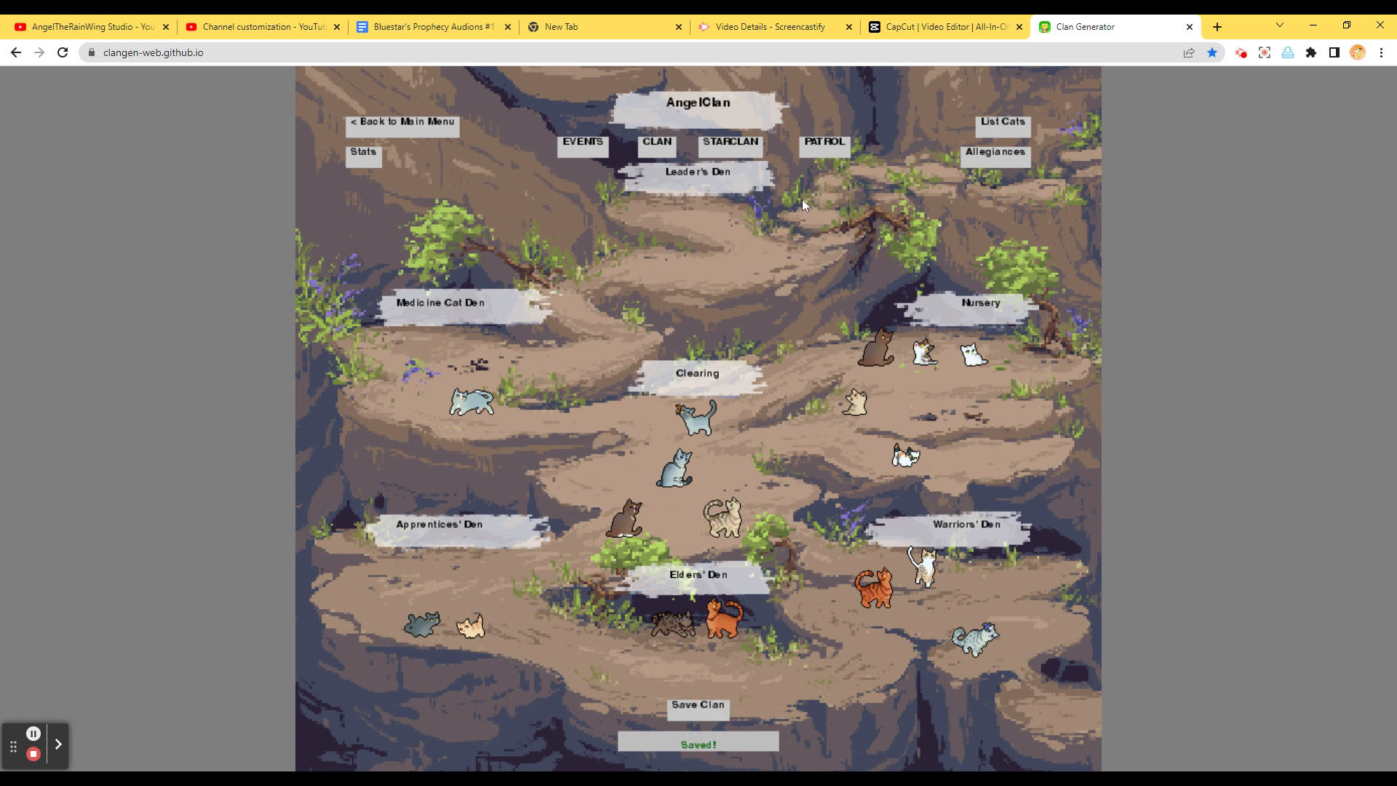
mouse_move(655, 142)
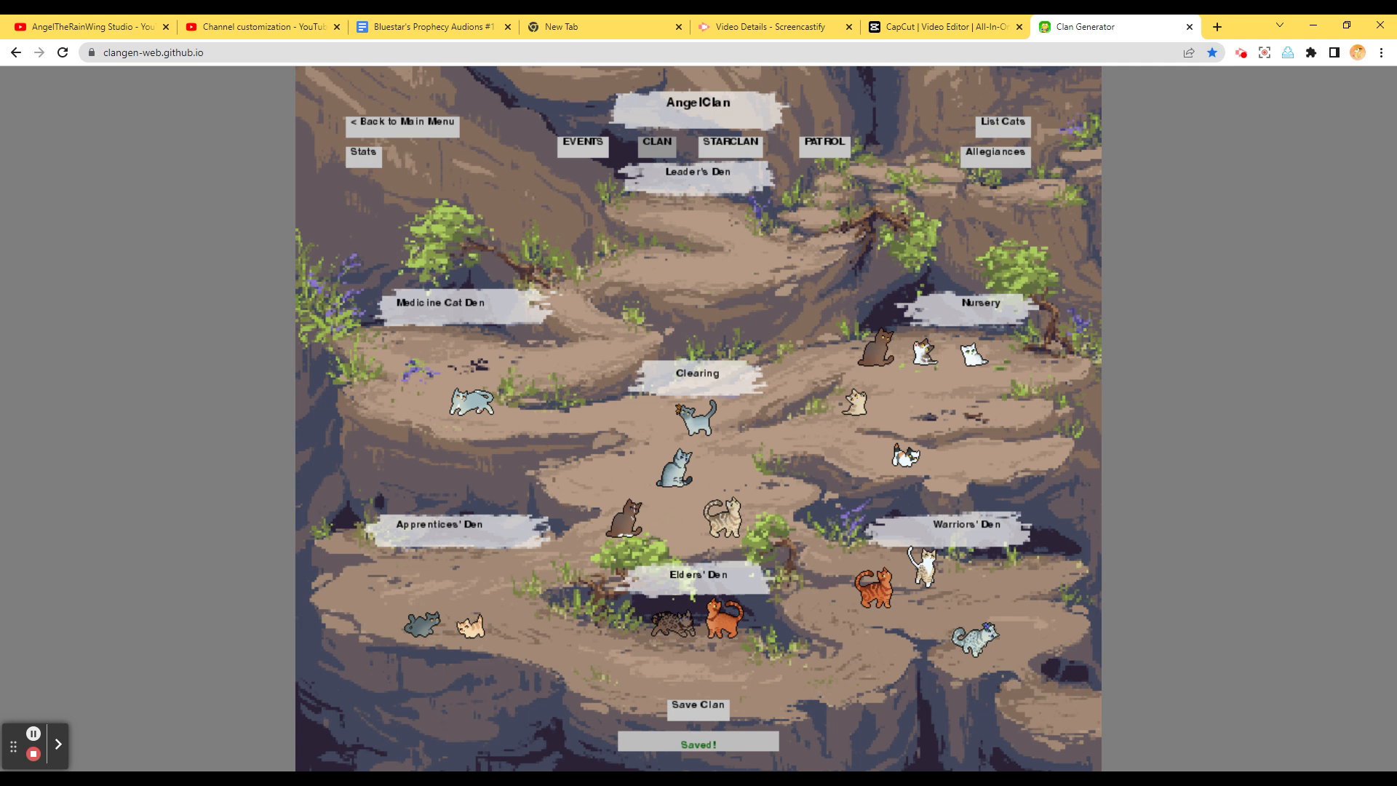
Show AngelClan's events at 5 moons in Greenleaf
click(582, 140)
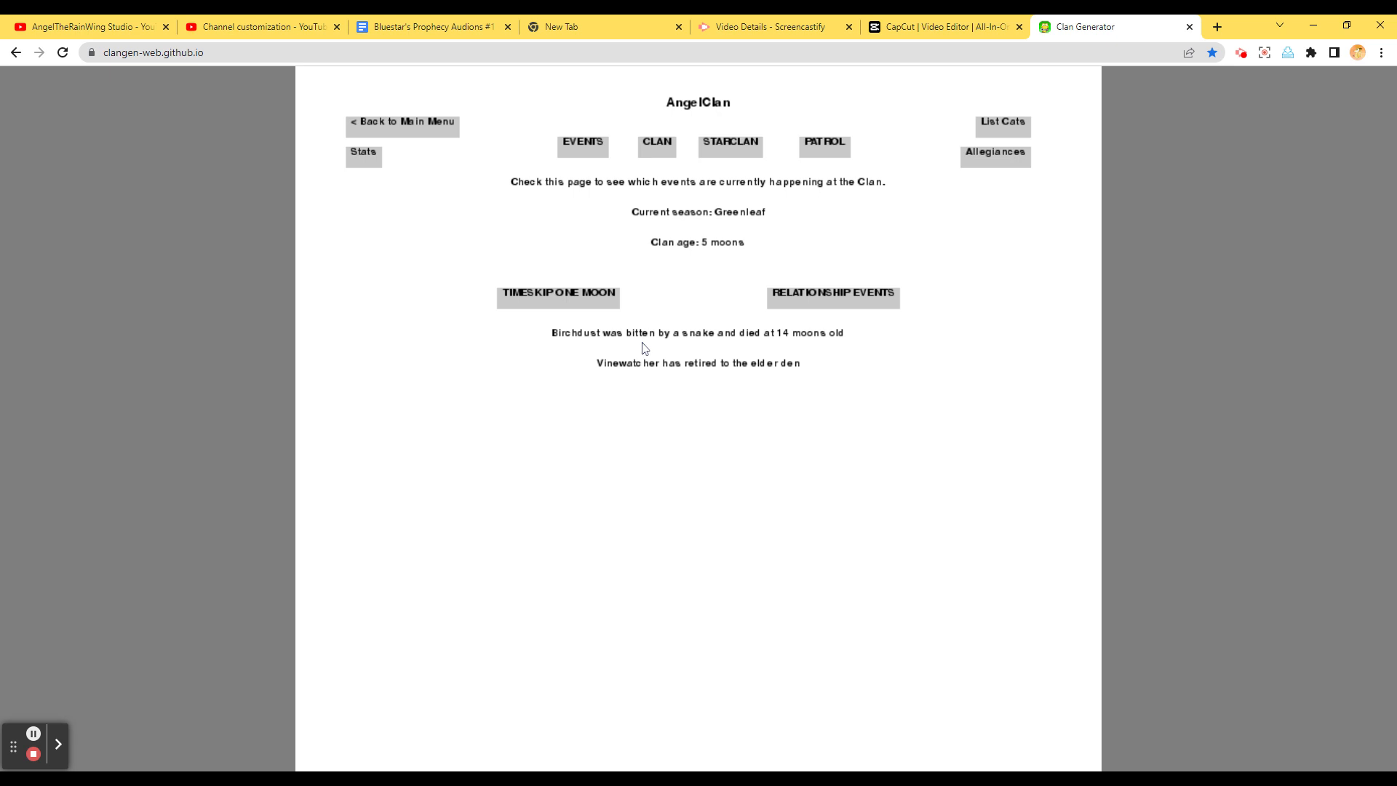
mouse_move(1177, 296)
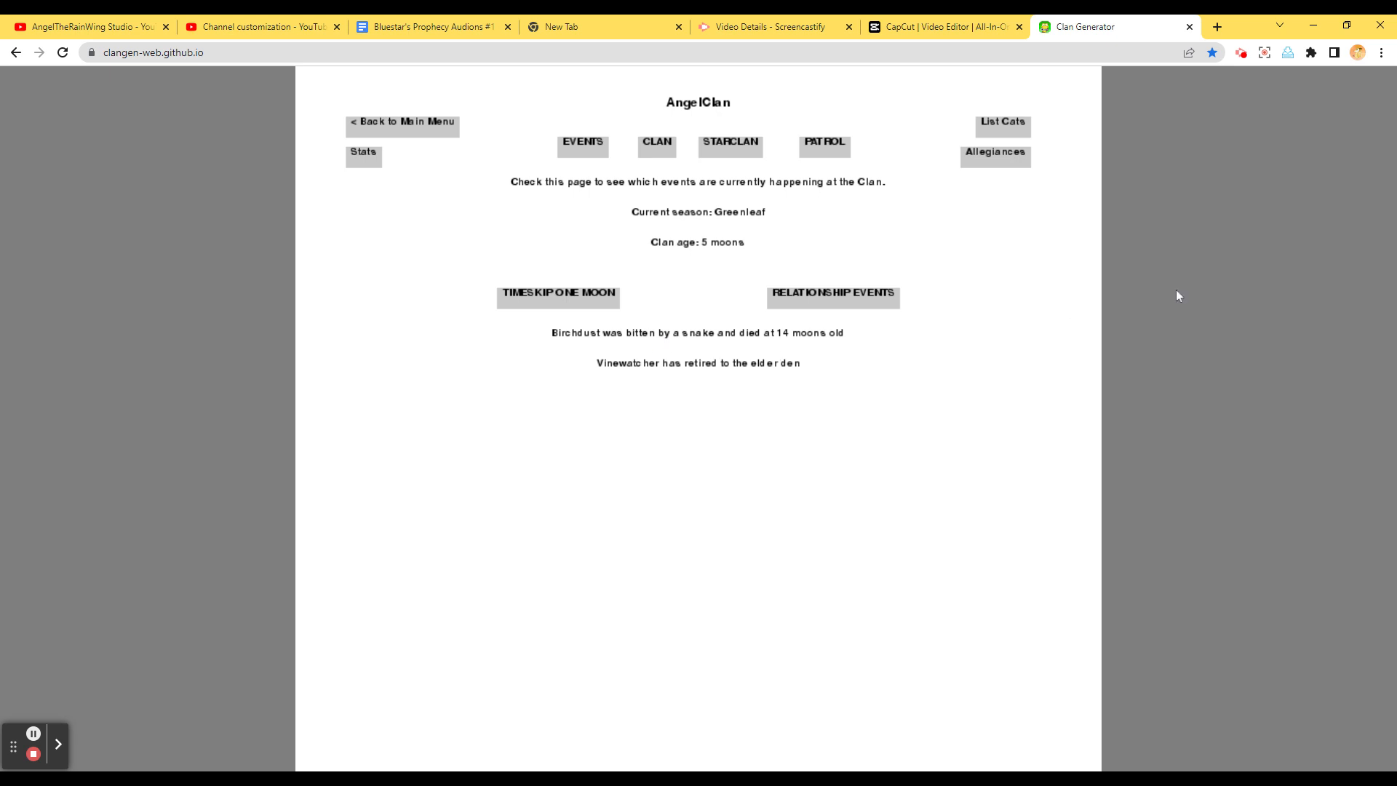
mouse_move(611, 411)
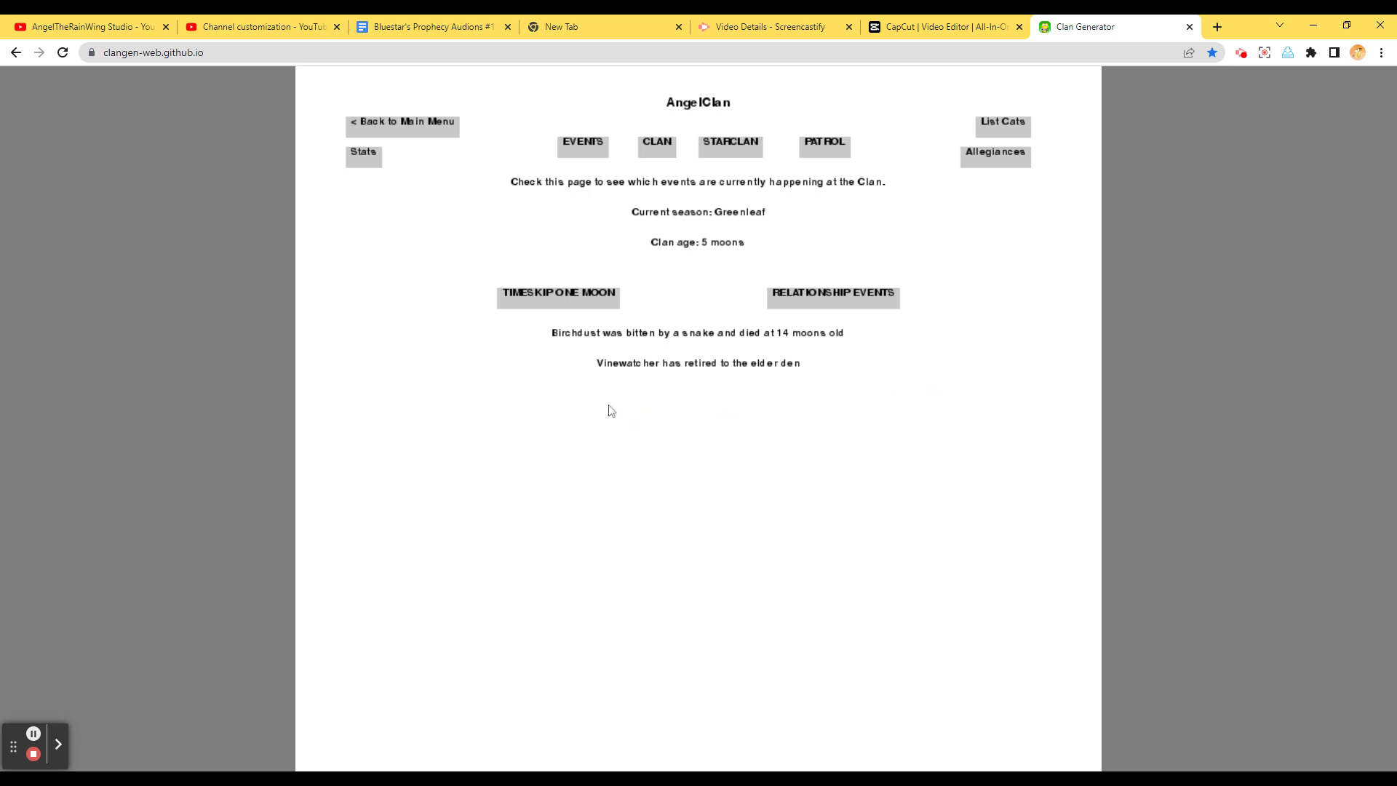
mouse_move(725, 198)
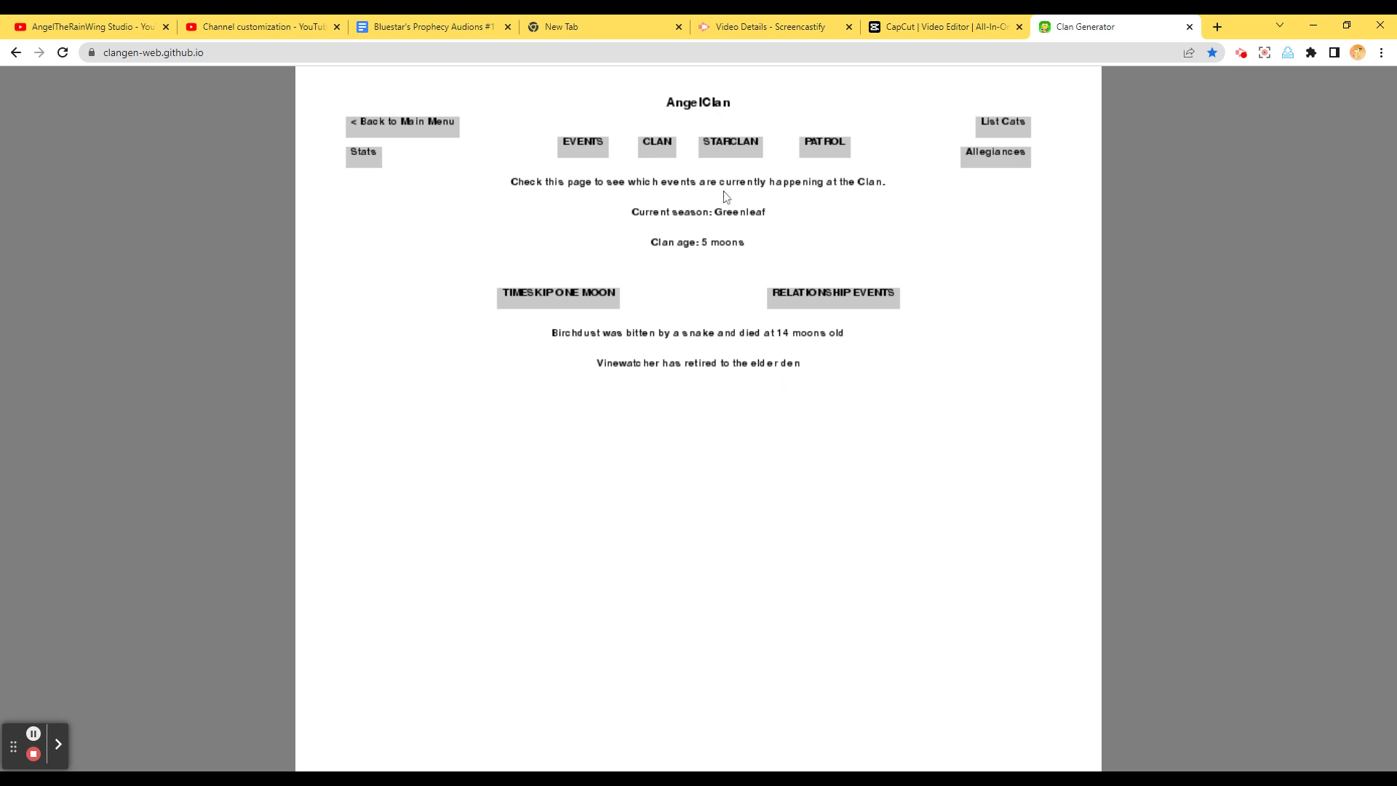
View StarClan's dead cats Birchdust and Reedfur, ending on the StarClan list
click(729, 145)
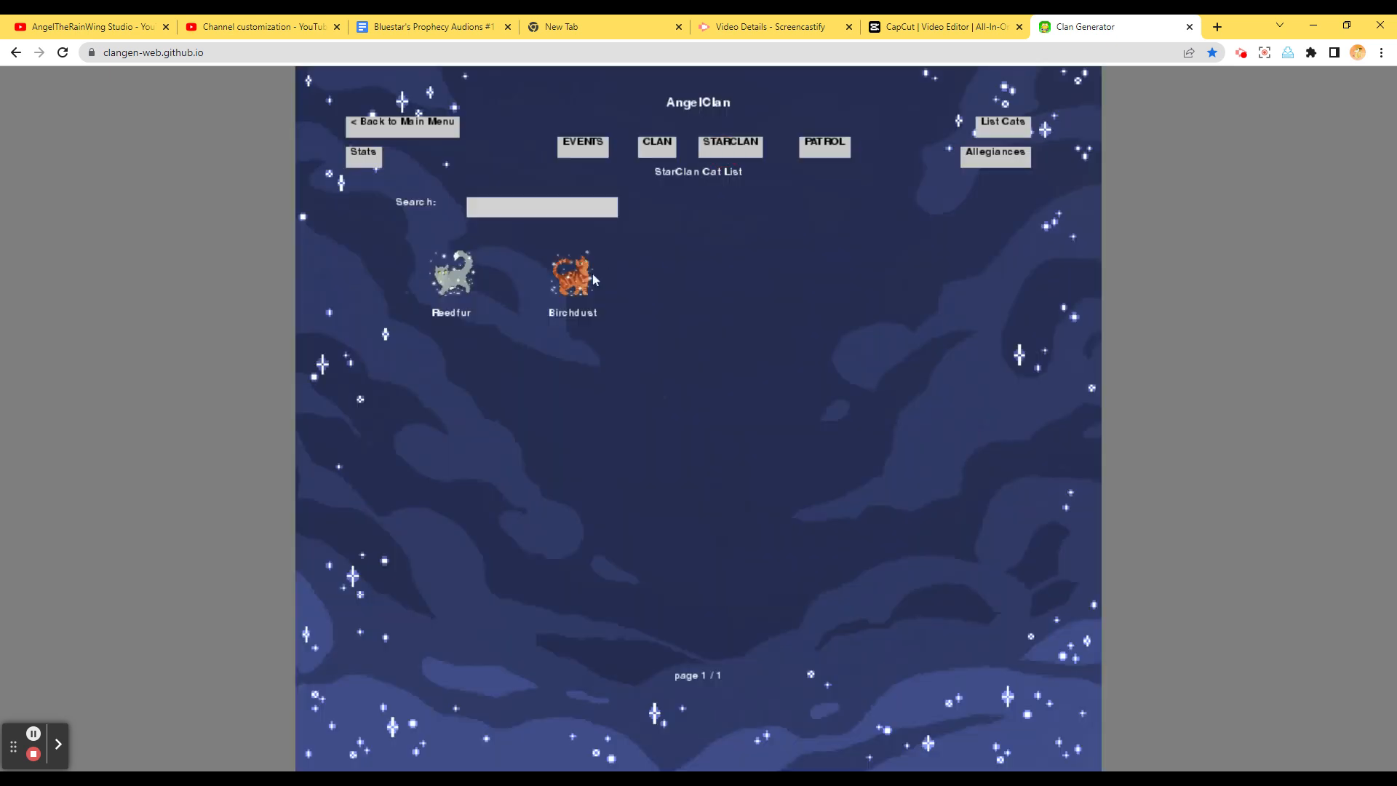
click(572, 276)
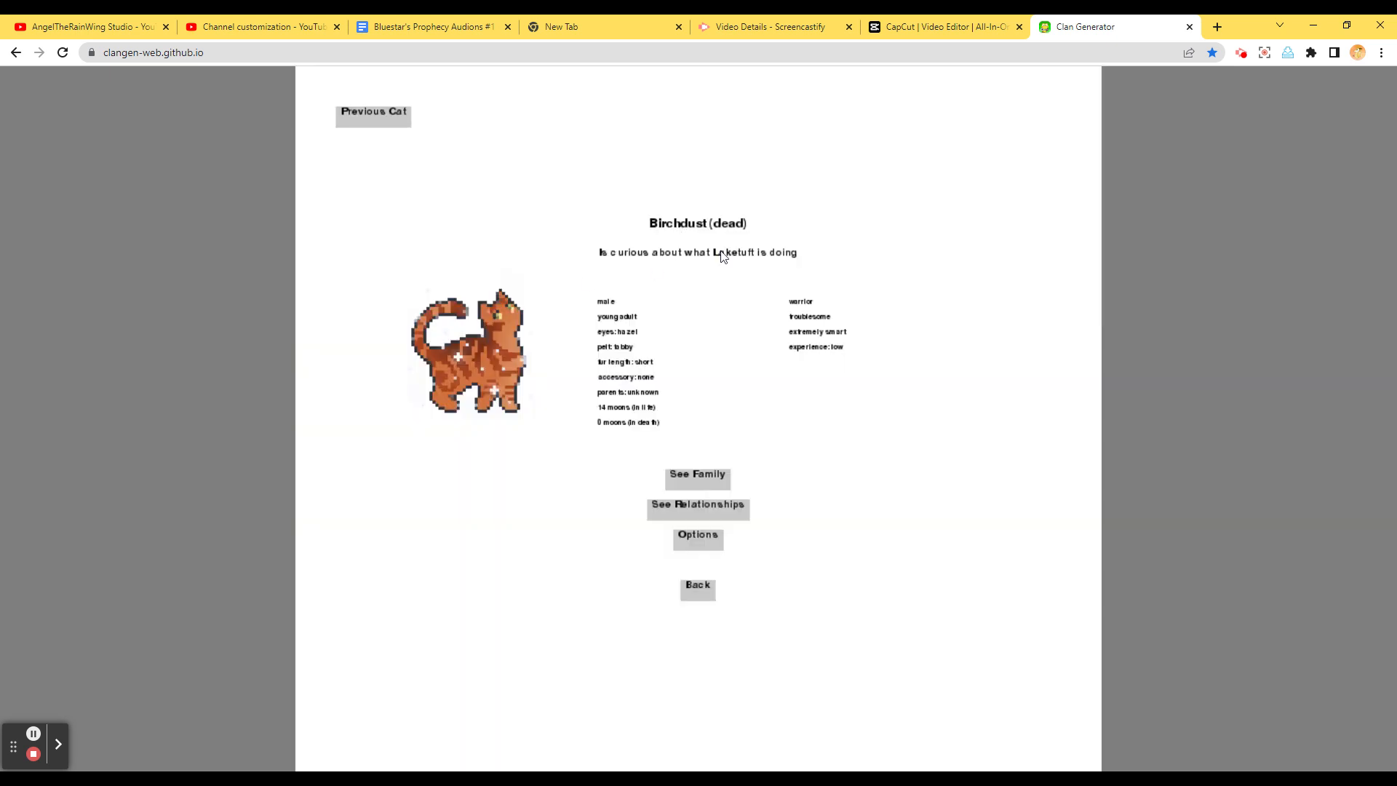
mouse_move(613, 266)
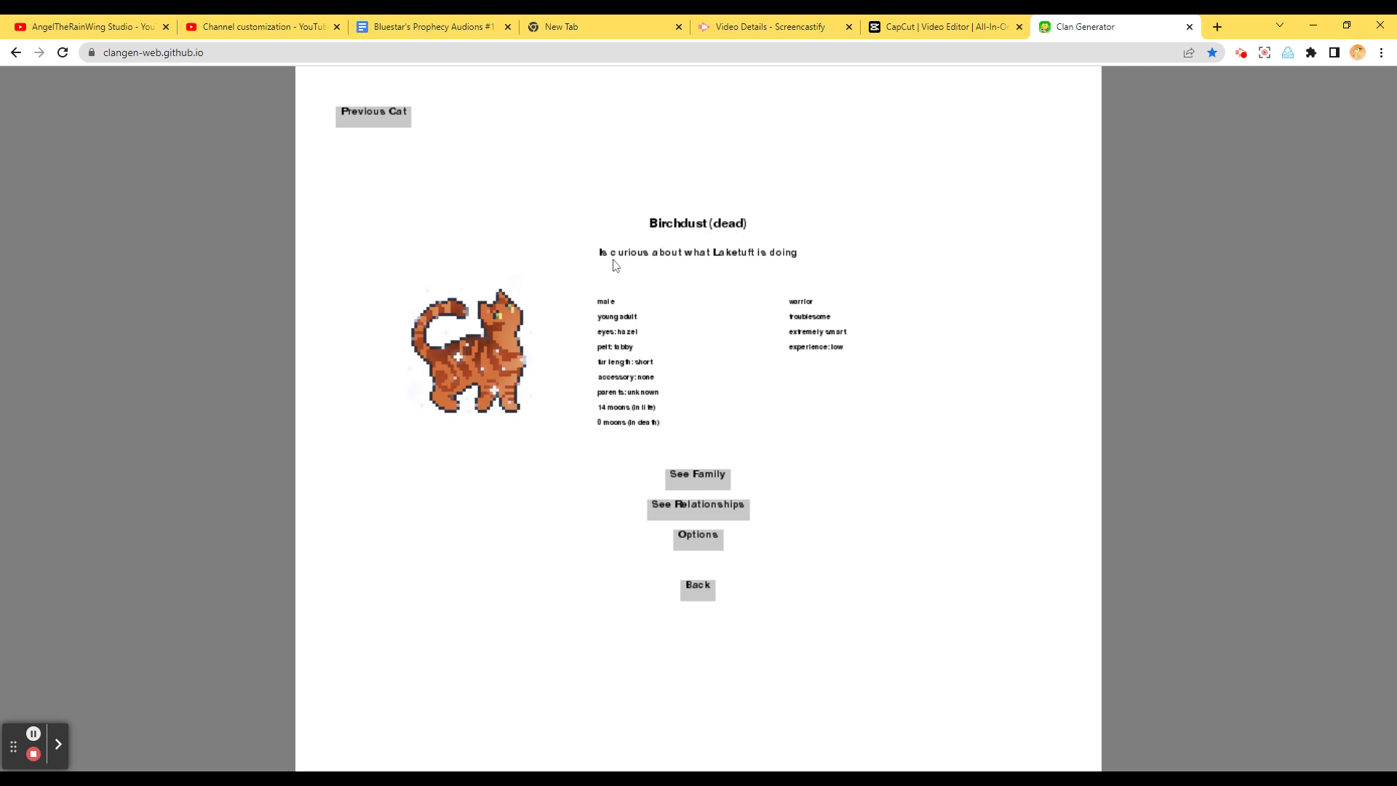
mouse_move(719, 285)
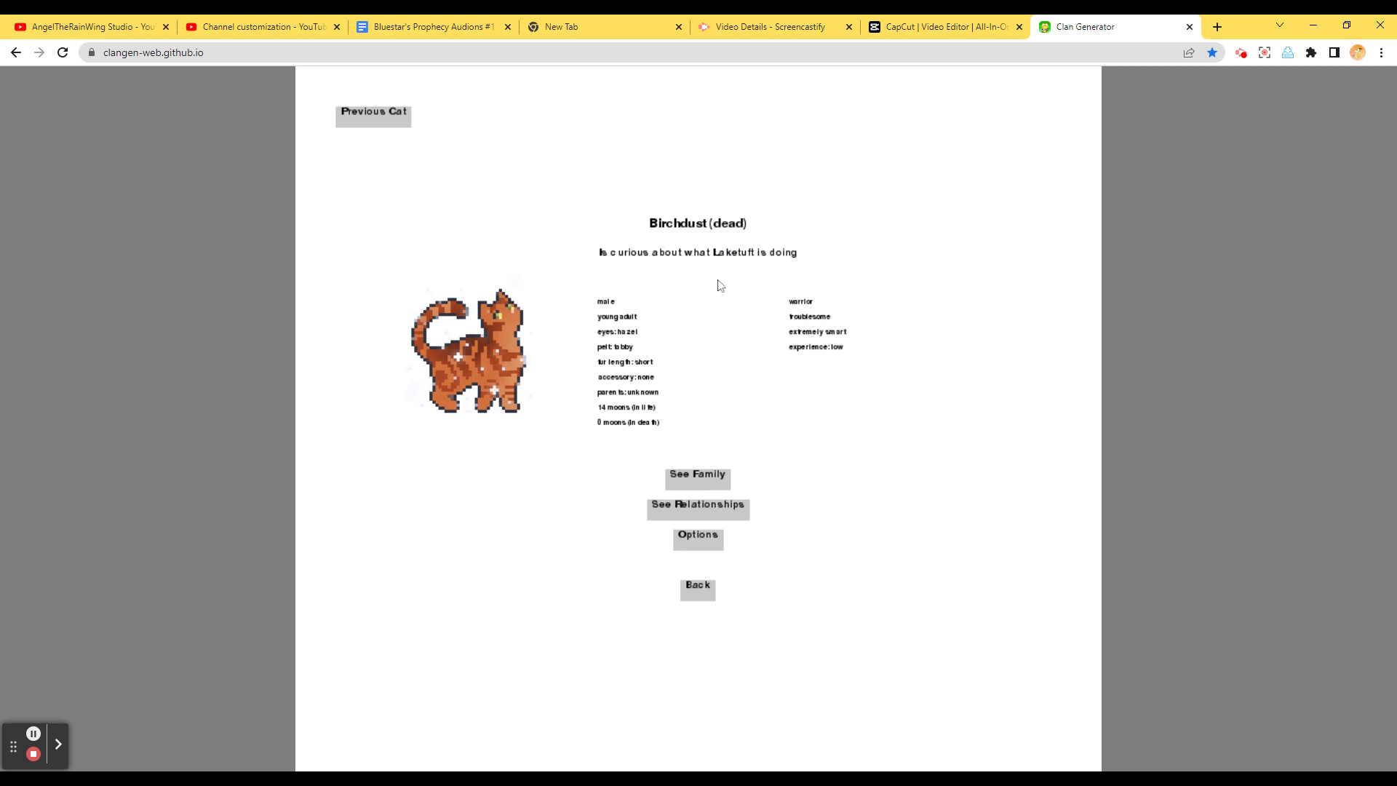
mouse_move(802, 285)
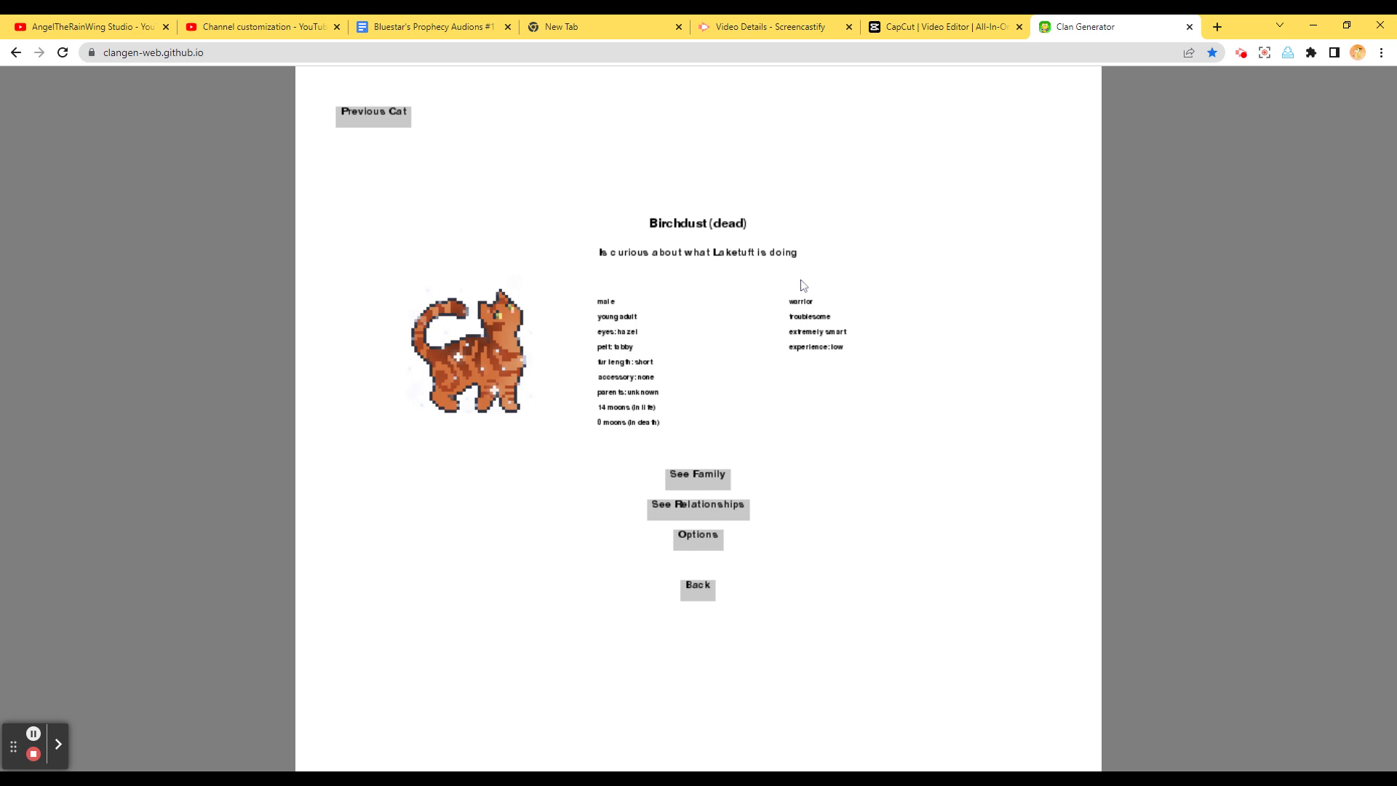
mouse_move(693, 253)
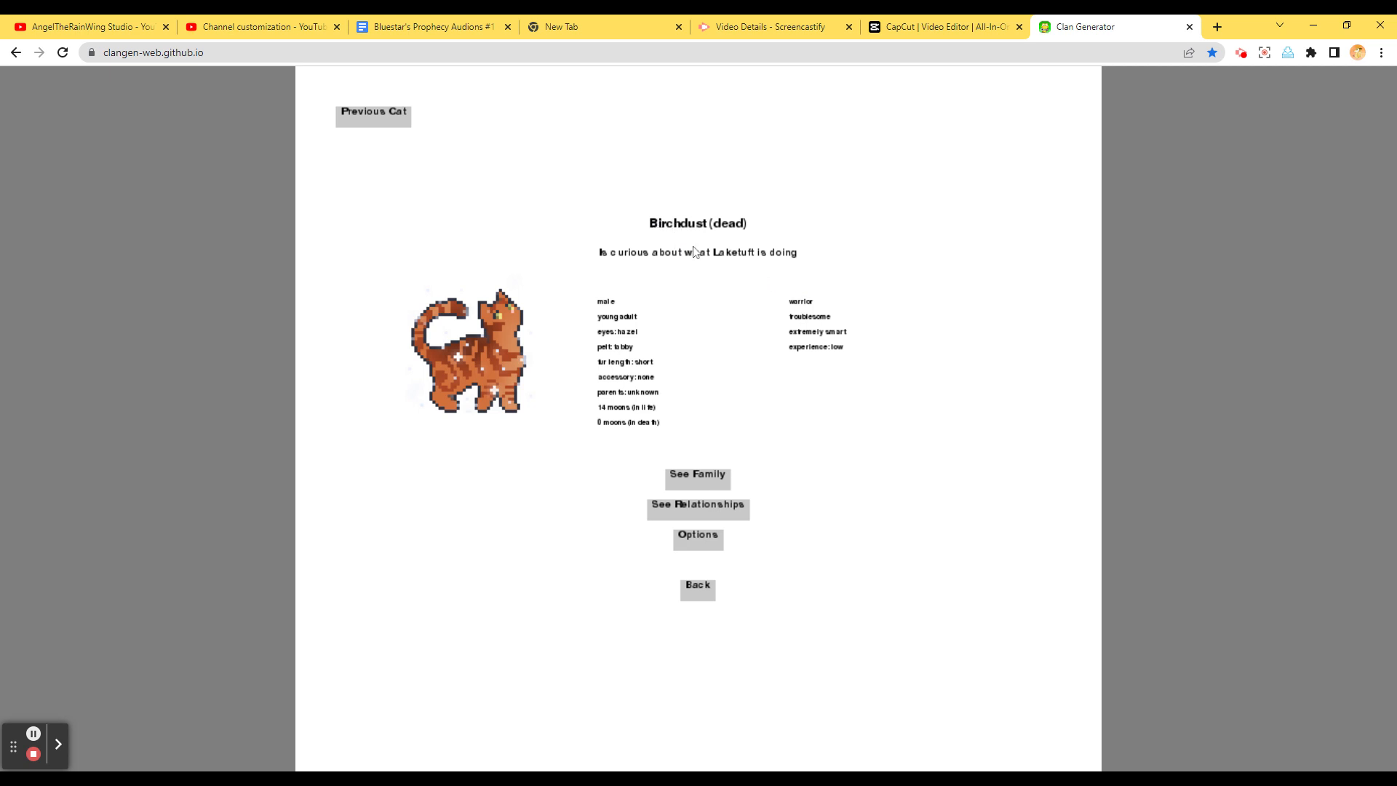
mouse_move(669, 279)
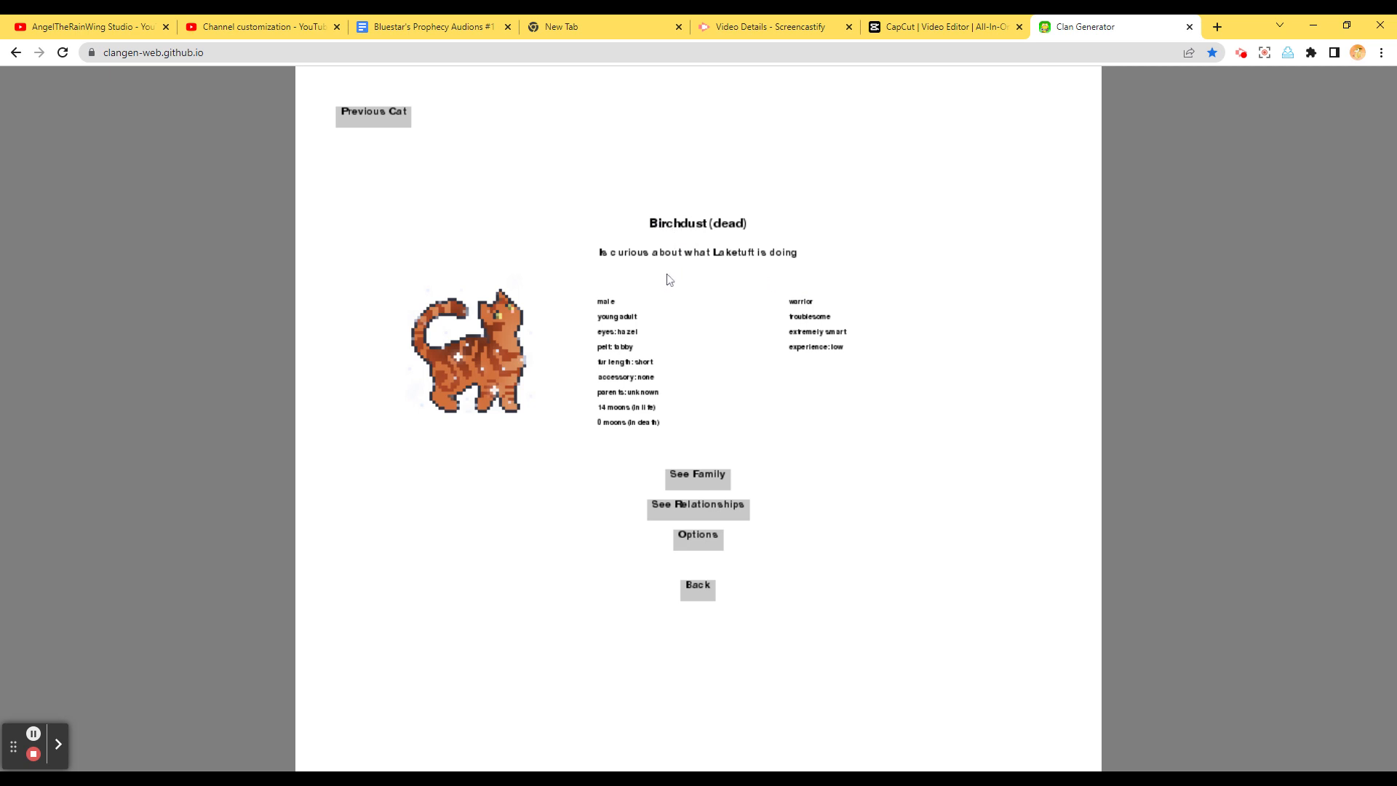
mouse_move(679, 265)
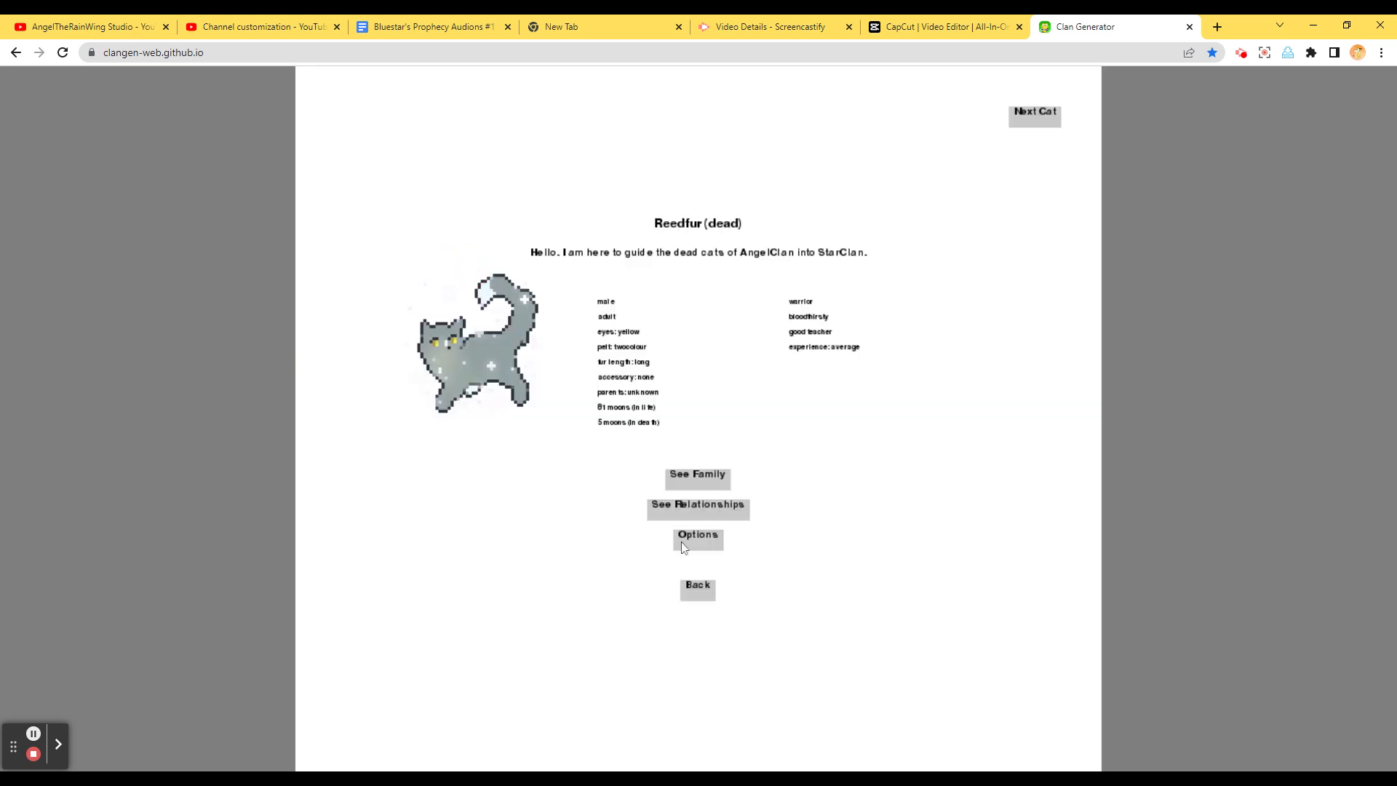
mouse_move(718, 618)
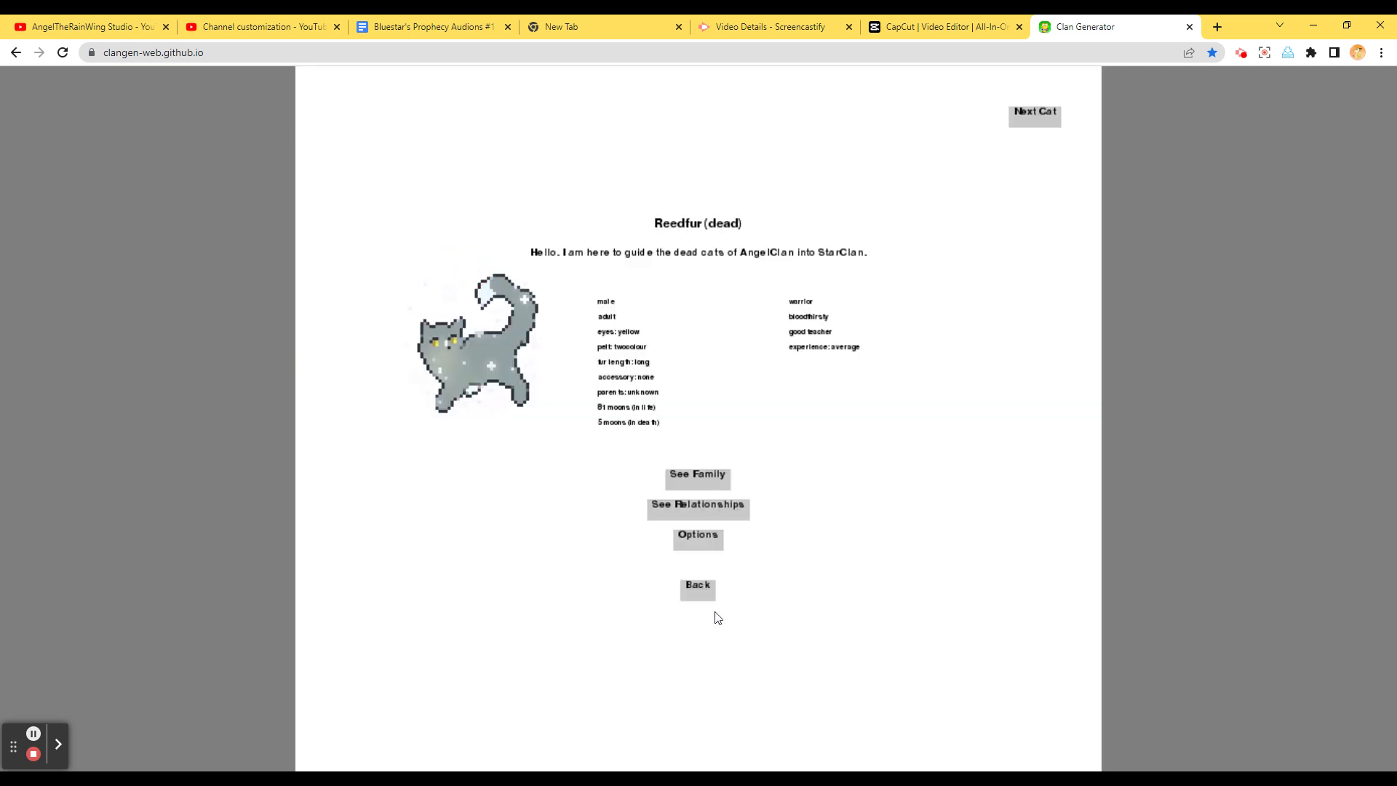
mouse_move(647, 645)
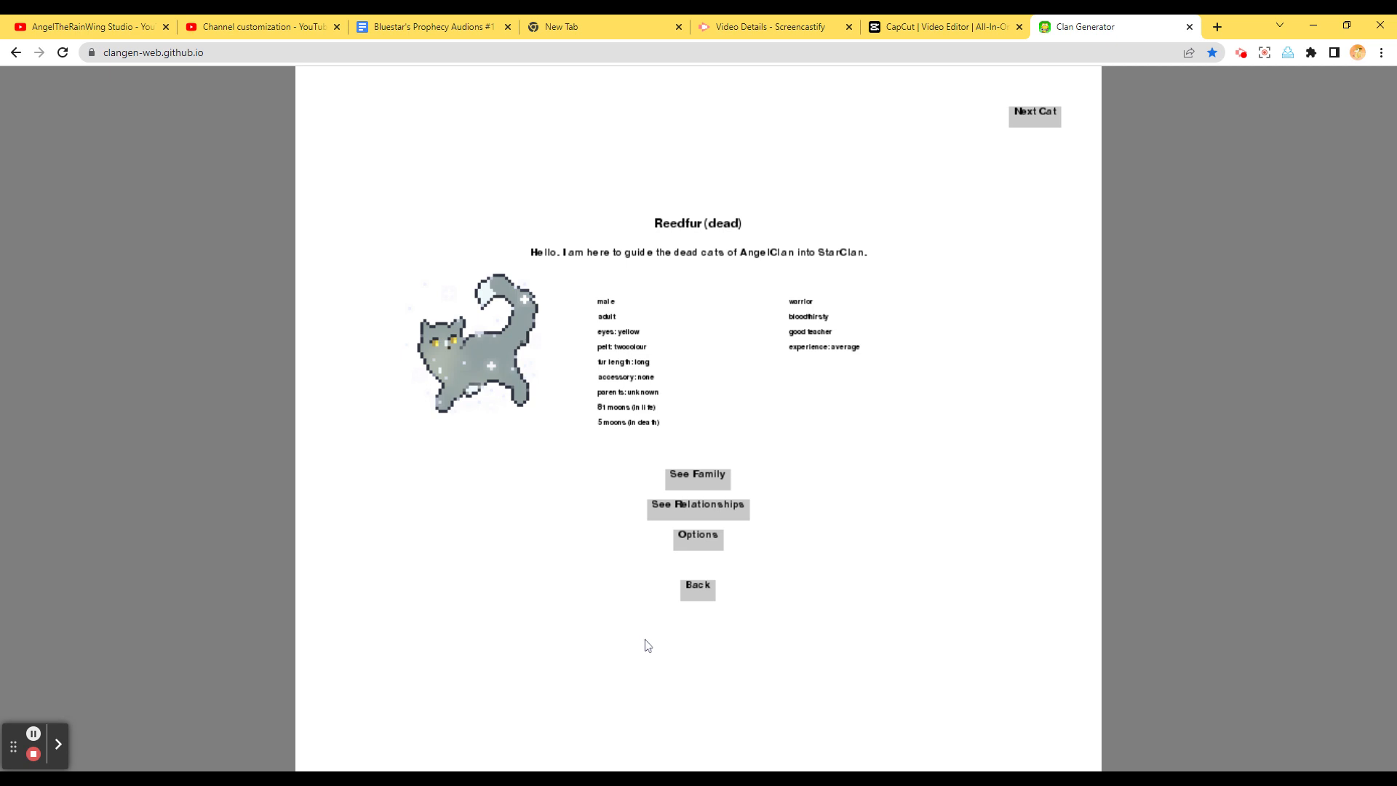
click(698, 585)
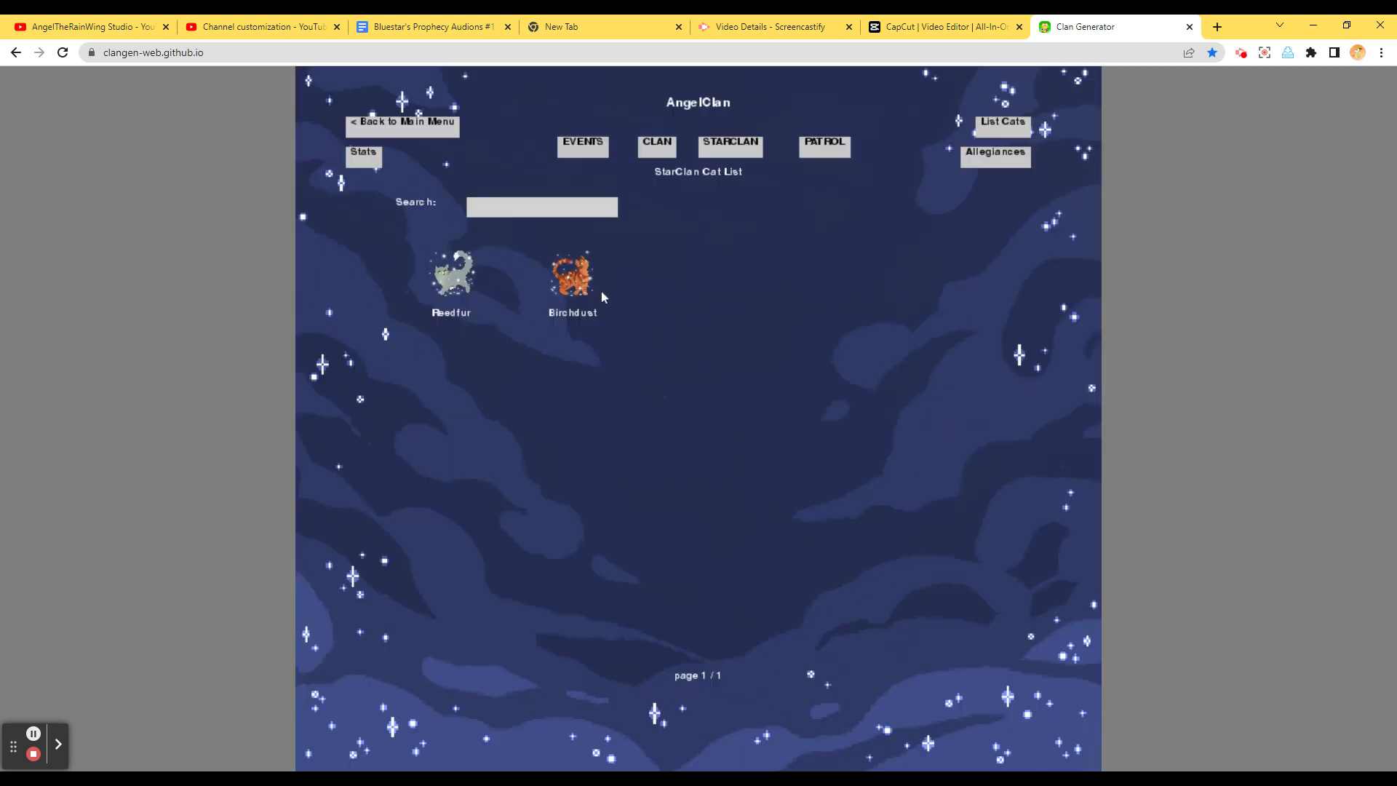
mouse_move(645, 615)
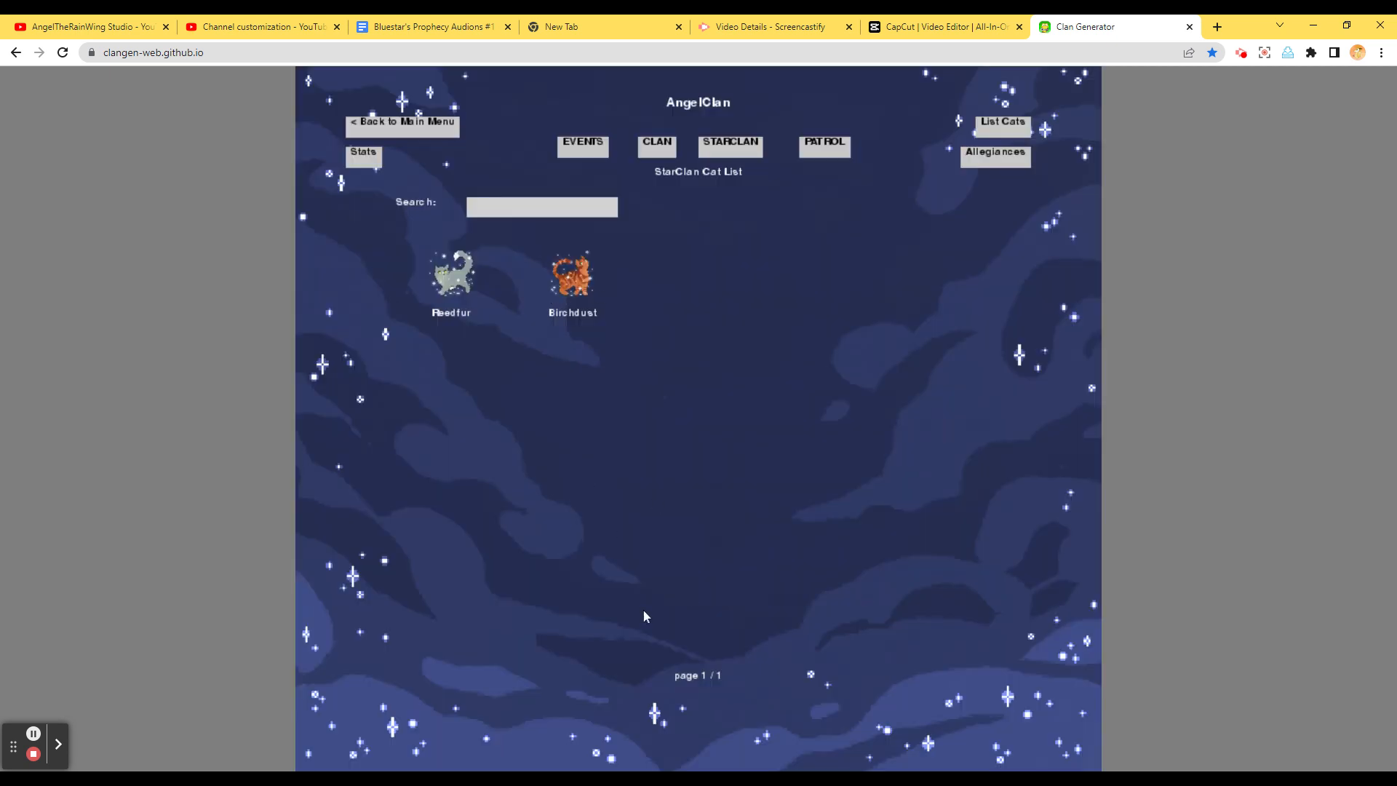
mouse_move(580, 479)
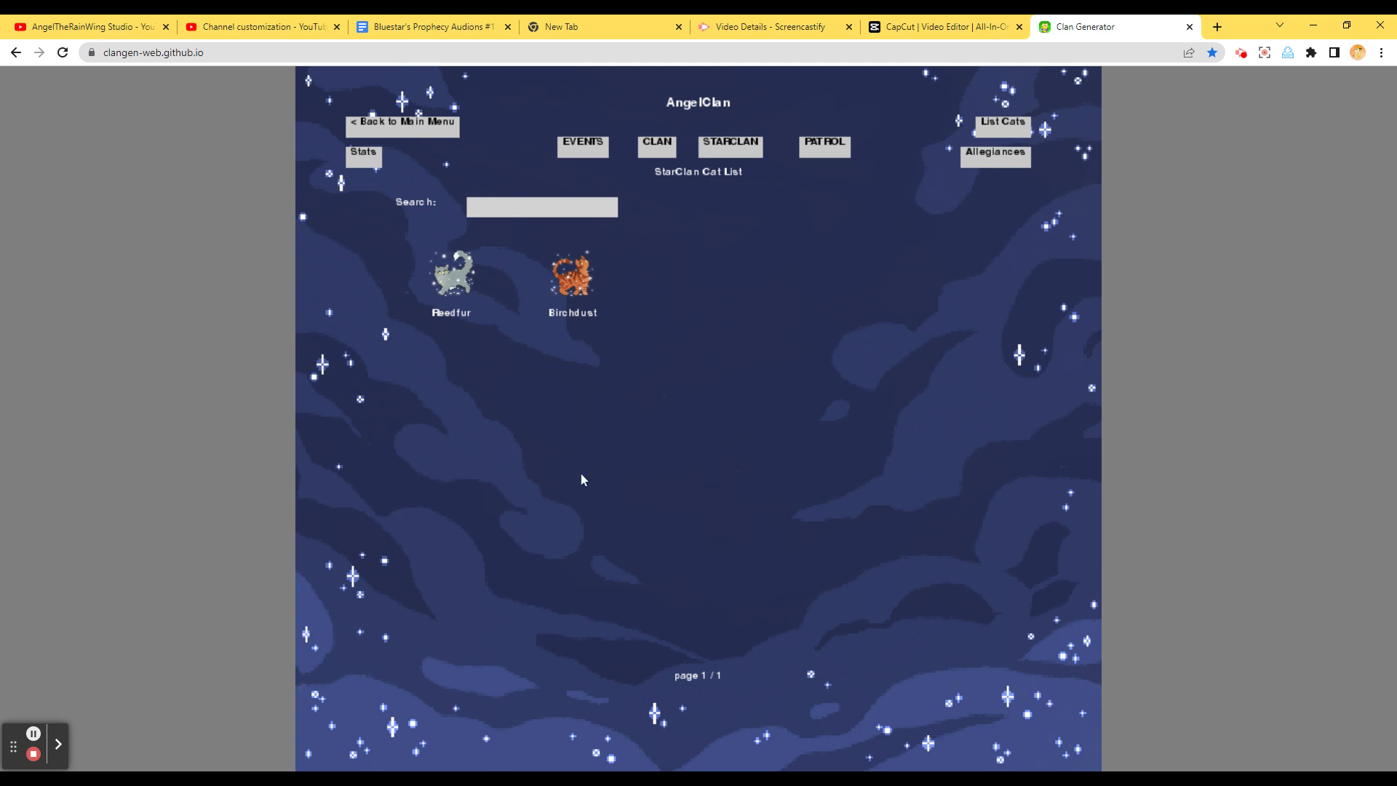
mouse_move(648, 155)
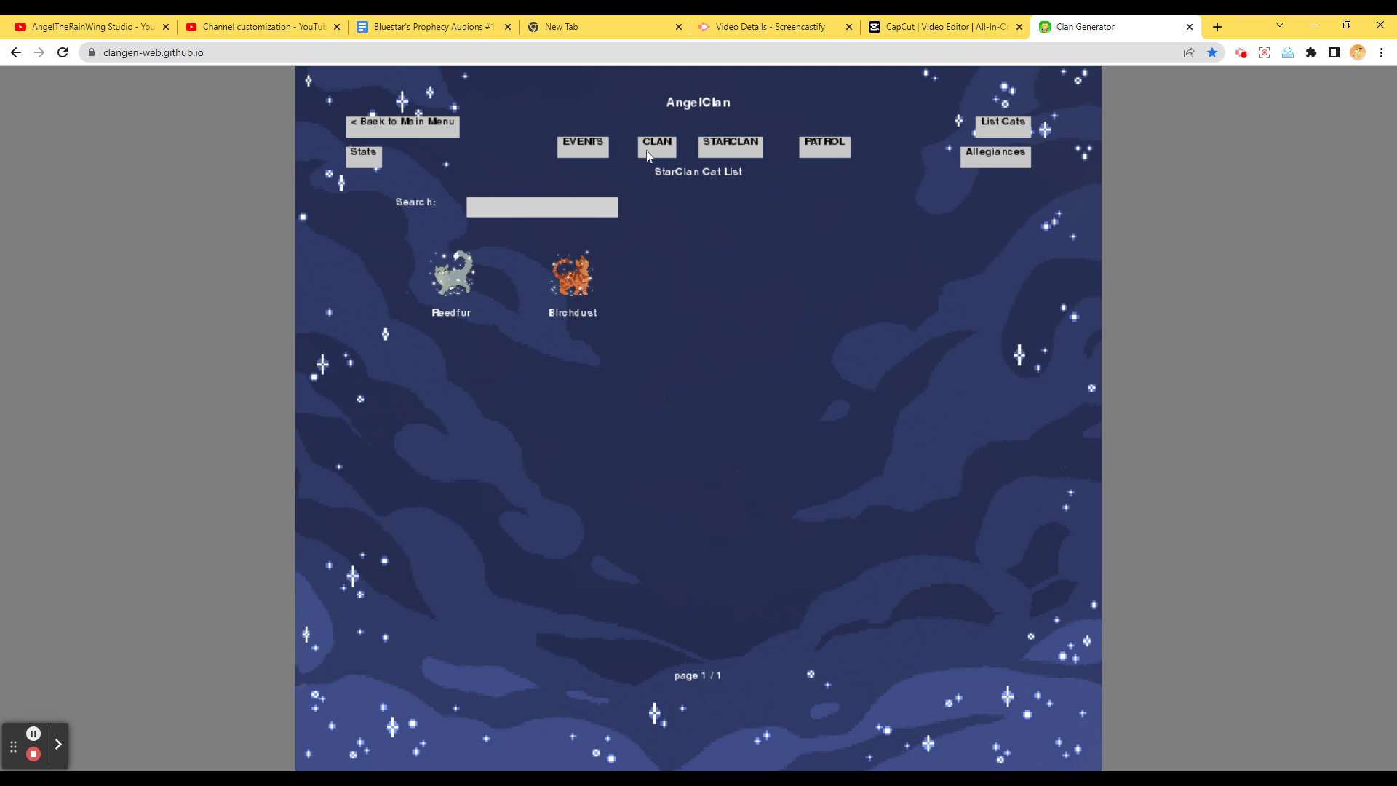
Switch to the living clan's cats and page forward through the first profiles to Posybriar
click(655, 145)
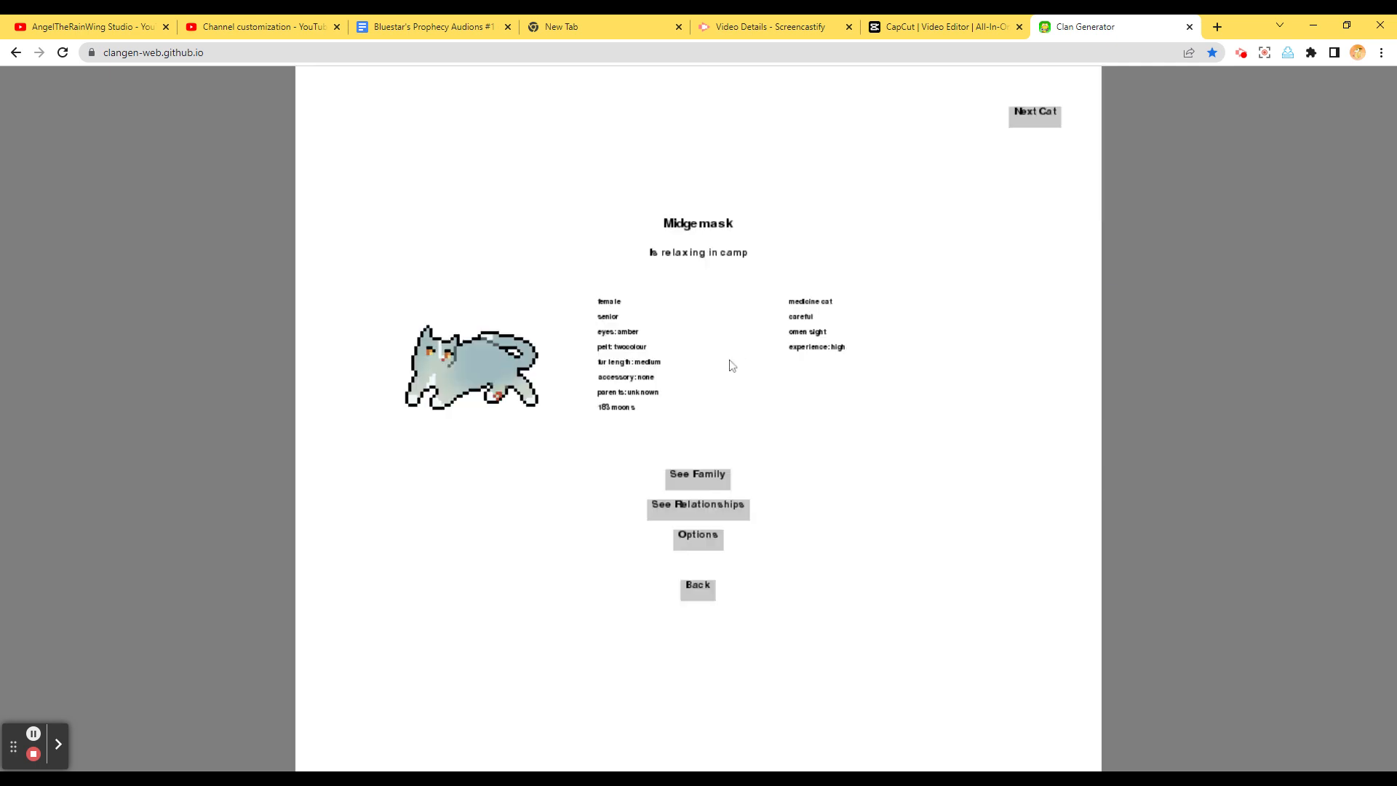
mouse_move(745, 563)
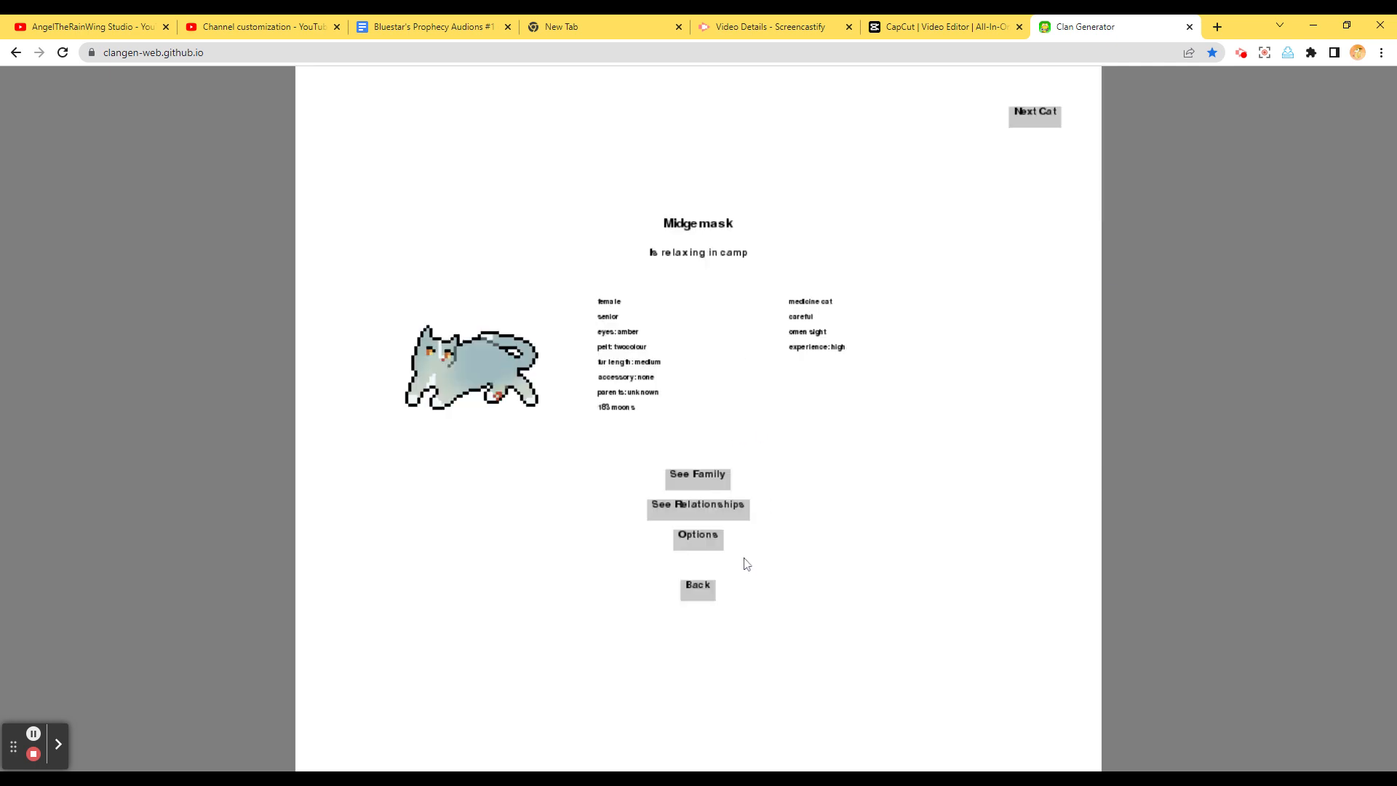
click(1033, 114)
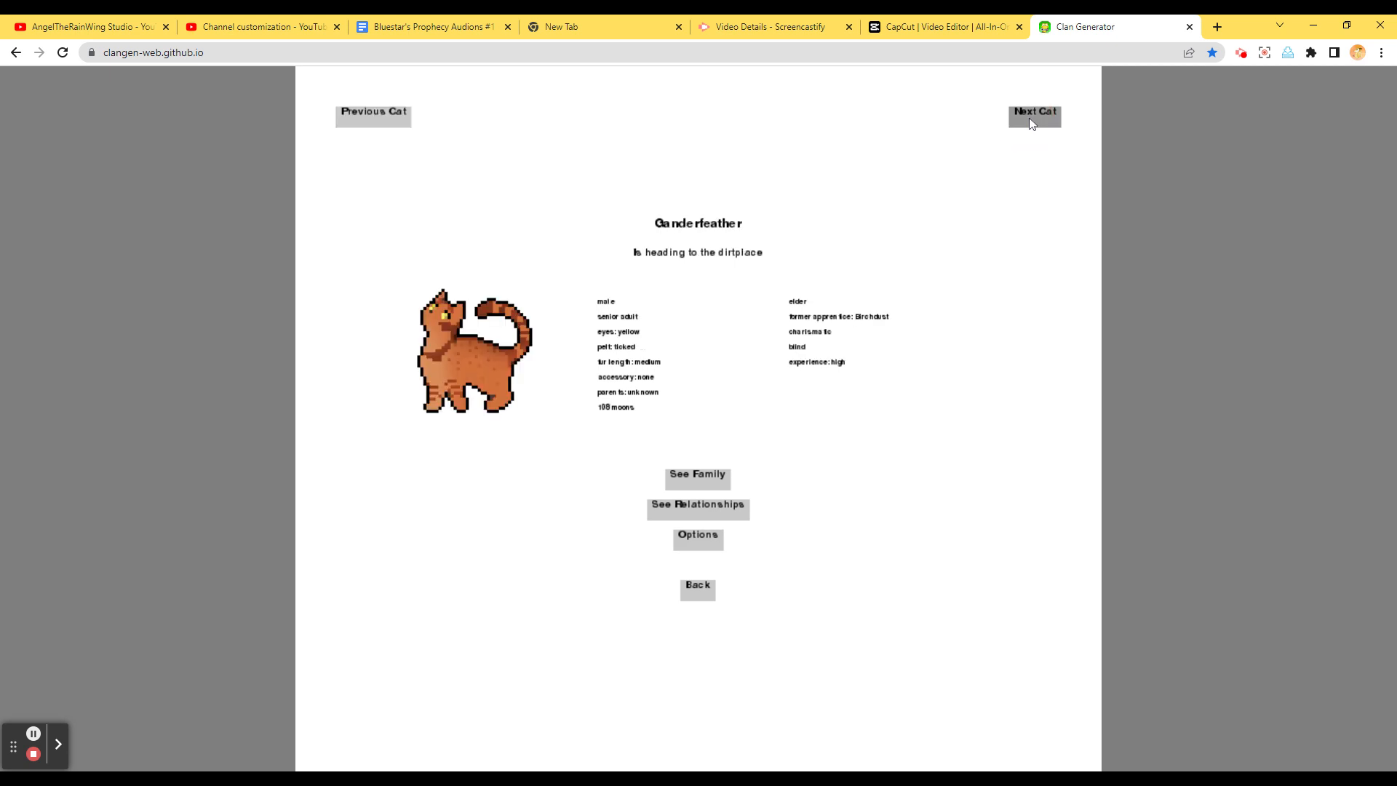
click(1032, 115)
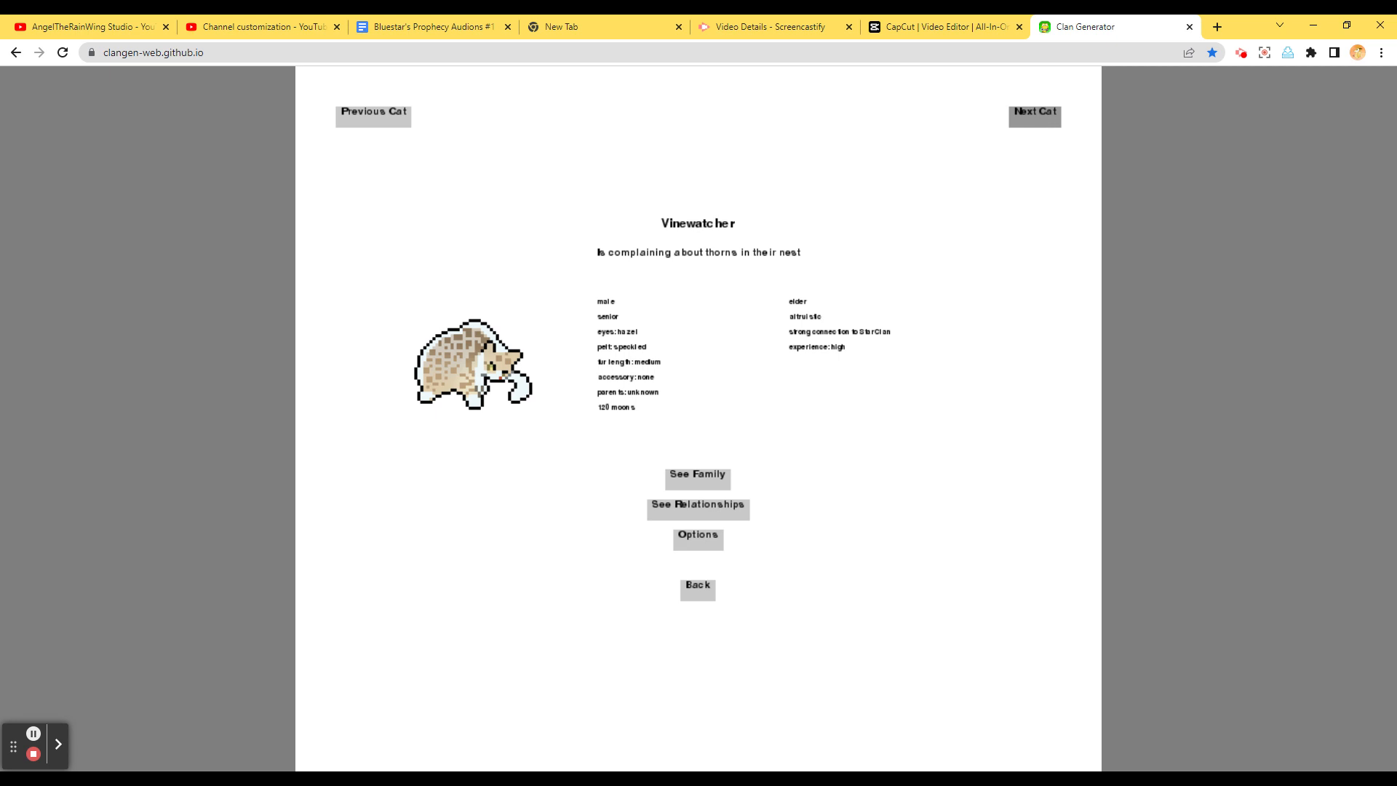
mouse_move(1071, 168)
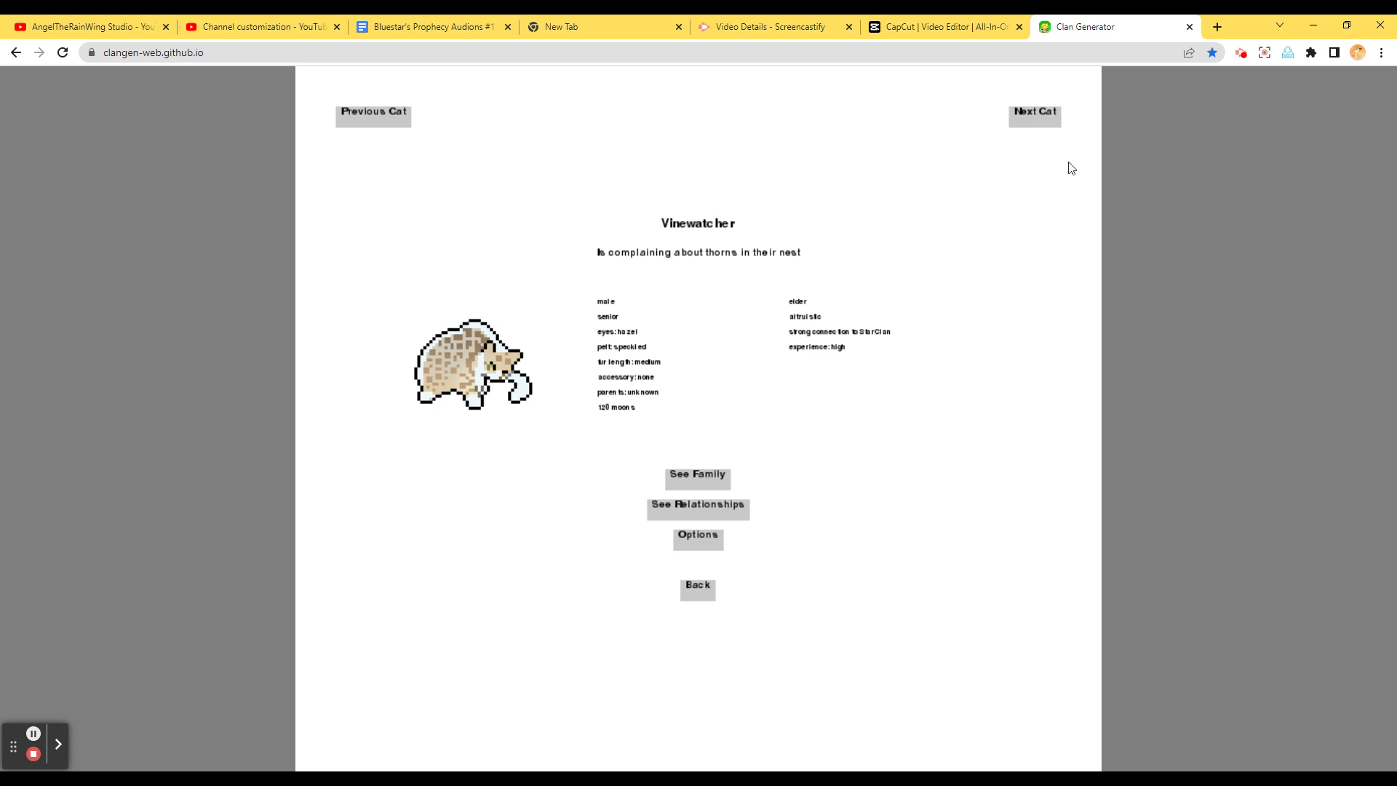
click(1034, 114)
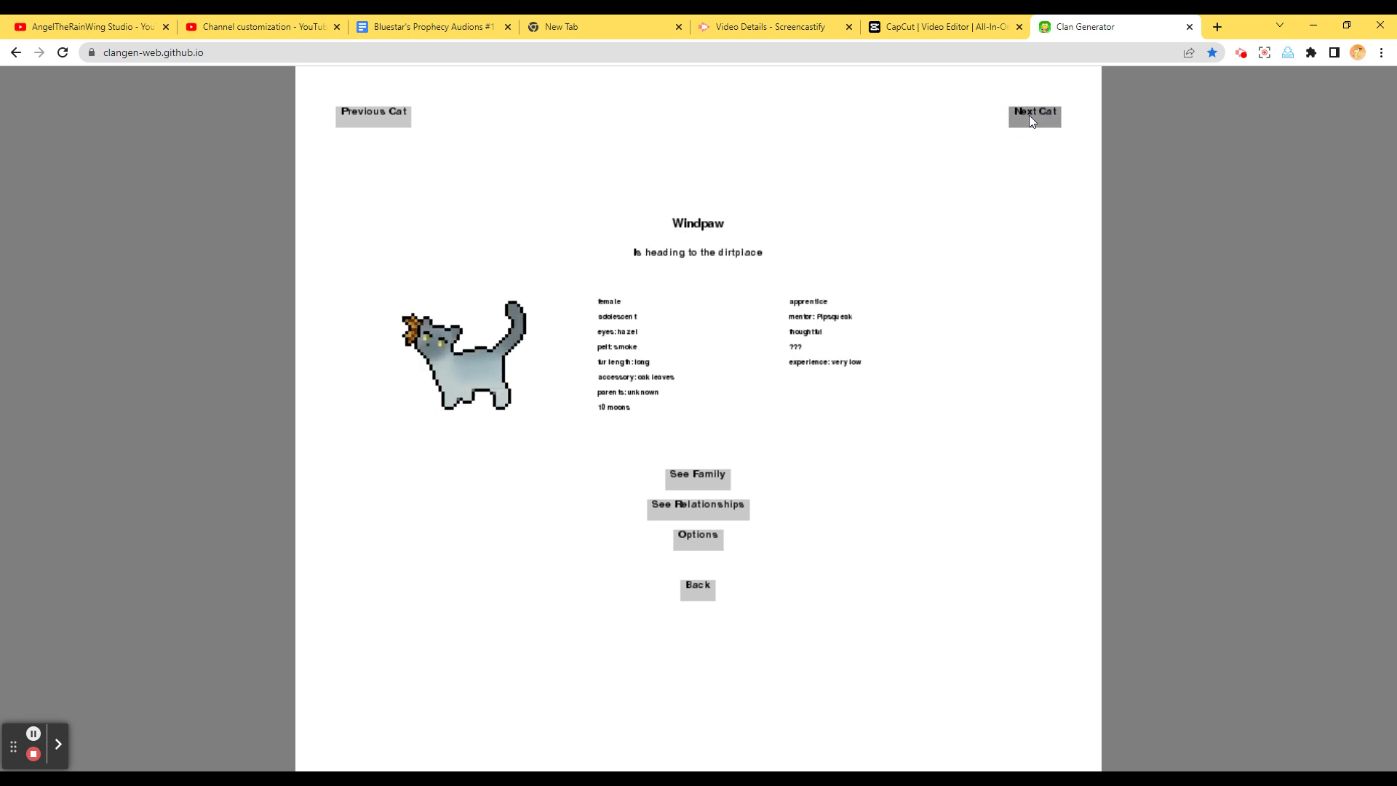
click(1032, 116)
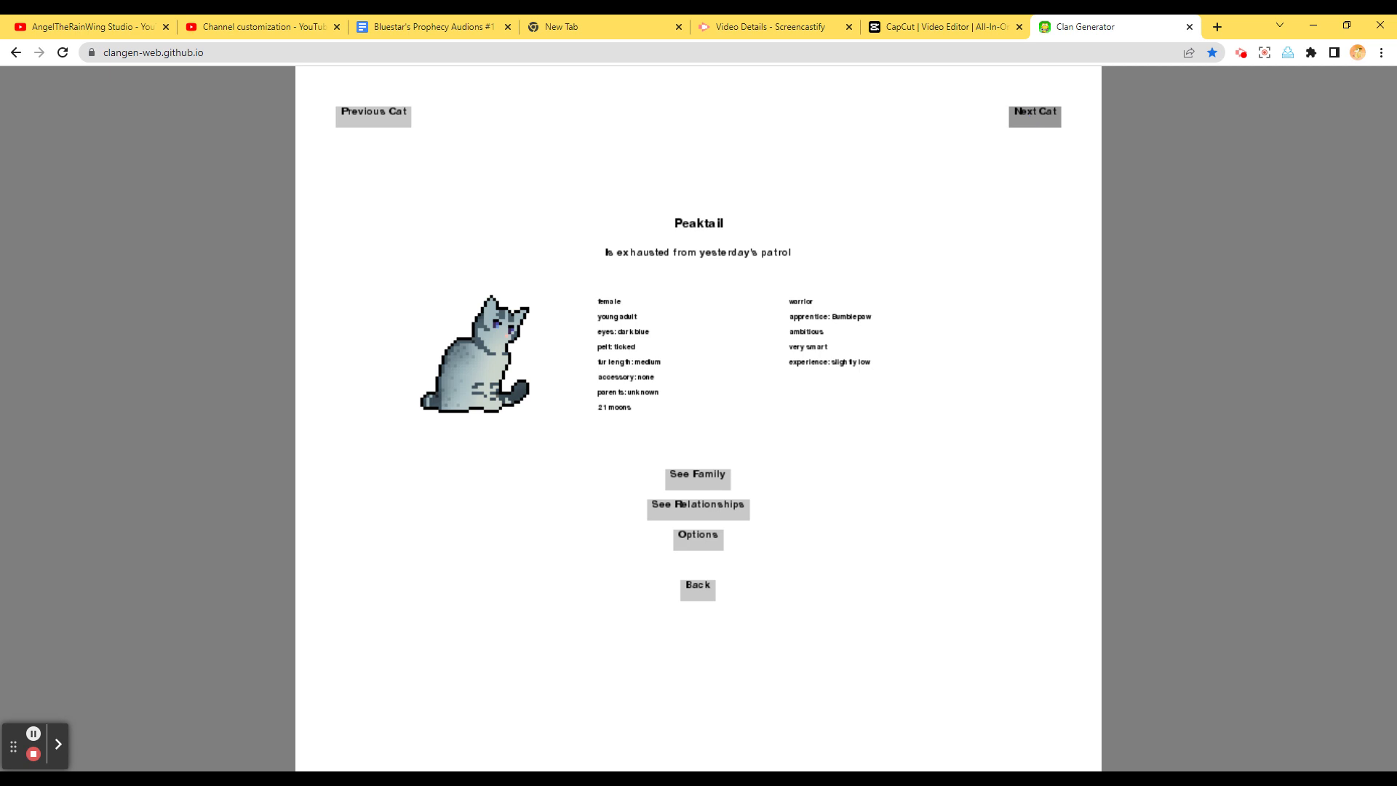
click(1033, 114)
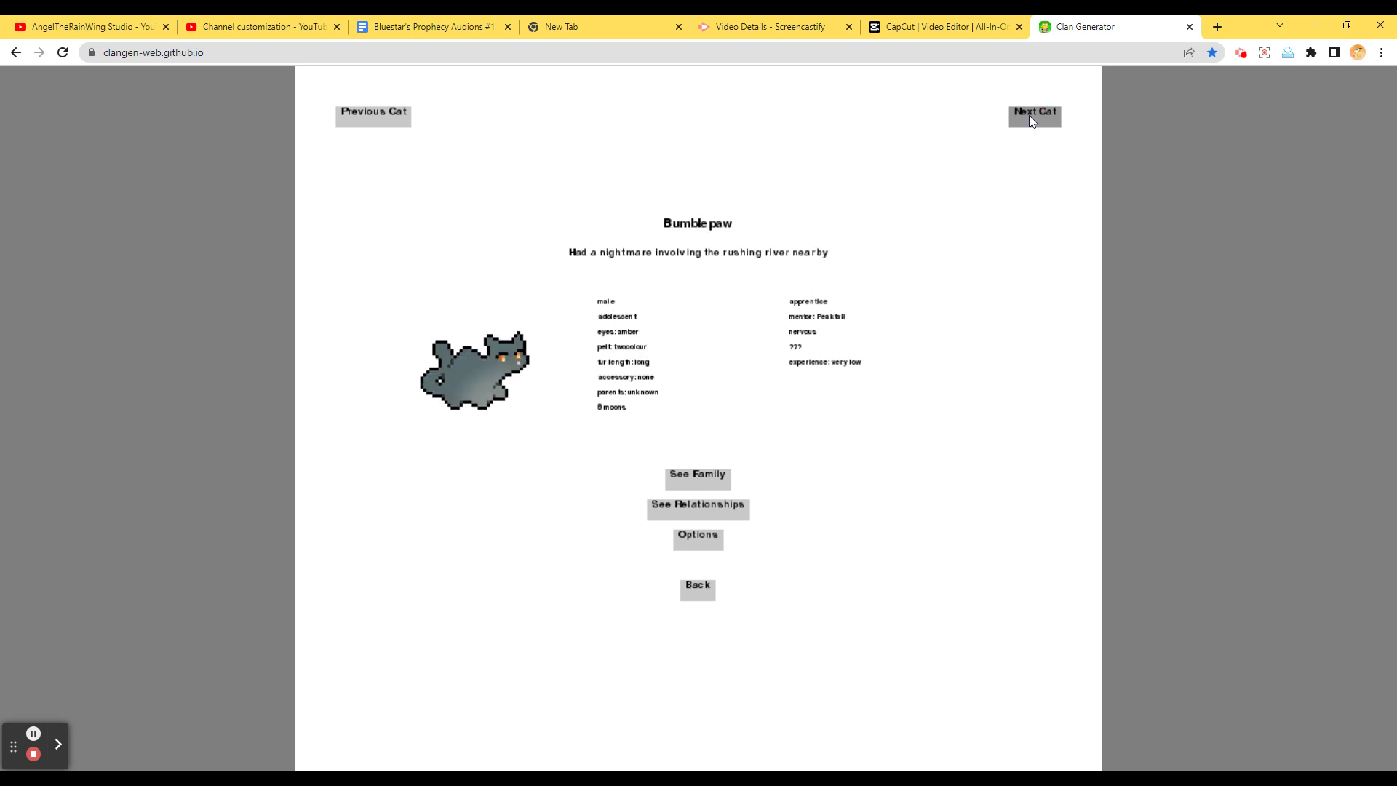
mouse_move(1032, 123)
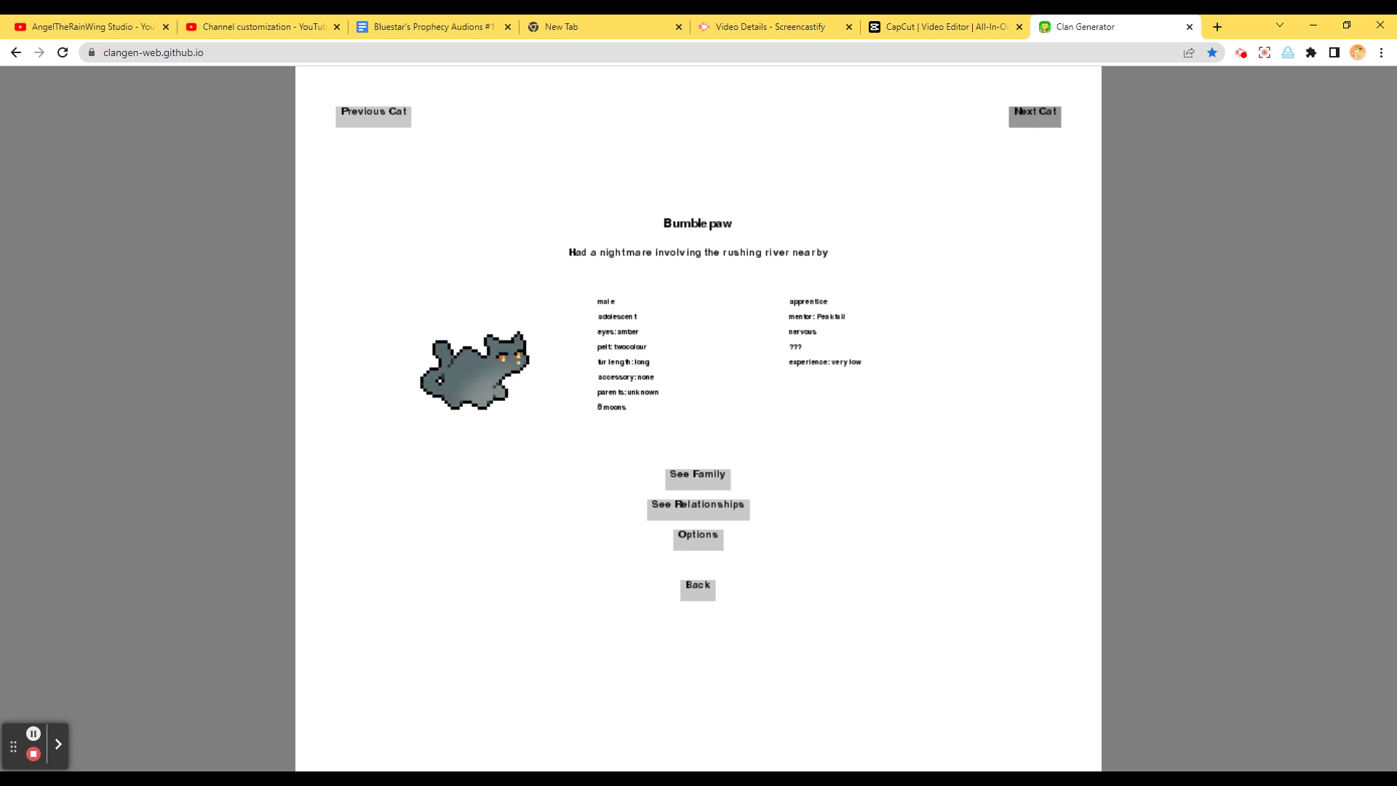
click(1035, 115)
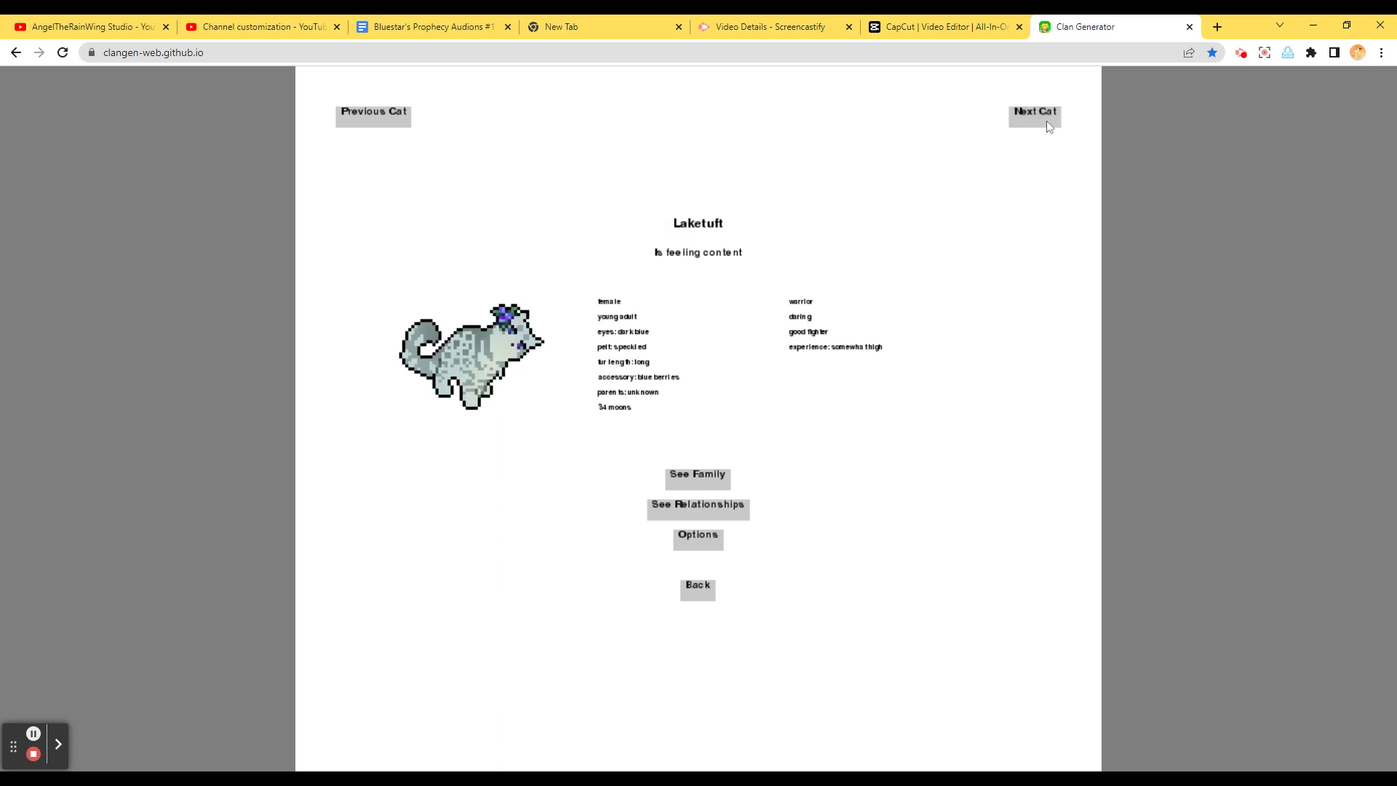
click(1033, 114)
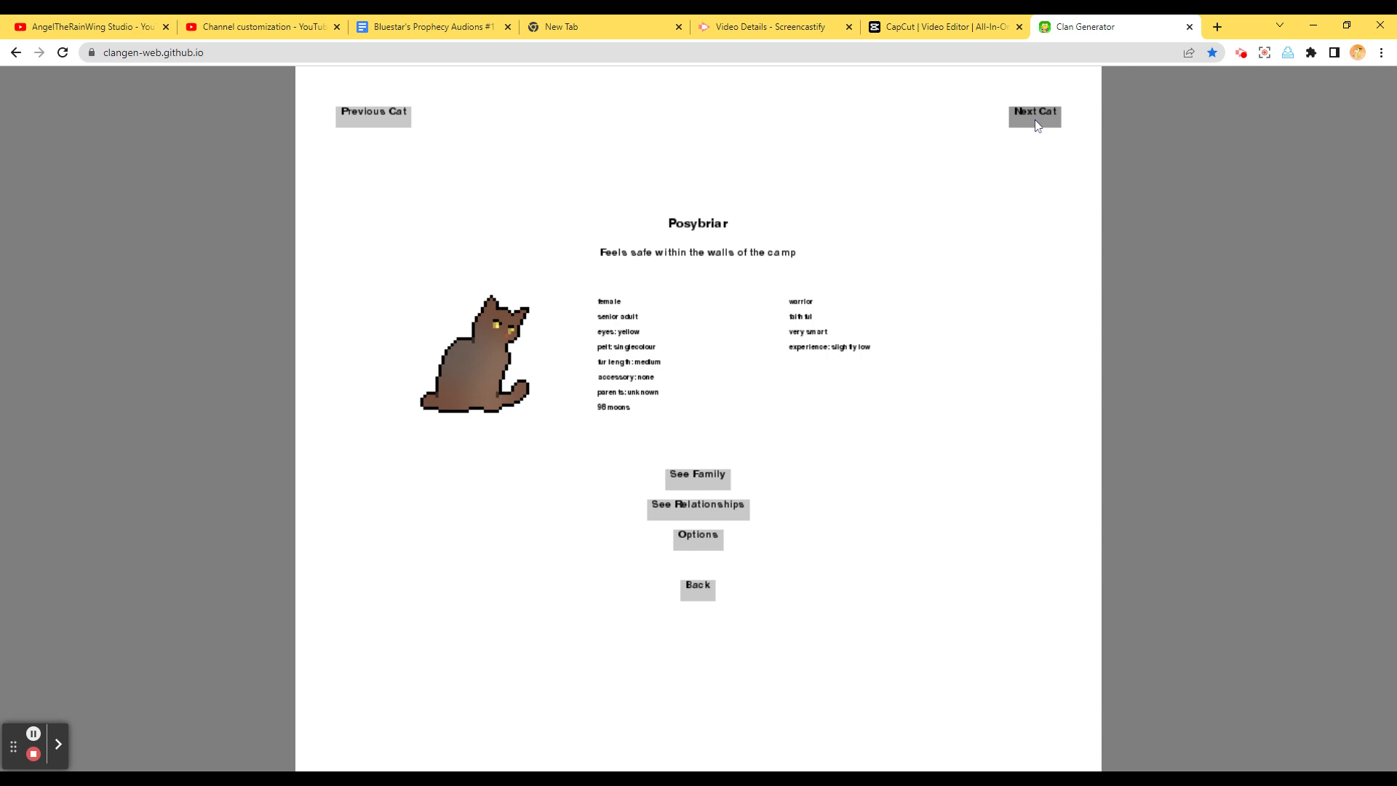
Continue paging from Posybriar through Rainsky, Pipsqueak, the kits and Bayclaw to Hazelkit
click(1033, 114)
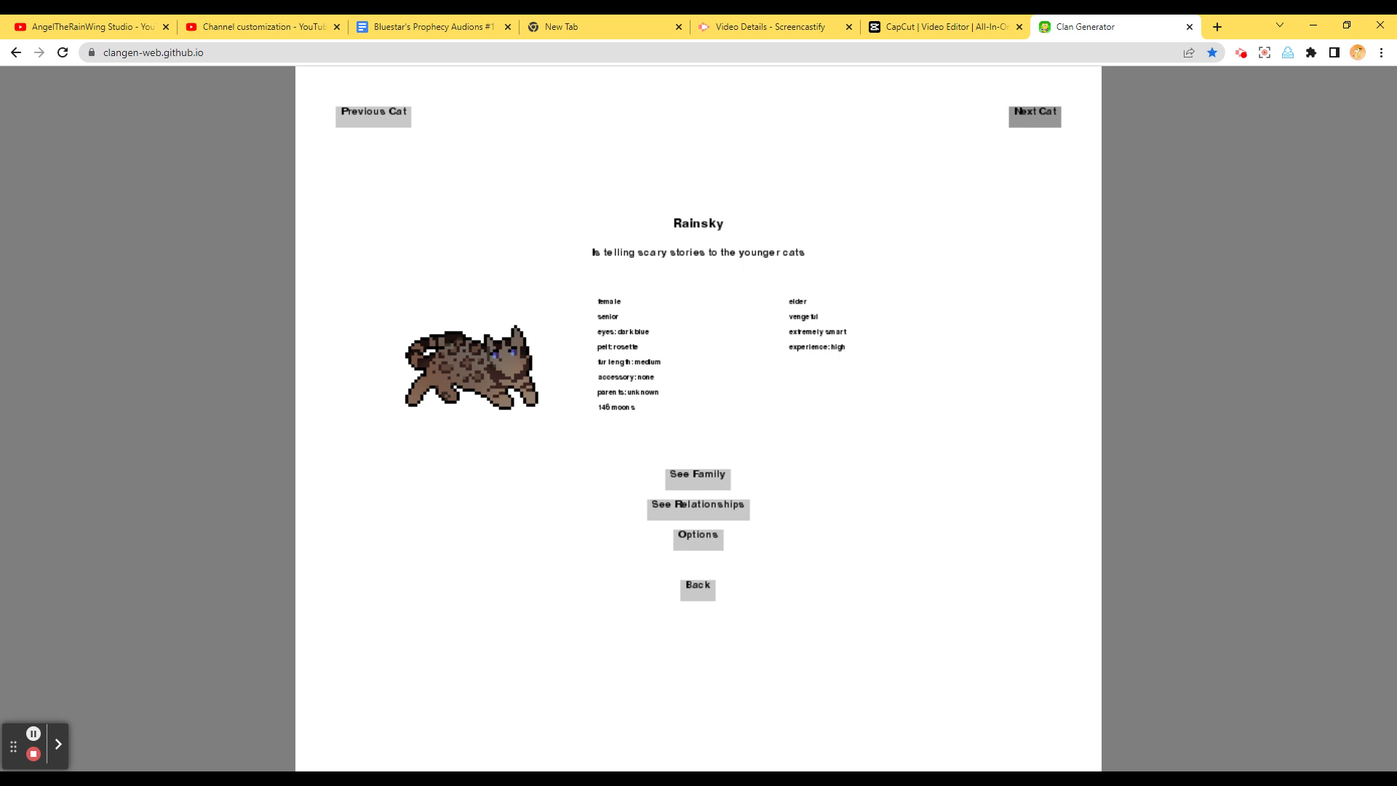
click(1035, 114)
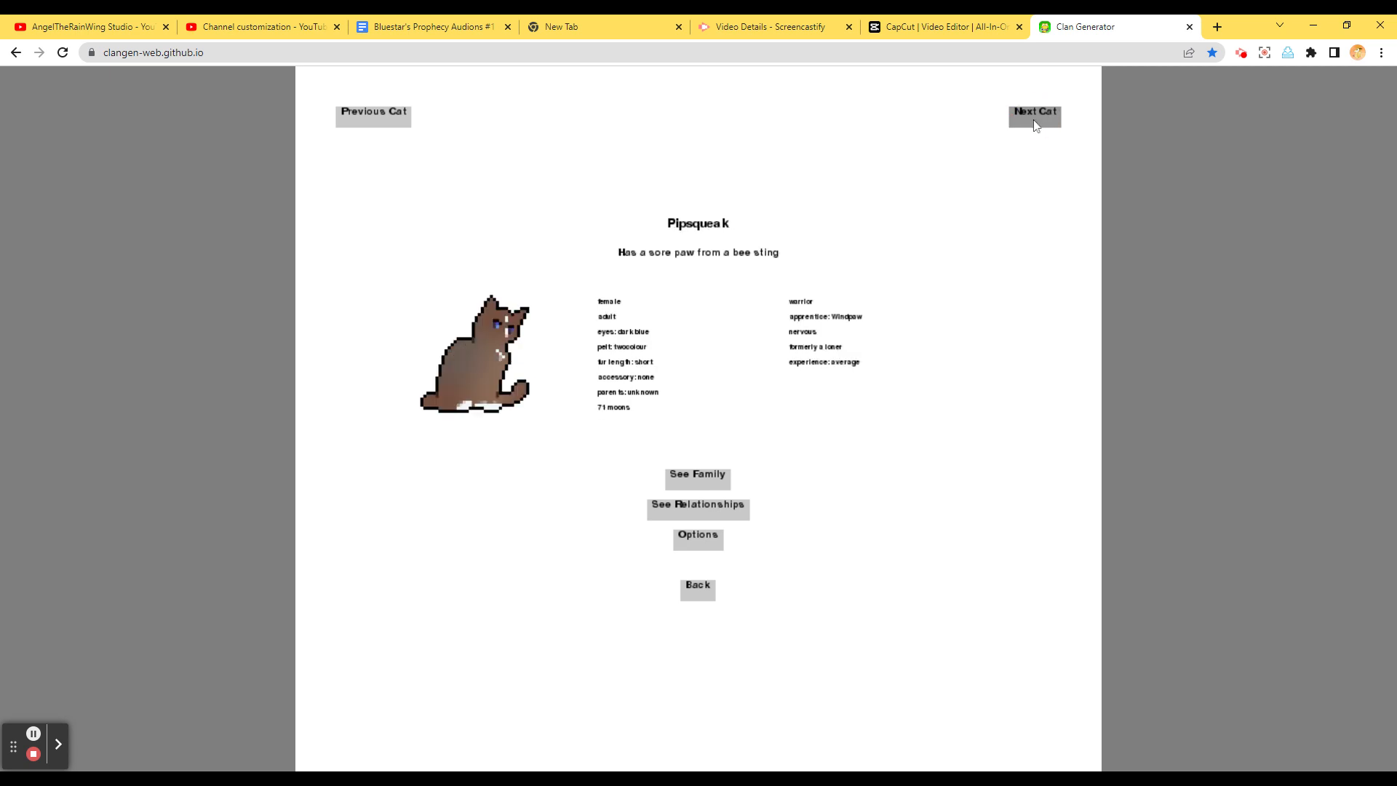
click(1033, 115)
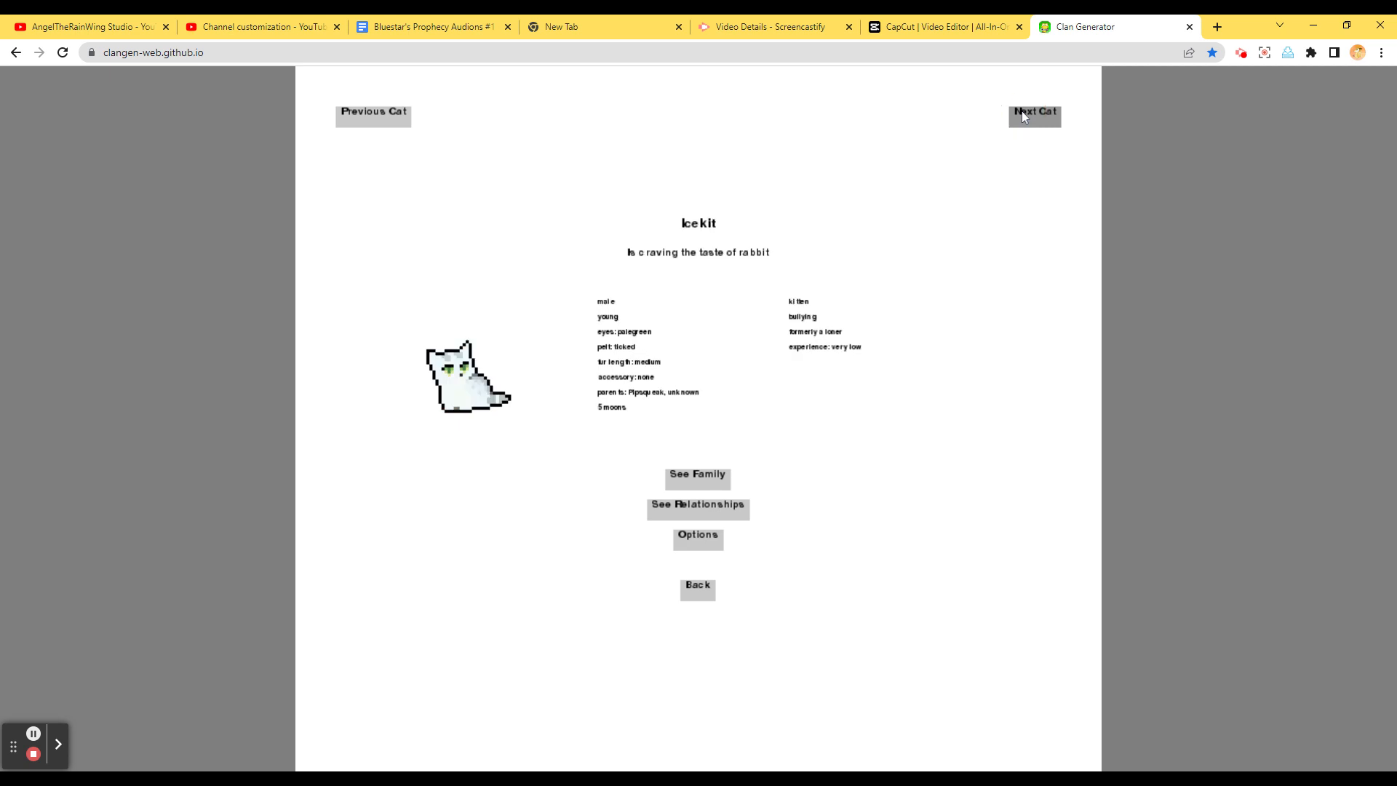
click(1033, 115)
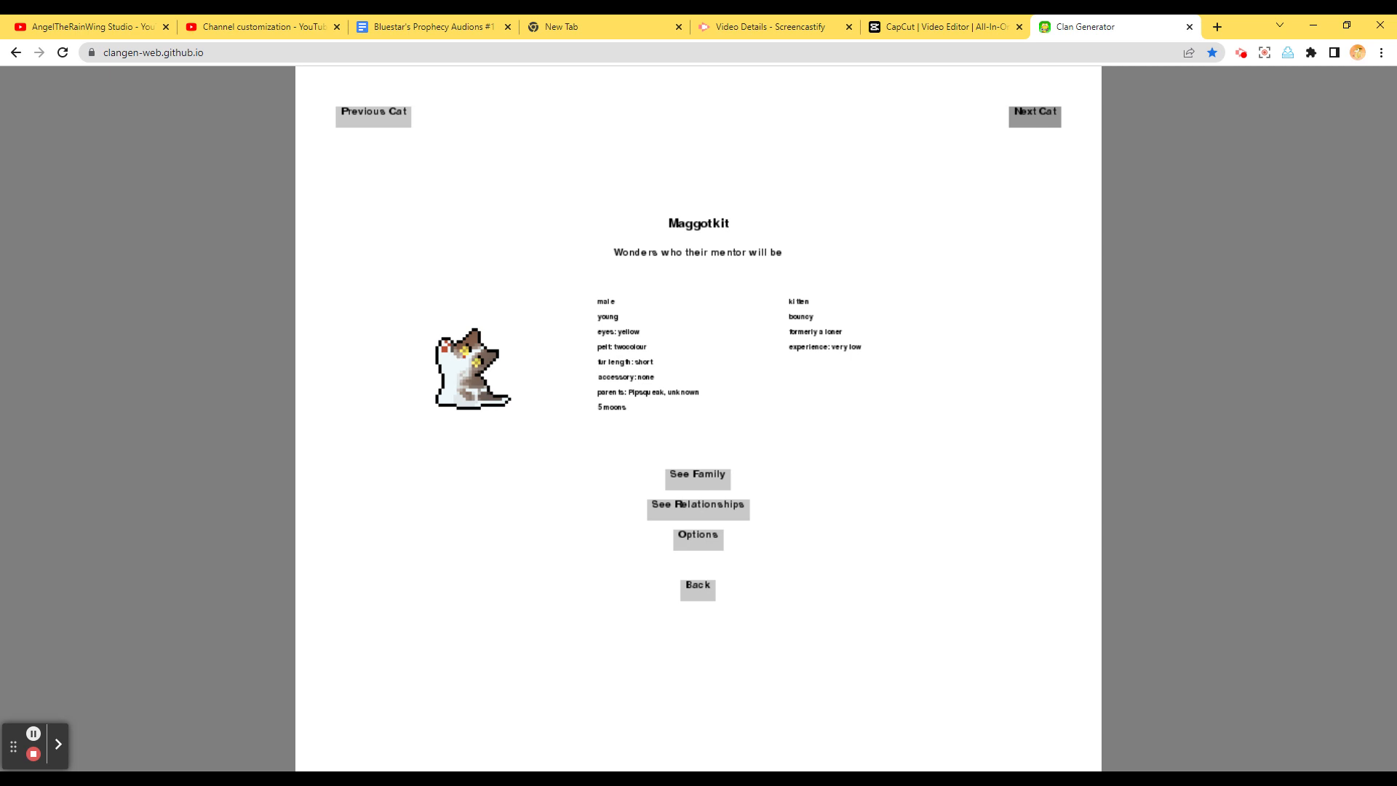
click(1034, 114)
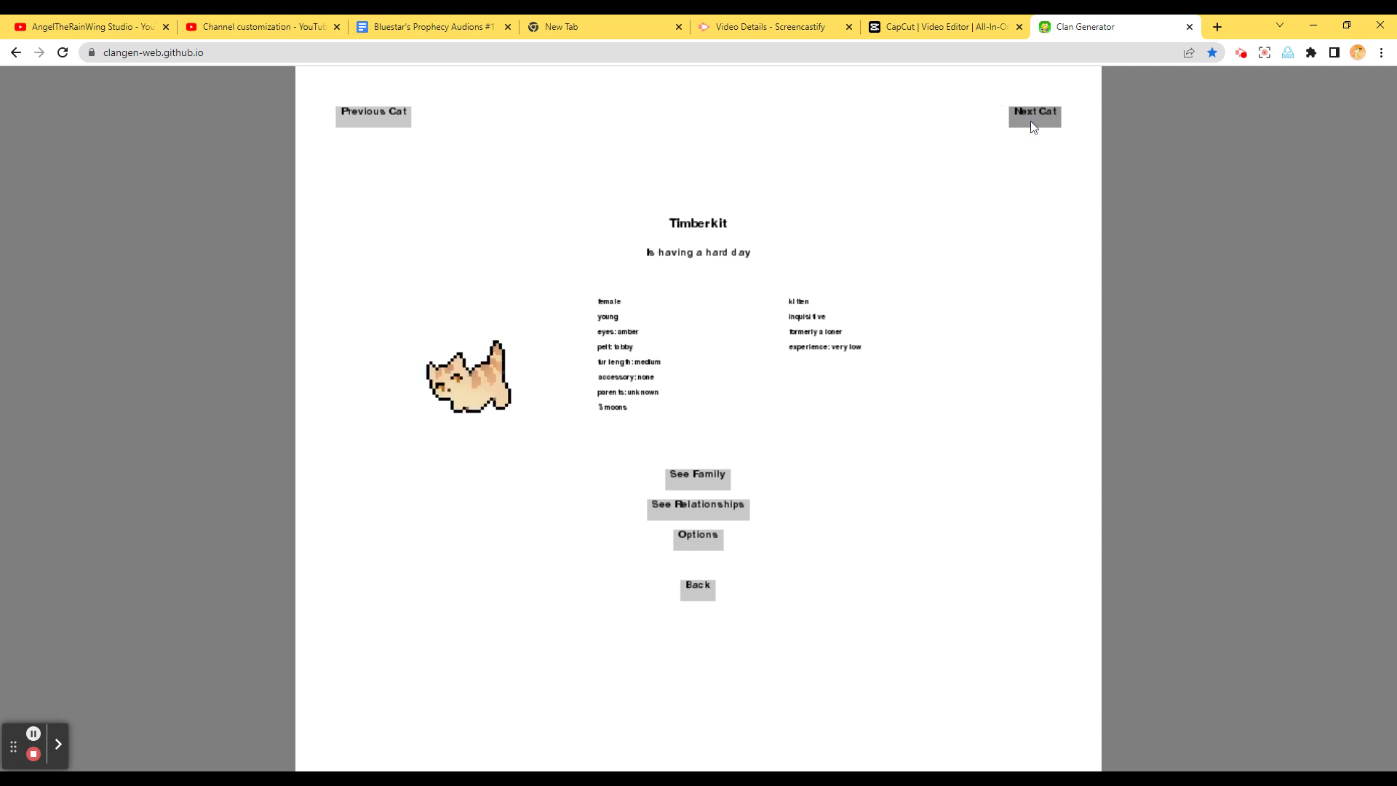
click(1033, 114)
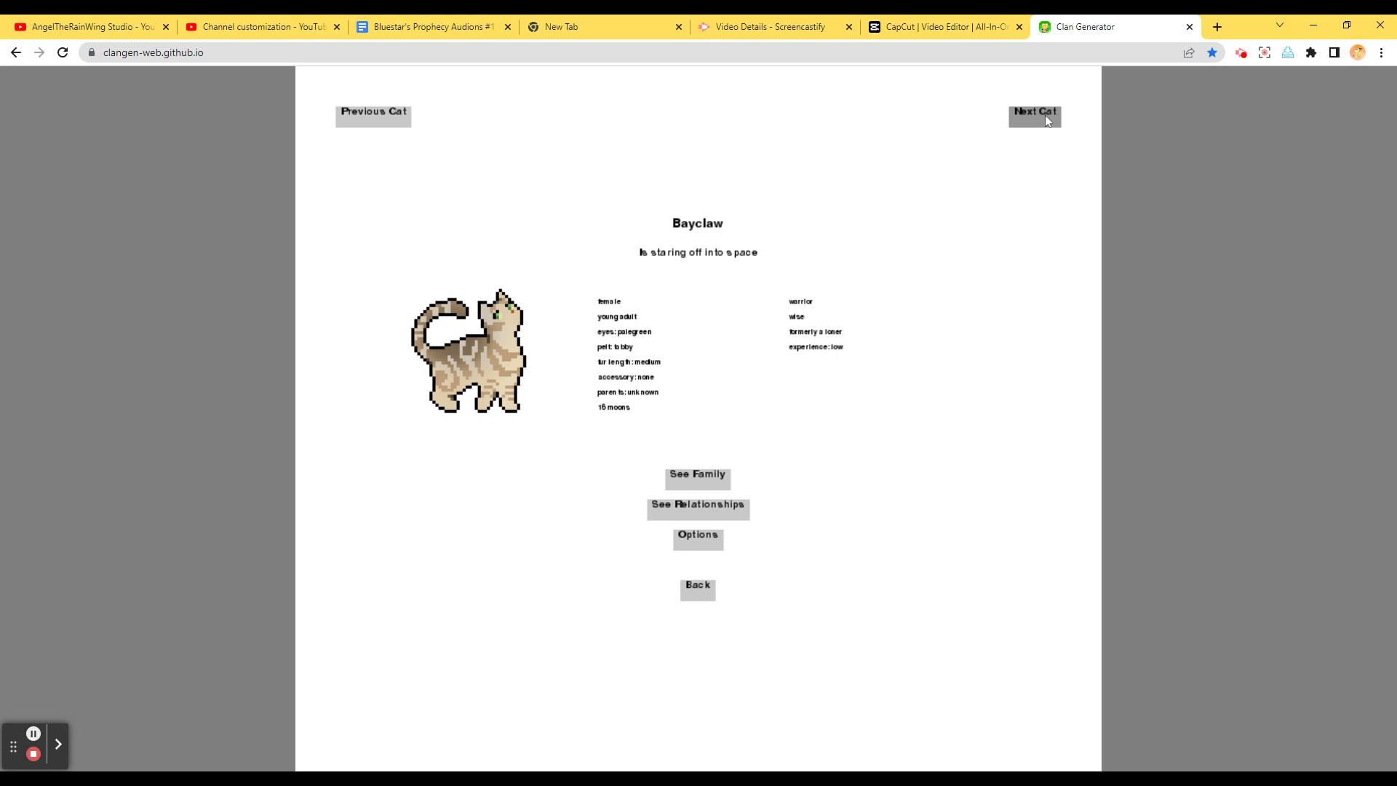
click(1034, 116)
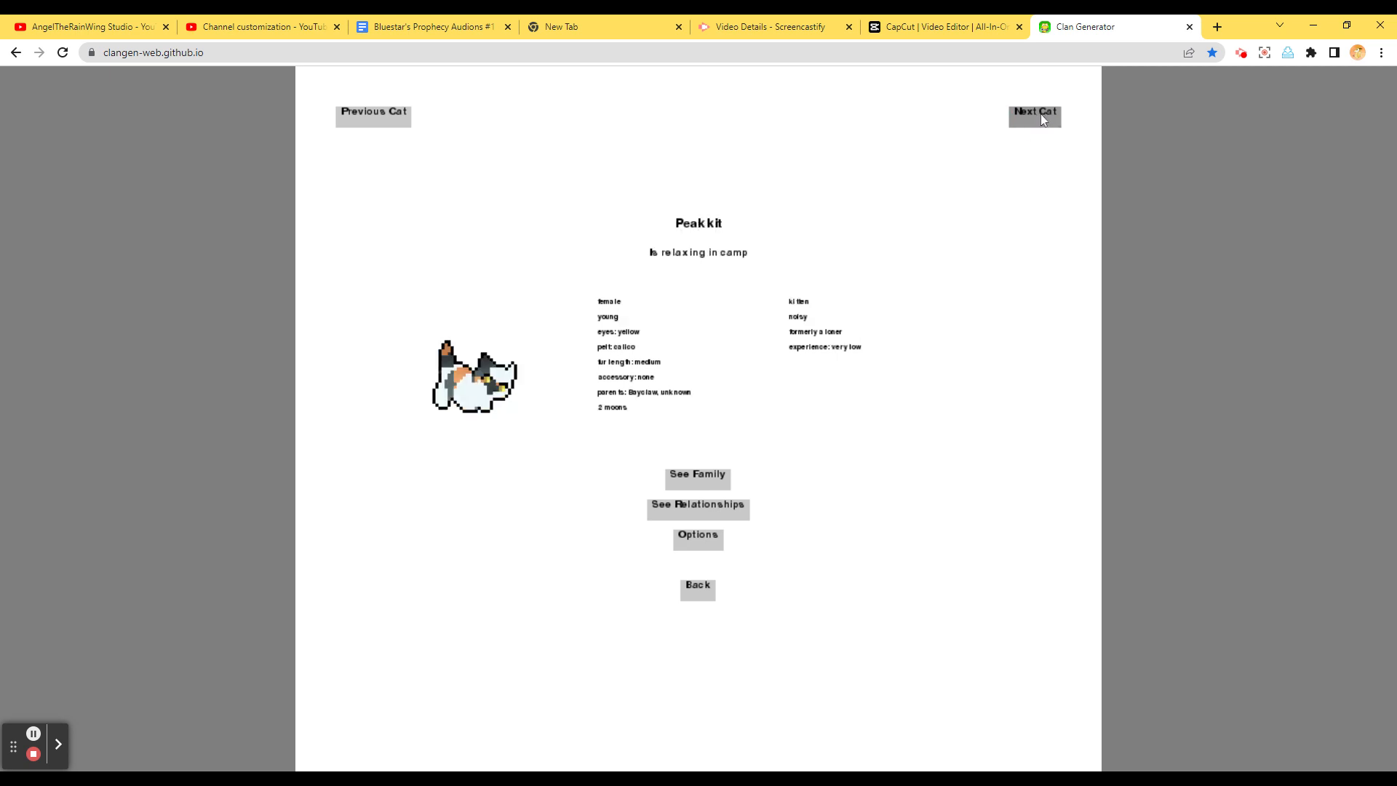
click(1033, 116)
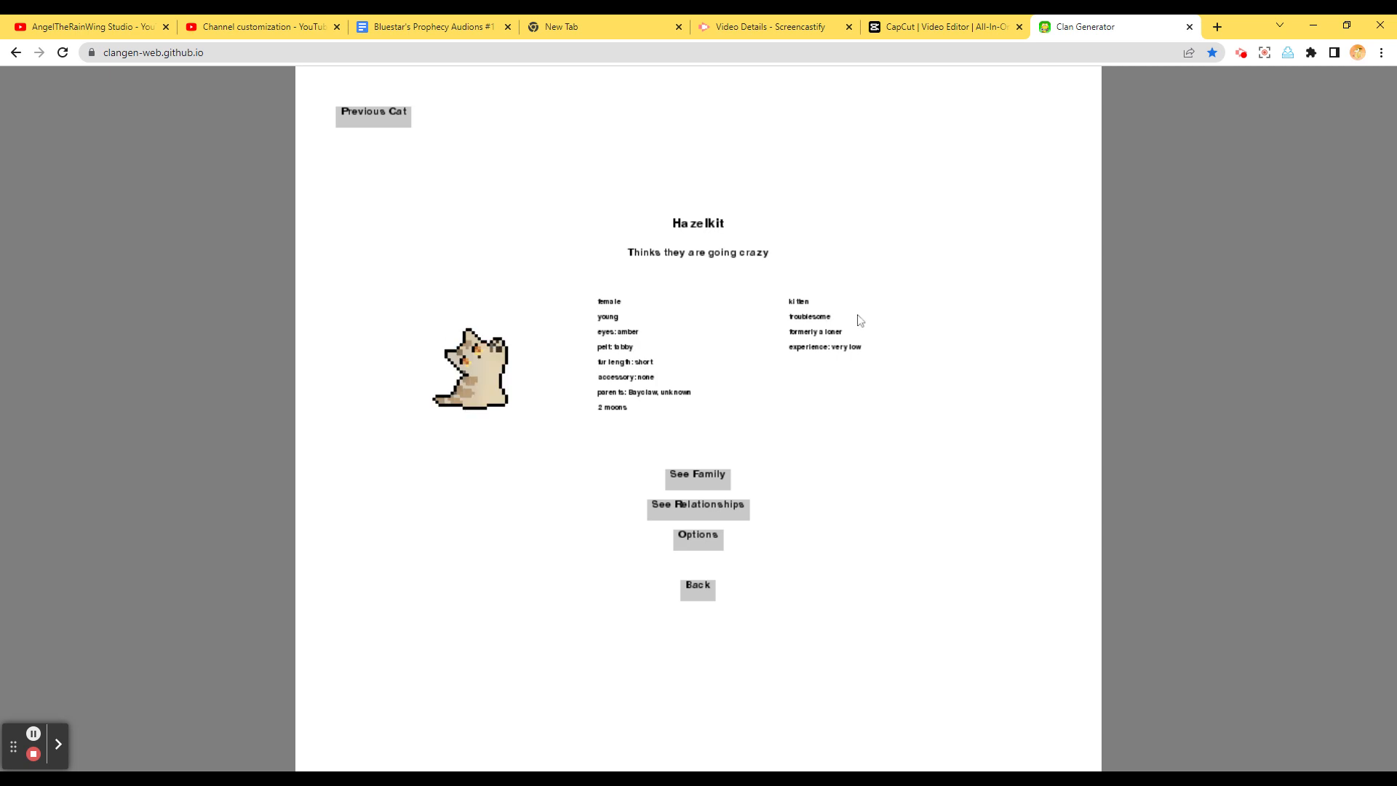
mouse_move(712, 606)
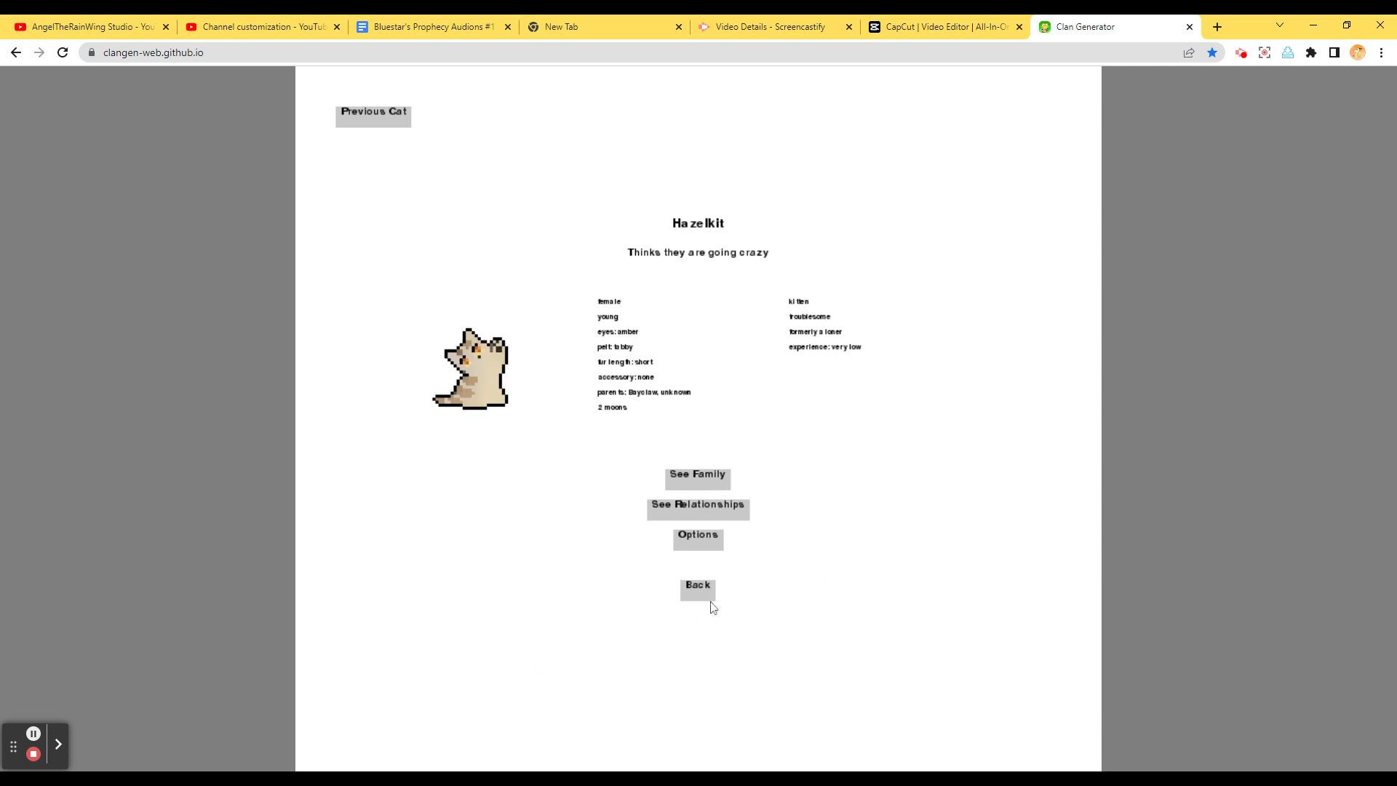
Return to camp and start a patrol with a randomly added cat
click(698, 585)
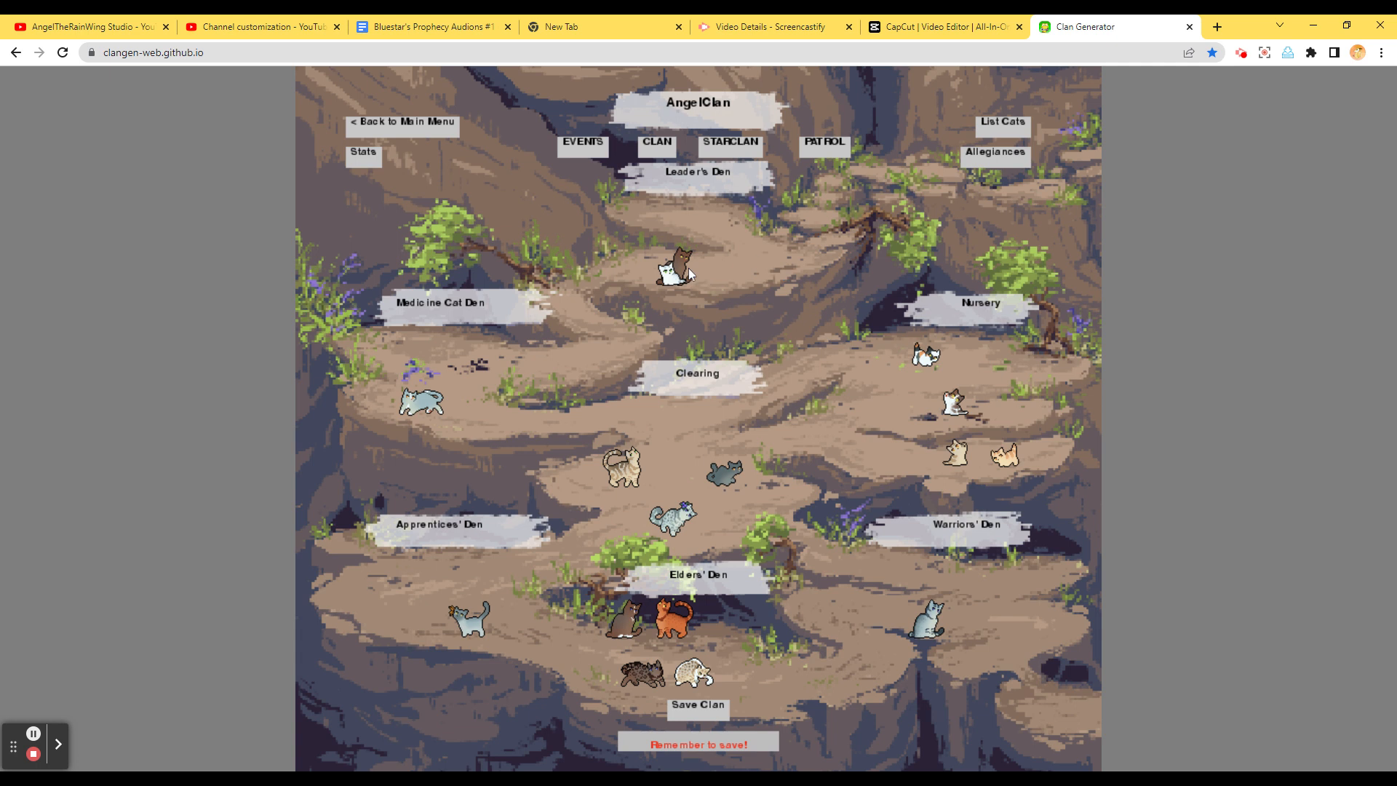
mouse_move(821, 147)
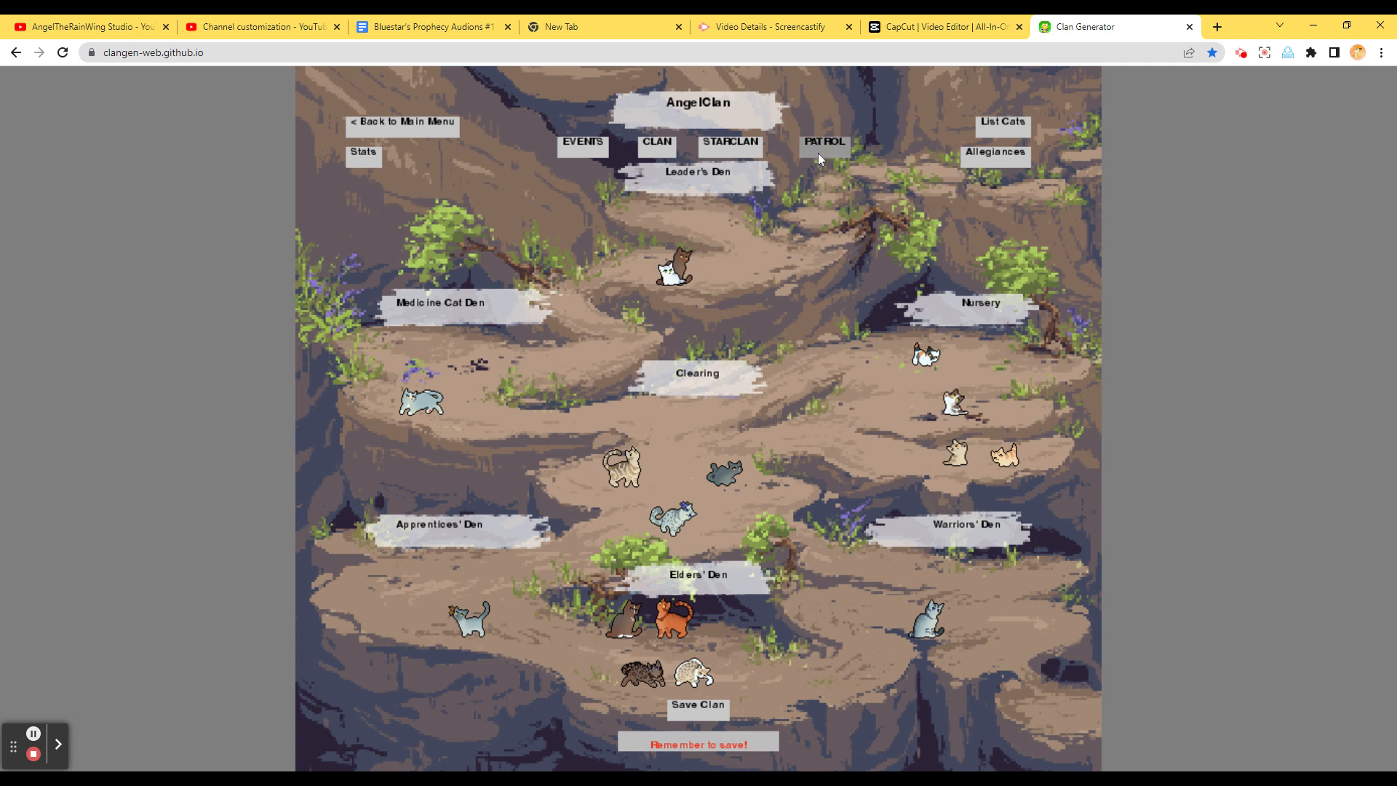
click(823, 143)
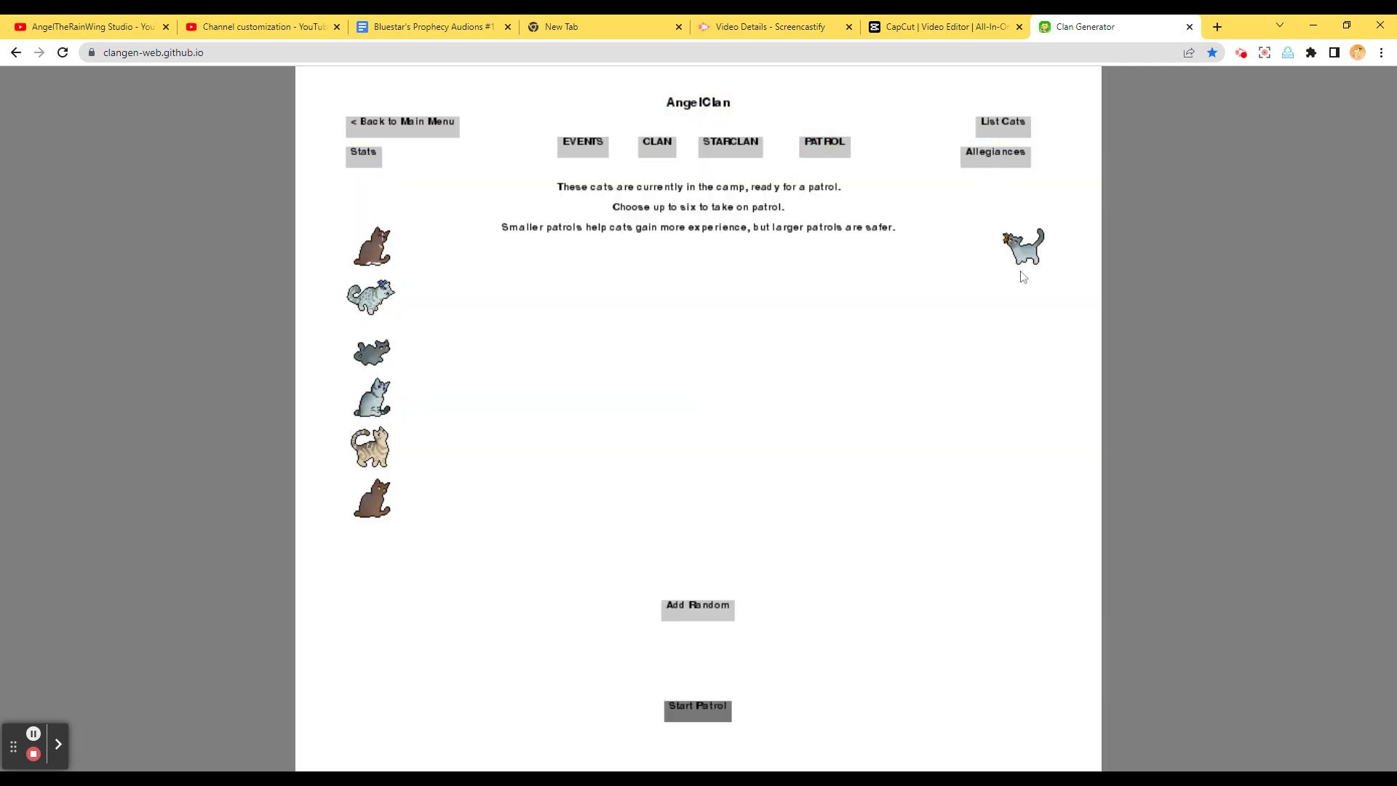
click(697, 605)
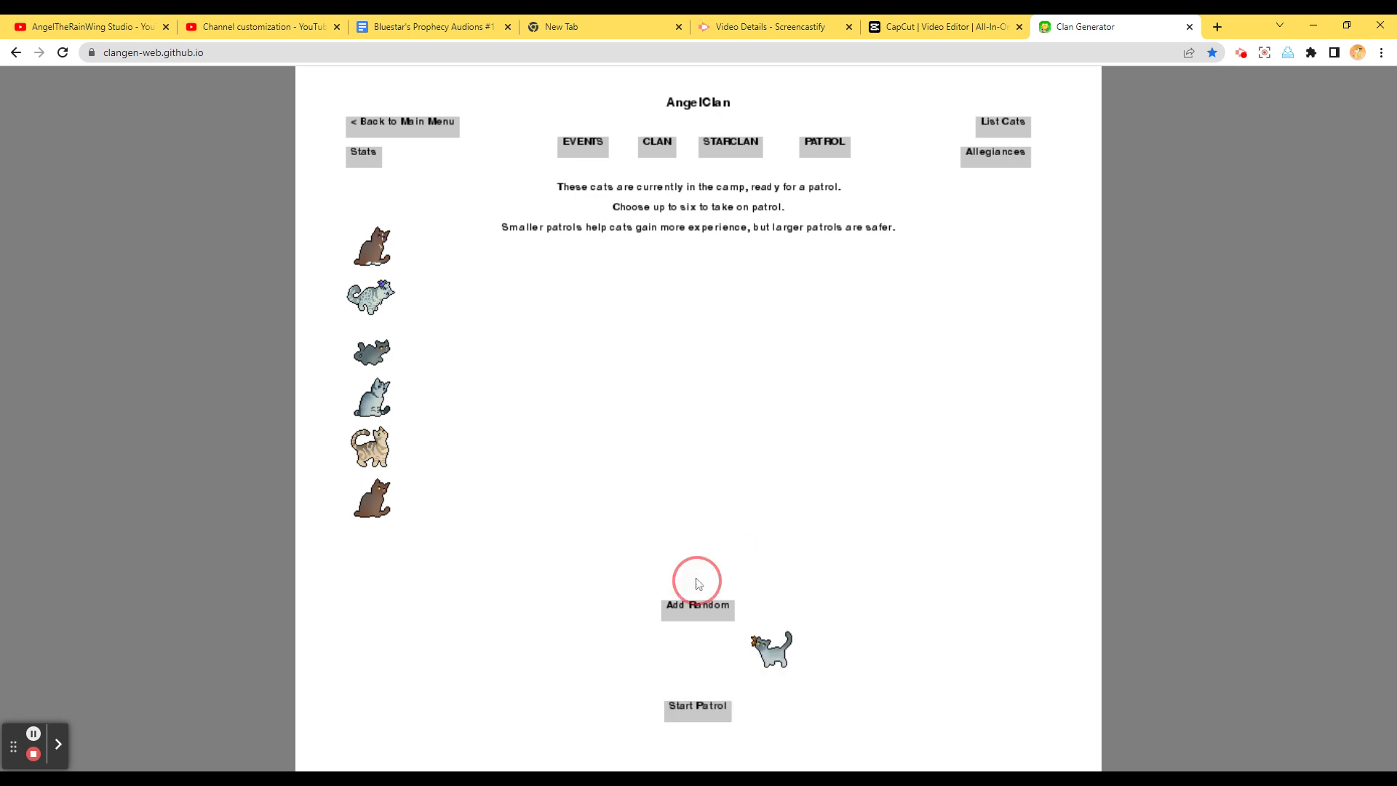
Add Pipsqueak, Laketuft and a dark grey cat to the patrol
click(698, 604)
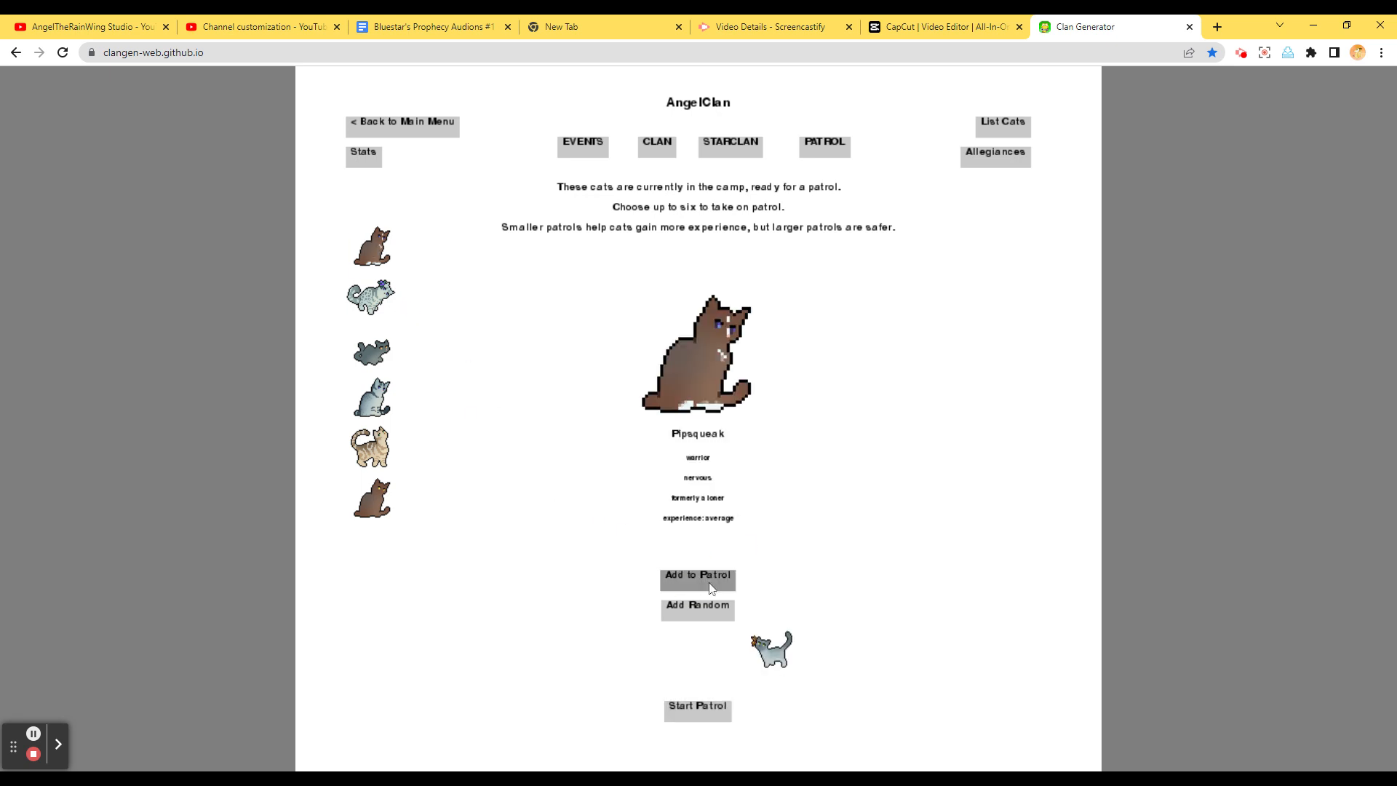
click(697, 574)
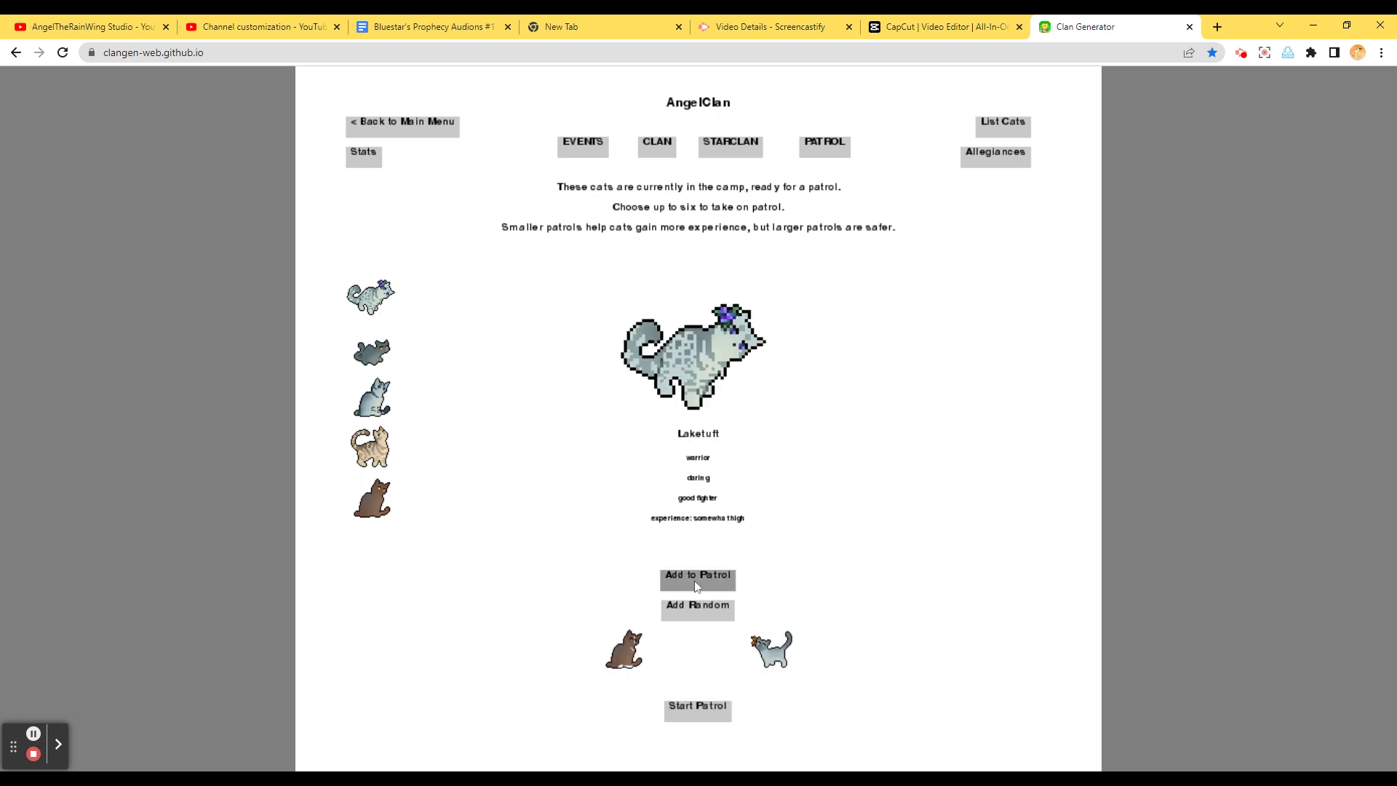
click(697, 575)
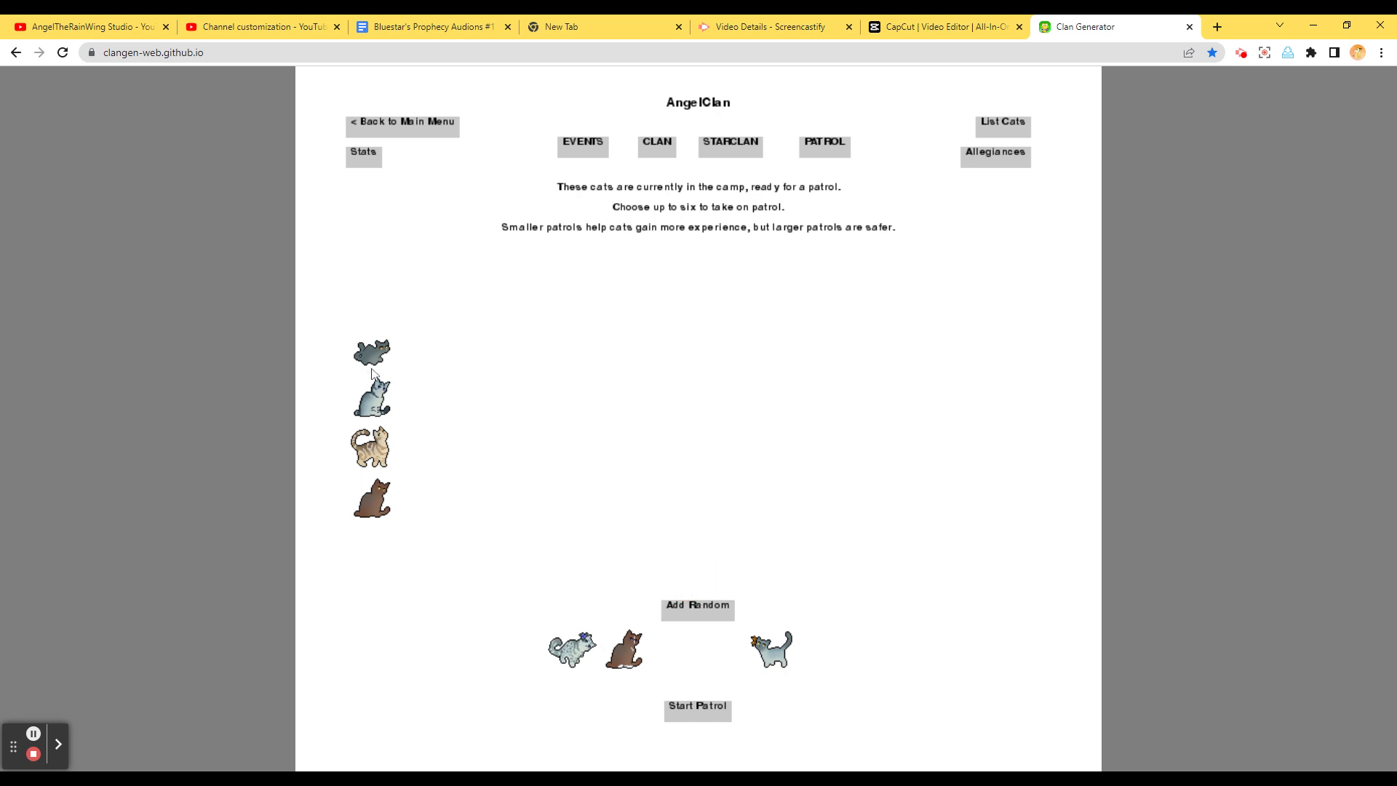
click(371, 352)
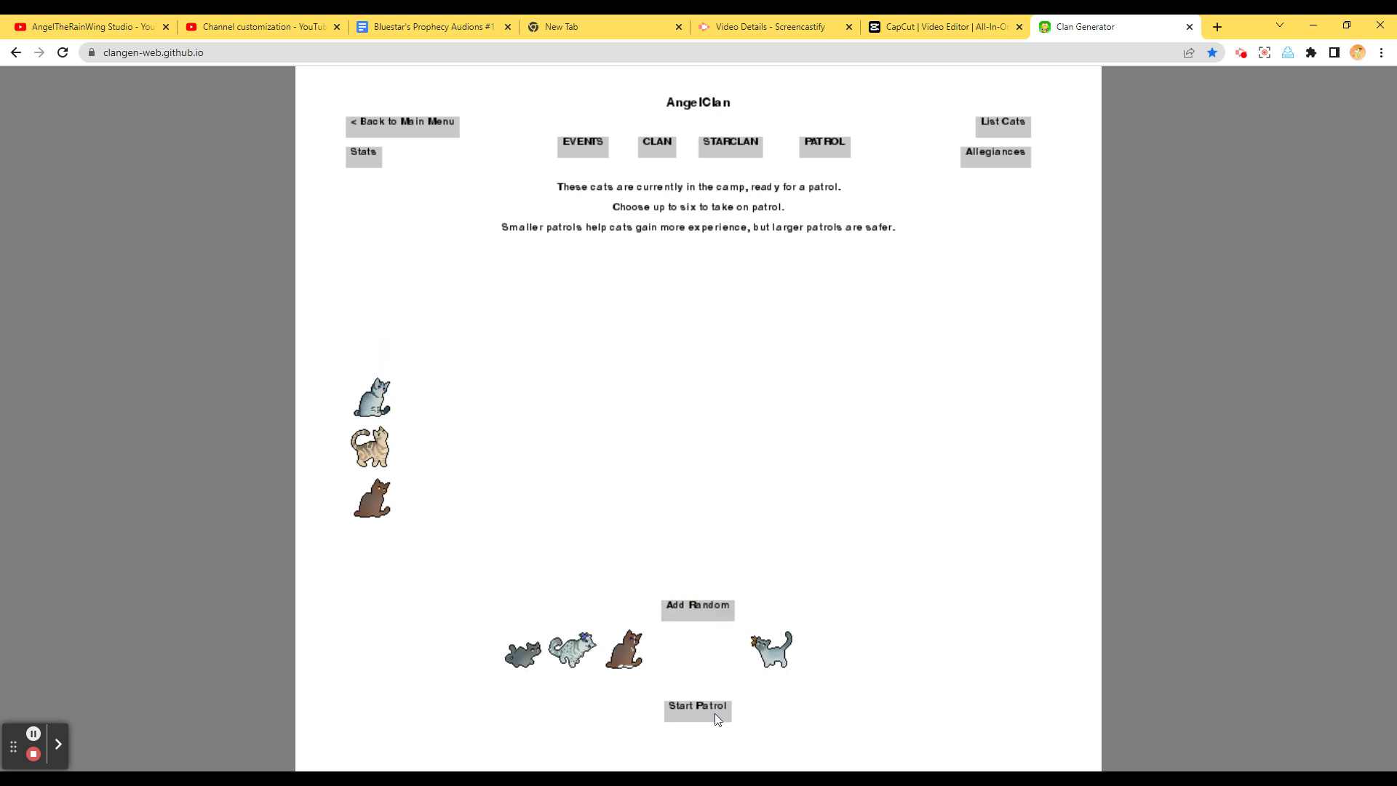
Send Pipsqueak's patrol out and proceed with the fighting practice event
click(698, 710)
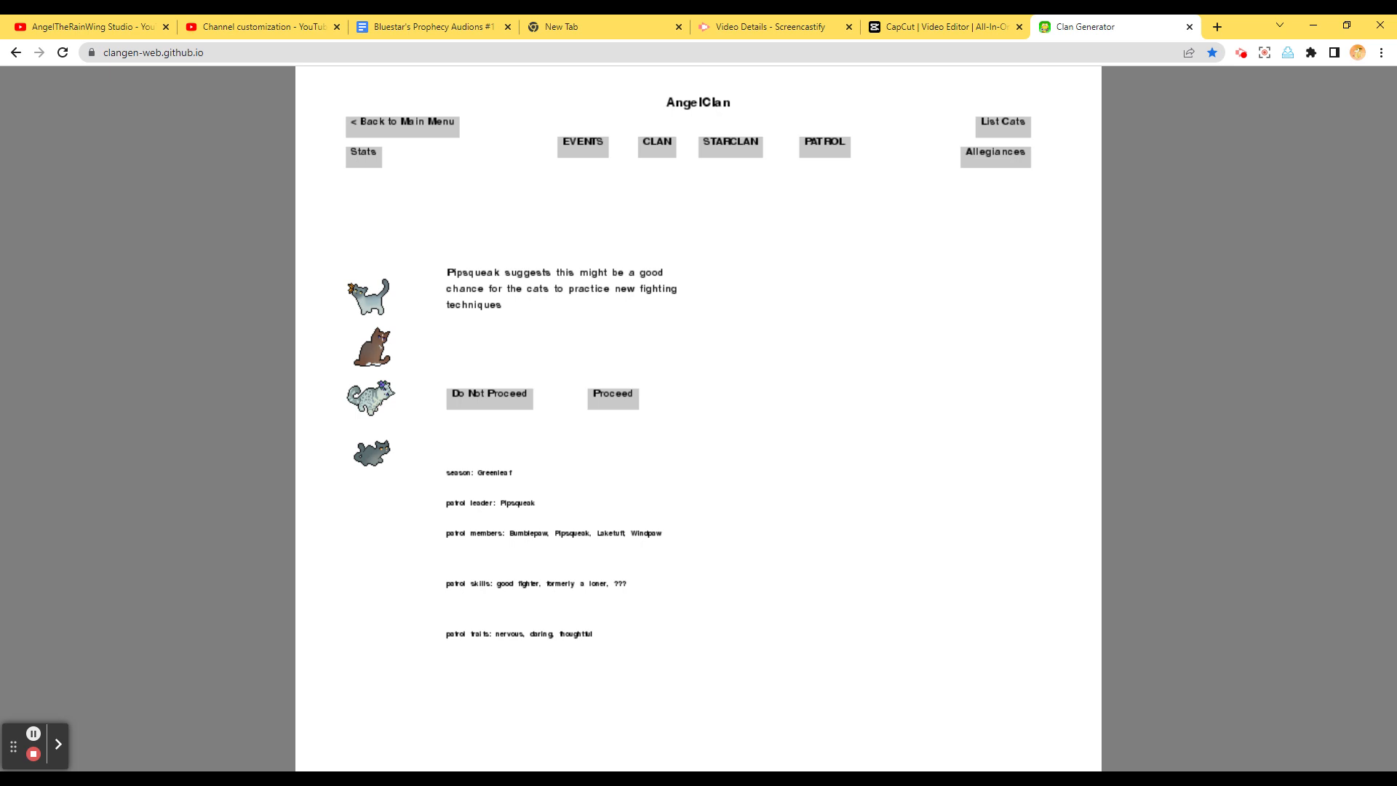
click(612, 397)
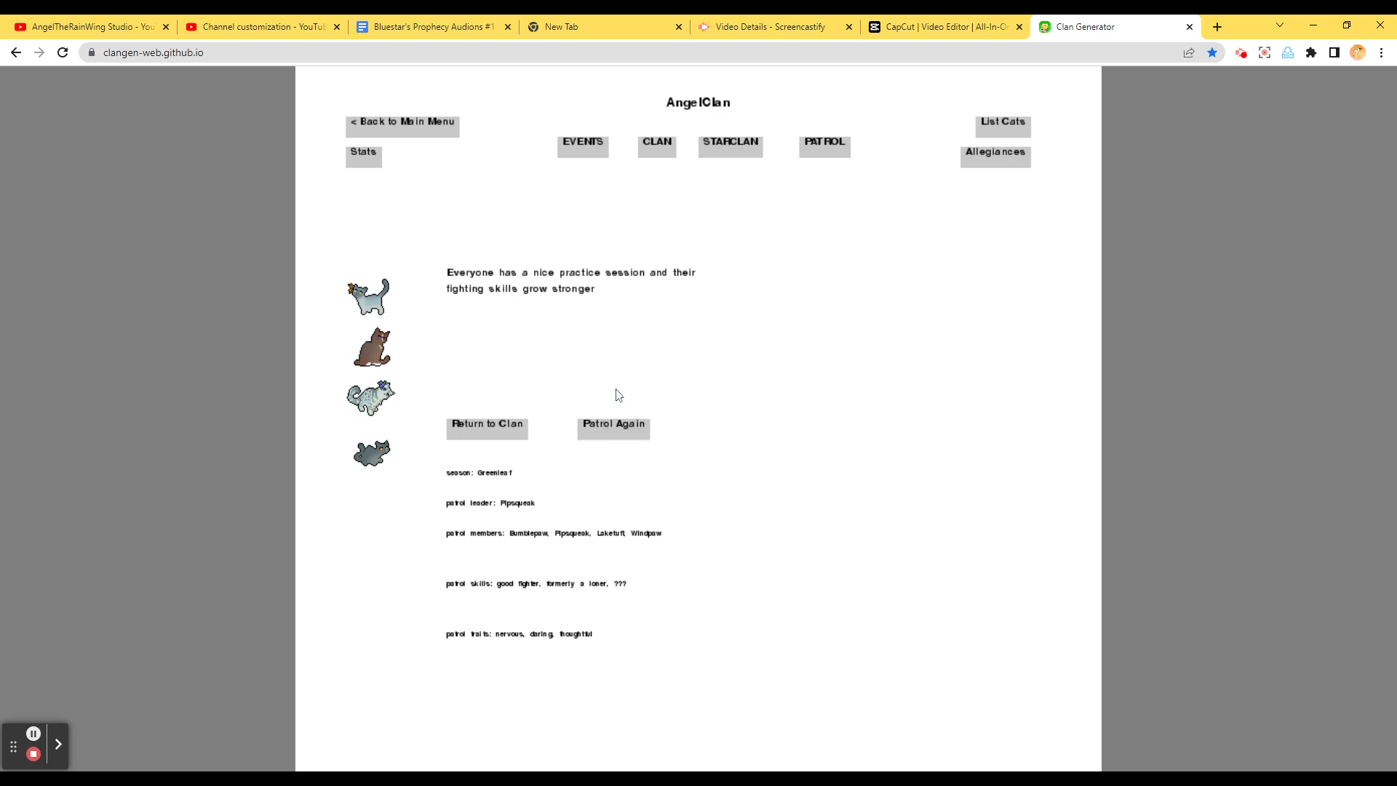
mouse_move(523, 312)
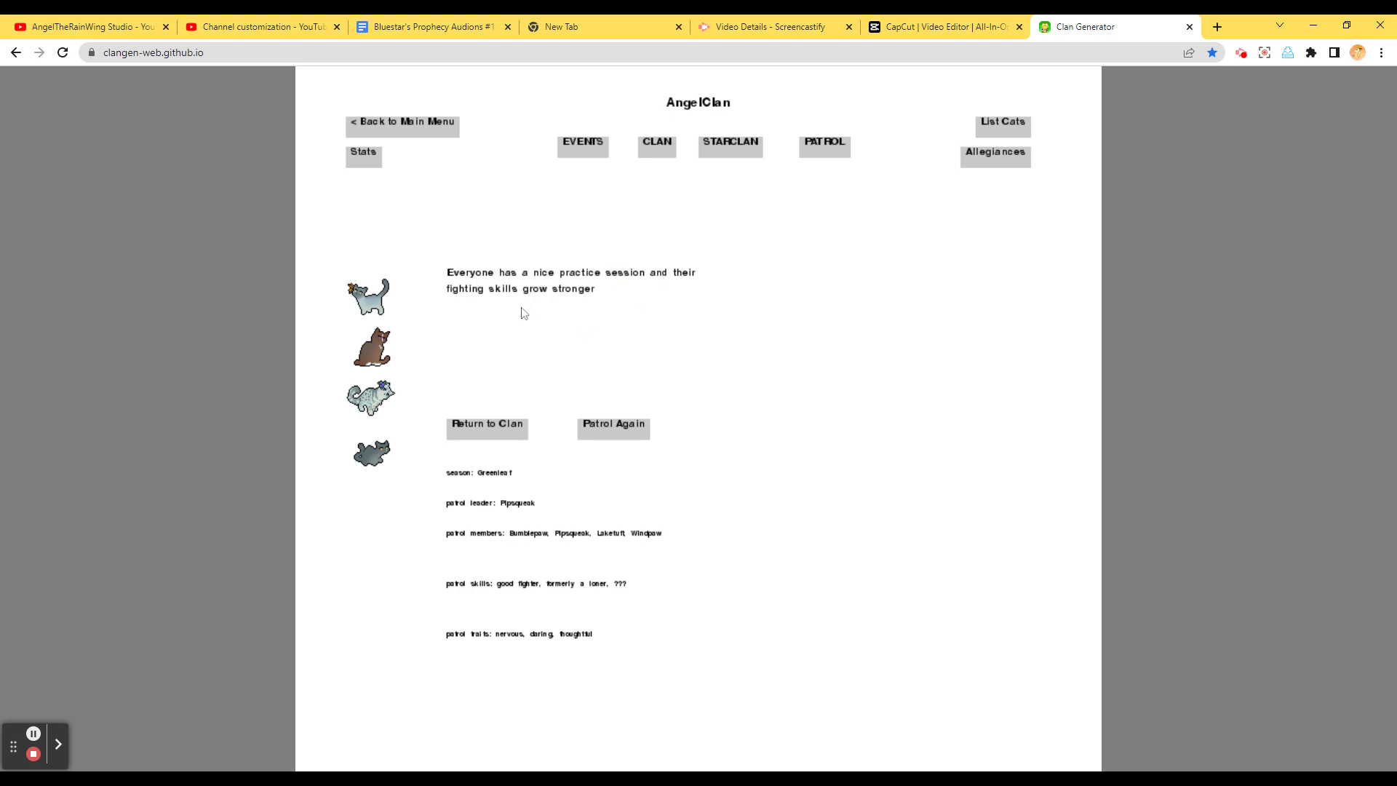
mouse_move(614, 430)
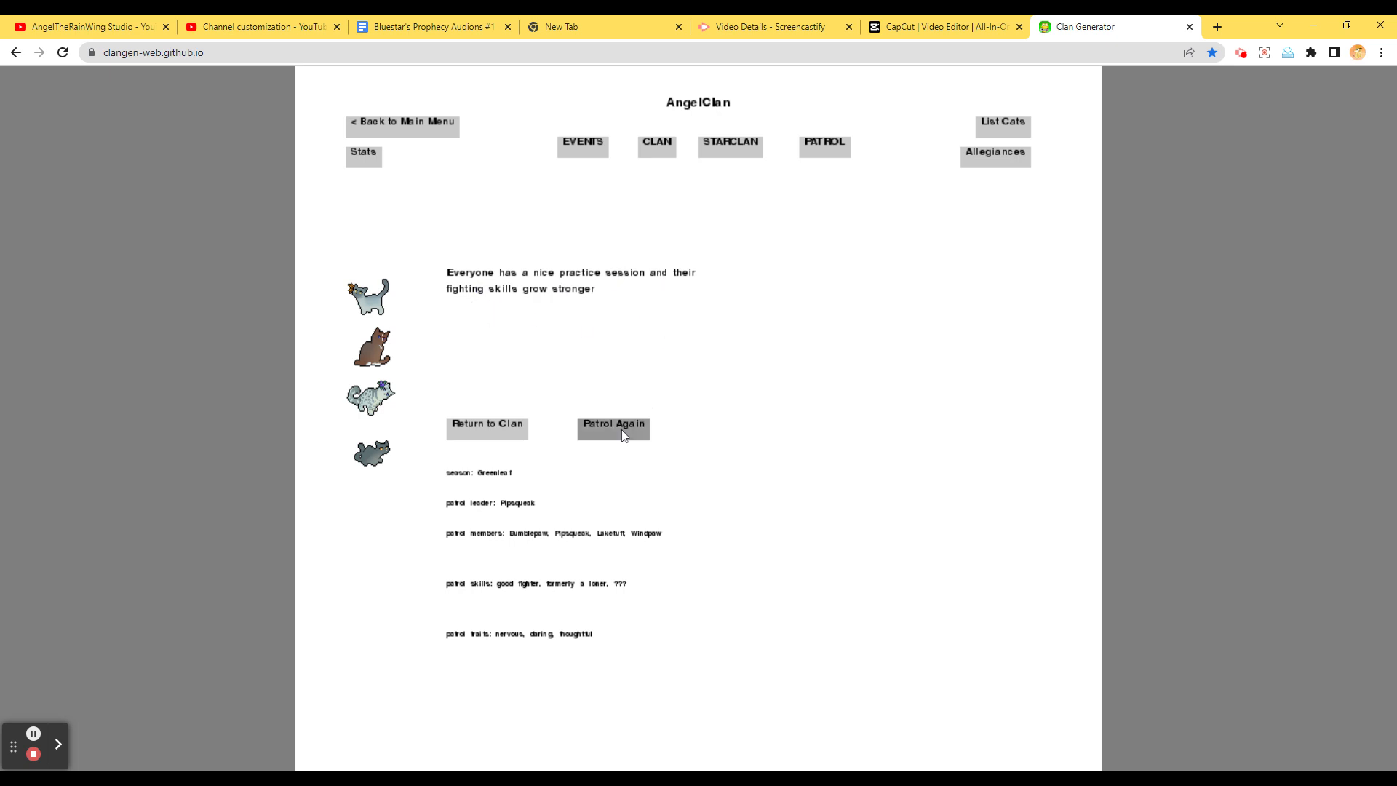
Patrol again with random cats Posybriar, Peaktail and Bayclaw, proceeding on the pawprints event
click(611, 429)
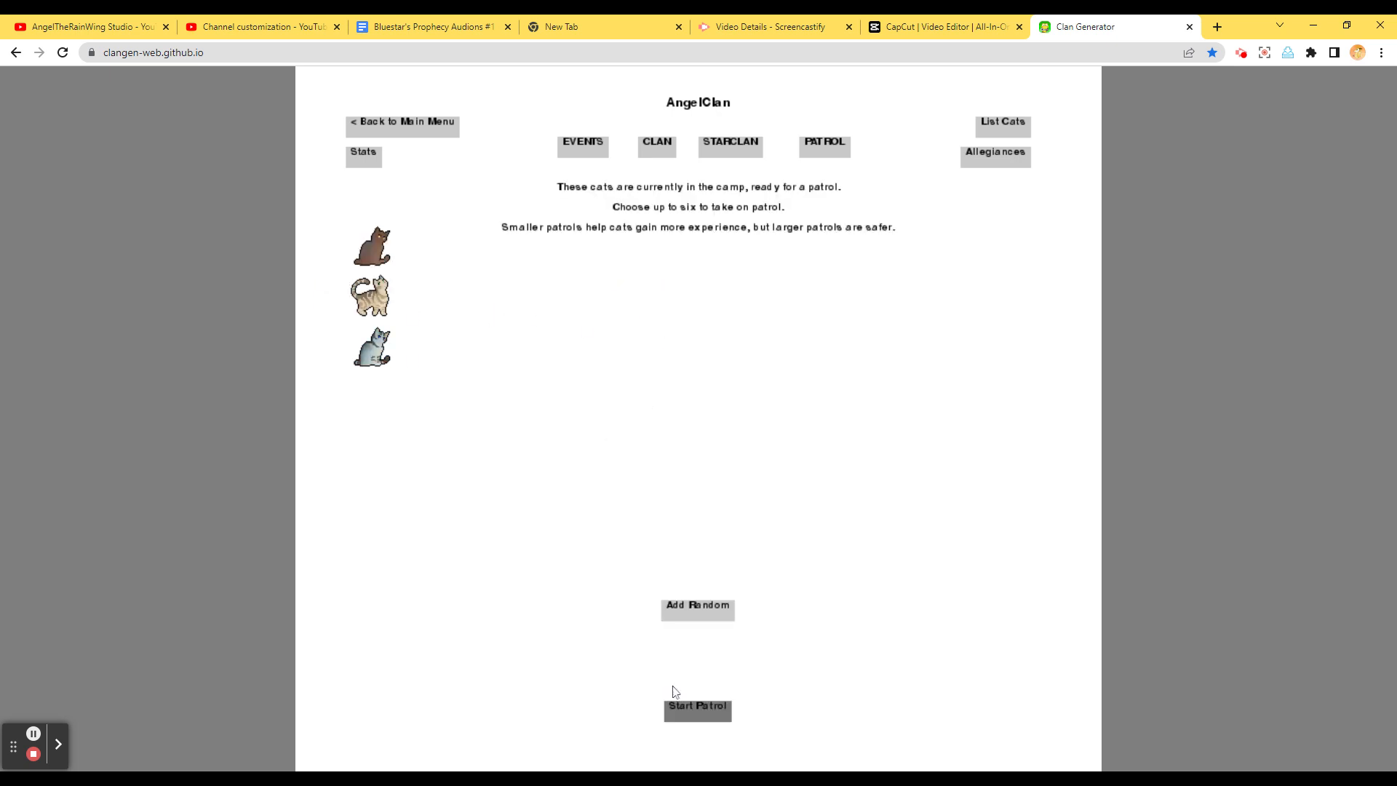
click(698, 606)
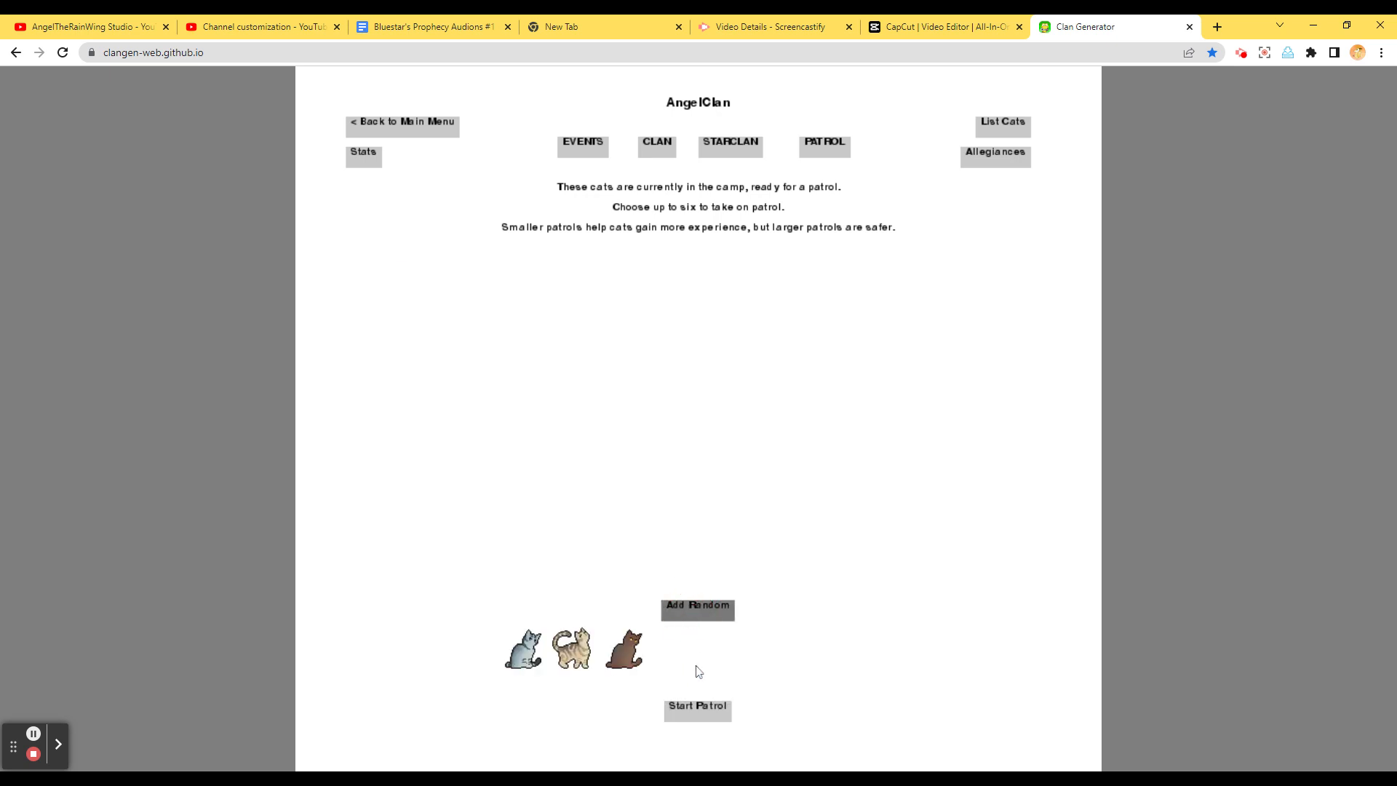
click(697, 708)
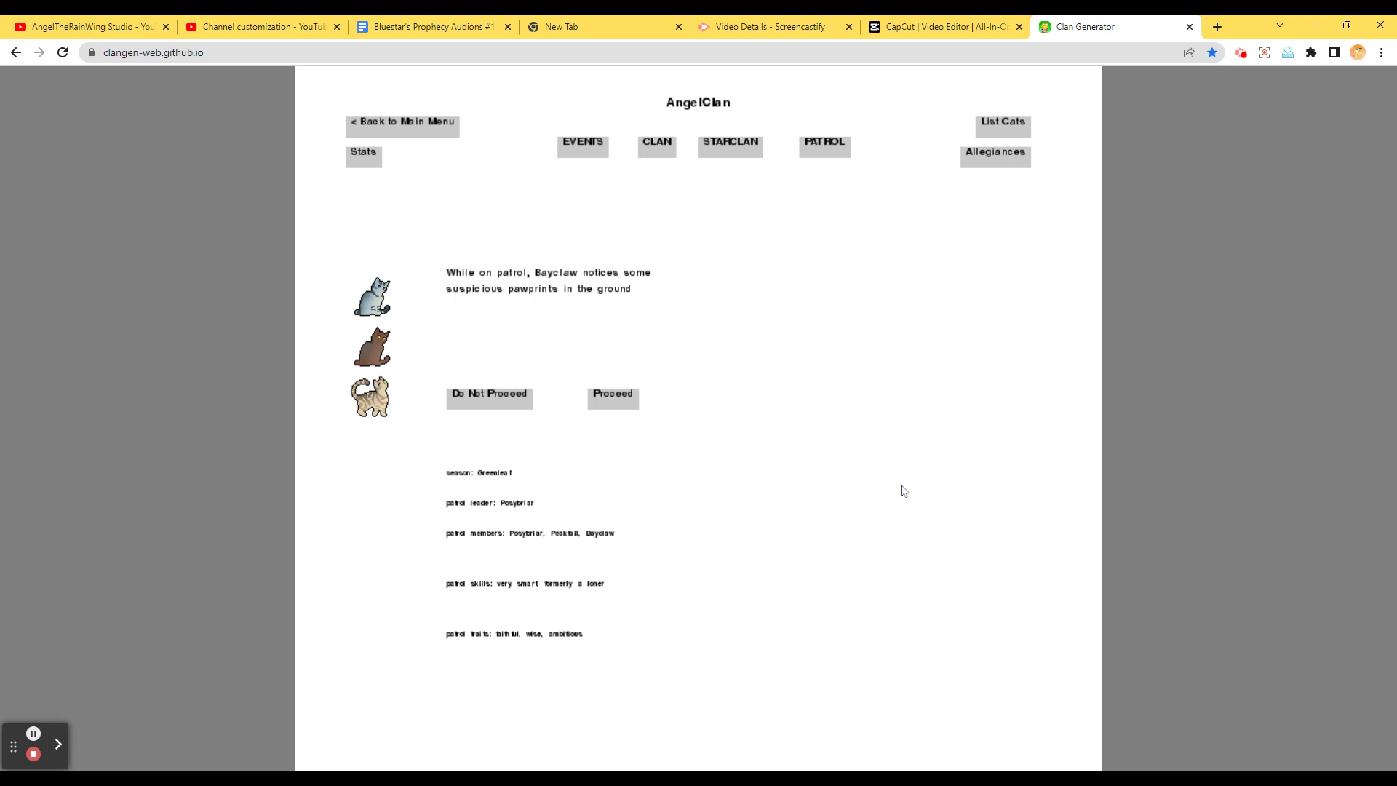
mouse_move(612, 397)
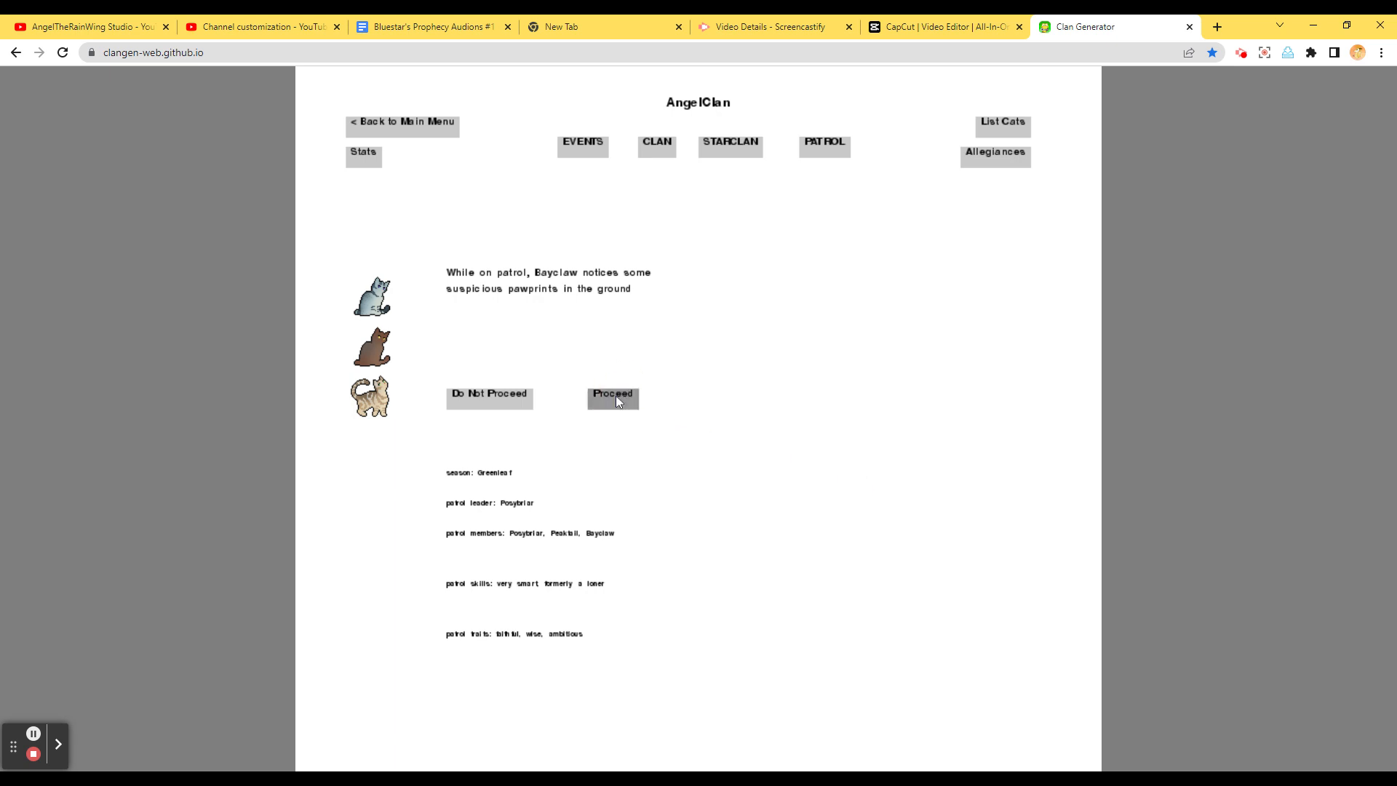
click(612, 394)
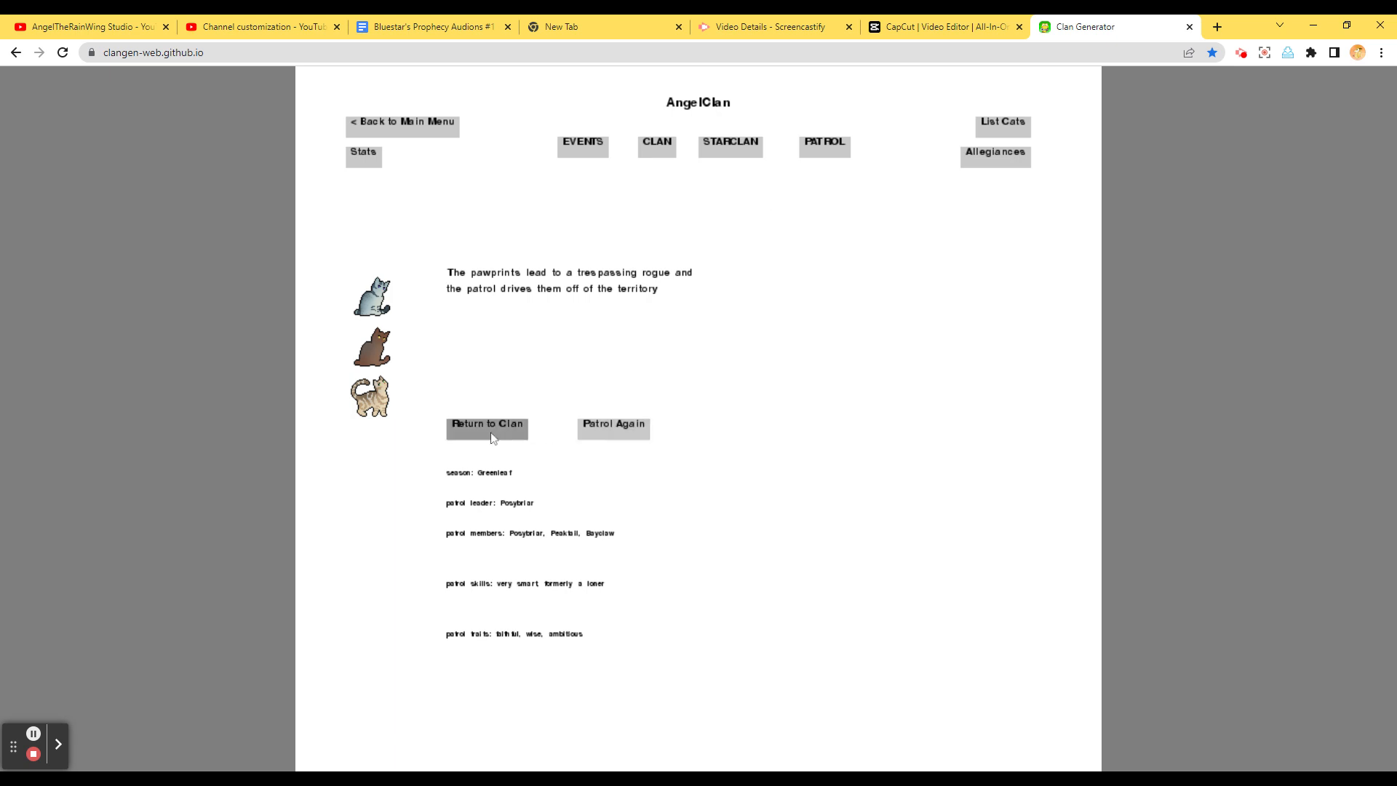
Return to camp and scroll the Events page through the 5-moon relationship events, ending on Laketuft's
click(487, 428)
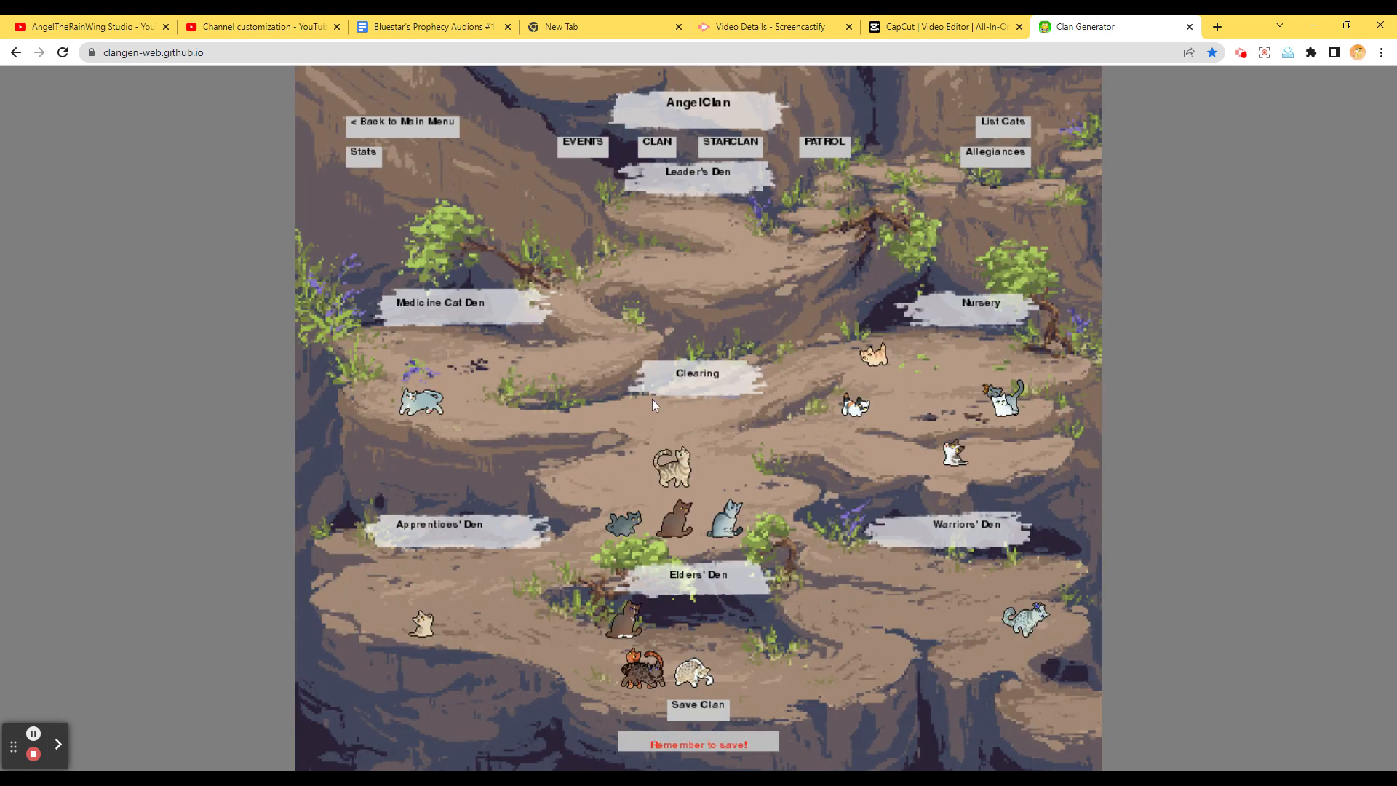
mouse_move(723, 168)
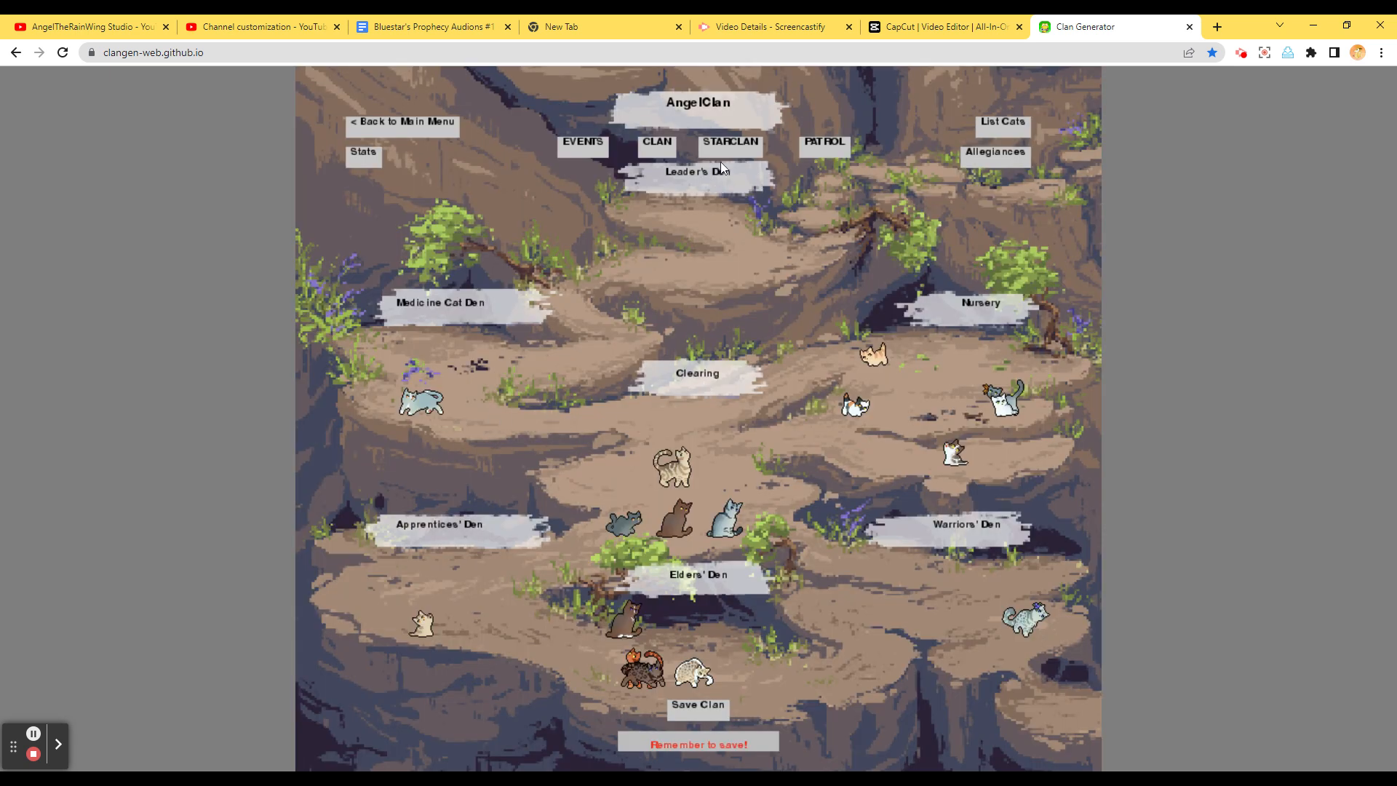
mouse_move(582, 144)
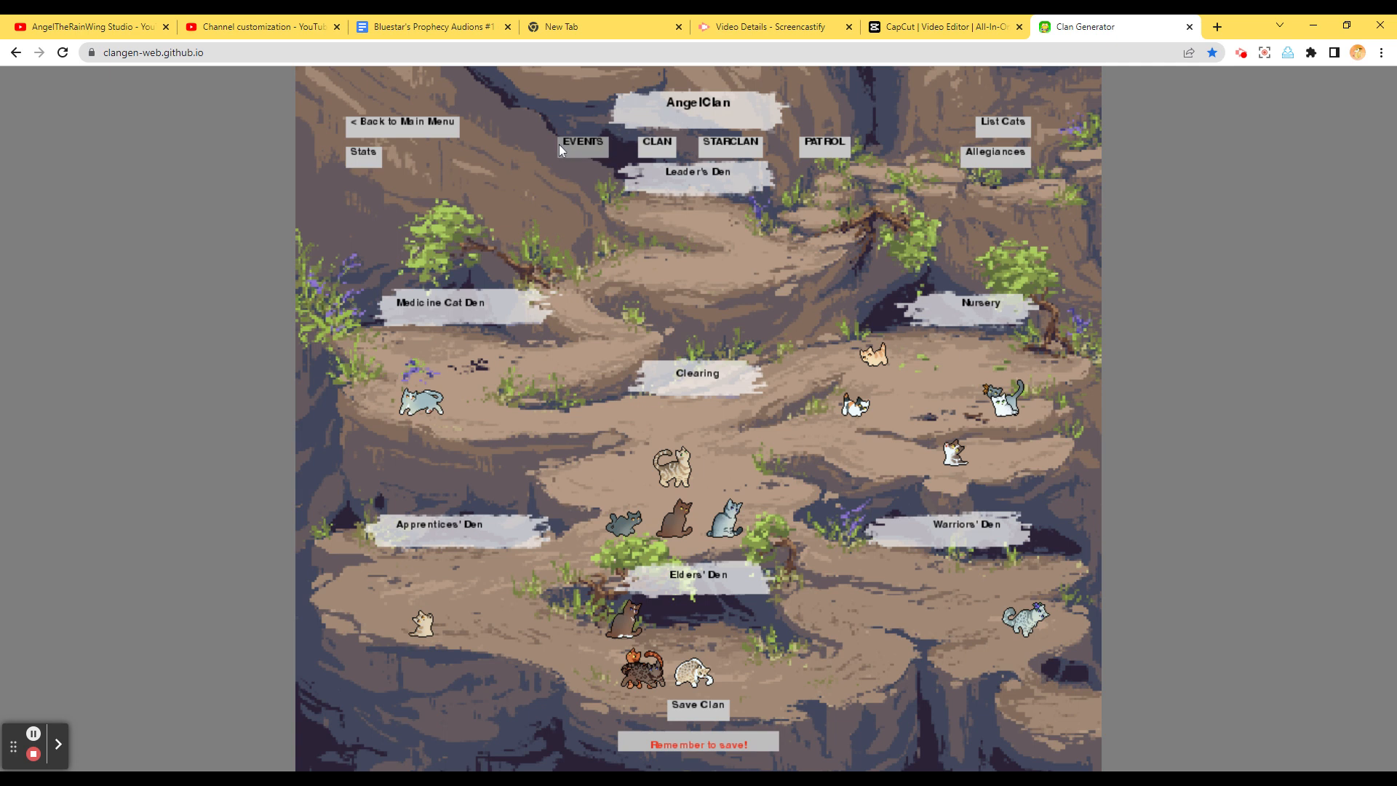
click(582, 140)
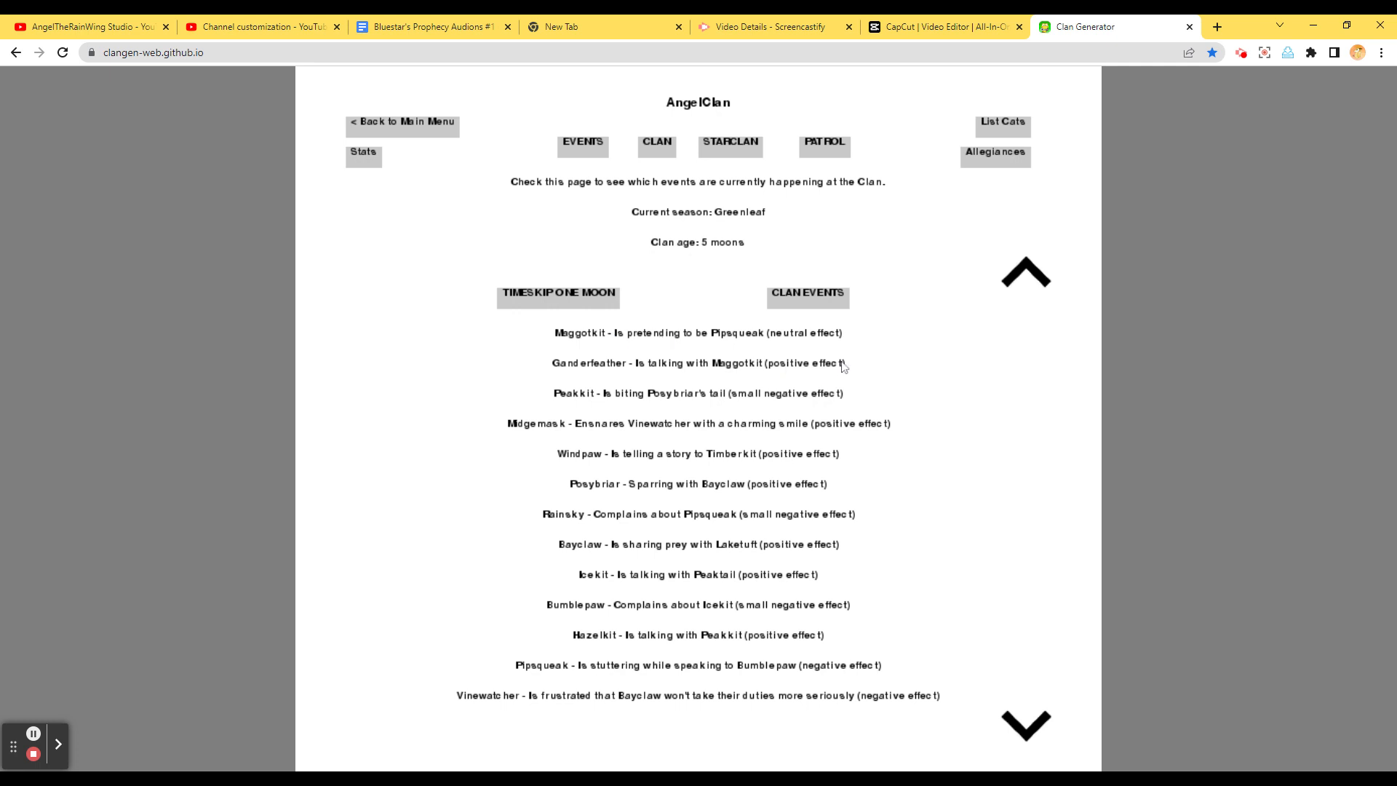
mouse_move(866, 270)
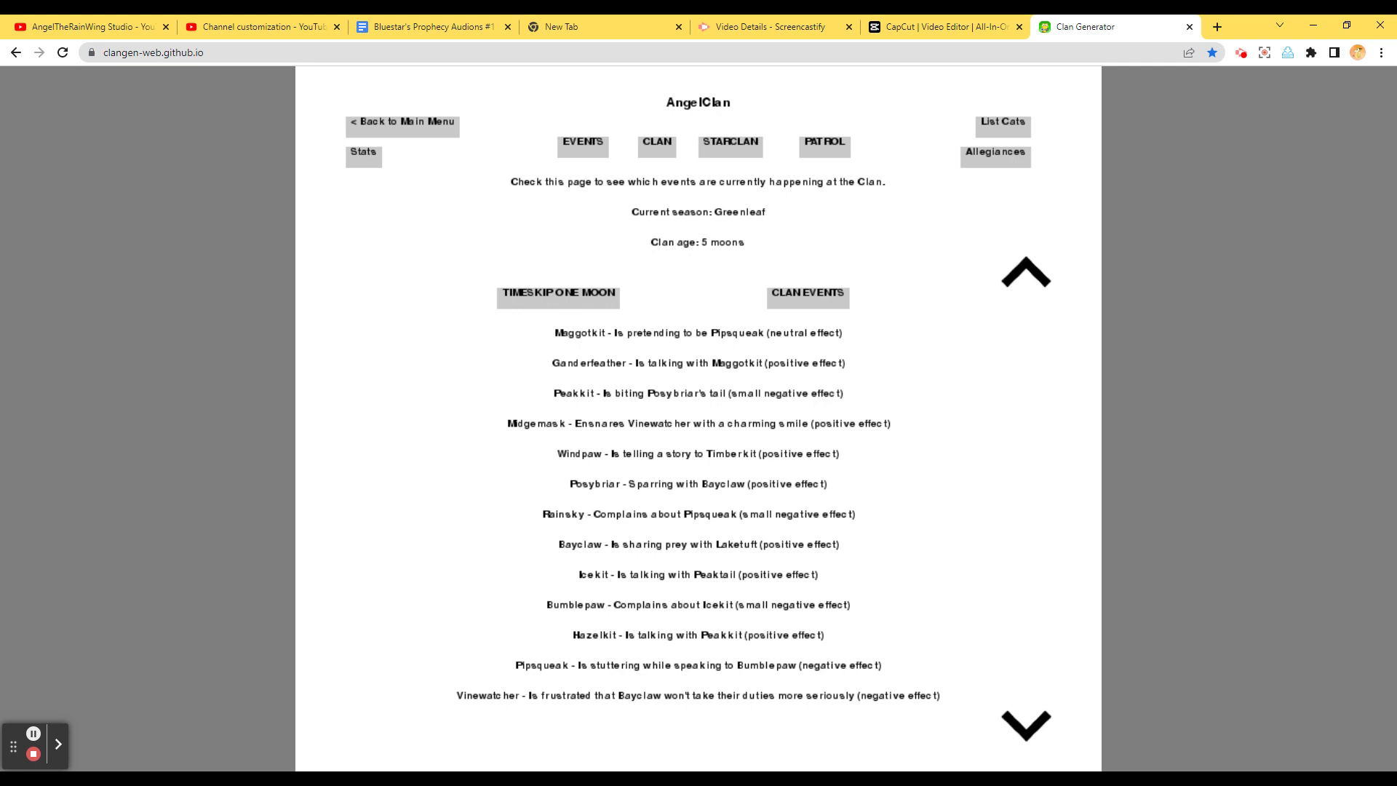
mouse_move(862, 574)
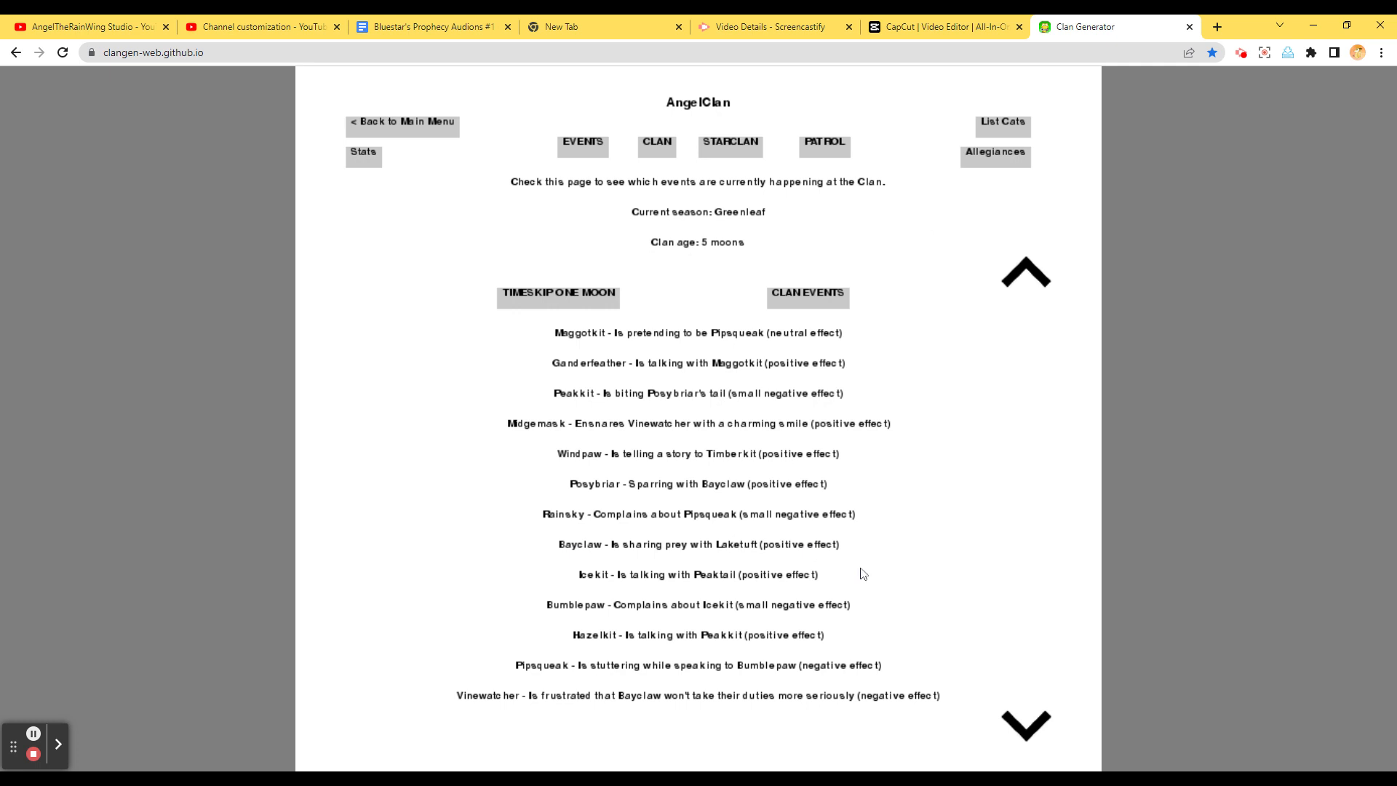
mouse_move(1014, 719)
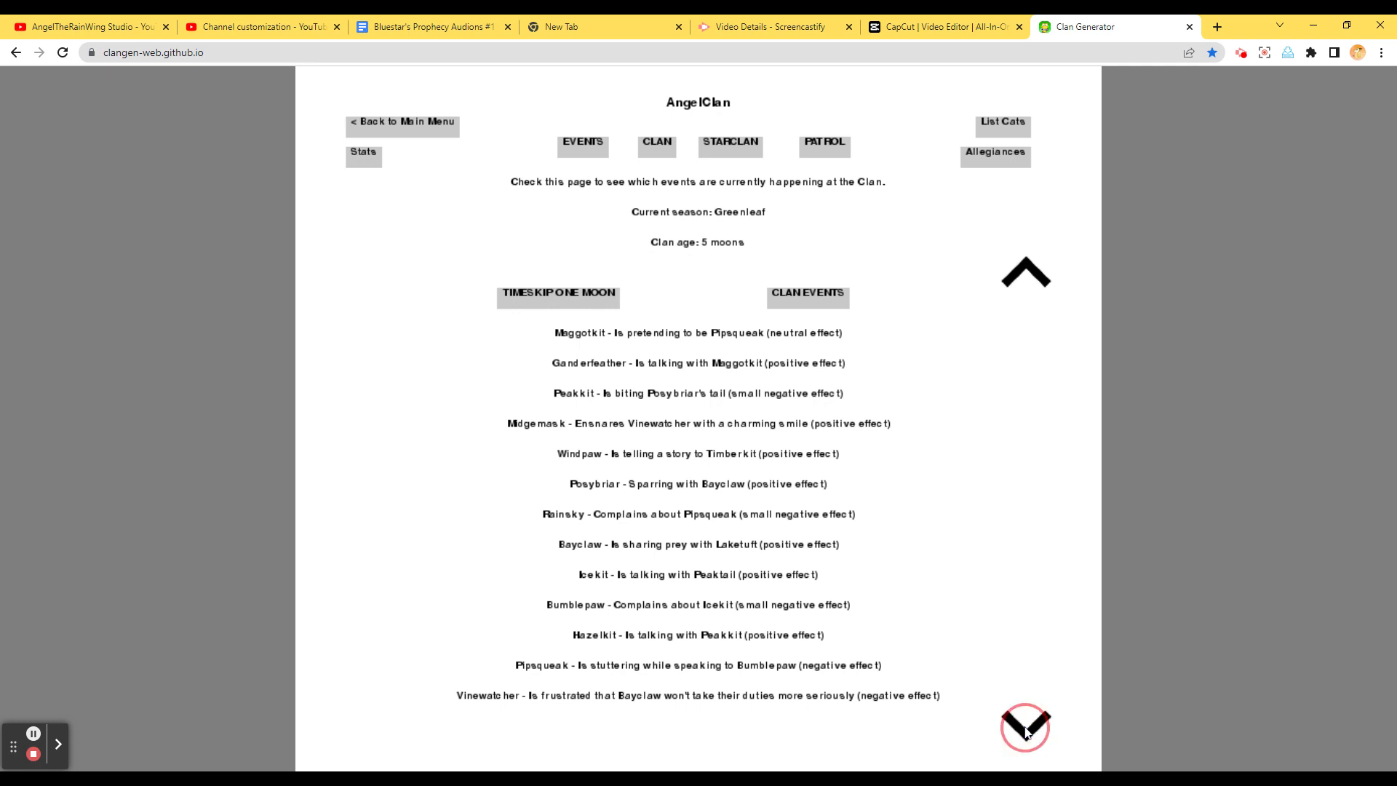
click(1024, 727)
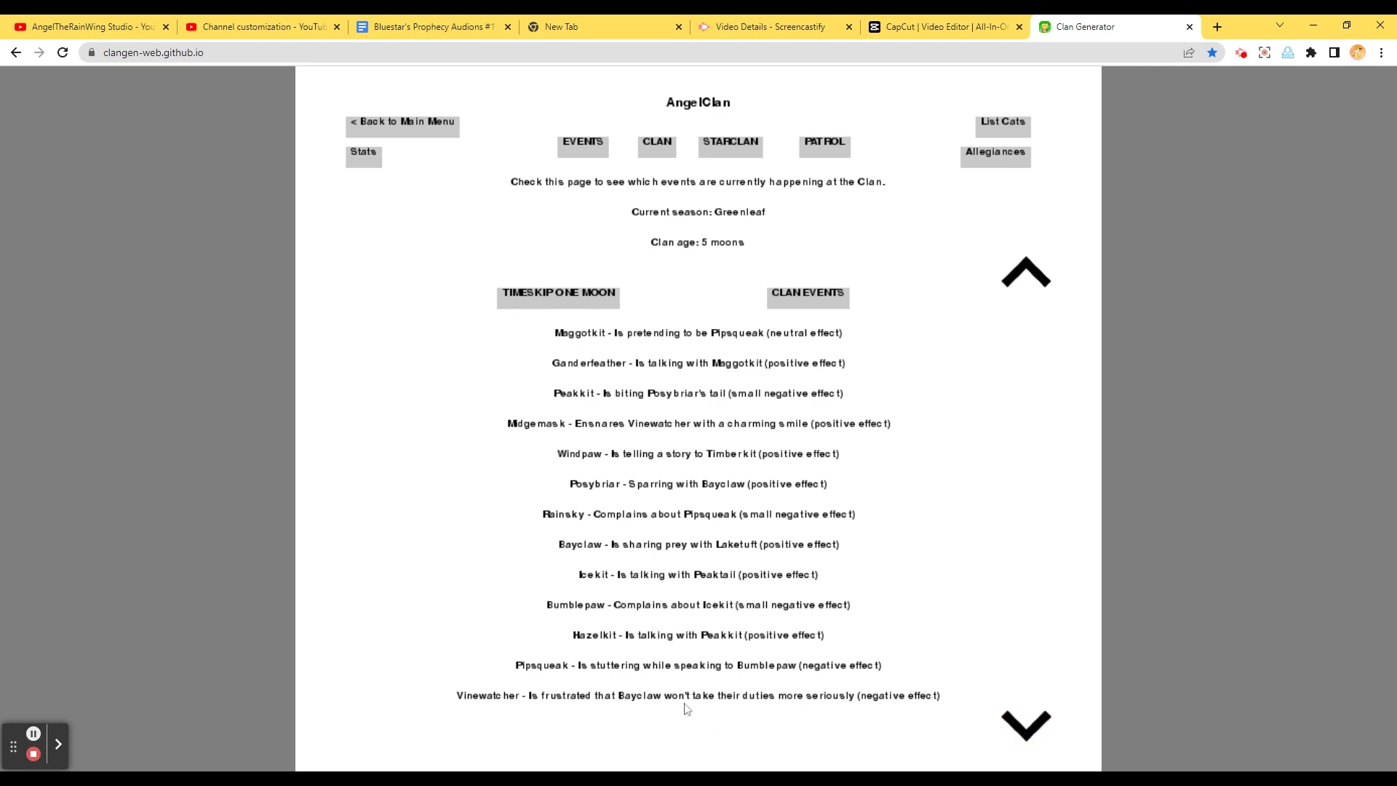
mouse_move(654, 380)
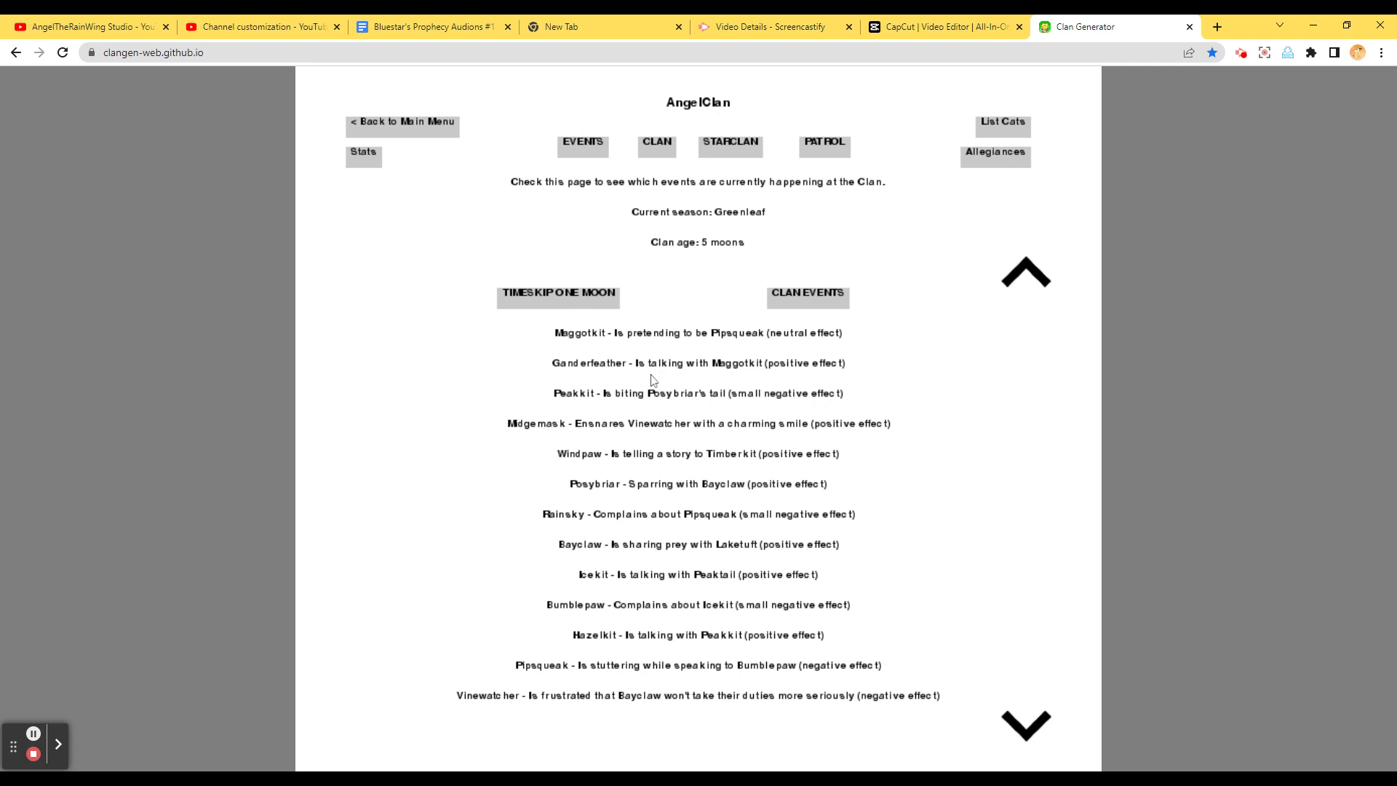
mouse_move(1029, 274)
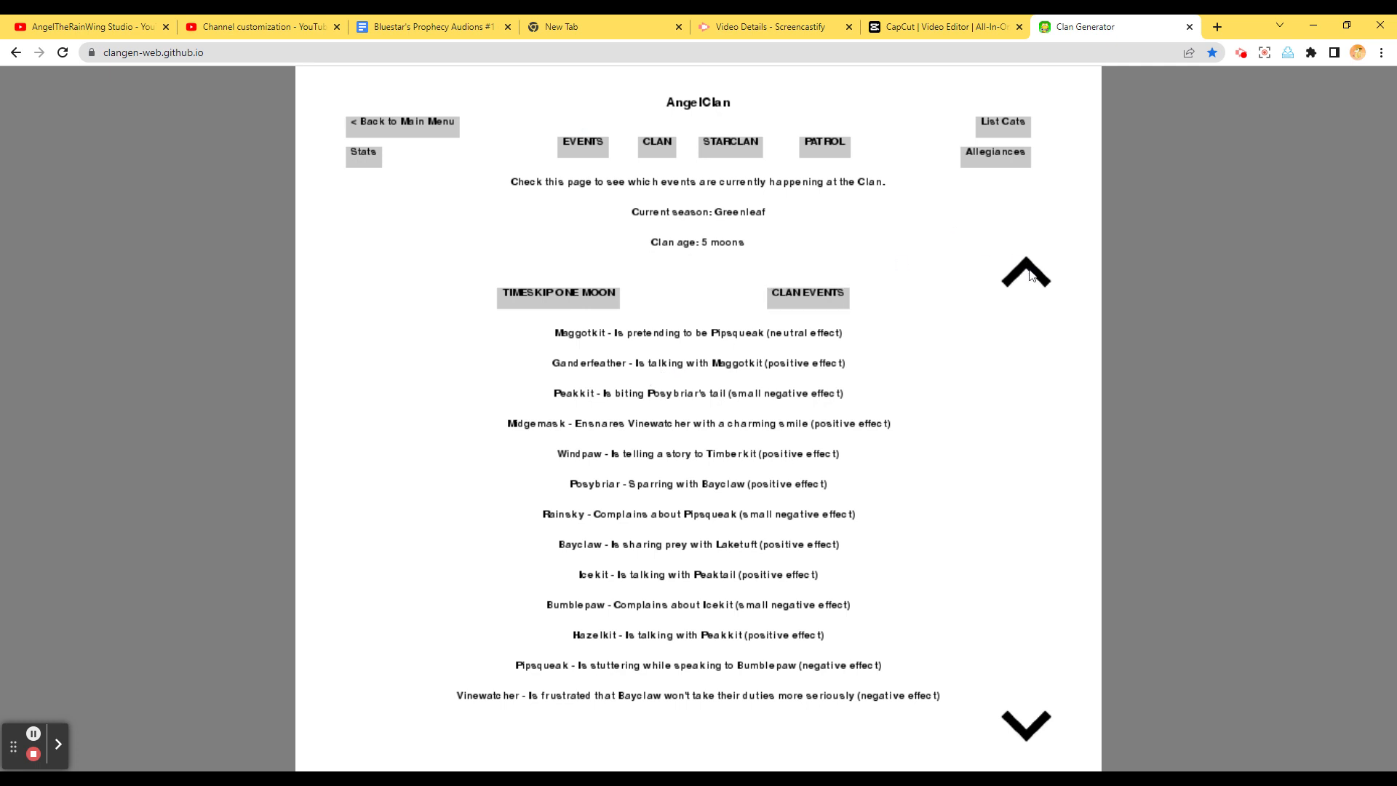
click(1025, 274)
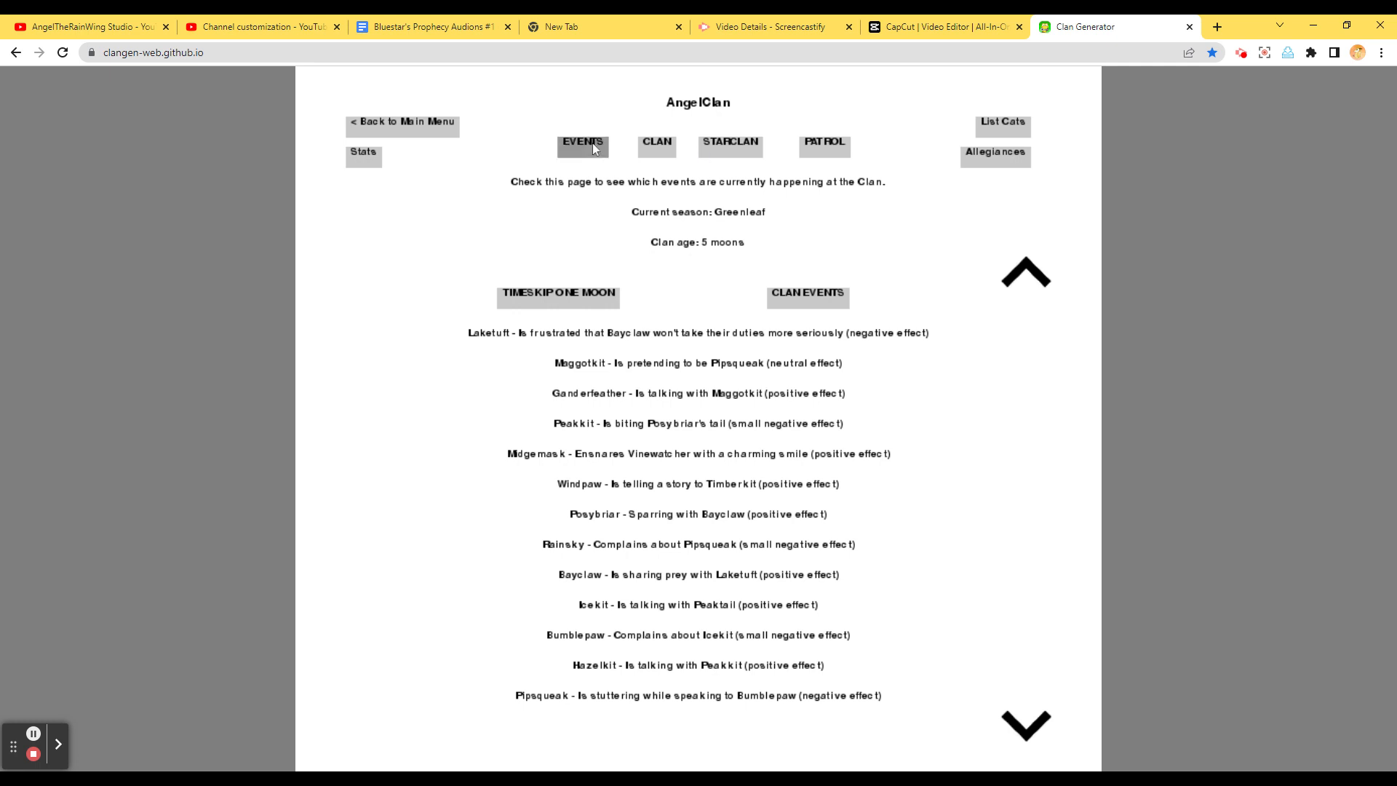
mouse_move(561, 236)
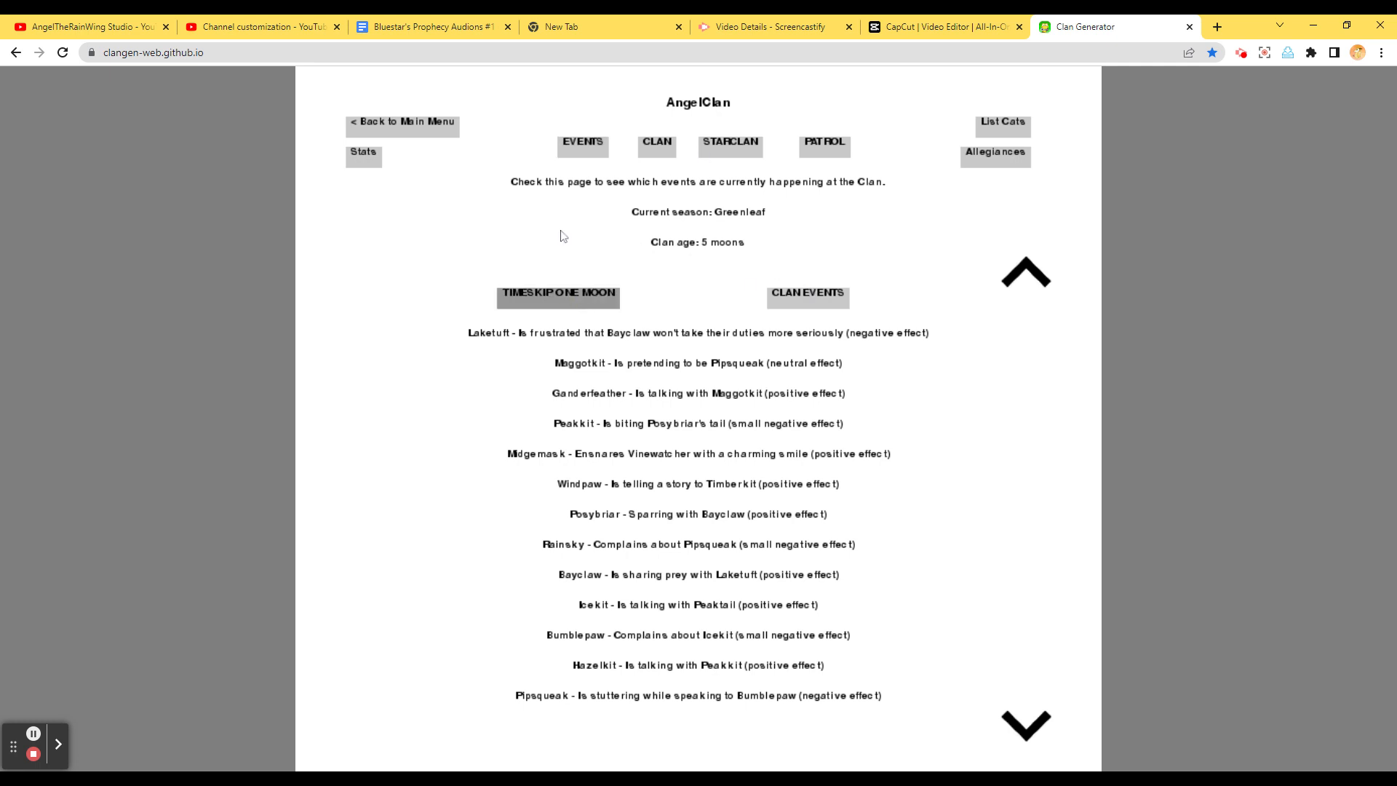
Timeskip AngelClan one moon to 6 moons in Leaf-fall
click(558, 295)
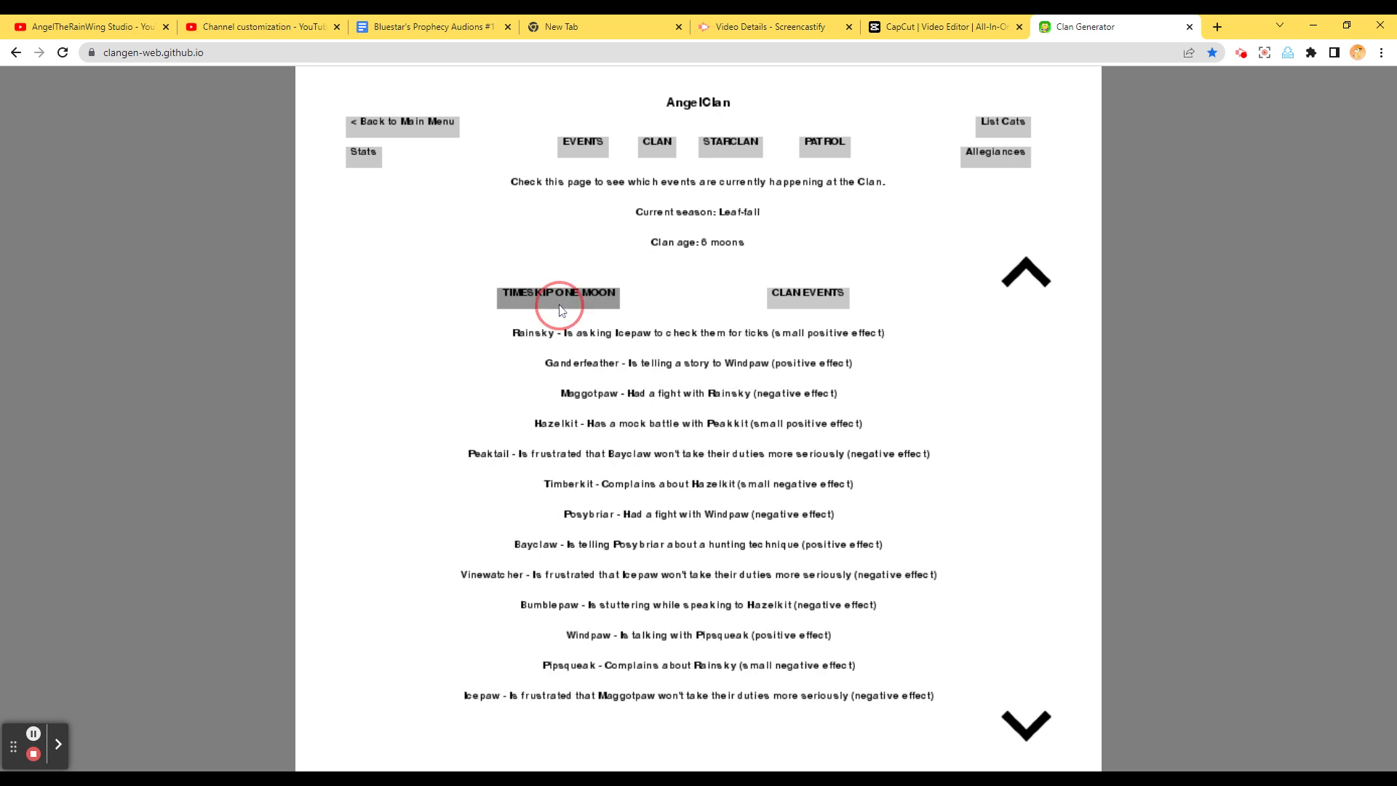
mouse_move(713, 303)
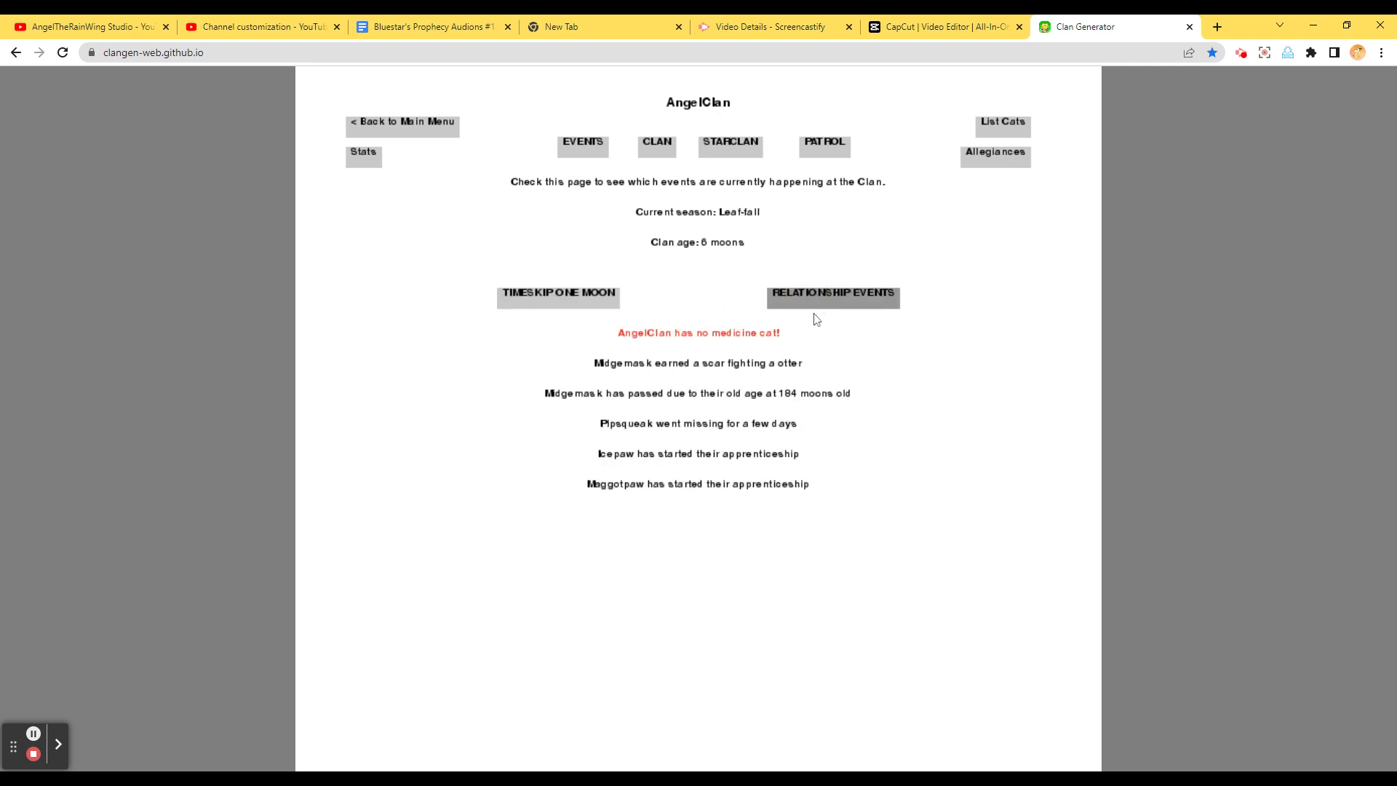
mouse_move(686, 352)
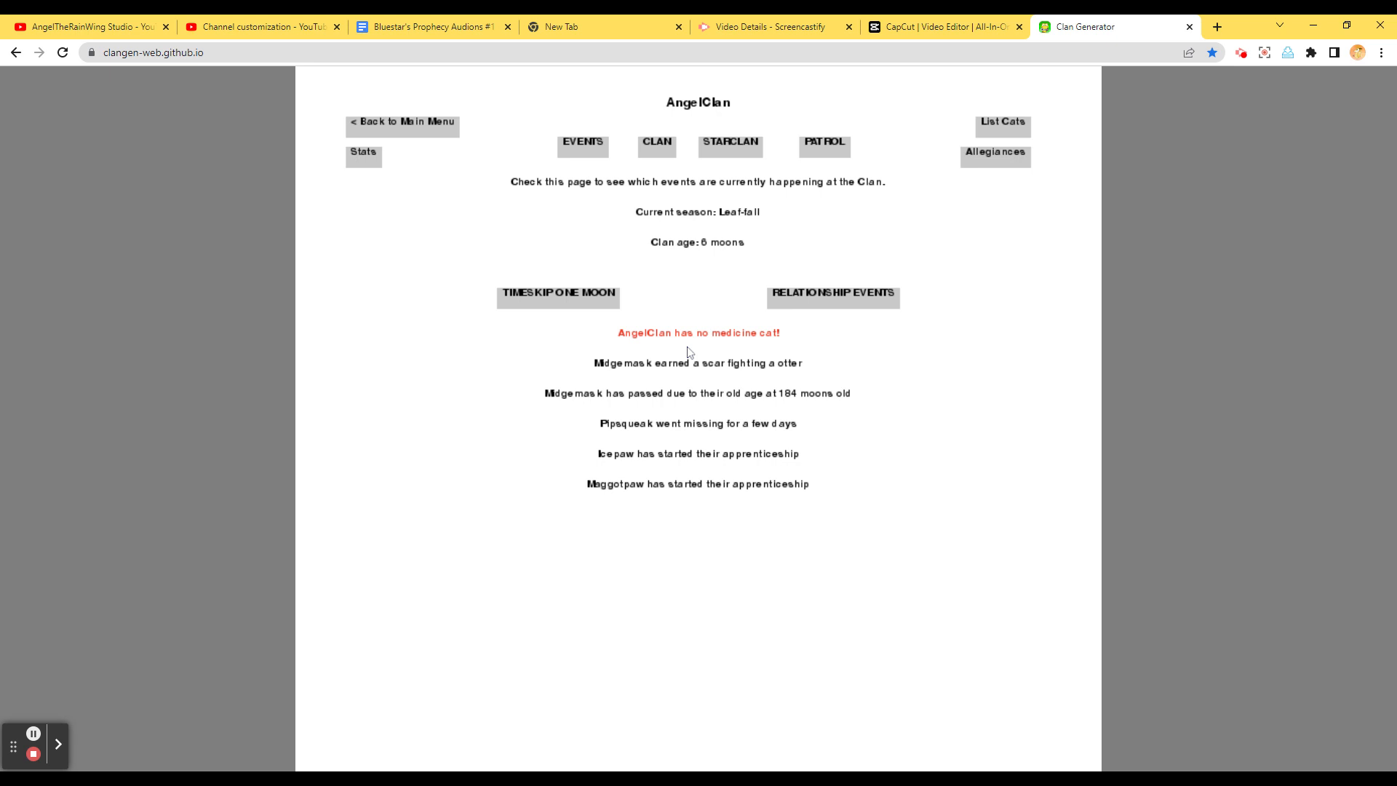
mouse_move(702, 401)
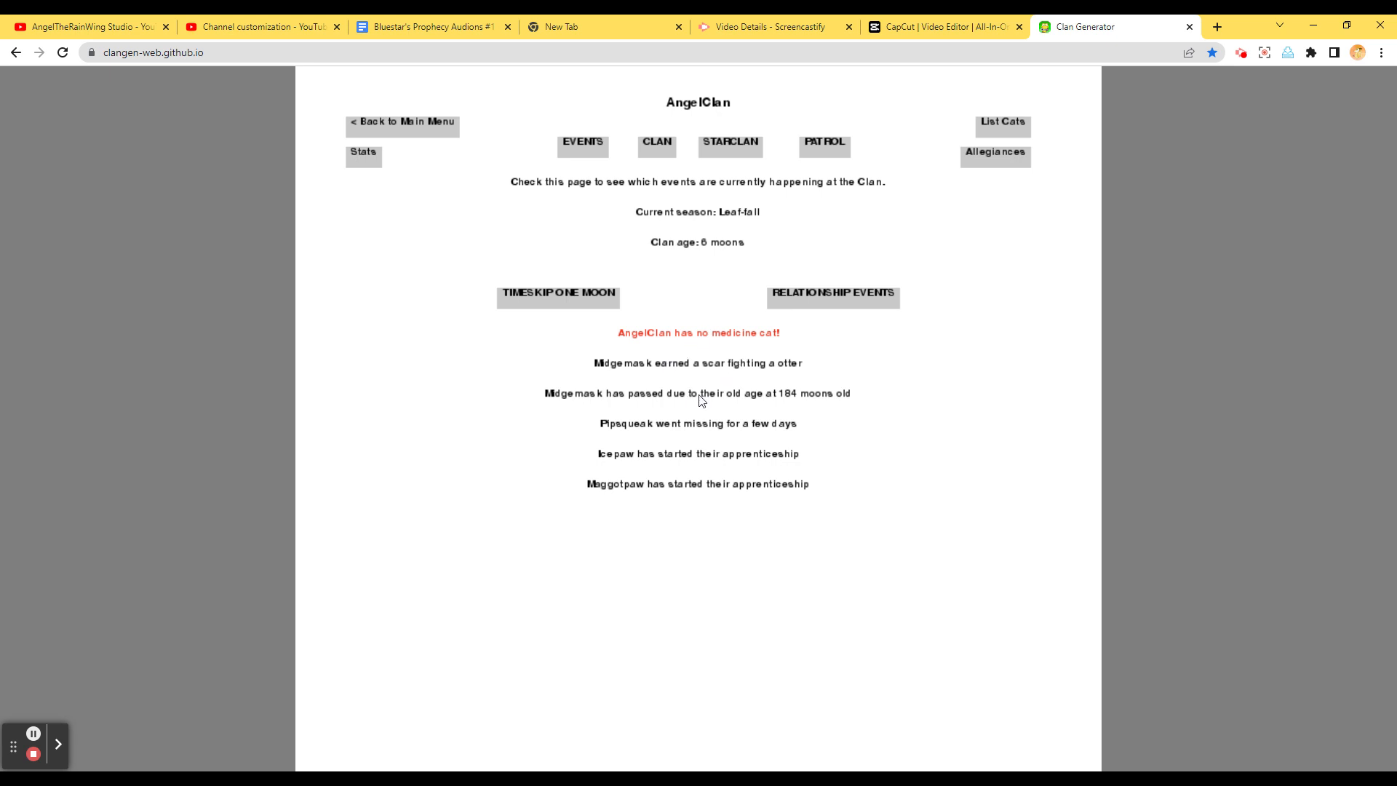
mouse_move(731, 365)
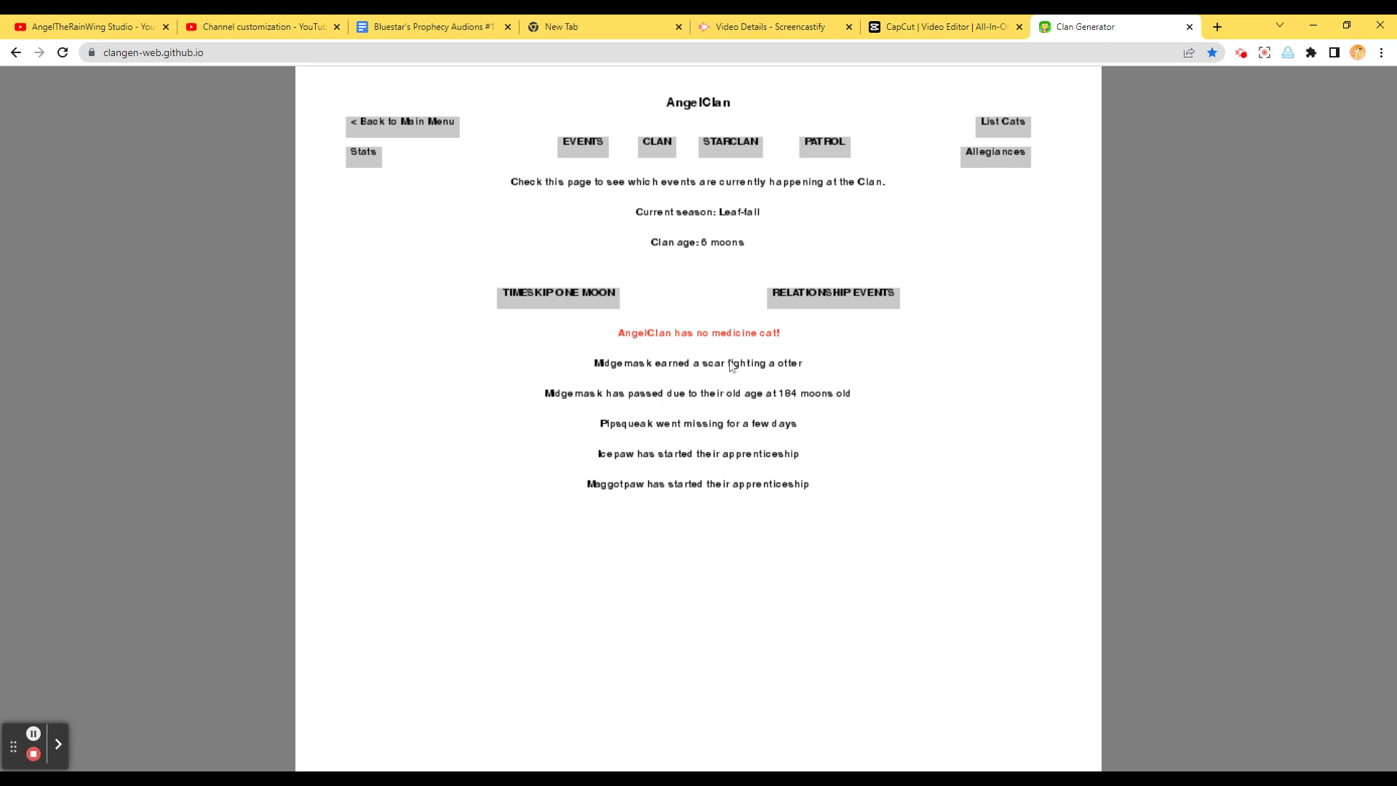
mouse_move(1180, 348)
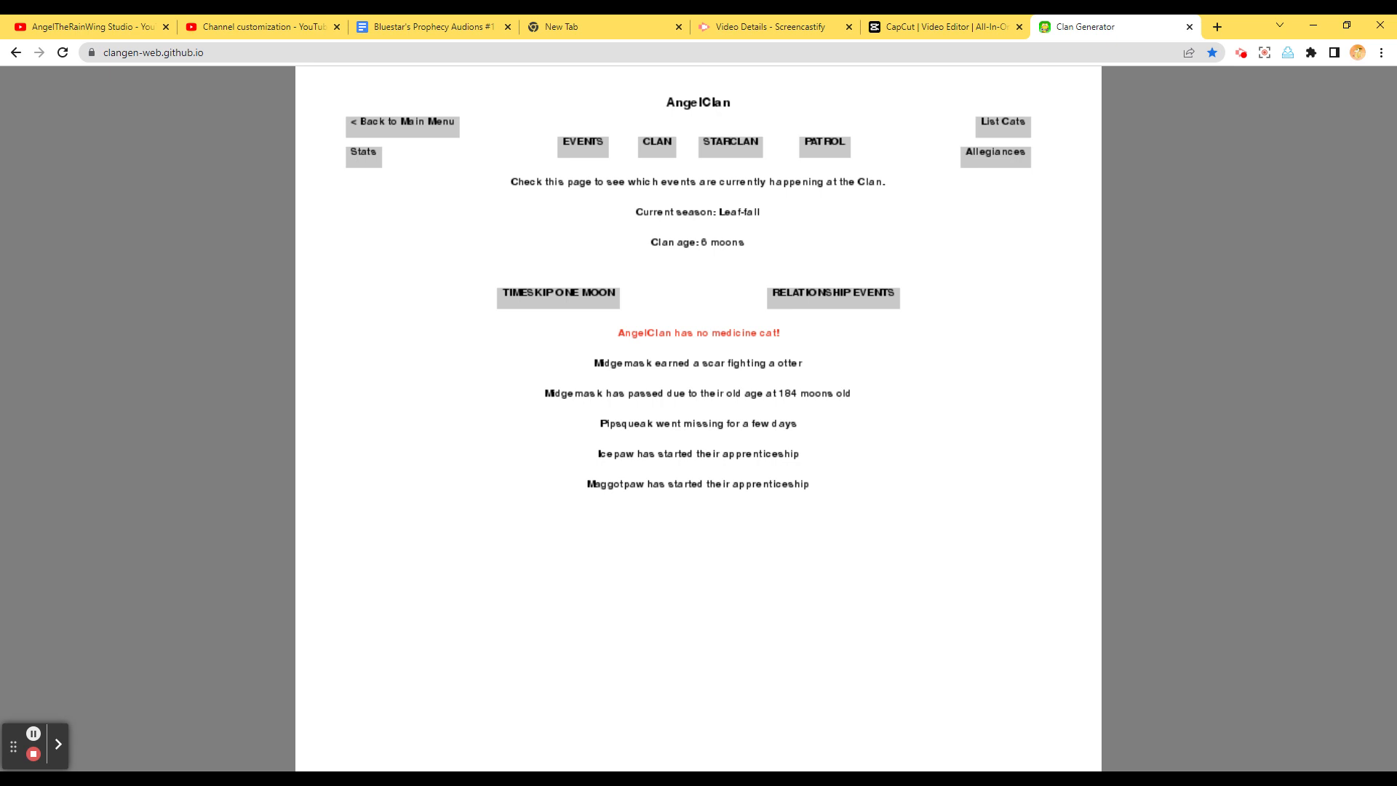
mouse_move(995, 158)
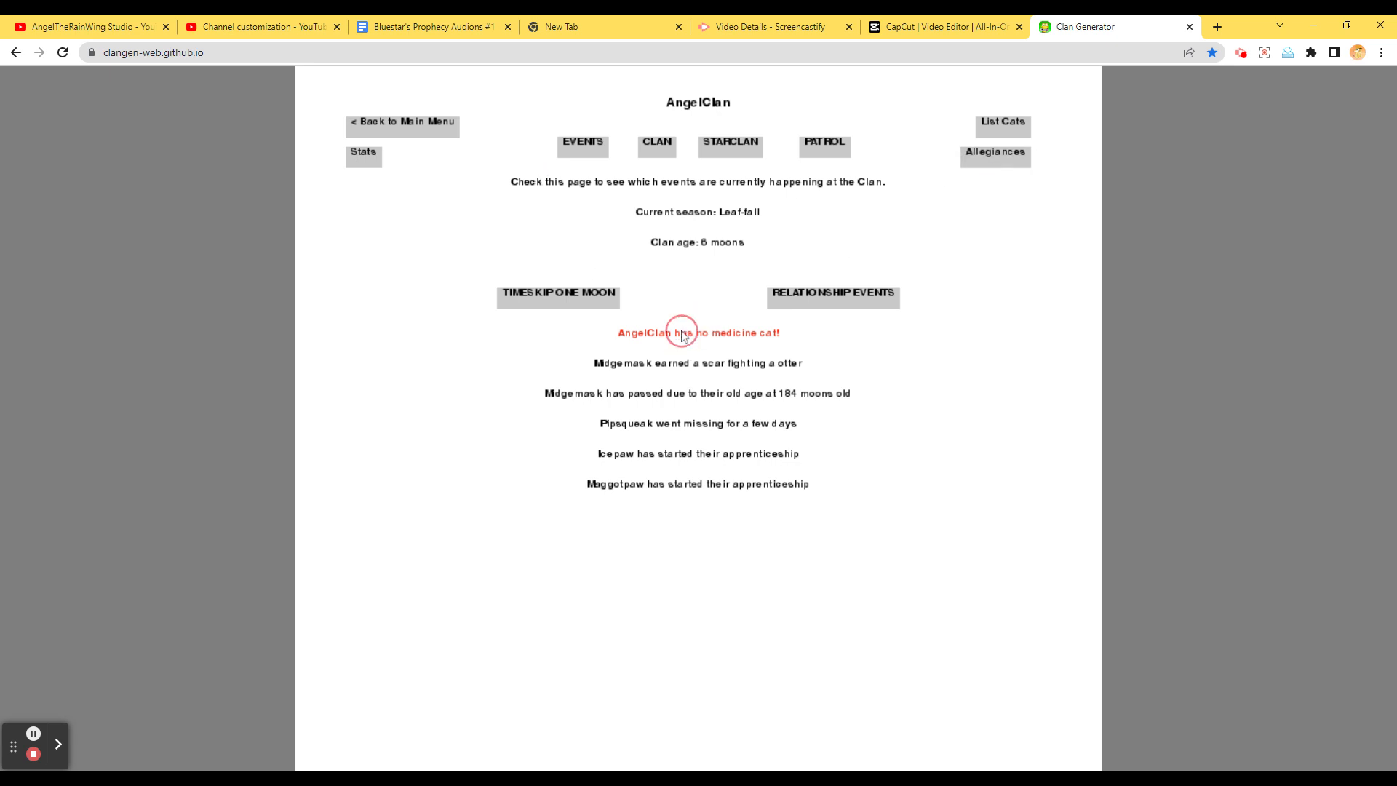
mouse_move(878, 194)
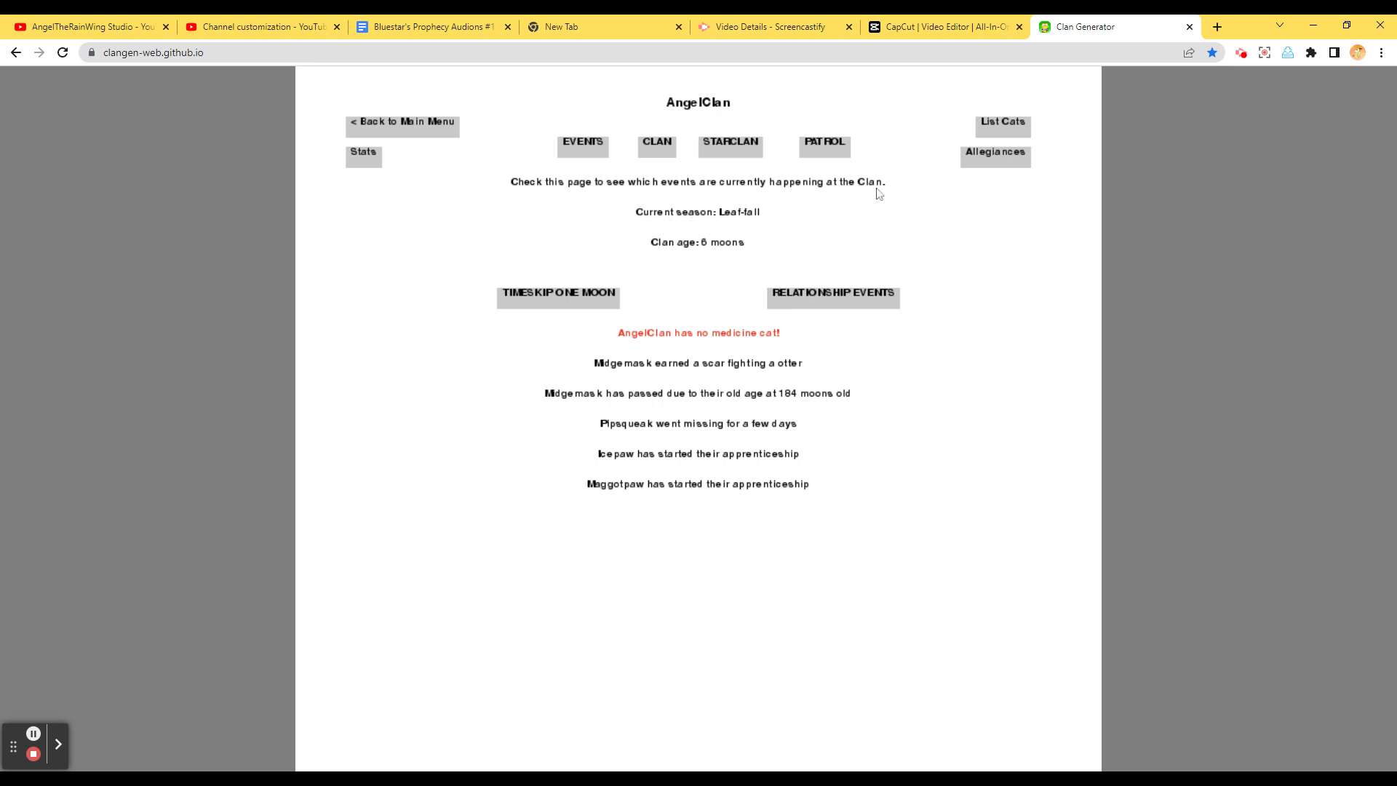
mouse_move(702, 223)
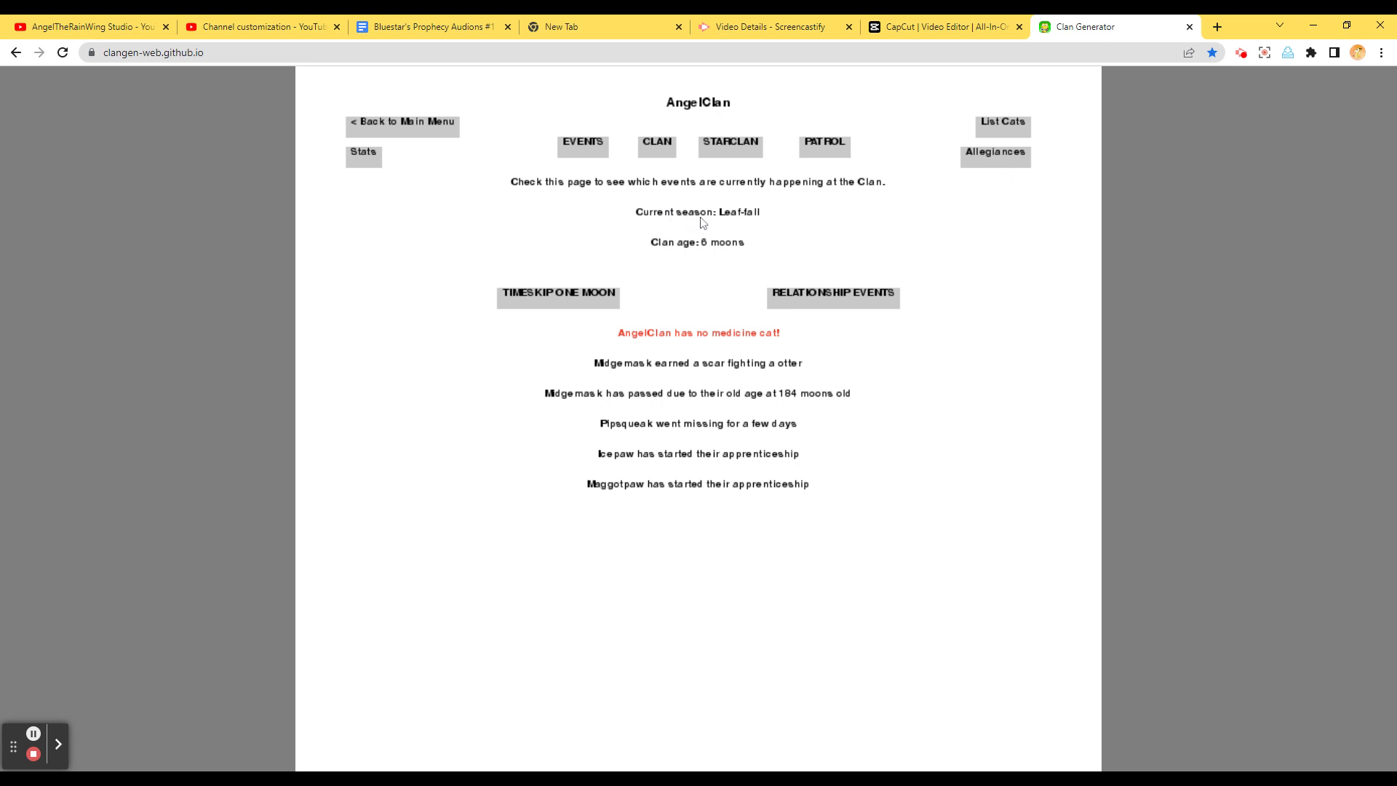
mouse_move(703, 223)
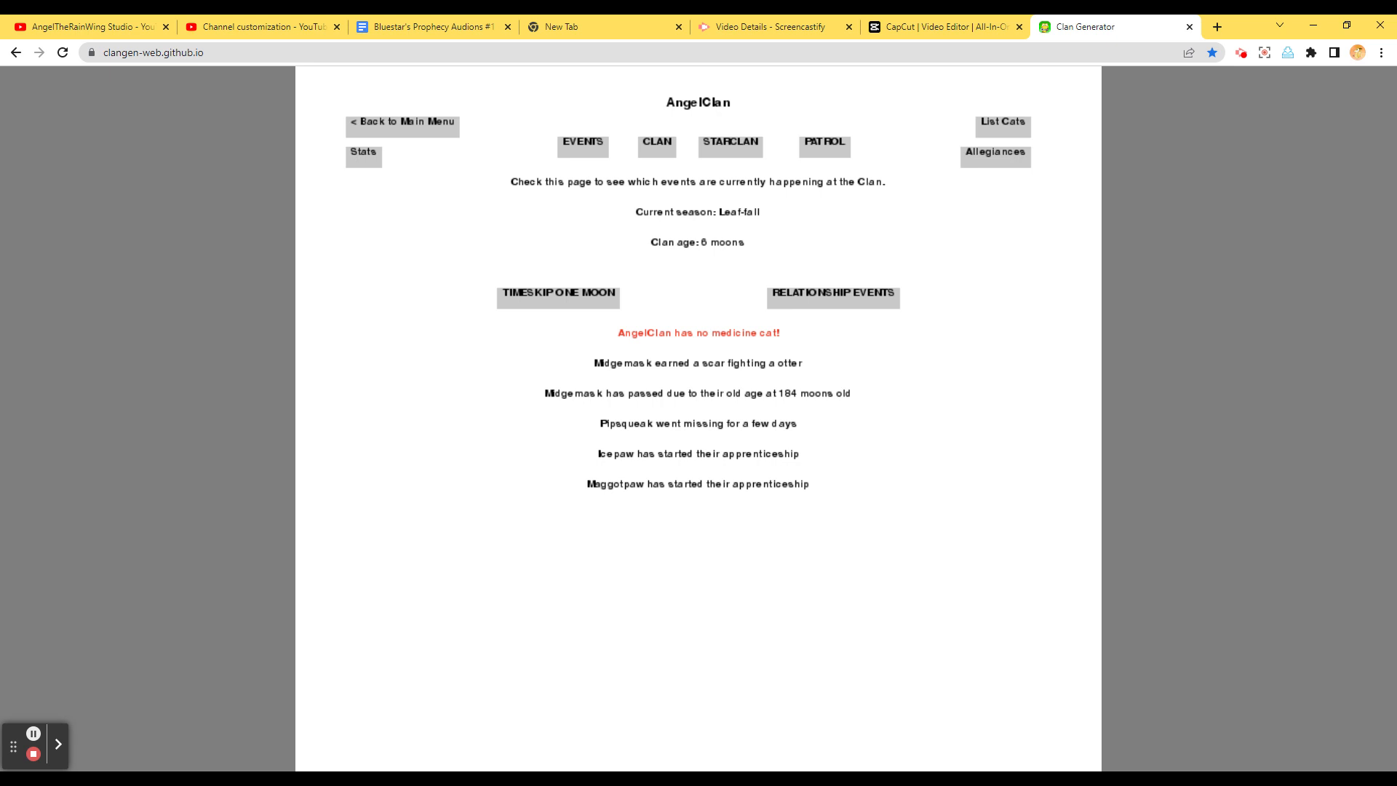
mouse_move(770, 209)
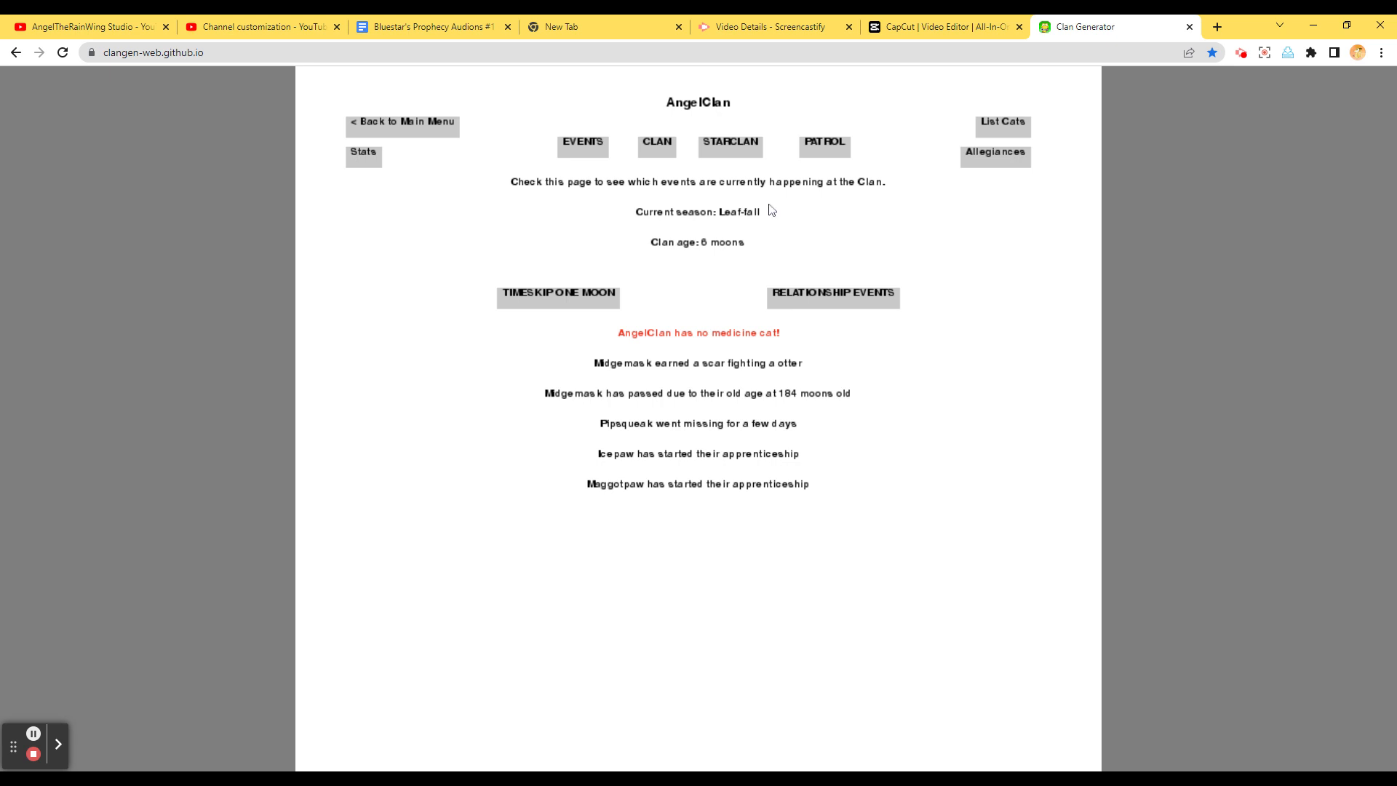
mouse_move(818, 296)
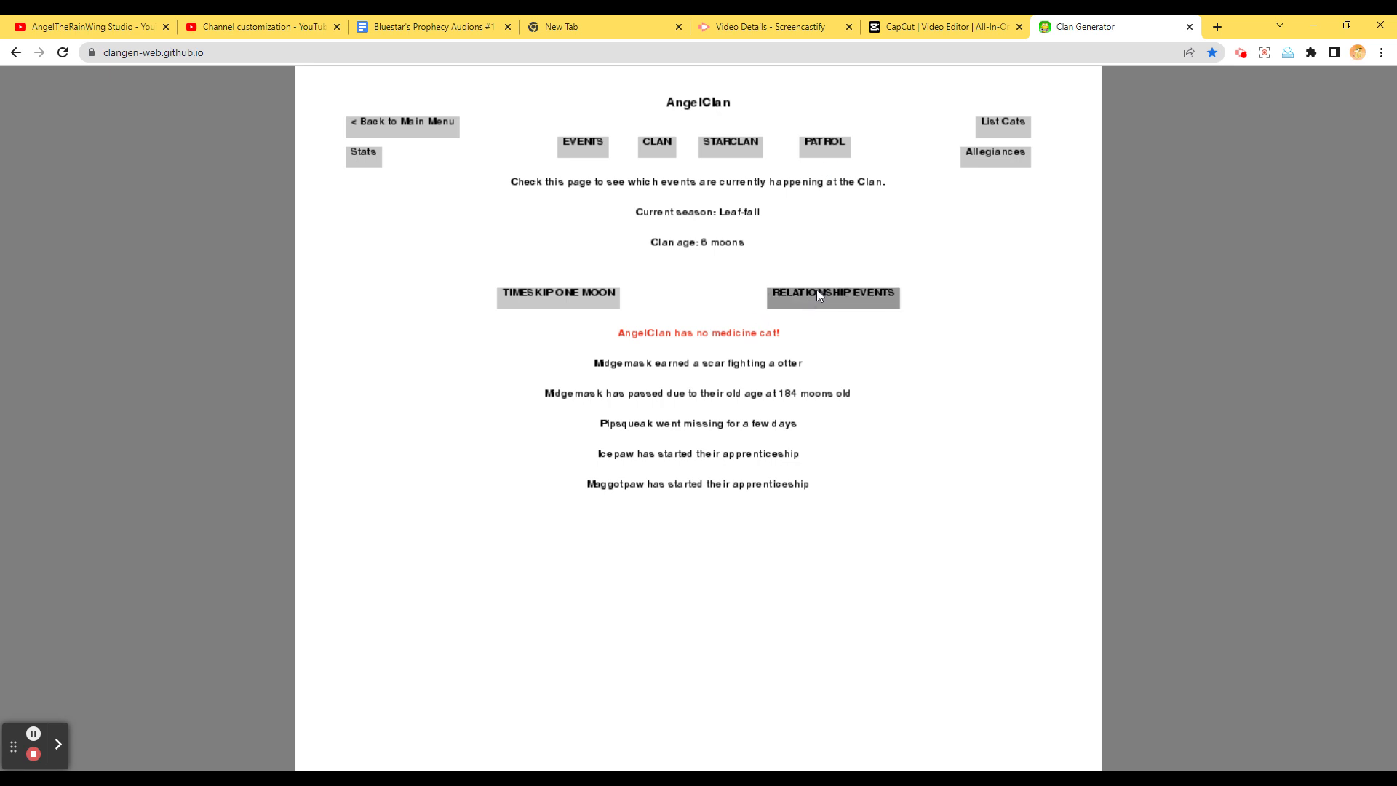
Show the 6-moon relationship events and scroll to the Laketuft–Vinewatcher fight
click(832, 292)
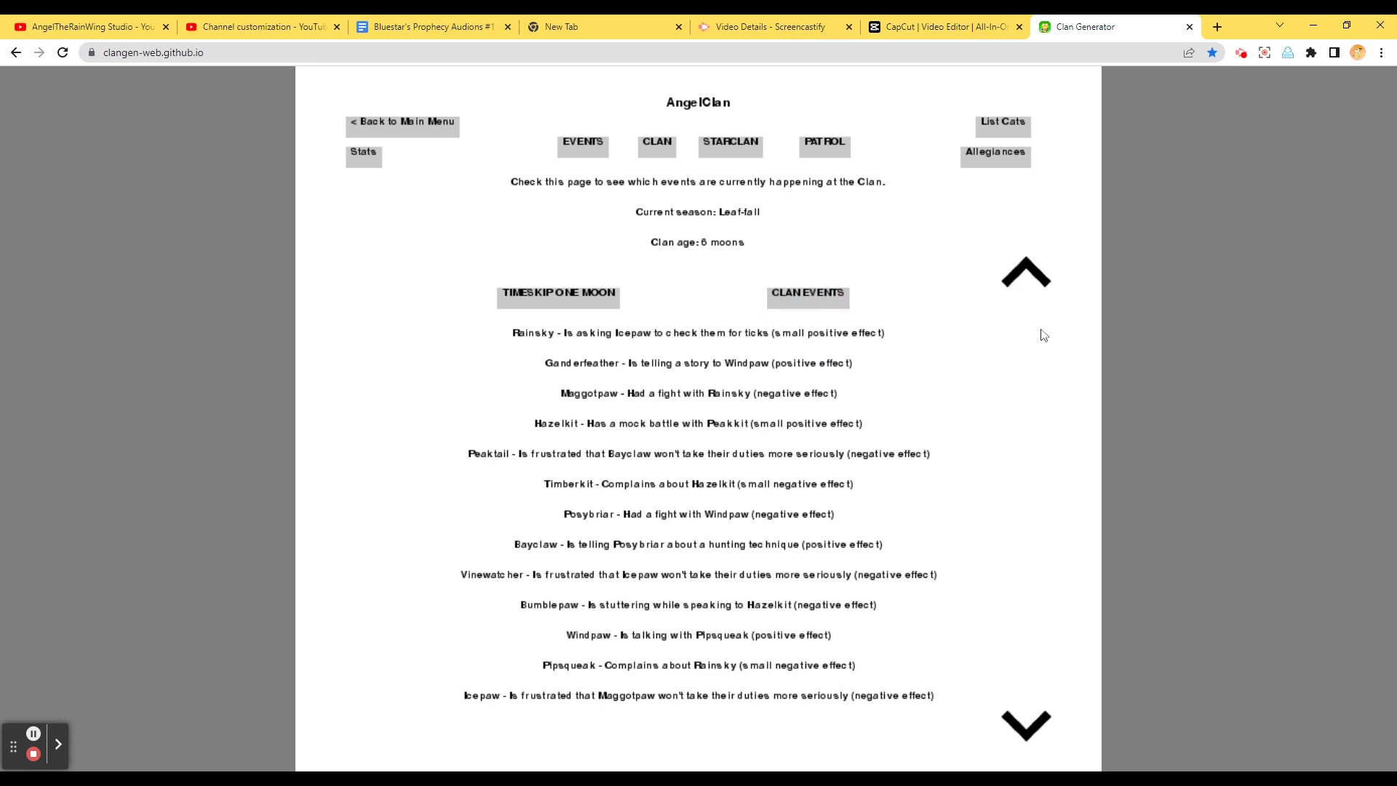
mouse_move(1209, 285)
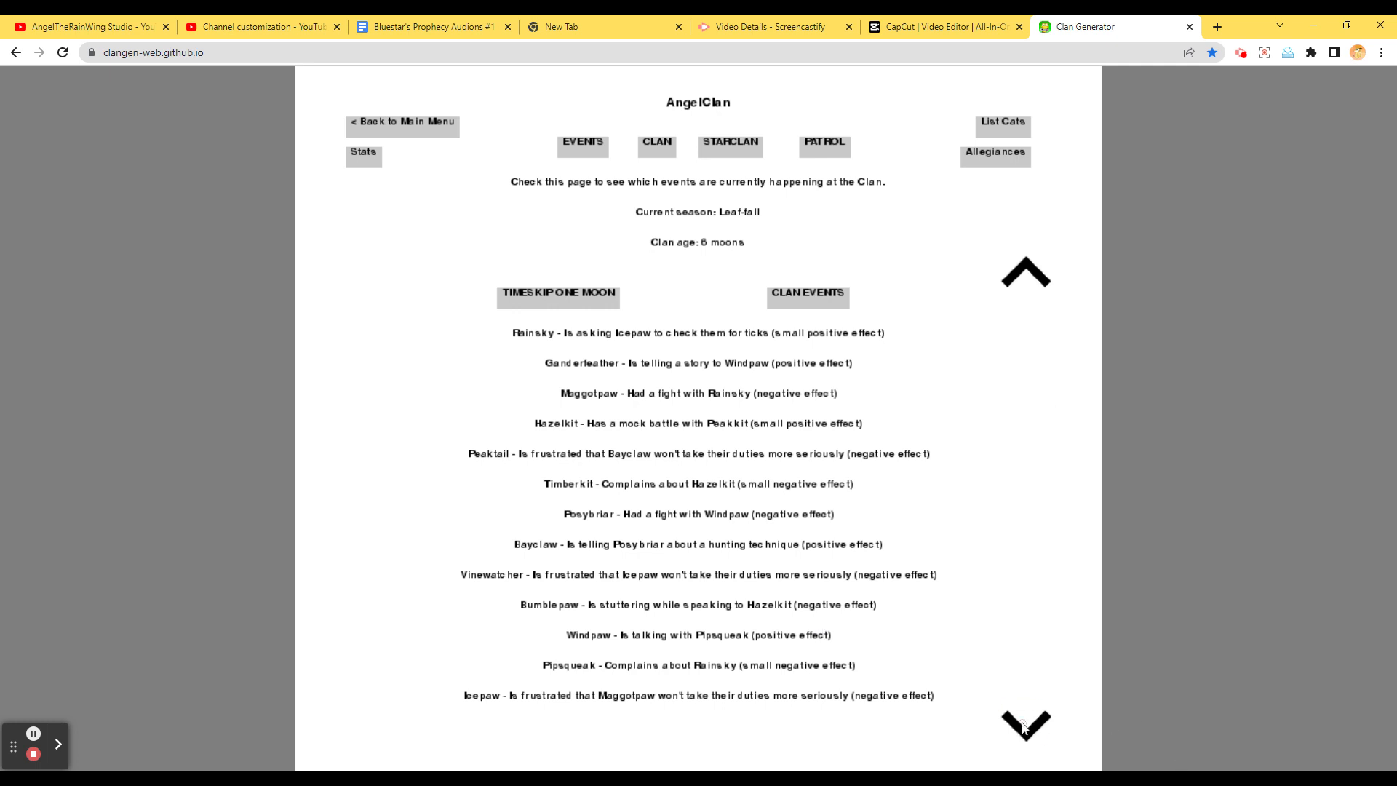
mouse_move(853, 602)
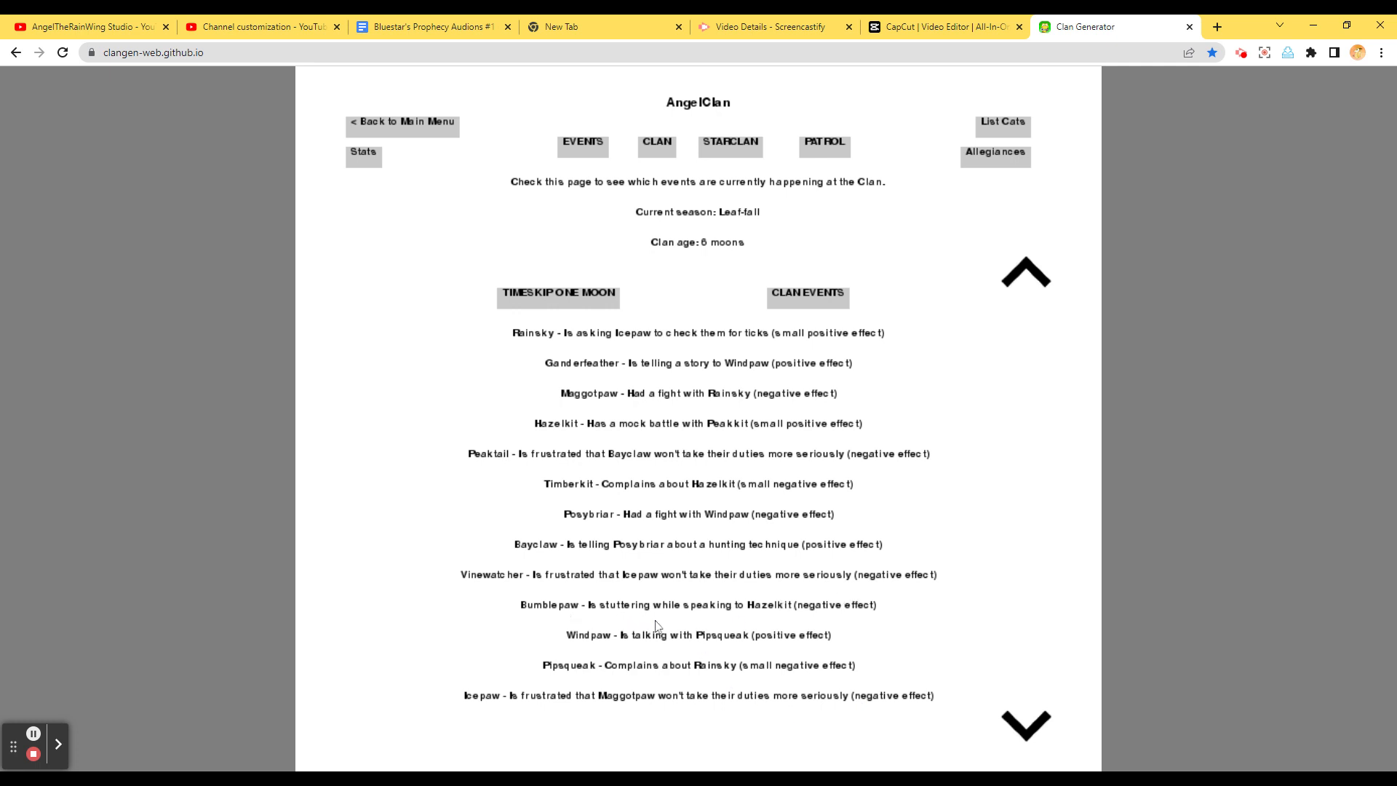
mouse_move(1017, 735)
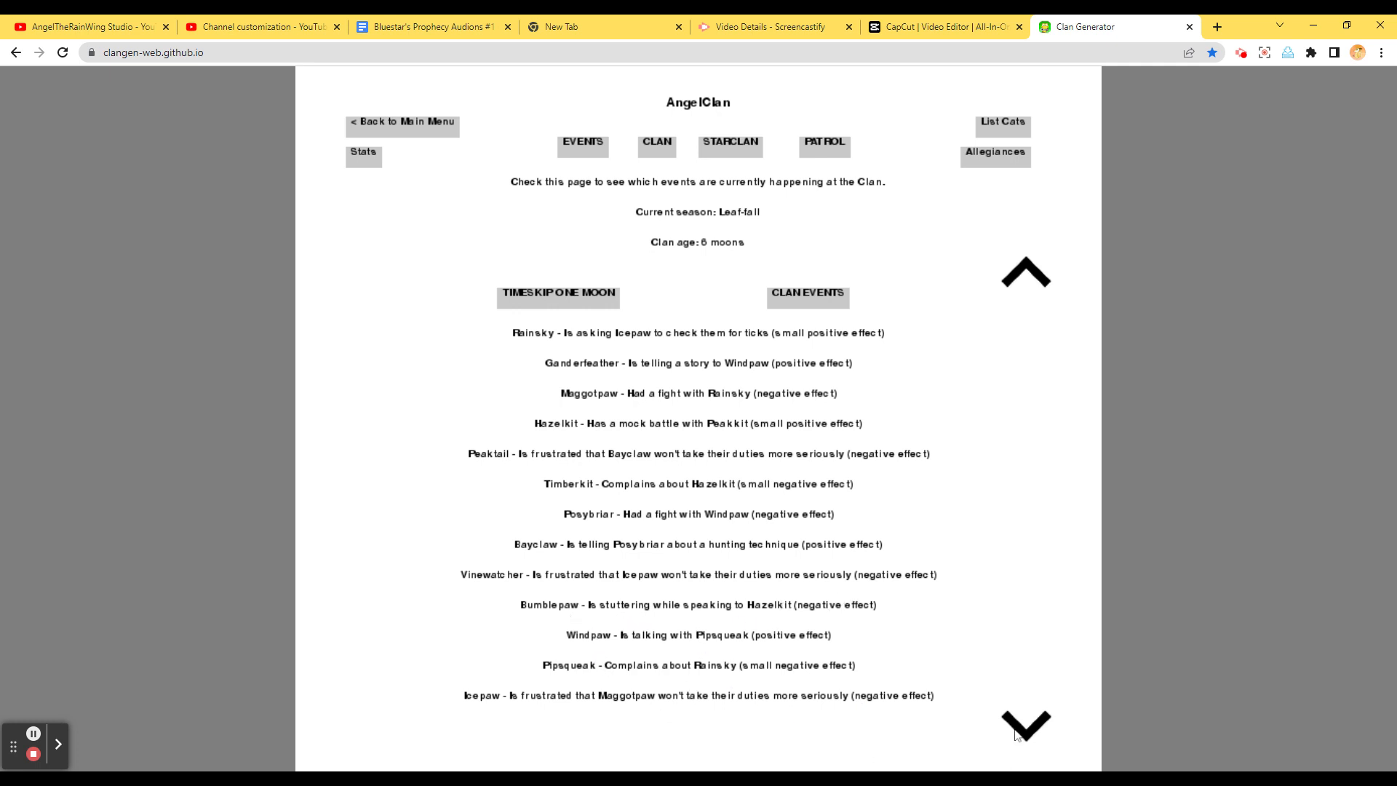
click(1025, 272)
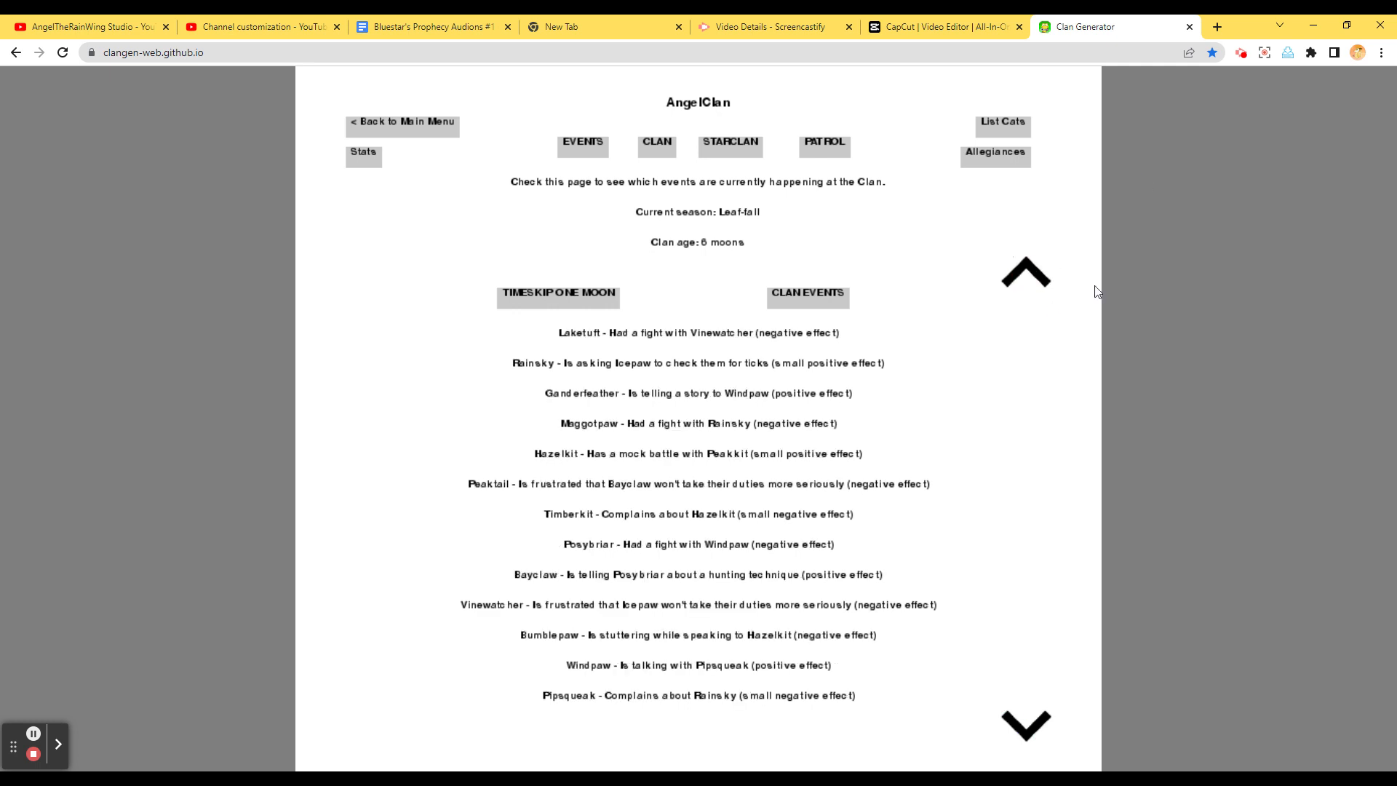
mouse_move(1237, 349)
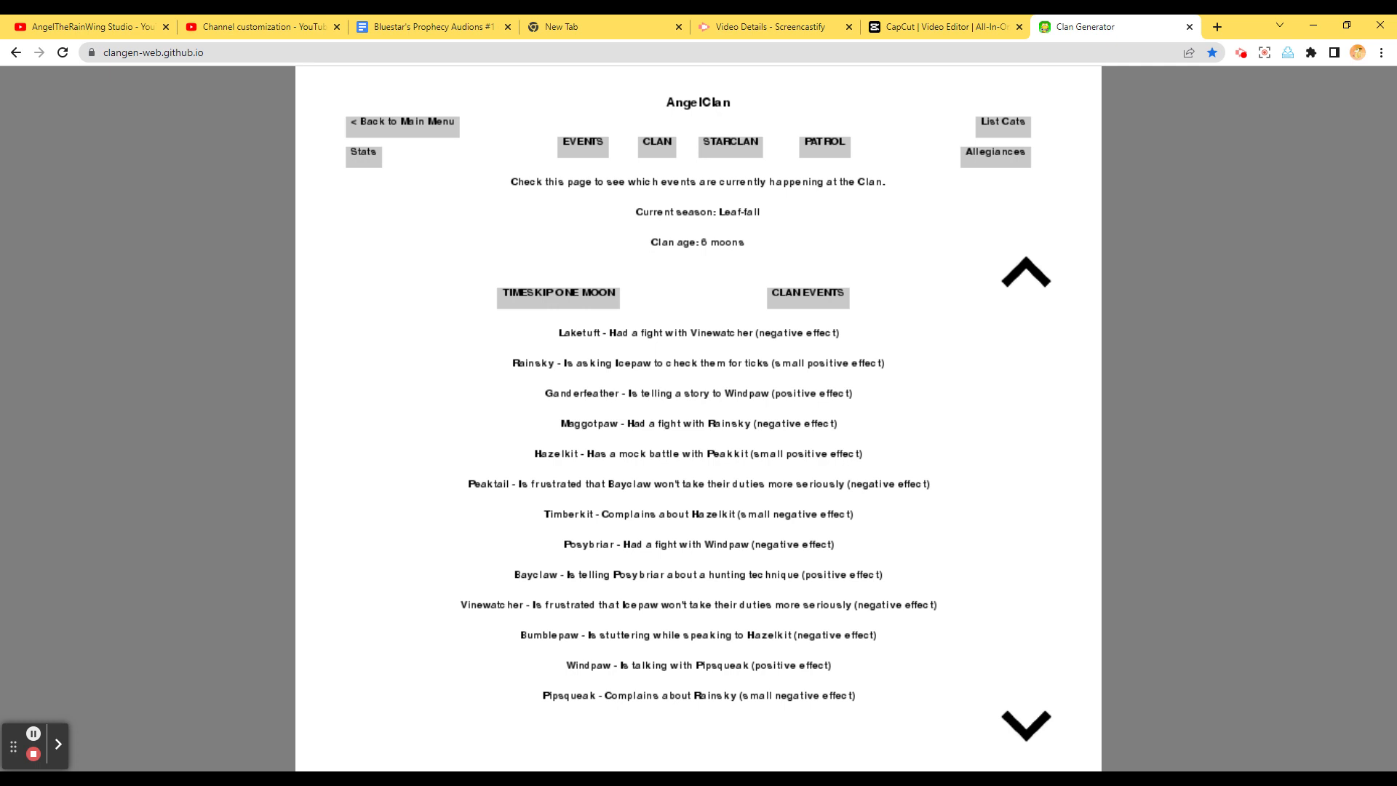
mouse_move(582, 143)
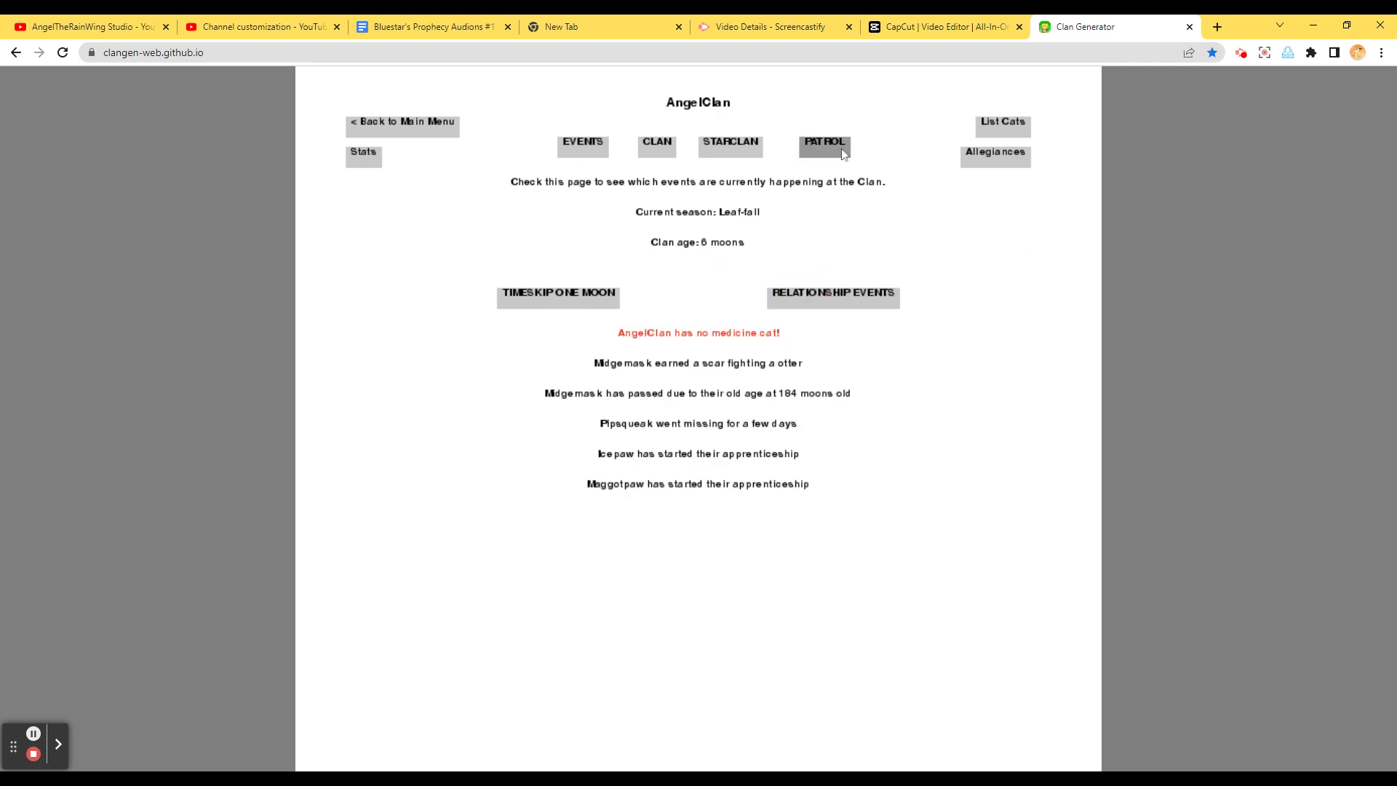
Save AngelClan from the camp screen, then return to the Events page
click(656, 142)
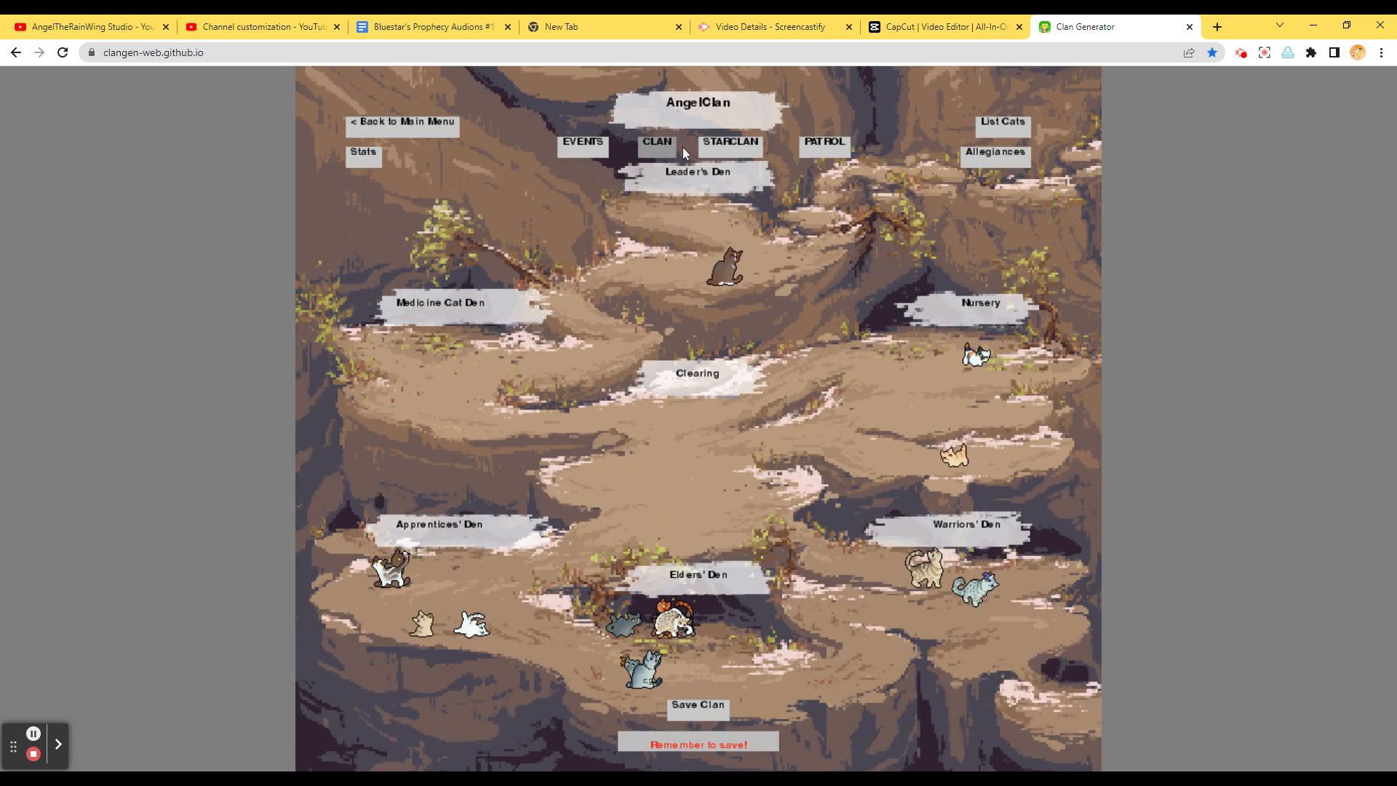
mouse_move(690, 706)
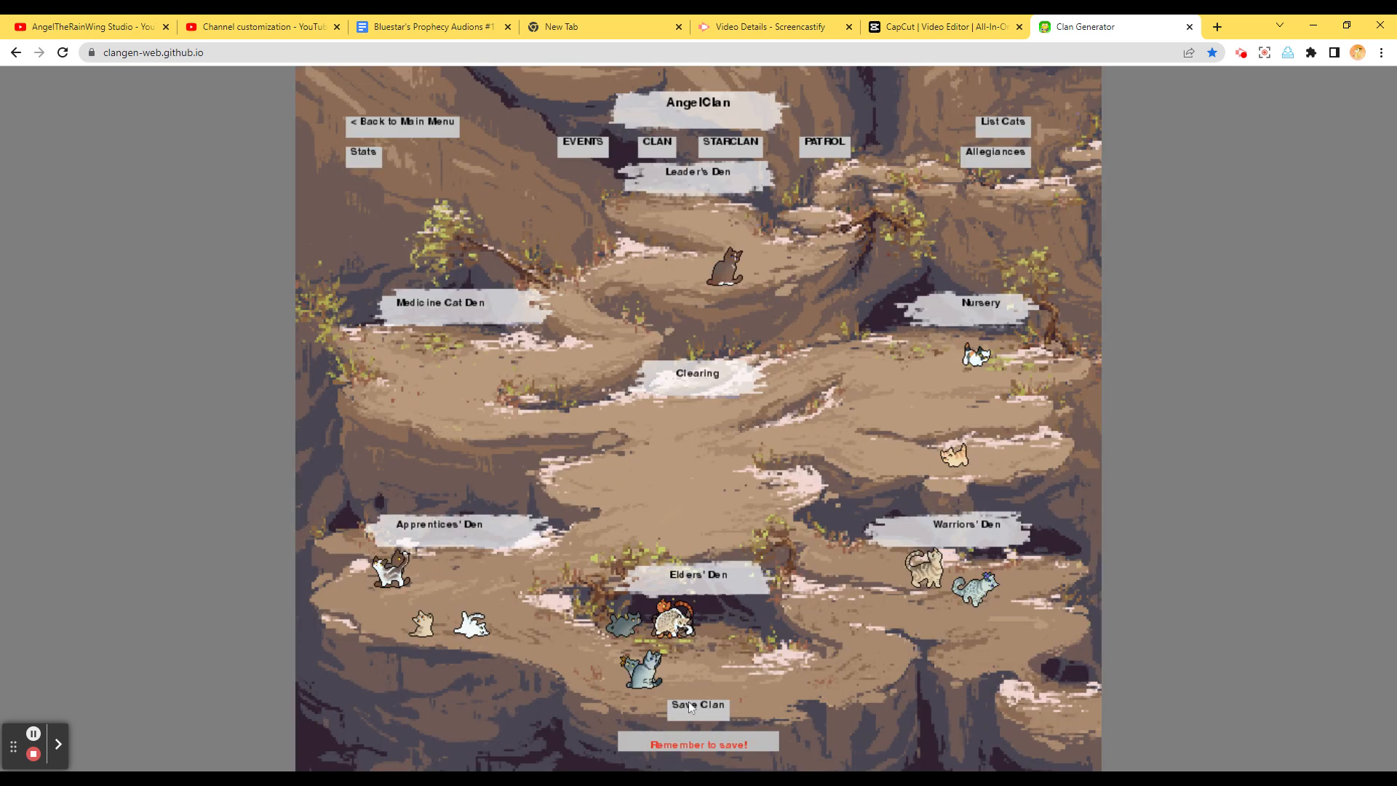
click(698, 705)
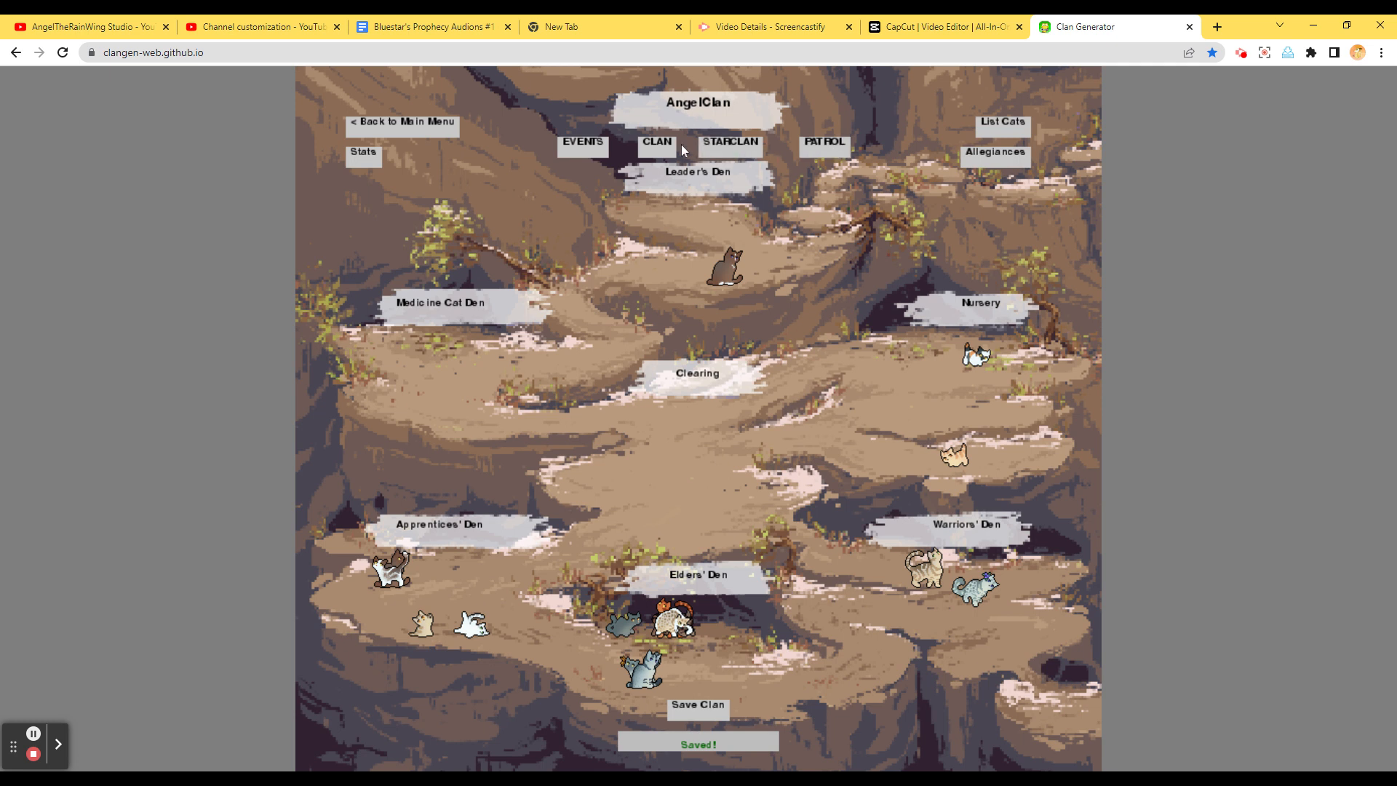
mouse_move(661, 158)
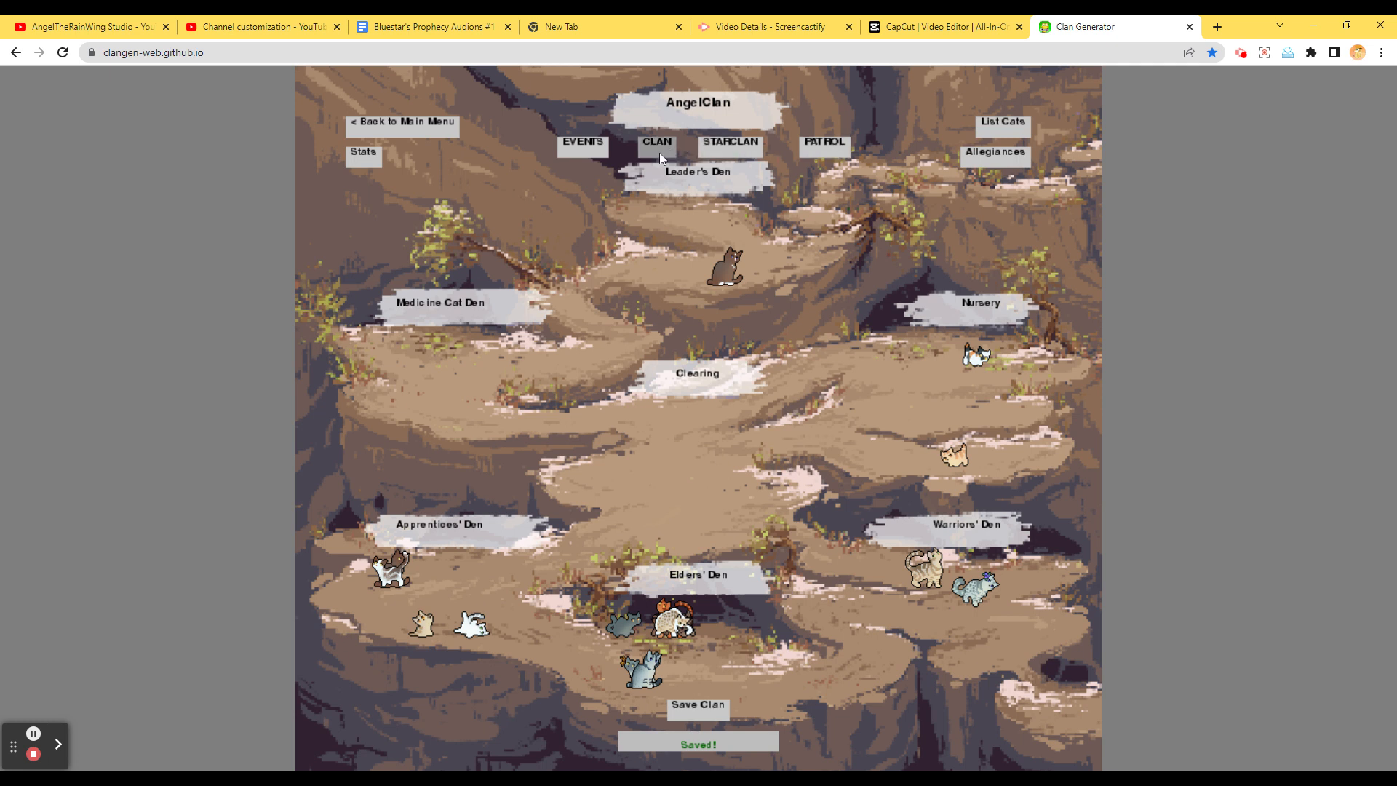
click(583, 142)
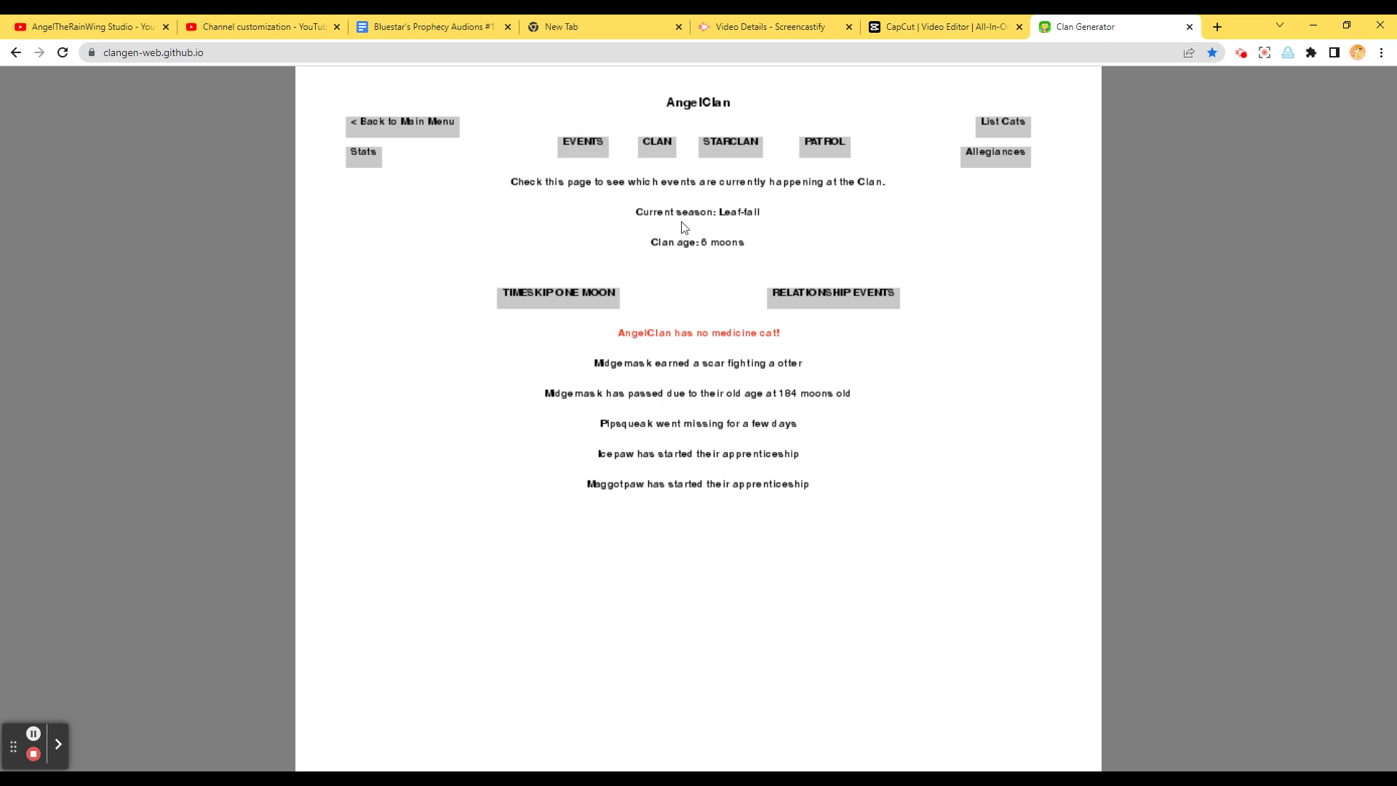
click(729, 145)
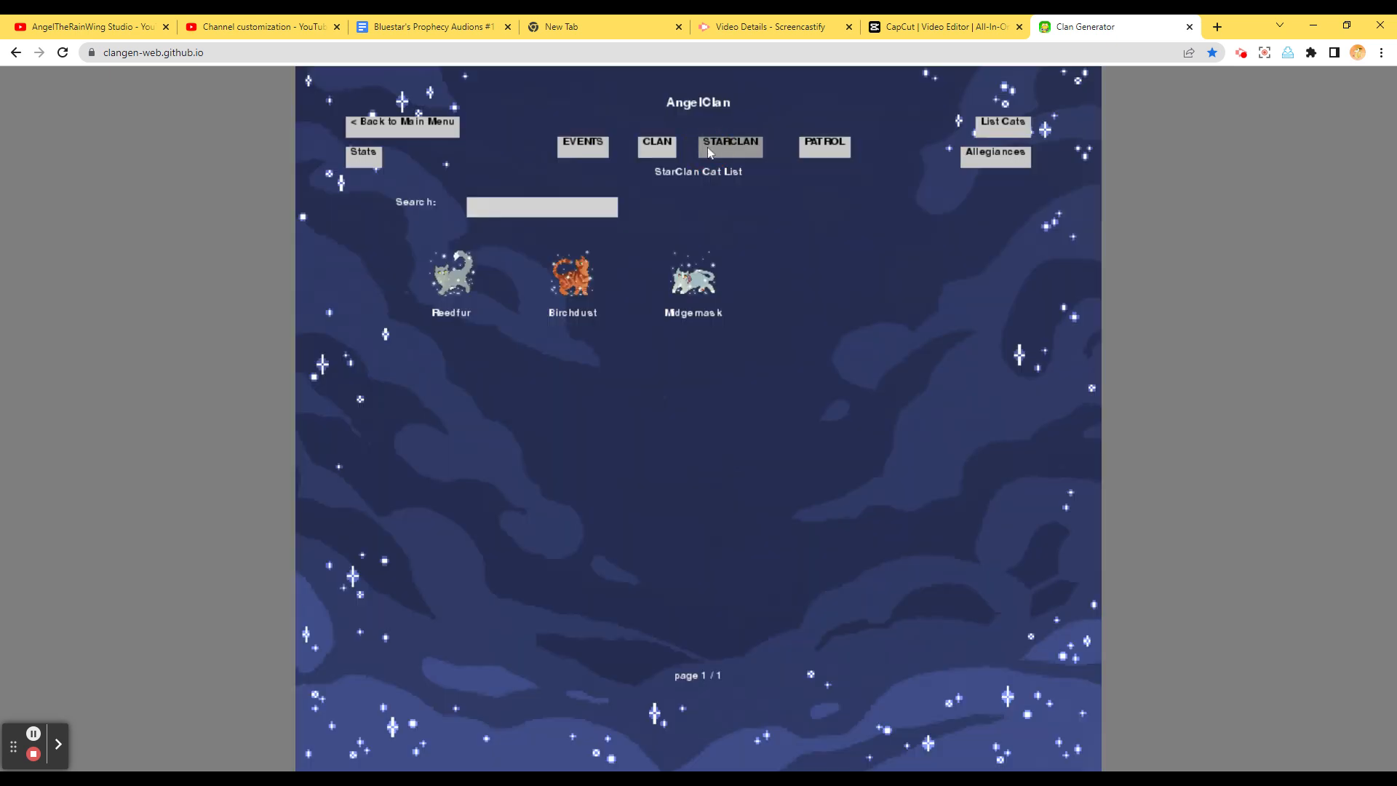
click(692, 276)
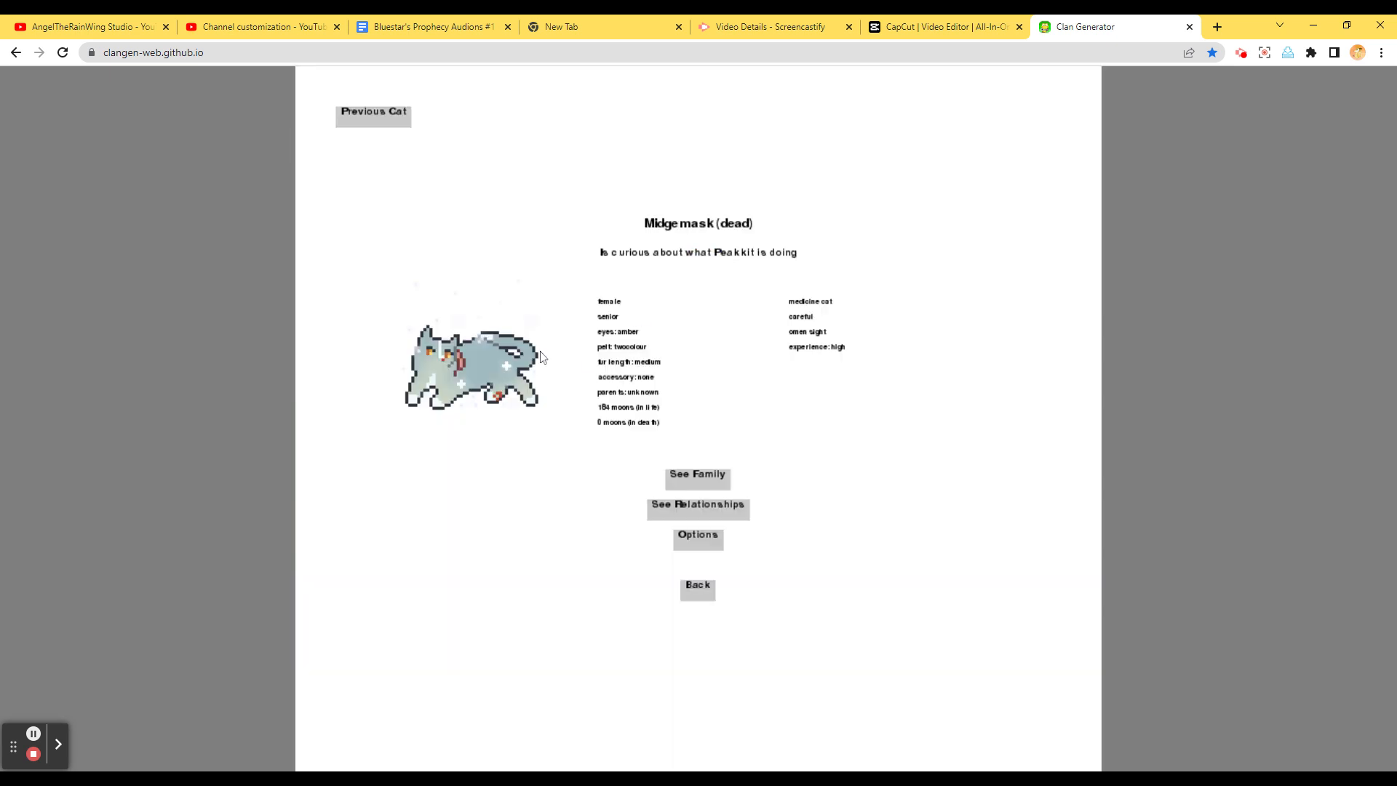
mouse_move(659, 437)
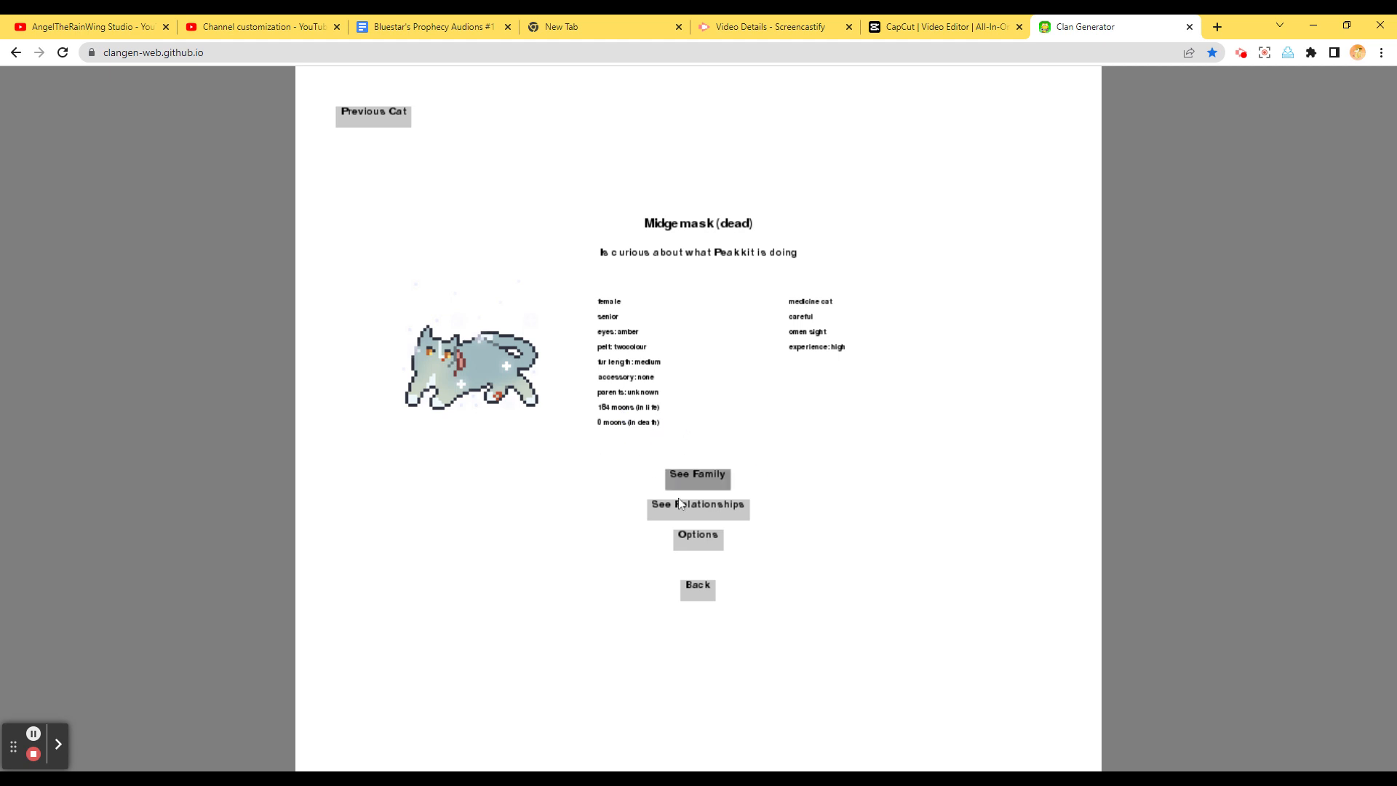
click(698, 475)
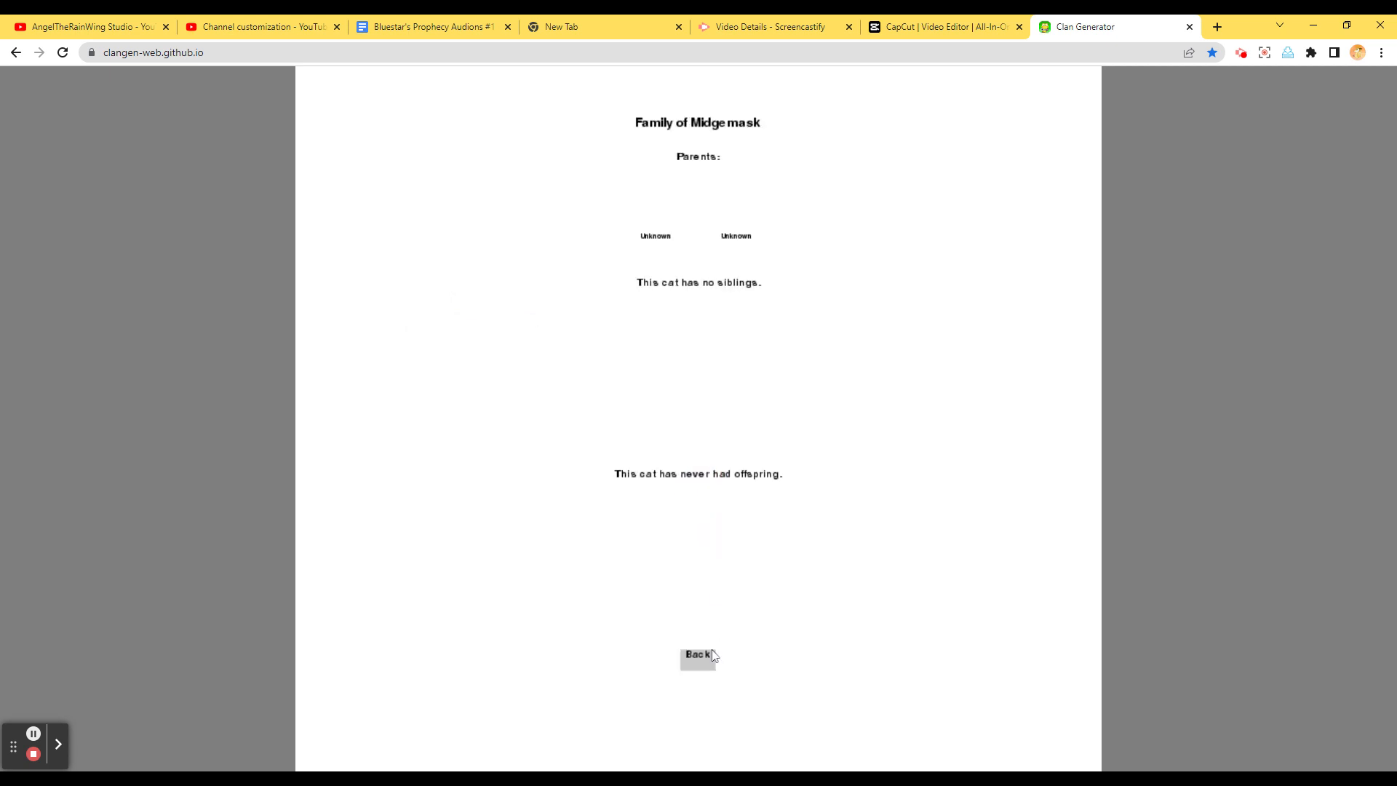
click(698, 656)
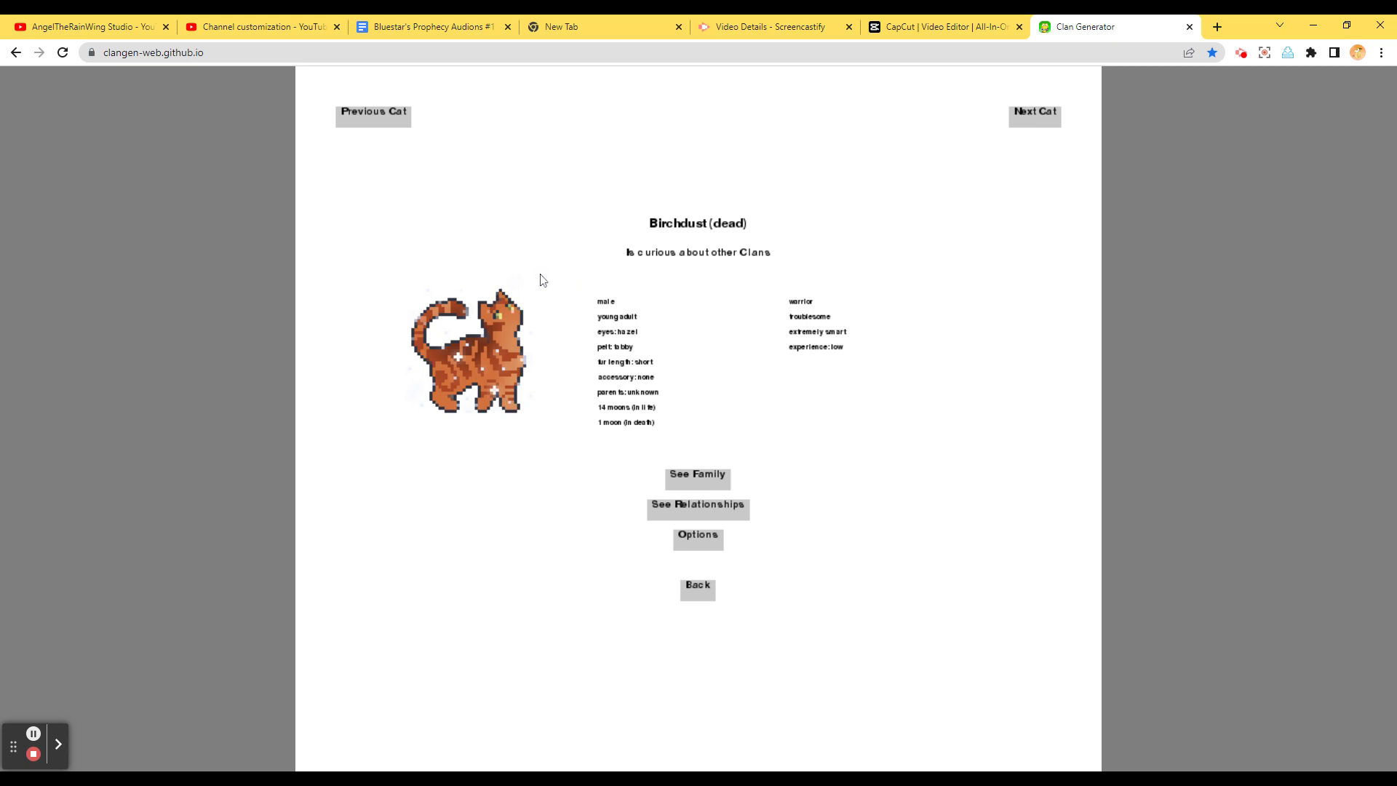
mouse_move(368, 108)
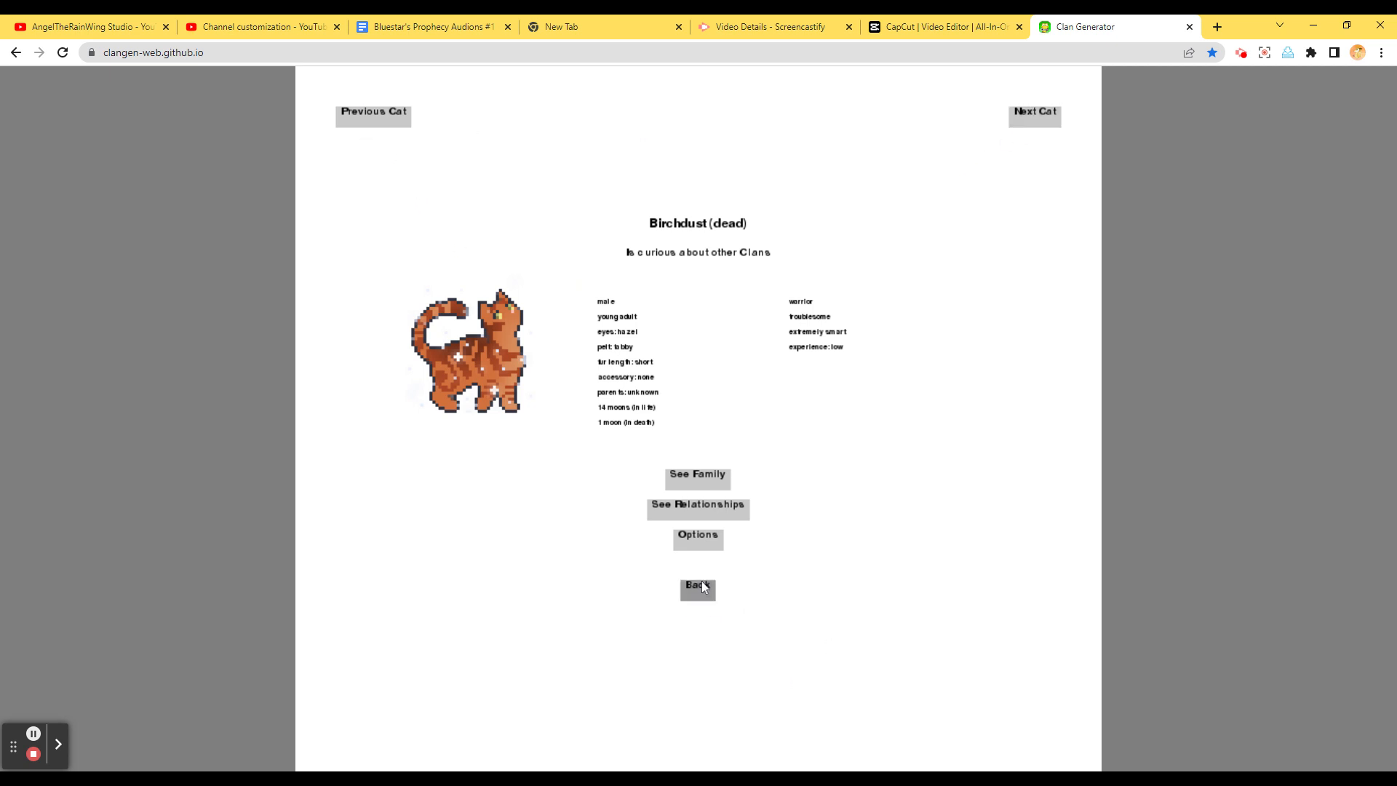
Leave the StarClan list for the living Clan's cats and step back to Ganderfeather
click(697, 588)
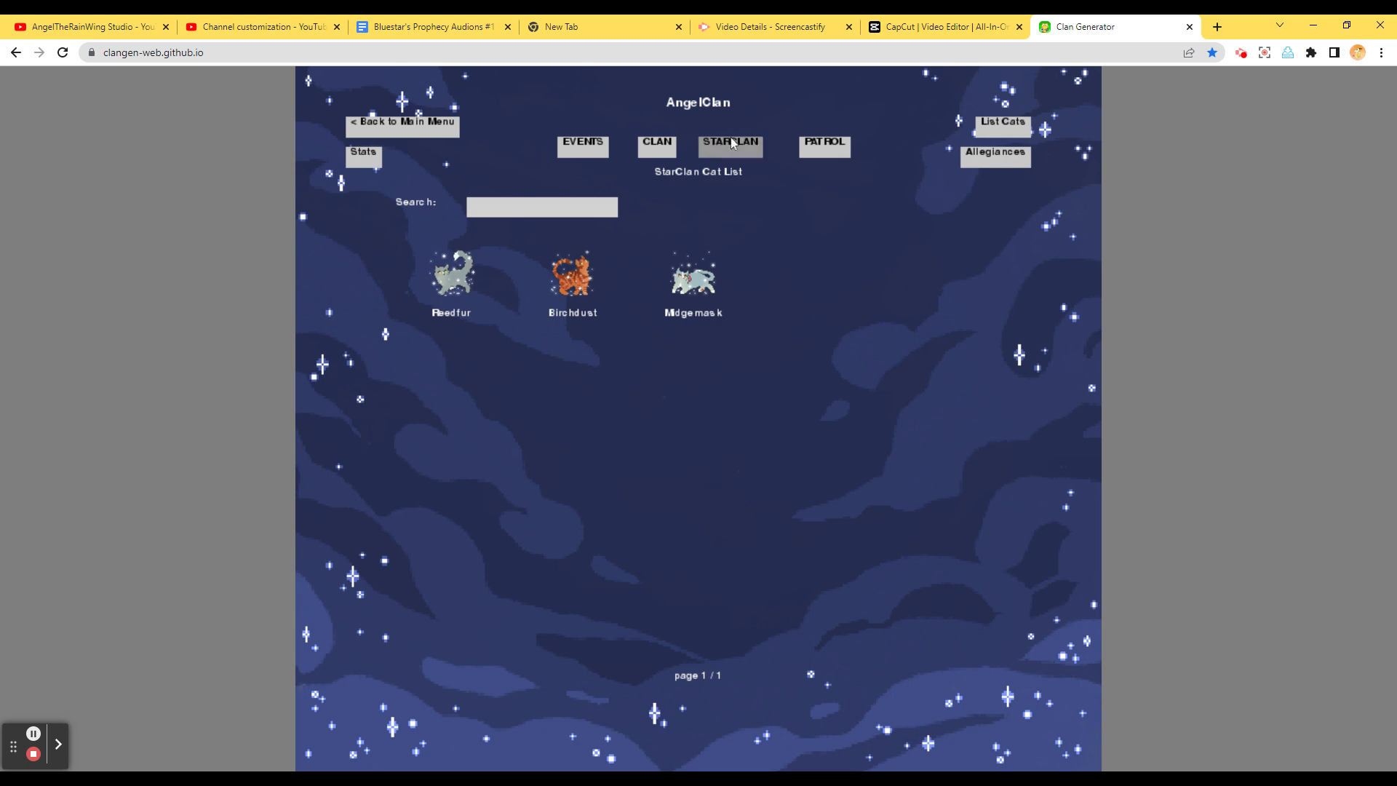
click(823, 145)
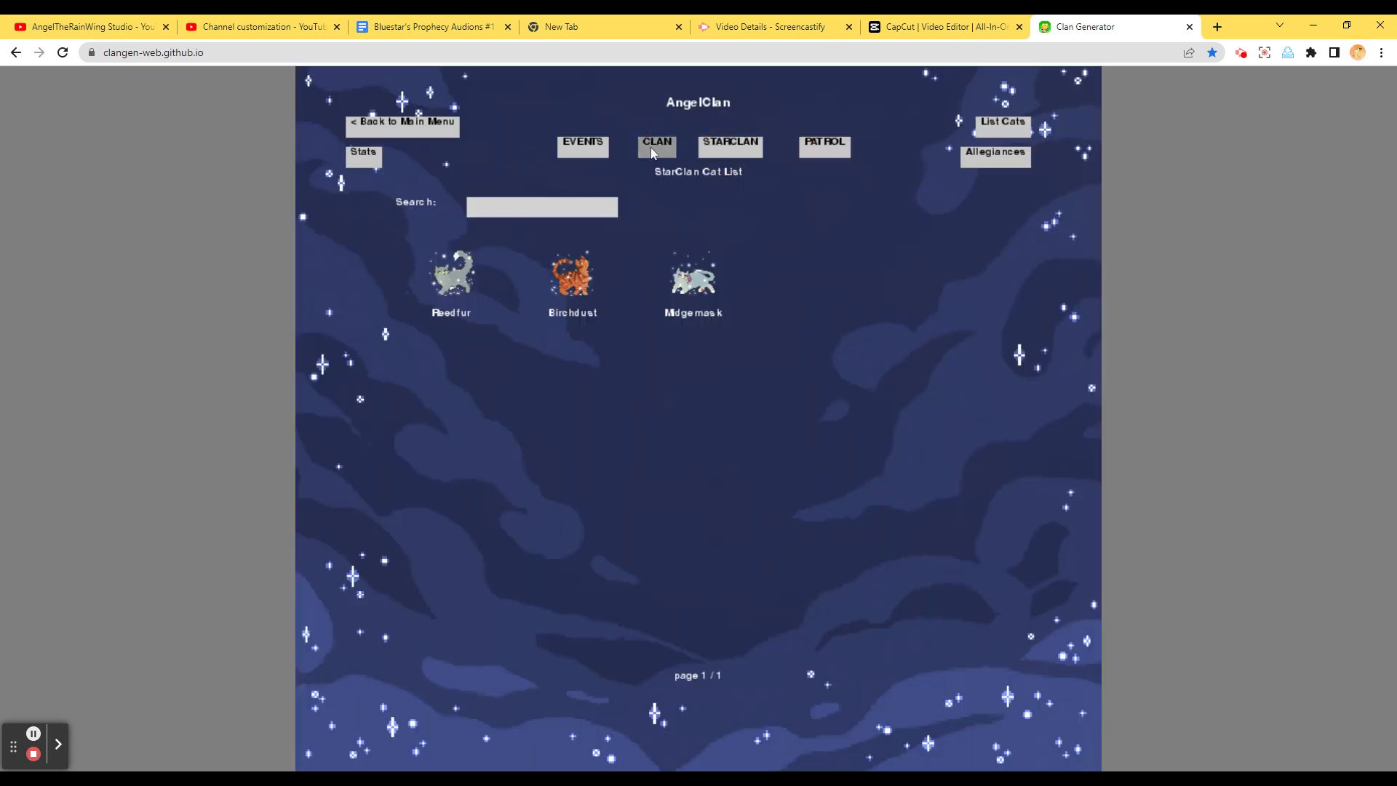
click(656, 143)
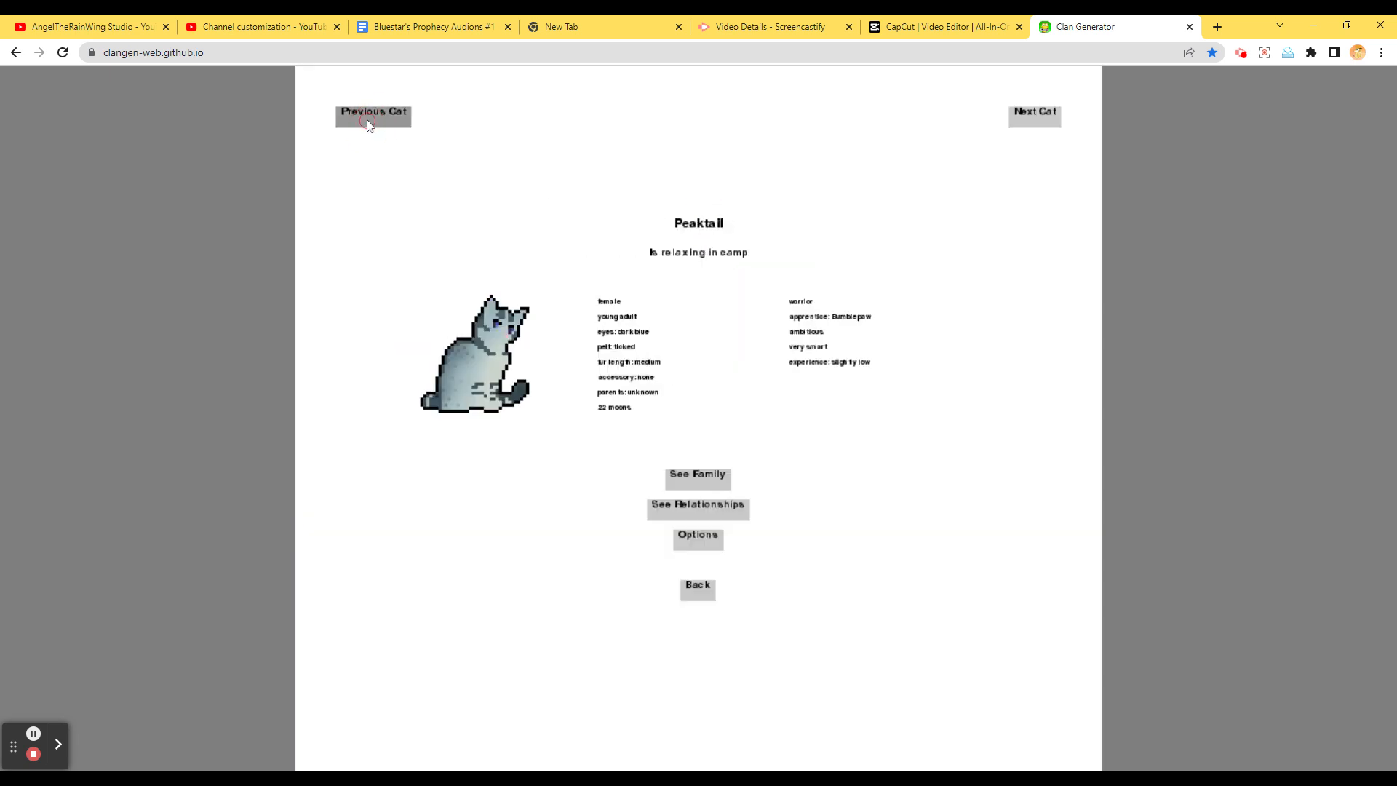
click(372, 111)
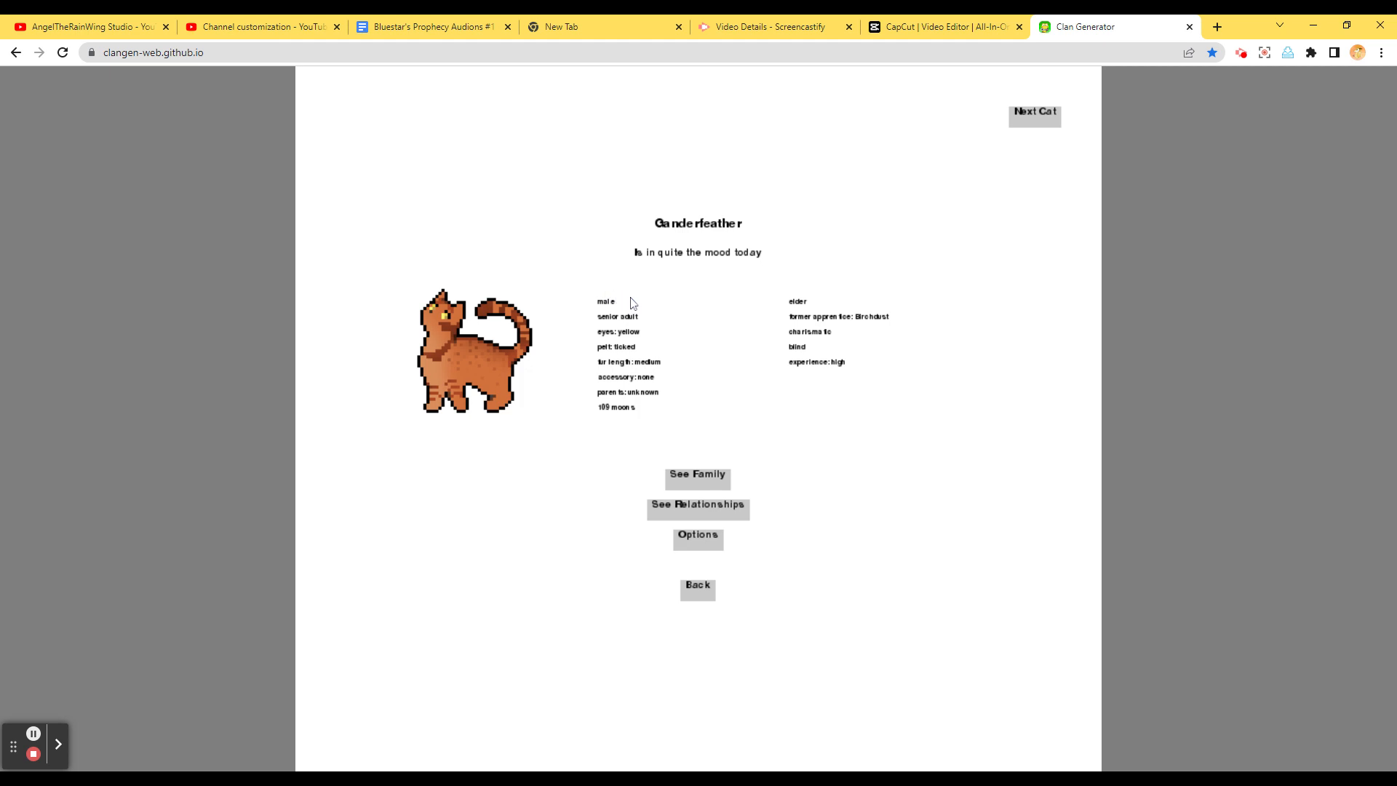
mouse_move(665, 309)
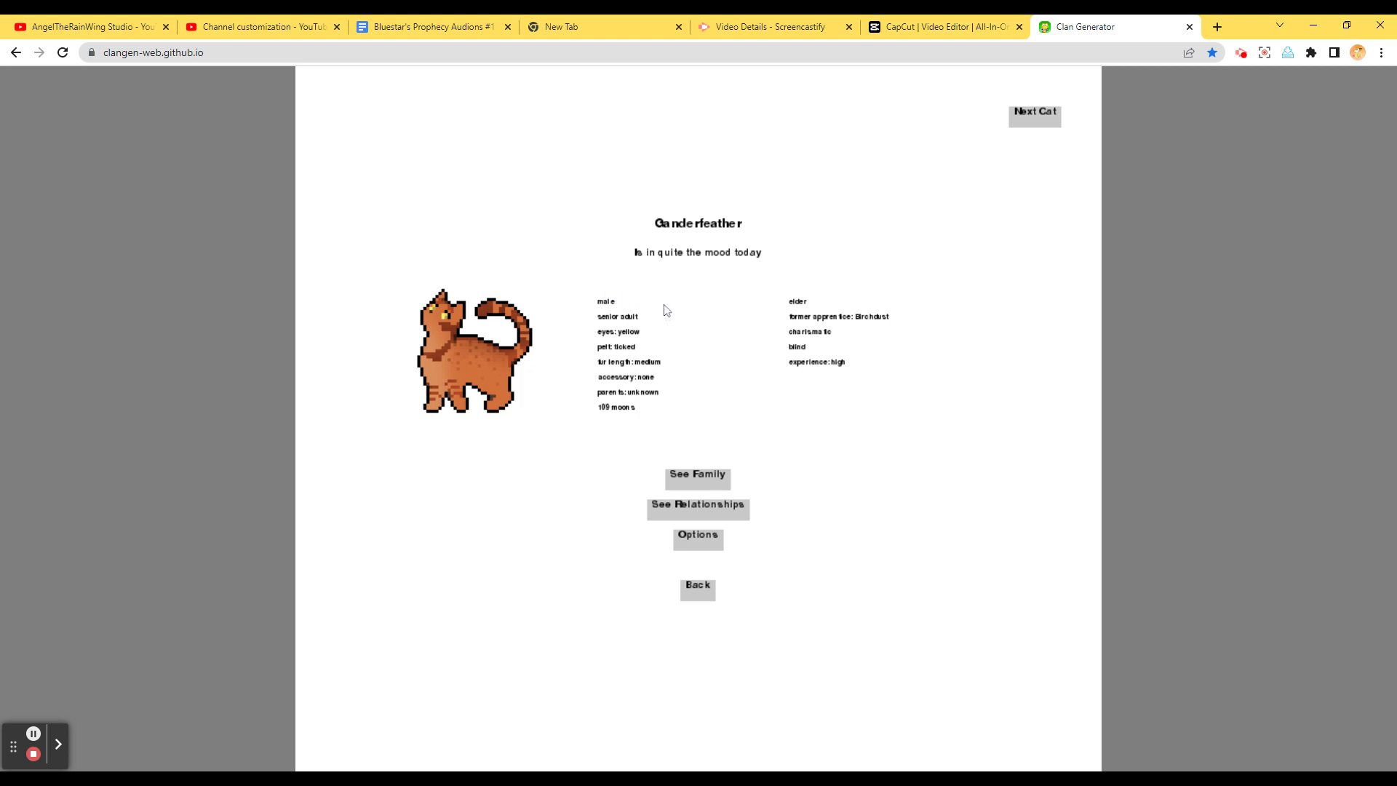
mouse_move(672, 428)
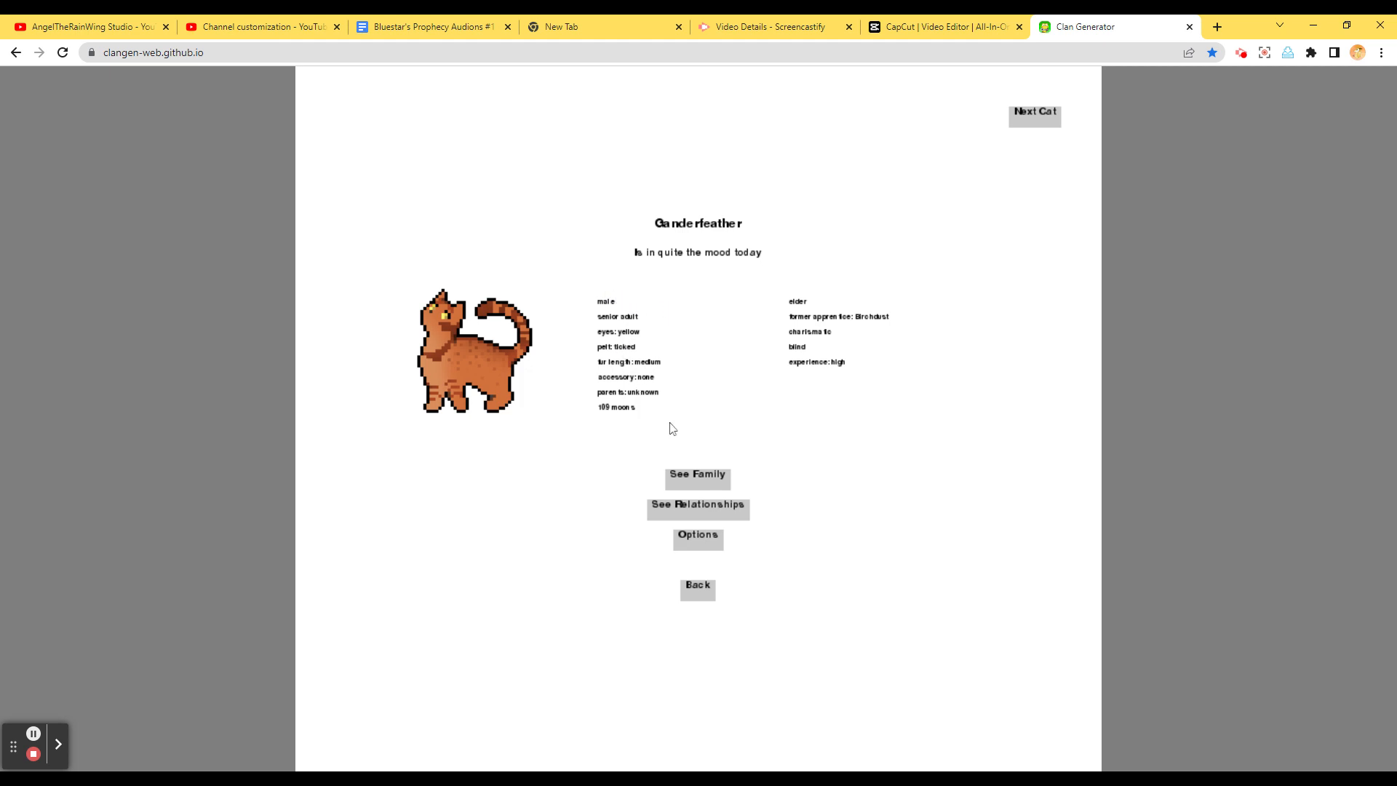
mouse_move(706, 438)
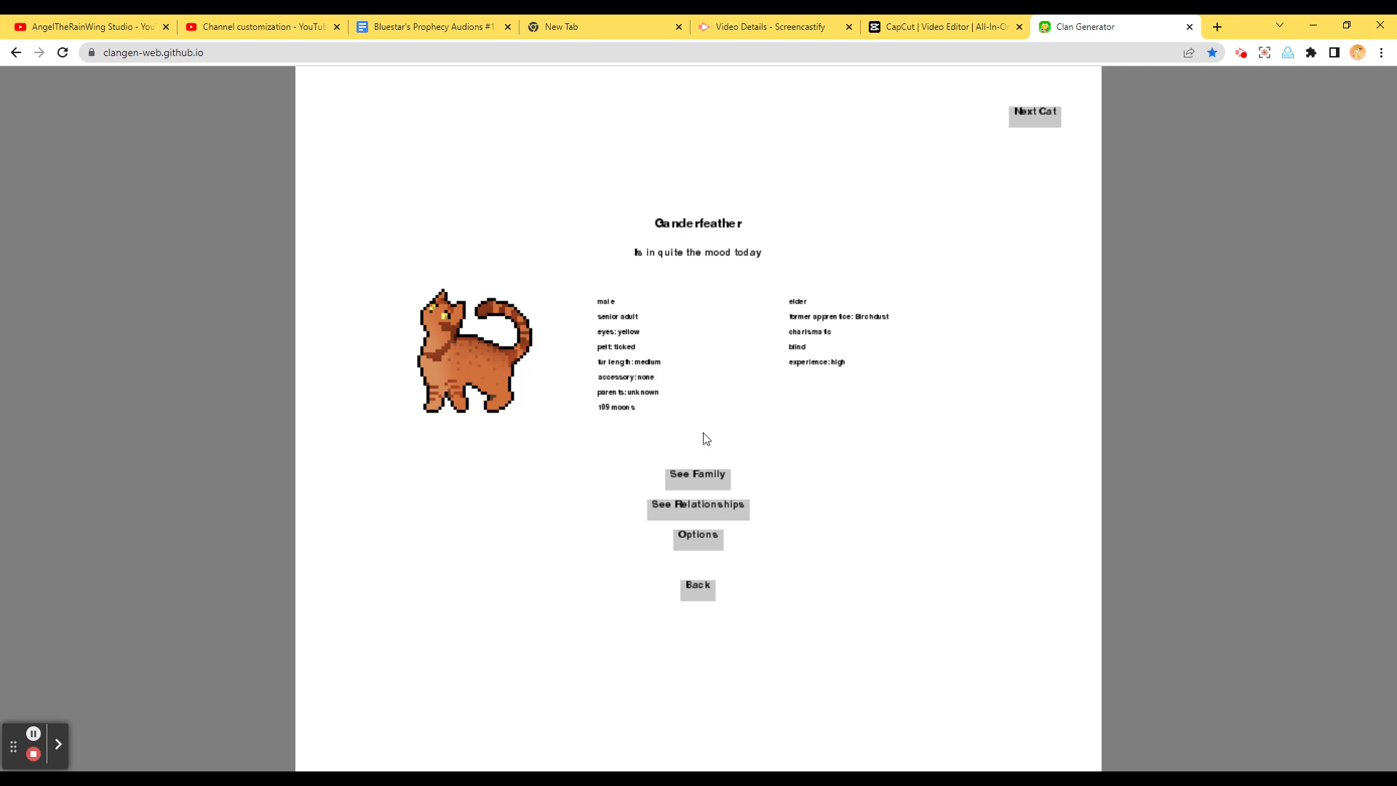
mouse_move(744, 381)
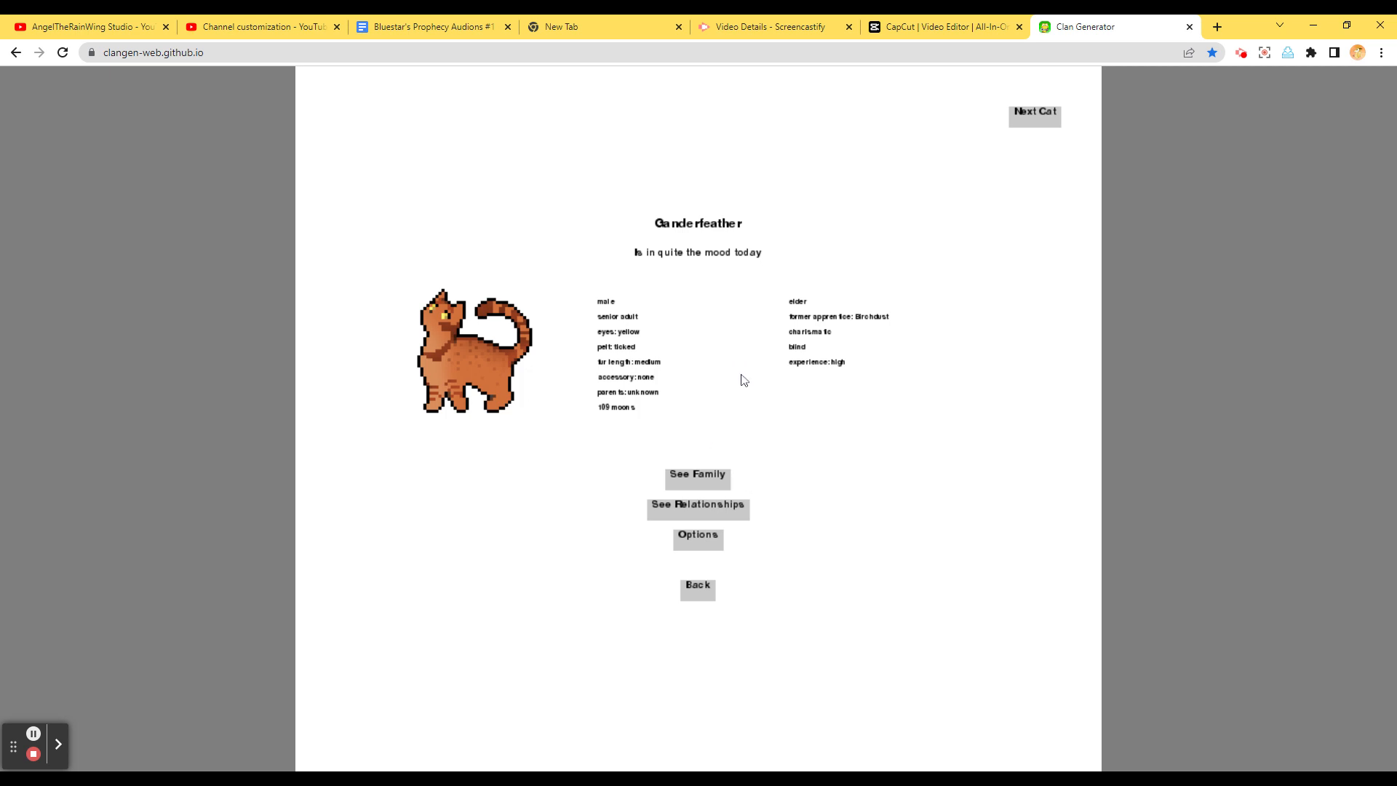
mouse_move(638, 512)
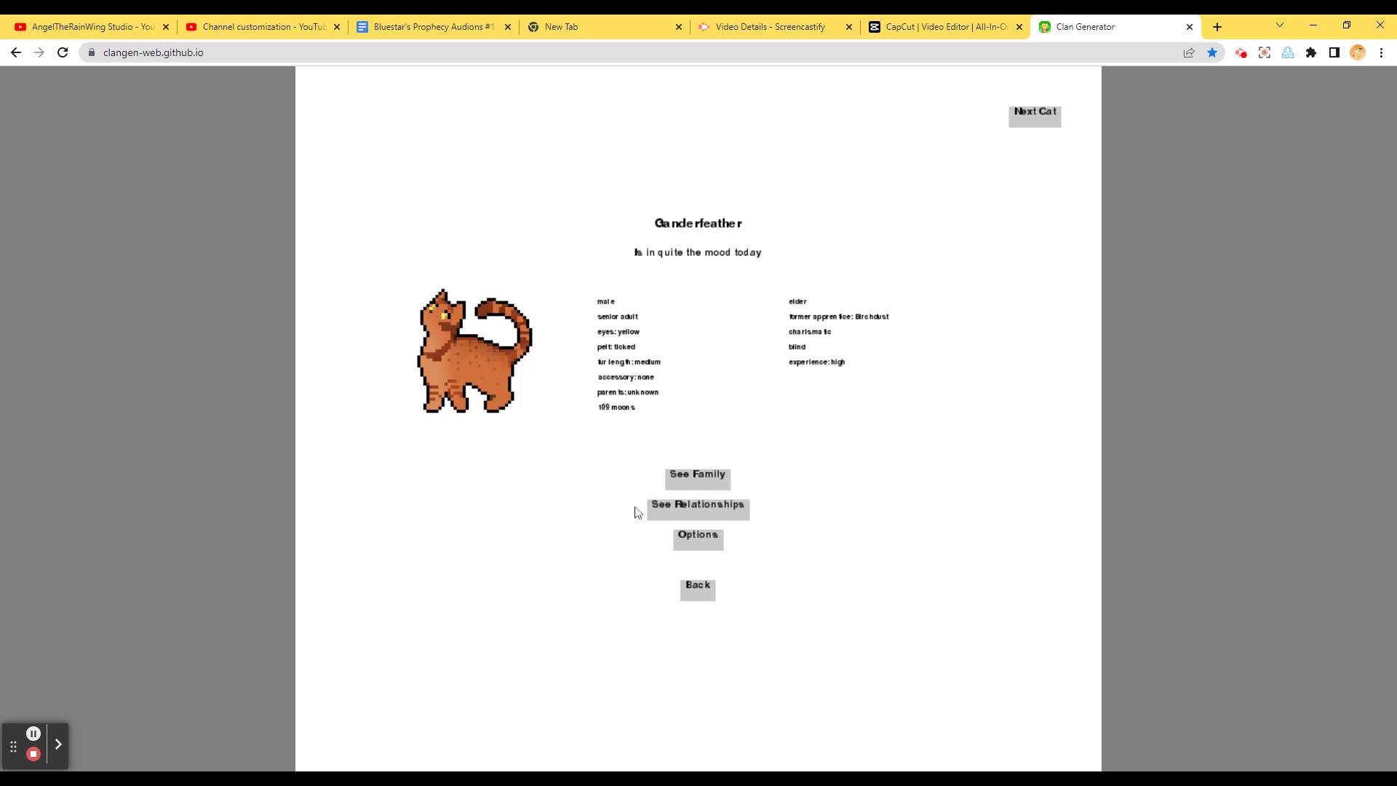
mouse_move(866, 220)
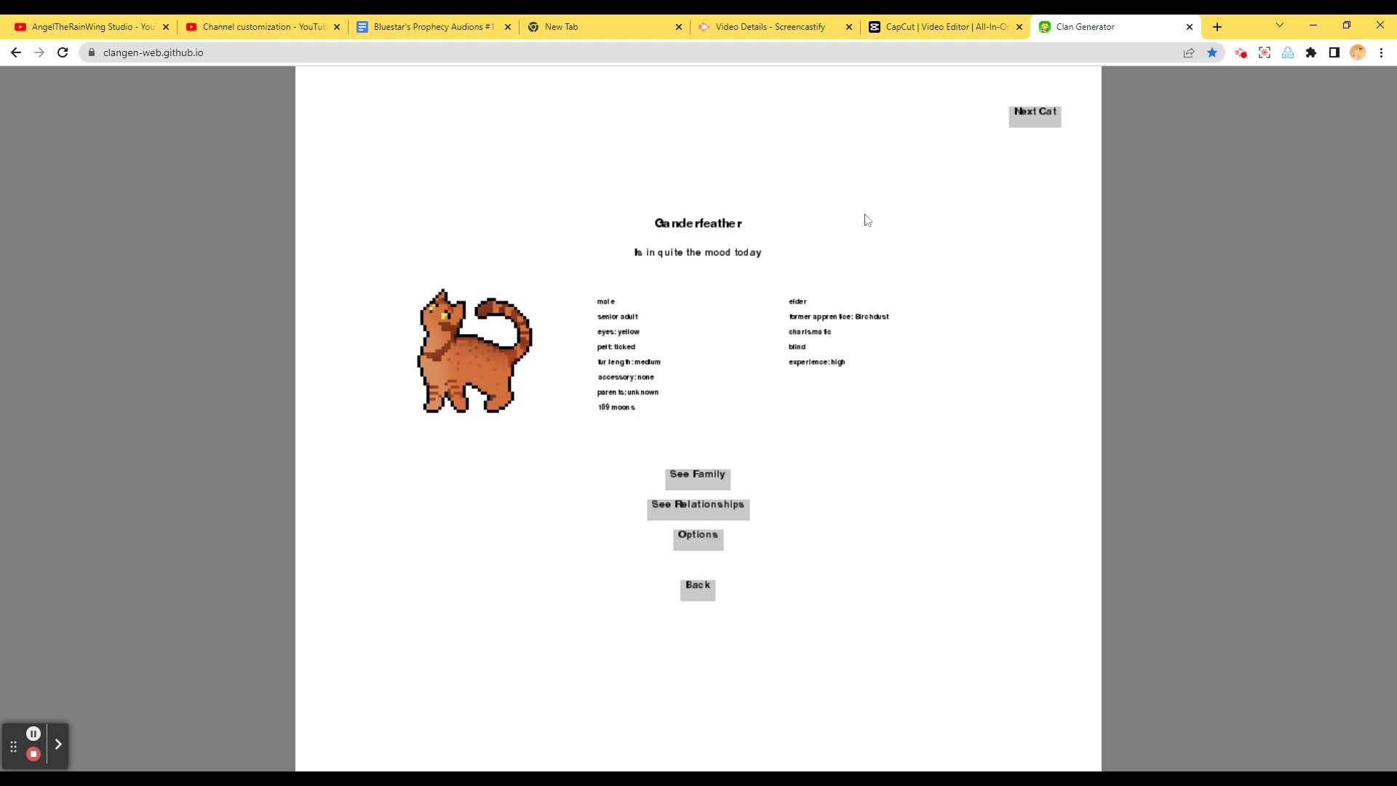
Page forward through the living cats from Vinewatcher to the last cat, Hazelkit
click(1034, 115)
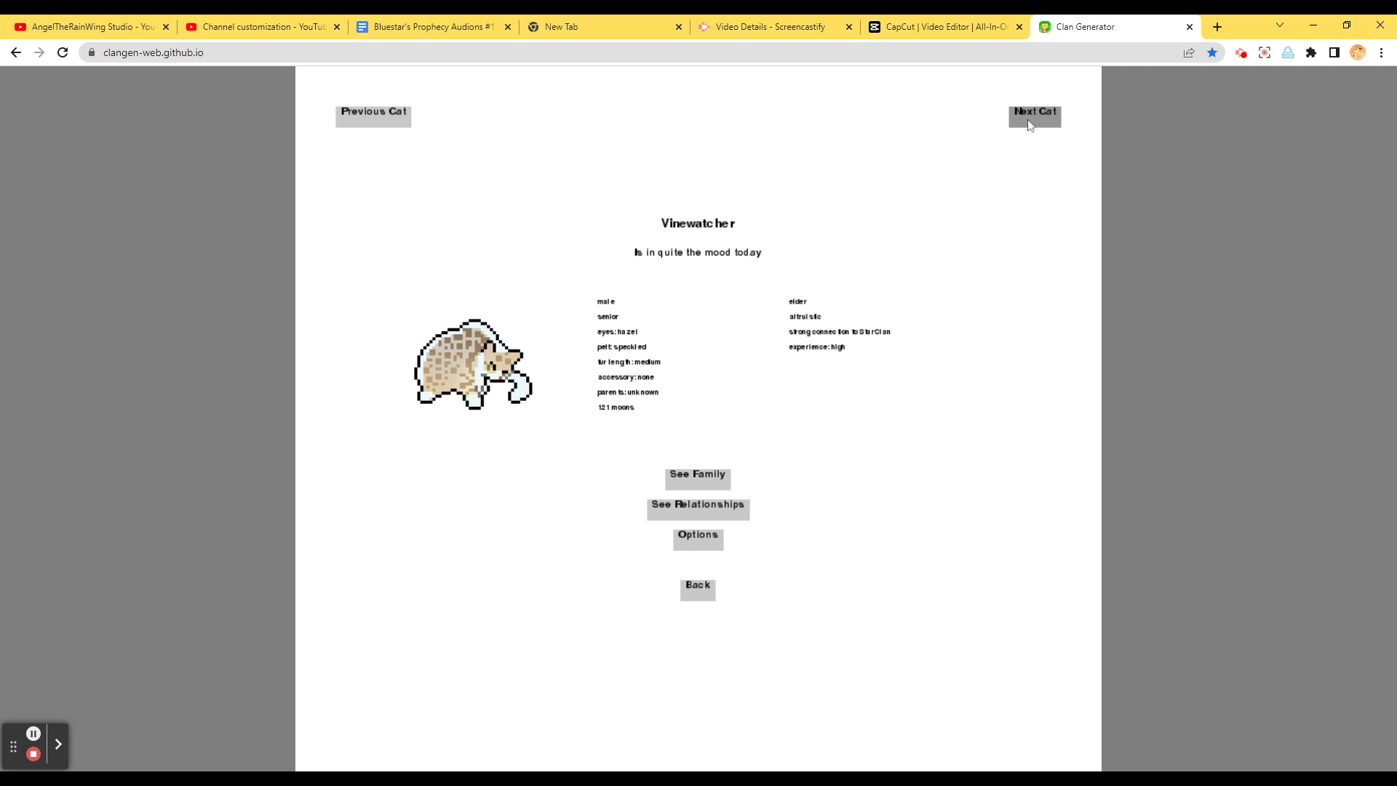
click(1033, 114)
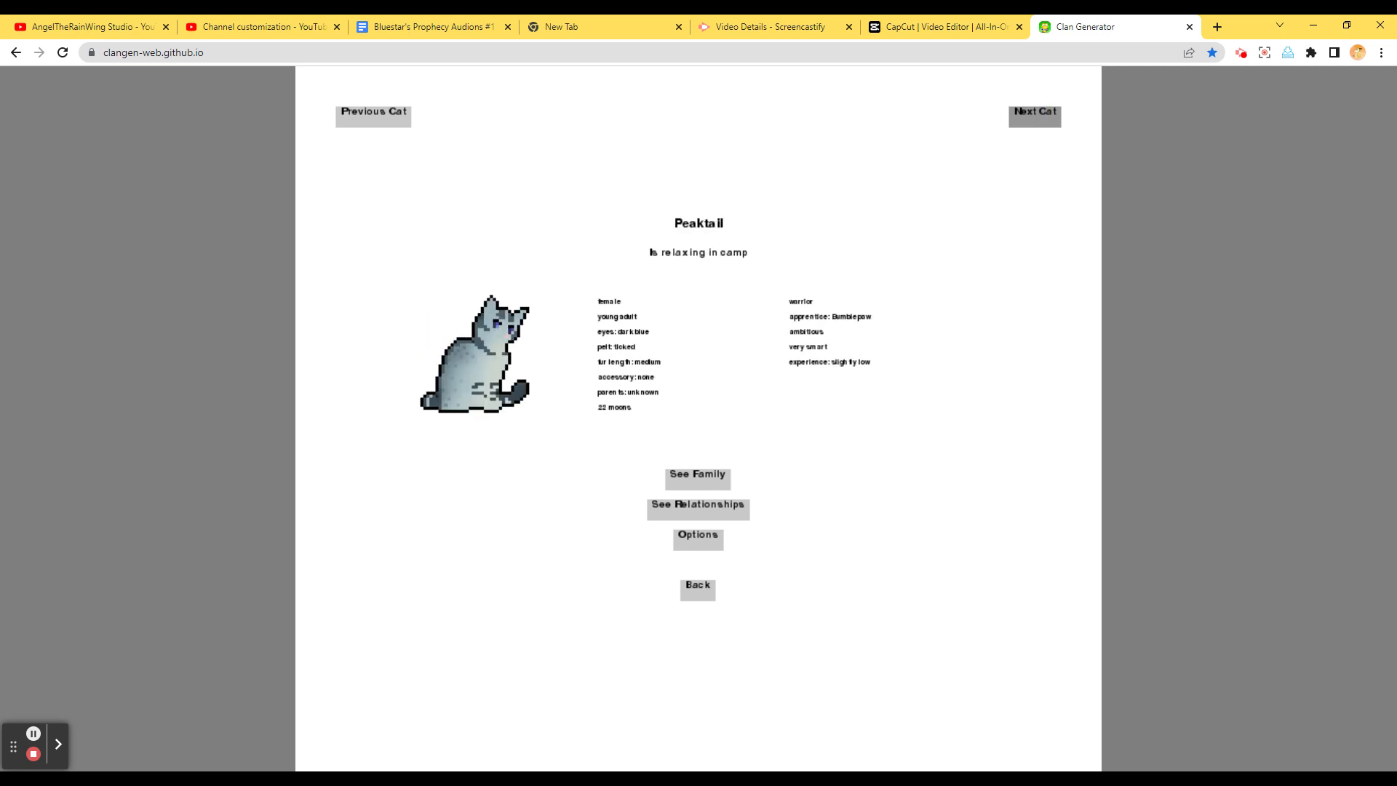
click(1034, 115)
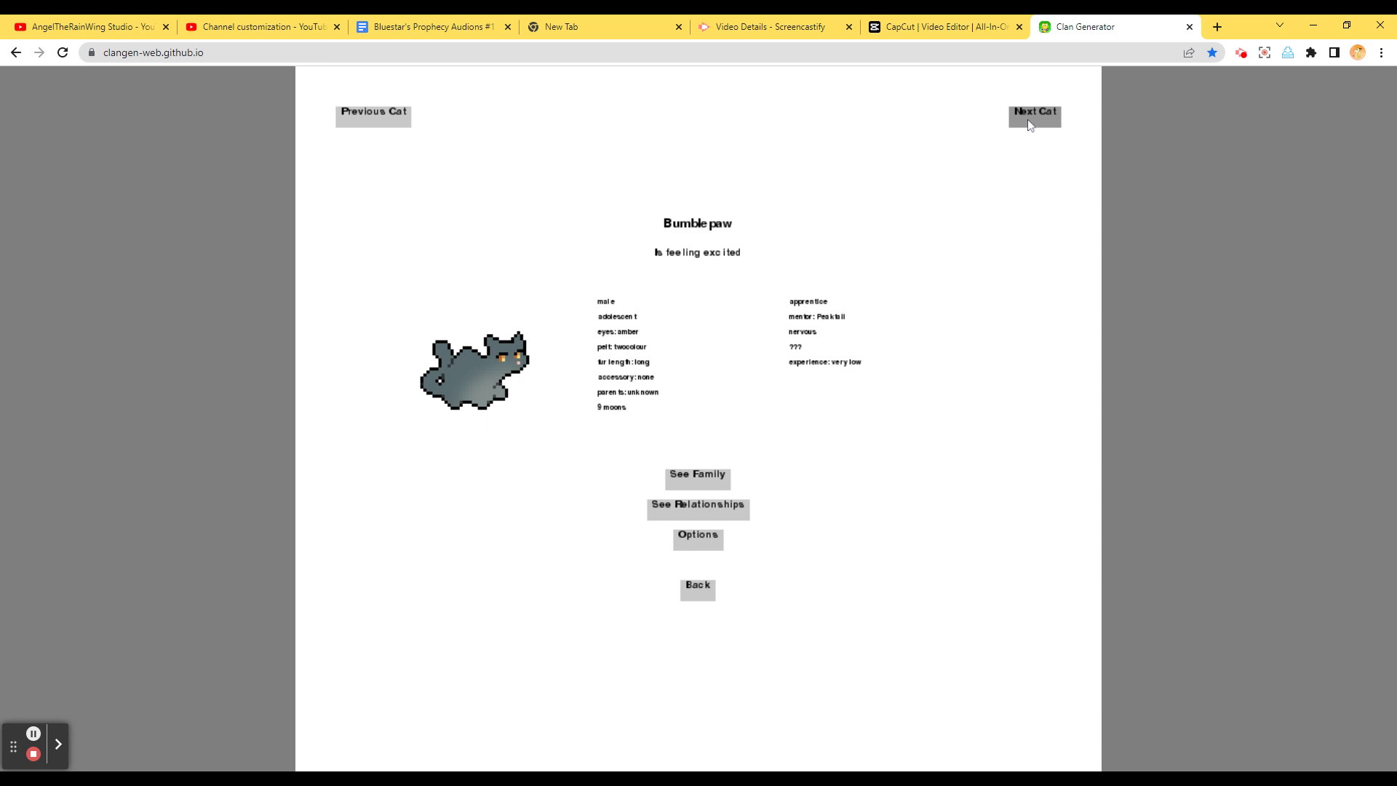
click(1033, 114)
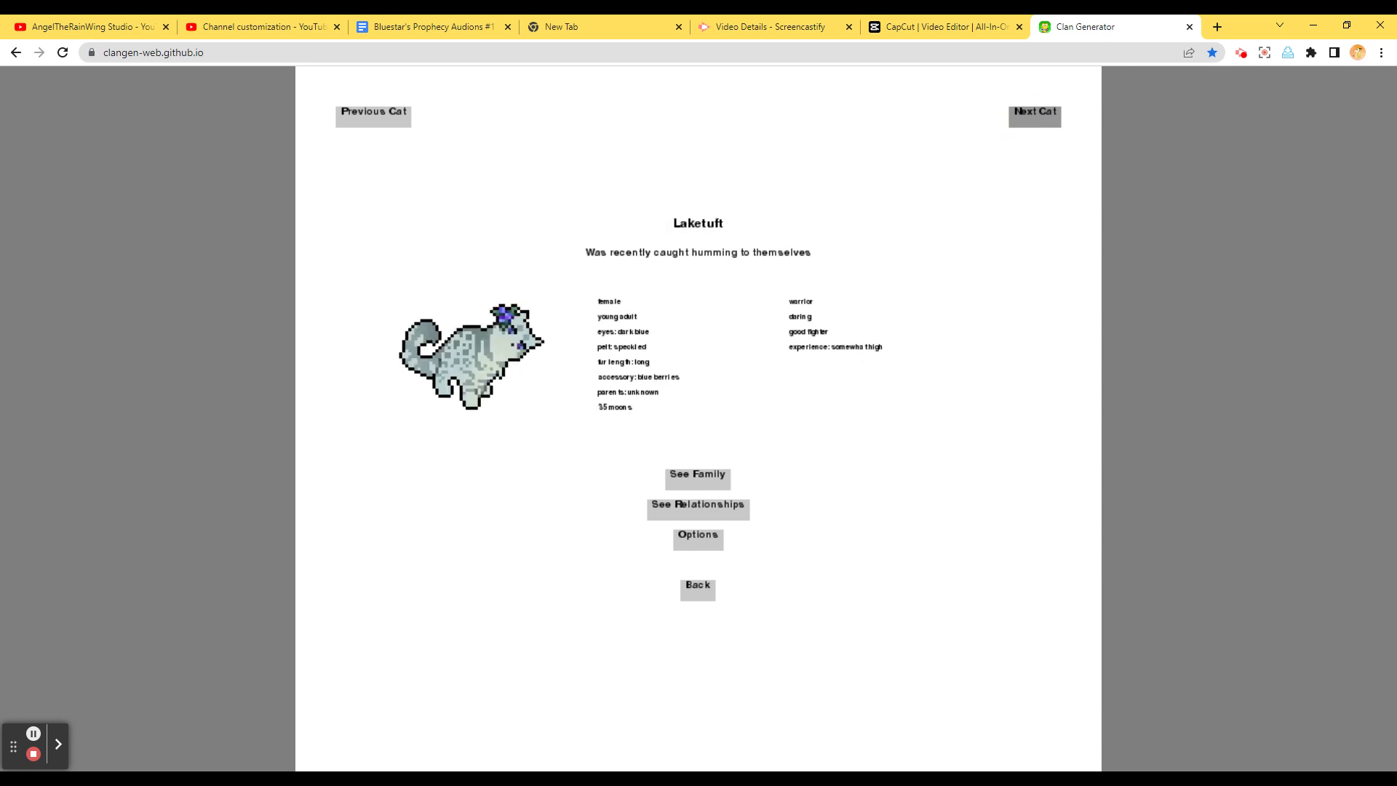
click(1035, 114)
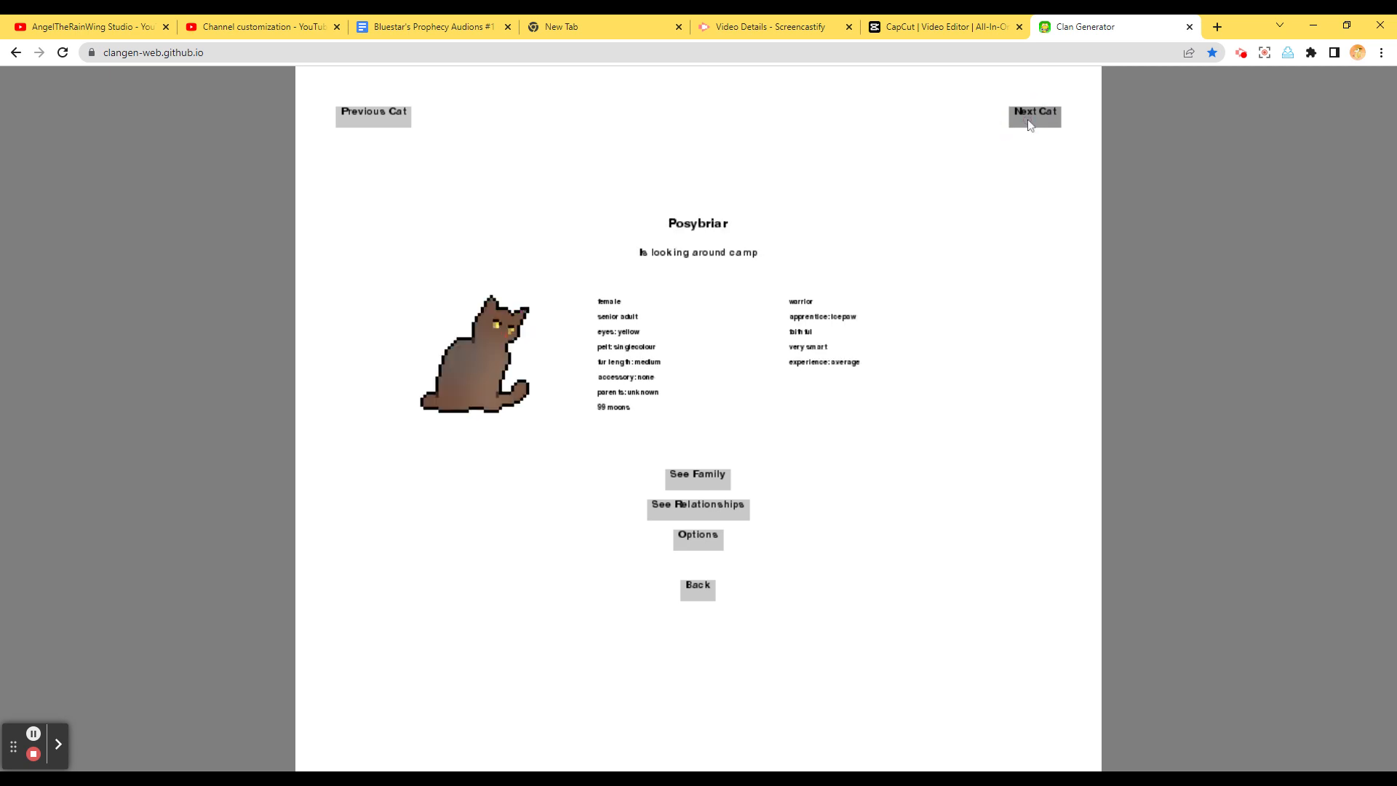
click(1033, 114)
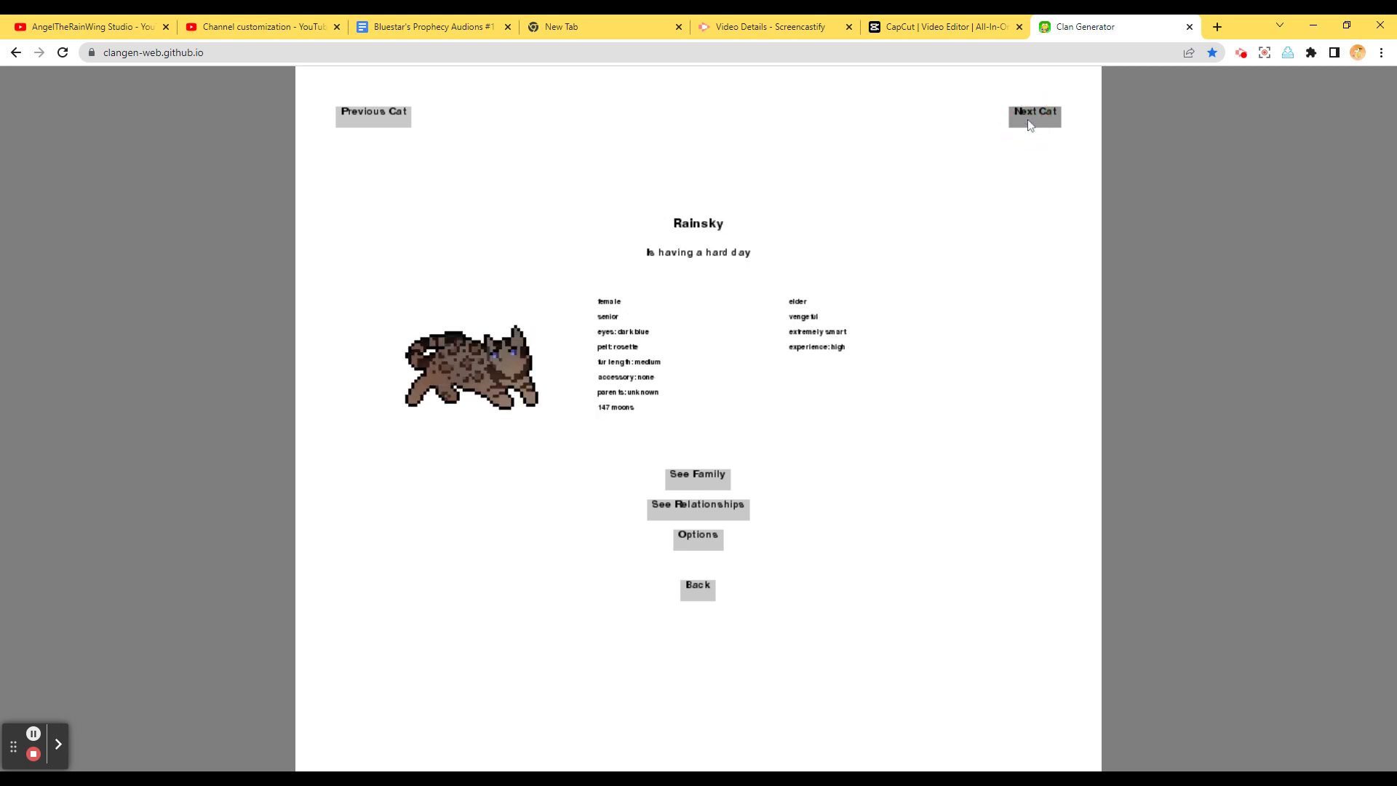
click(1033, 114)
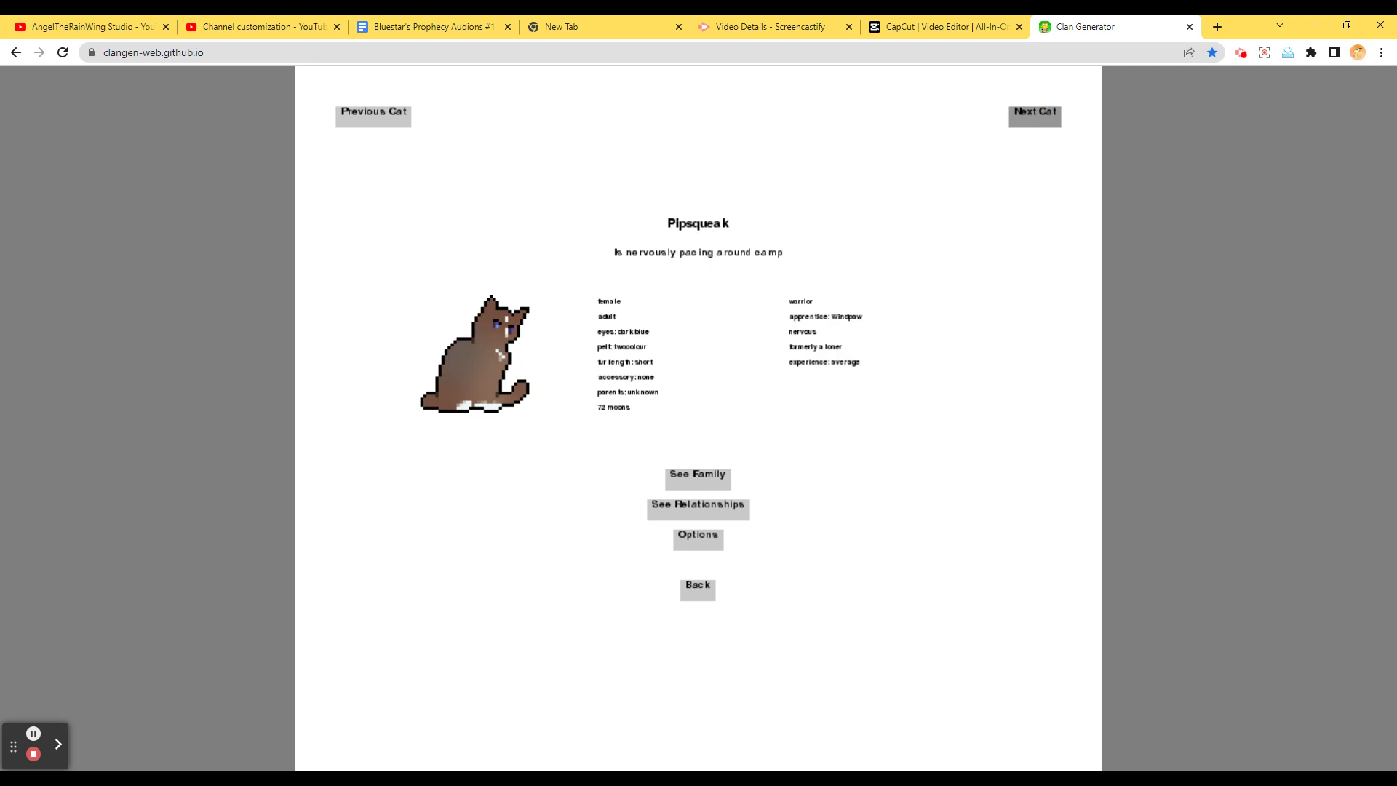
click(1033, 114)
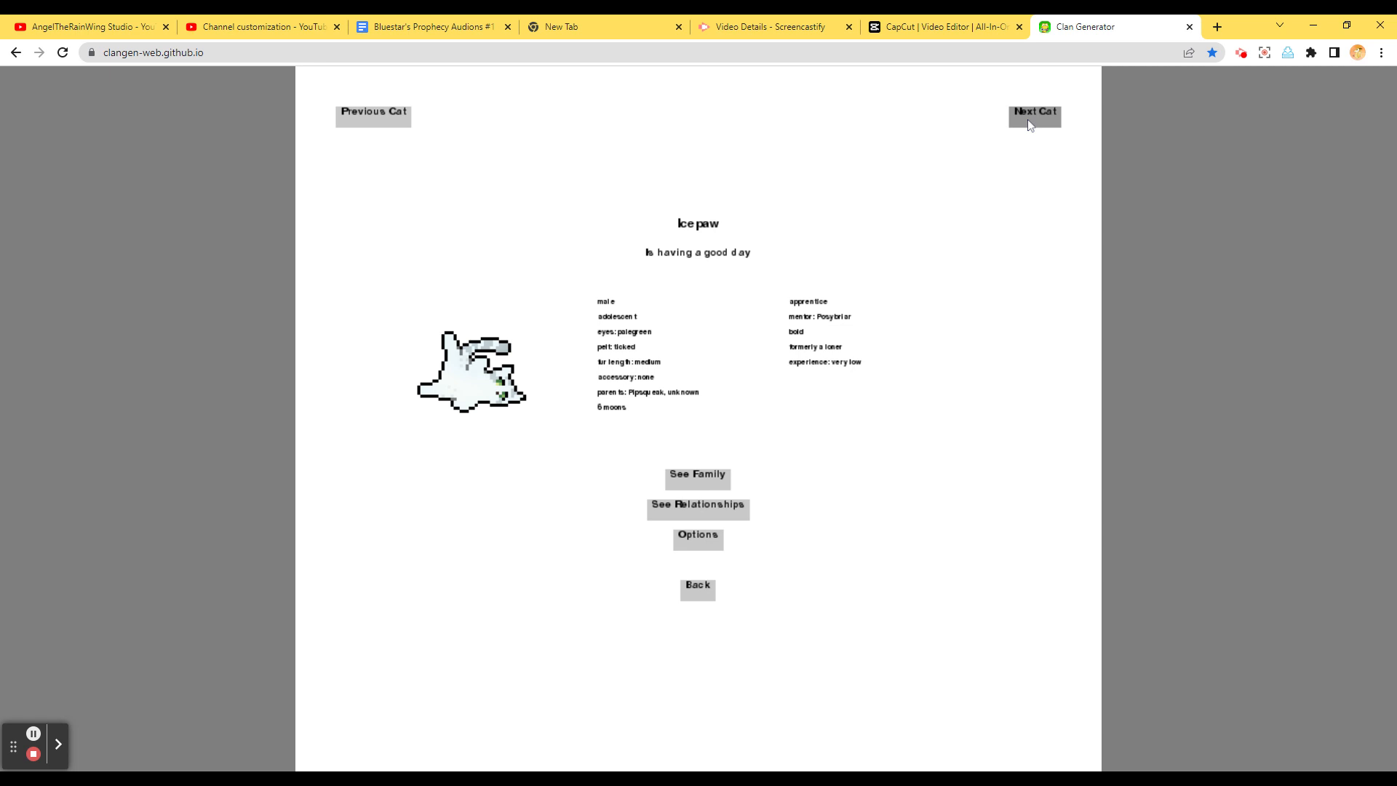
click(1033, 114)
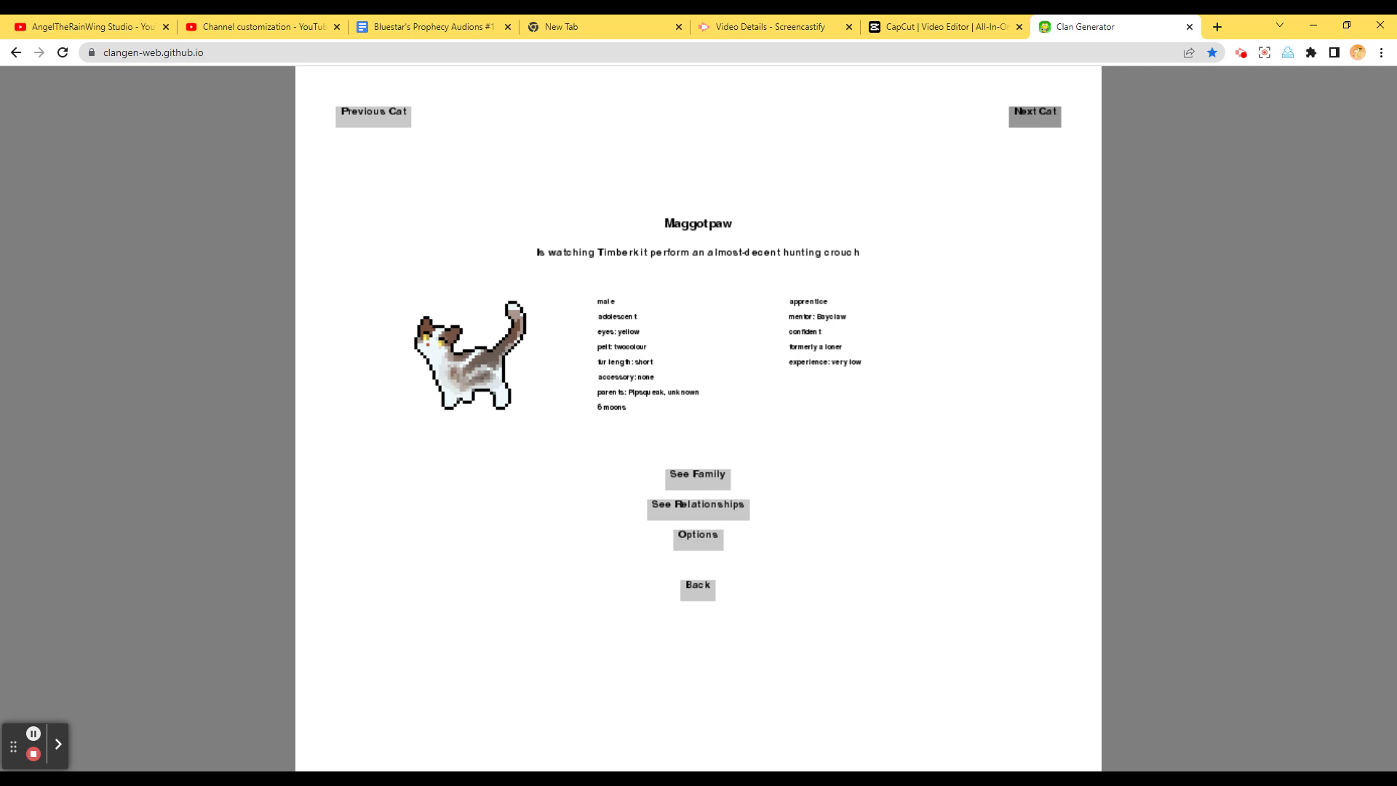
click(1034, 114)
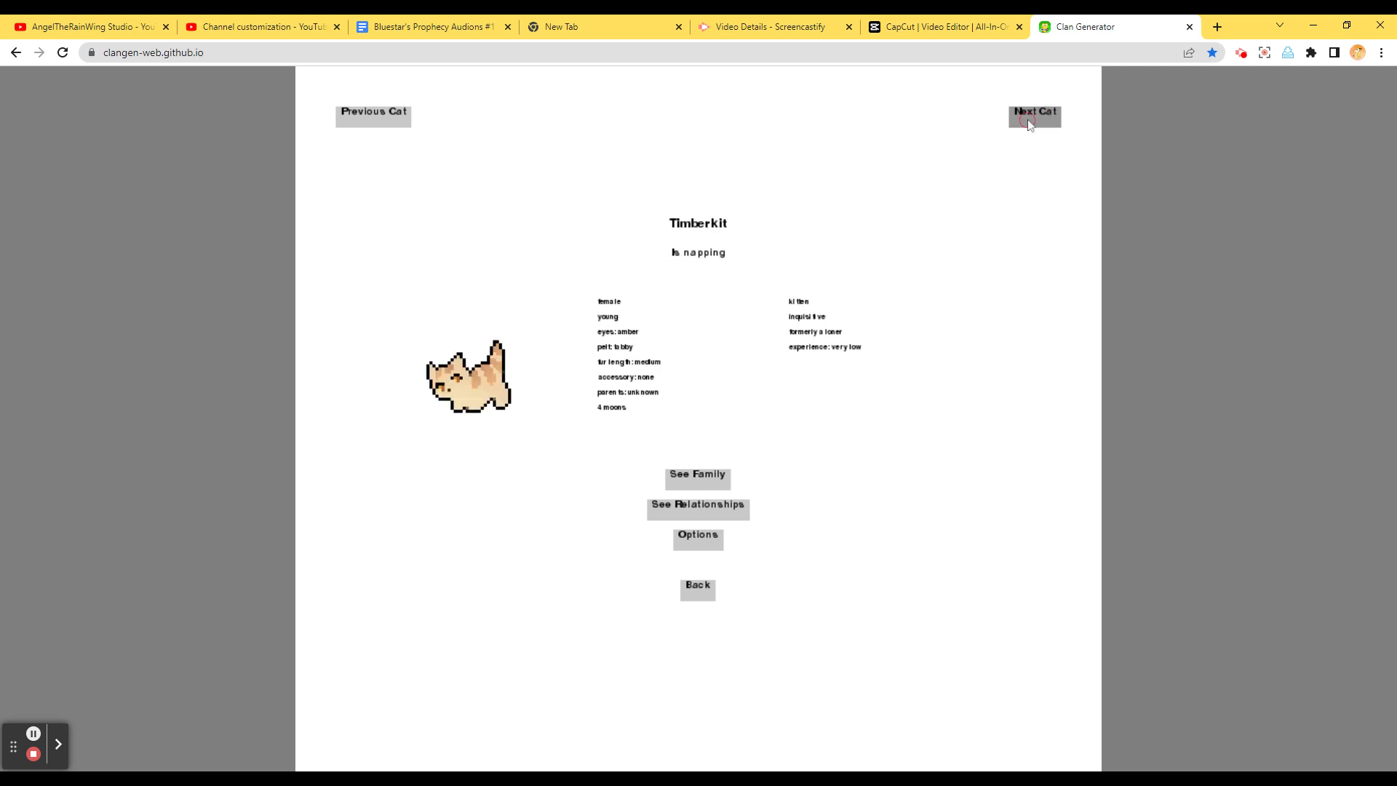
click(1033, 114)
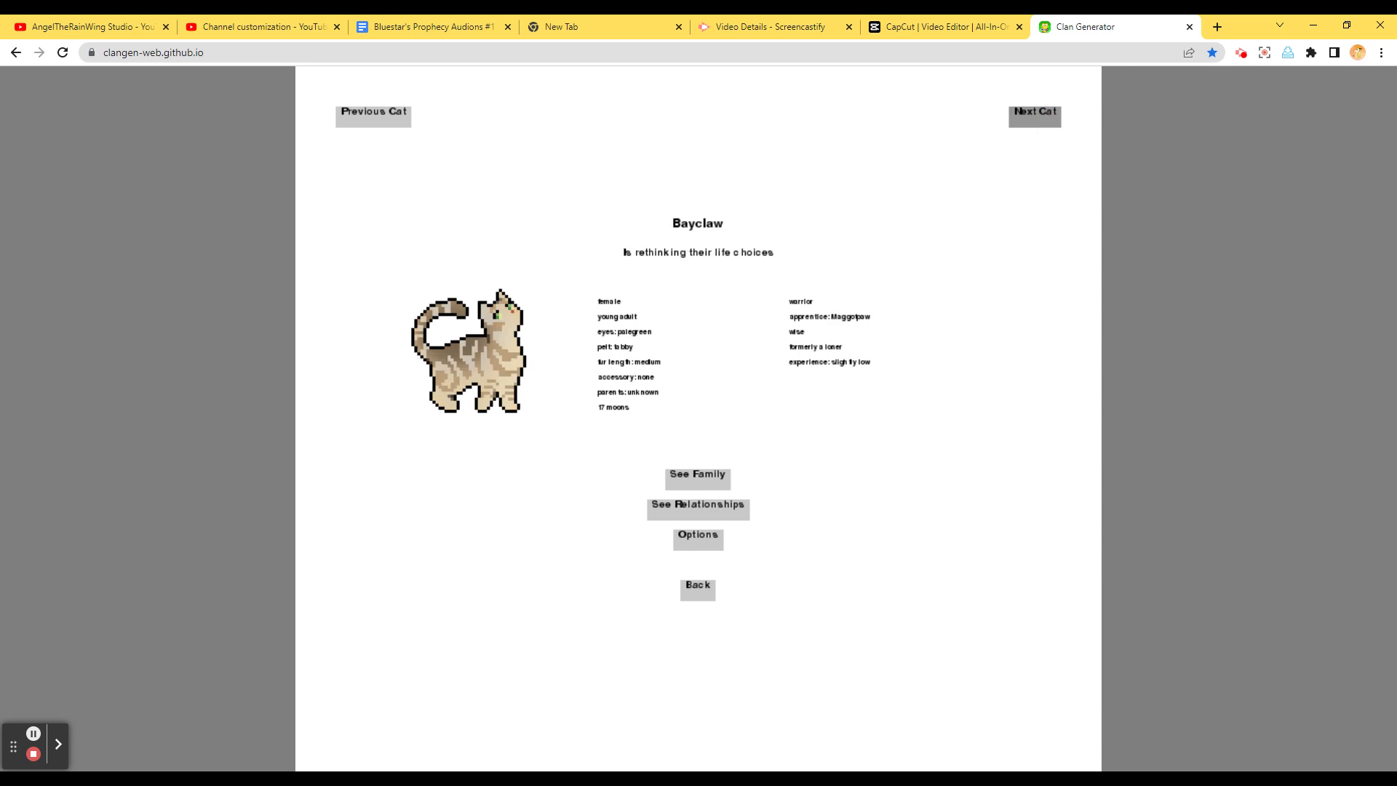
click(1033, 115)
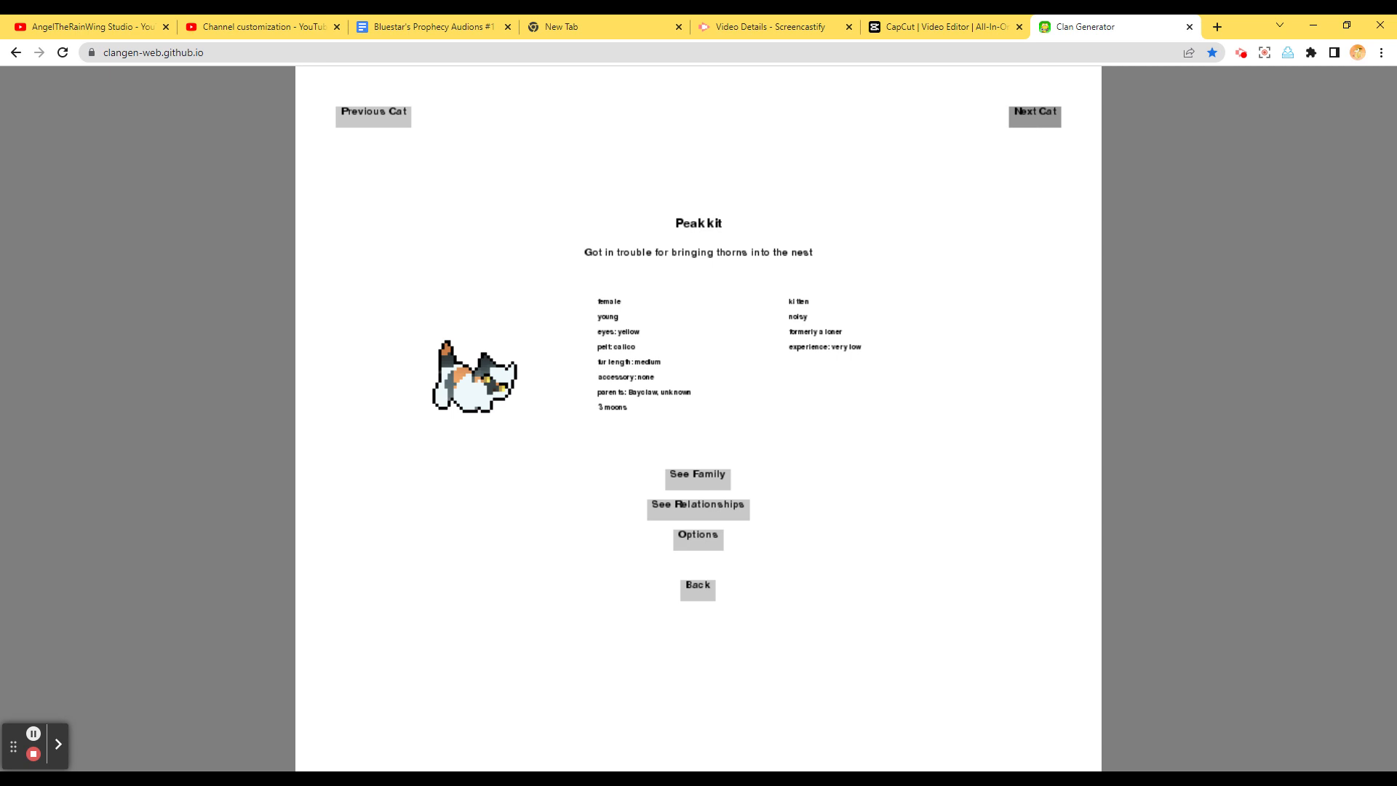
click(1033, 115)
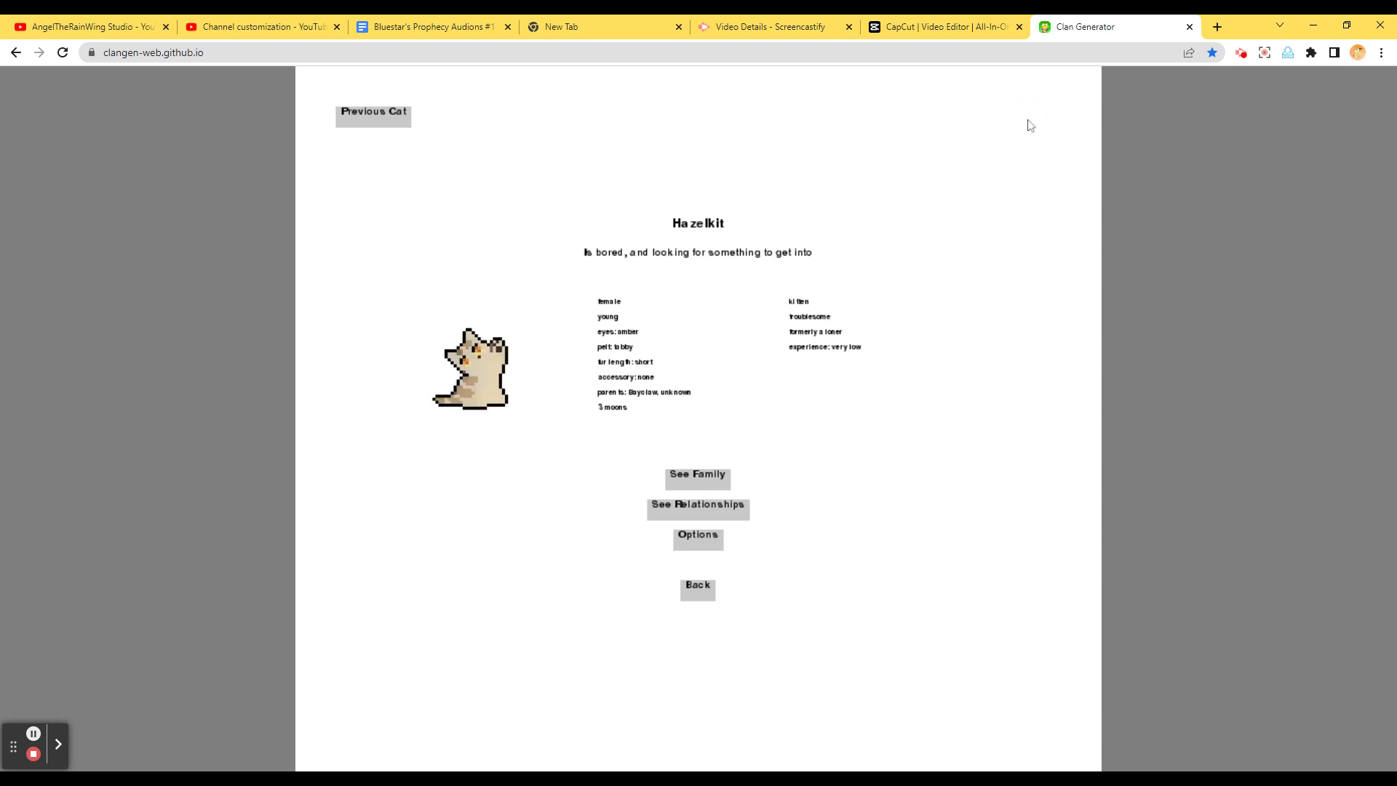
mouse_move(626, 348)
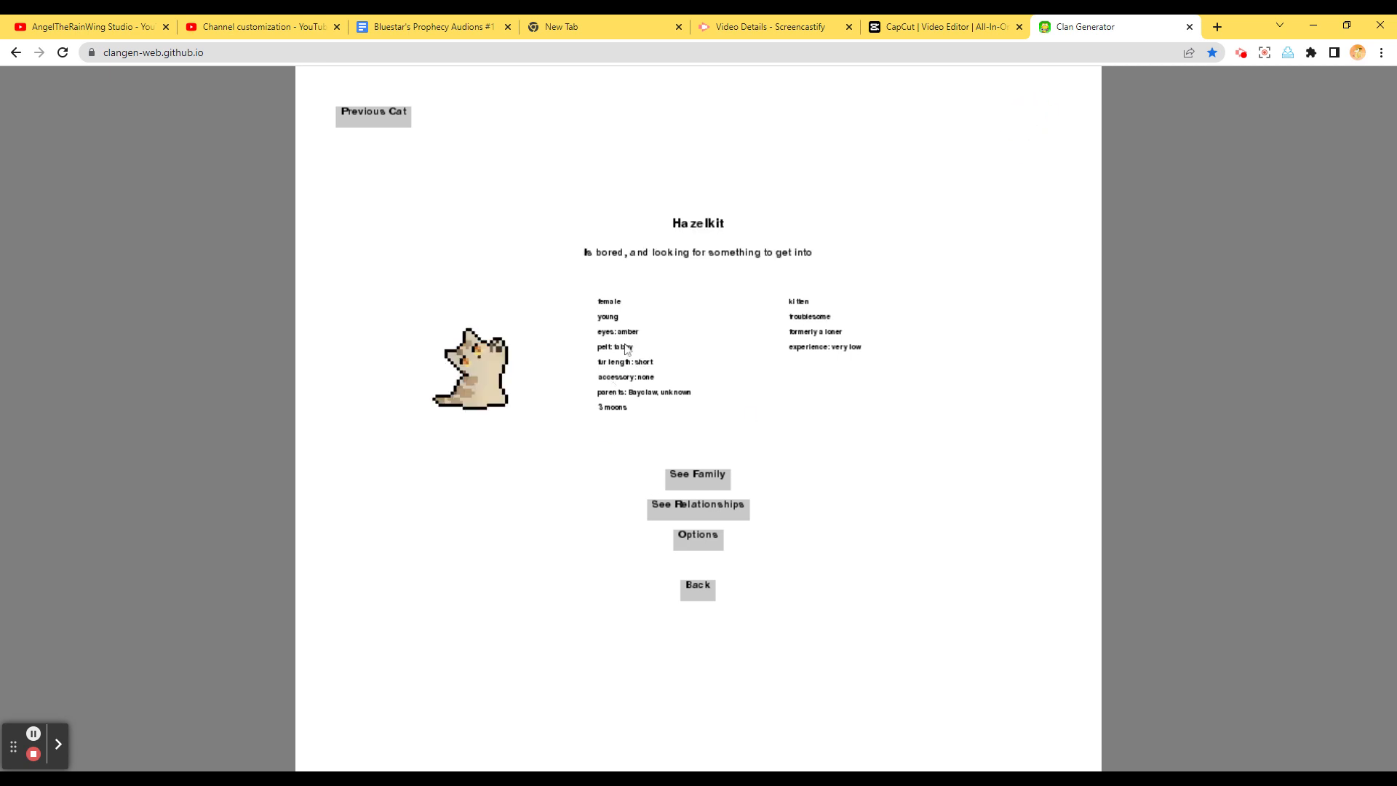
mouse_move(697, 590)
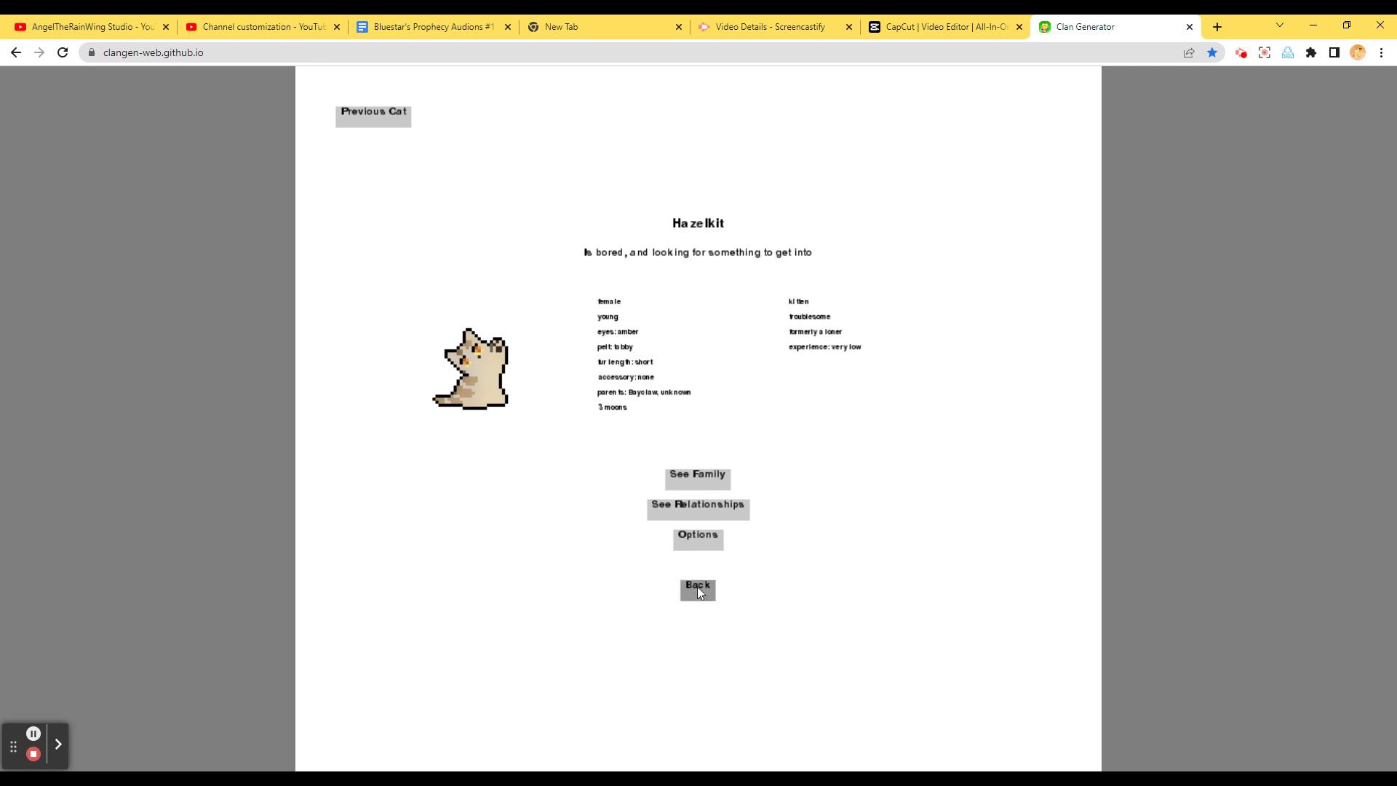
Run Posybriar's random pawprint patrol, then proceed on Peaktail's patrol to its fun-outing result
click(697, 588)
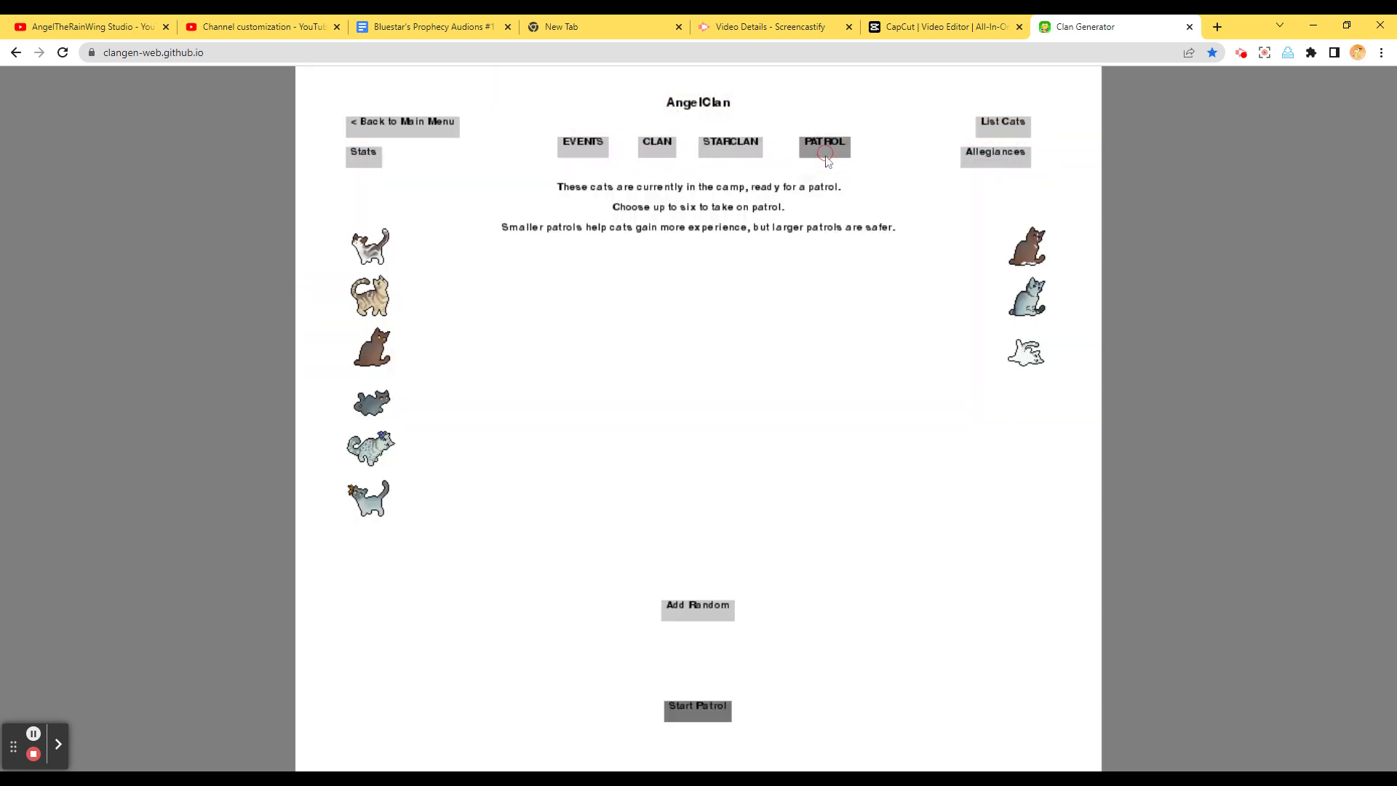
click(698, 610)
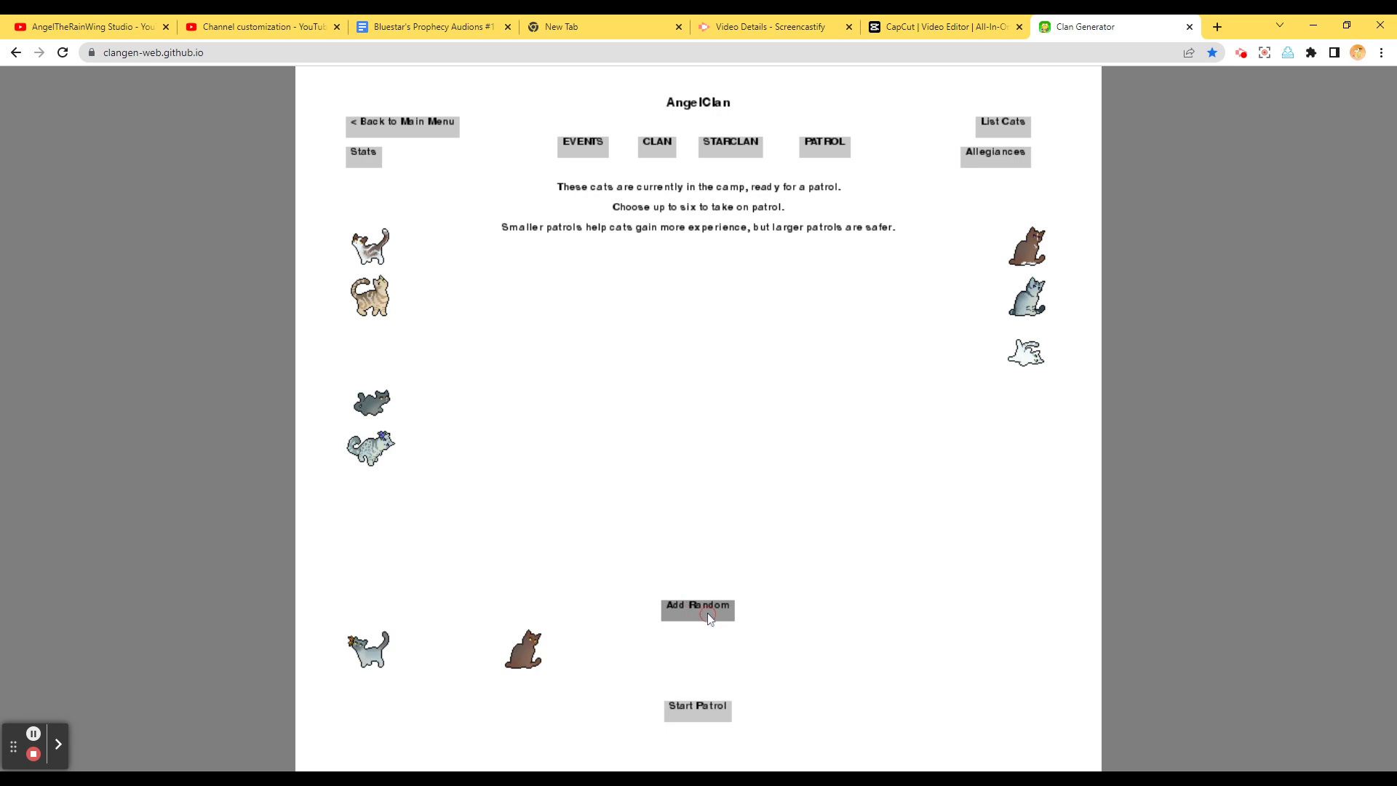
click(697, 708)
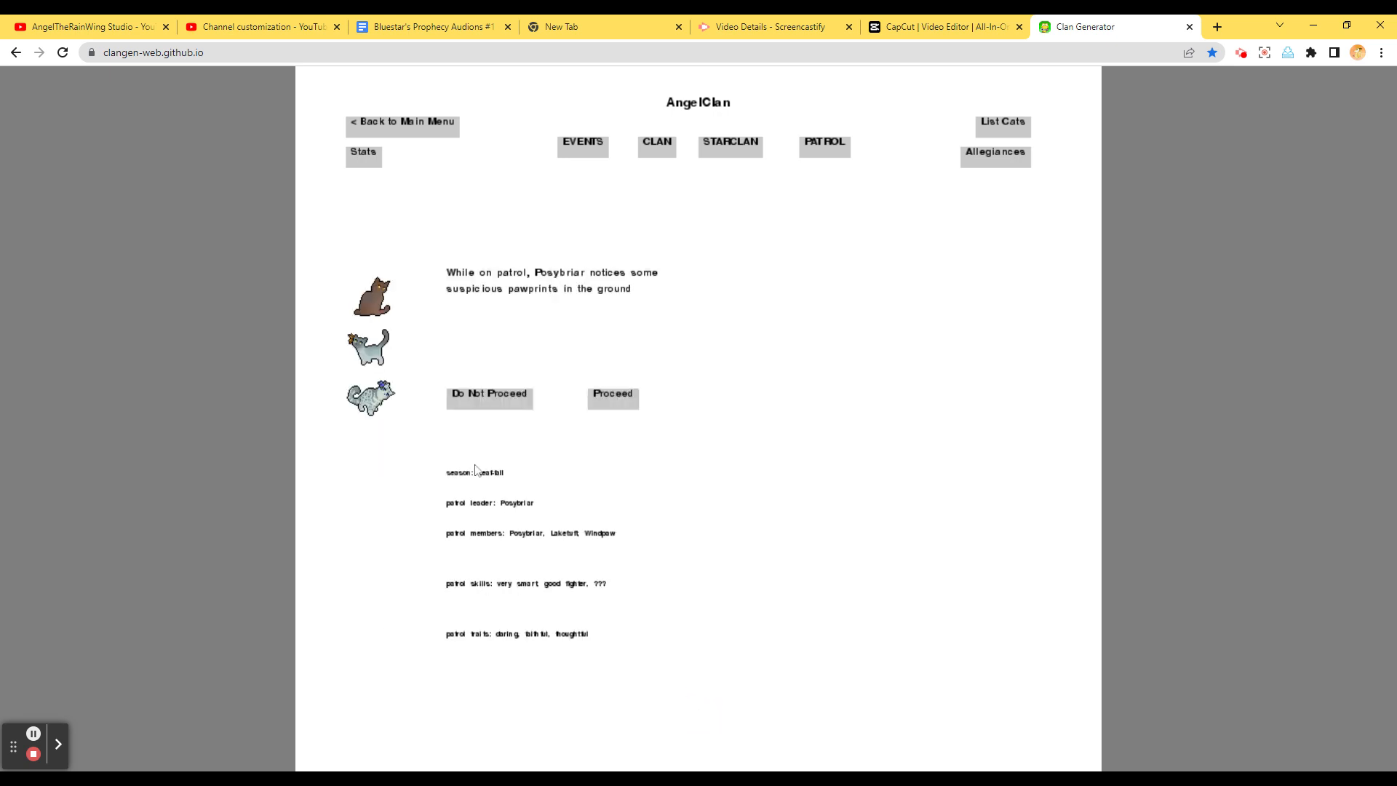
mouse_move(682, 364)
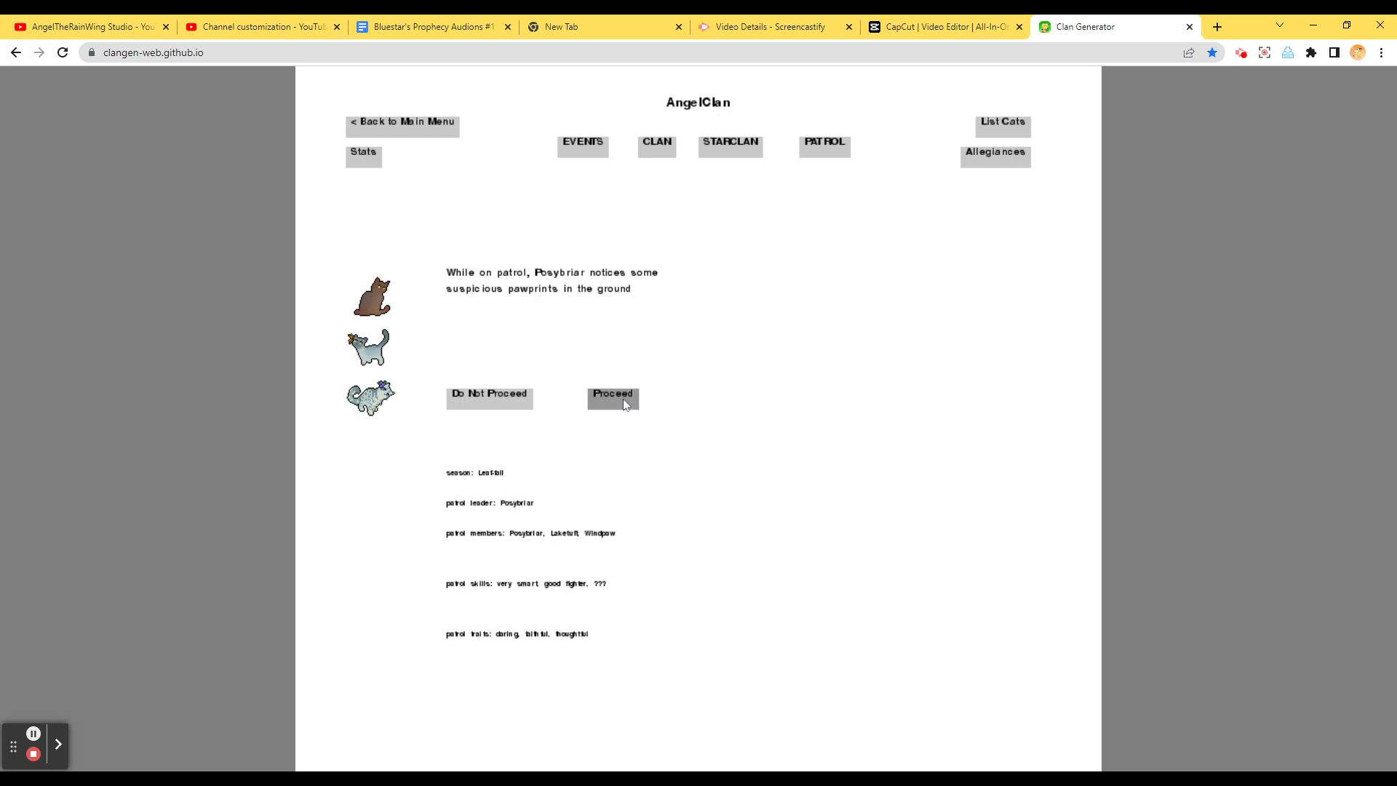
click(612, 396)
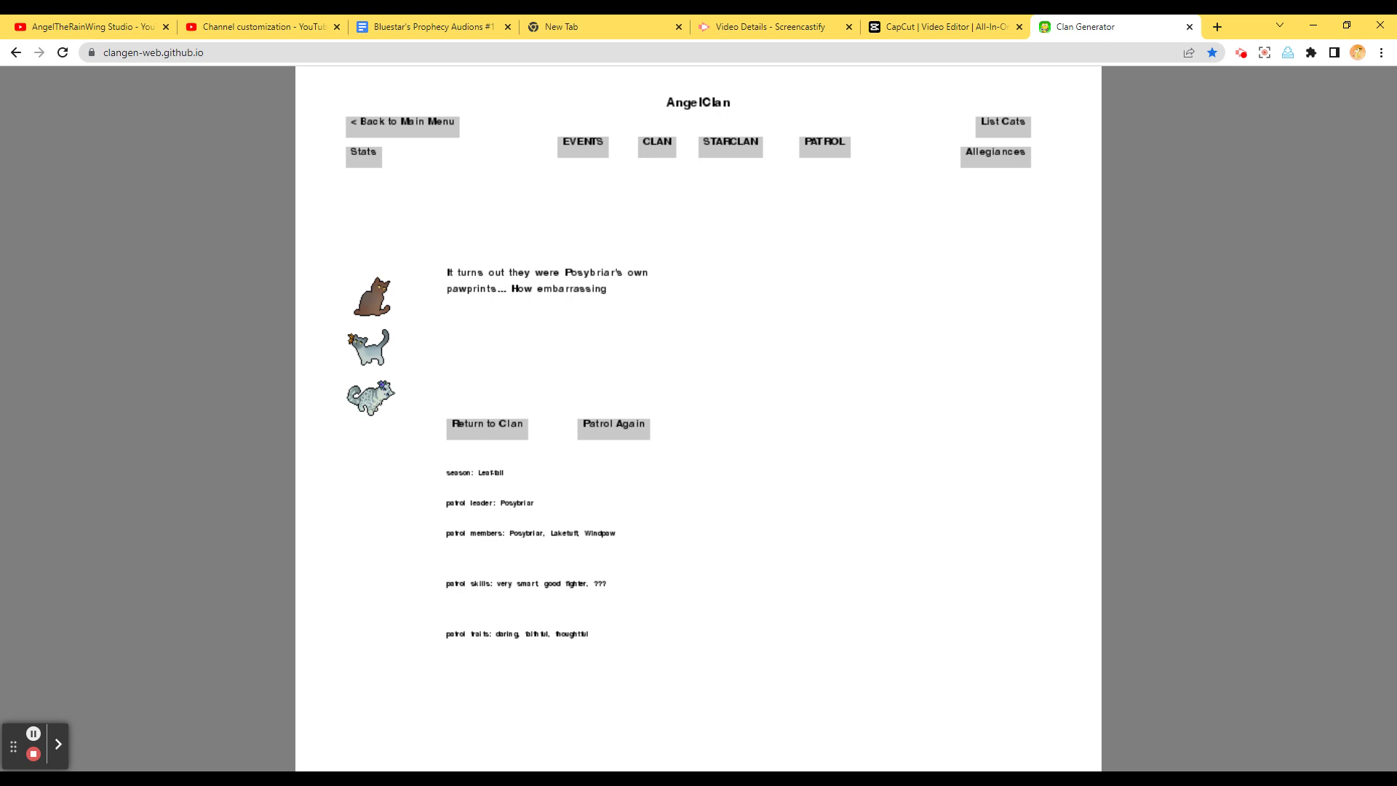
mouse_move(559, 505)
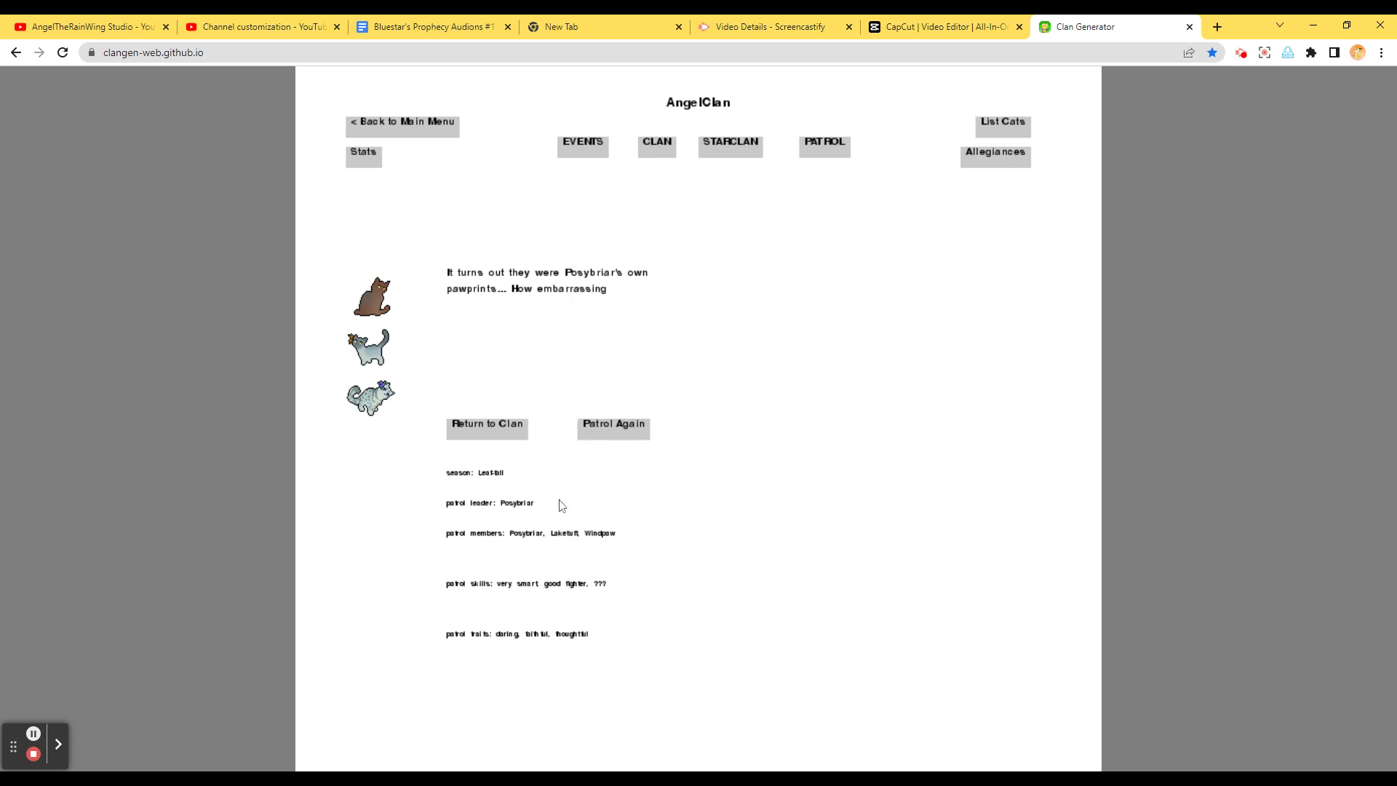
mouse_move(679, 317)
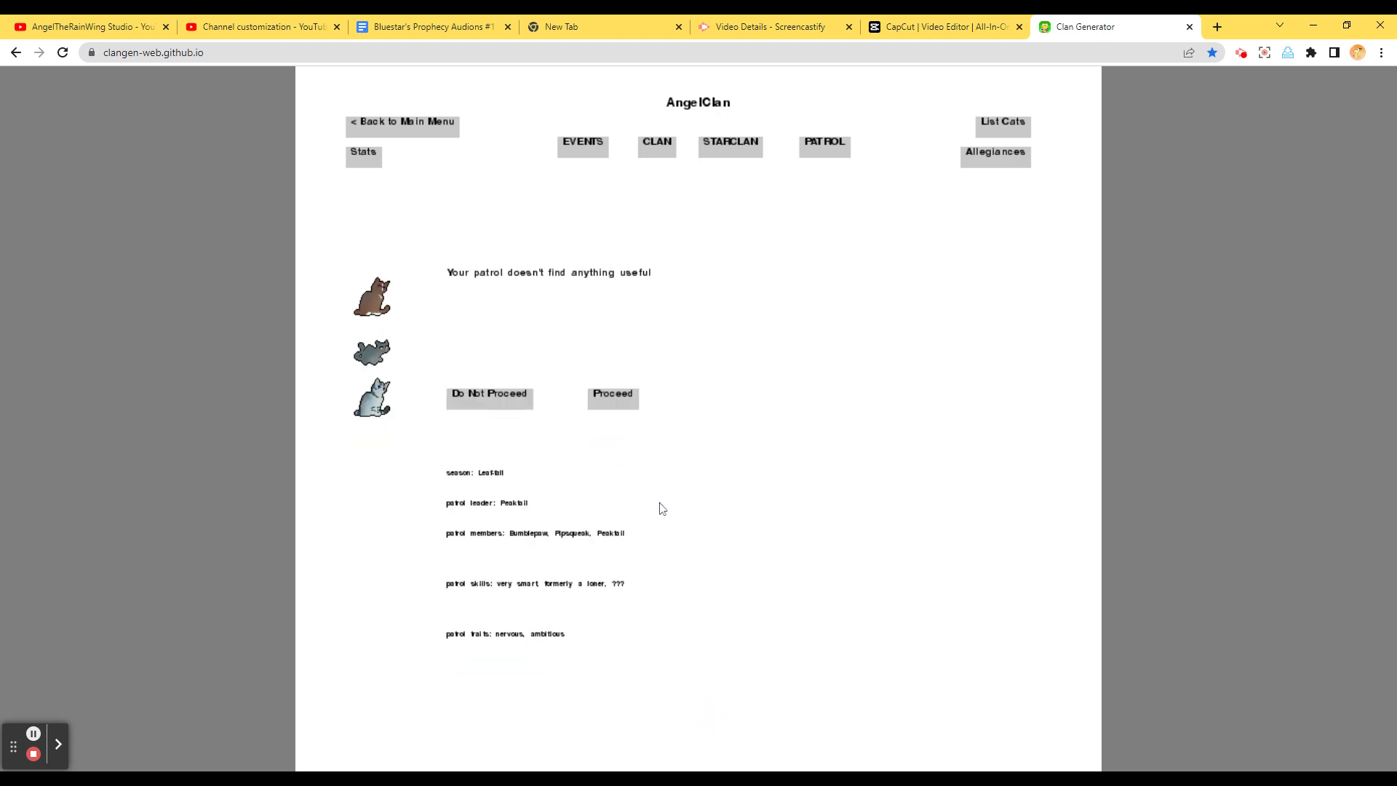
mouse_move(648, 445)
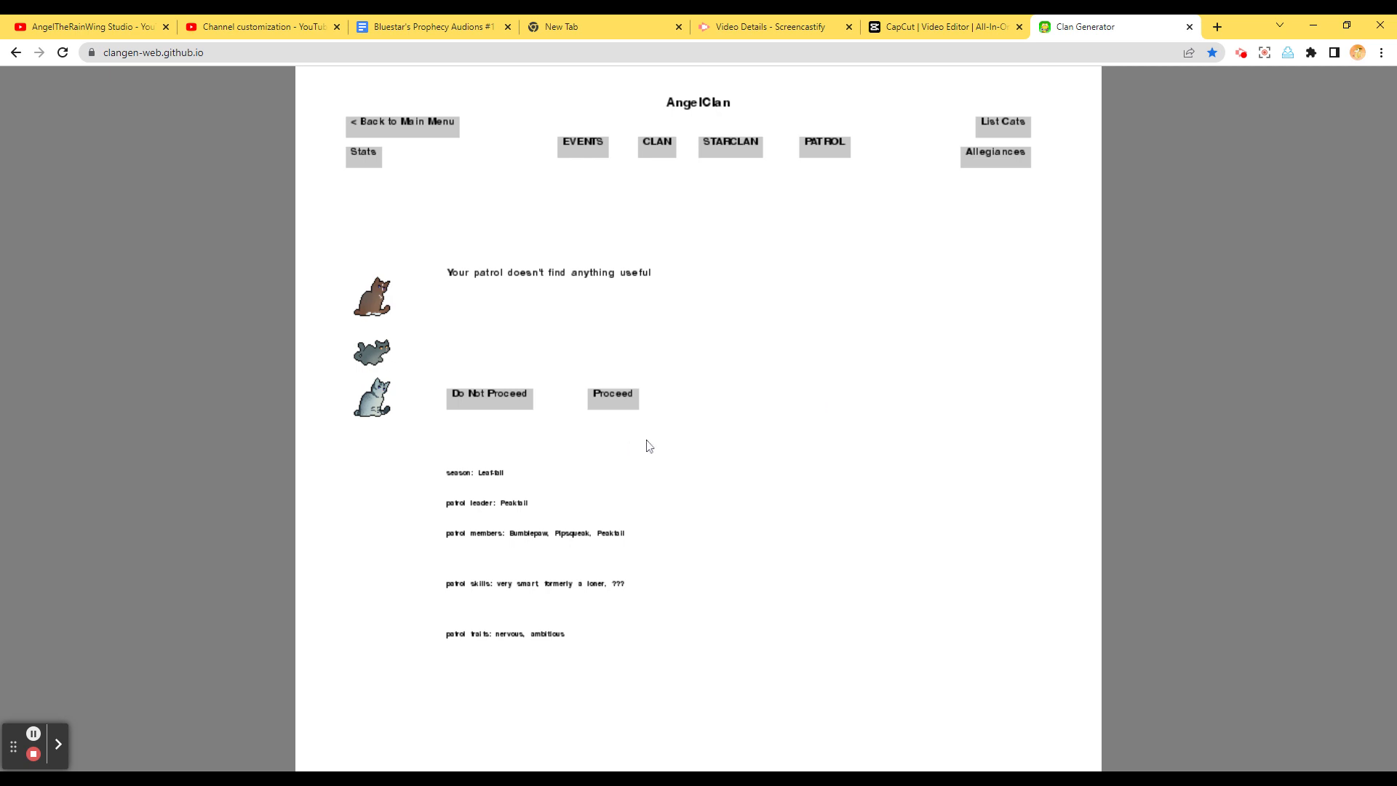
click(612, 394)
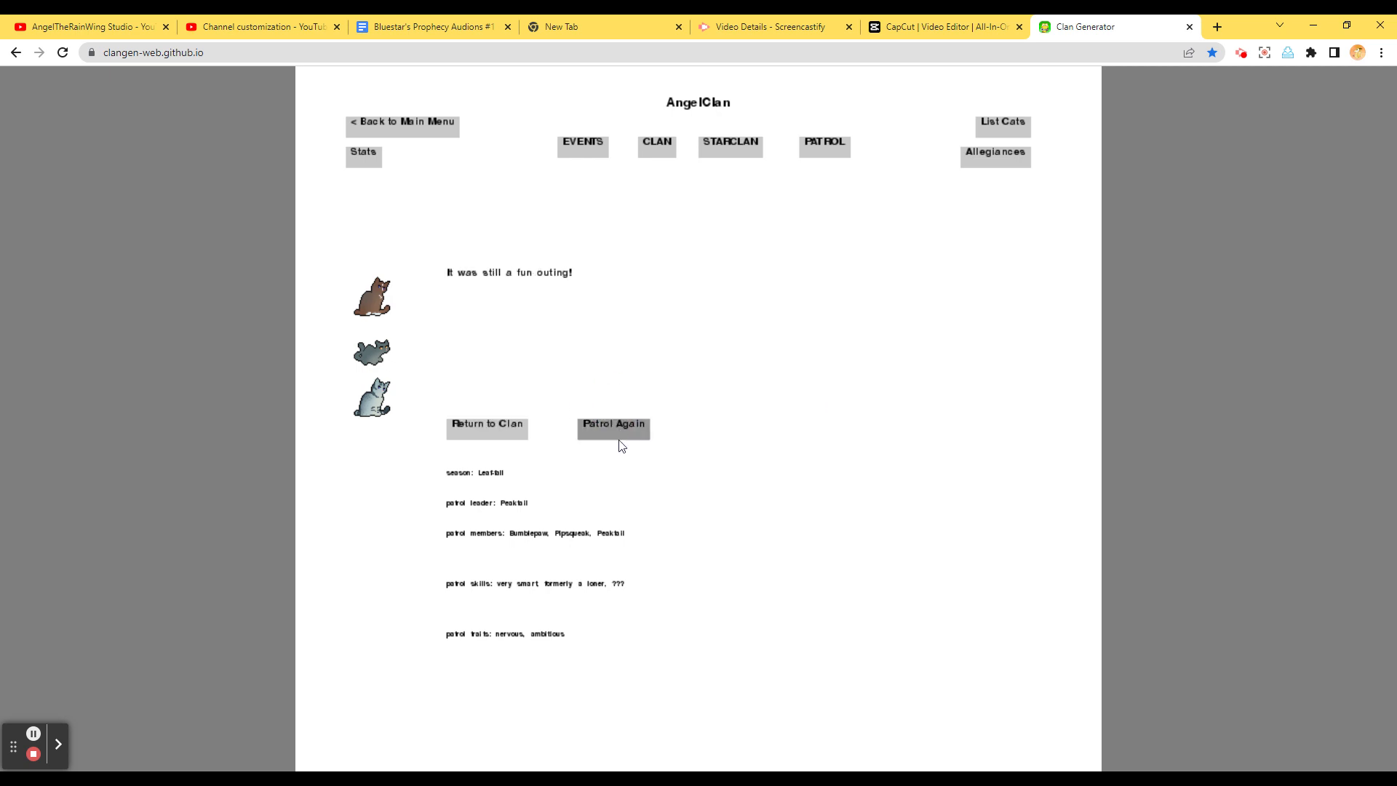
Run Bayclaw's ghost-story patrol with Maggotpaw and Icepaw to success, then return to patrol selection
click(613, 429)
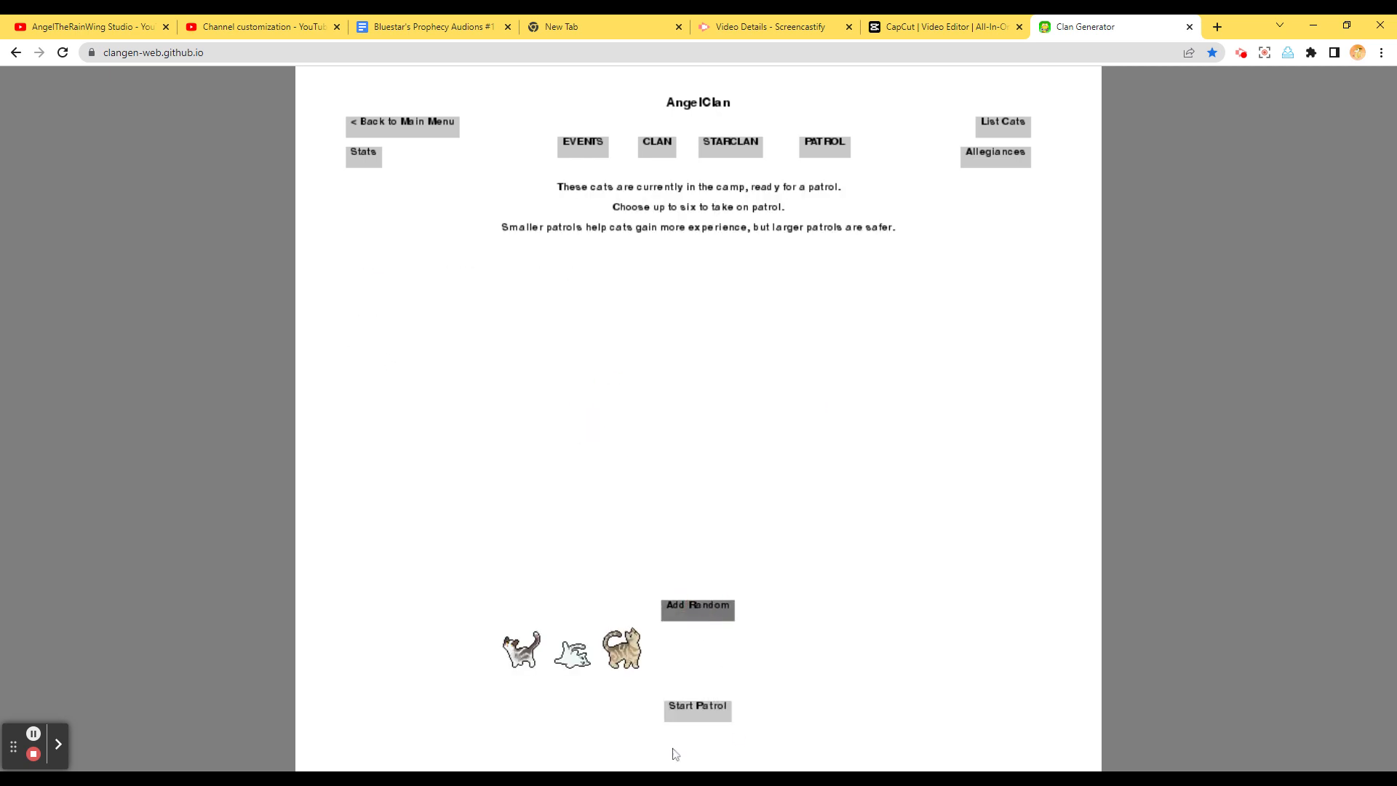
click(698, 708)
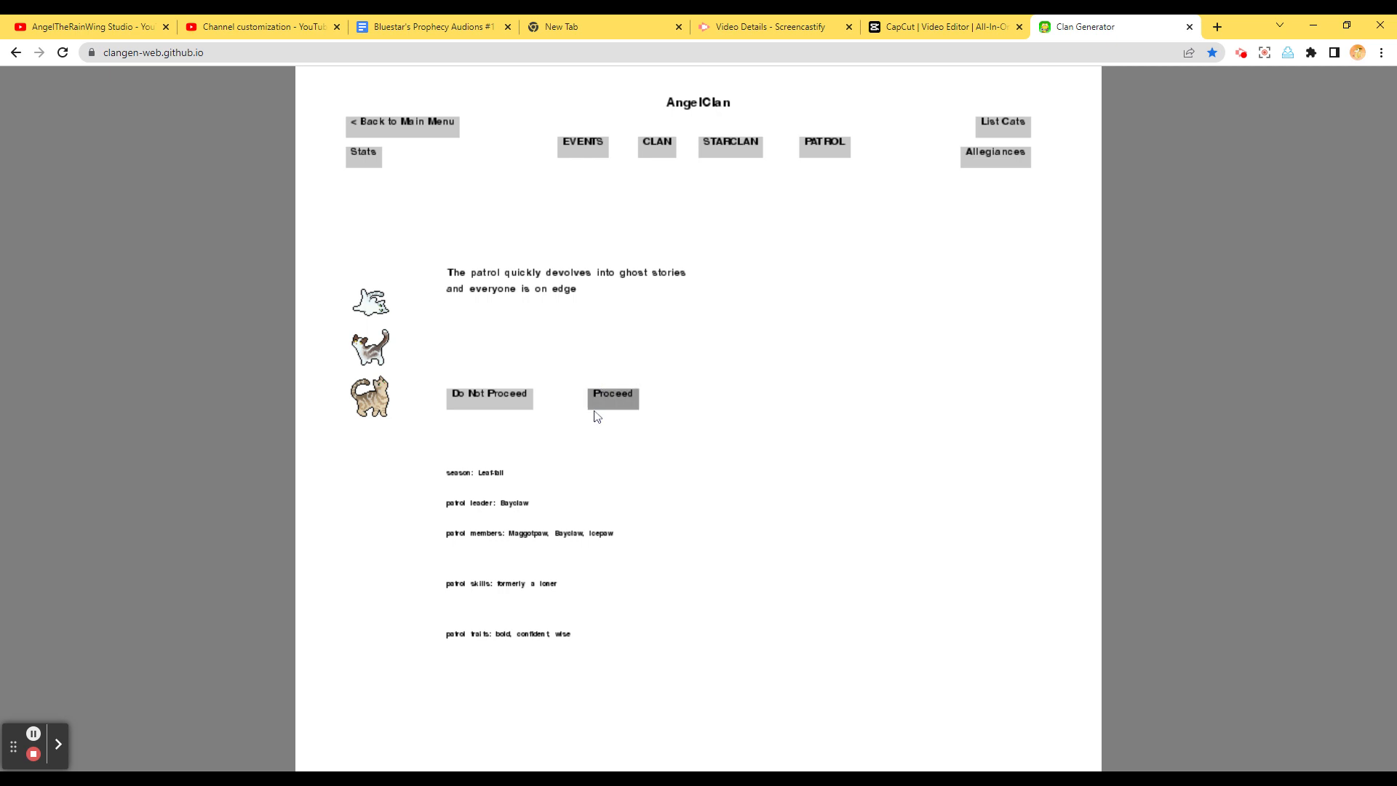
click(612, 394)
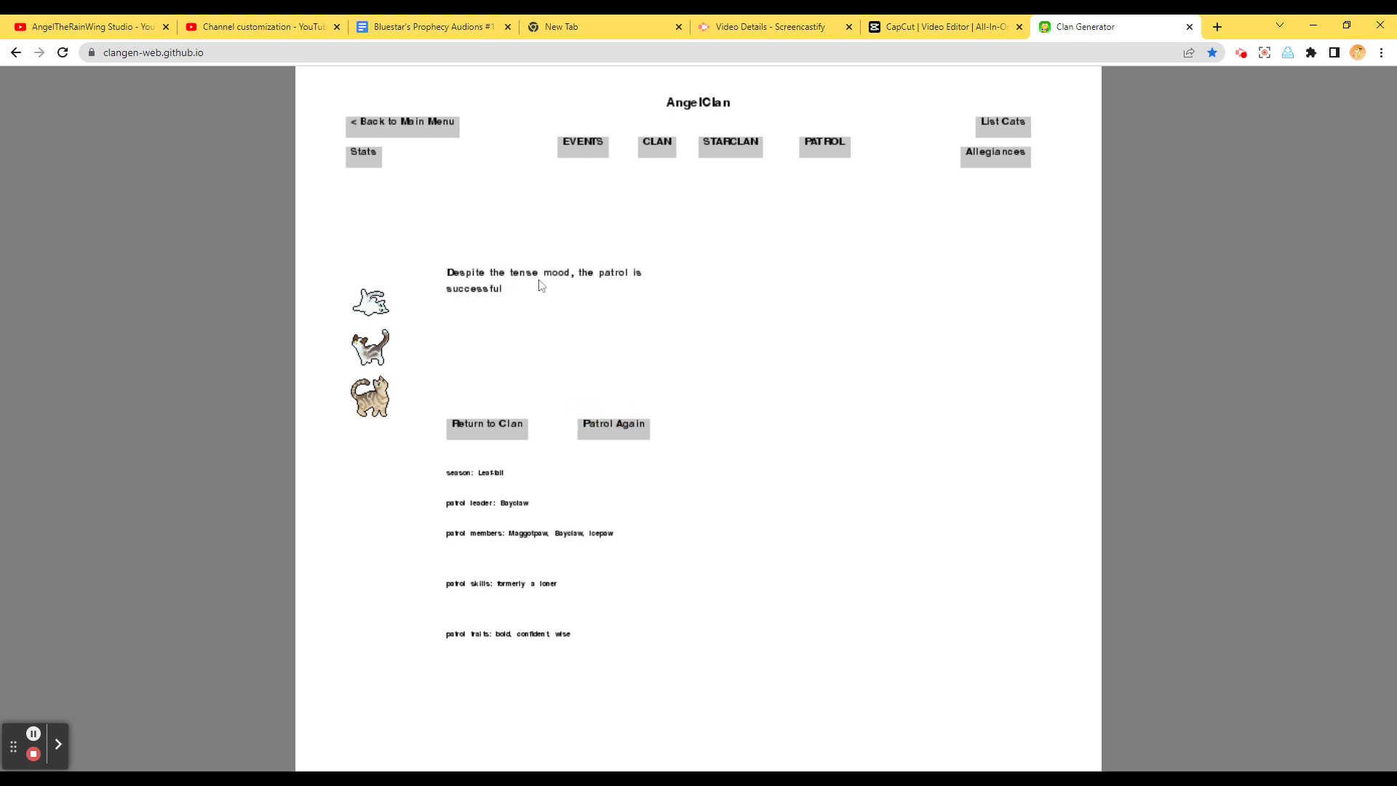
mouse_move(613, 435)
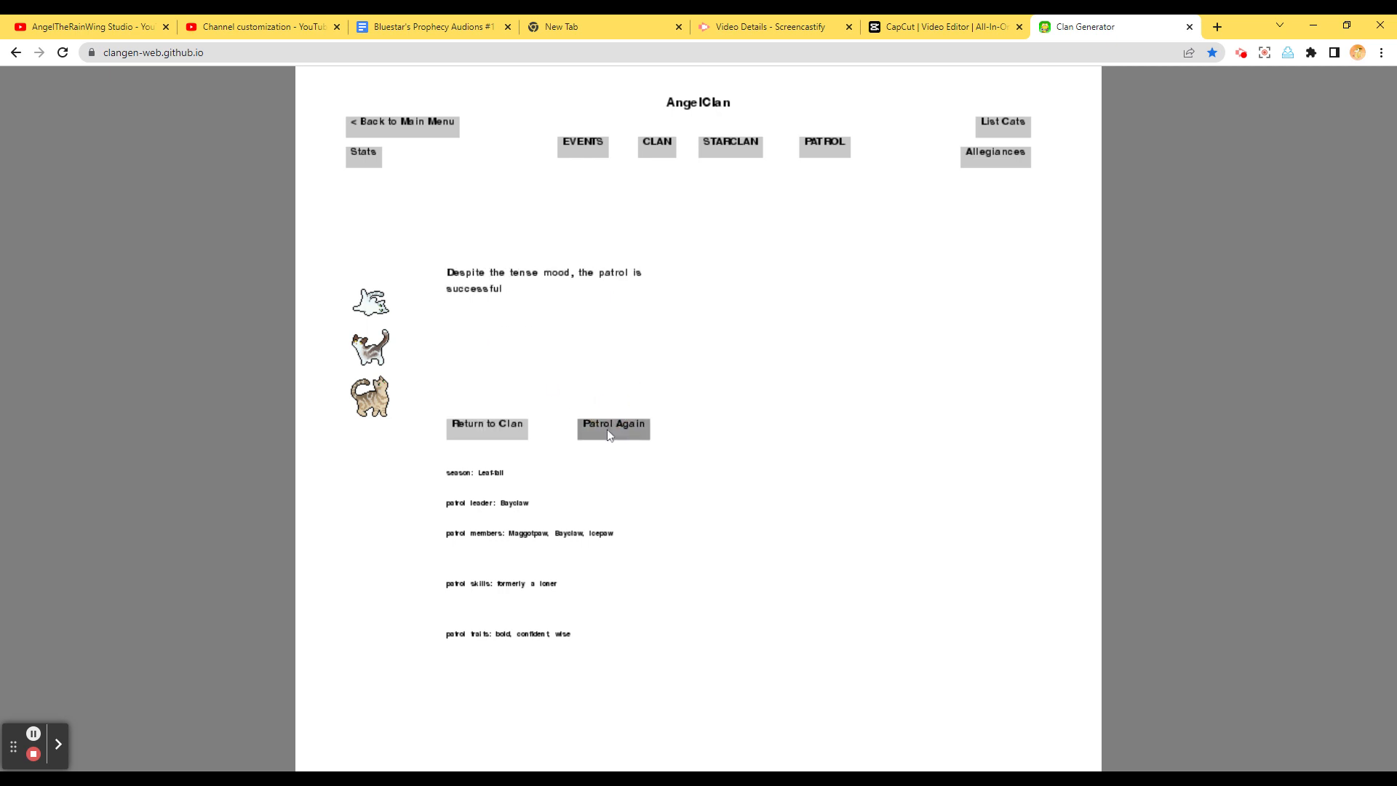
click(612, 425)
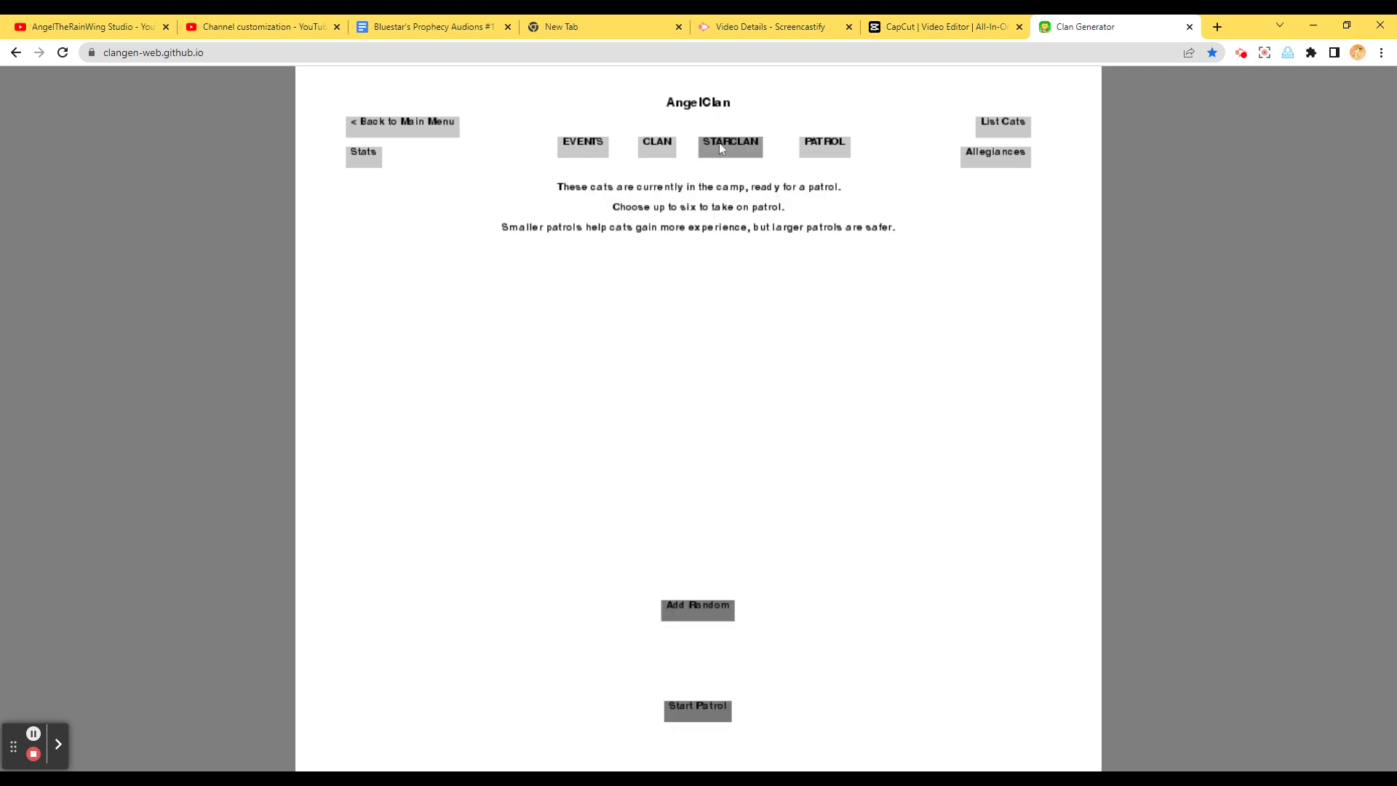
Check the StarClan cats, then list all clan cats, searching 'G' and 'star' by name
click(729, 144)
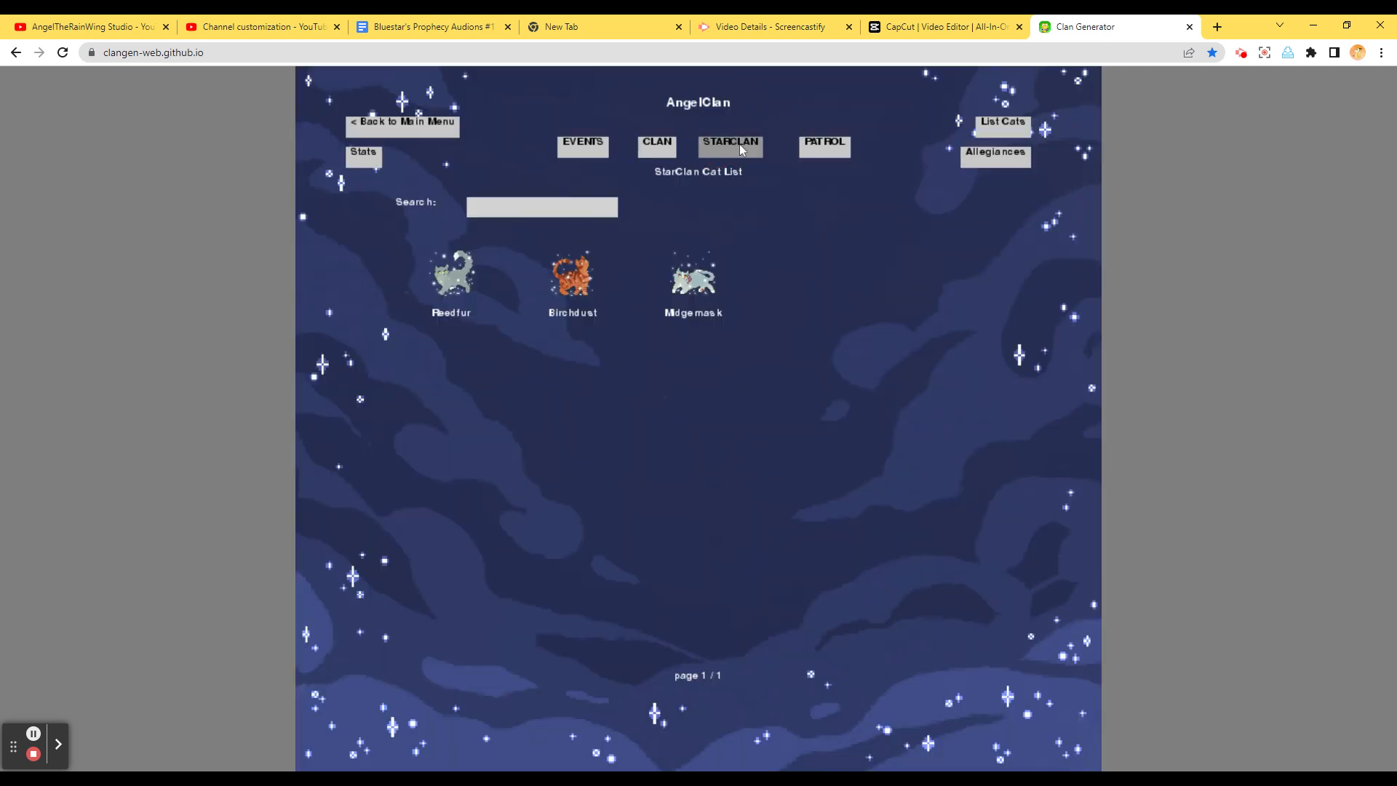
click(1001, 122)
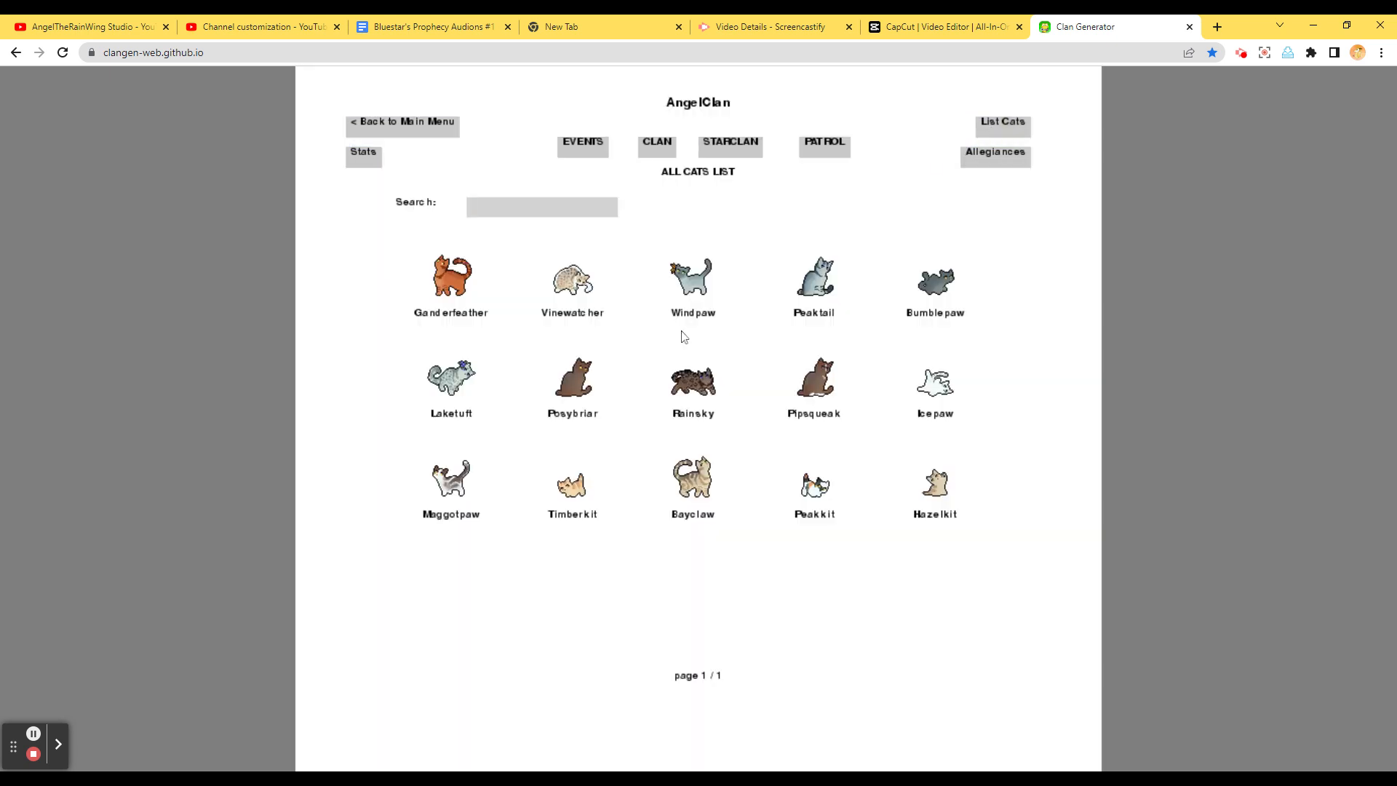
click(515, 219)
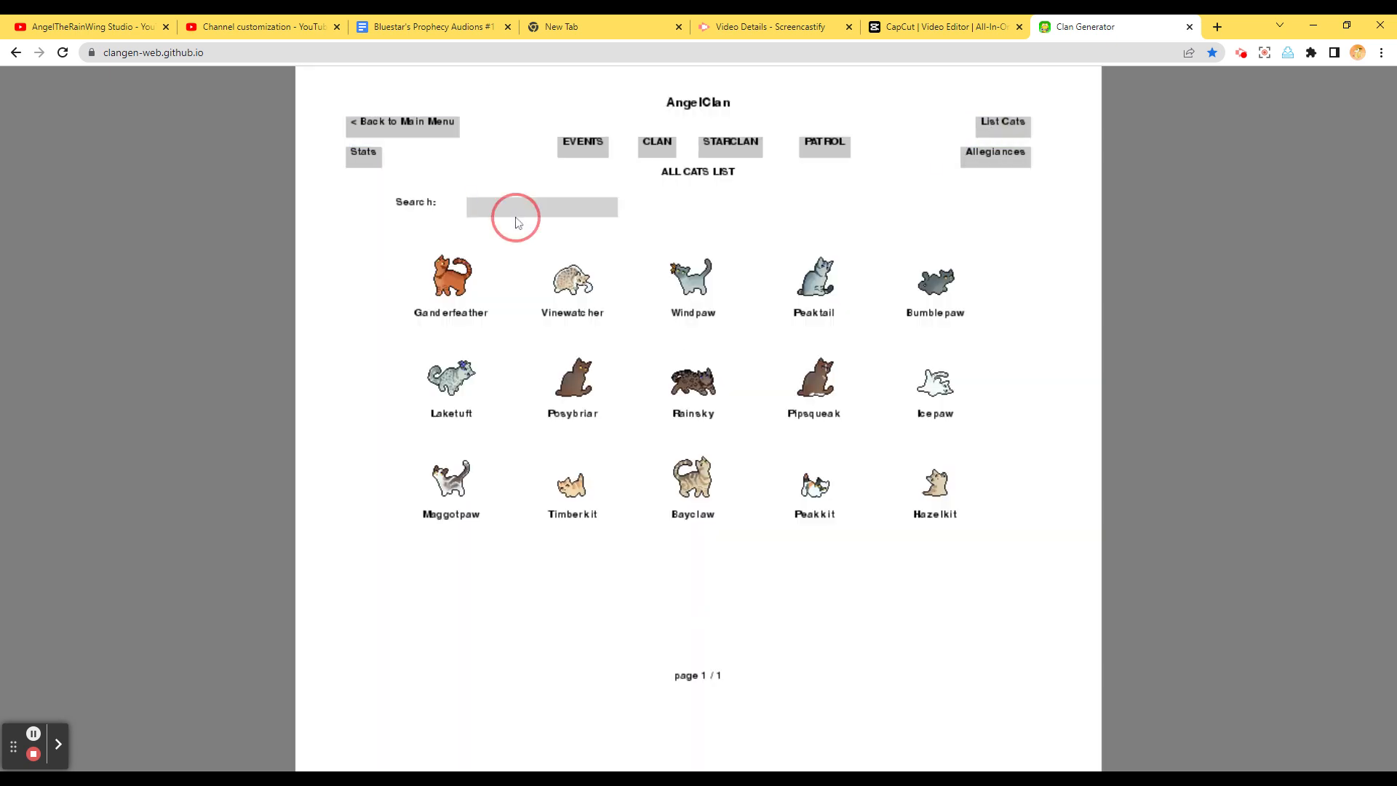
text(G)
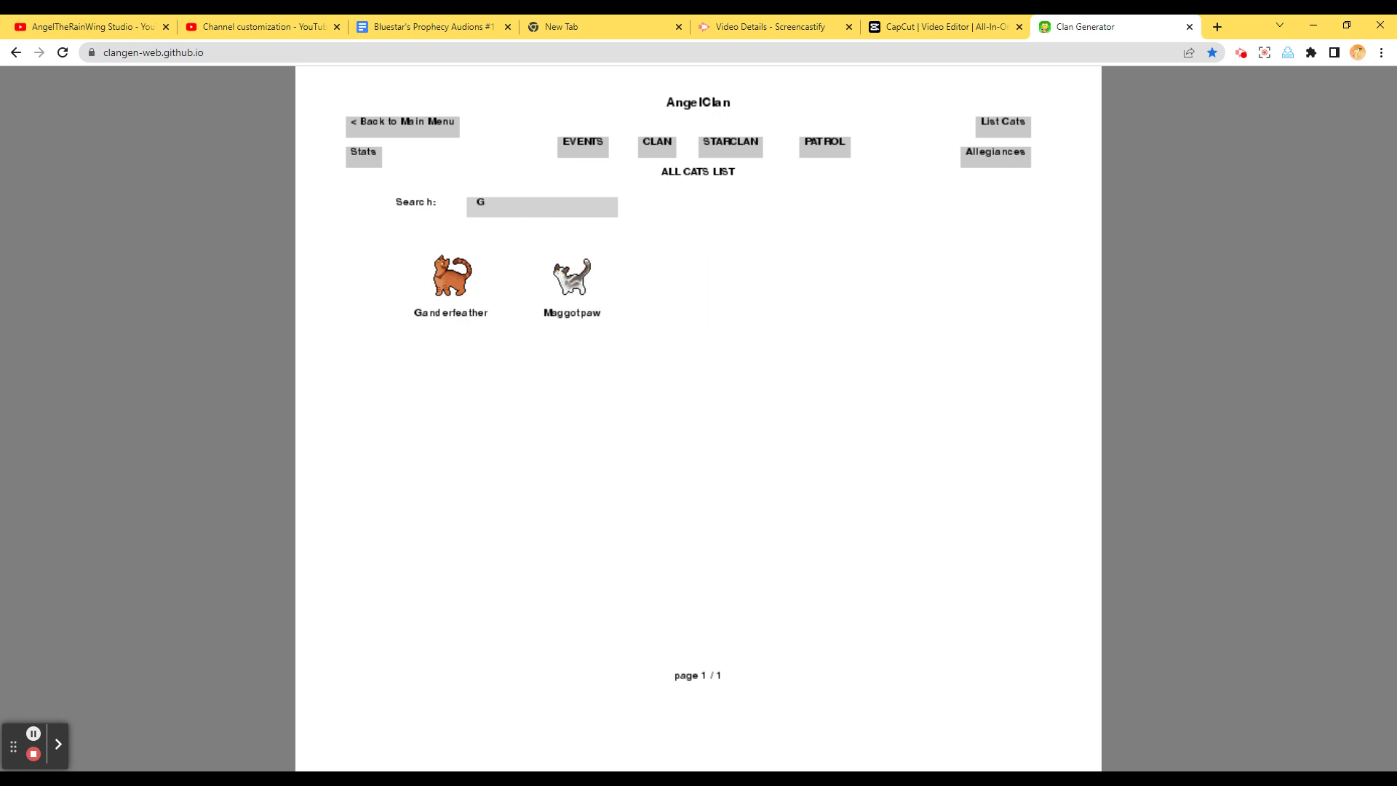
text(star)
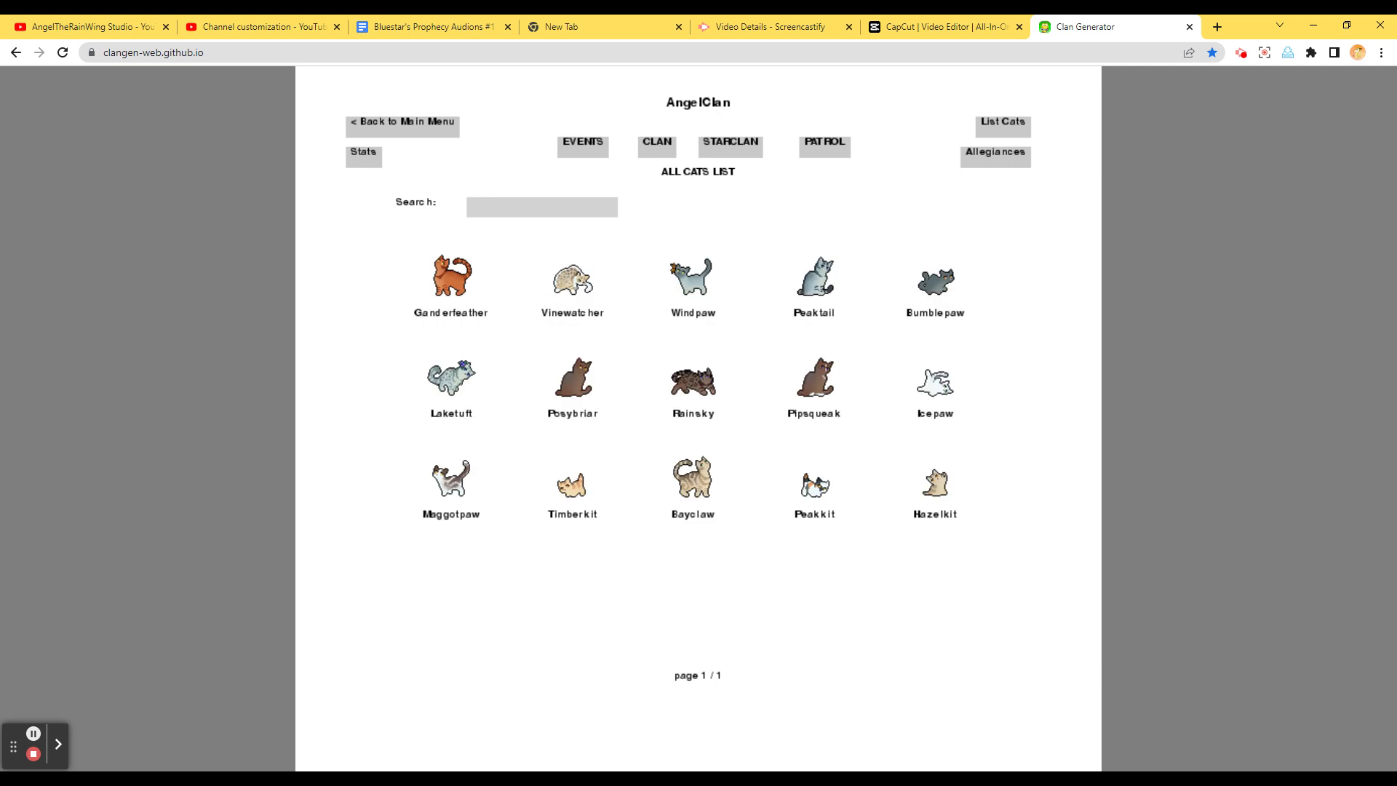
mouse_move(720, 98)
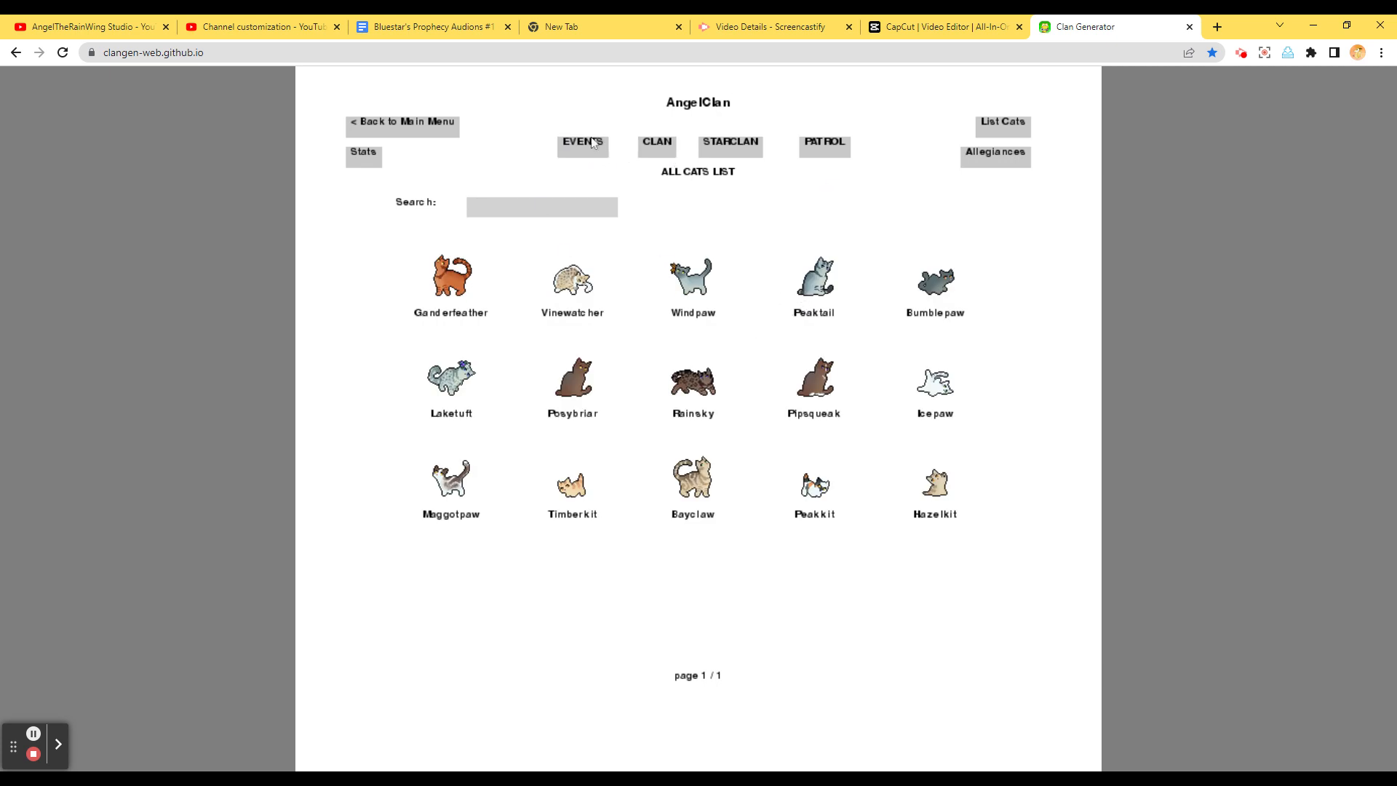
Advance AngelClan one moon to 7 moons in Leaf-fall and review its relationship events
click(581, 142)
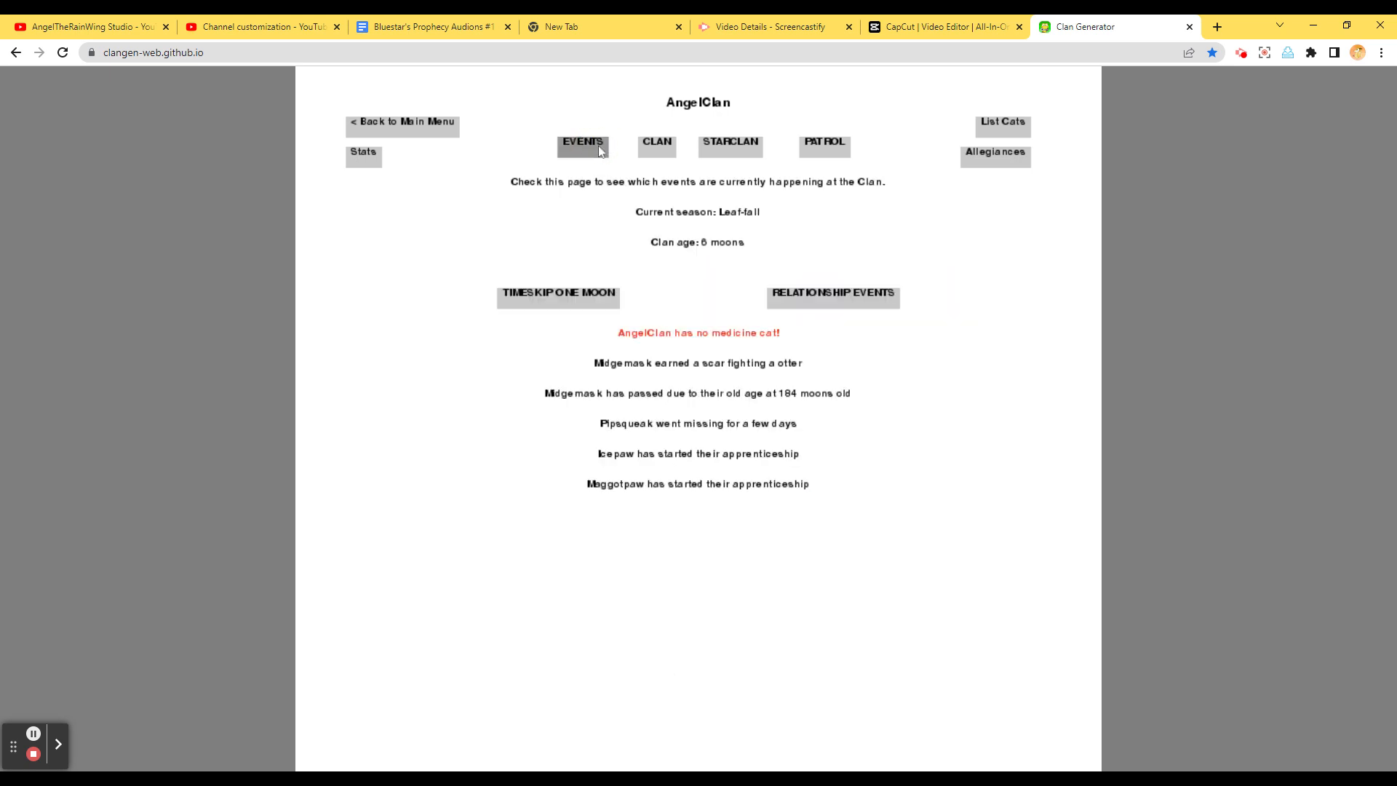
mouse_move(615, 173)
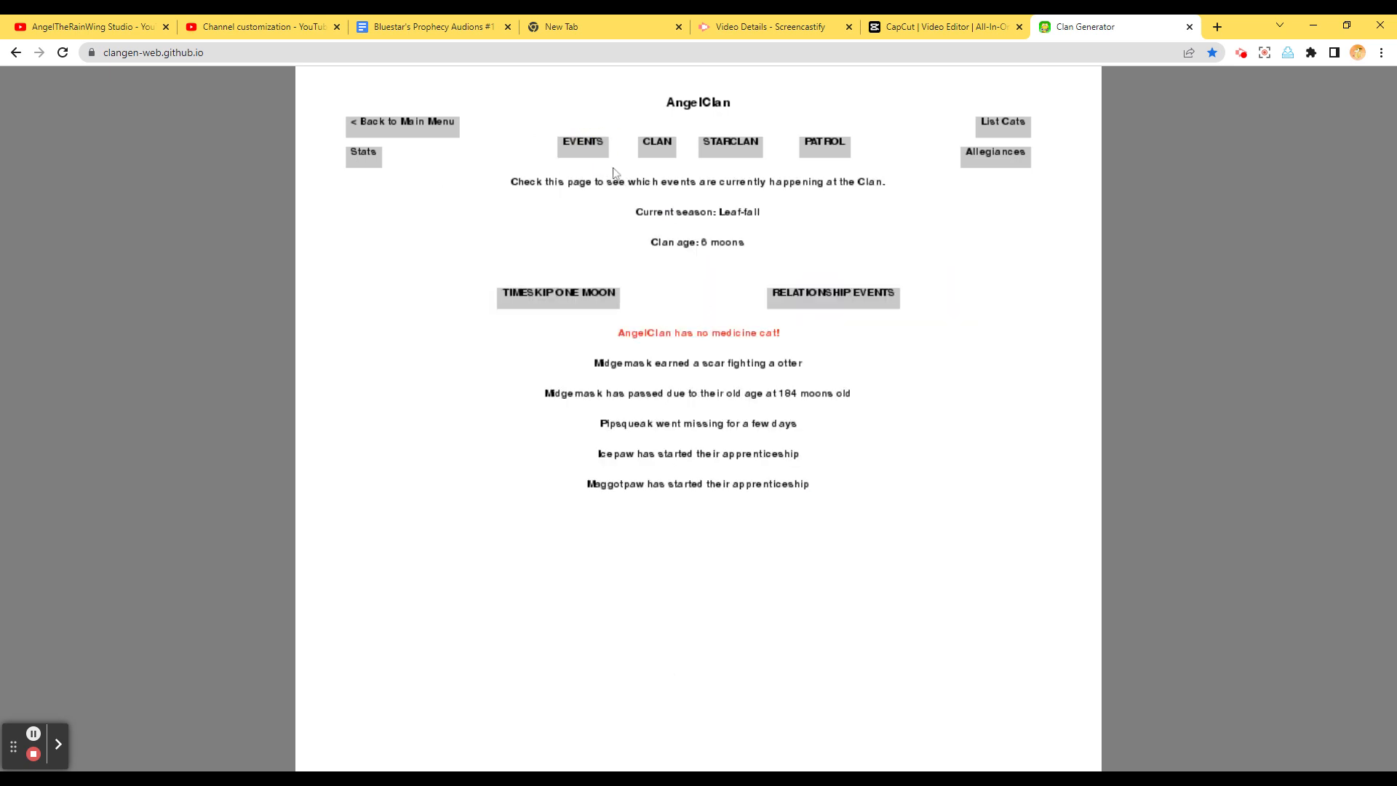
click(558, 294)
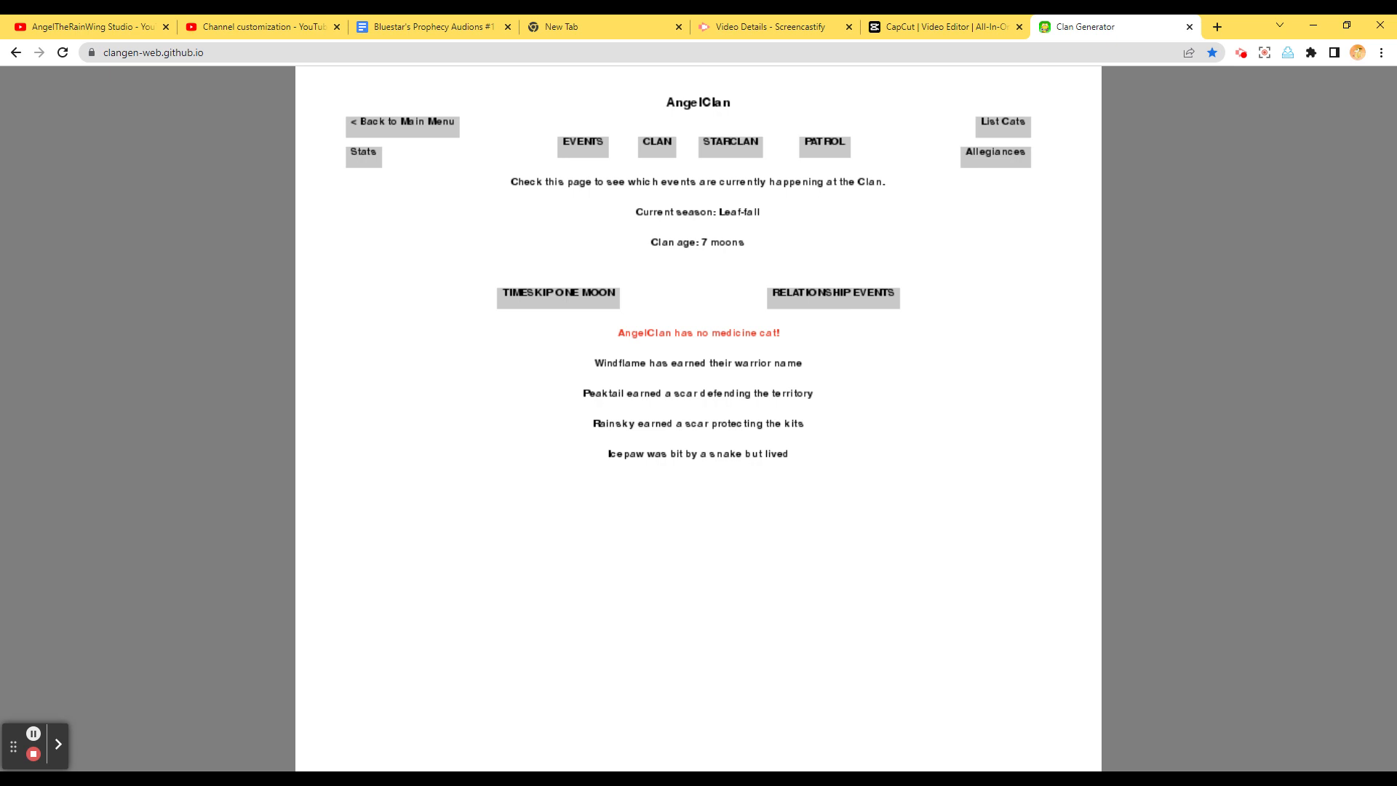
mouse_move(669, 484)
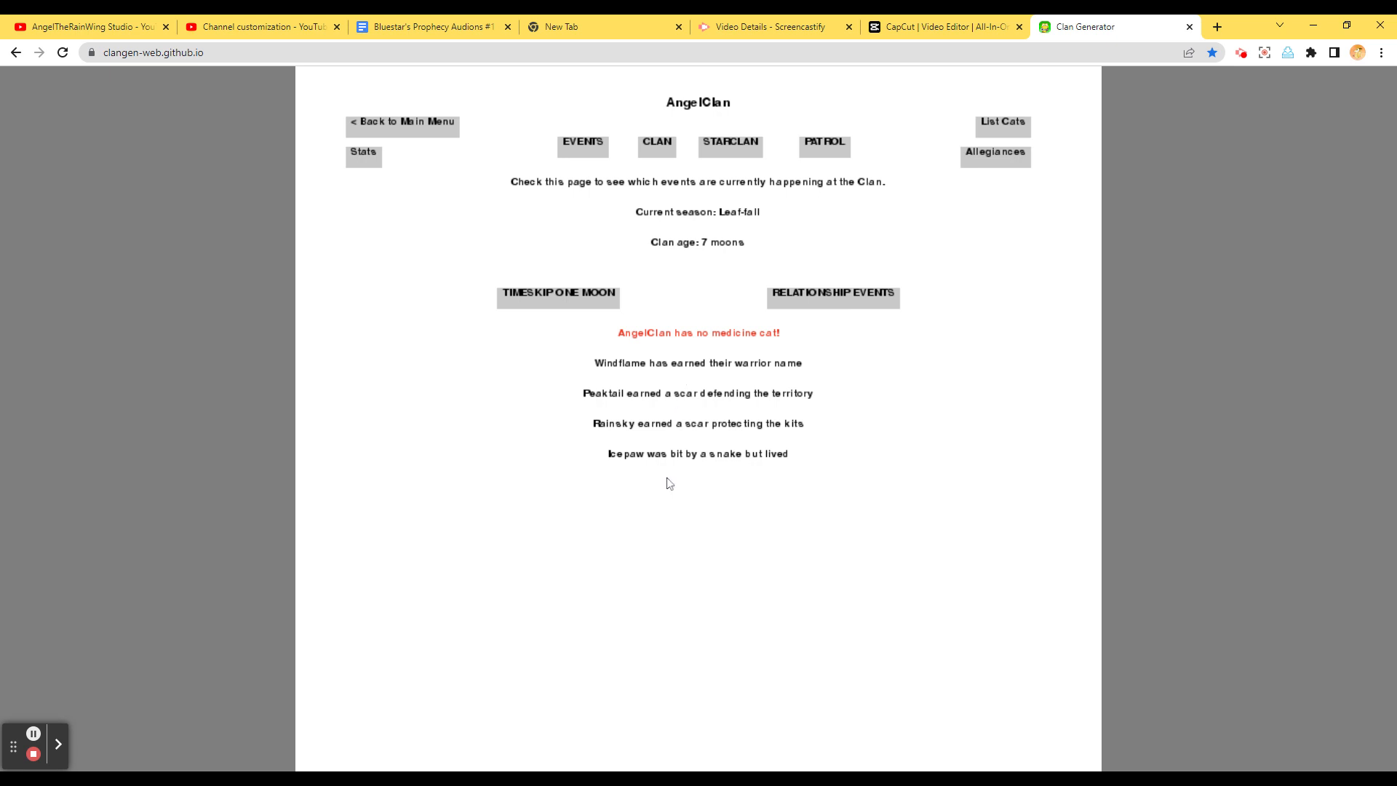
mouse_move(606, 287)
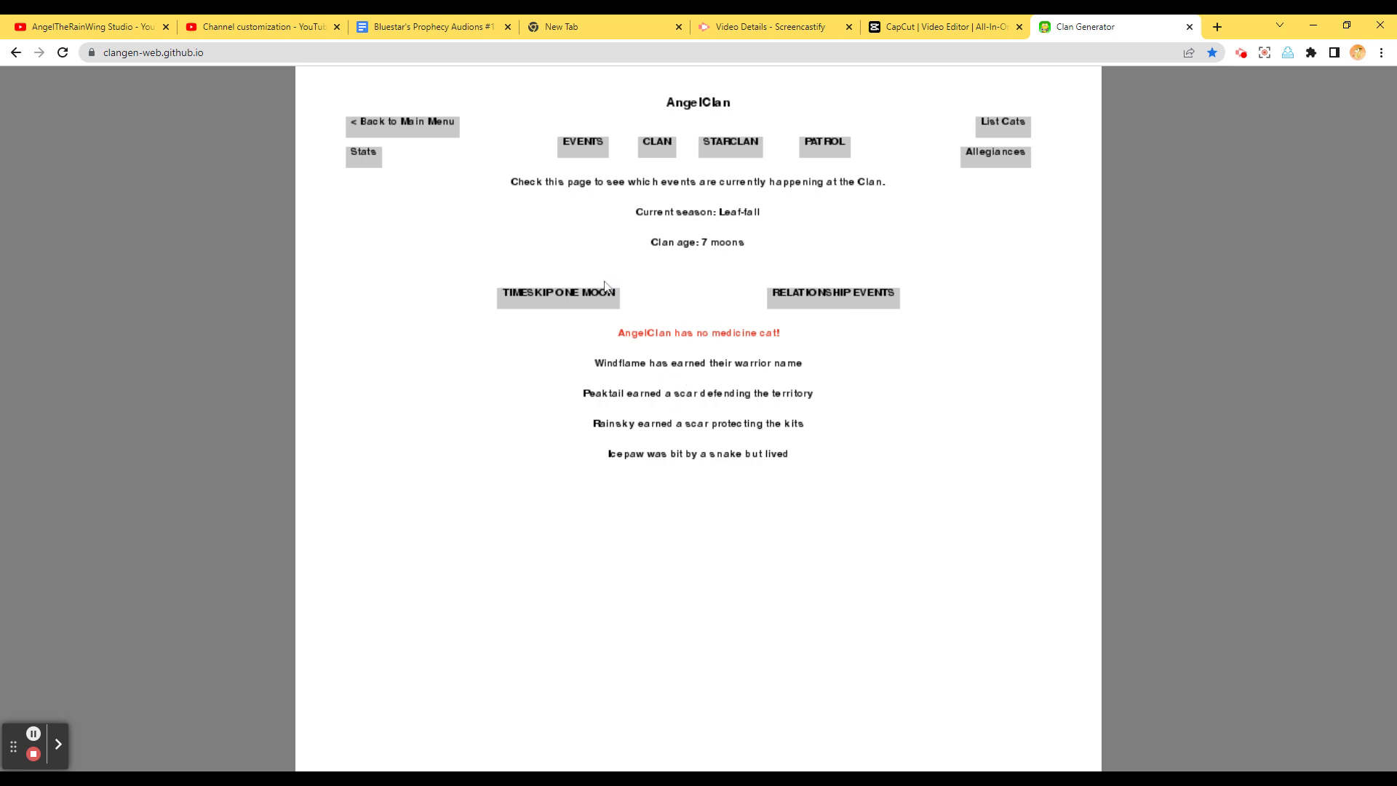
click(831, 291)
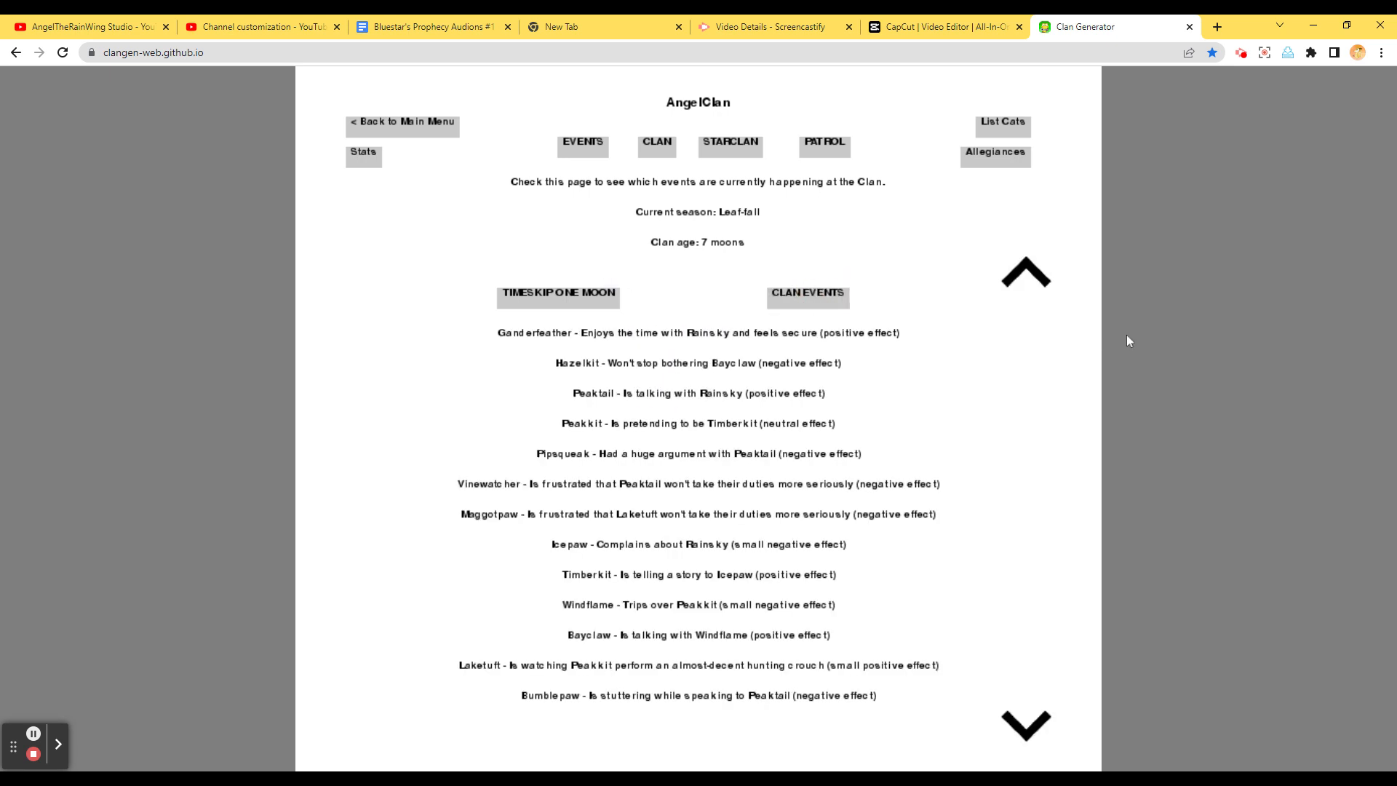
click(1024, 274)
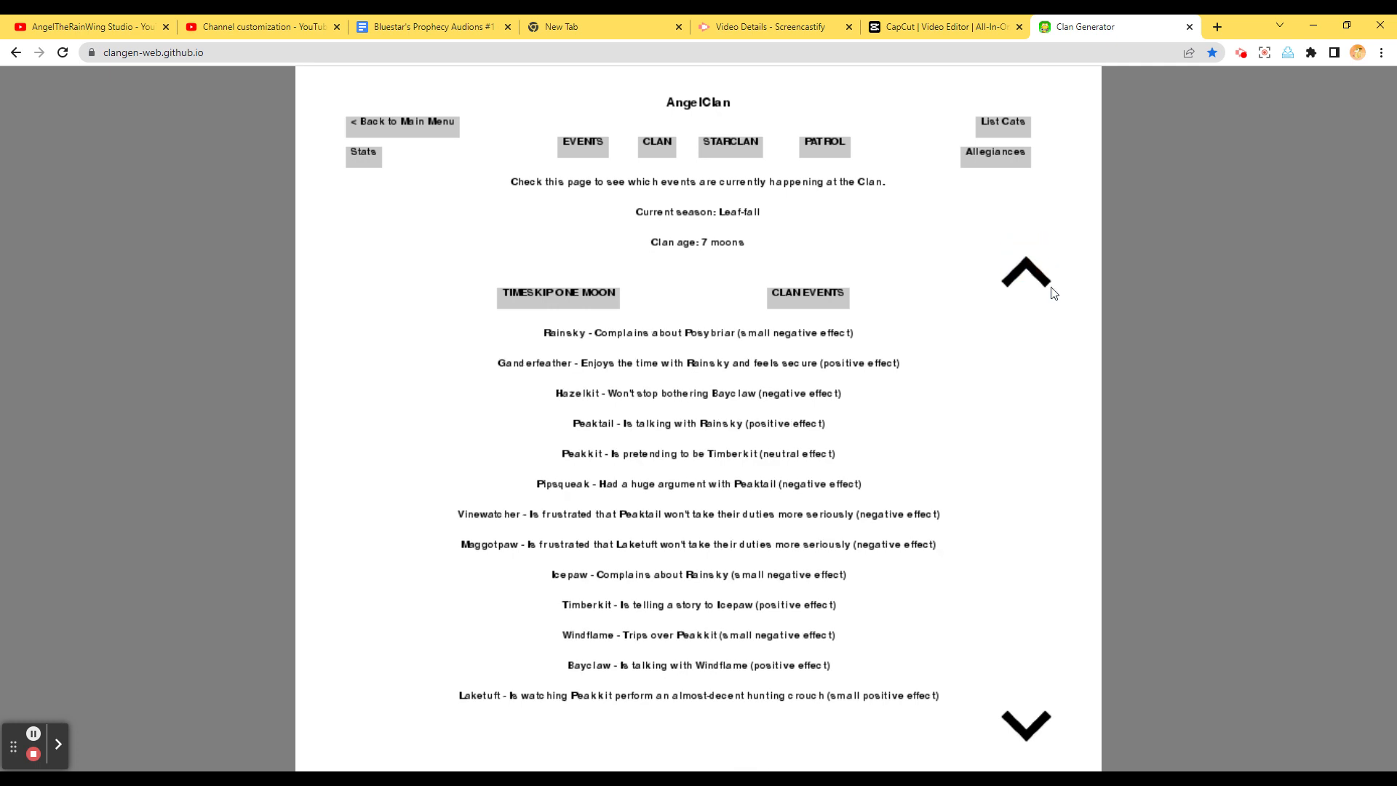
mouse_move(1157, 350)
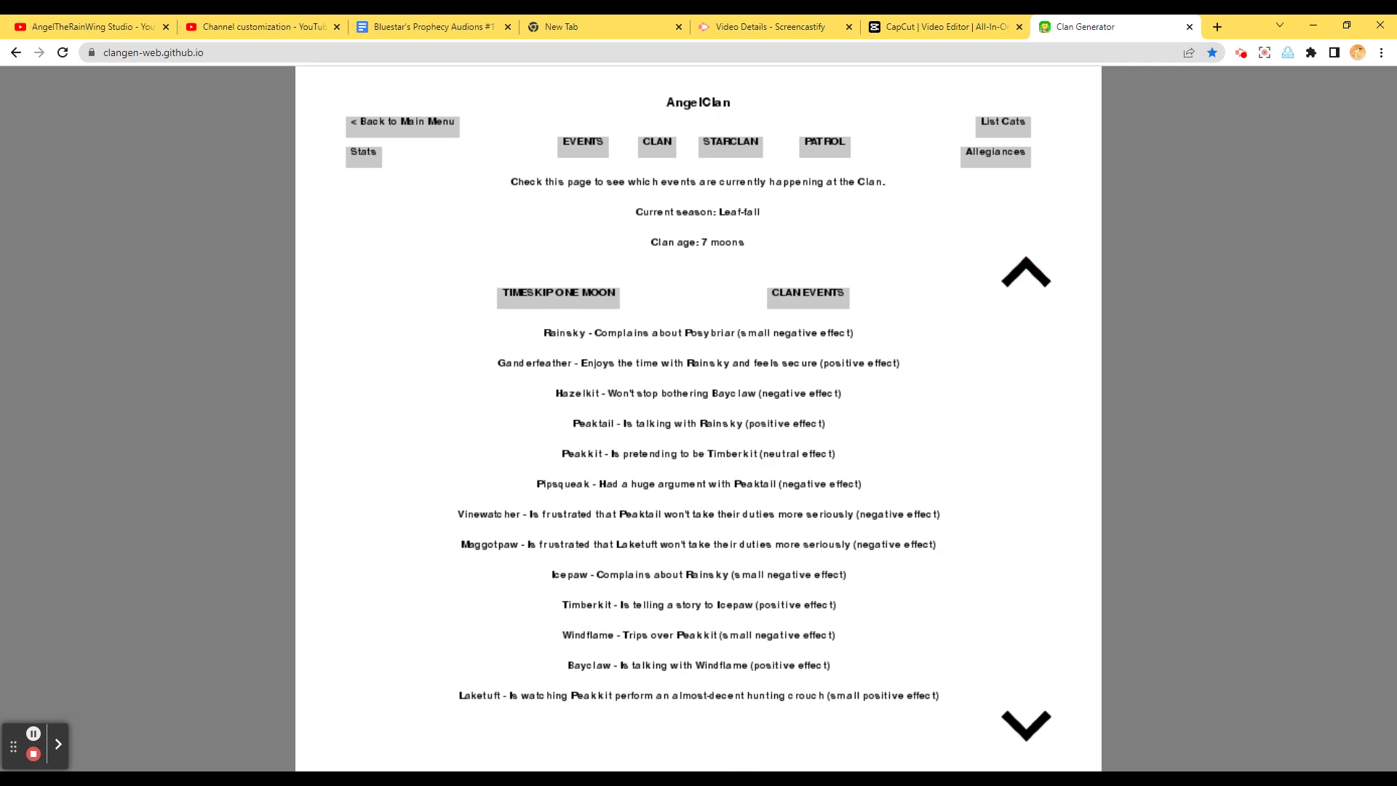
mouse_move(1011, 537)
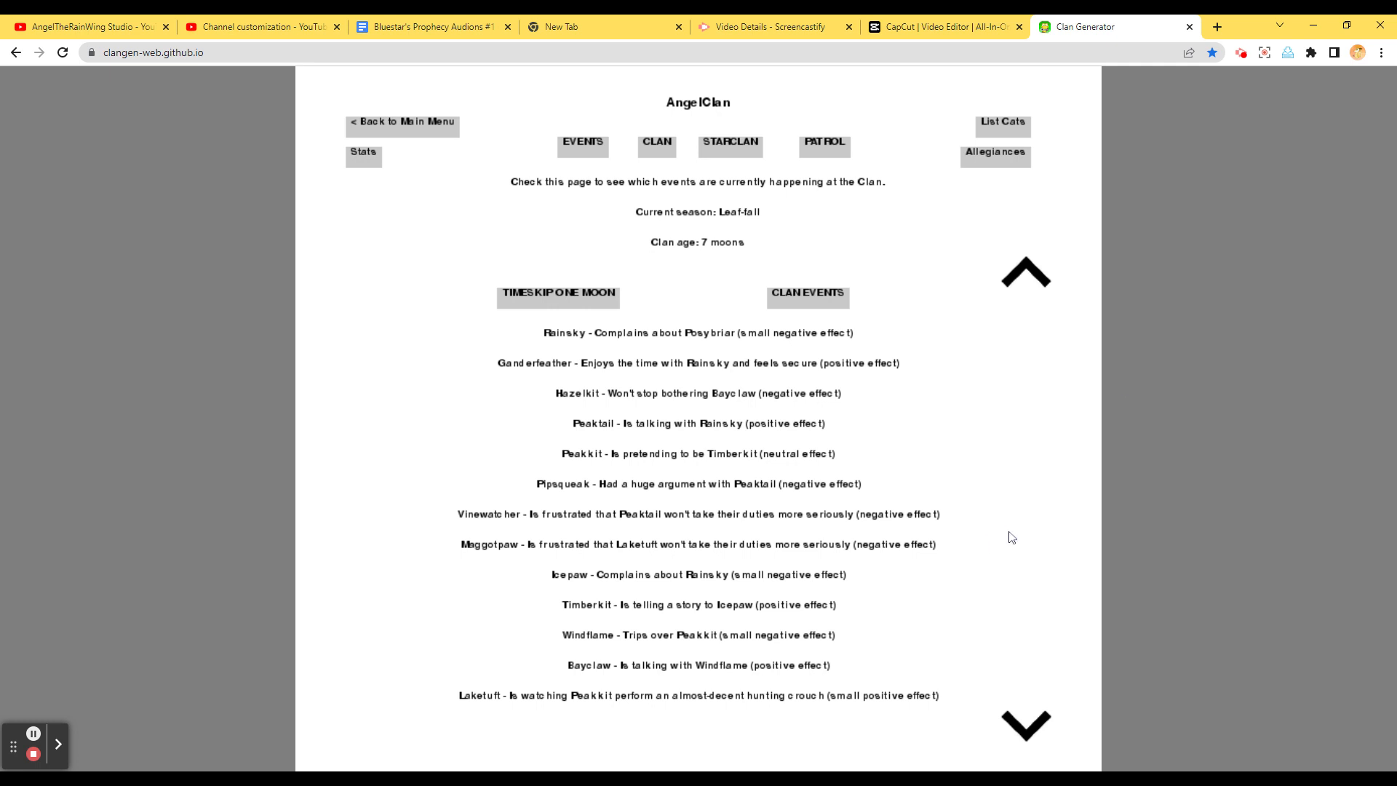
mouse_move(1187, 560)
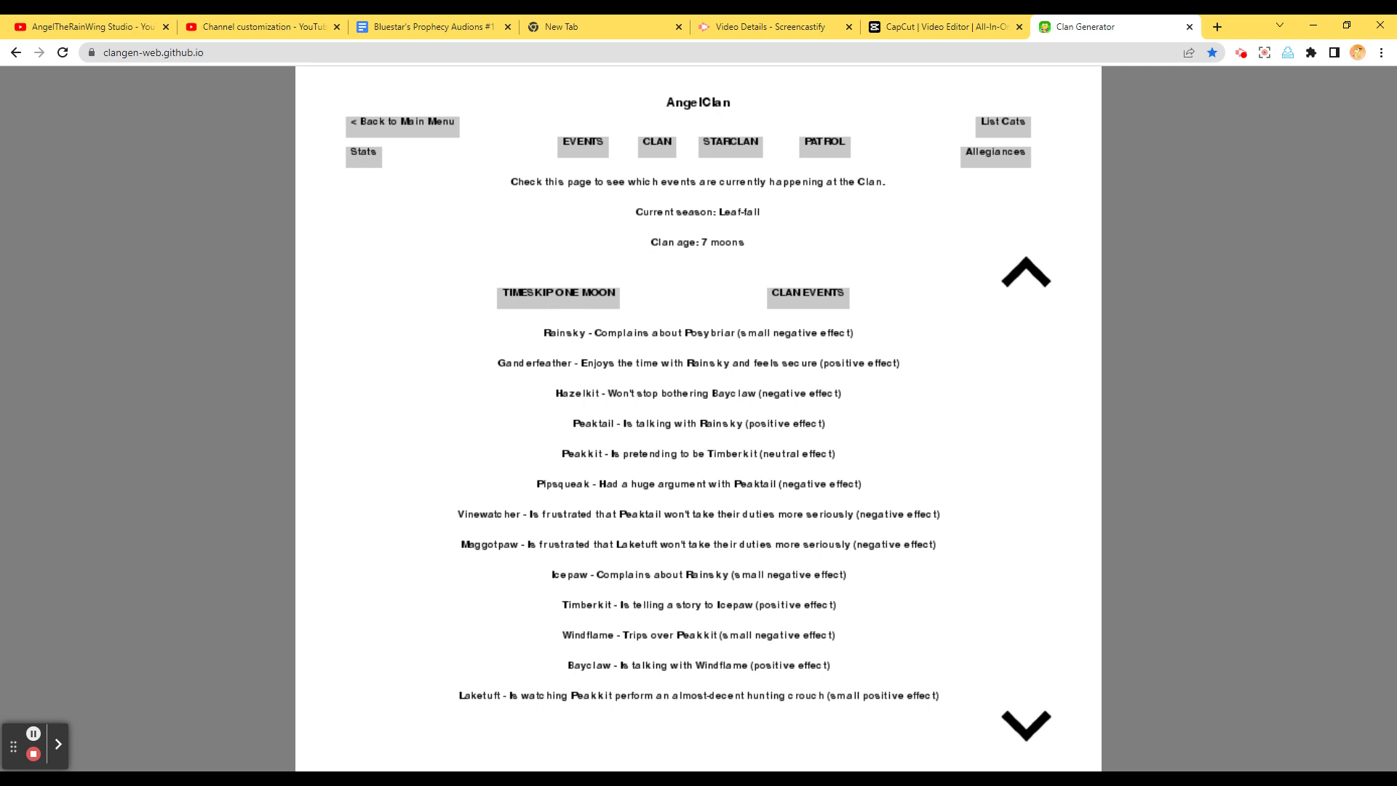
mouse_move(1169, 443)
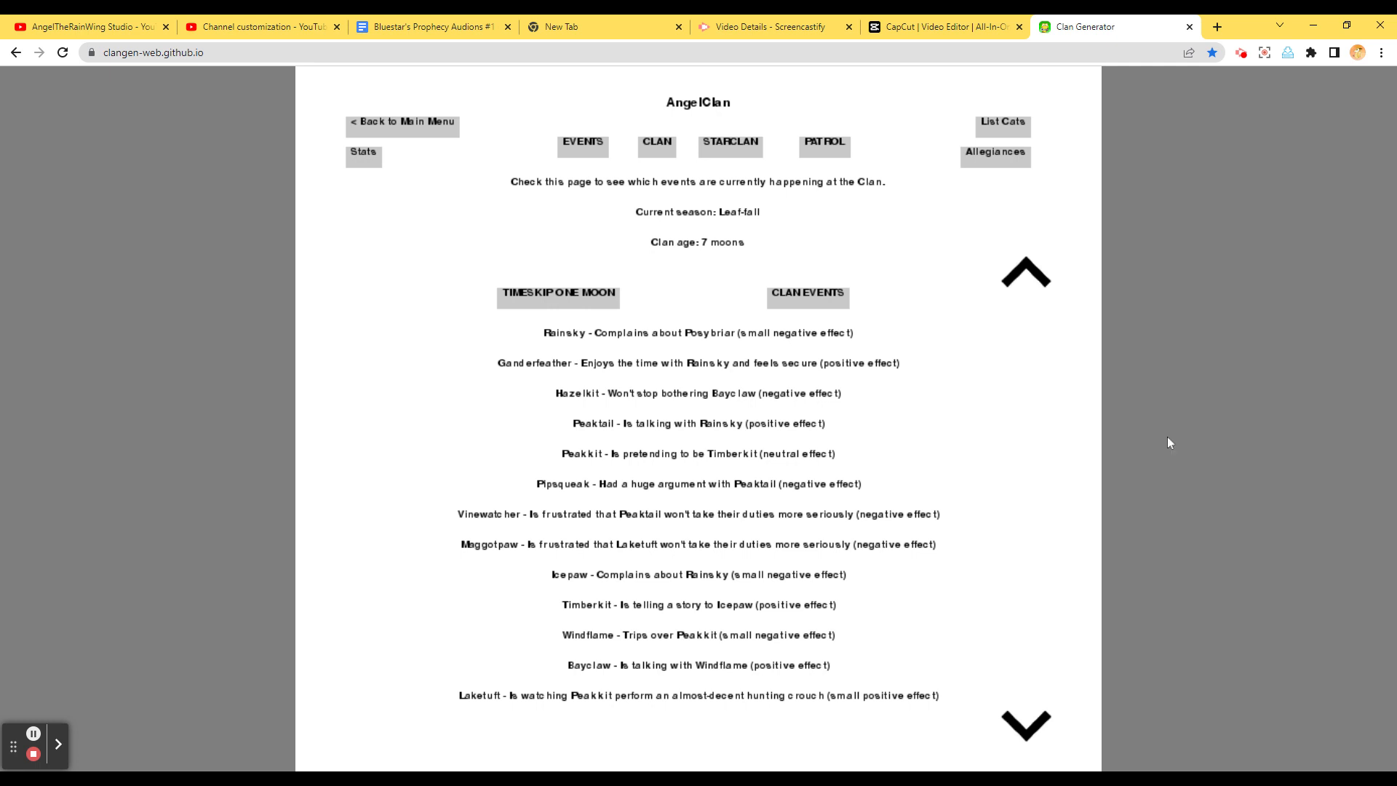
mouse_move(1187, 696)
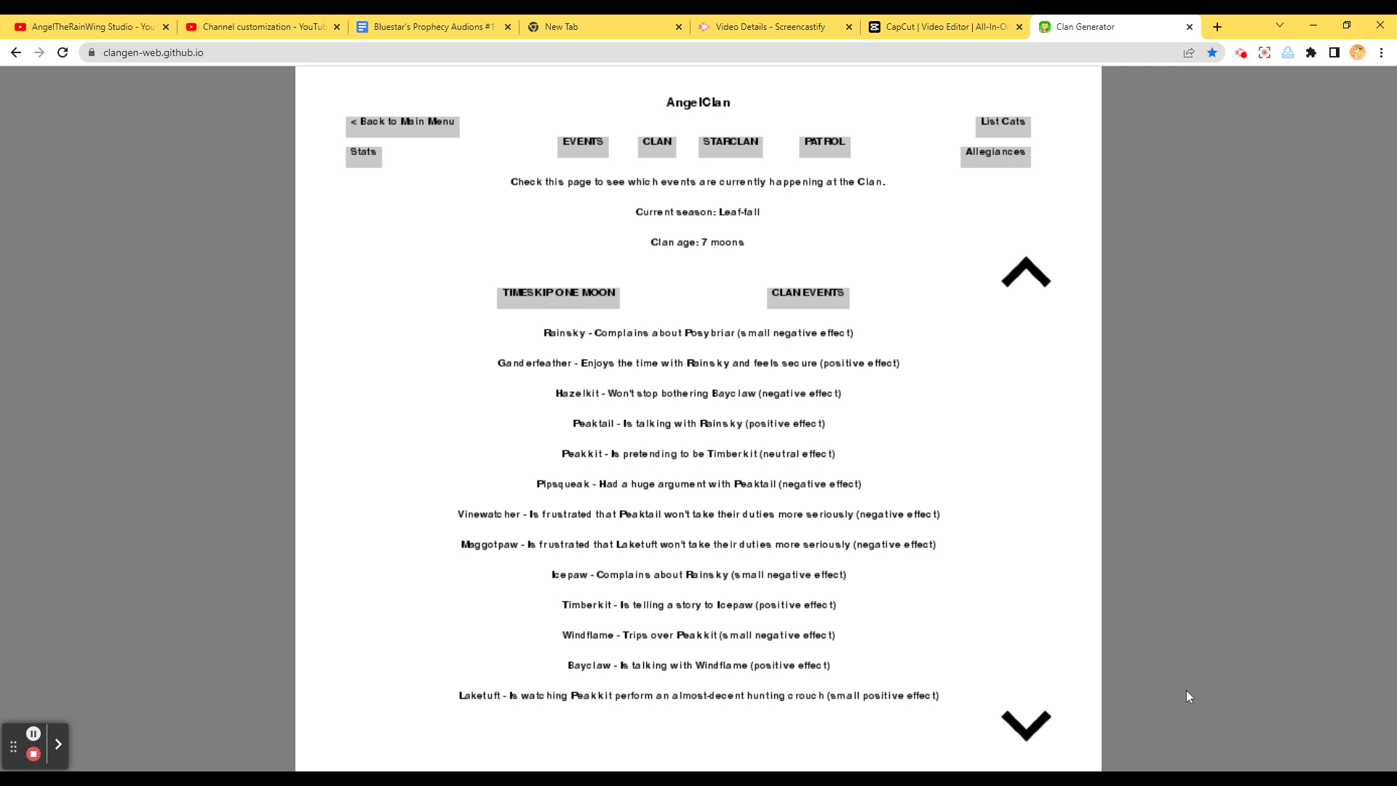
mouse_move(765, 739)
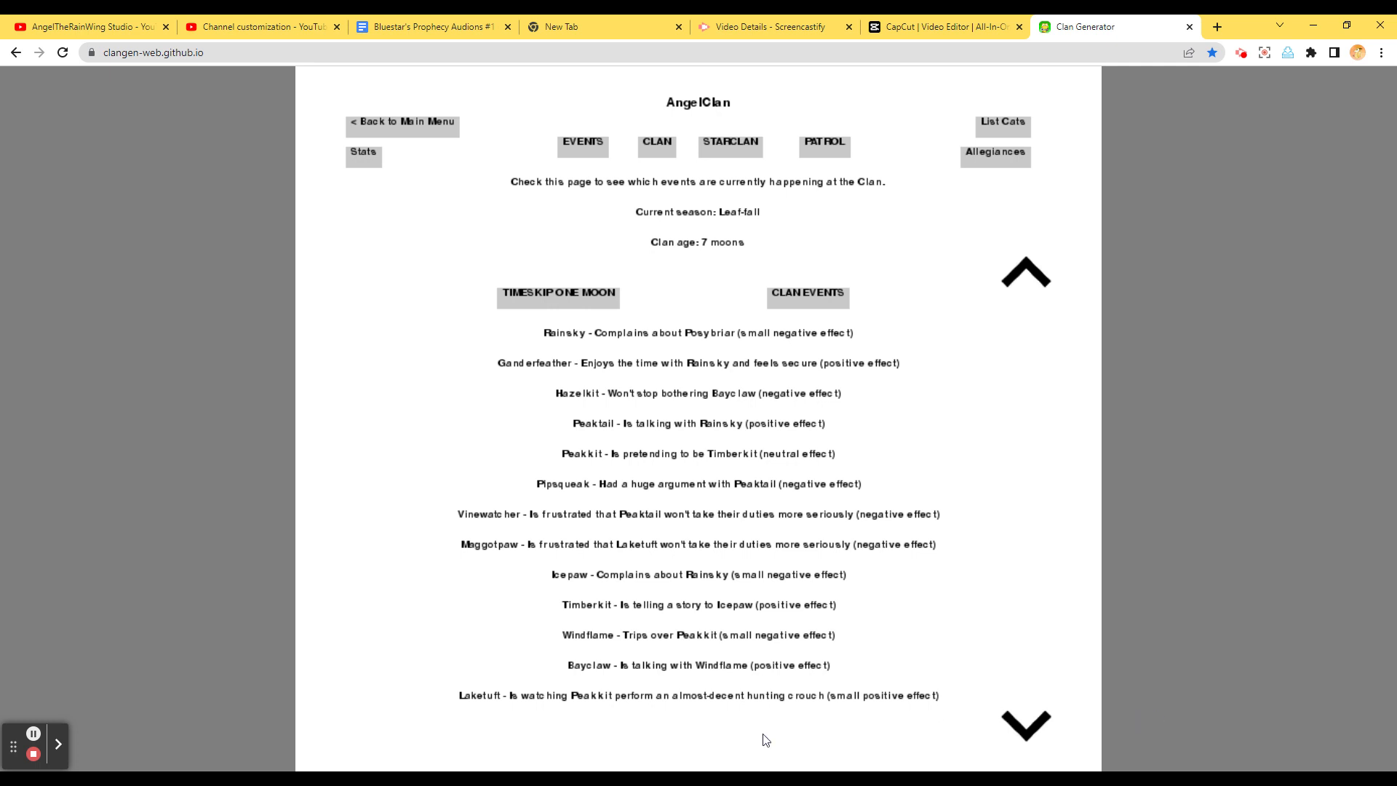
mouse_move(715, 713)
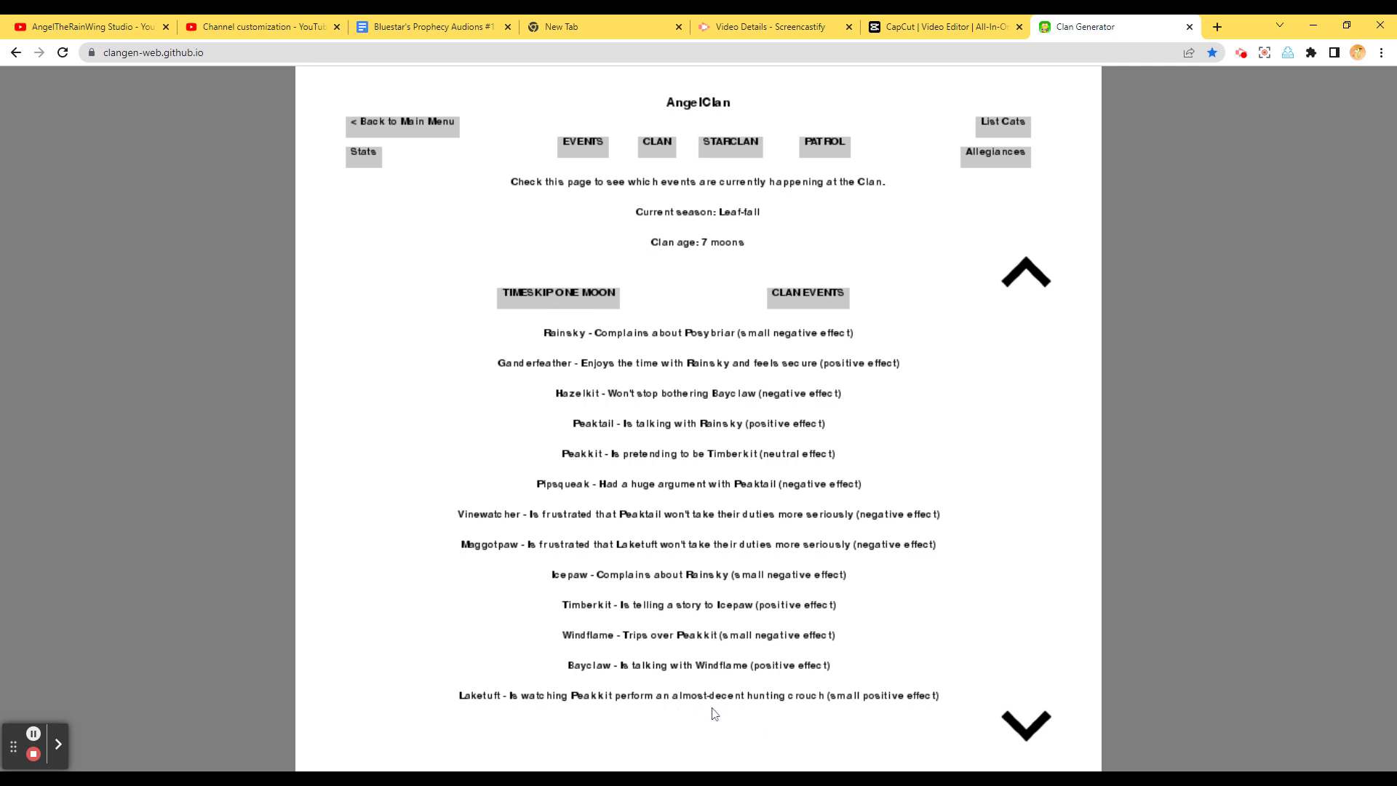
mouse_move(1020, 740)
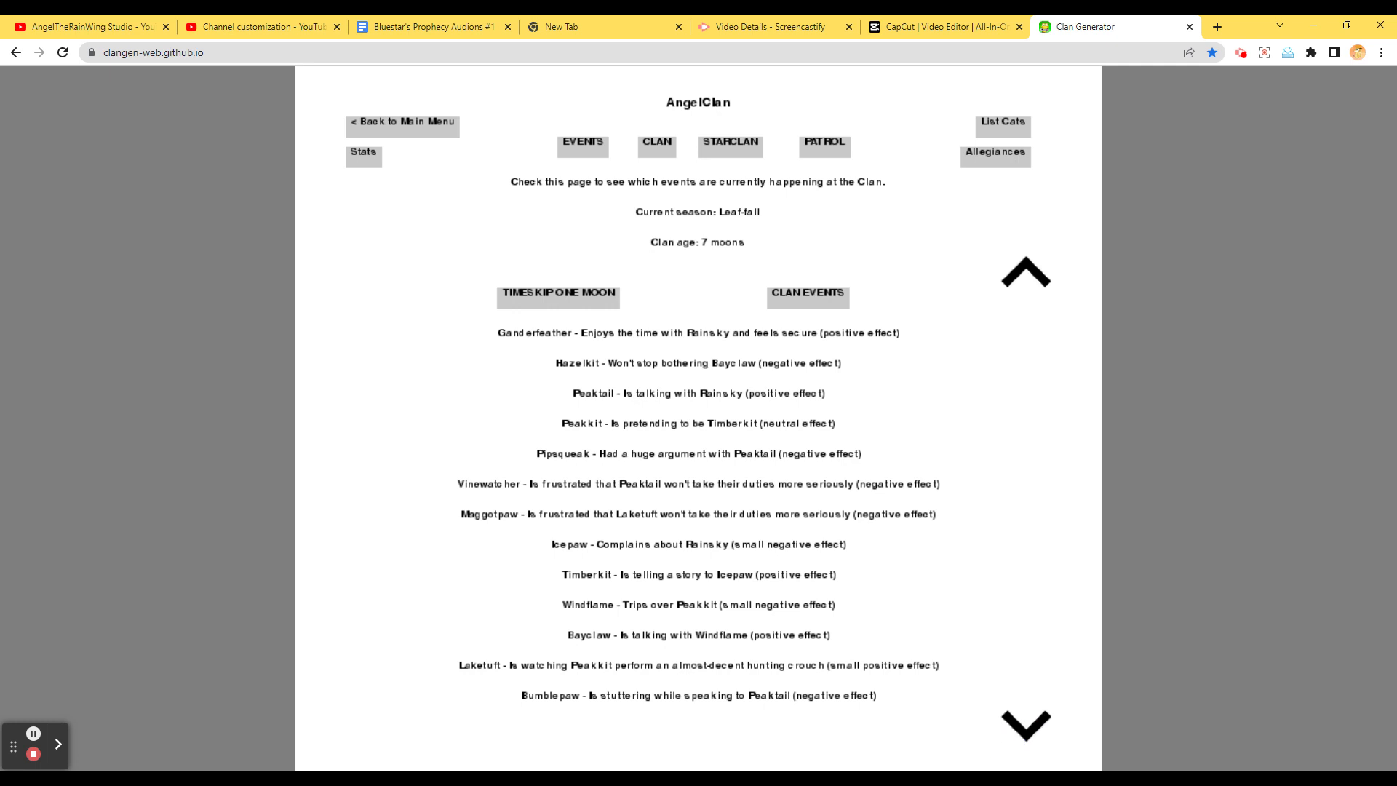
mouse_move(677, 199)
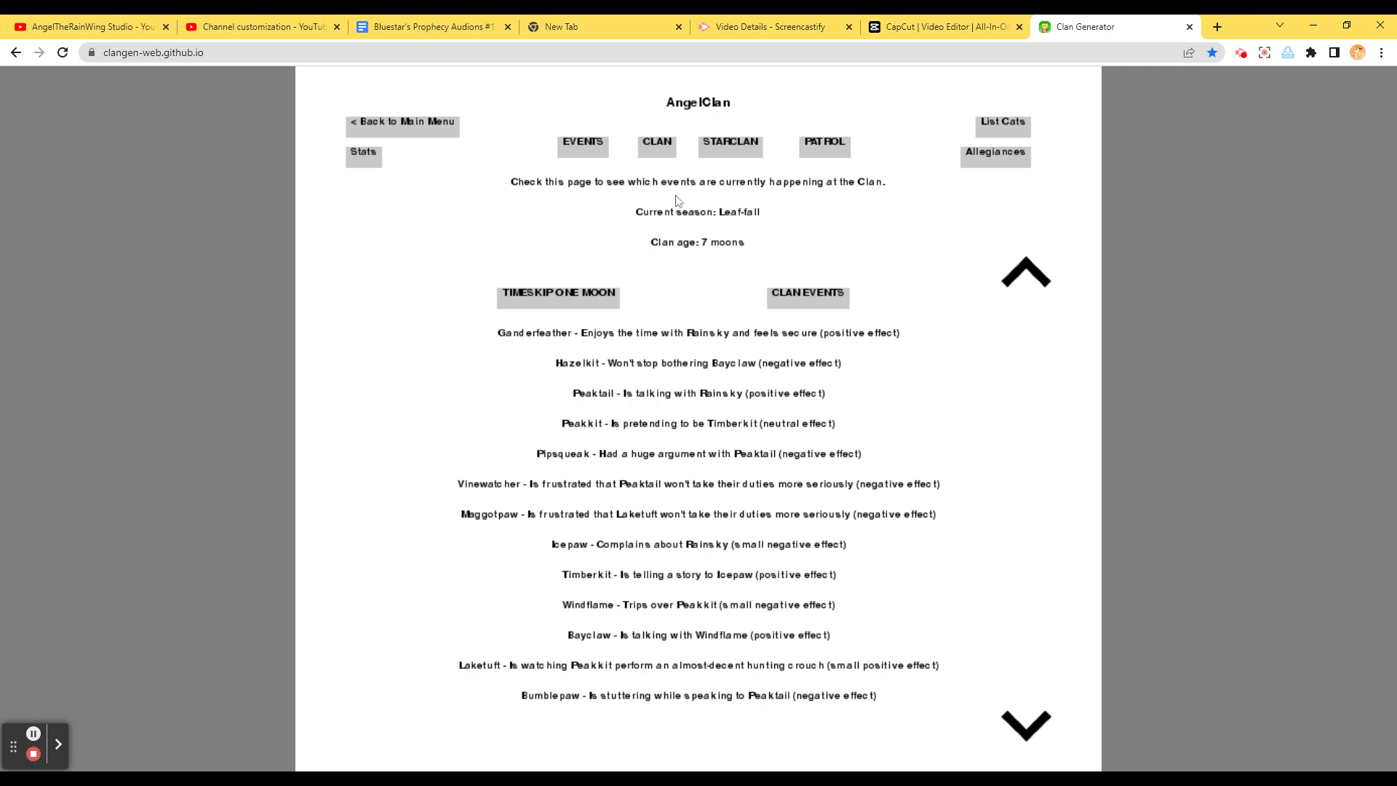
mouse_move(681, 158)
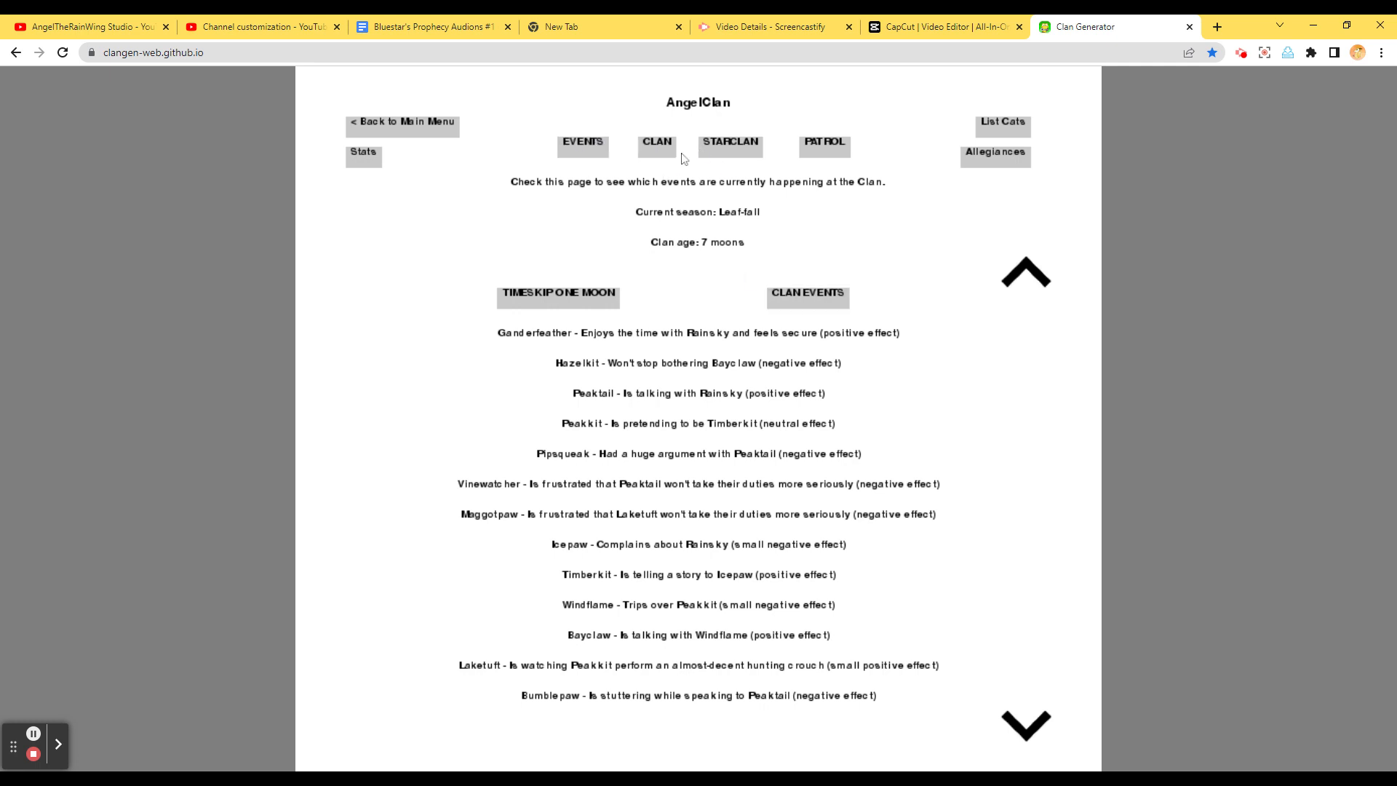
Send a first random patrol out and go ahead with its sunning outing
click(823, 142)
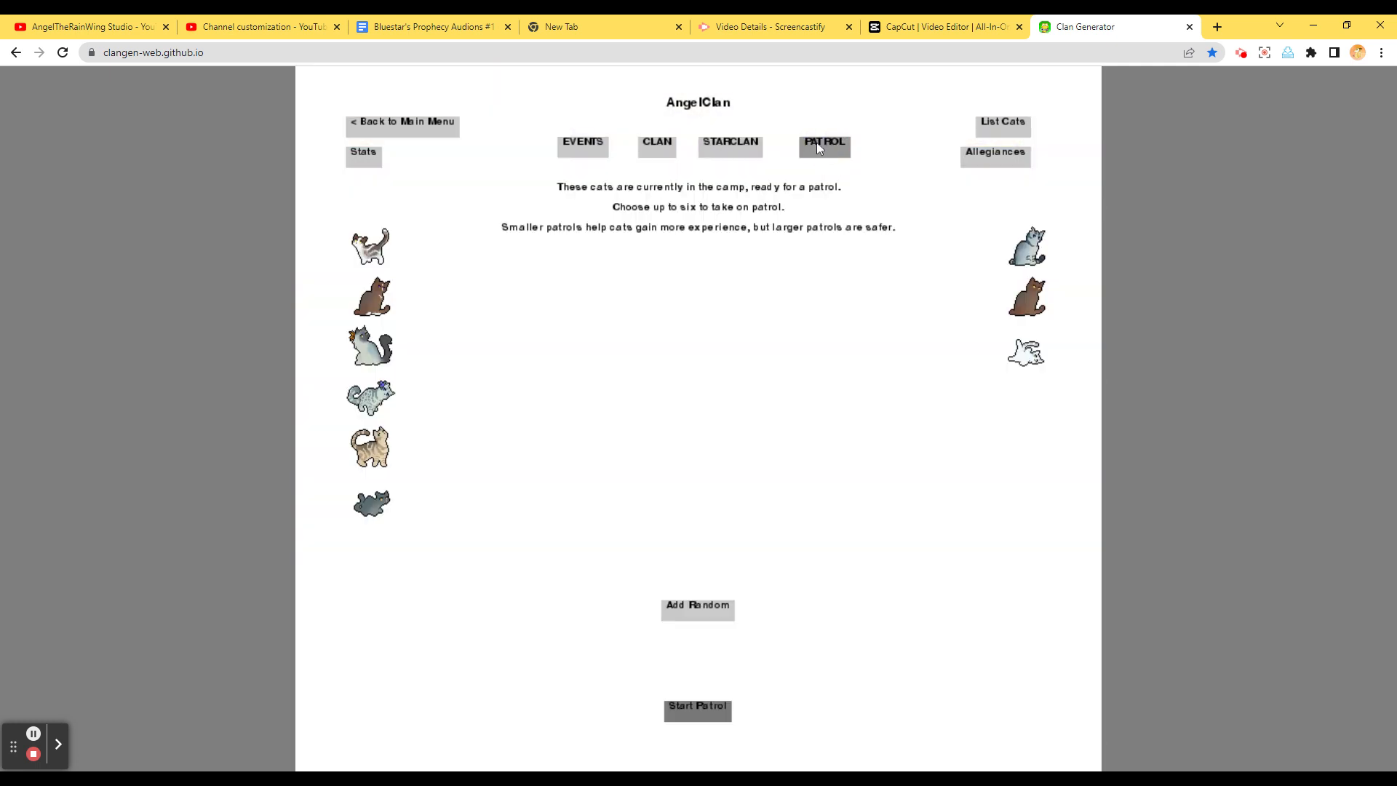
mouse_move(698, 608)
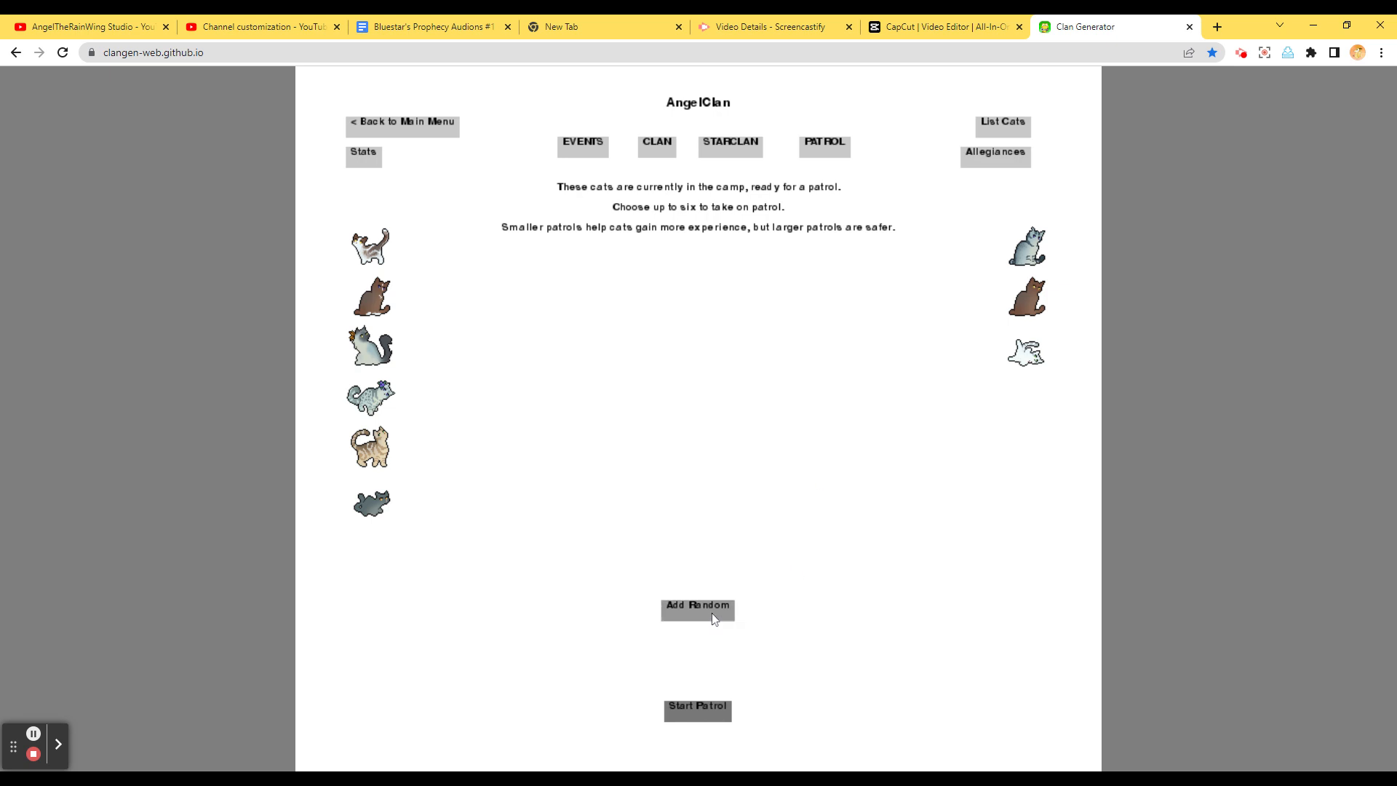
click(698, 608)
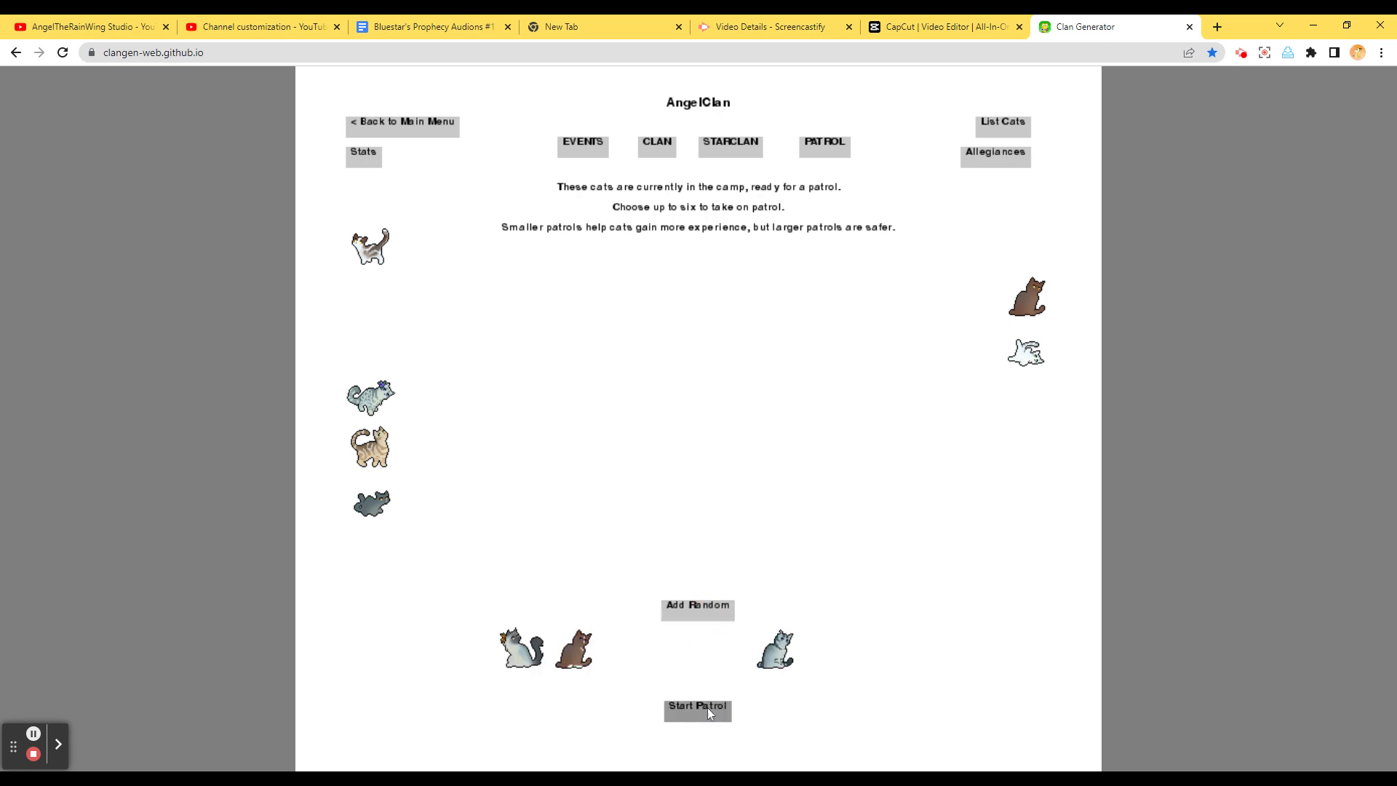
click(698, 711)
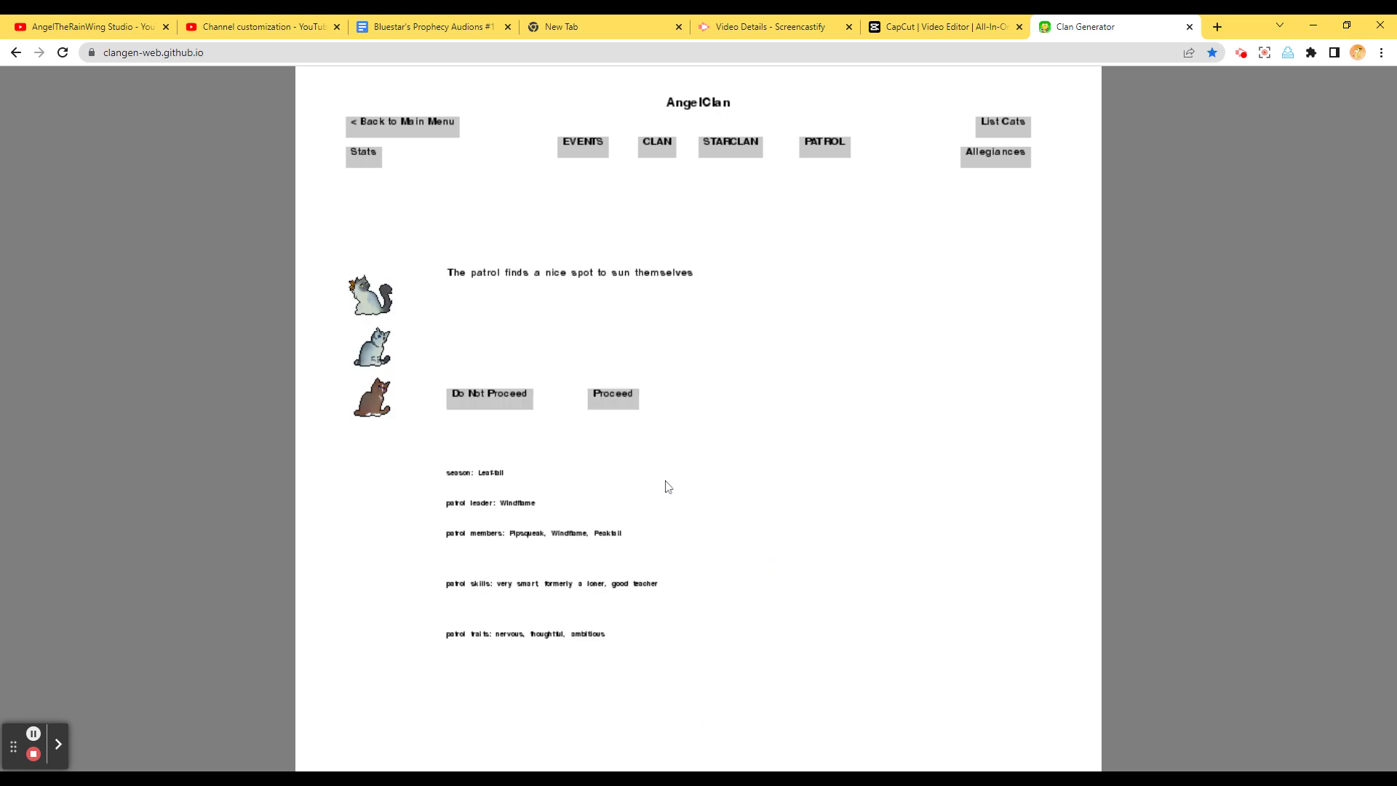
mouse_move(524, 330)
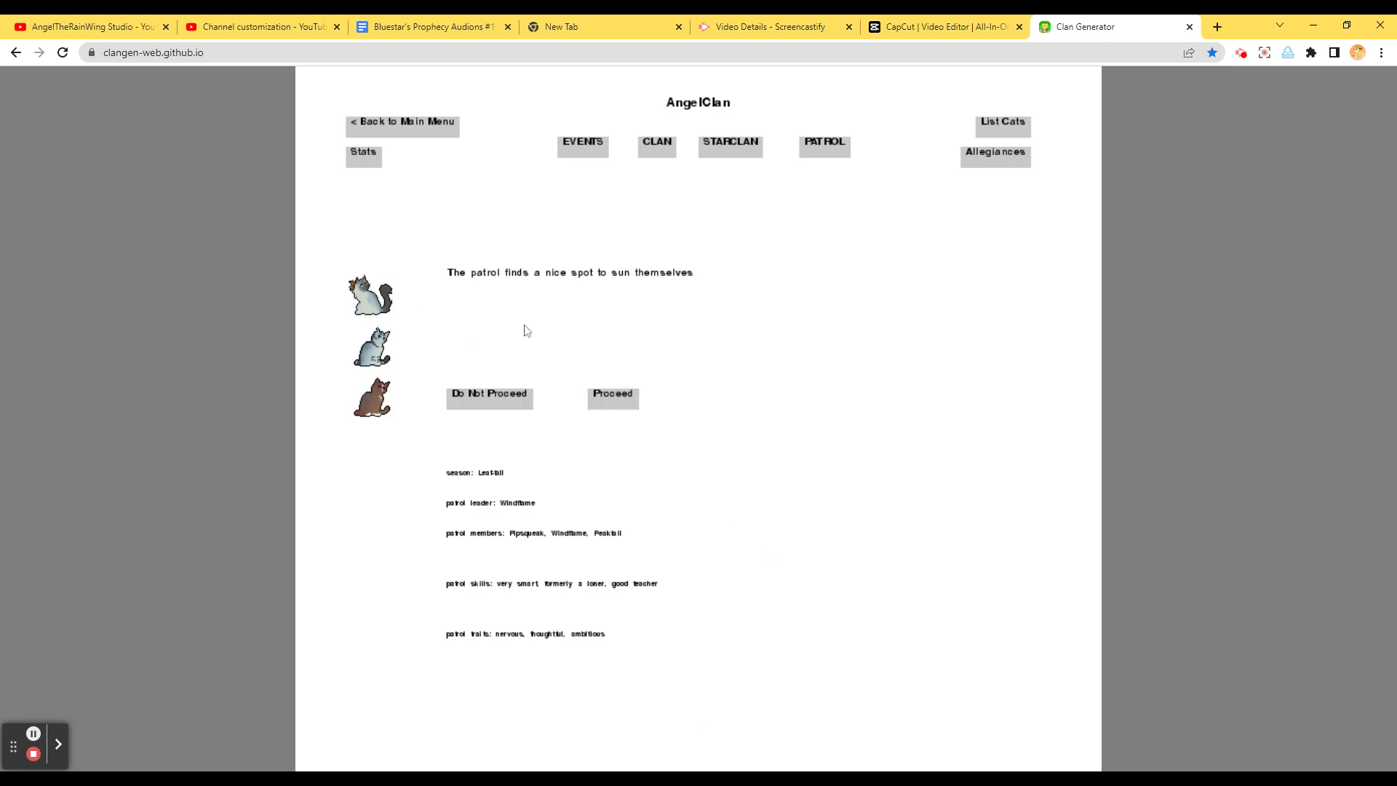
click(612, 393)
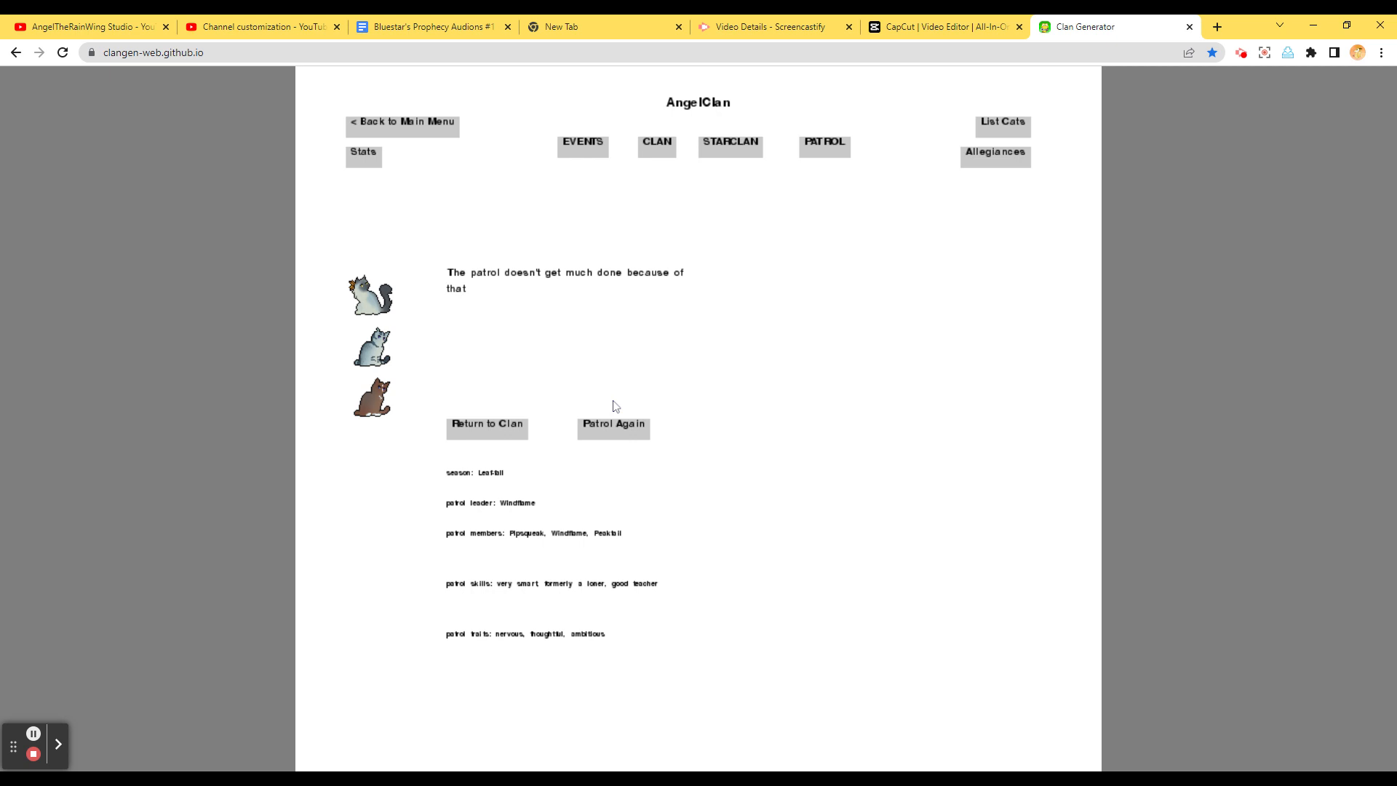
mouse_move(613, 428)
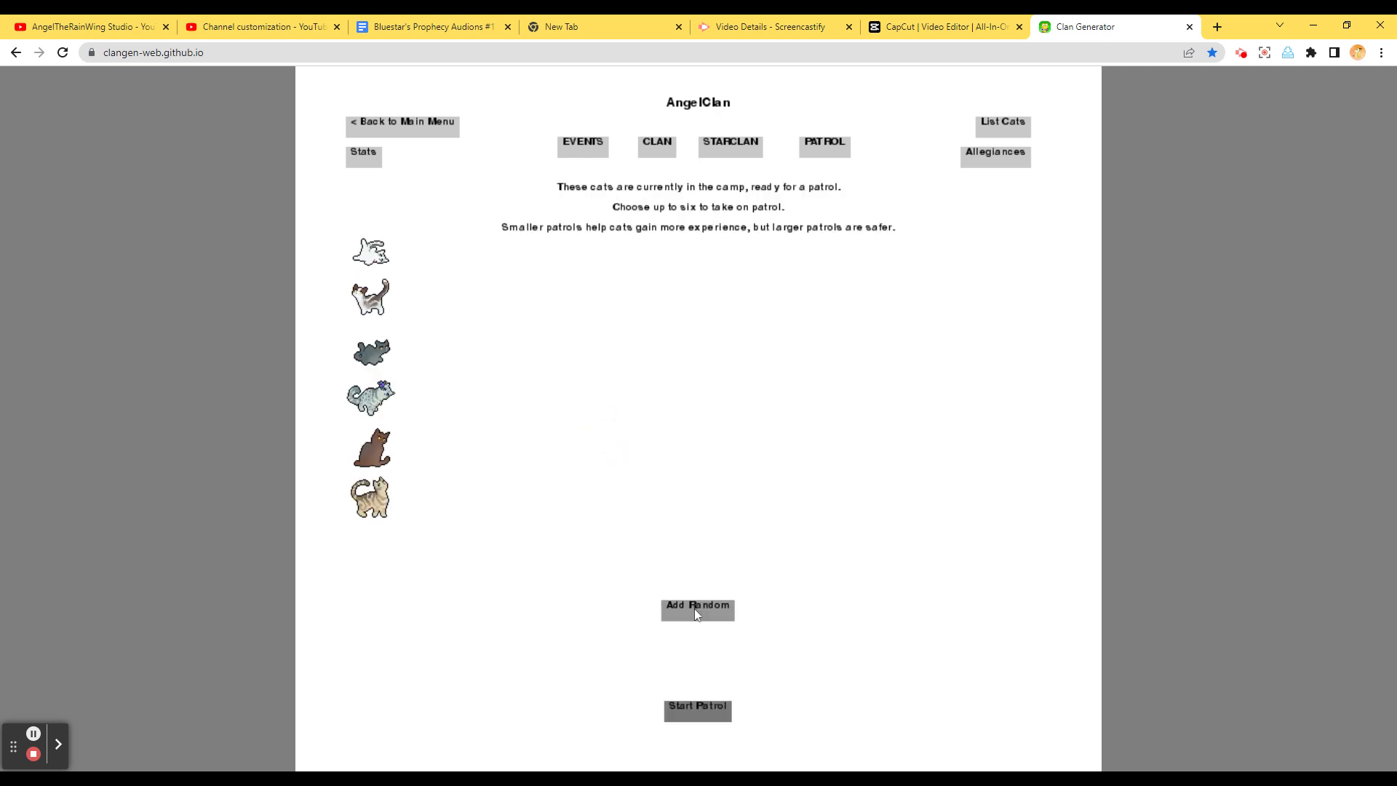
Send a second random patrol and have Bayclaw's cats catch the bird they found
click(698, 608)
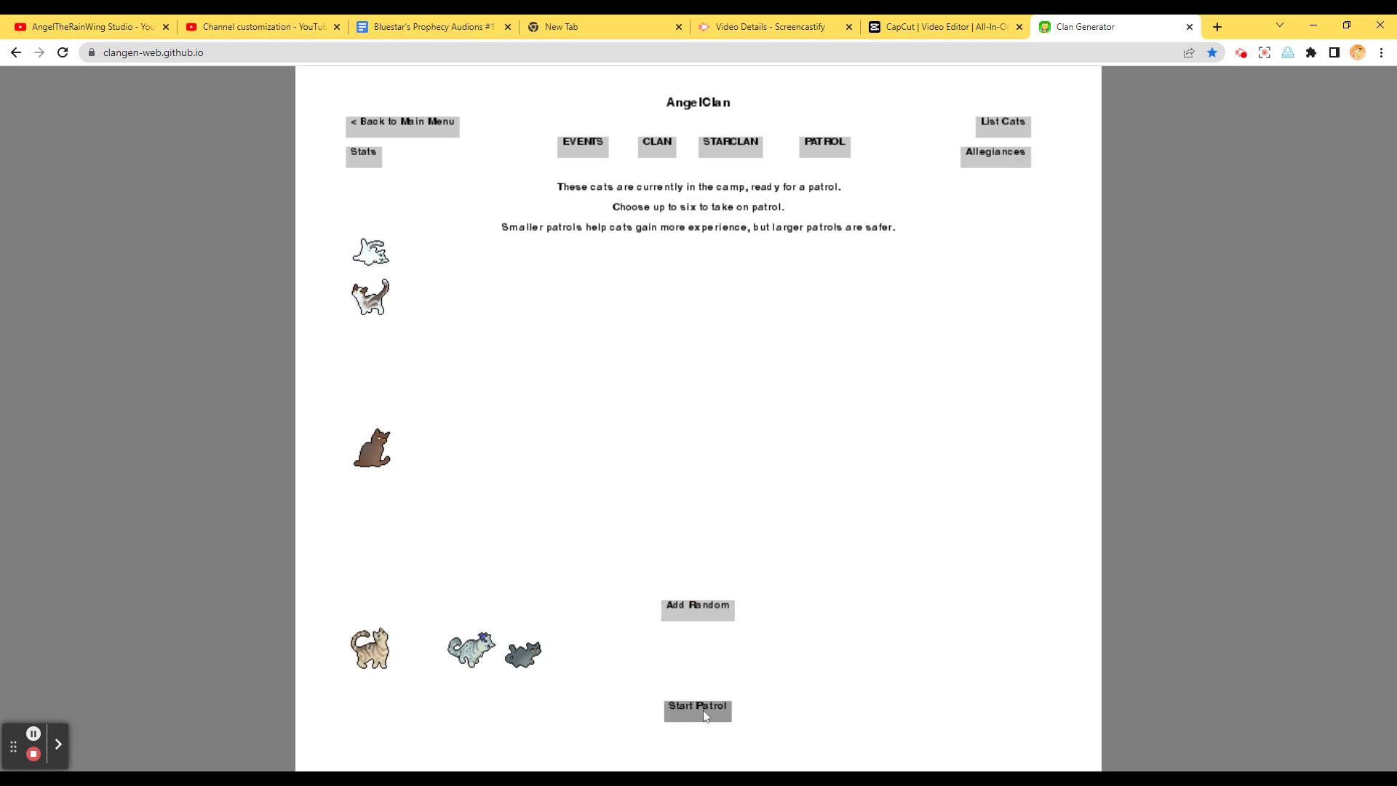
click(698, 710)
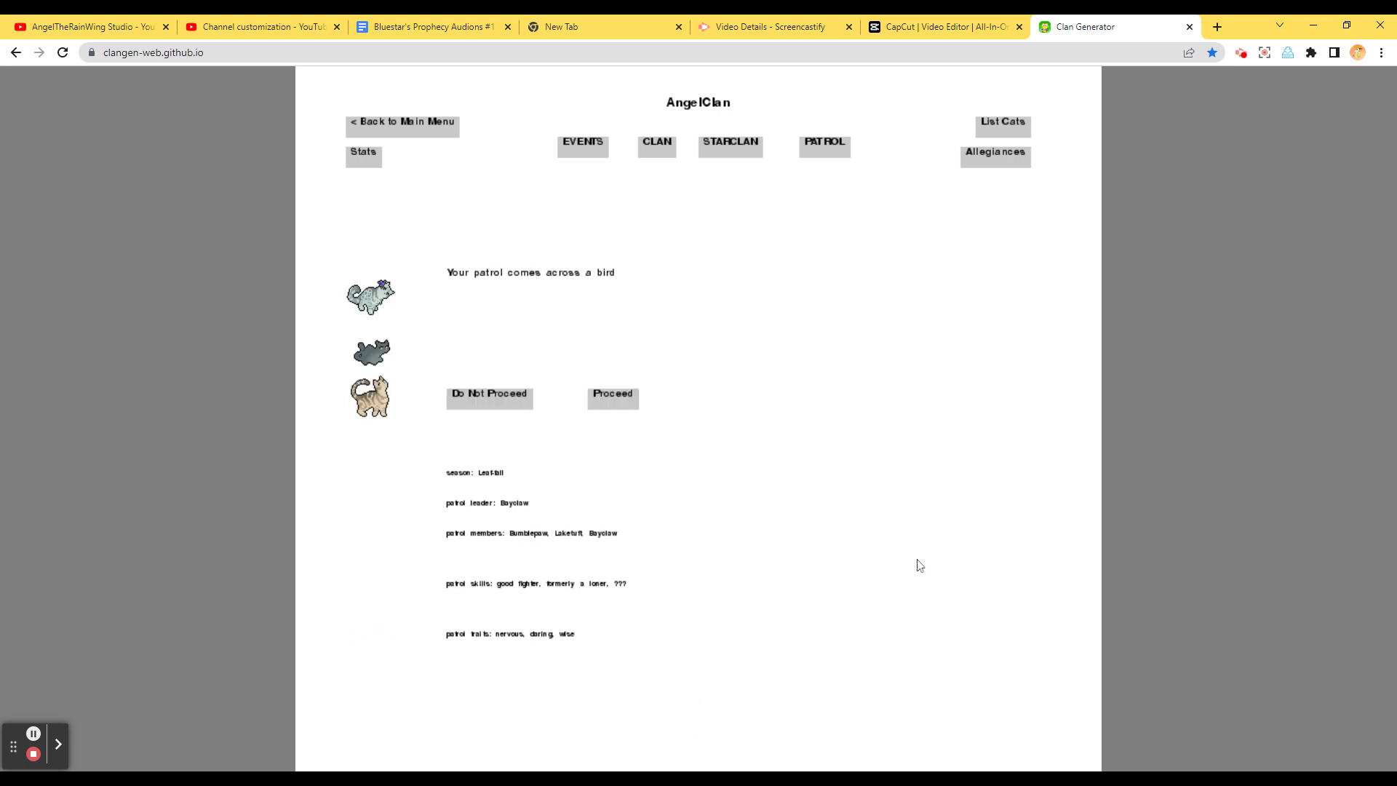
click(612, 395)
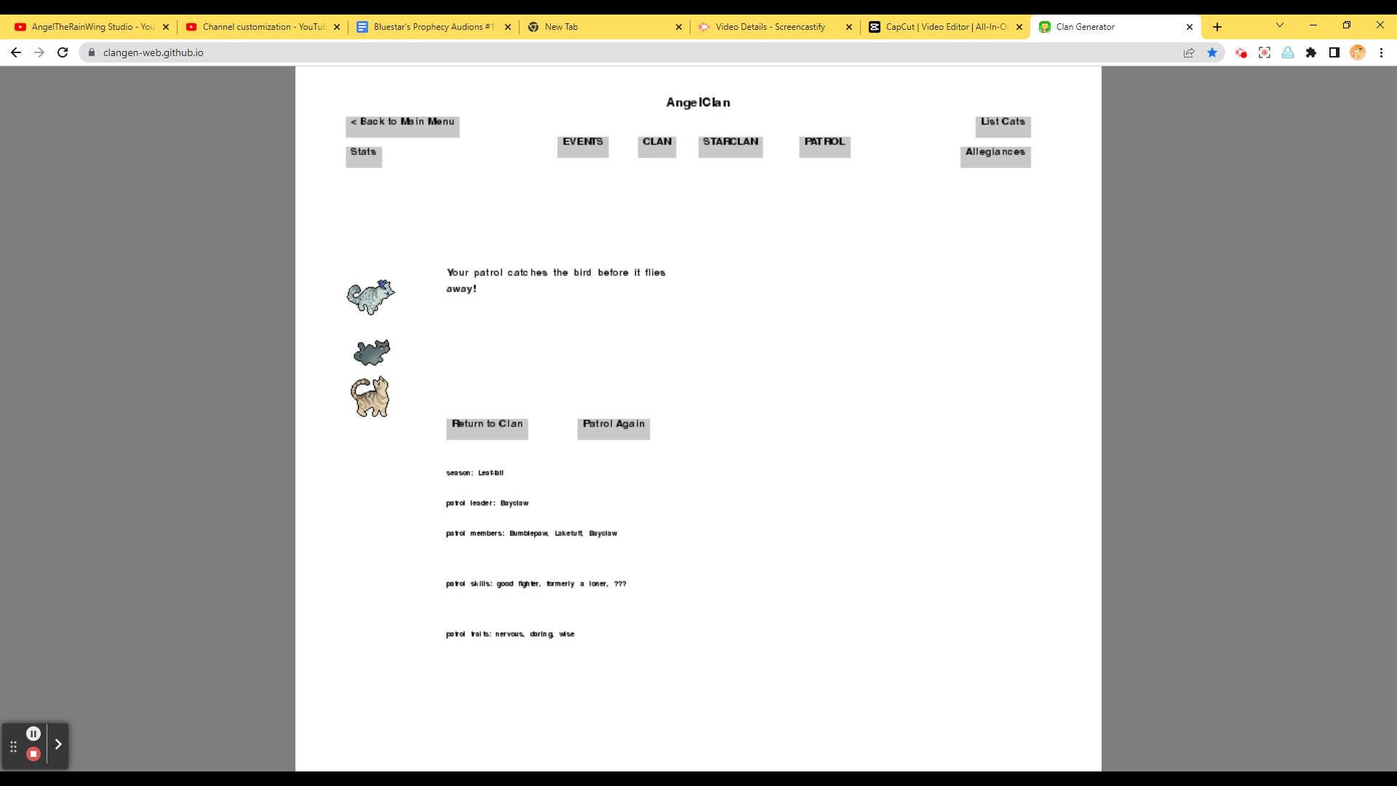
Send a third random patrol whose hunting practice strengthens Posybriar's cats' skills
click(612, 429)
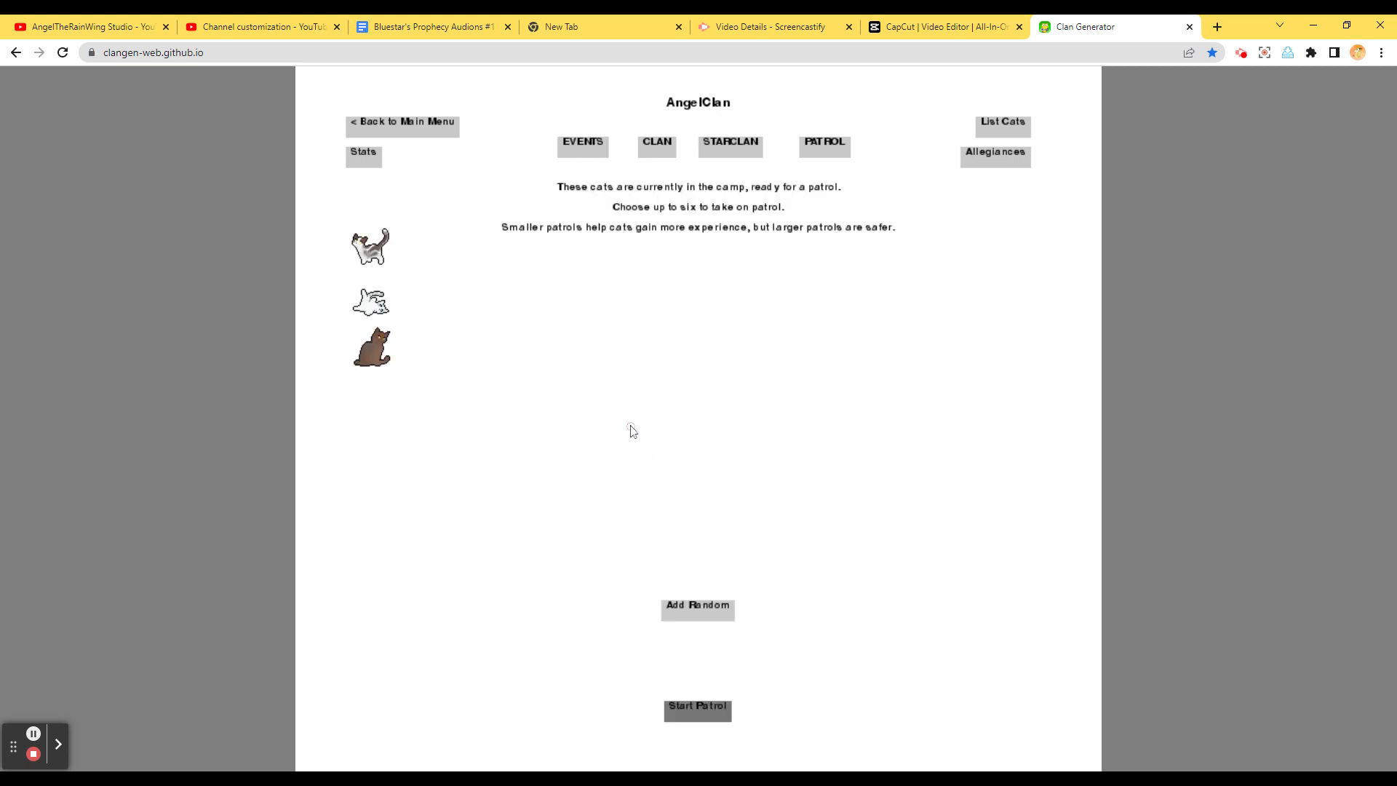
click(698, 606)
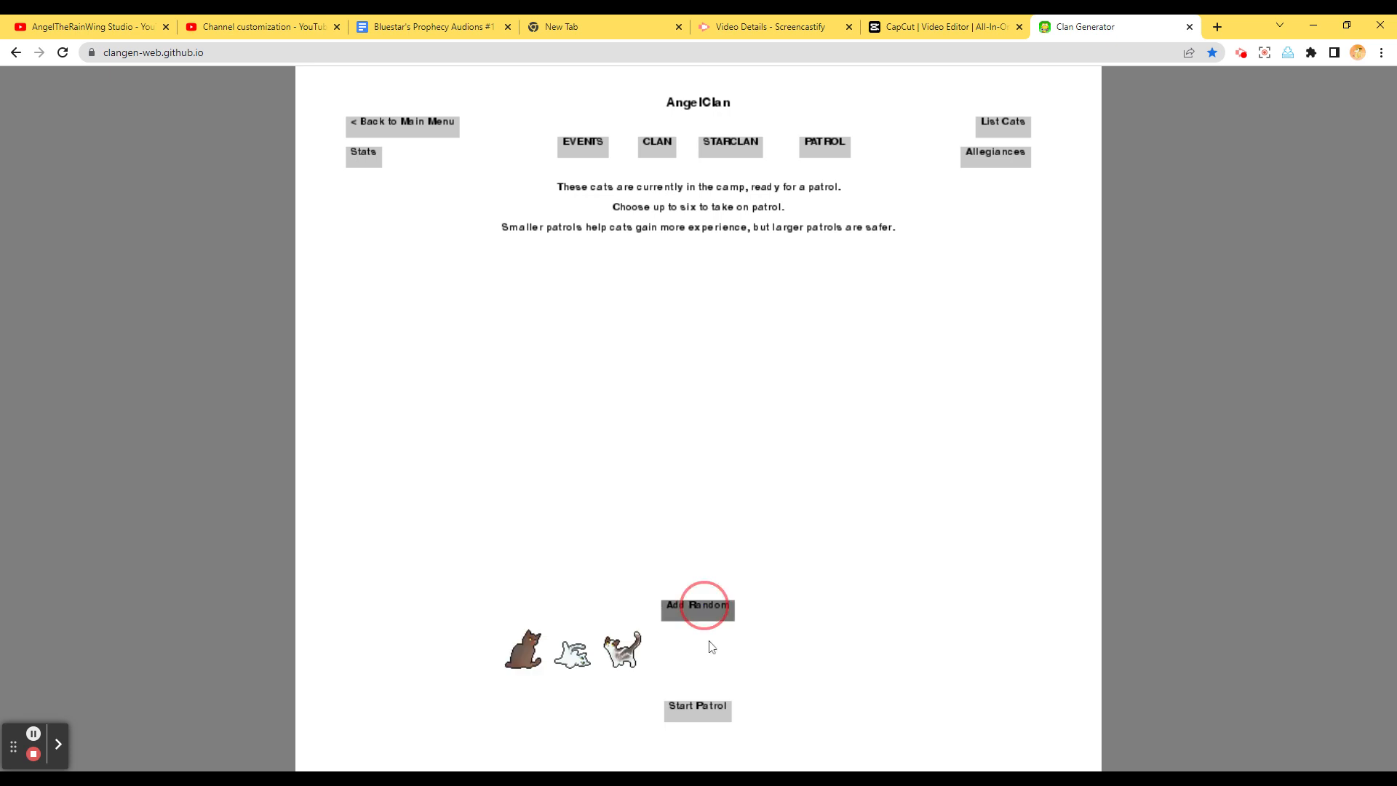
click(698, 707)
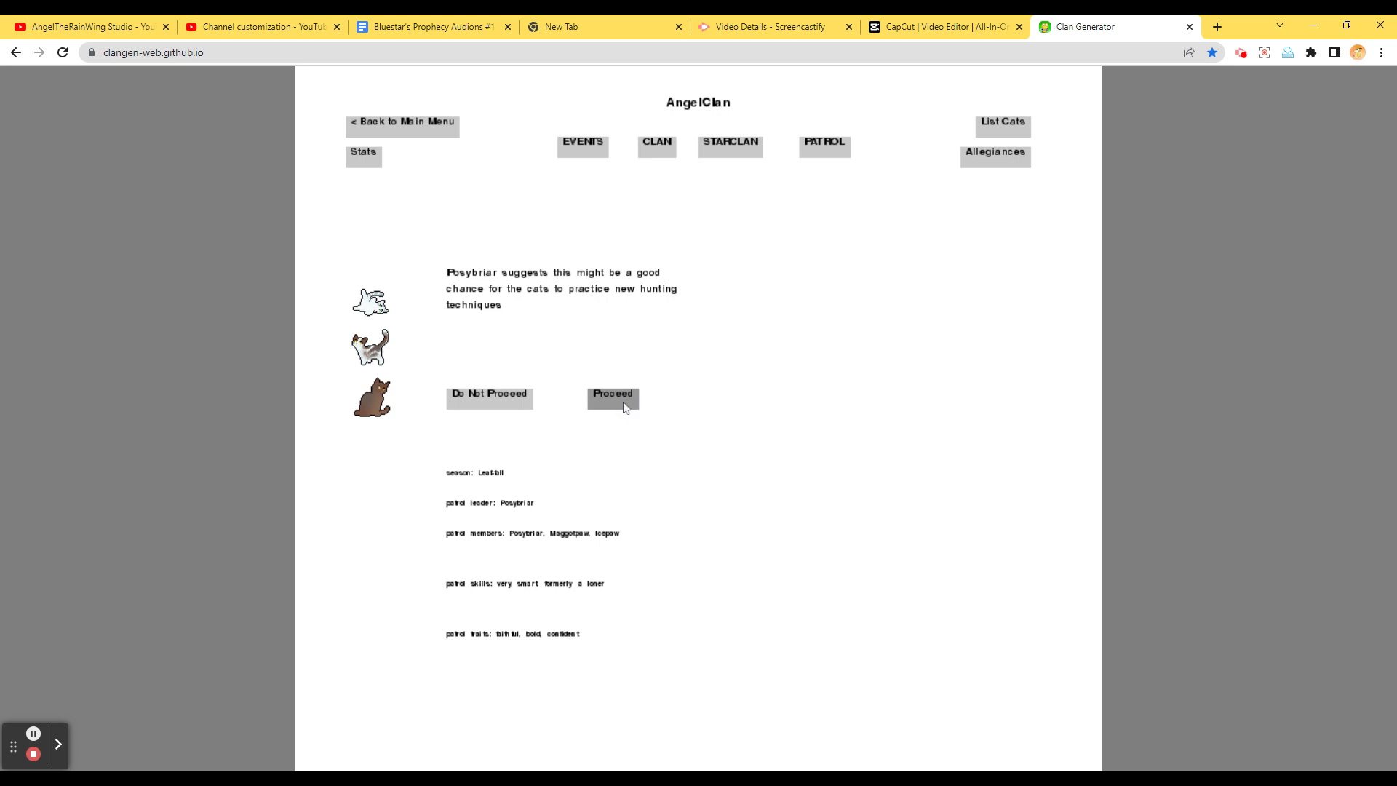
click(612, 394)
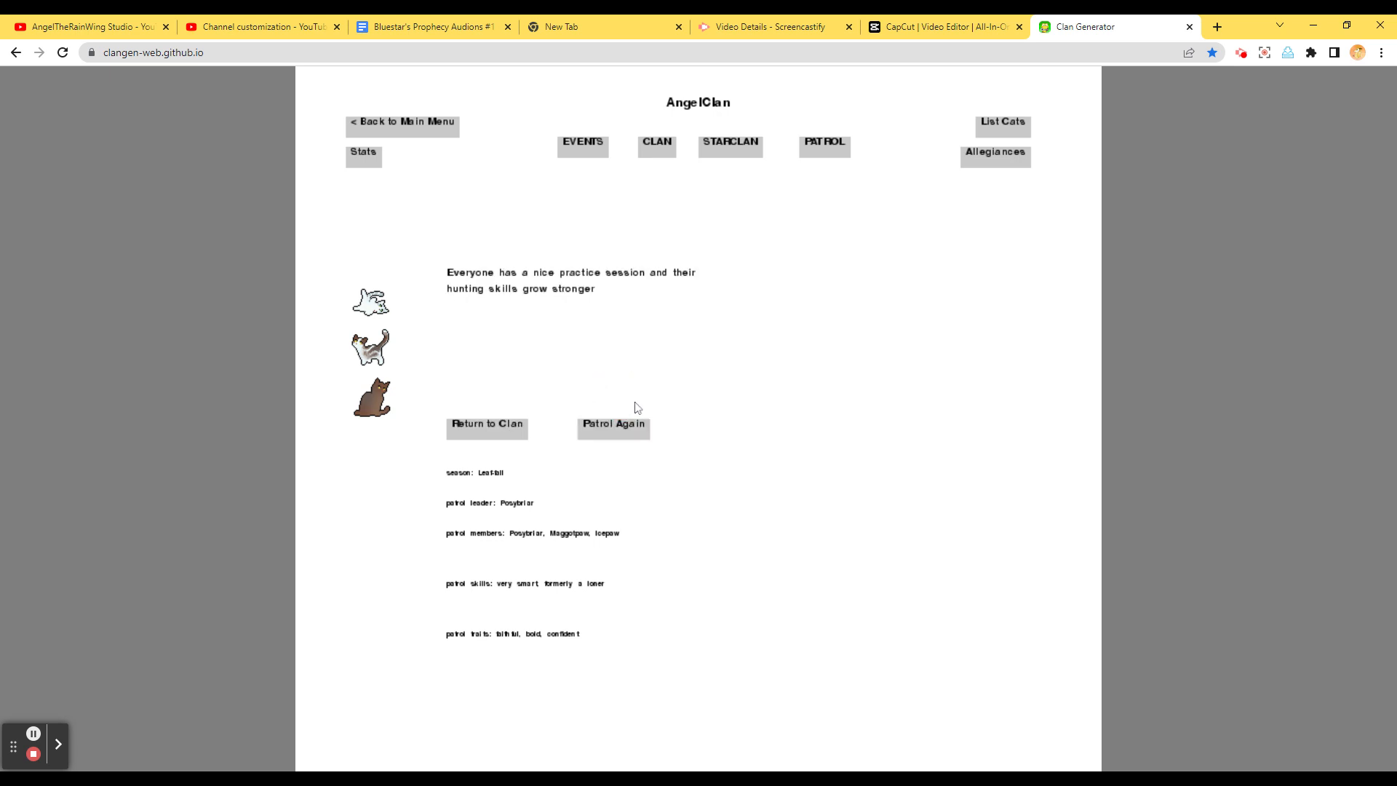
mouse_move(644, 416)
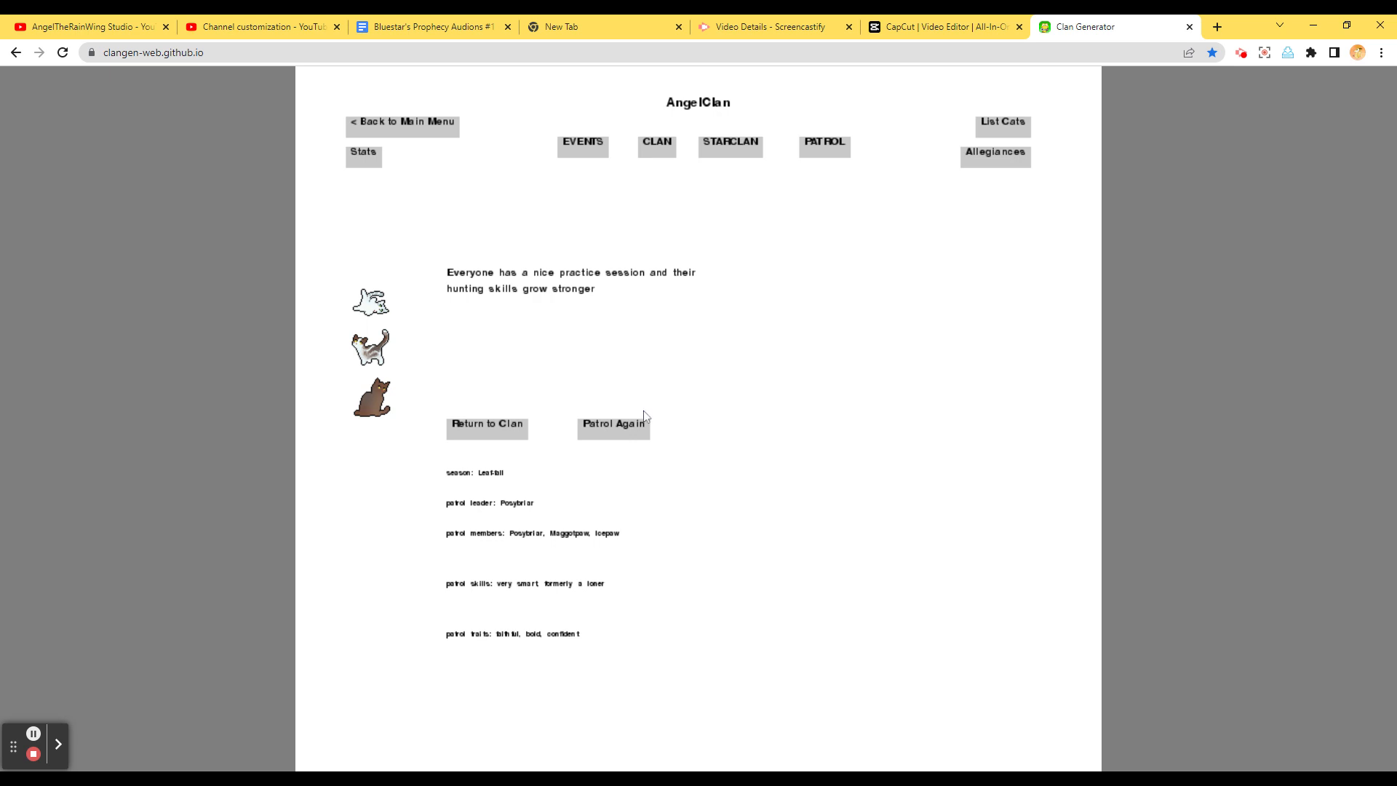
mouse_move(769, 364)
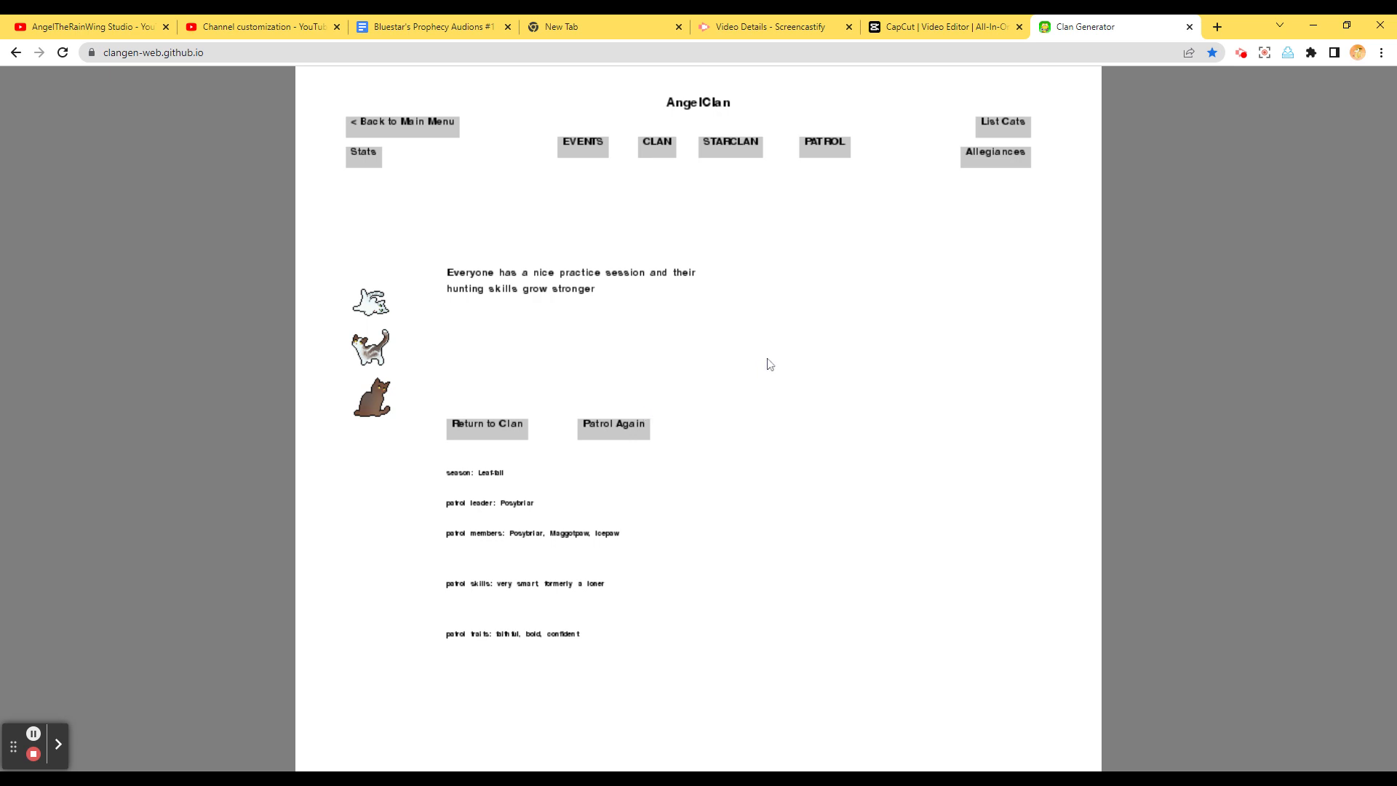
mouse_move(554, 139)
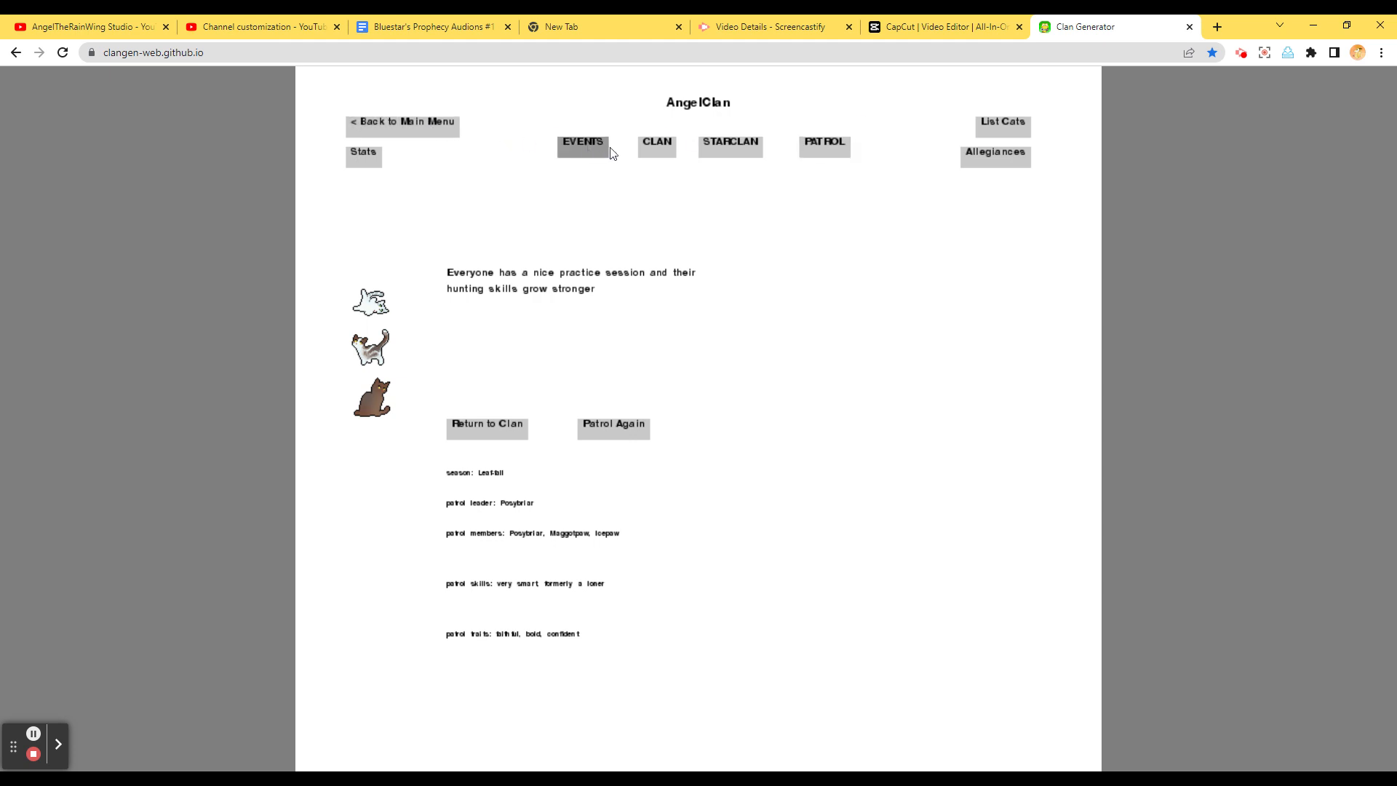
Return to AngelClan's camp view and save the clan, confirmed by 'Saved!'
click(486, 424)
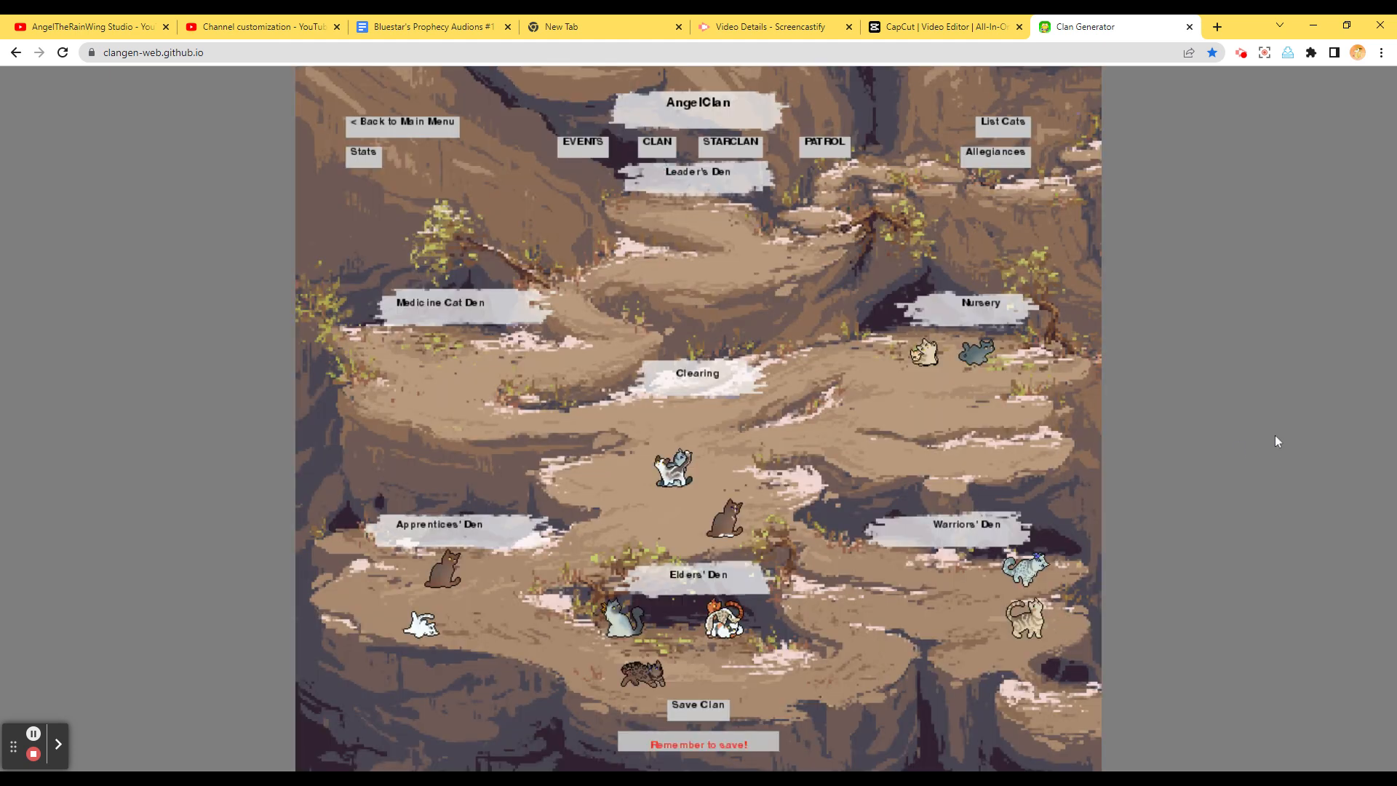
mouse_move(869, 638)
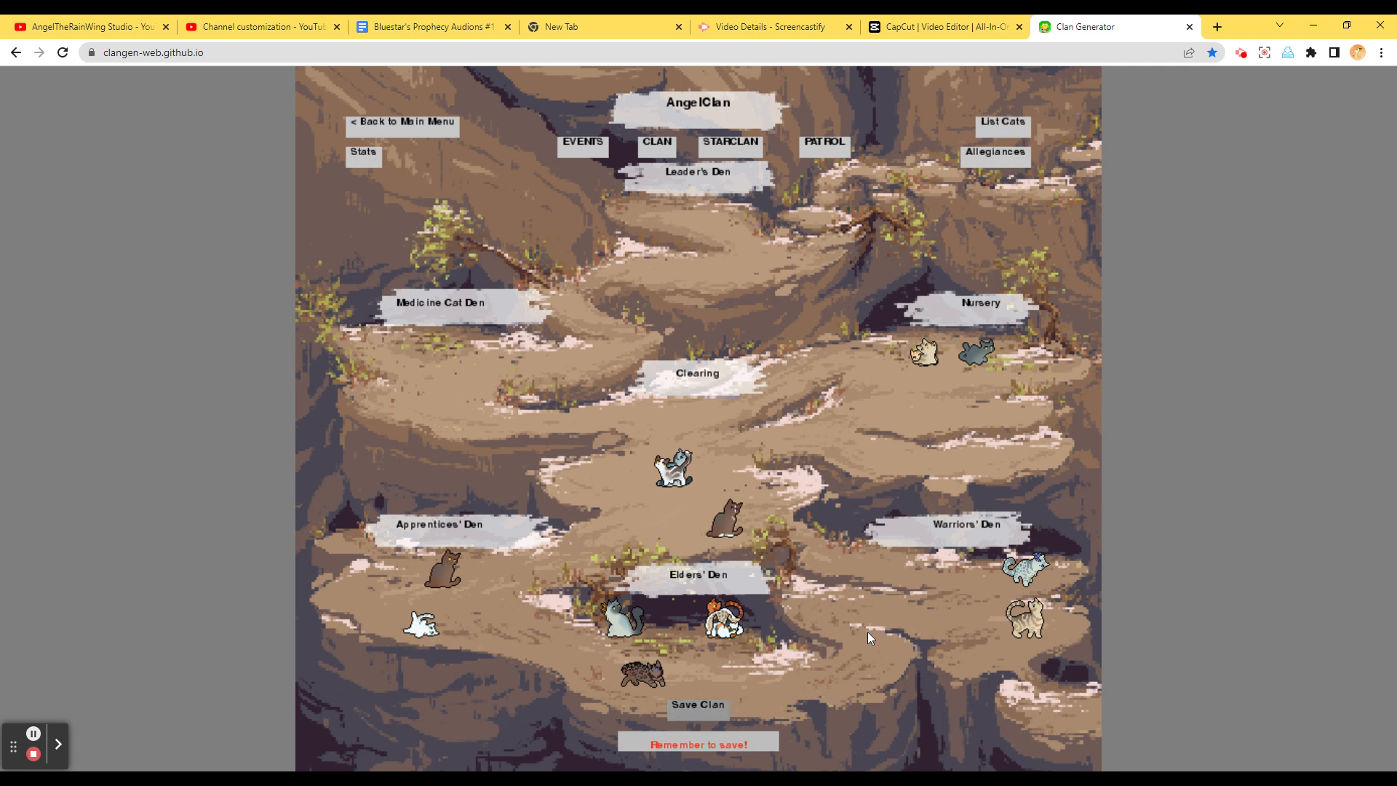
click(697, 704)
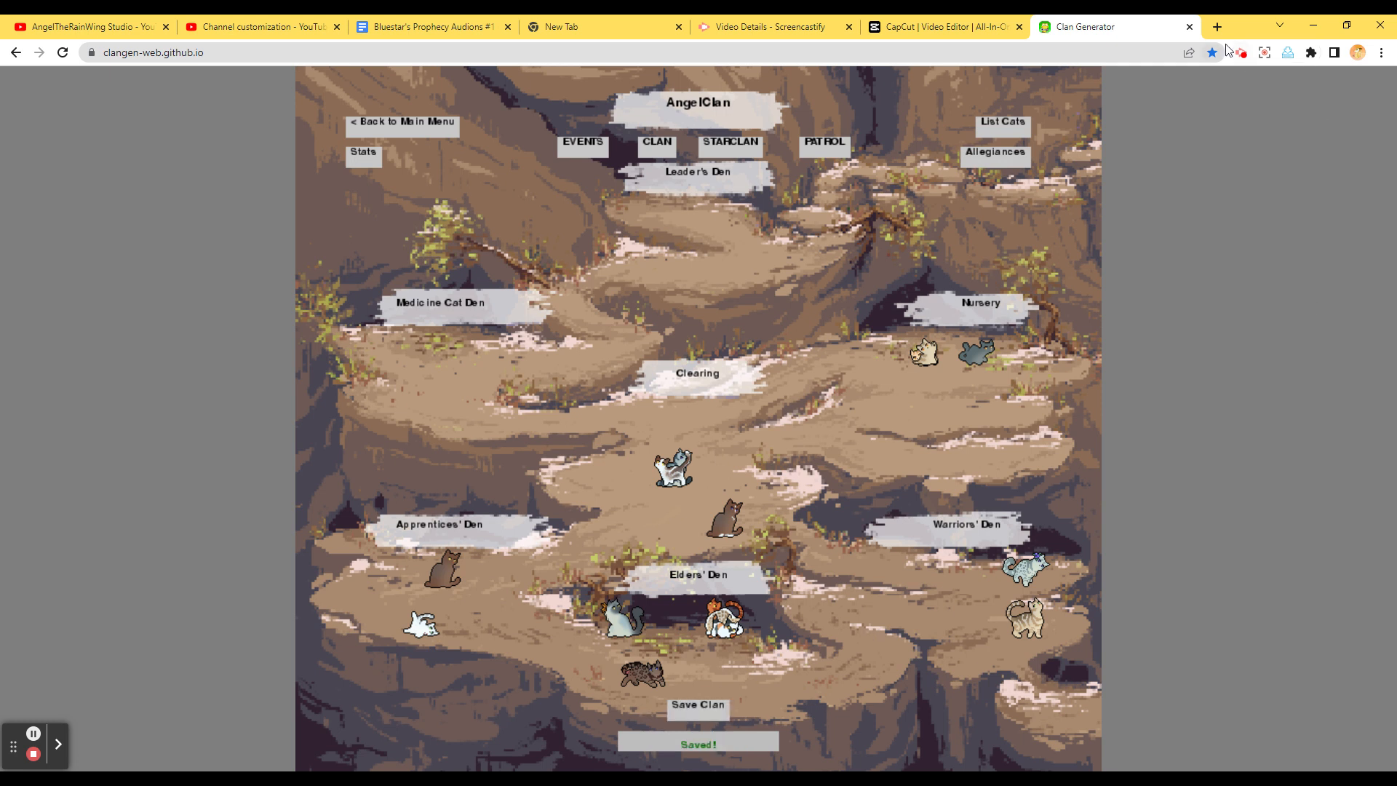
mouse_move(1352, 258)
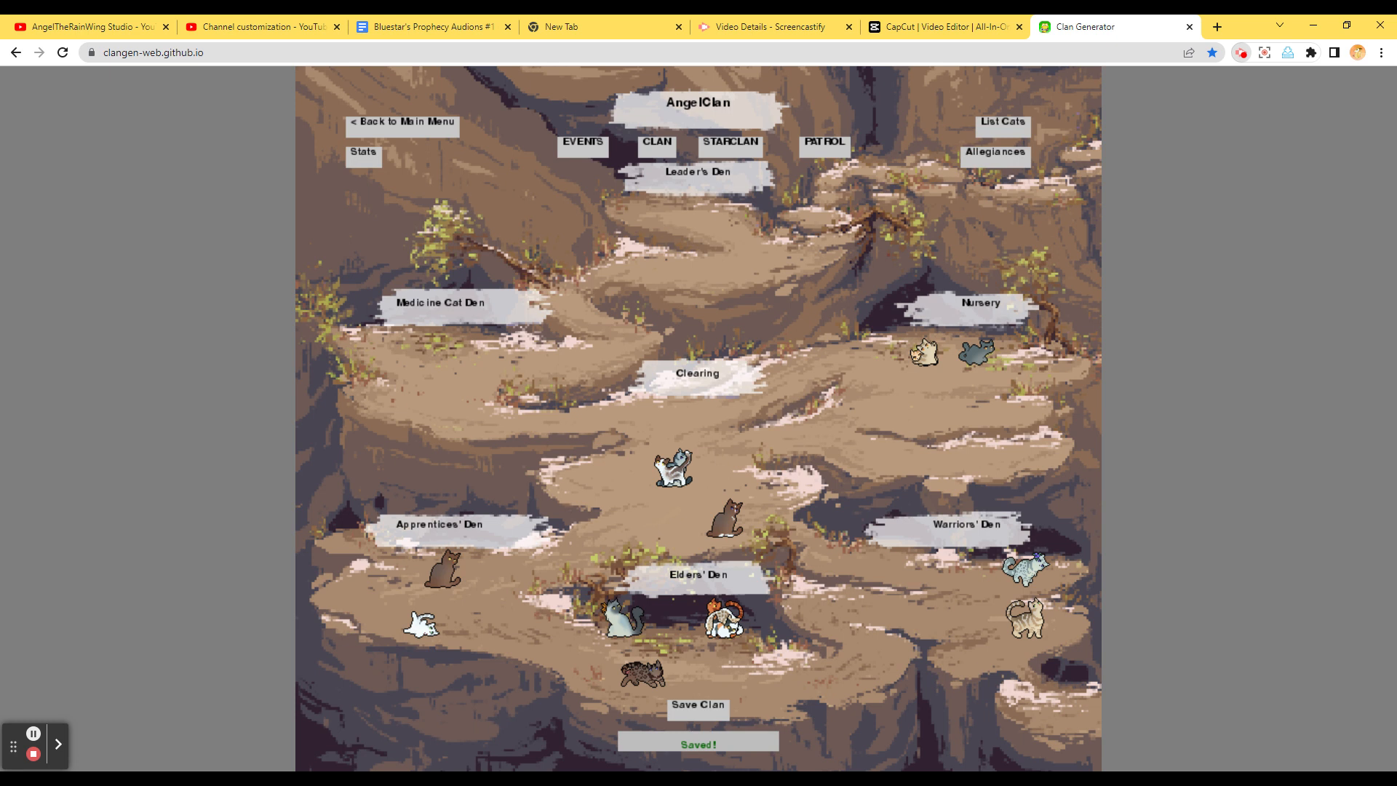
mouse_move(1345, 234)
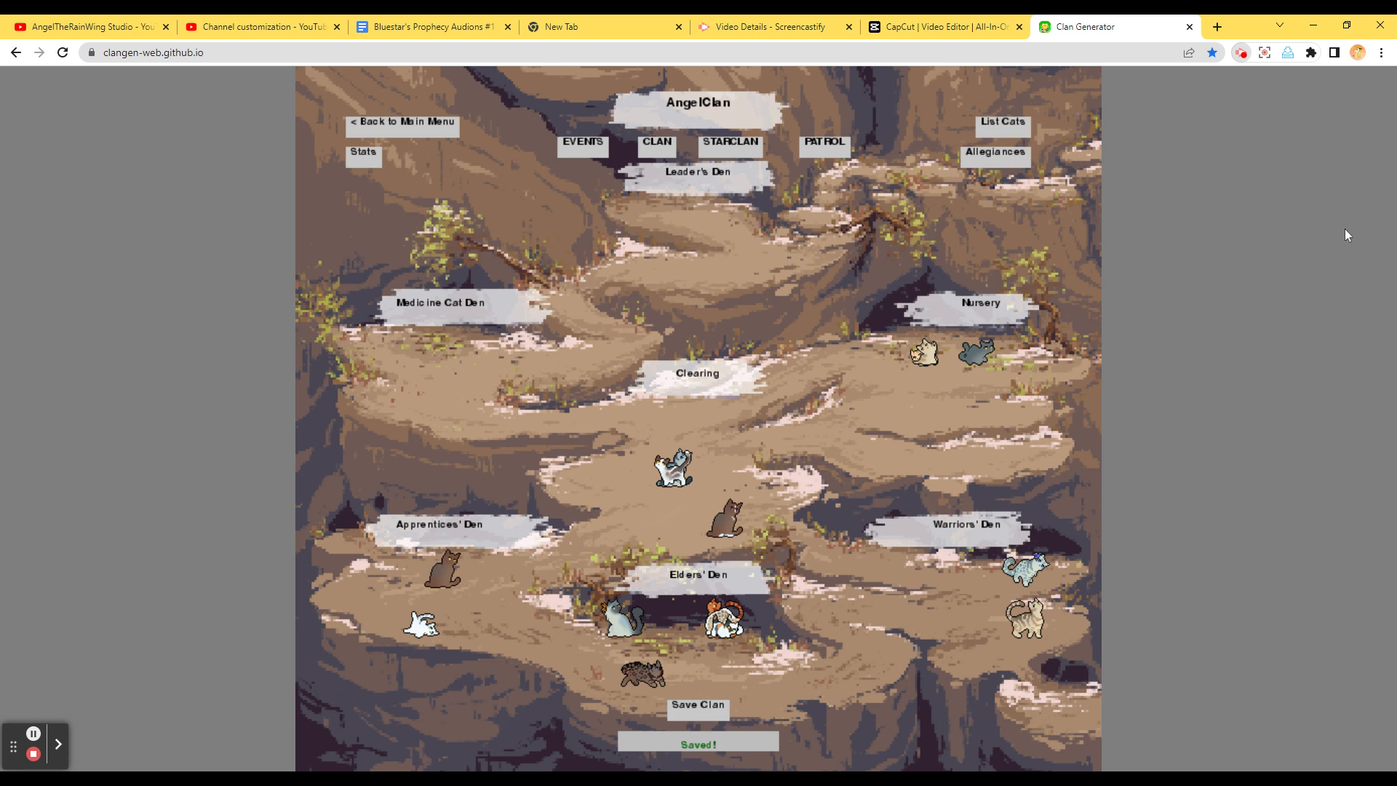
mouse_move(1251, 186)
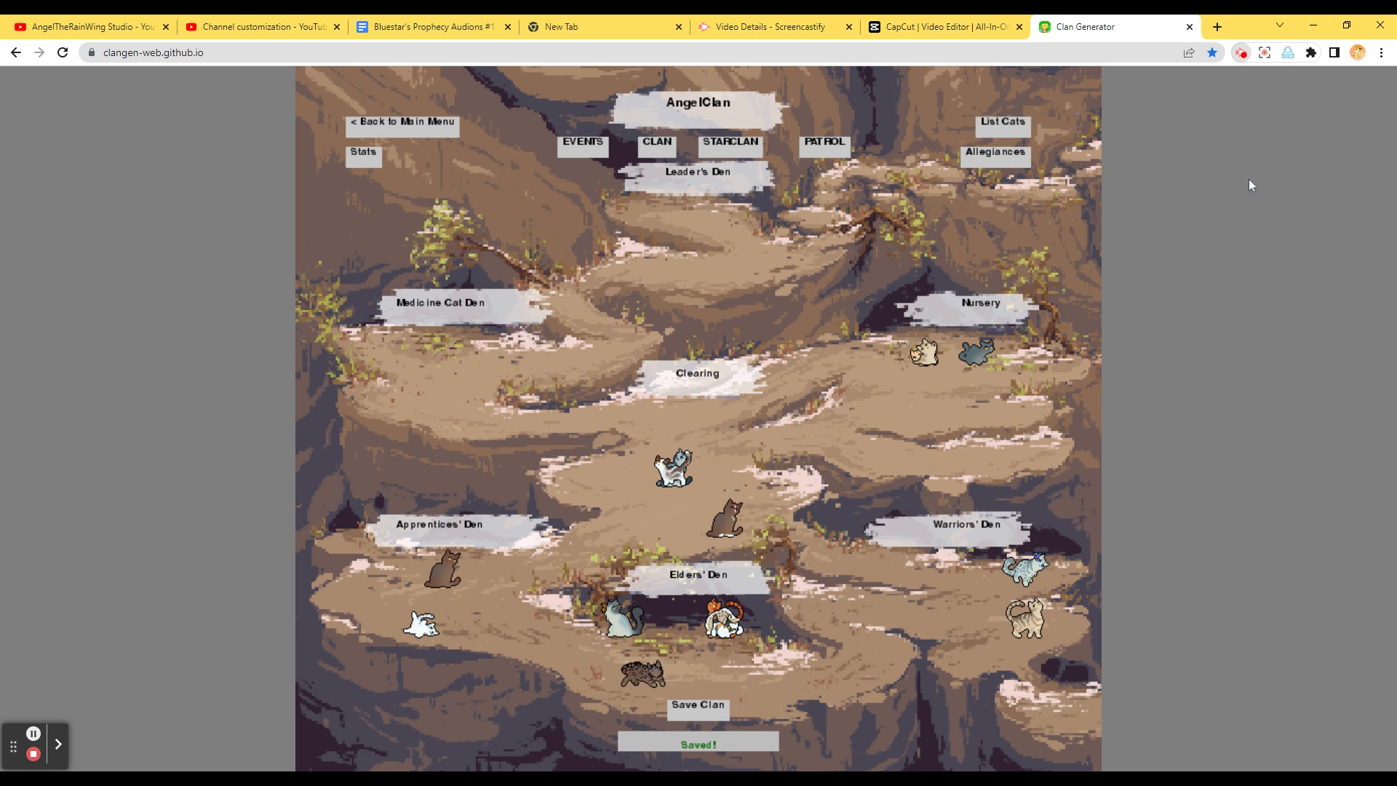